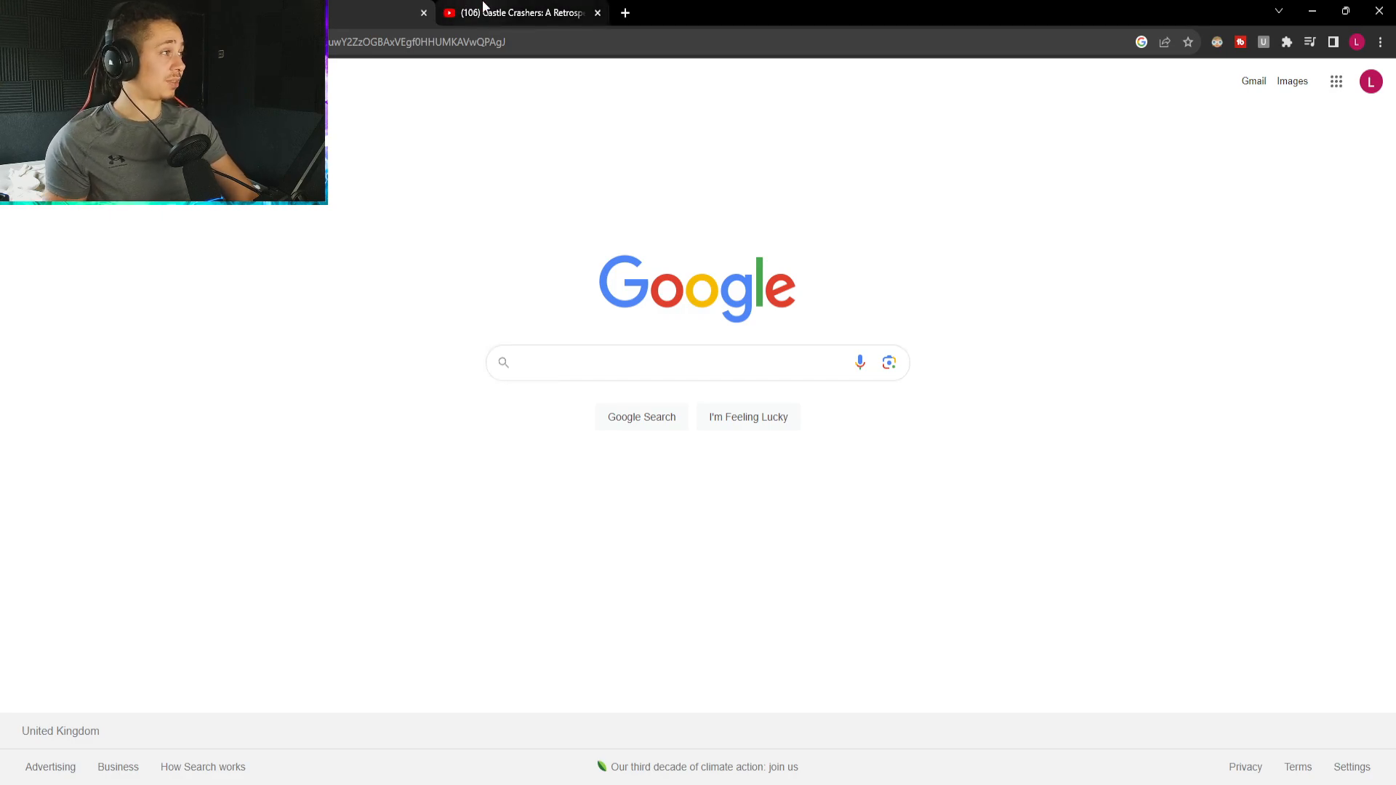
Look at the Castle Crashers video tab briefly.
left_click(521, 13)
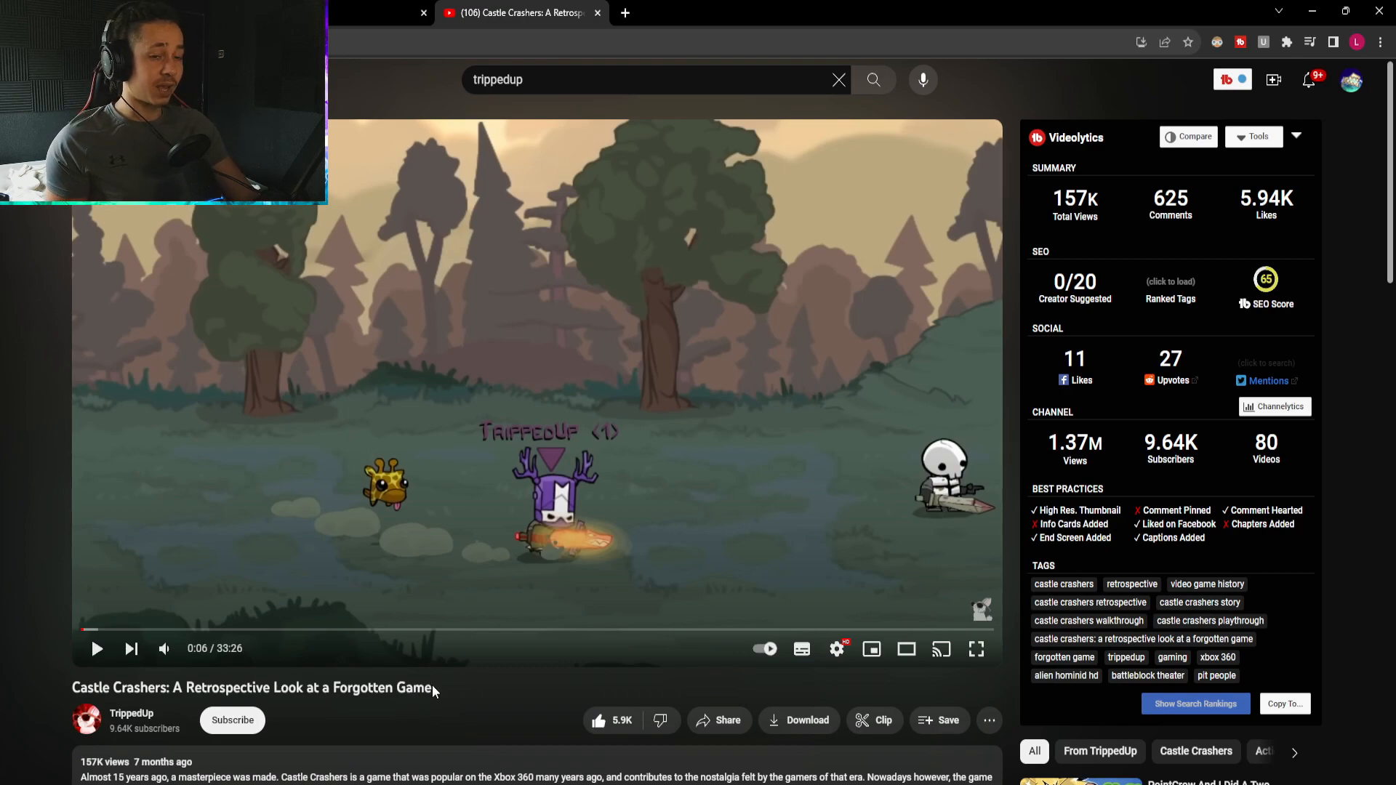
double_click(251, 688)
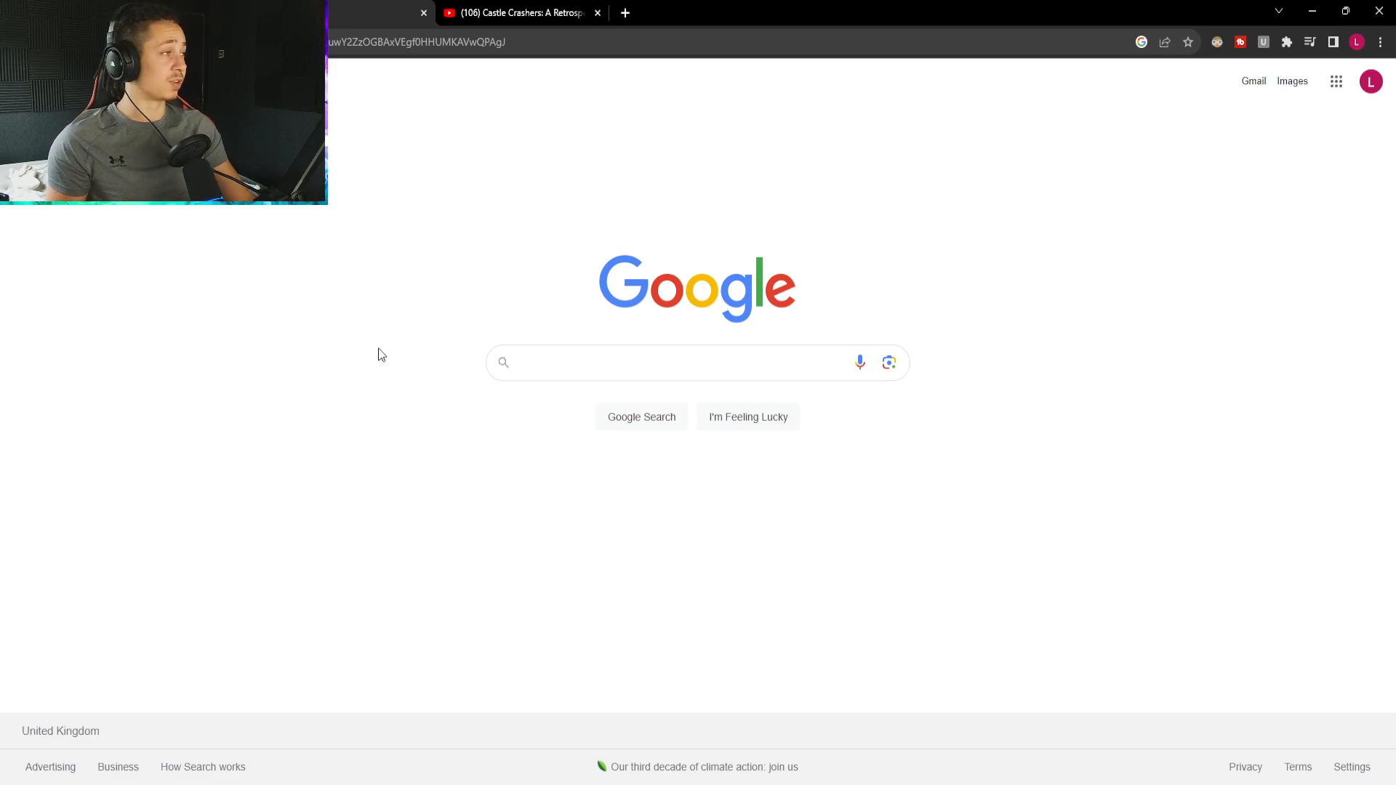
Search Google for a Brawlhalla tier list, typing 'brawlha' into the search box.
left_click(577, 362)
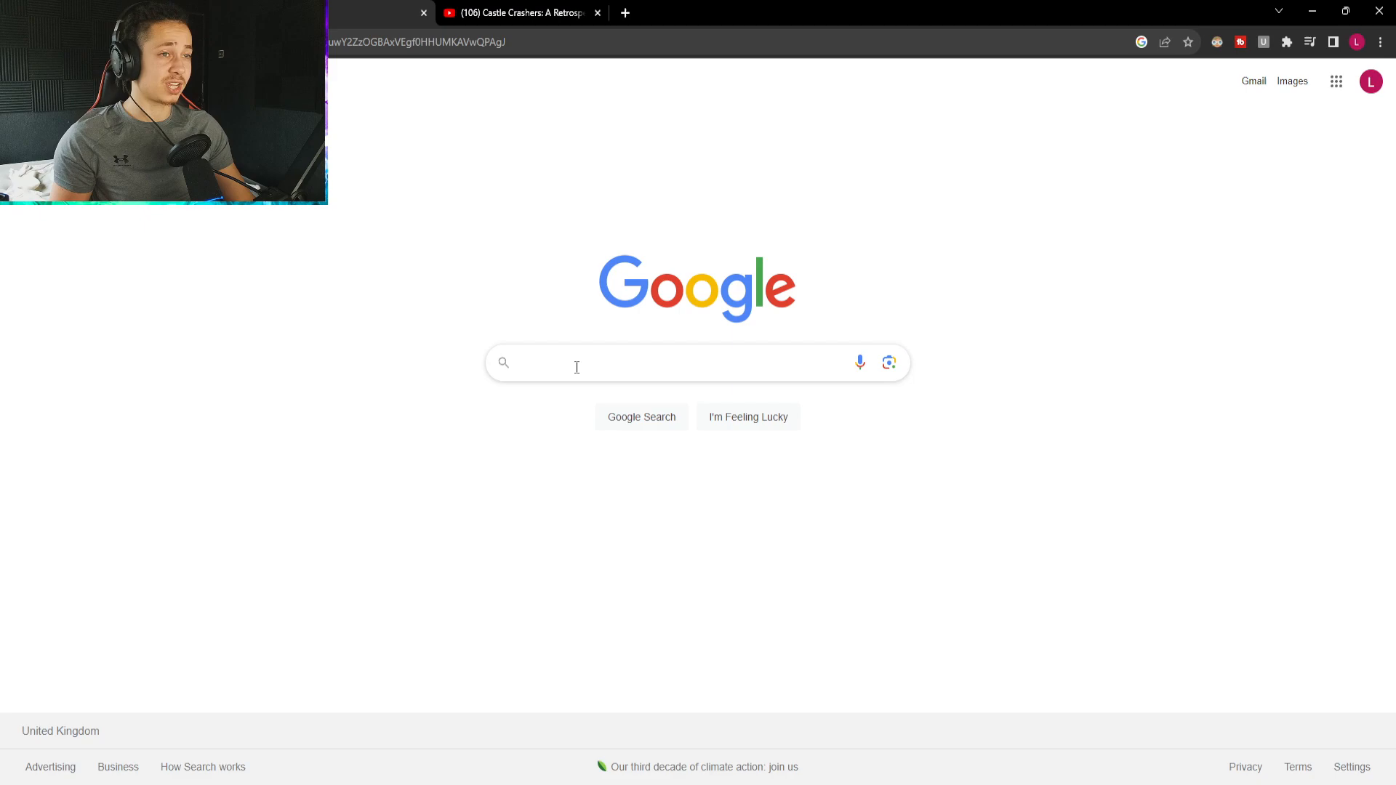
left_click(575, 362)
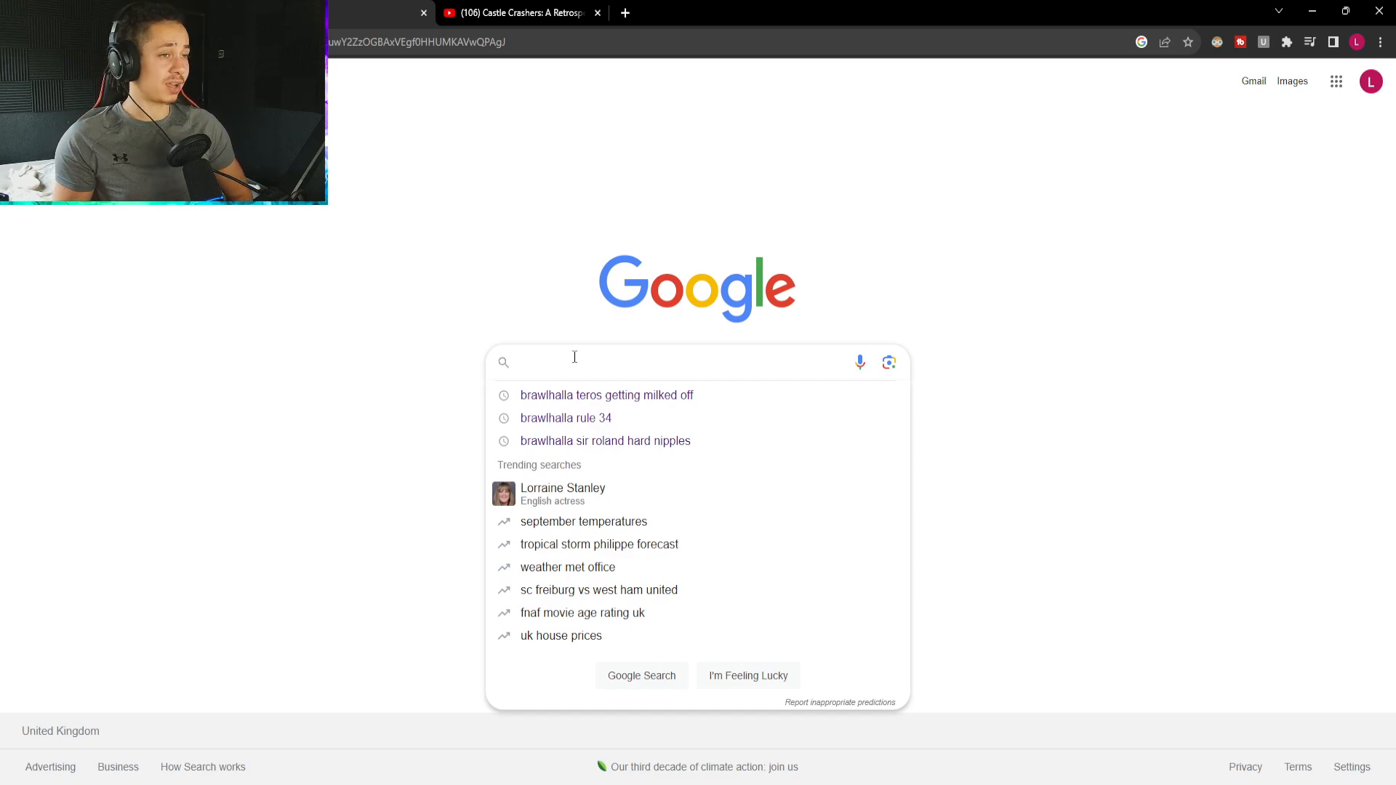
left_click(575, 362)
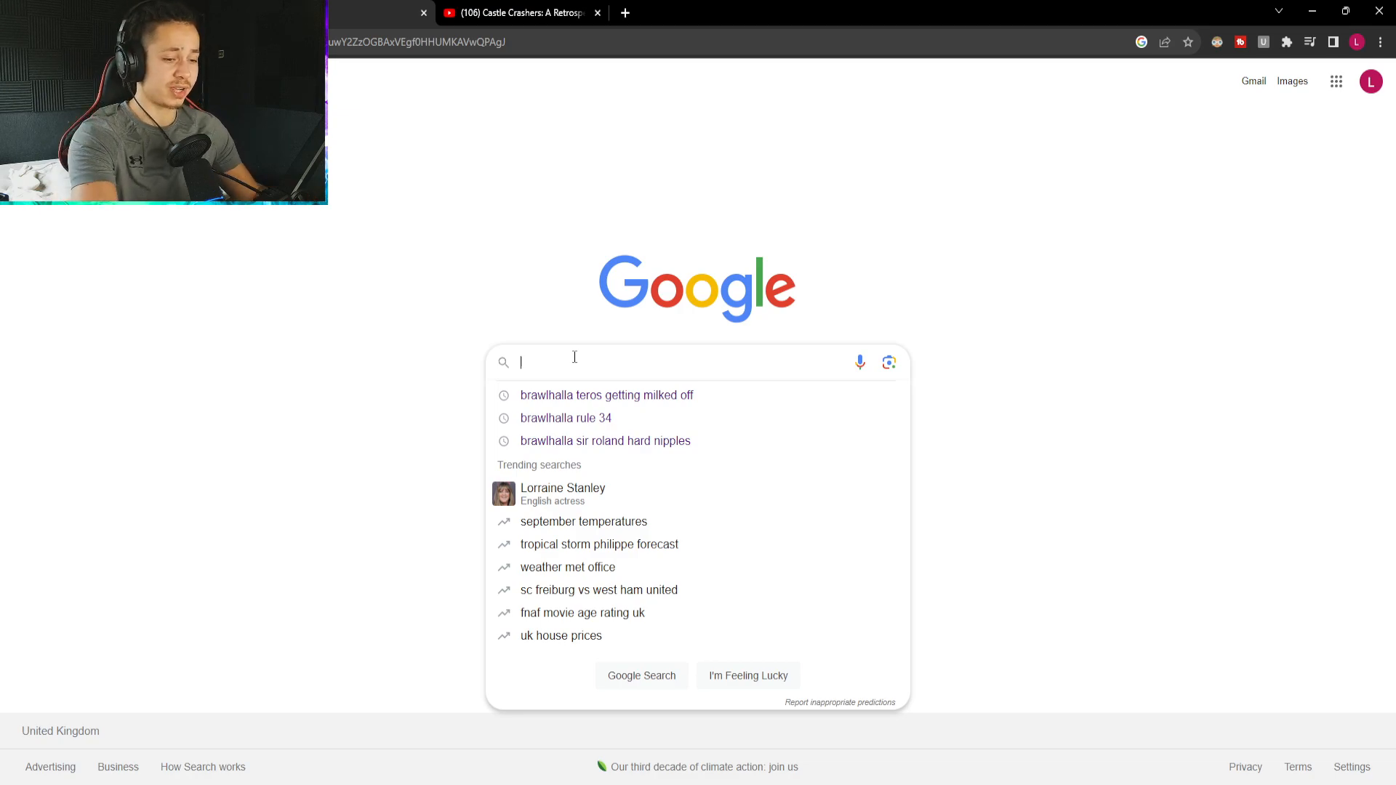
type("brawlha")
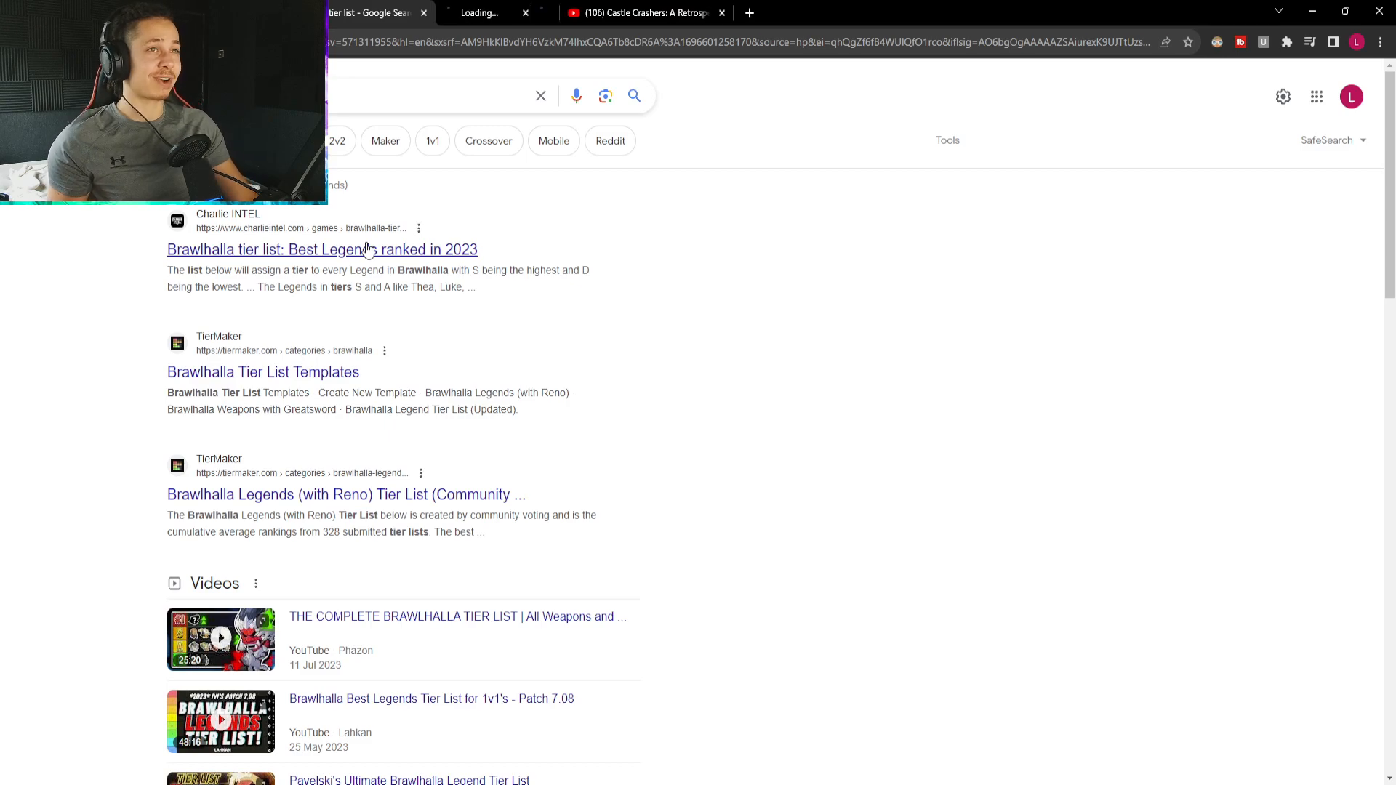
Open the Charlie INTEL Brawlhalla tier list article and skim its start.
left_click(322, 249)
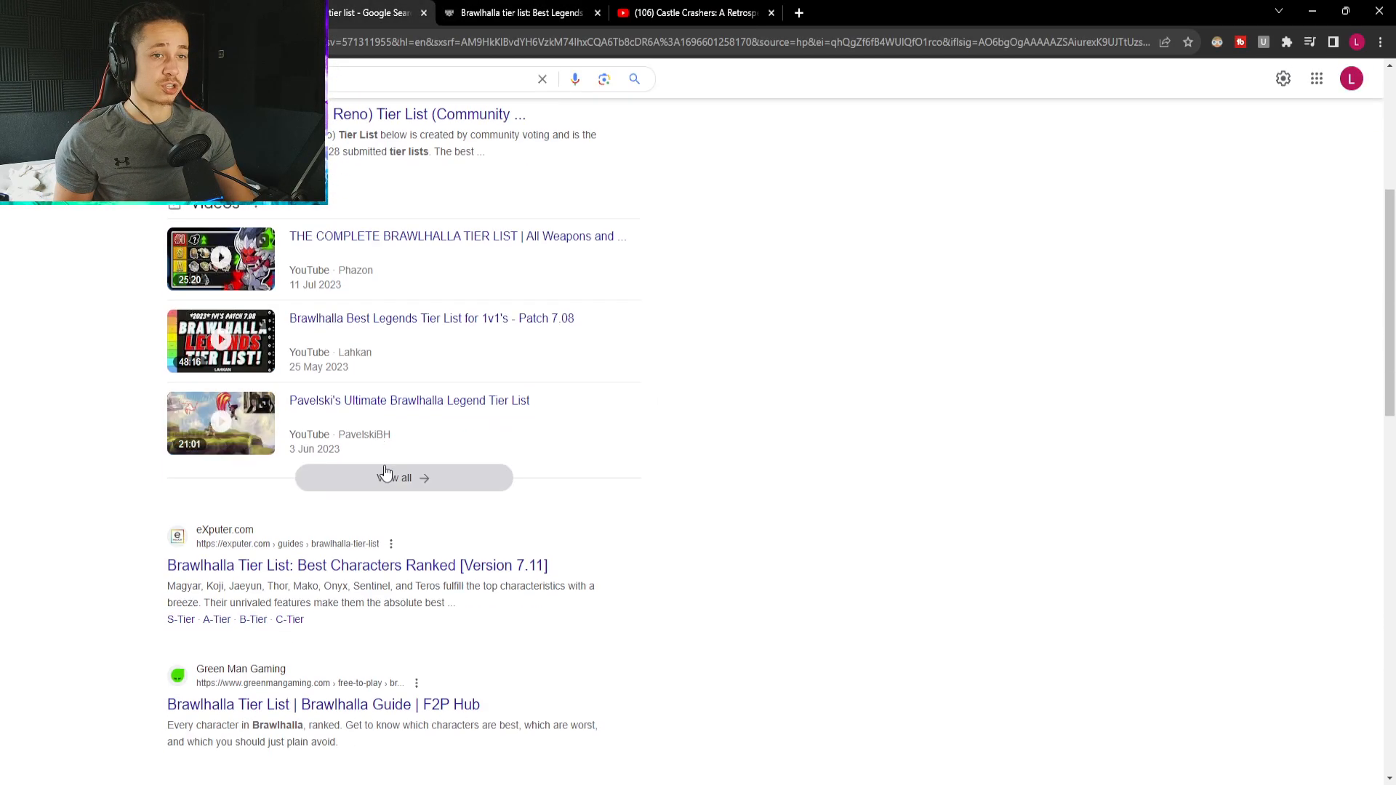
scroll("down", 3)
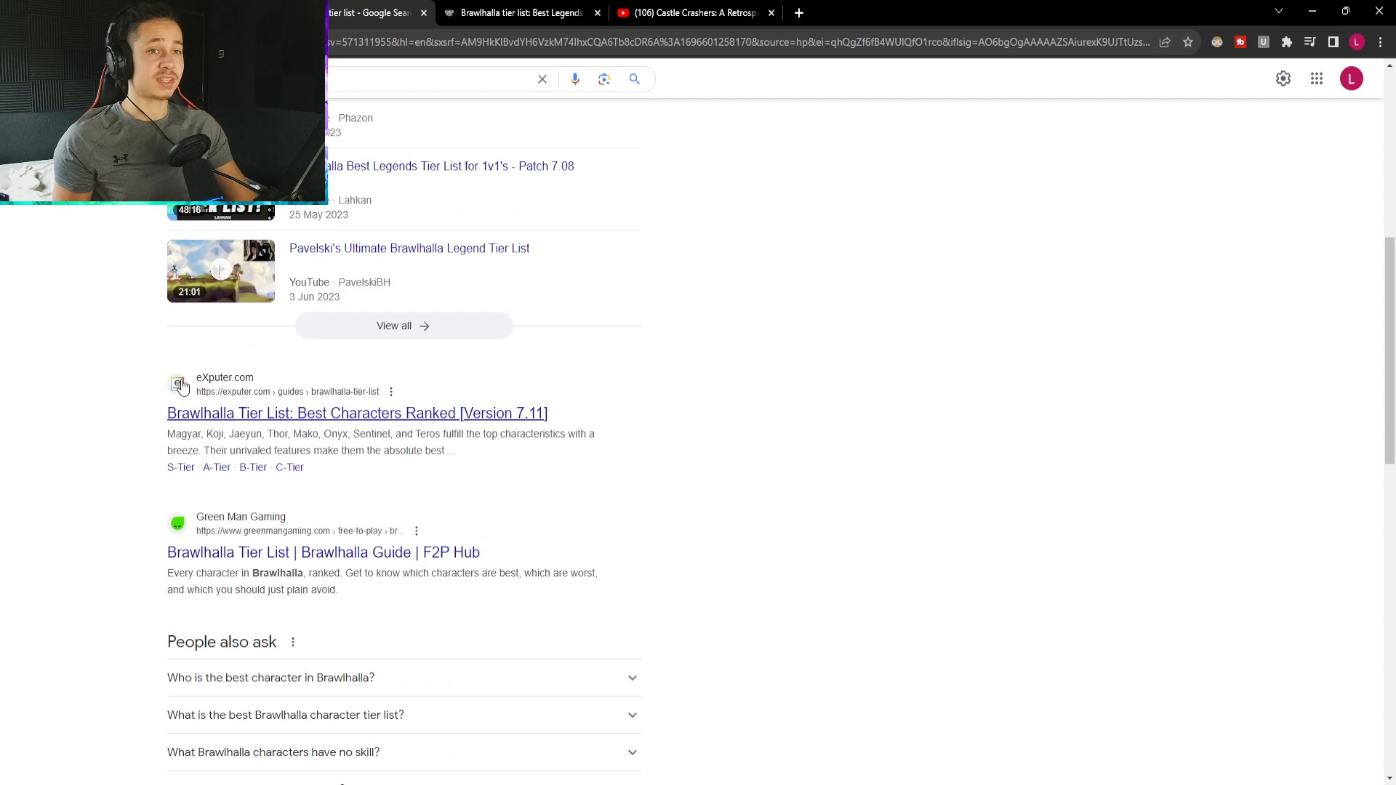
mouse_move(271, 542)
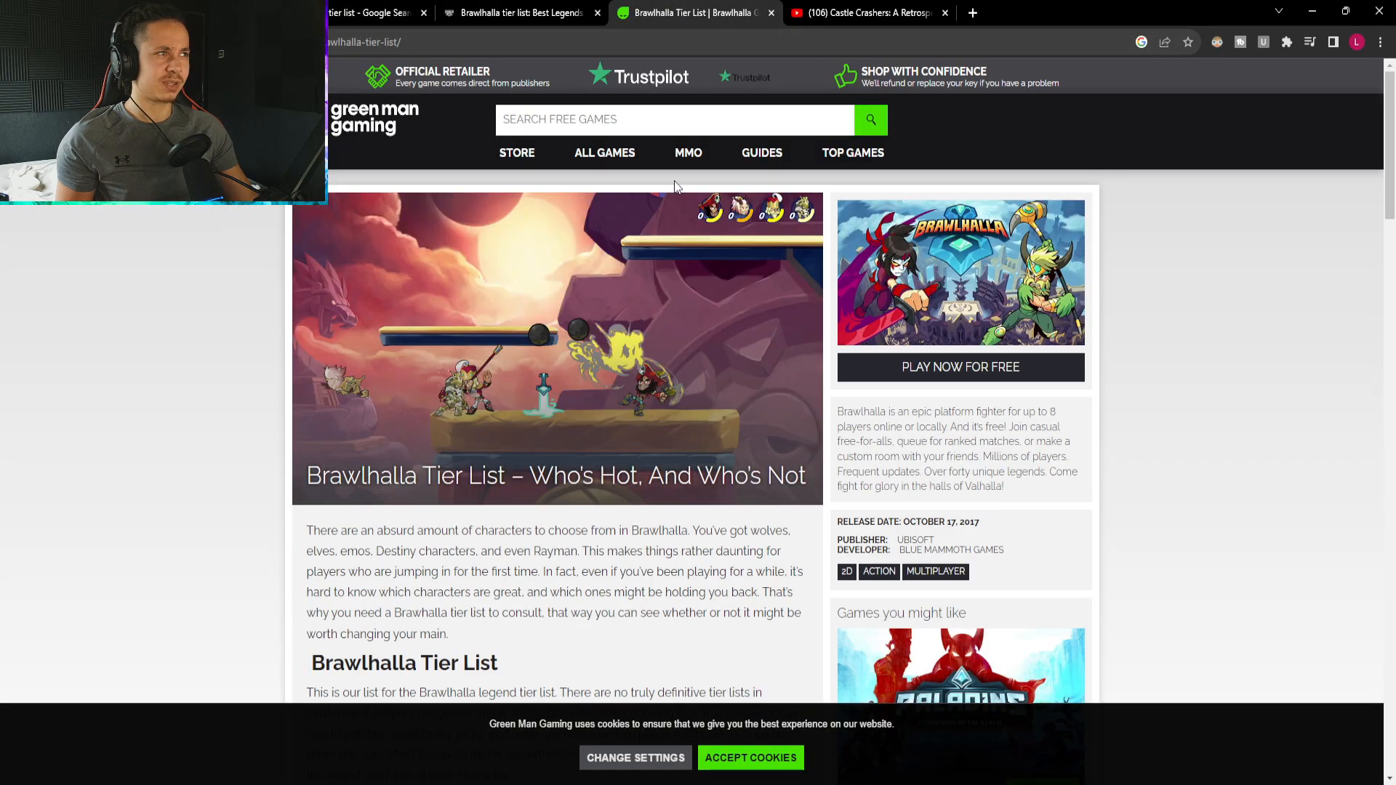
mouse_move(1082, 374)
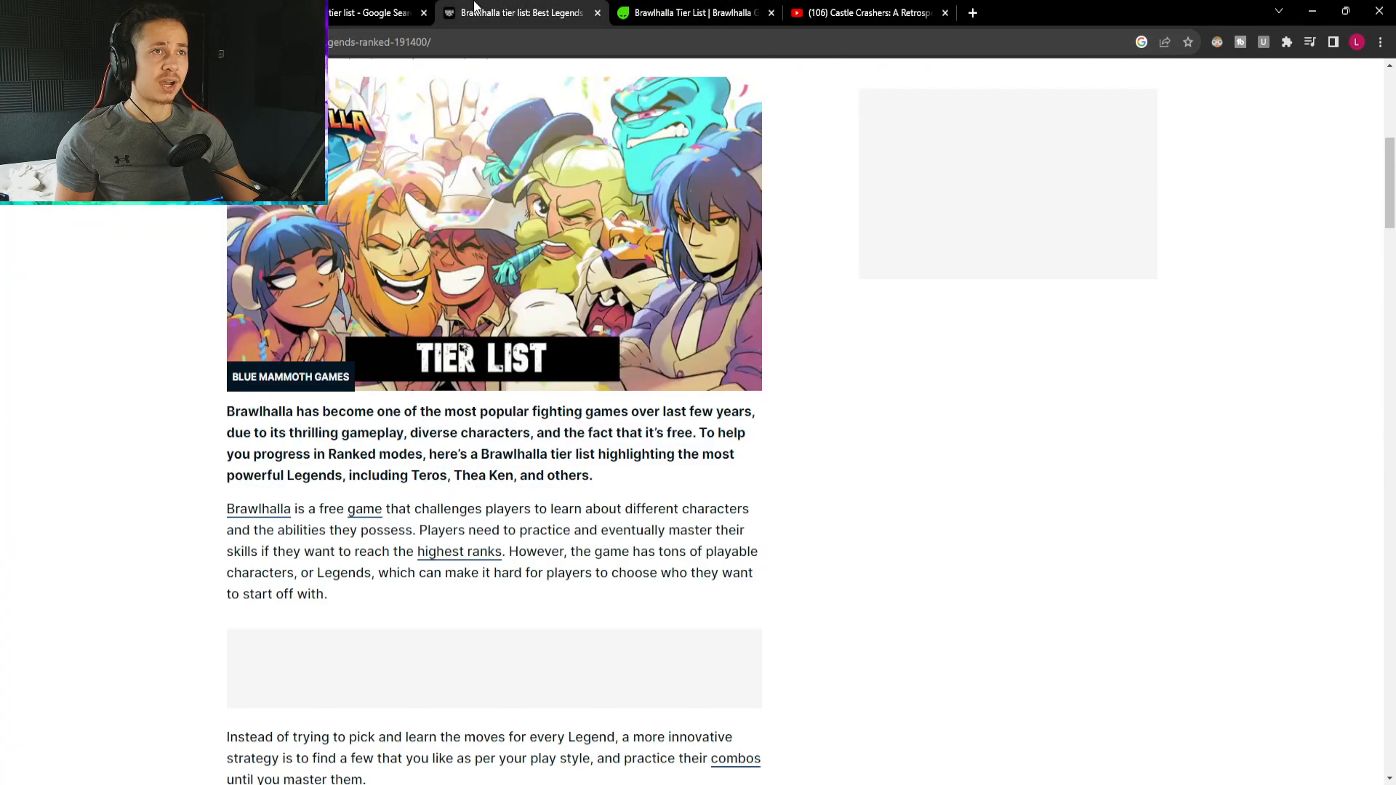
Return to the search results and highlight the Green Man Gaming result snippet.
left_click(365, 13)
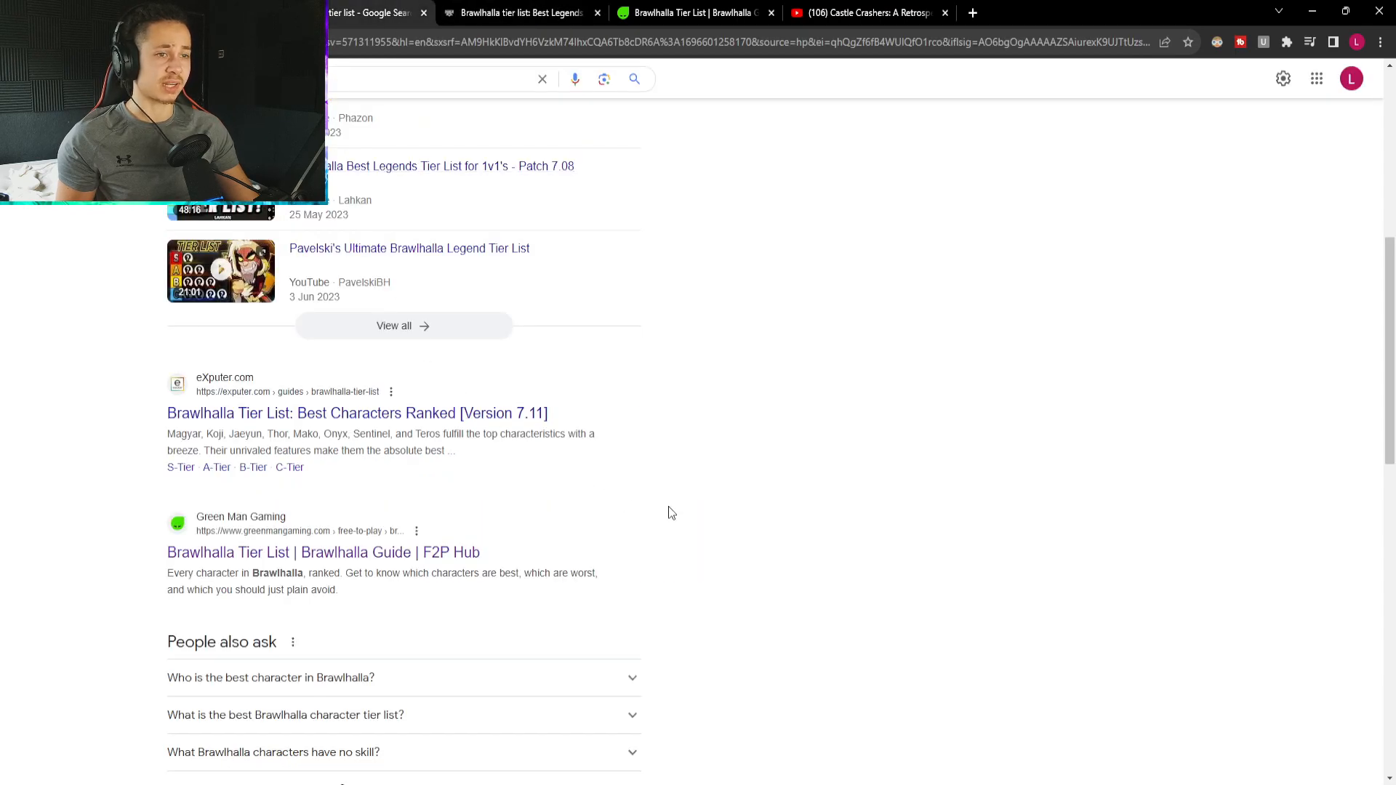
scroll("down", 3)
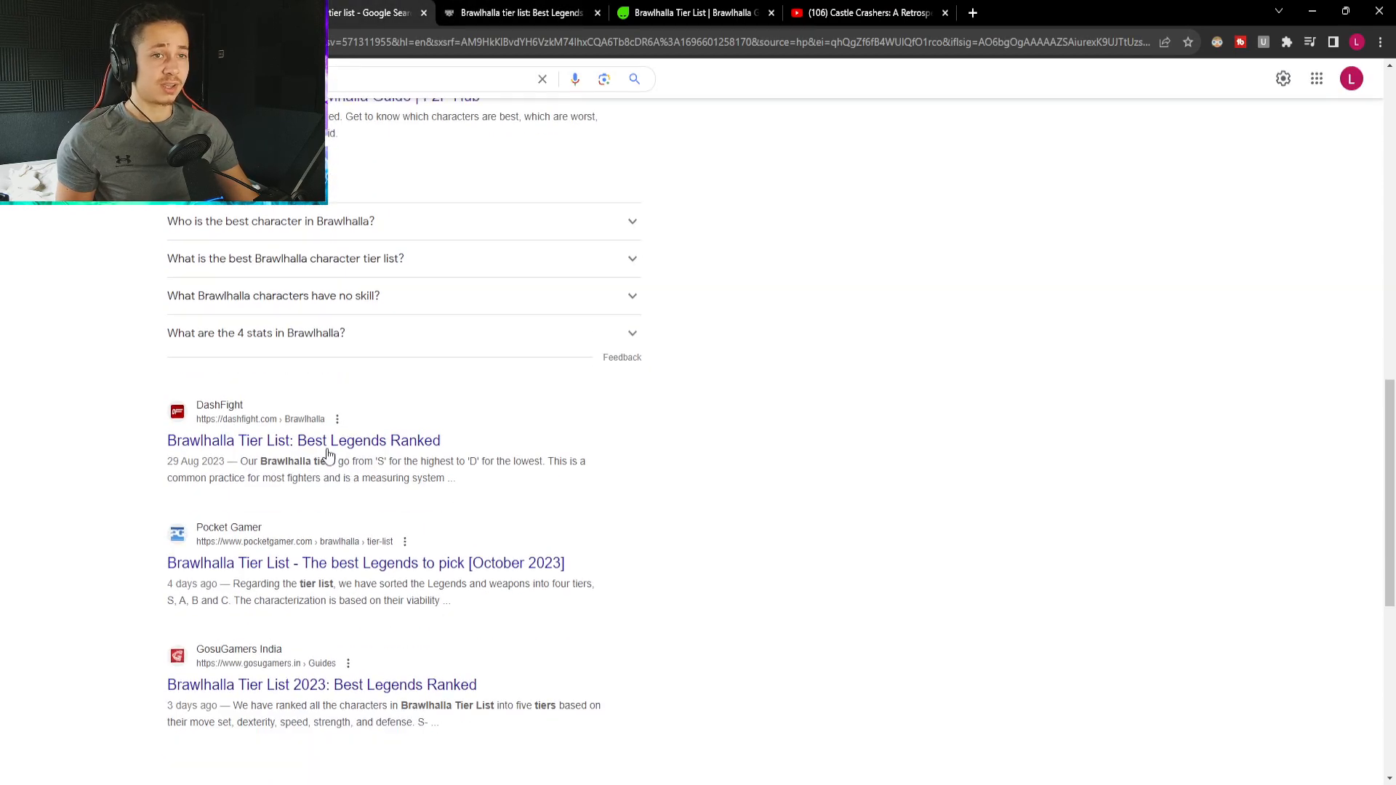
left_click_drag(167, 527, 449, 600)
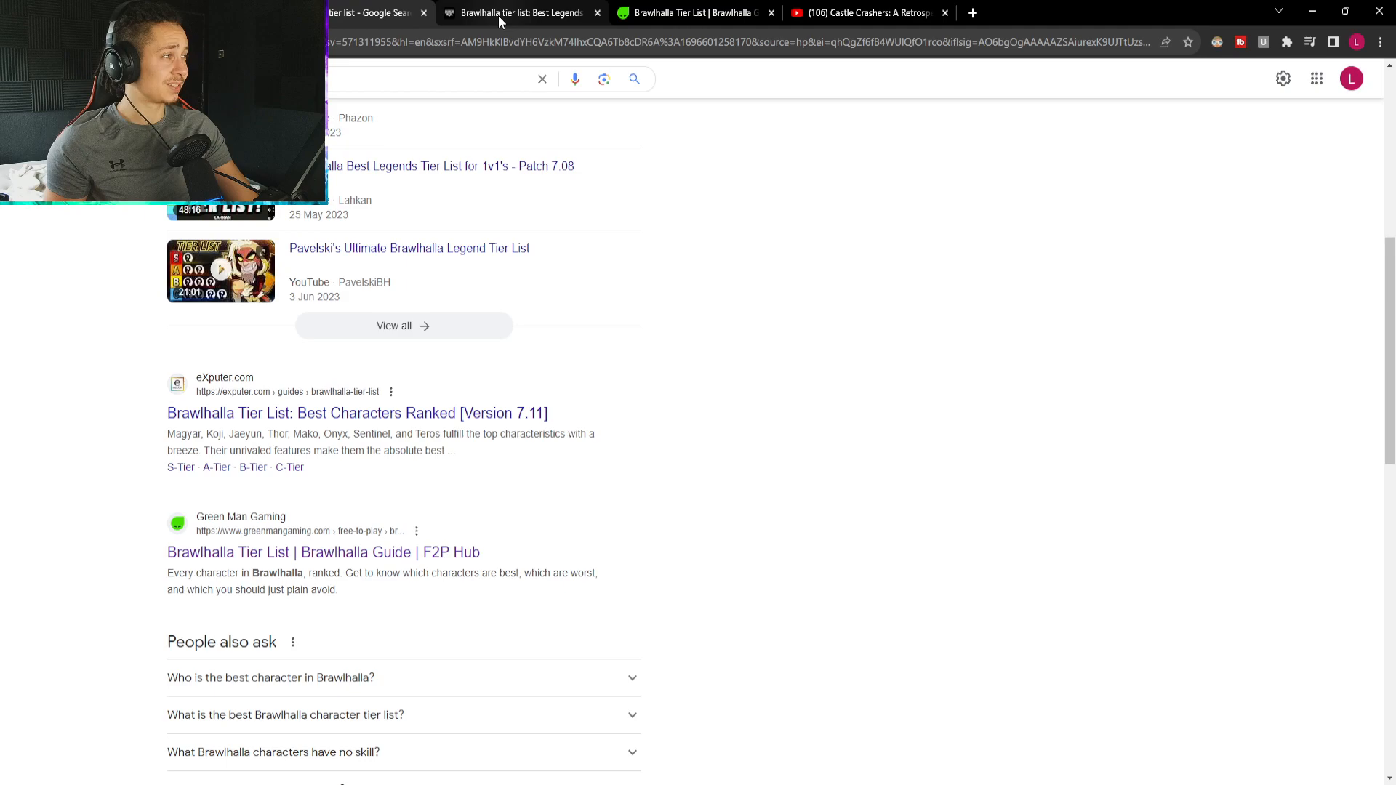
Read the Charlie Intel intro naming Teros, Thea and Ken, highlighting phrases along the way.
left_click(520, 13)
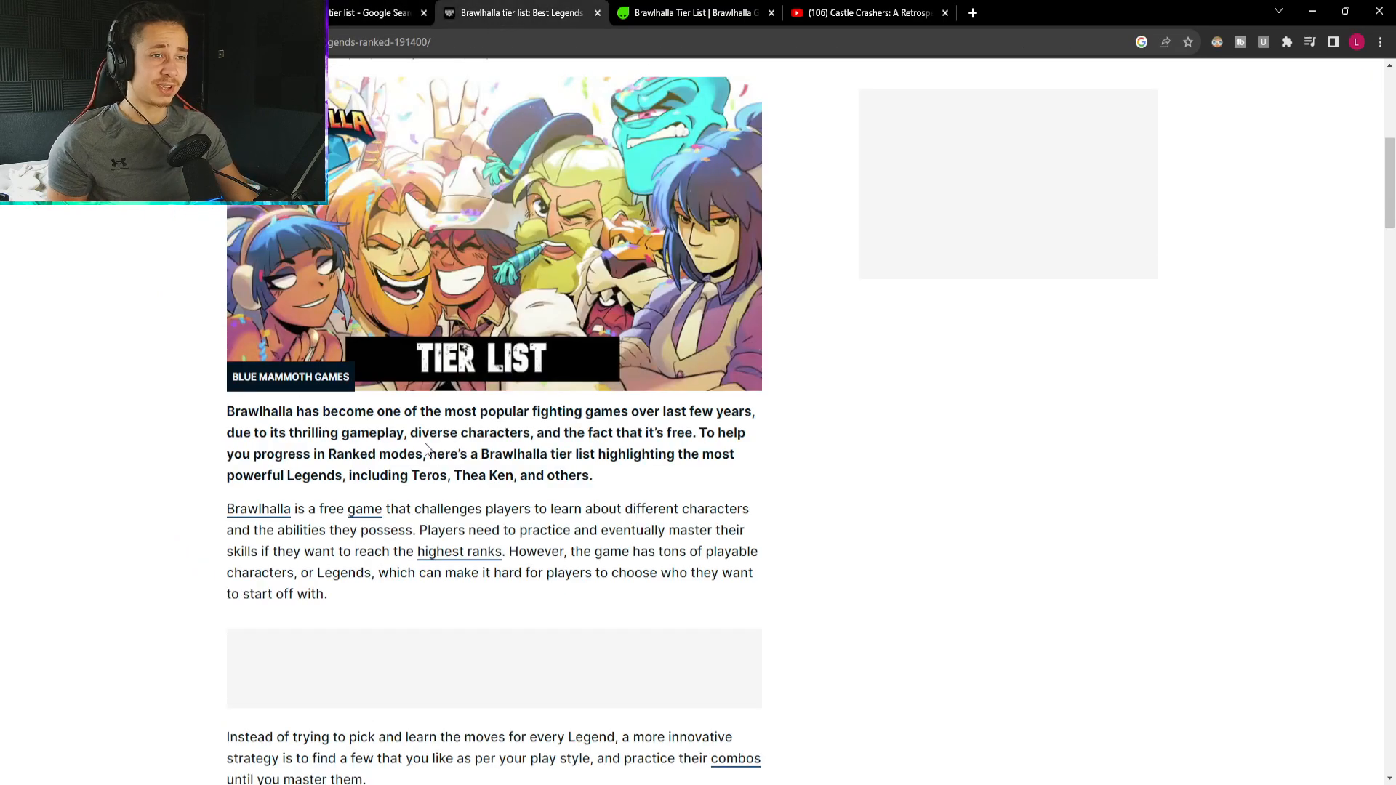
double_click(243, 410)
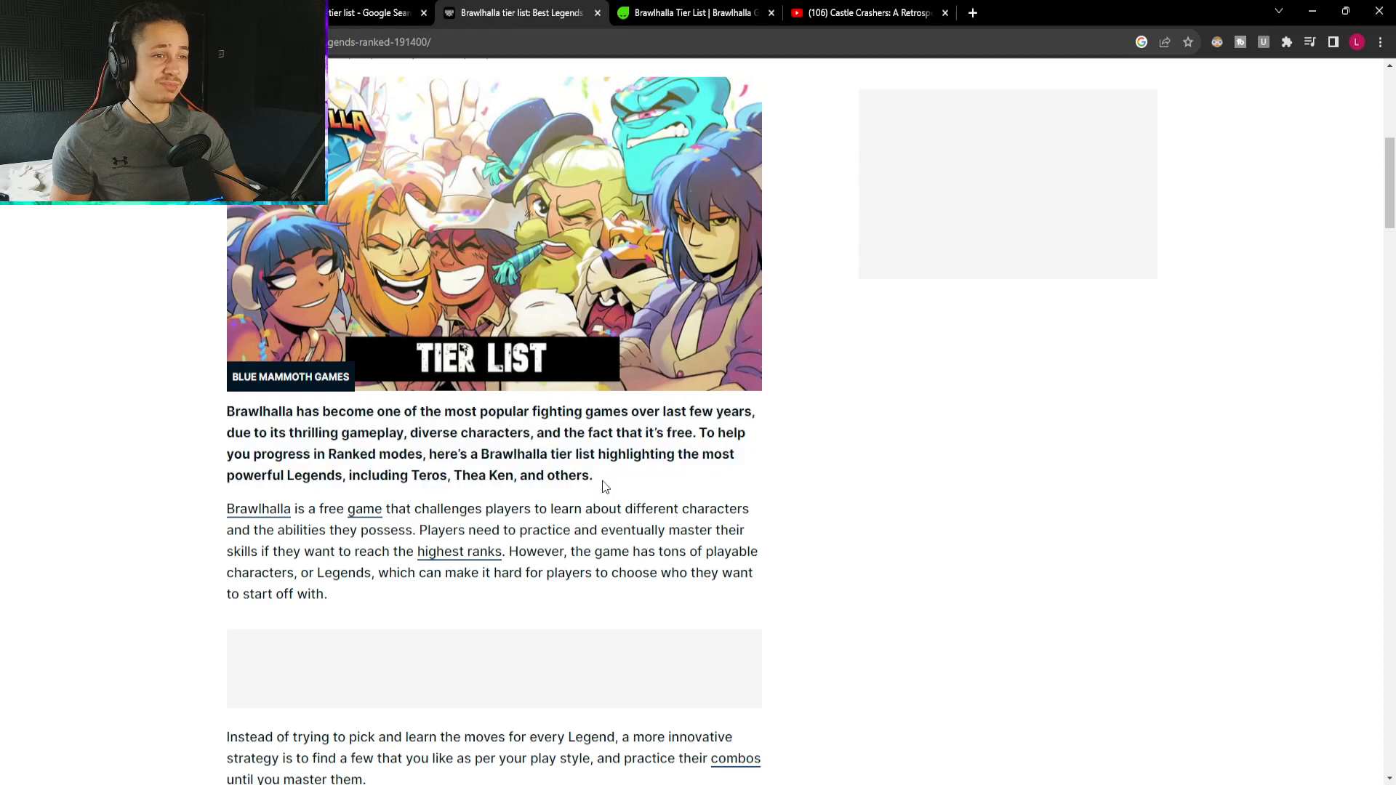
left_click_drag(269, 433, 592, 474)
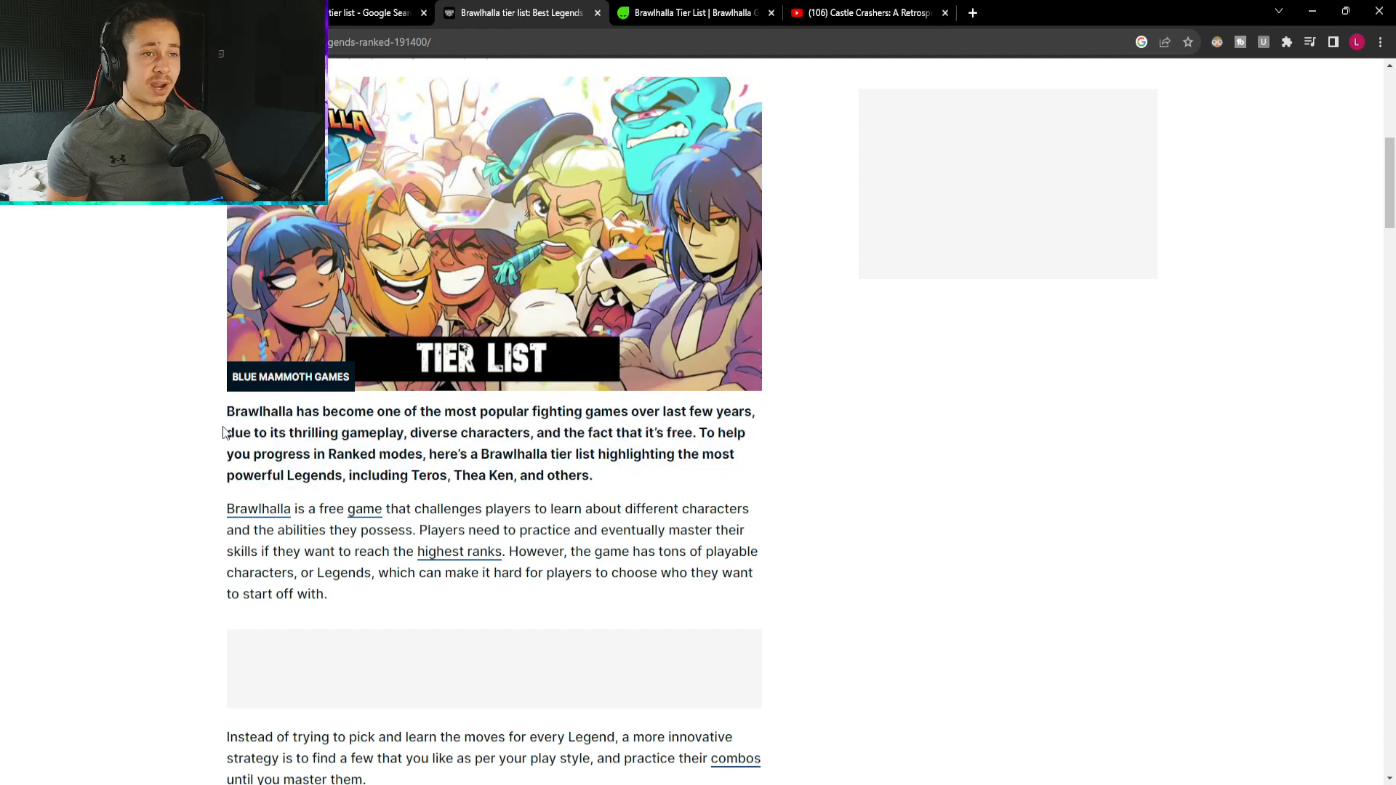
scroll("down", 3)
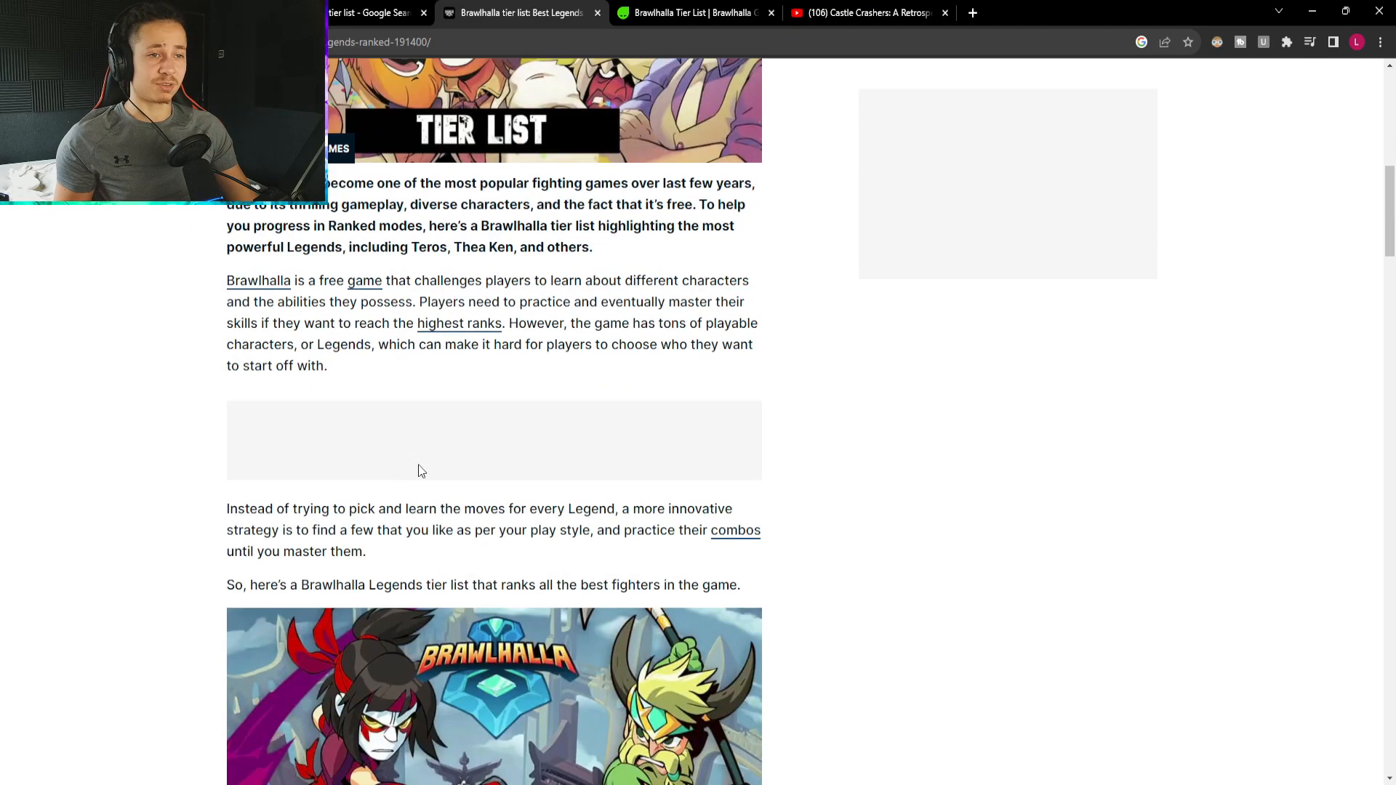
Browse the S and A tier rows of the Charlie Intel legends table.
scroll("down", 3)
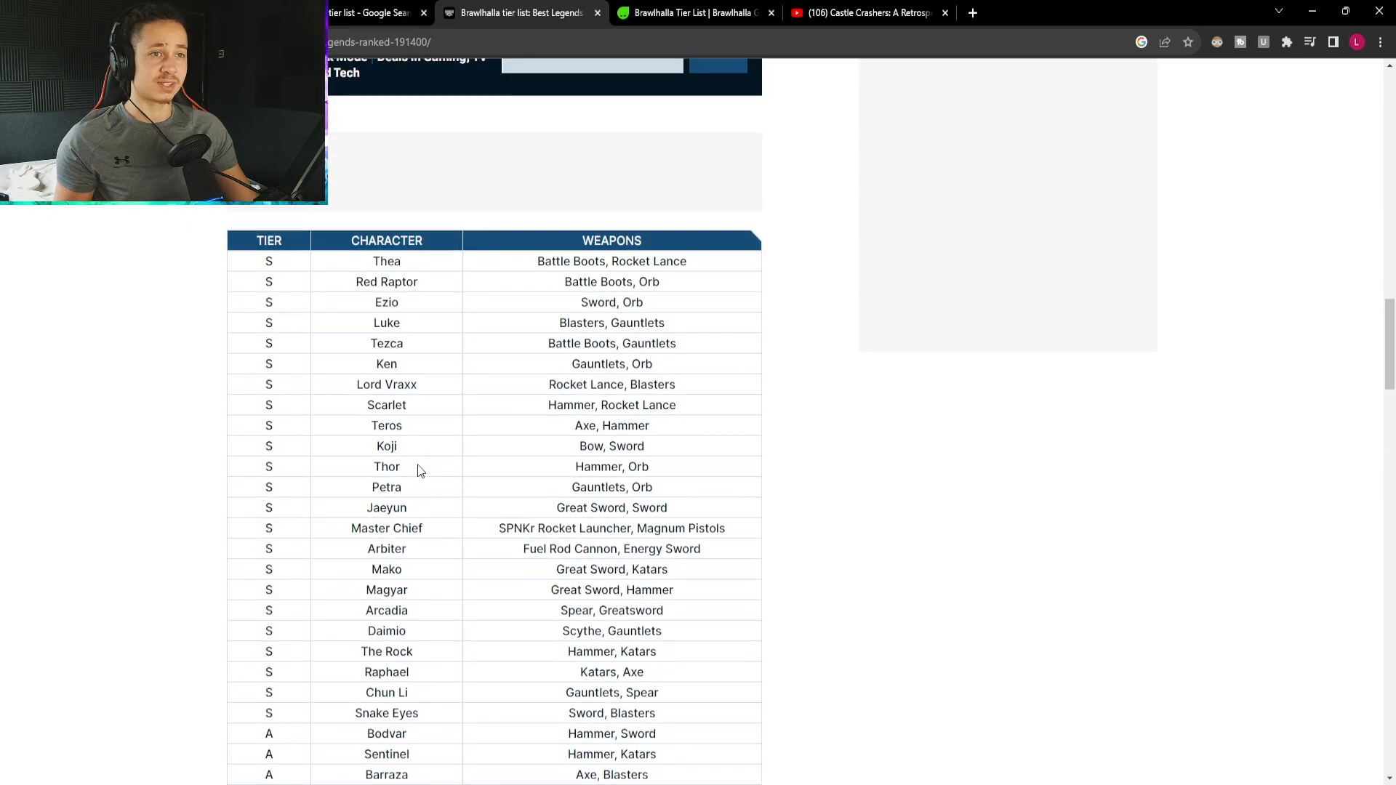
scroll("up", 3)
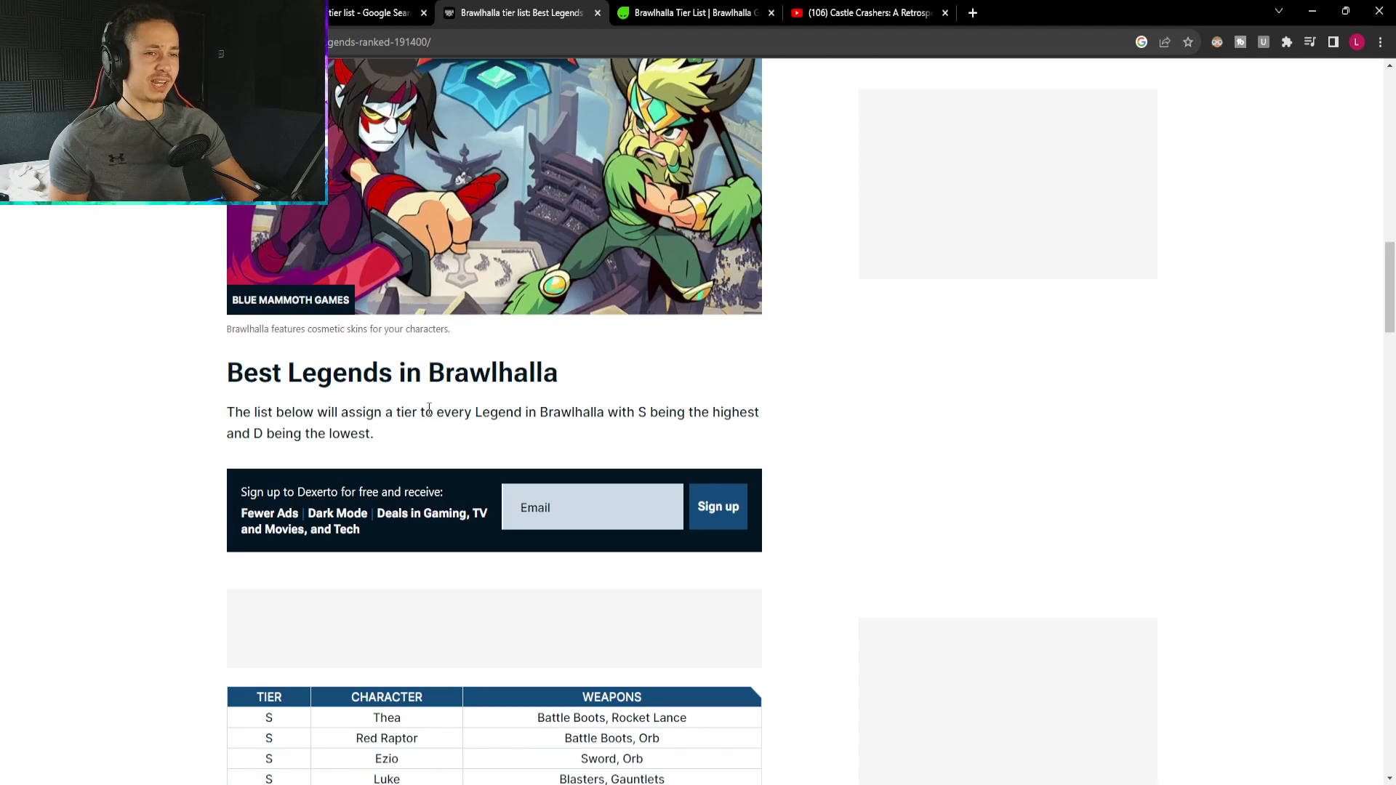
scroll("down", 3)
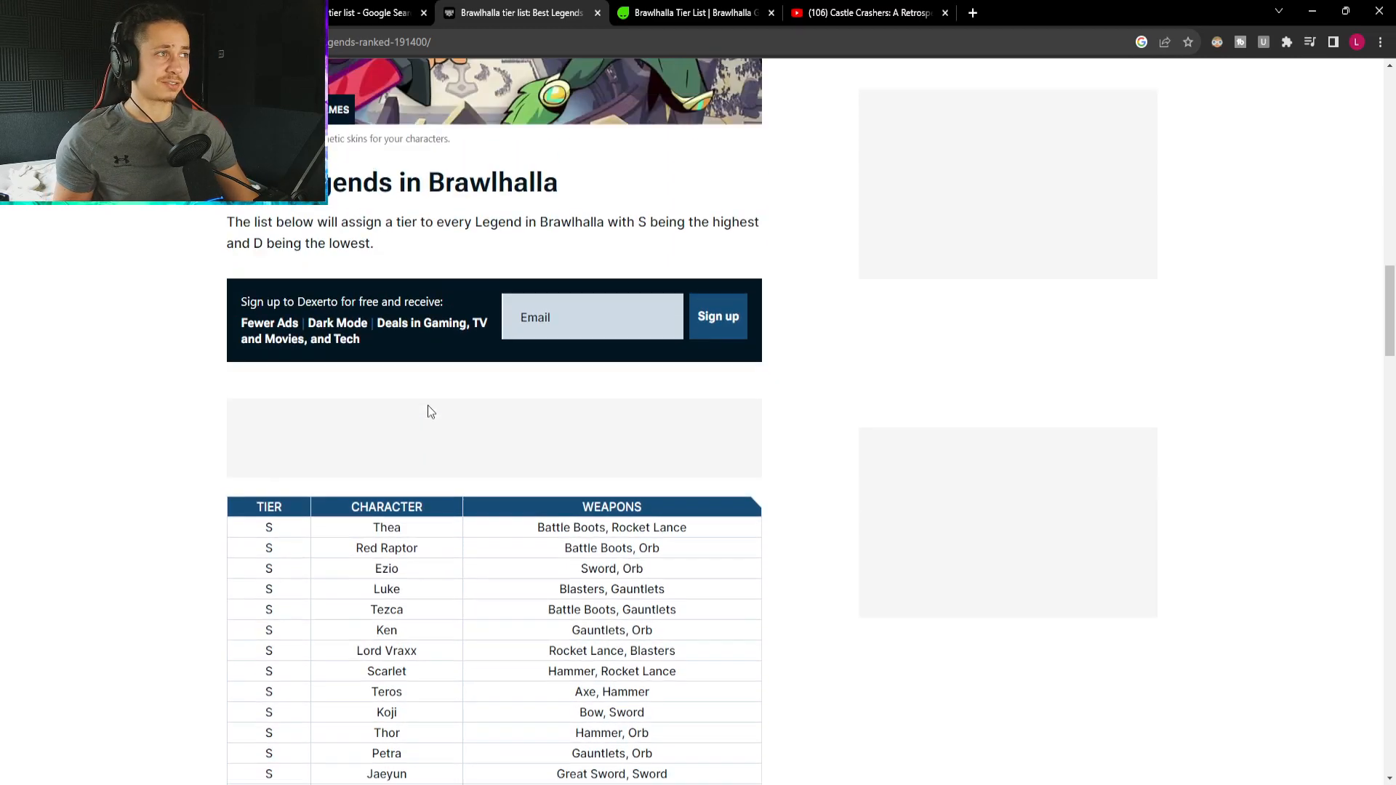
scroll("down", 3)
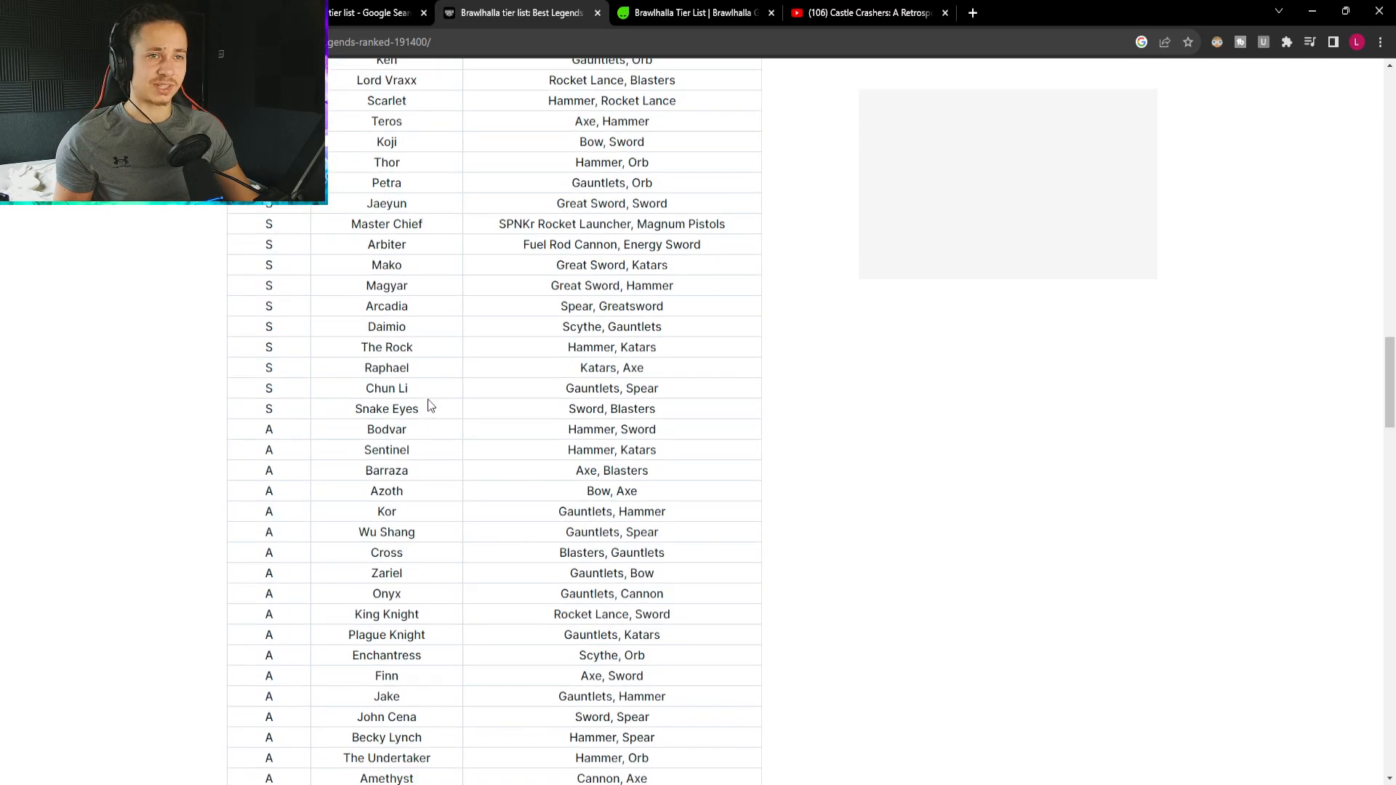
scroll("up", 3)
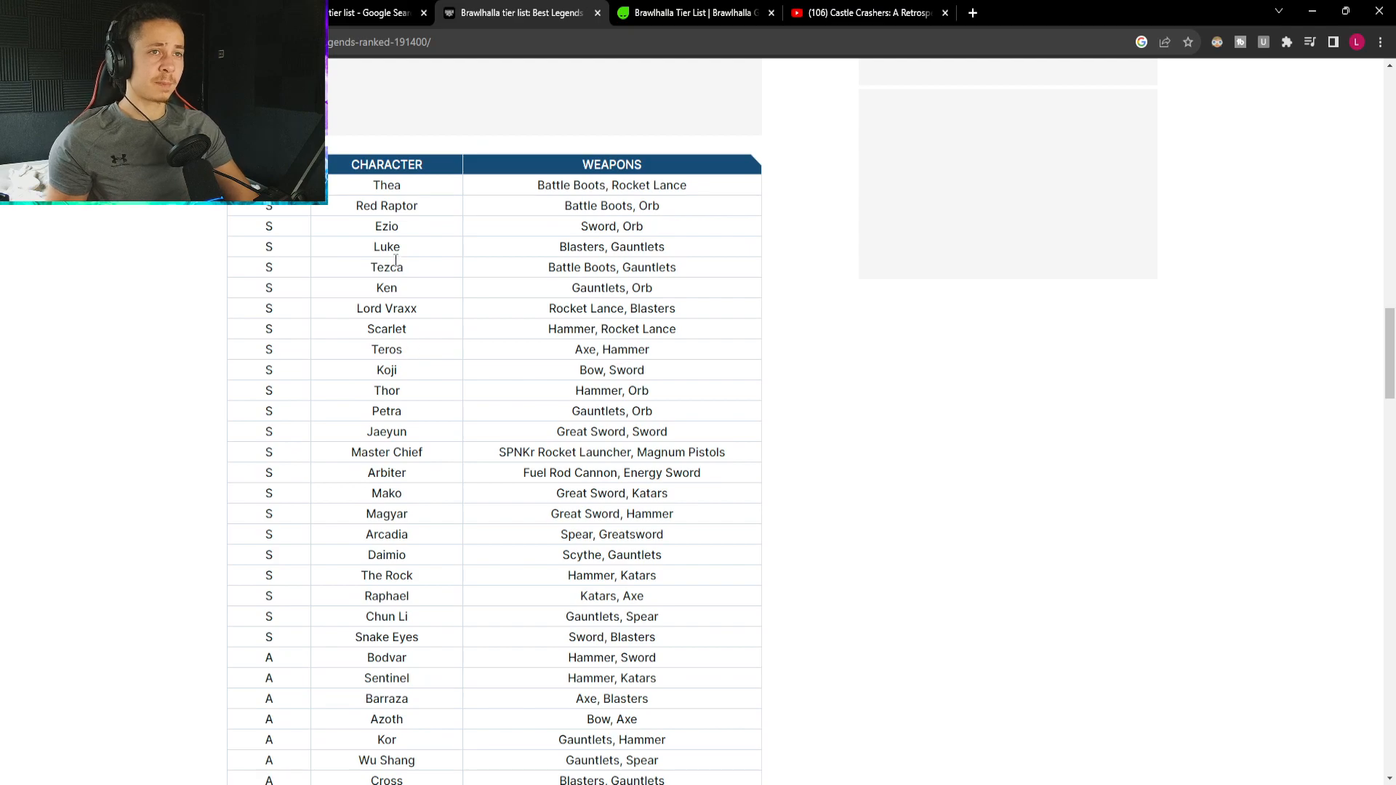
mouse_move(362, 237)
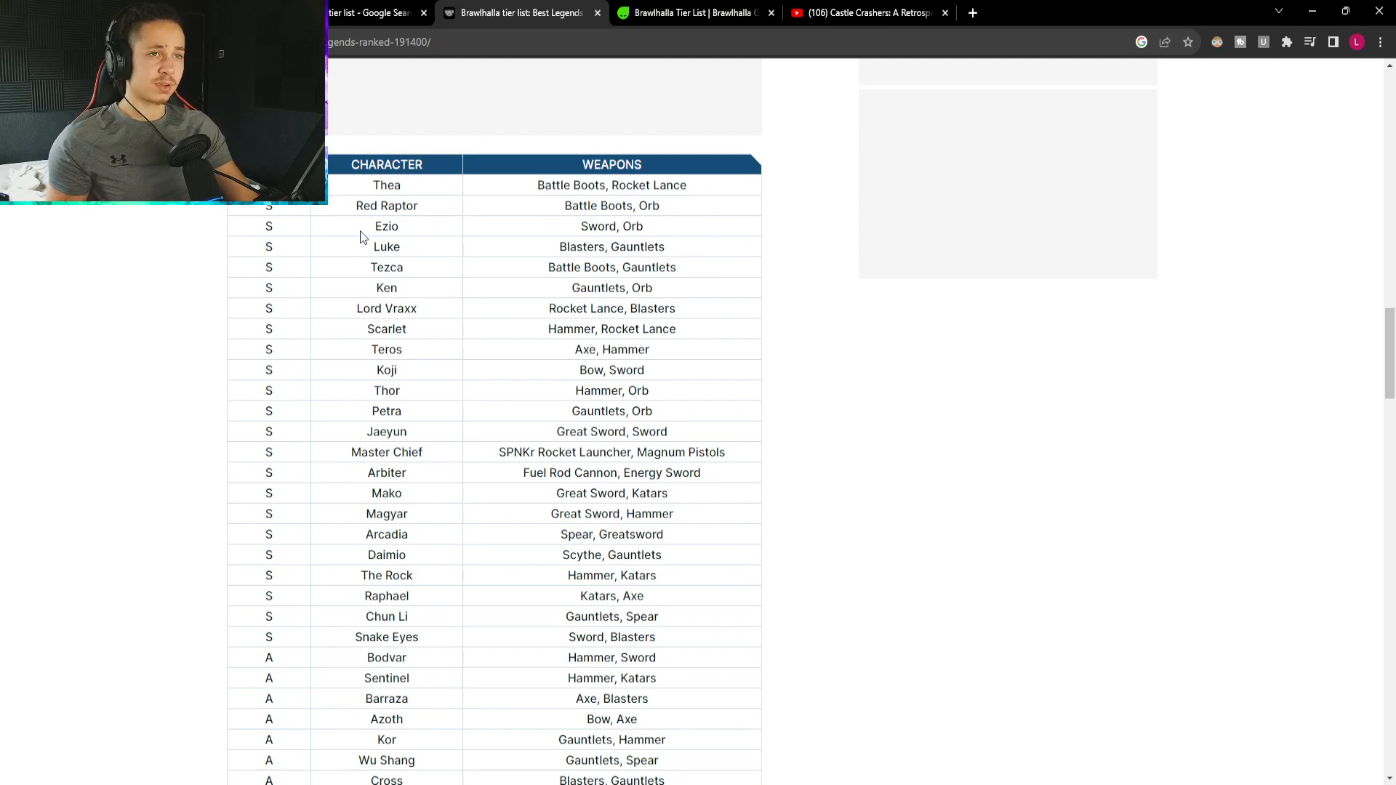
Read down through the B and C tiers, selecting Tai Lung and another legend name.
scroll("down", 3)
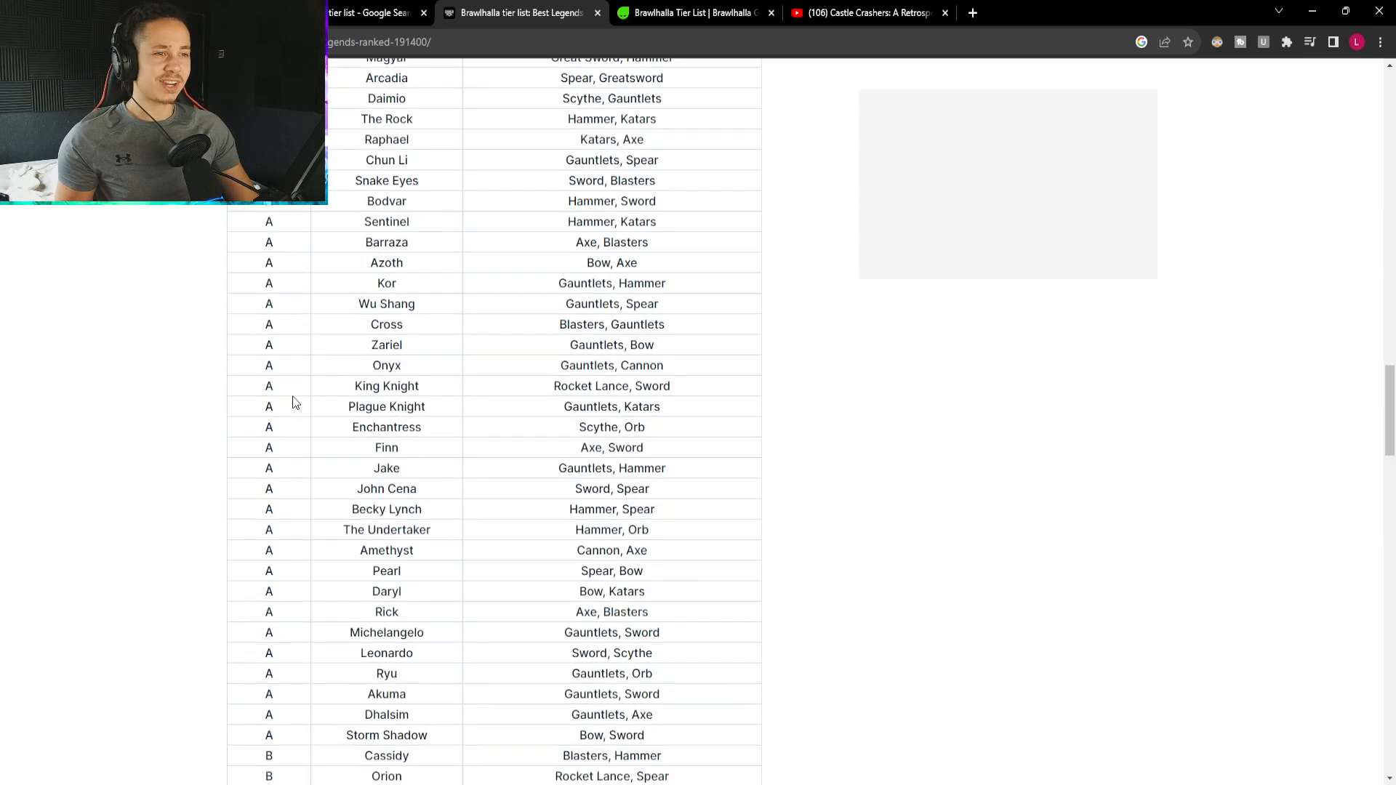
scroll("down", 3)
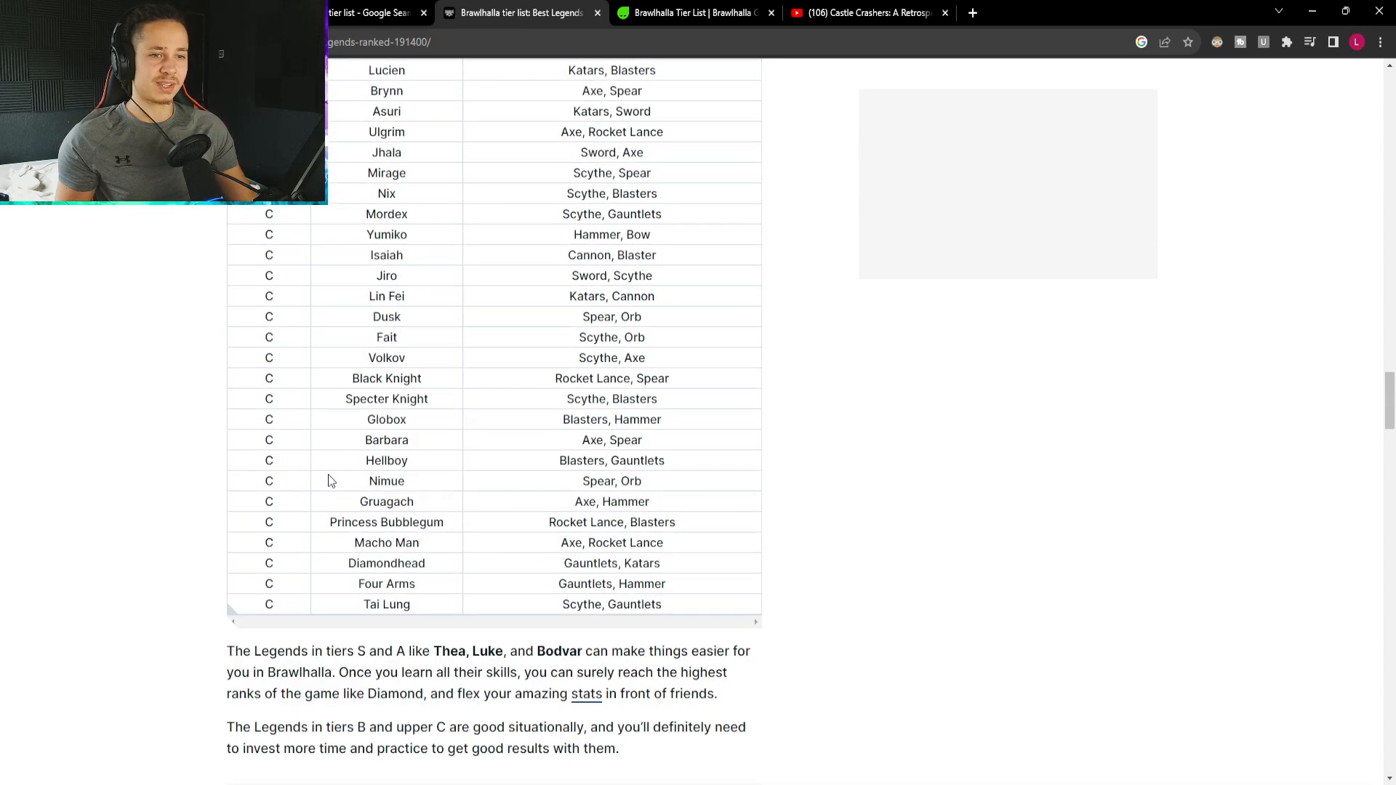
scroll("down", 3)
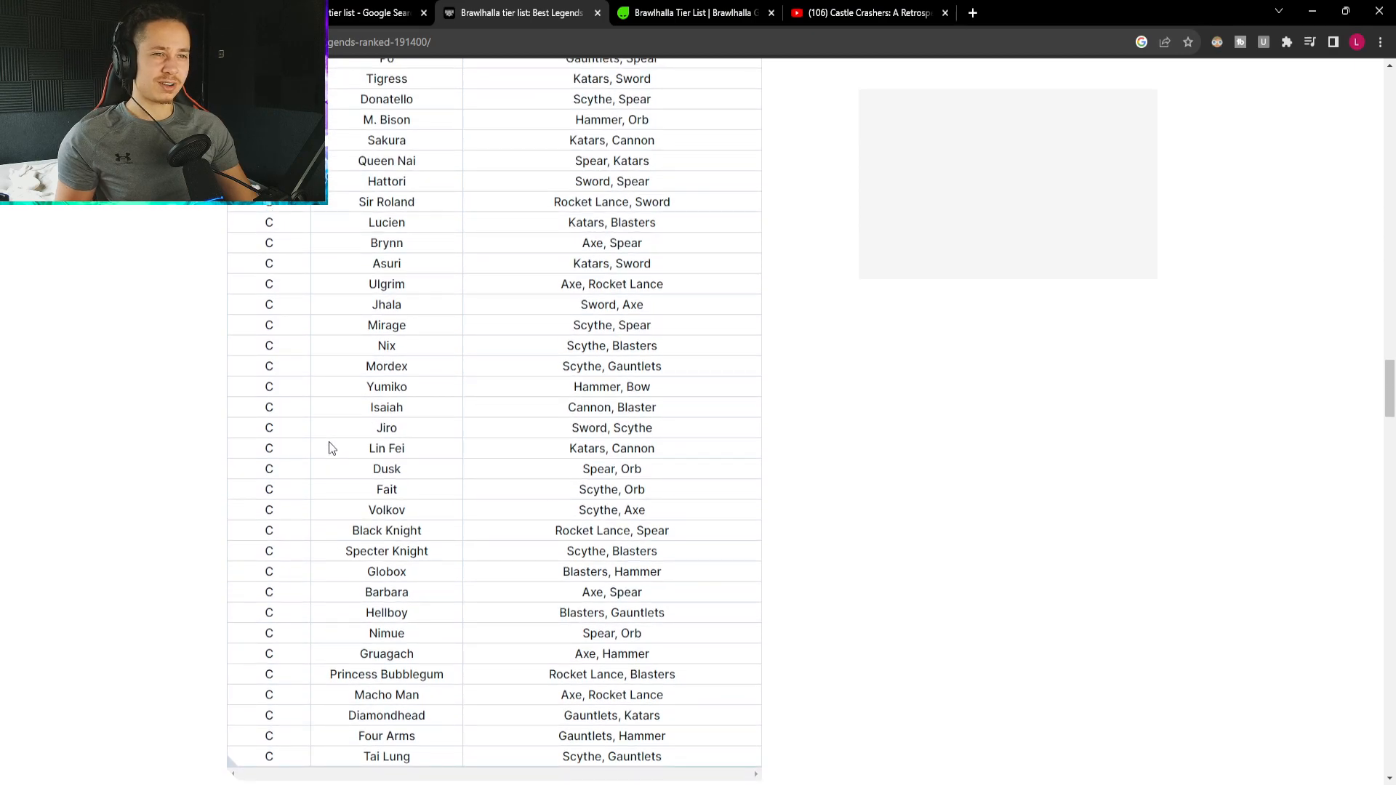
scroll("down", 3)
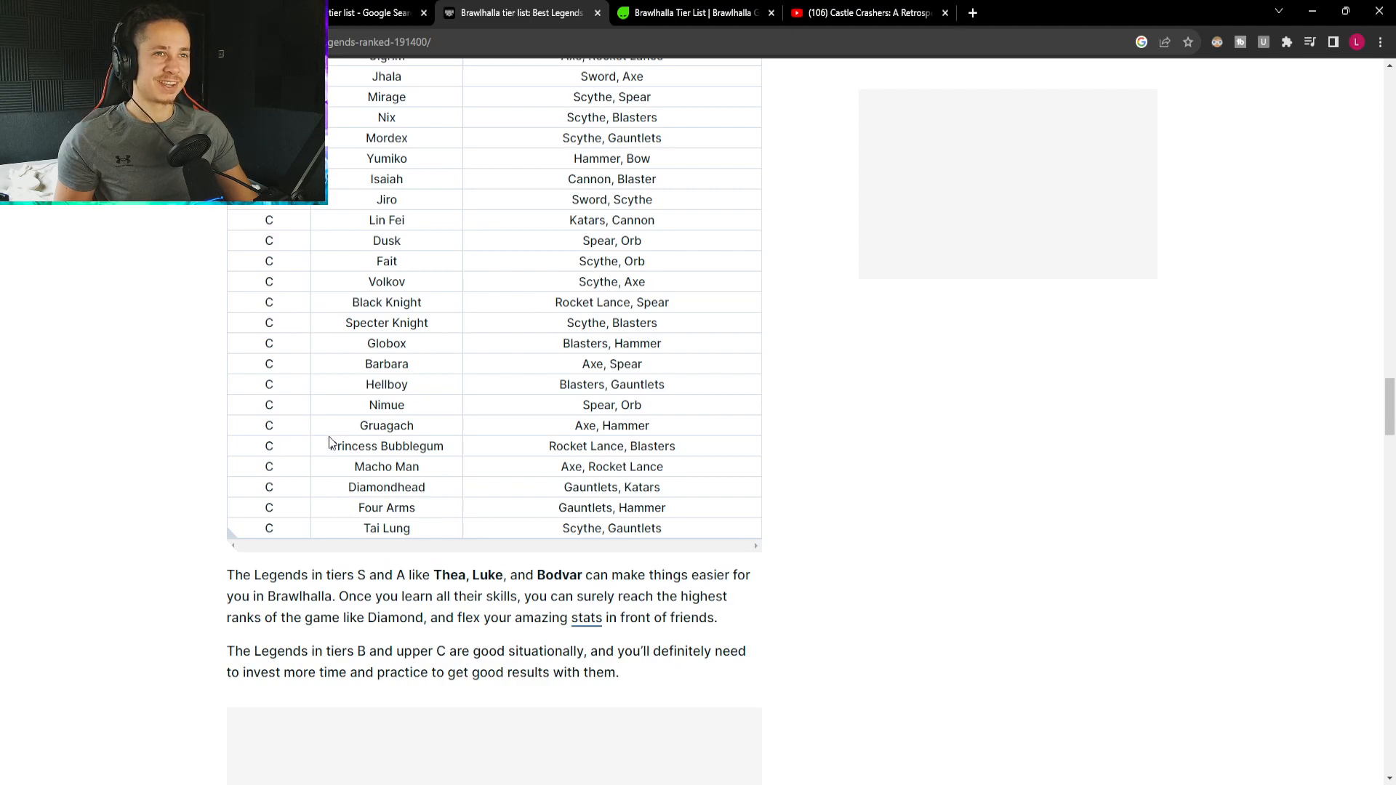
double_click(385, 528)
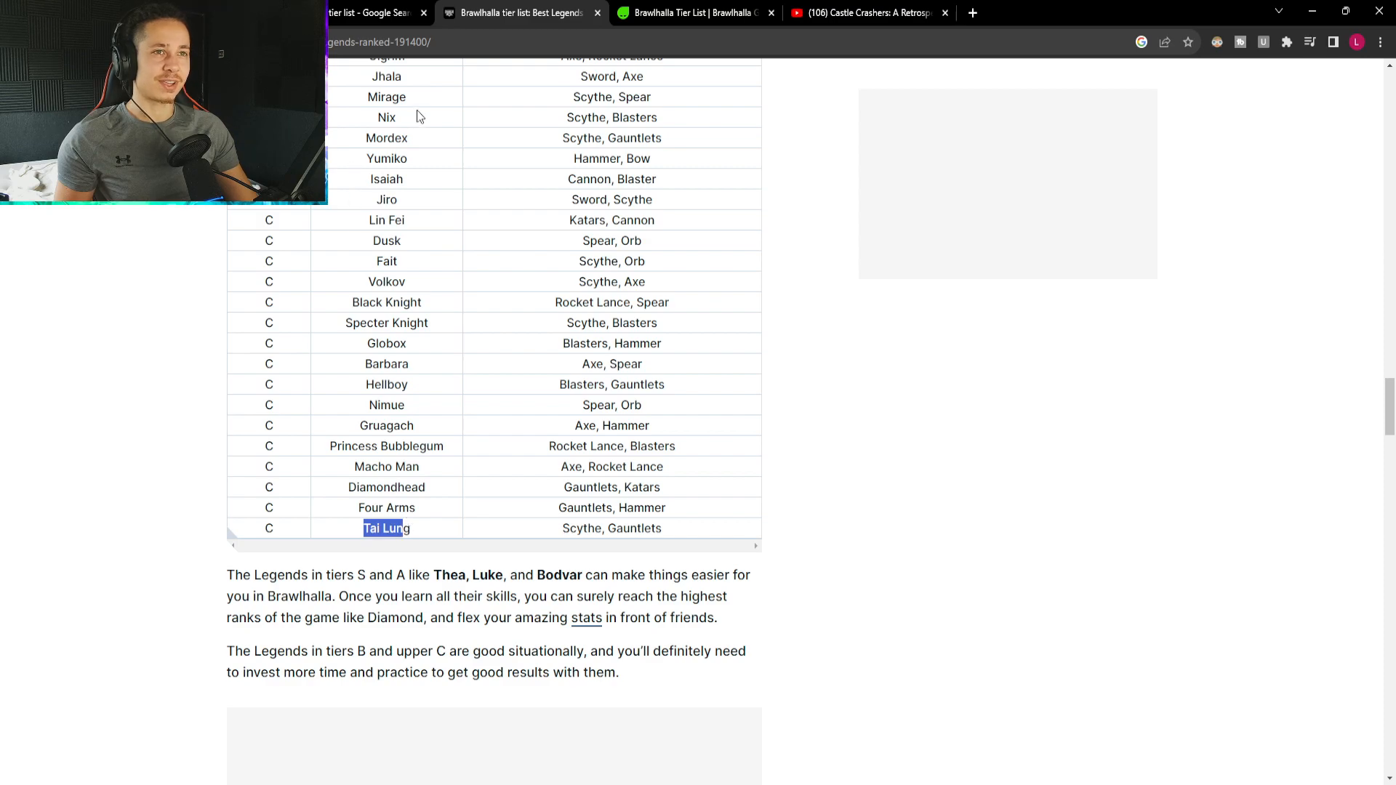
double_click(387, 139)
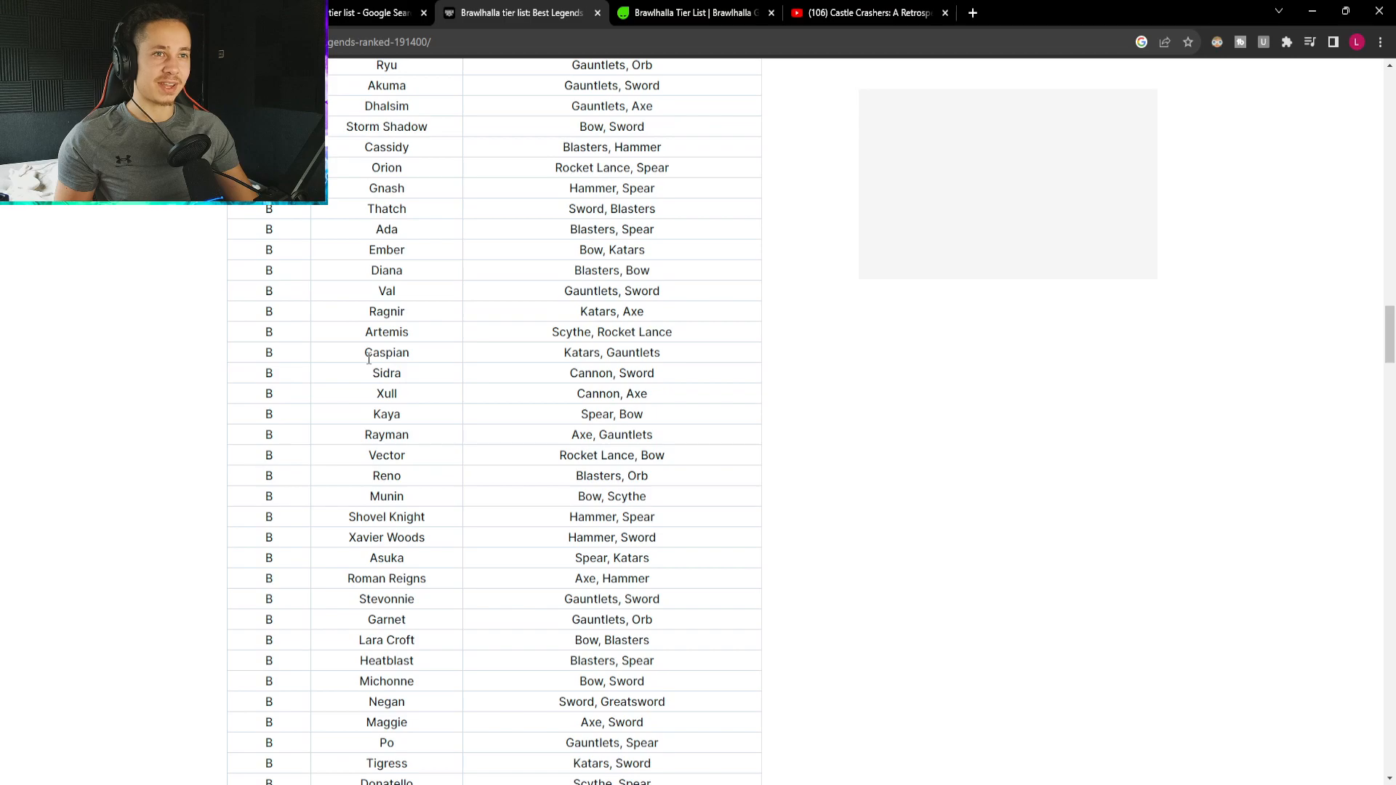
mouse_move(427, 374)
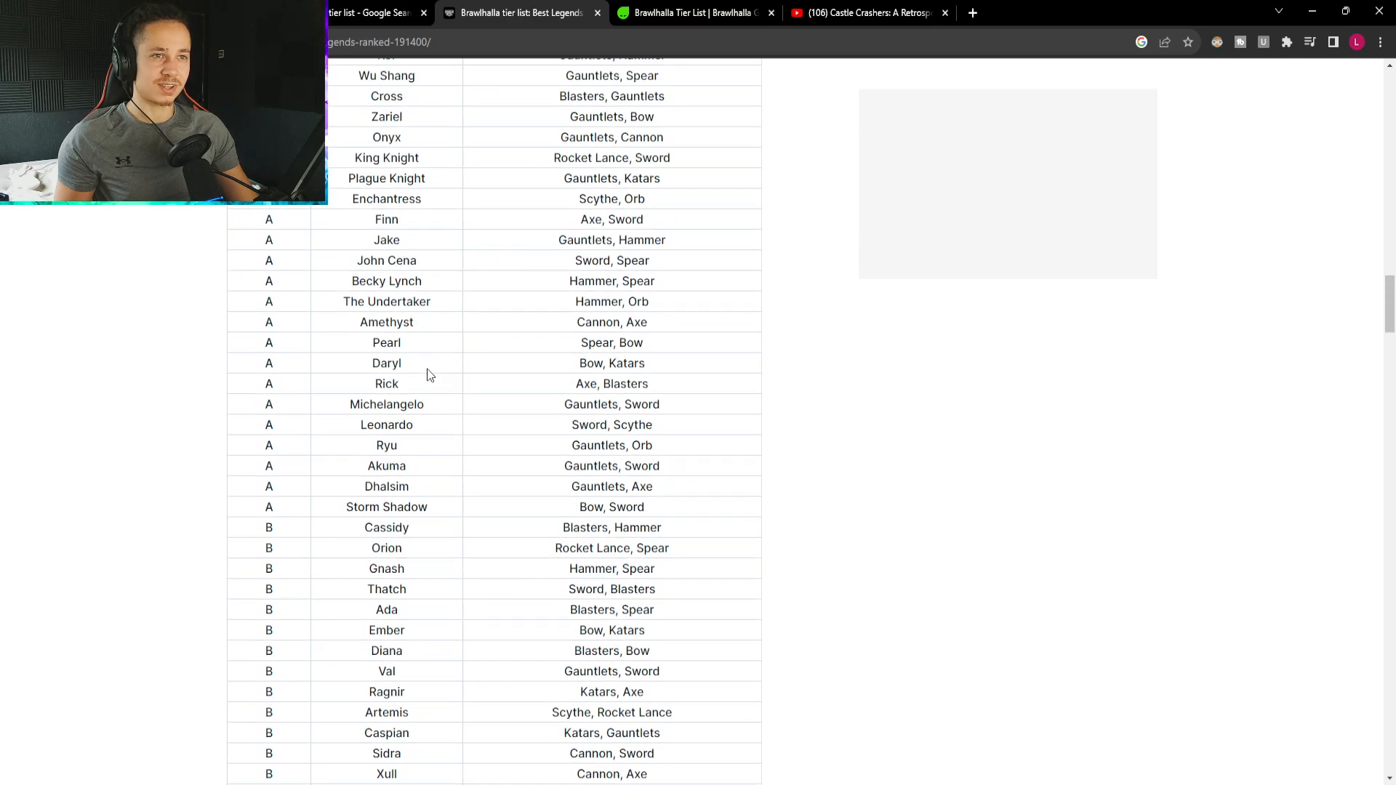
Scroll back up the table to the top and highlight the legend name Finn.
scroll("up", 3)
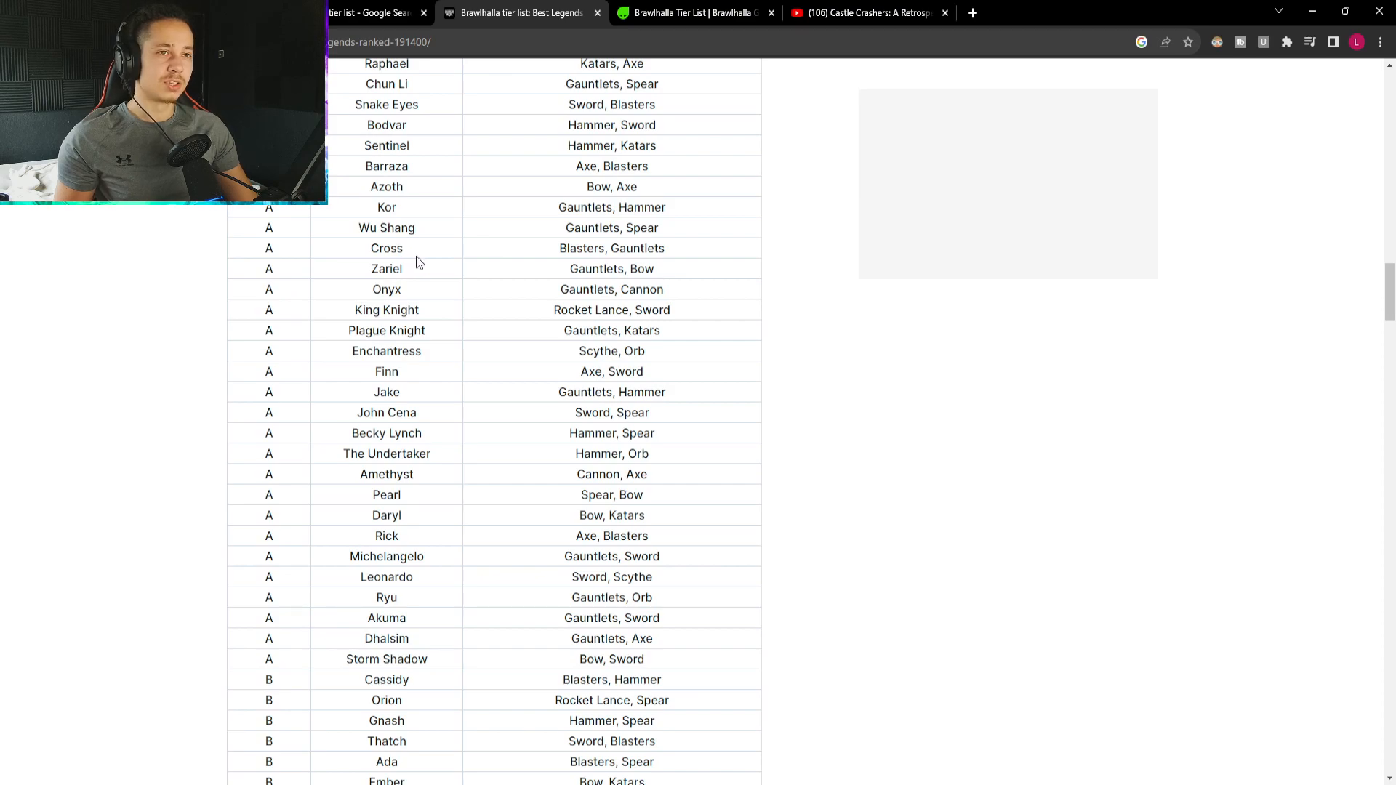
scroll("down", 3)
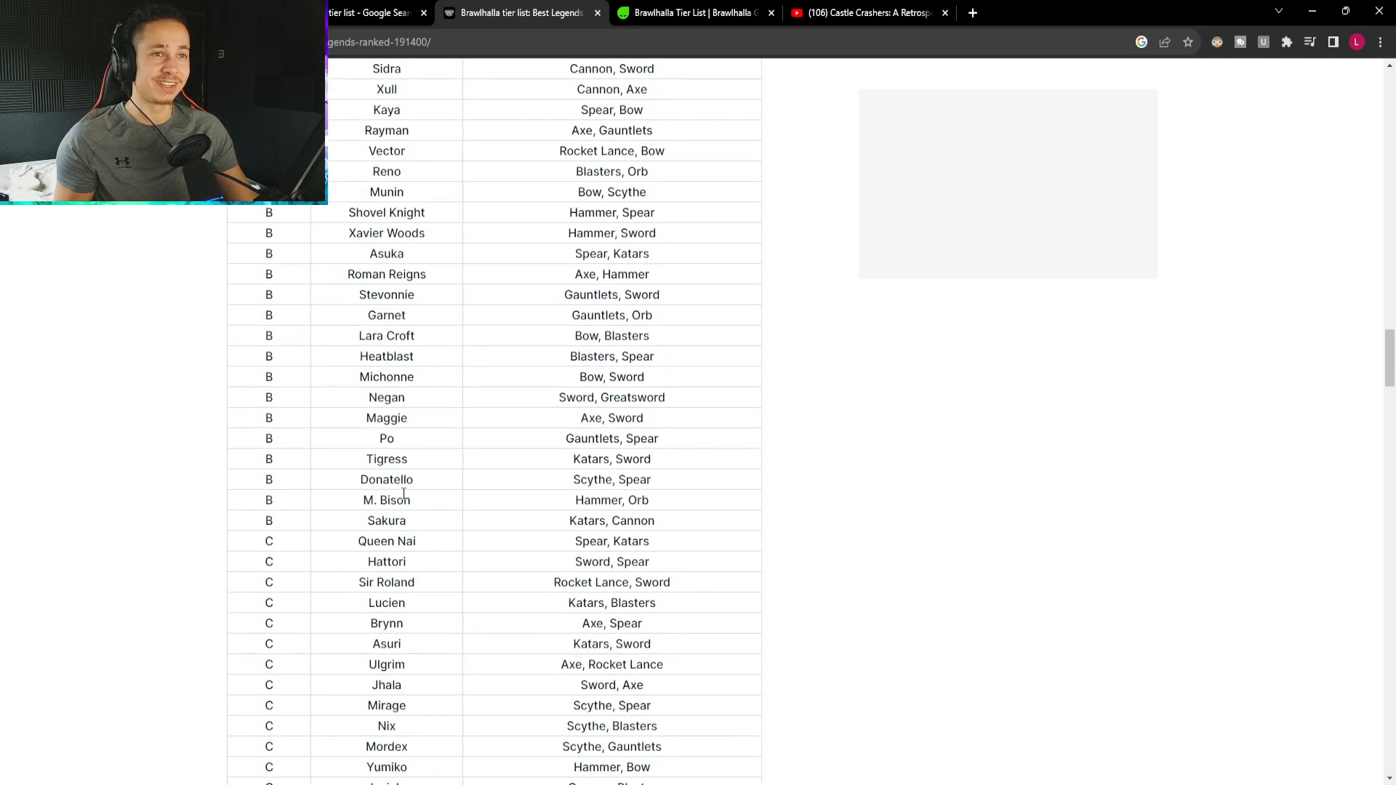
scroll("up", 3)
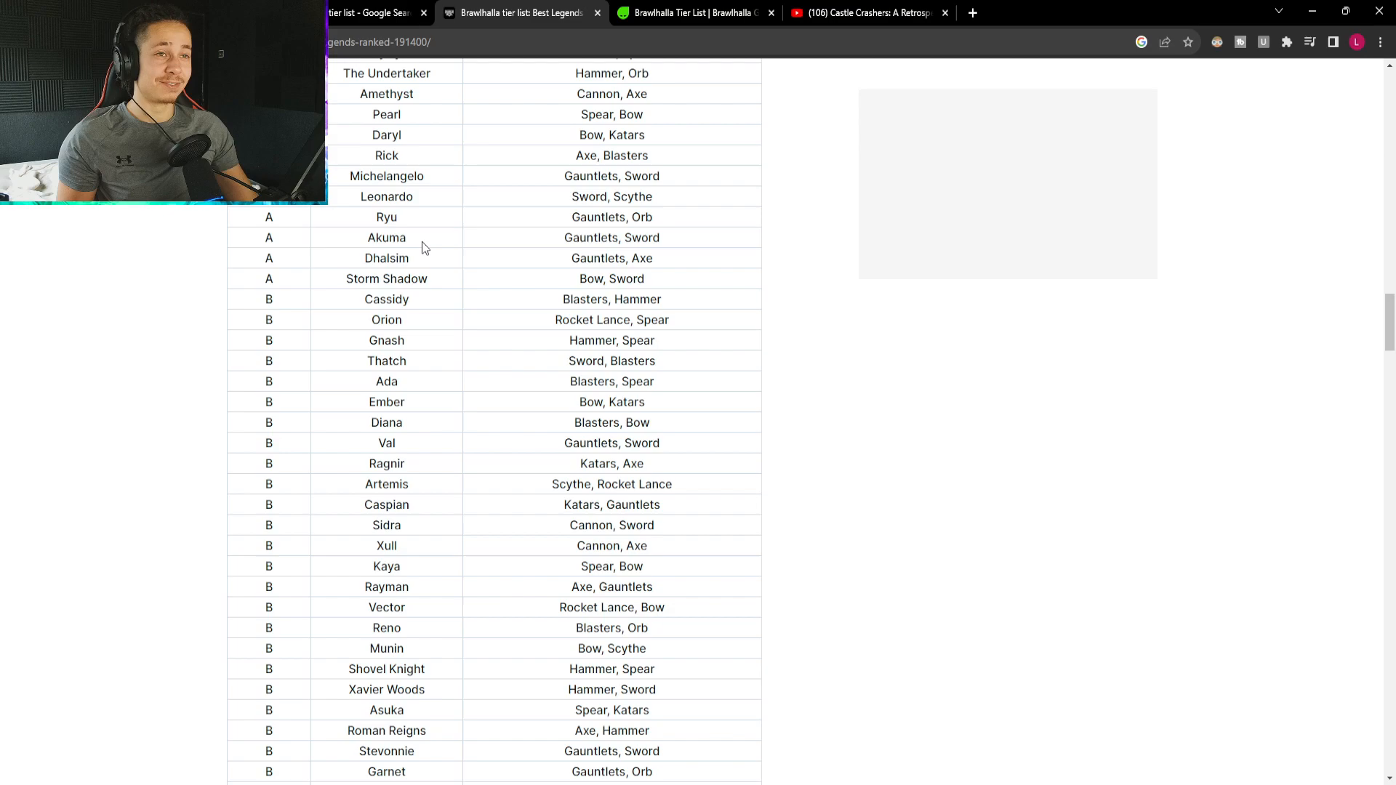
scroll("up", 3)
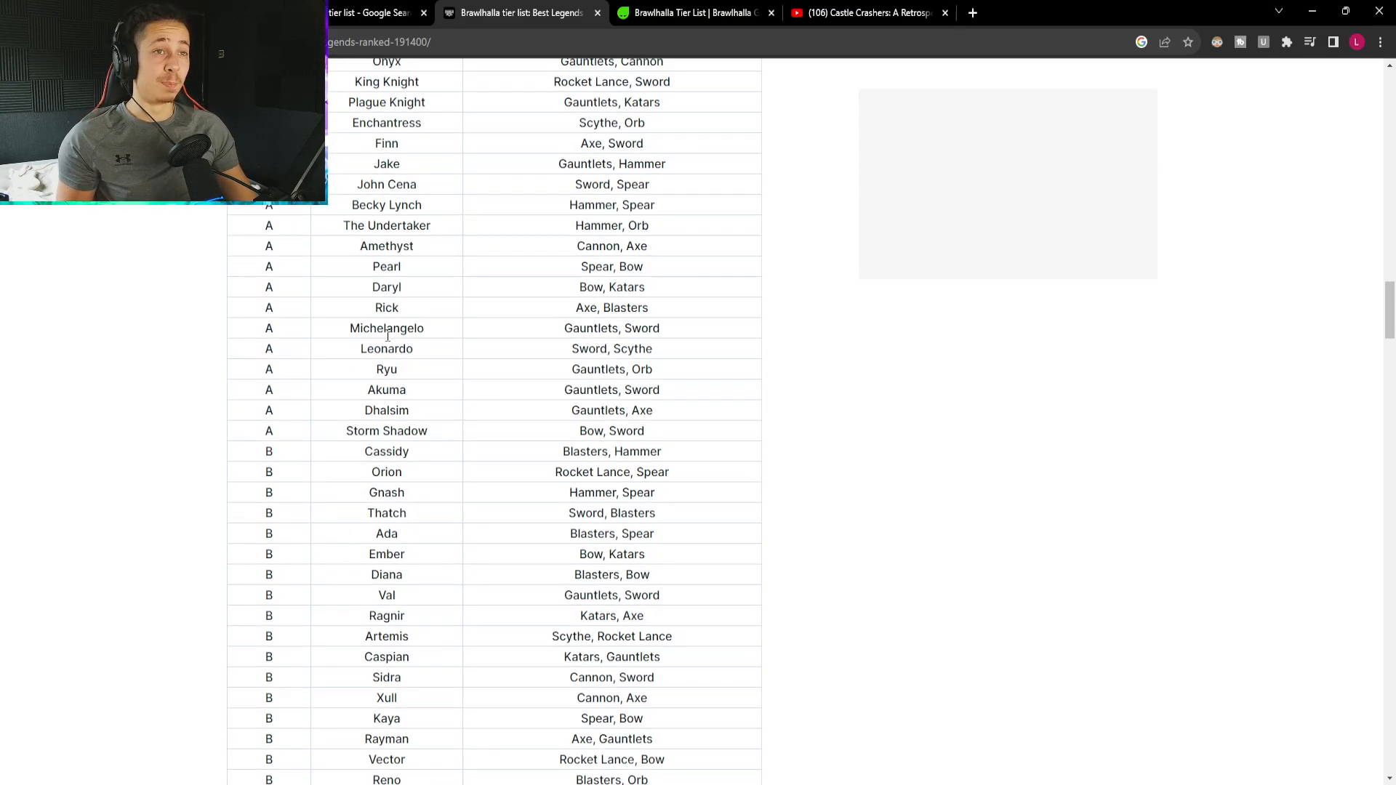
scroll("up", 3)
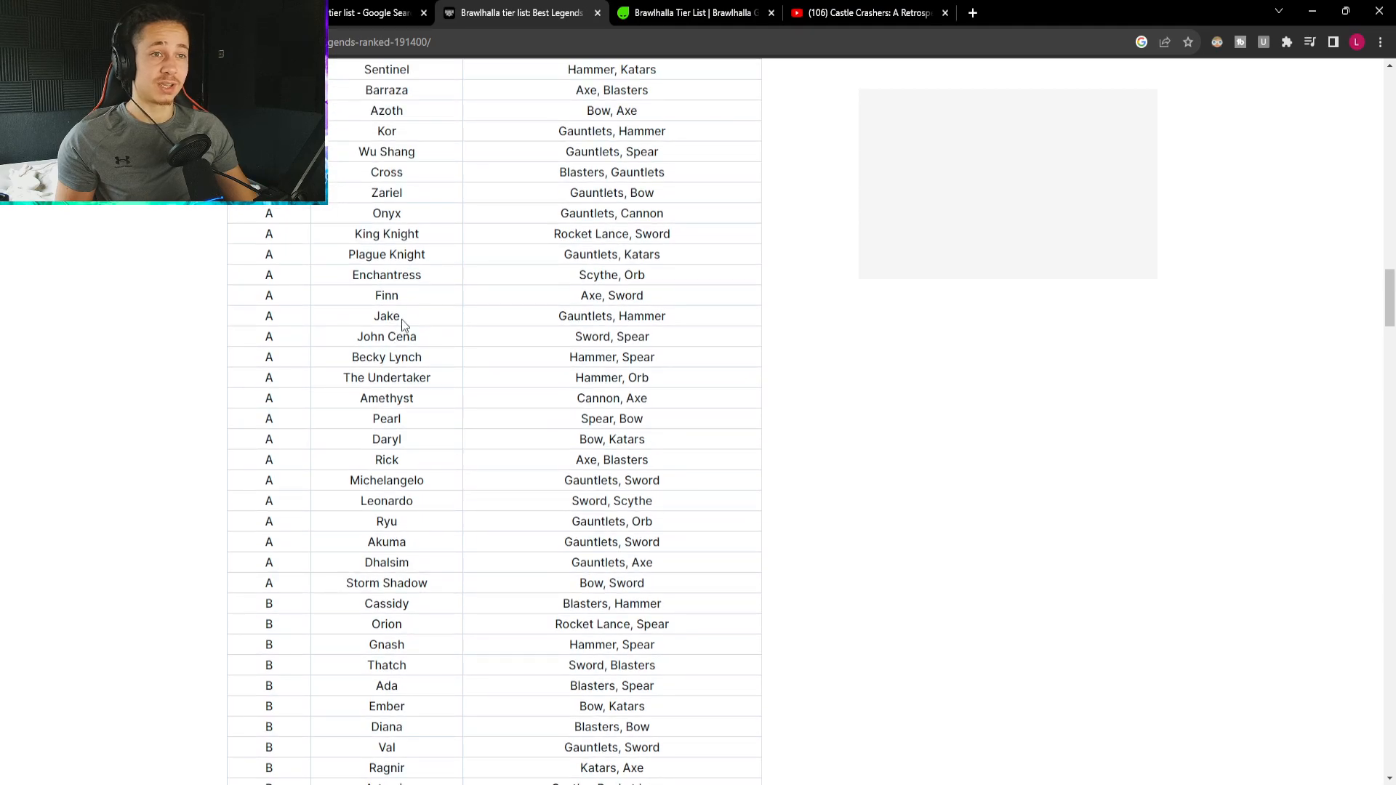
double_click(385, 295)
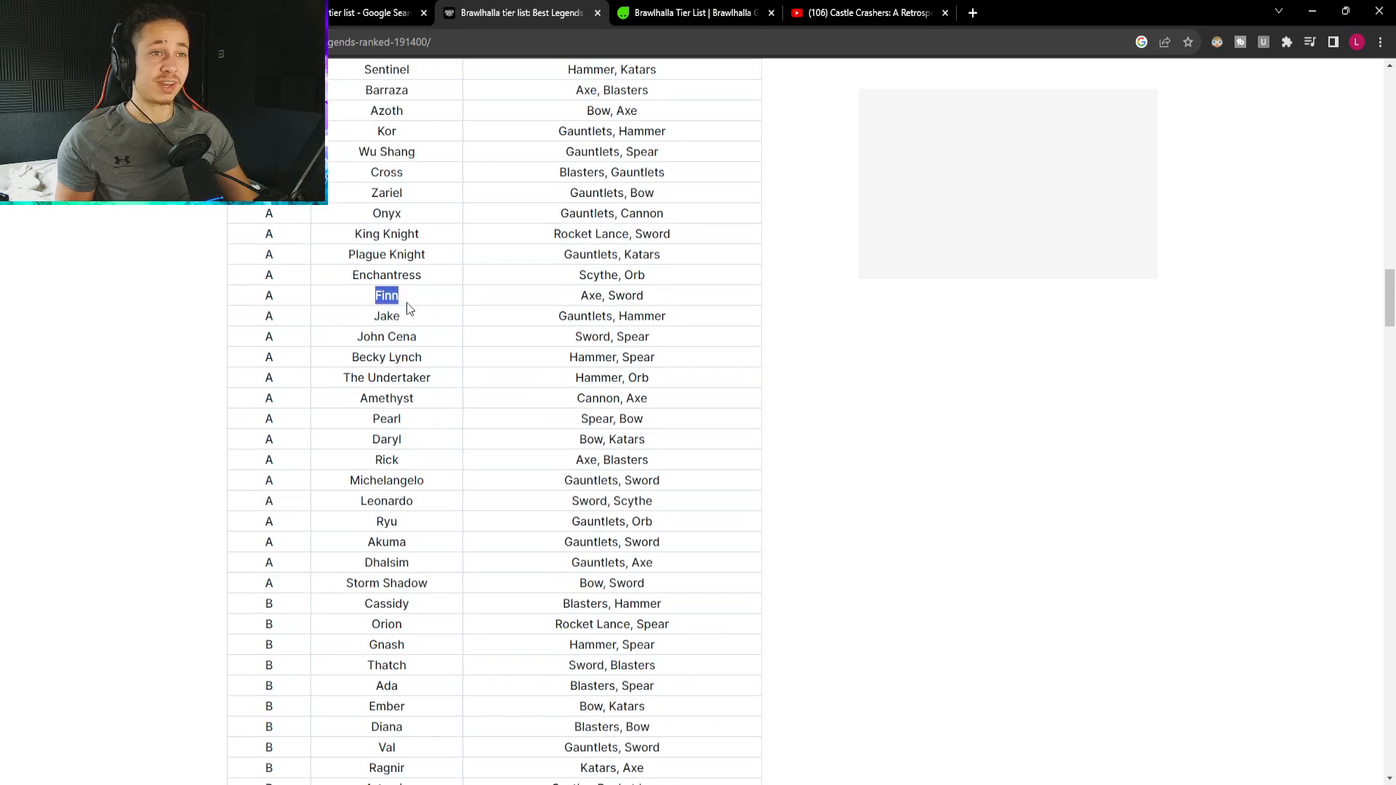
Re-read the upper tiers of the table, moving up and down.
scroll("down", 3)
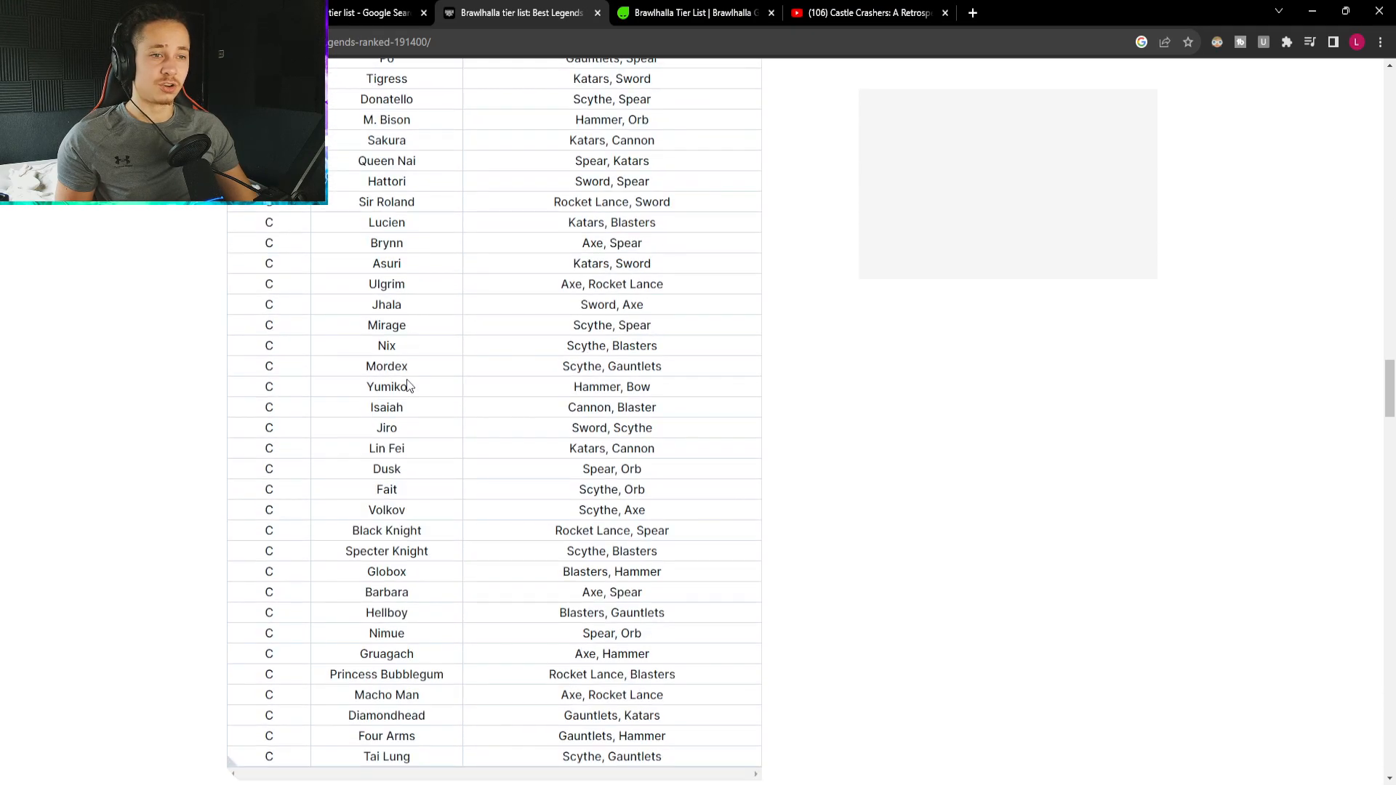
scroll("down", 3)
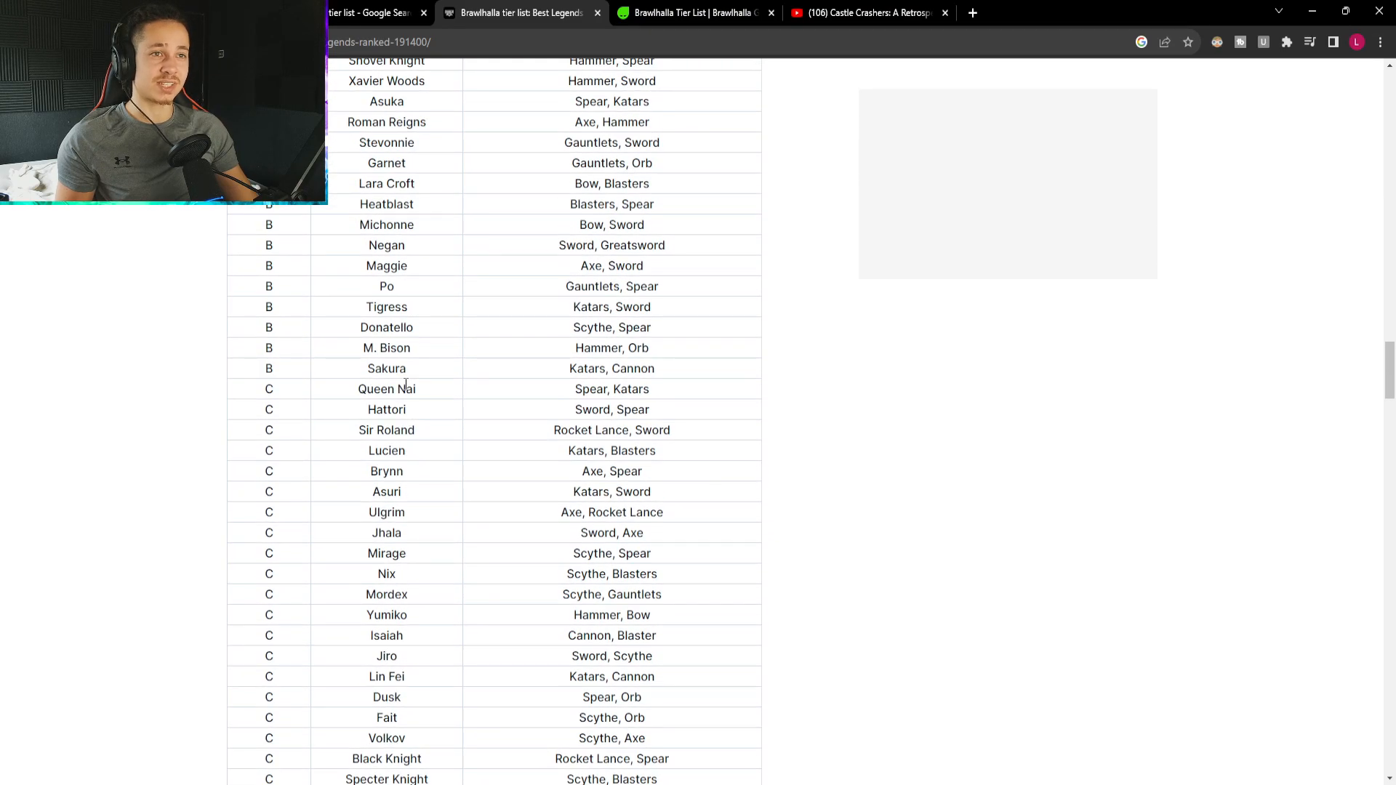
scroll("up", 3)
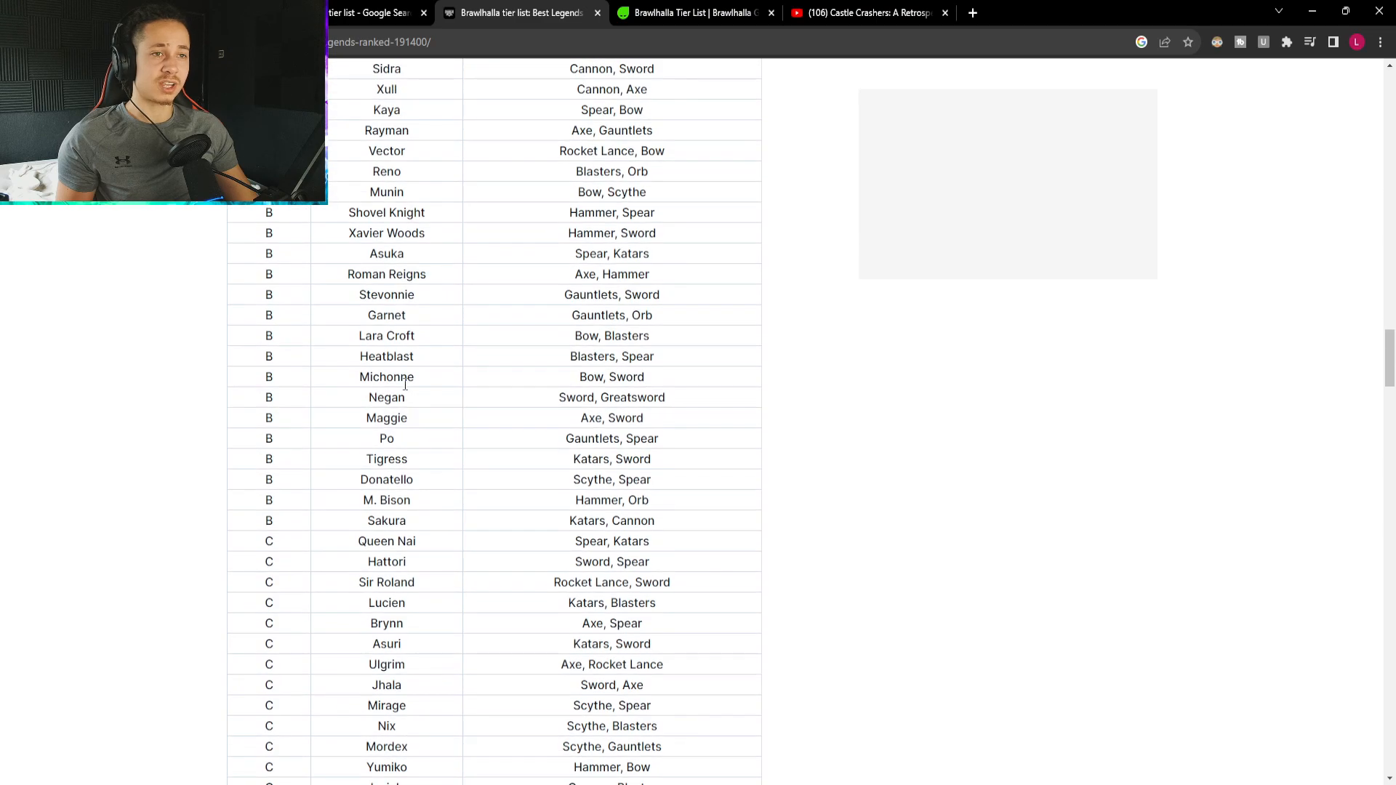
scroll("down", 3)
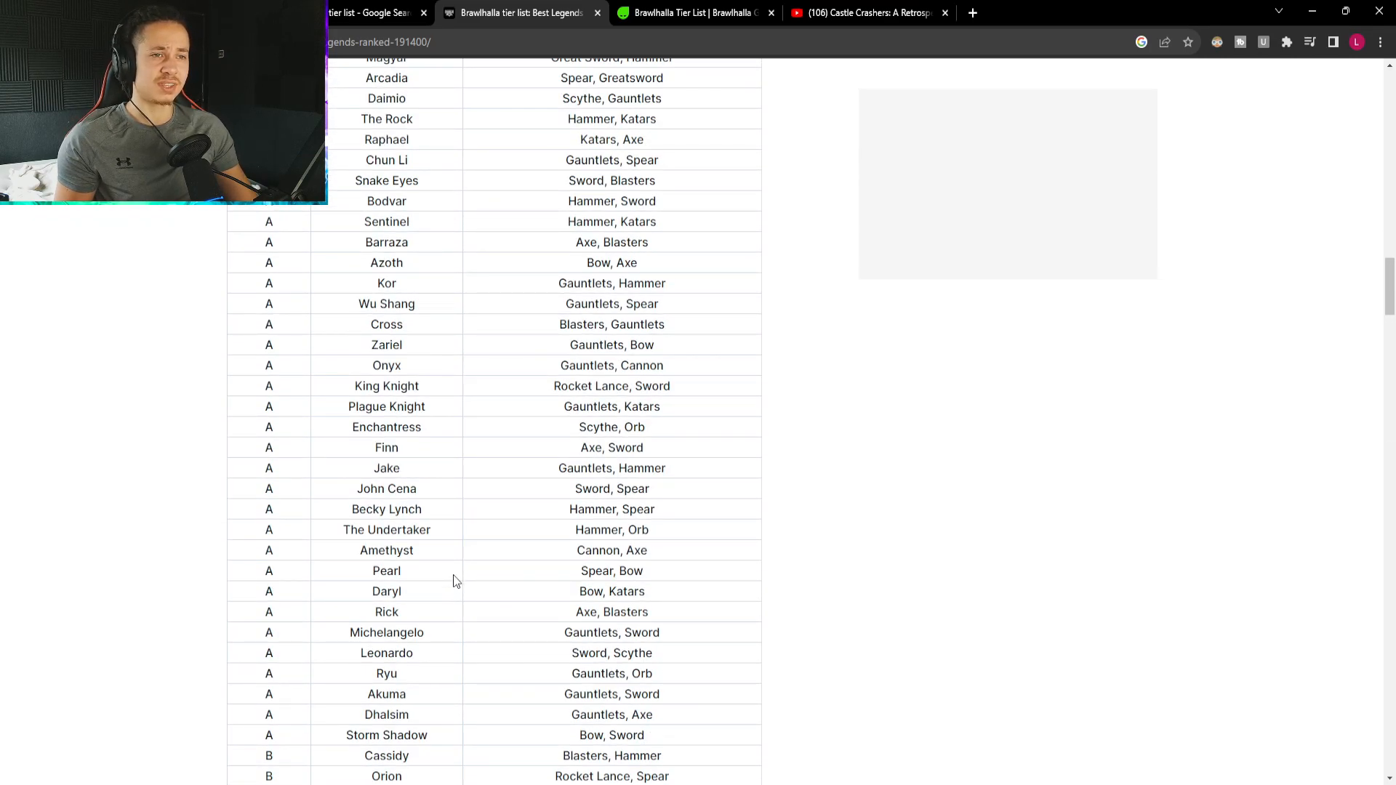
scroll("up", 3)
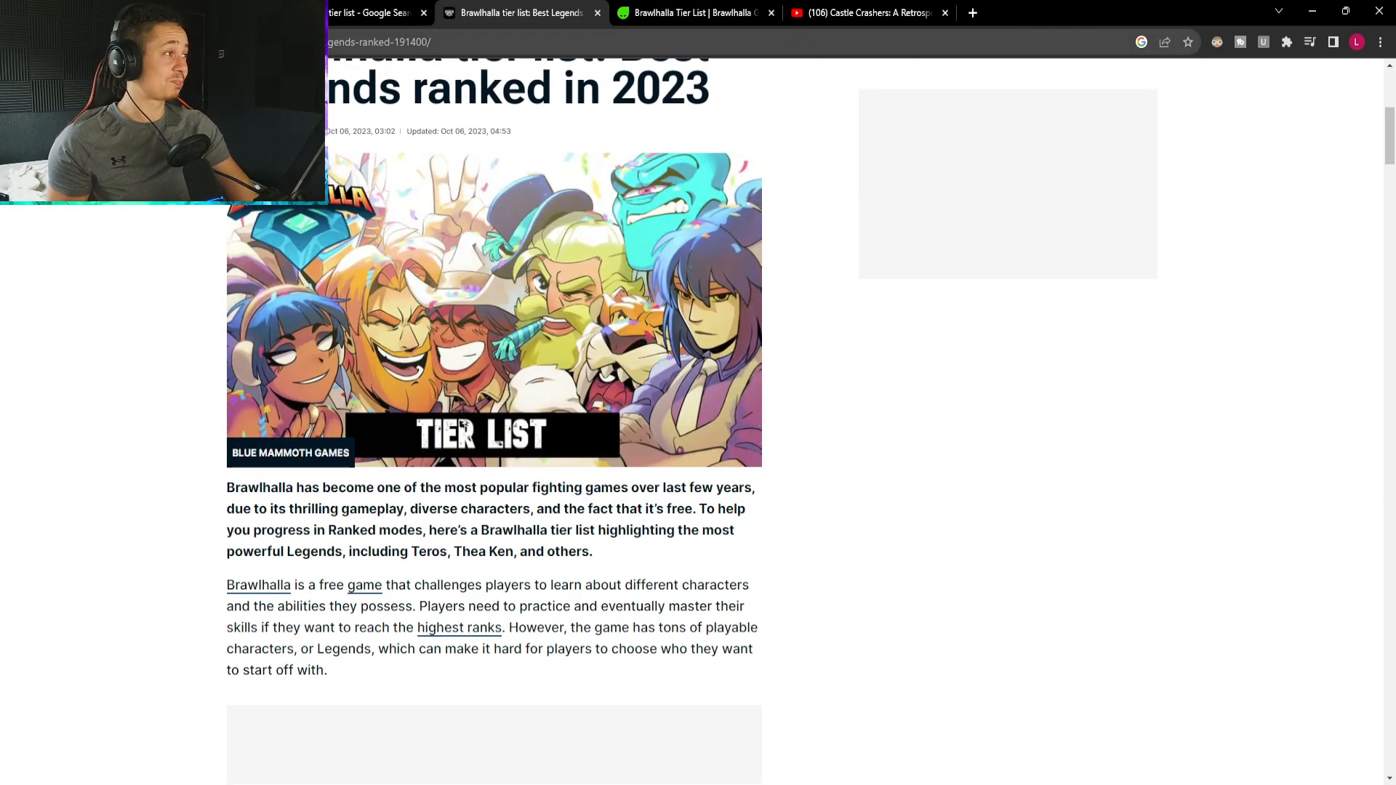
Go down to the C-tier end of the table, selecting two legend names there.
scroll("down", 3)
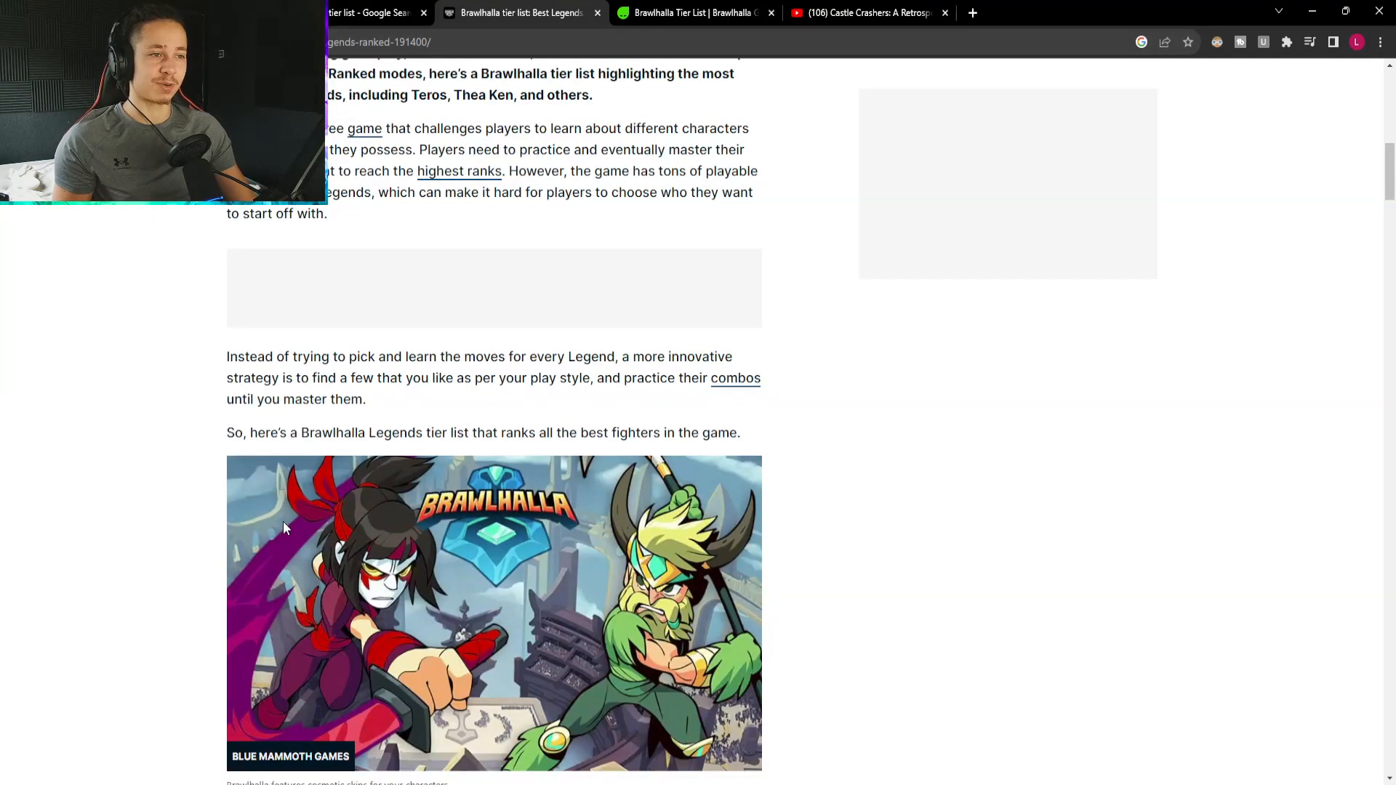
scroll("down", 3)
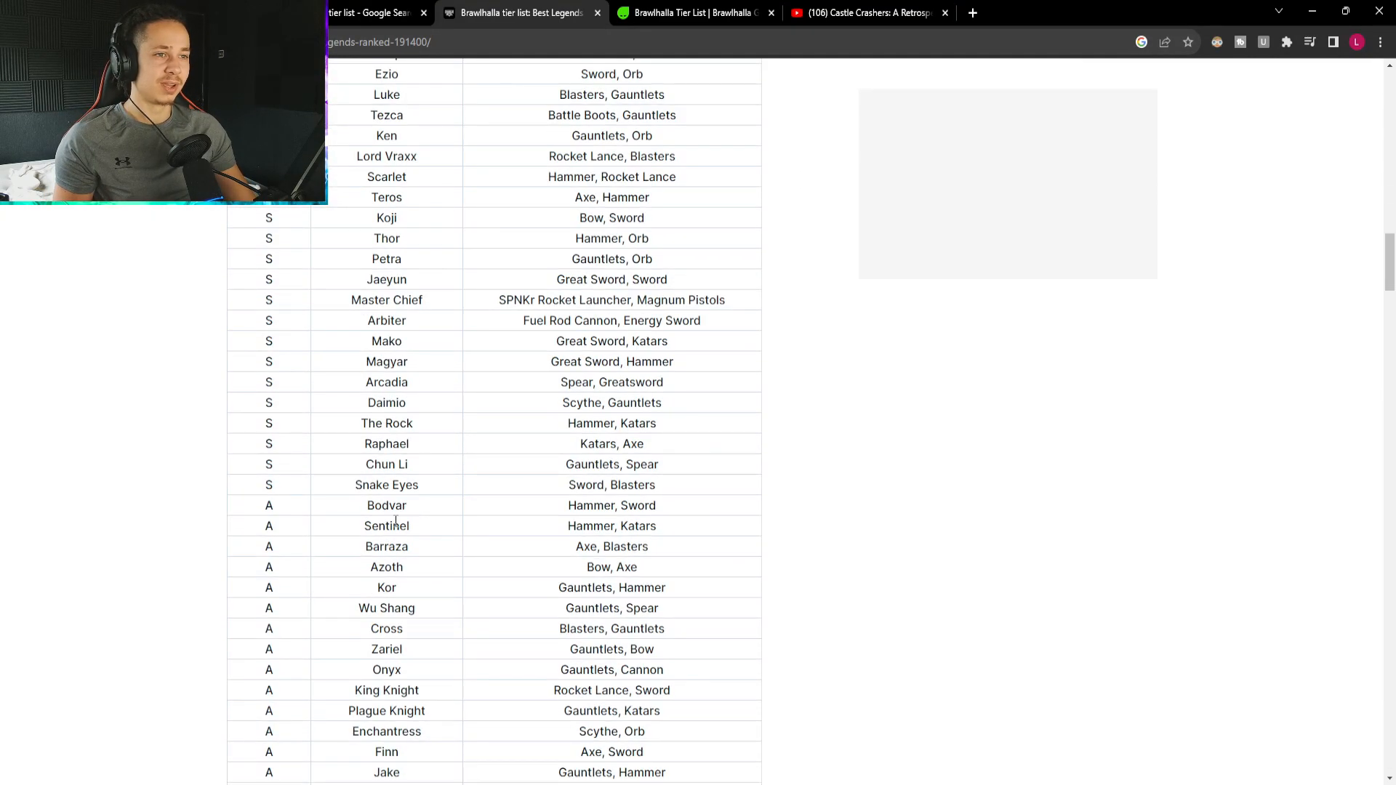
scroll("down", 3)
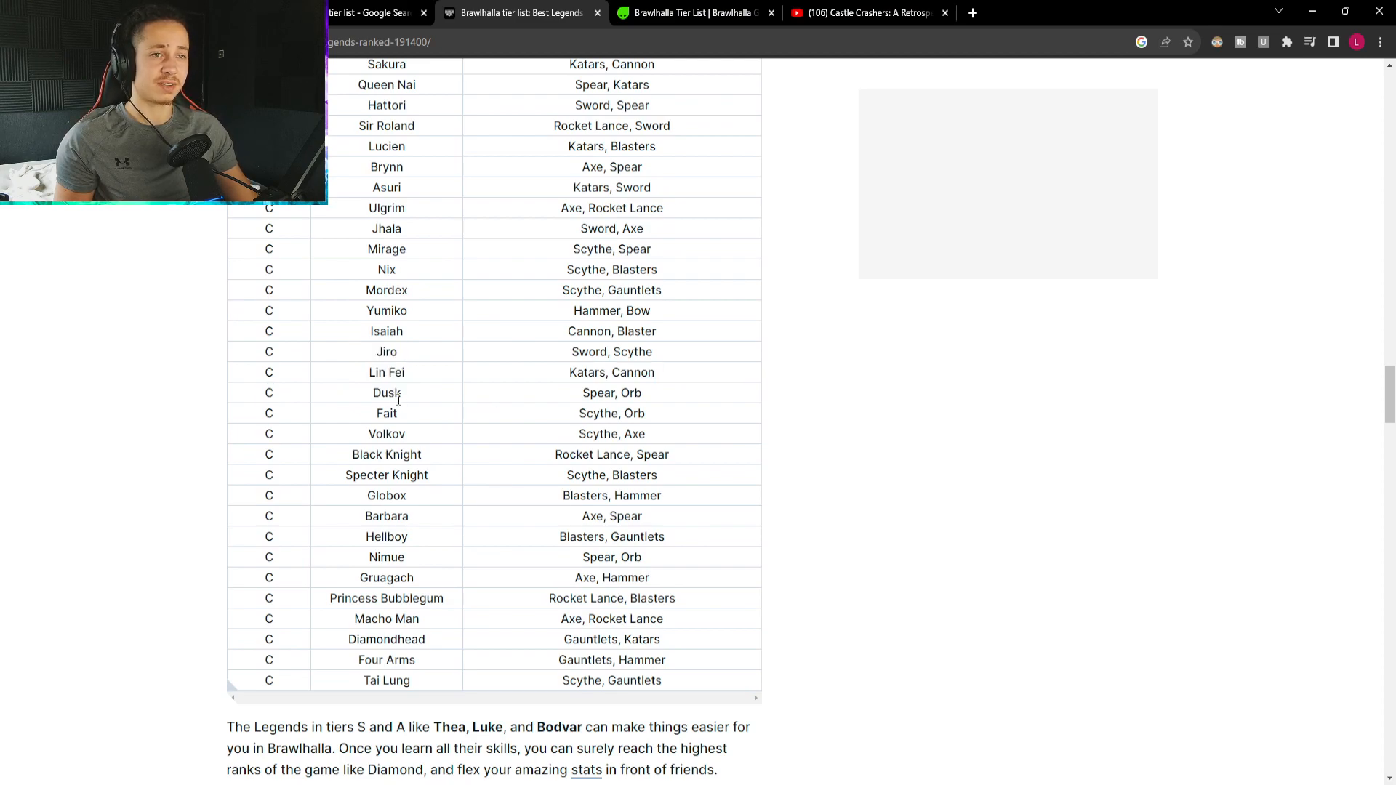
double_click(386, 413)
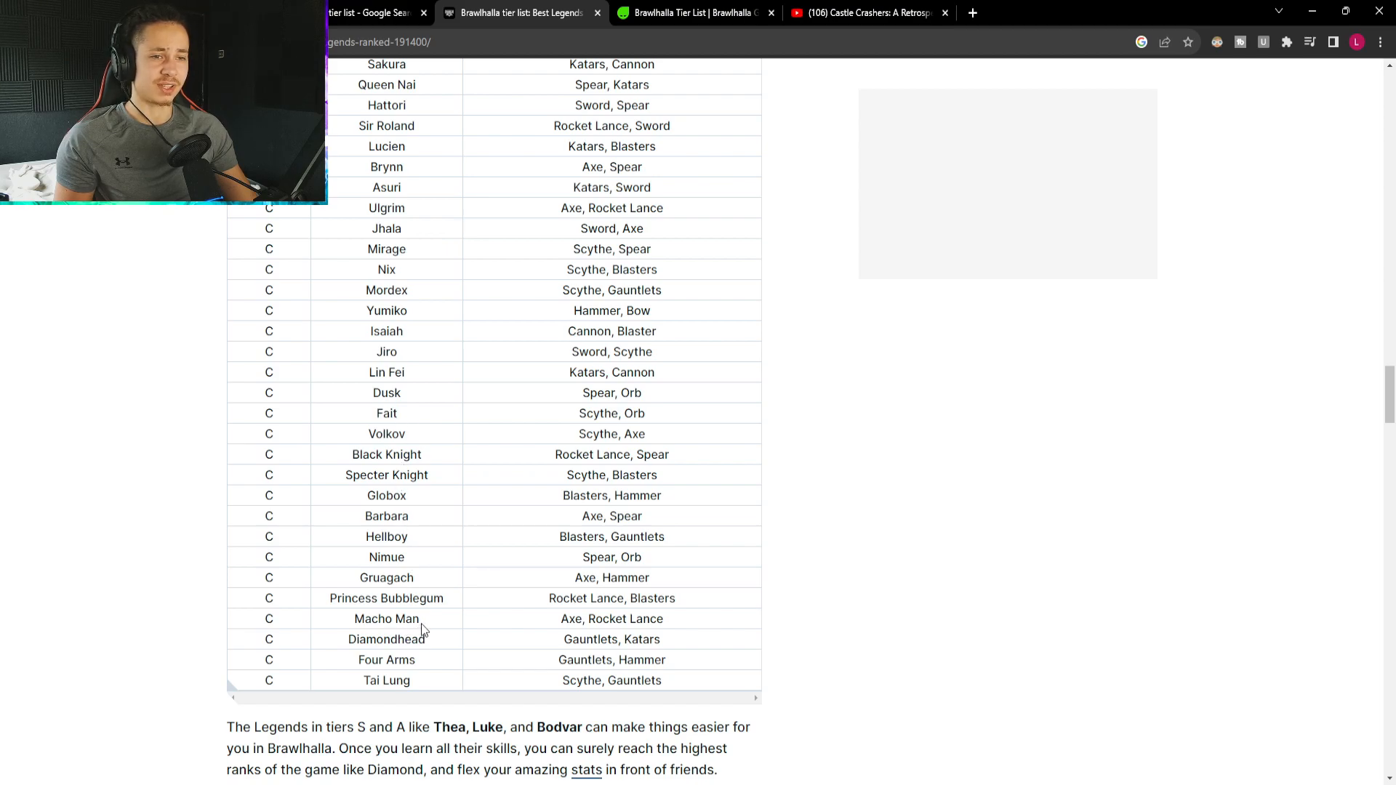
double_click(386, 619)
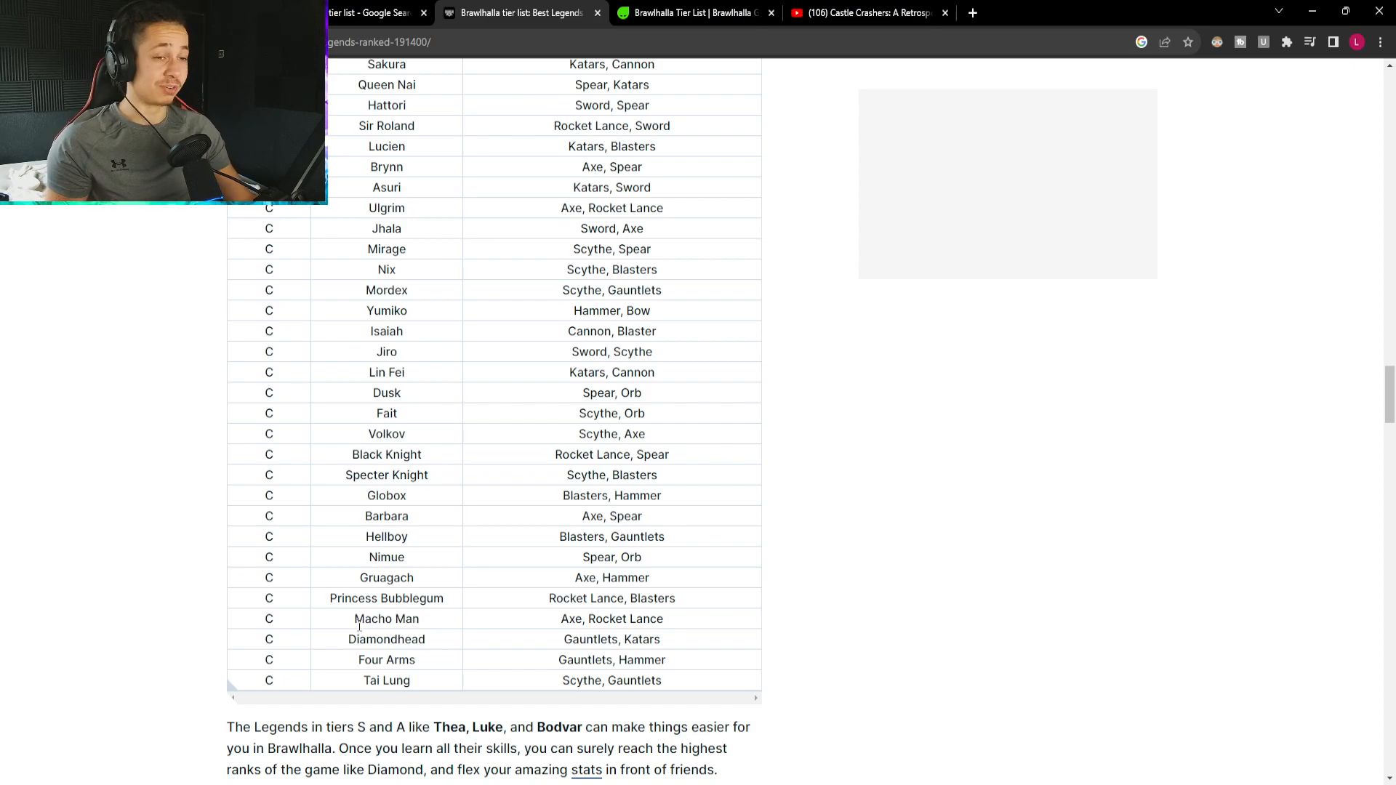
mouse_move(423, 630)
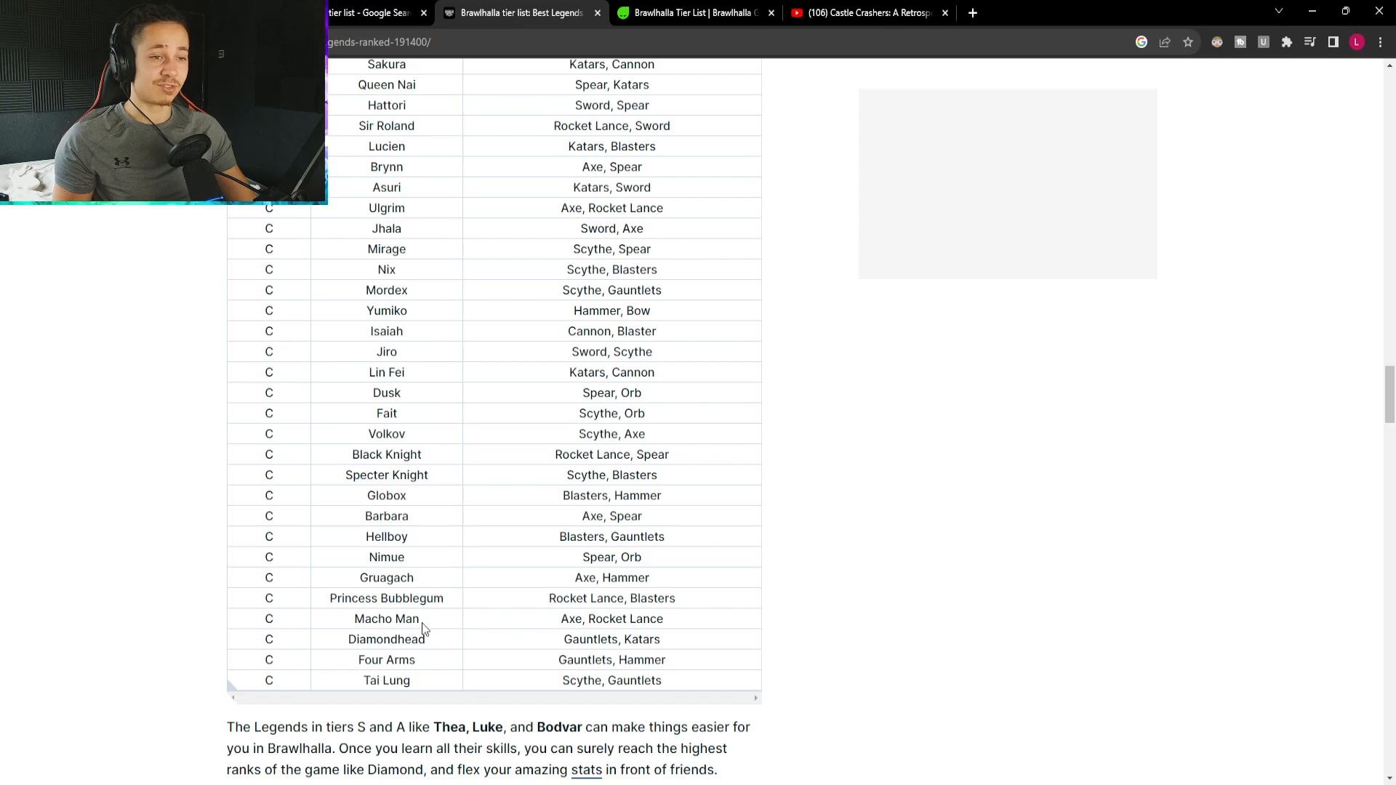
Read past the table's end into the closing paragraphs on S and A tier legends.
scroll("up", 3)
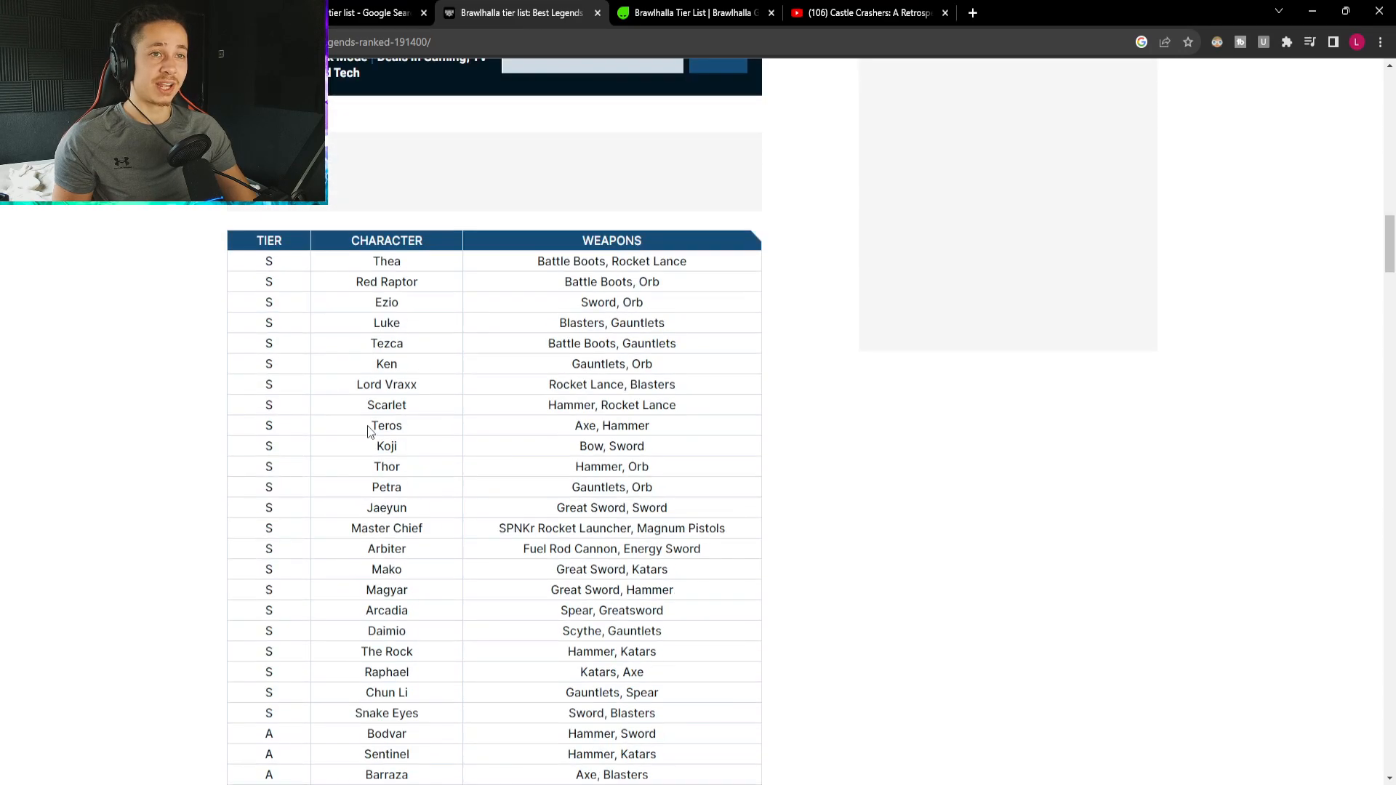
scroll("down", 3)
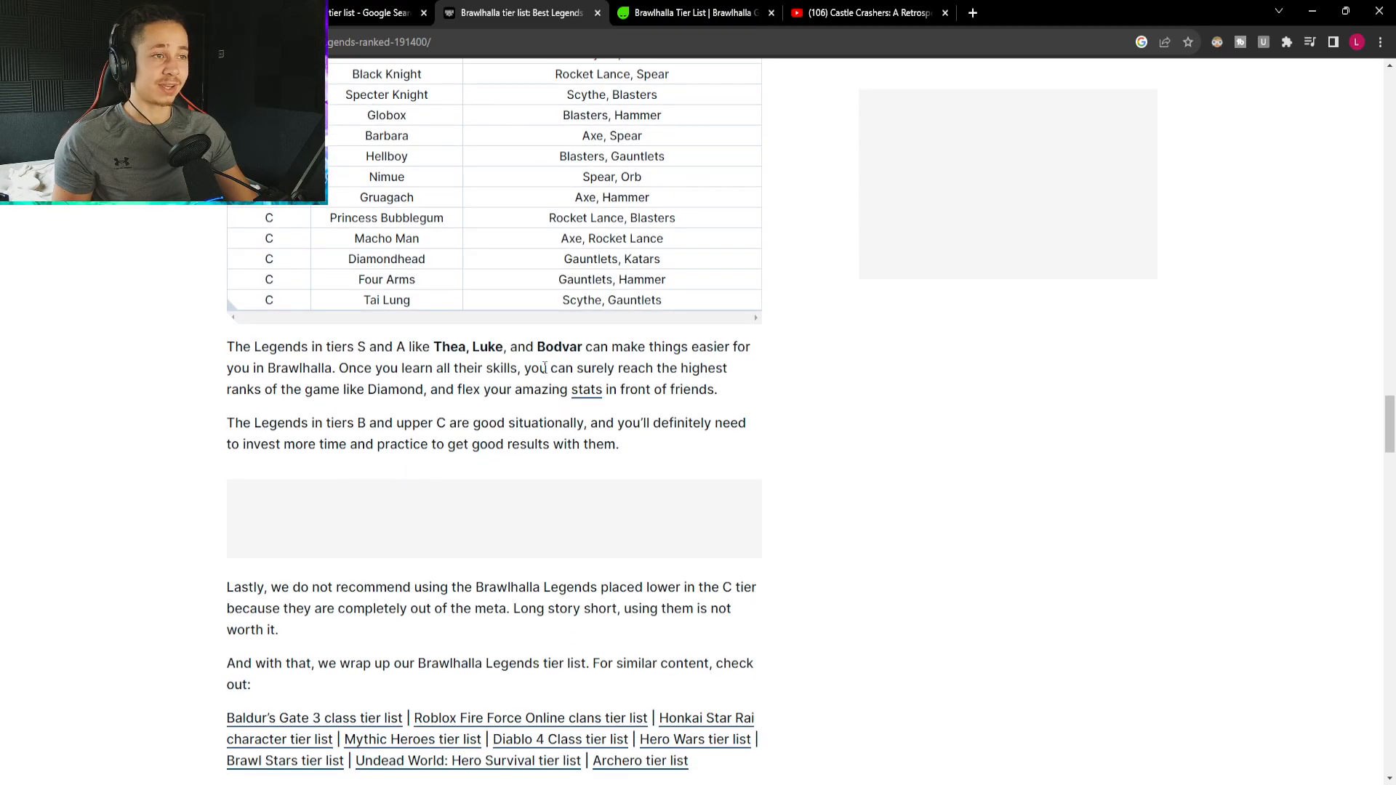
scroll("down", 3)
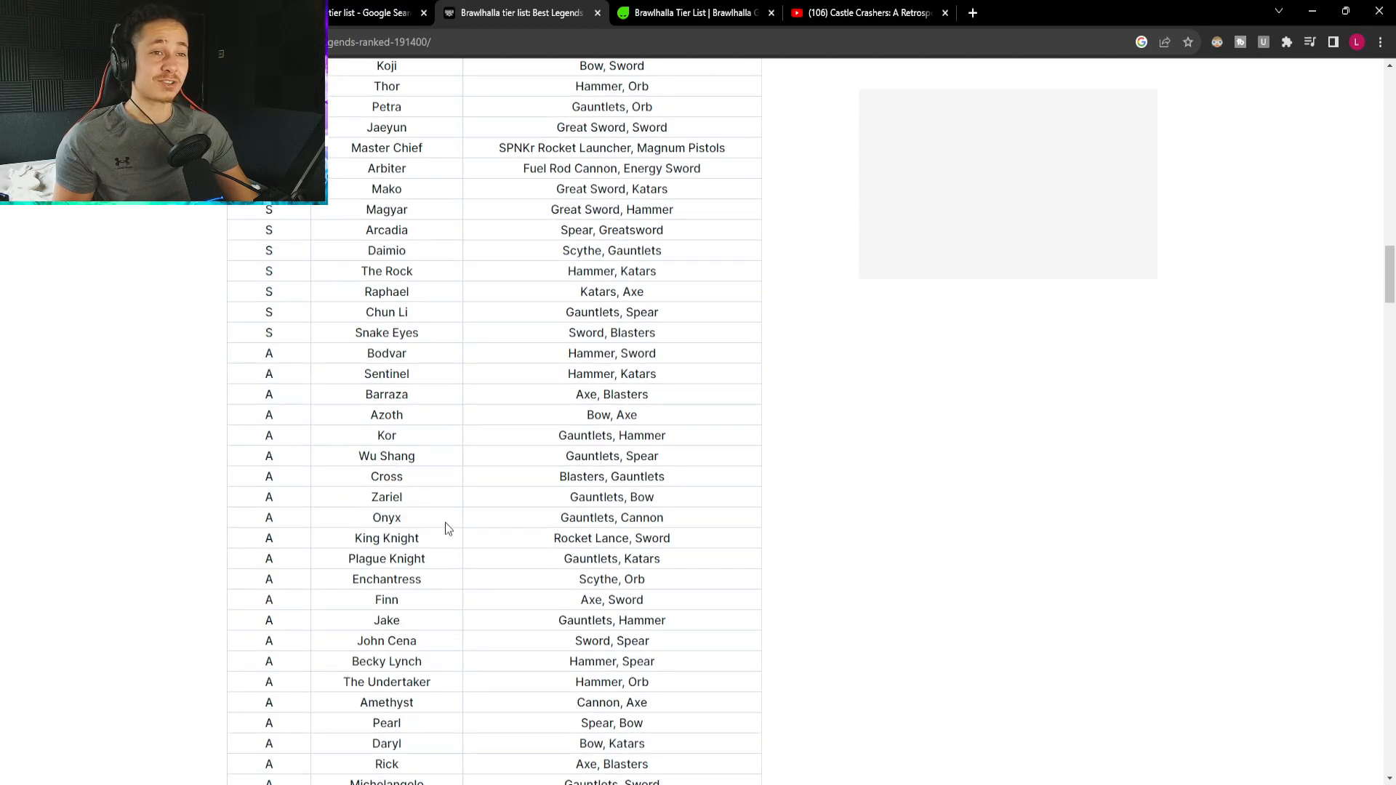
scroll("down", 3)
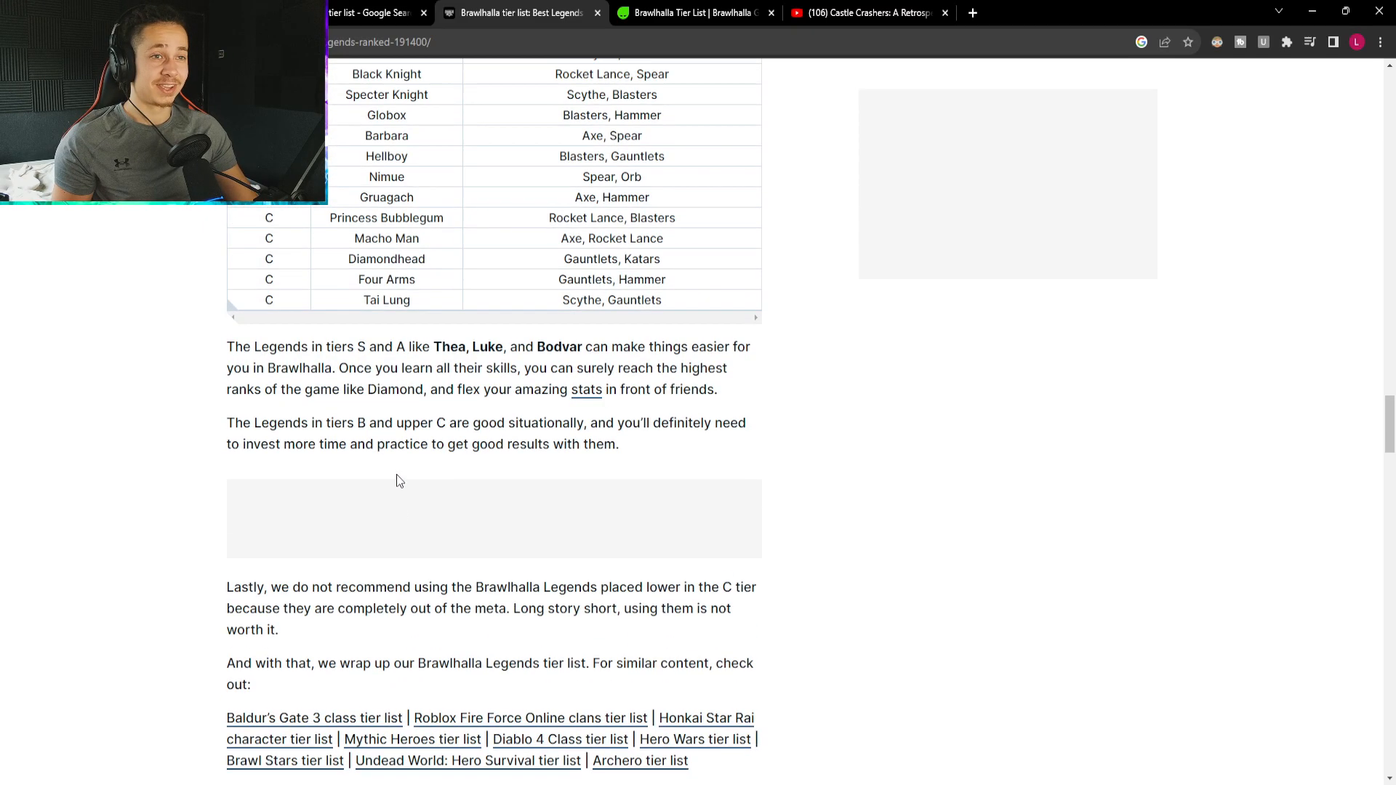
mouse_move(496, 362)
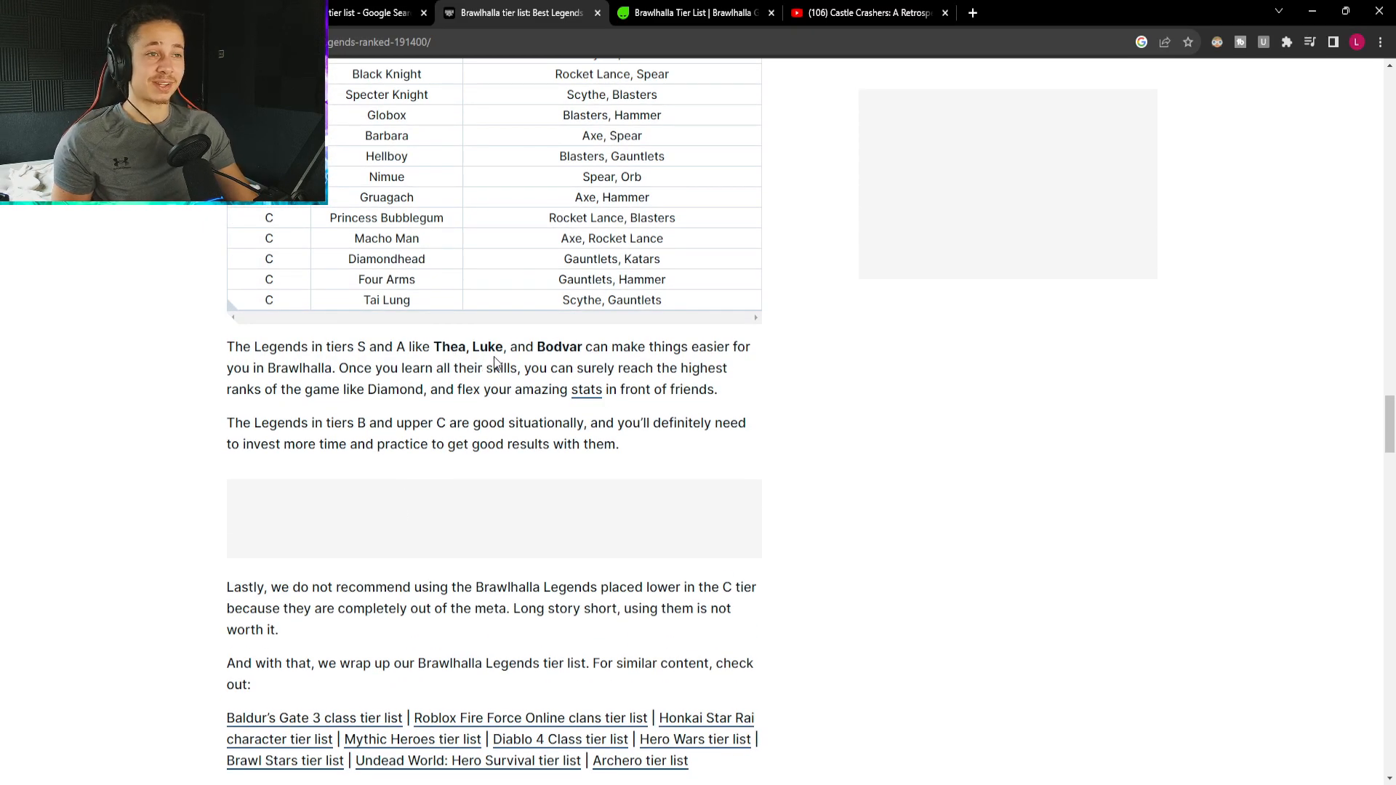
double_click(559, 346)
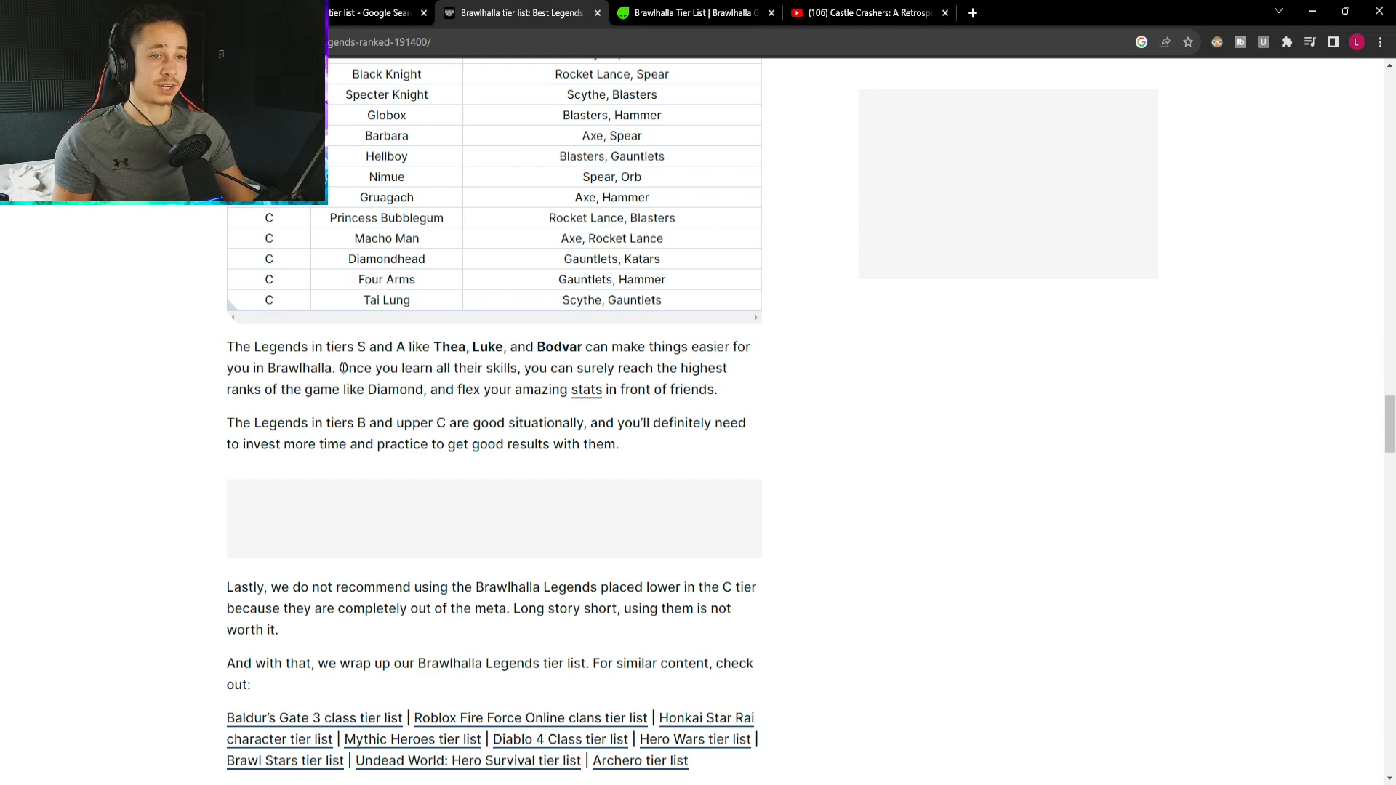
Highlight the sentence about reaching Diamond rank while reading, then clear the selection.
left_click_drag(339, 368, 570, 368)
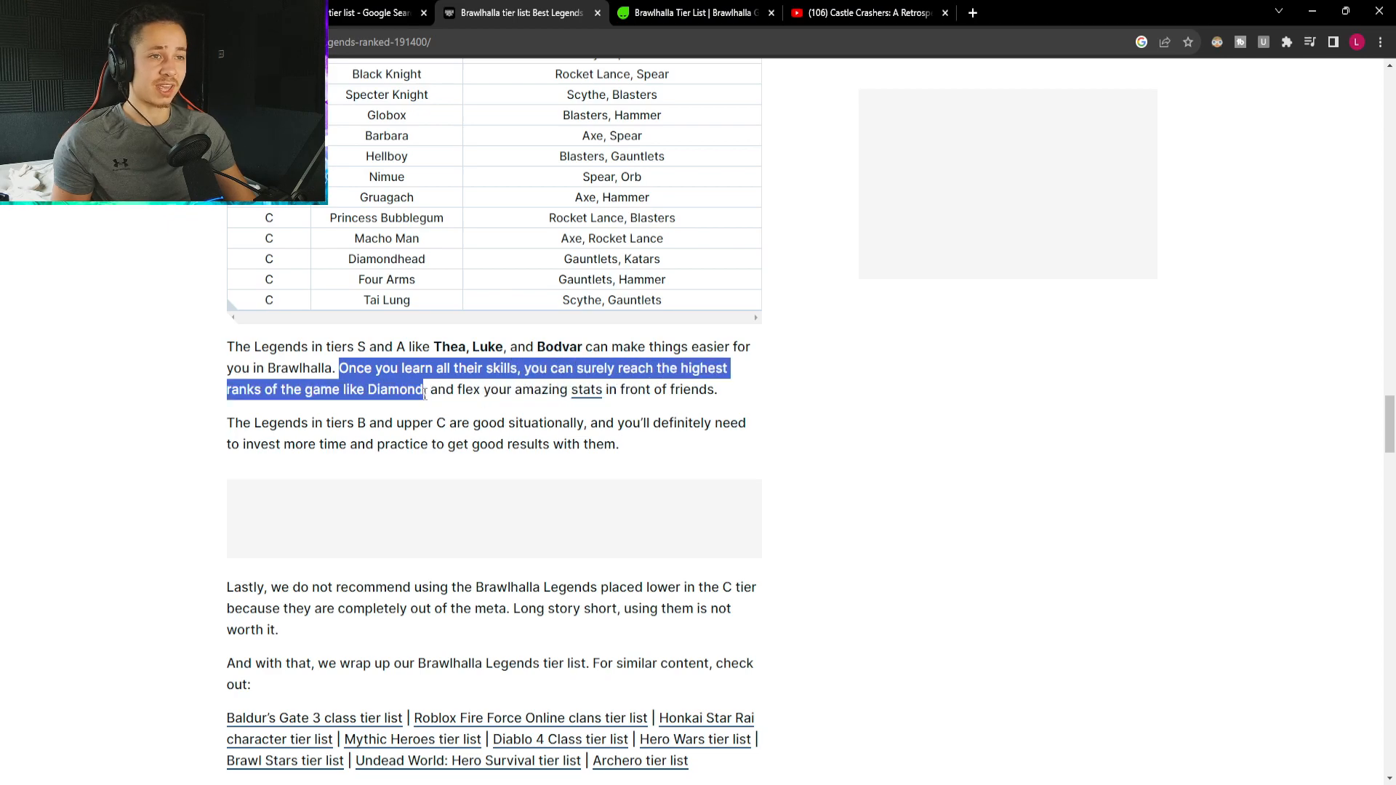
left_click(425, 395)
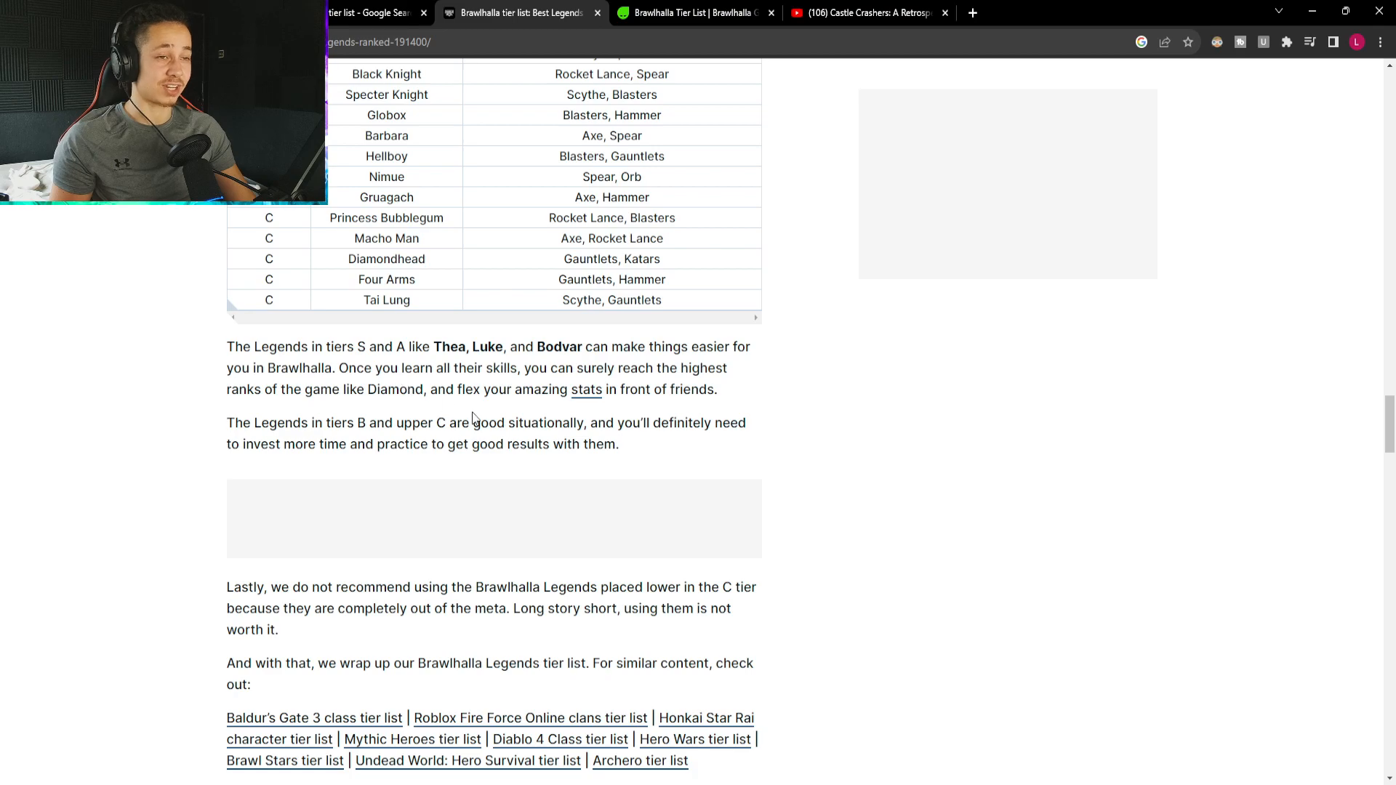
left_click_drag(465, 390, 635, 390)
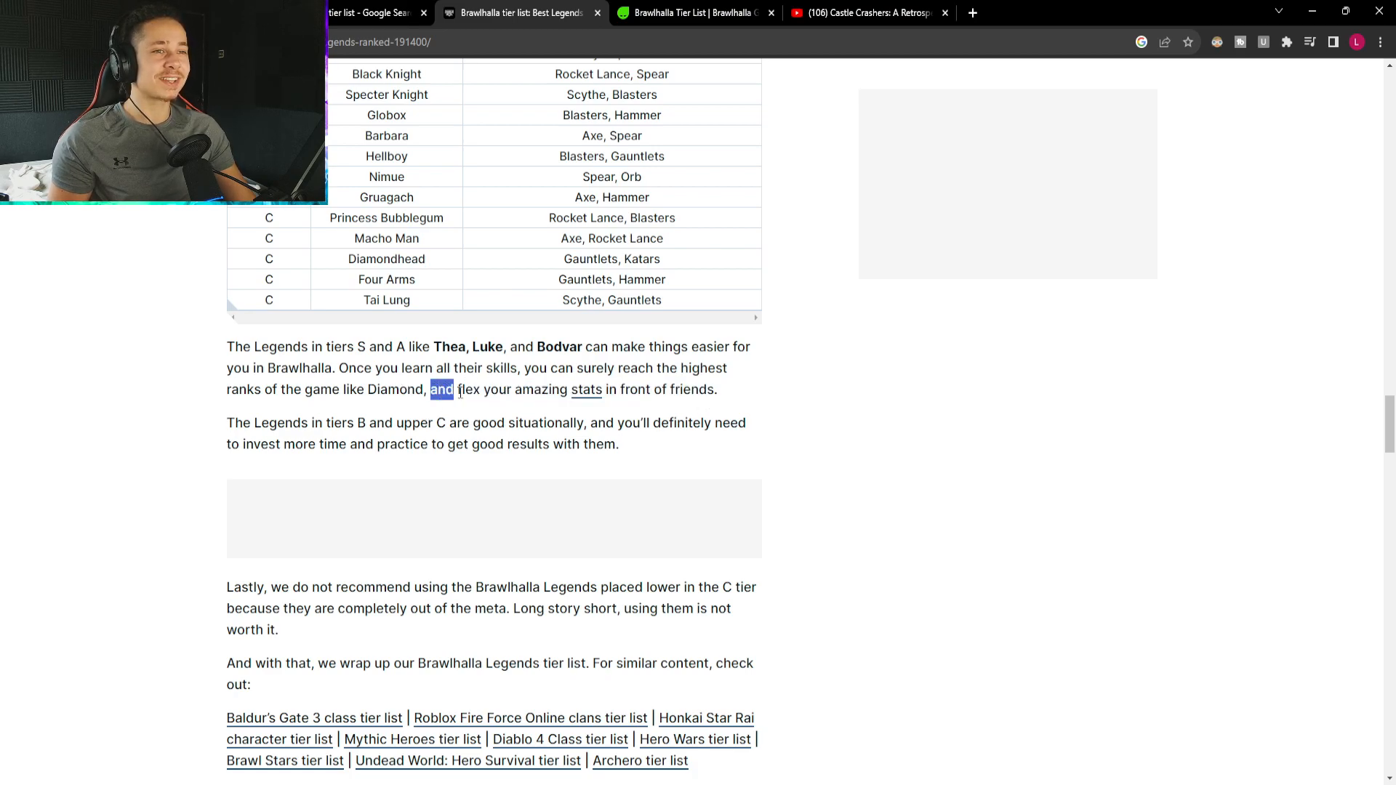
left_click(728, 395)
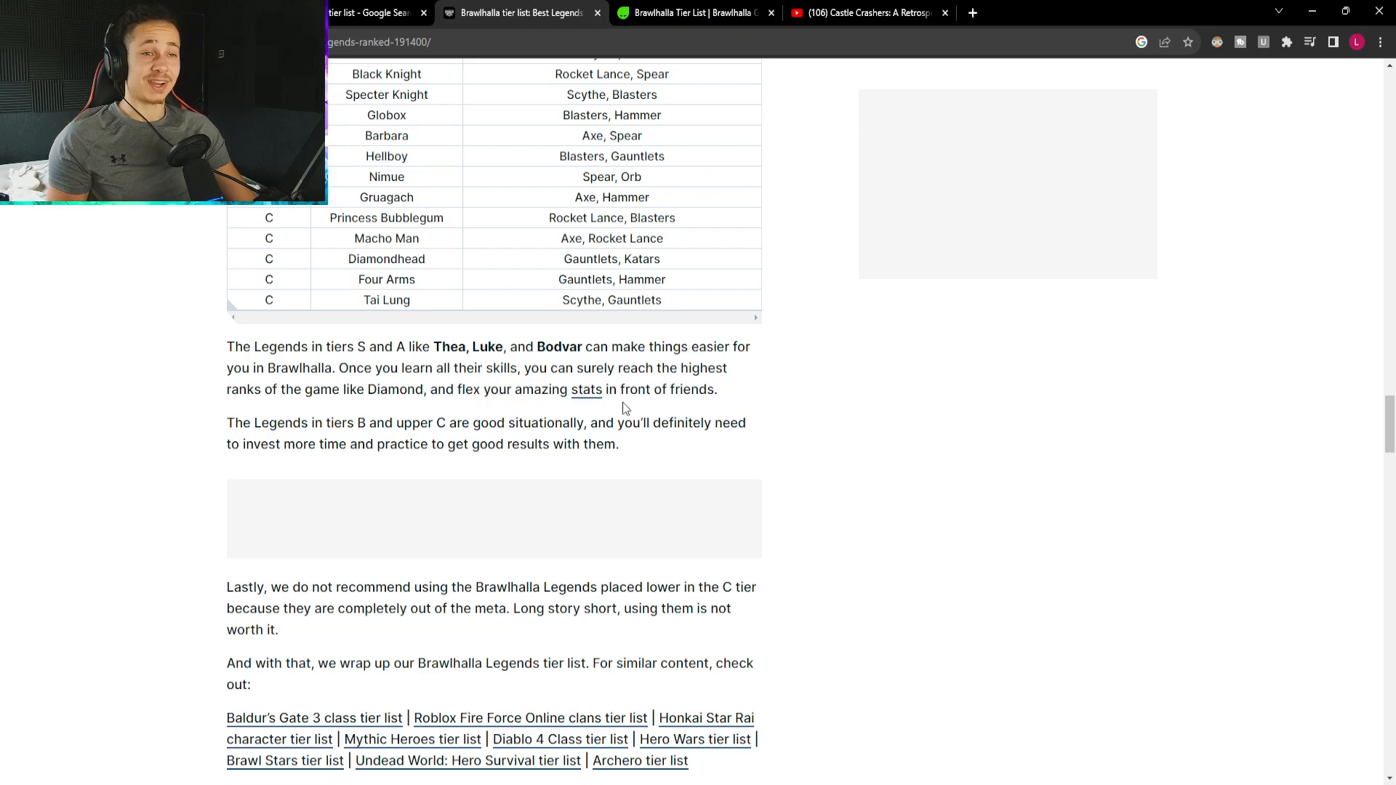
mouse_move(435, 439)
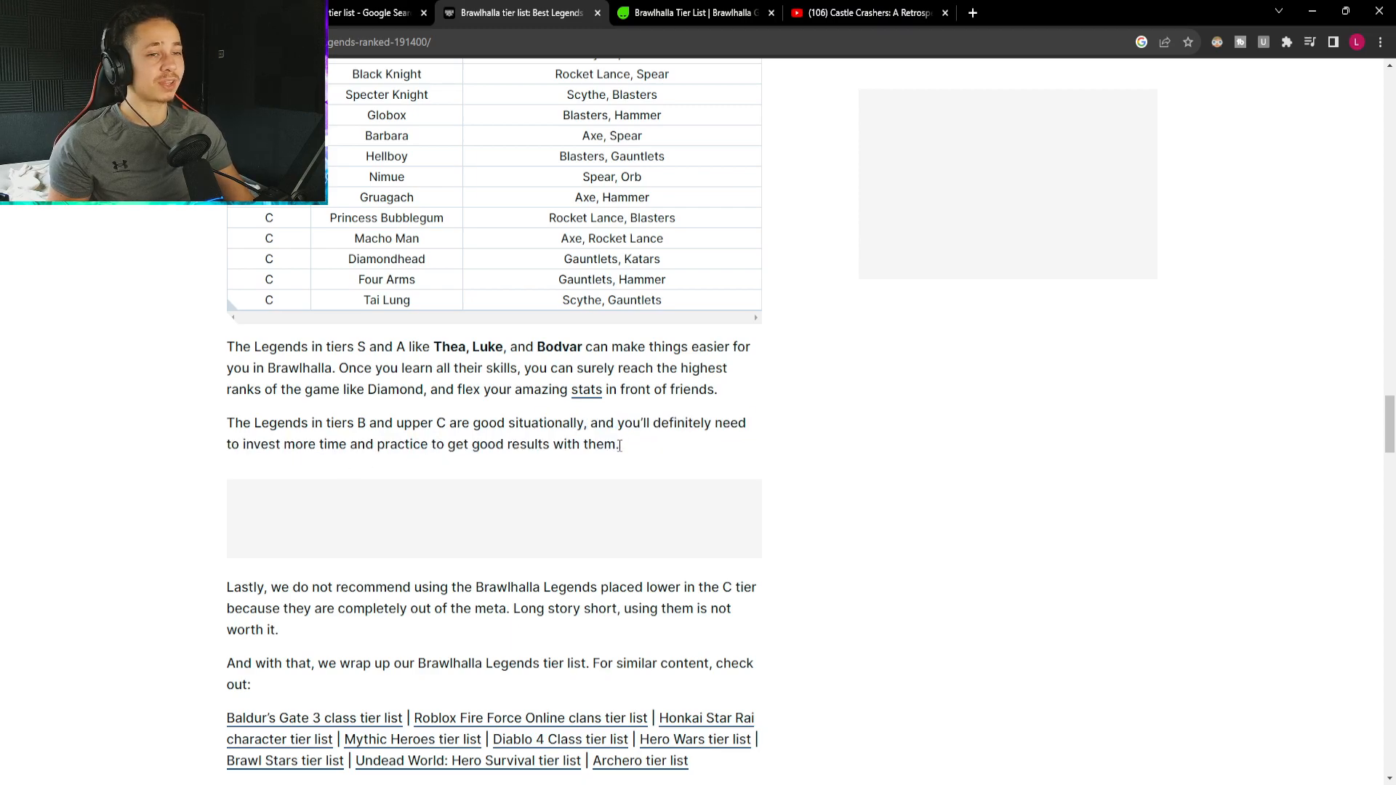
Read the wrap-up sentence, then close the Charlie INTEL tab to reveal Green Man Gaming.
scroll("down", 3)
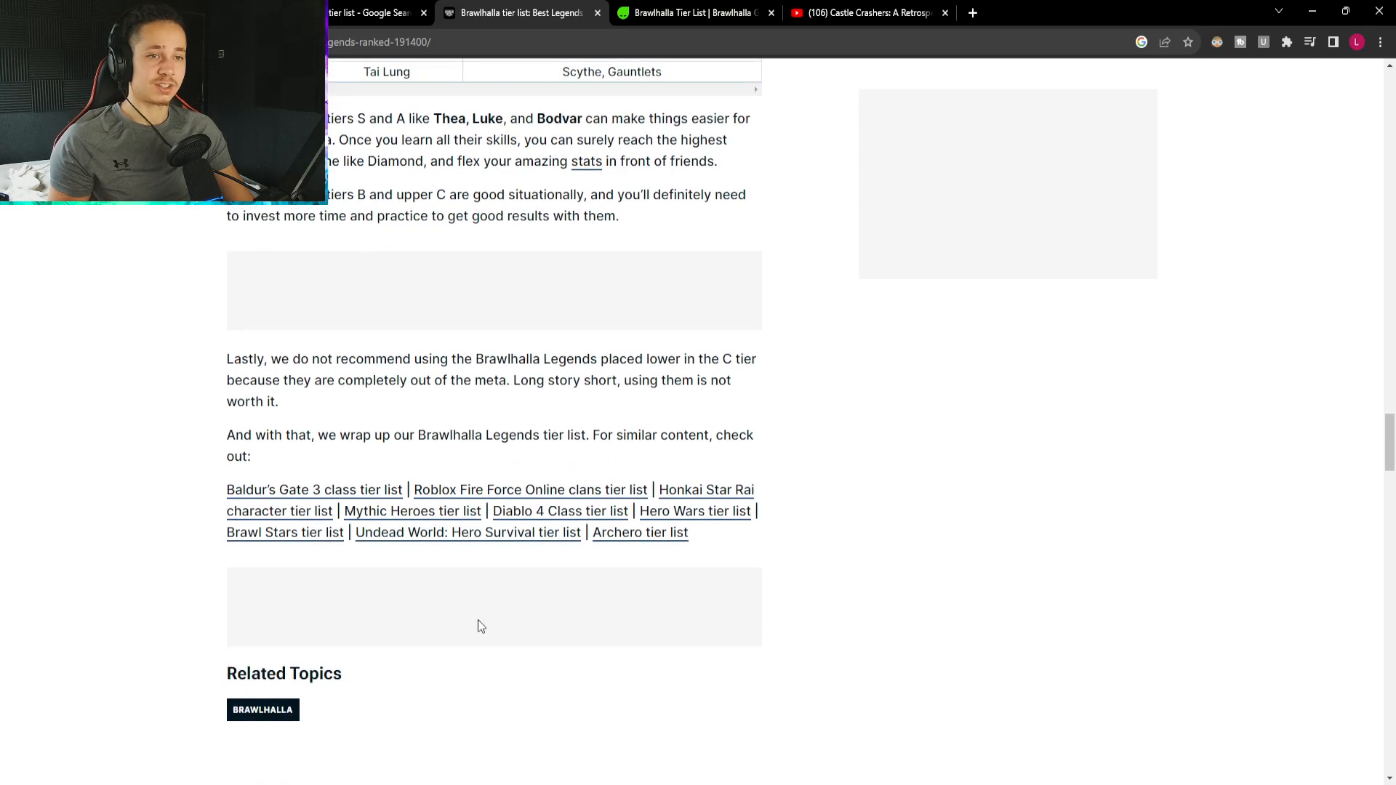
double_click(238, 435)
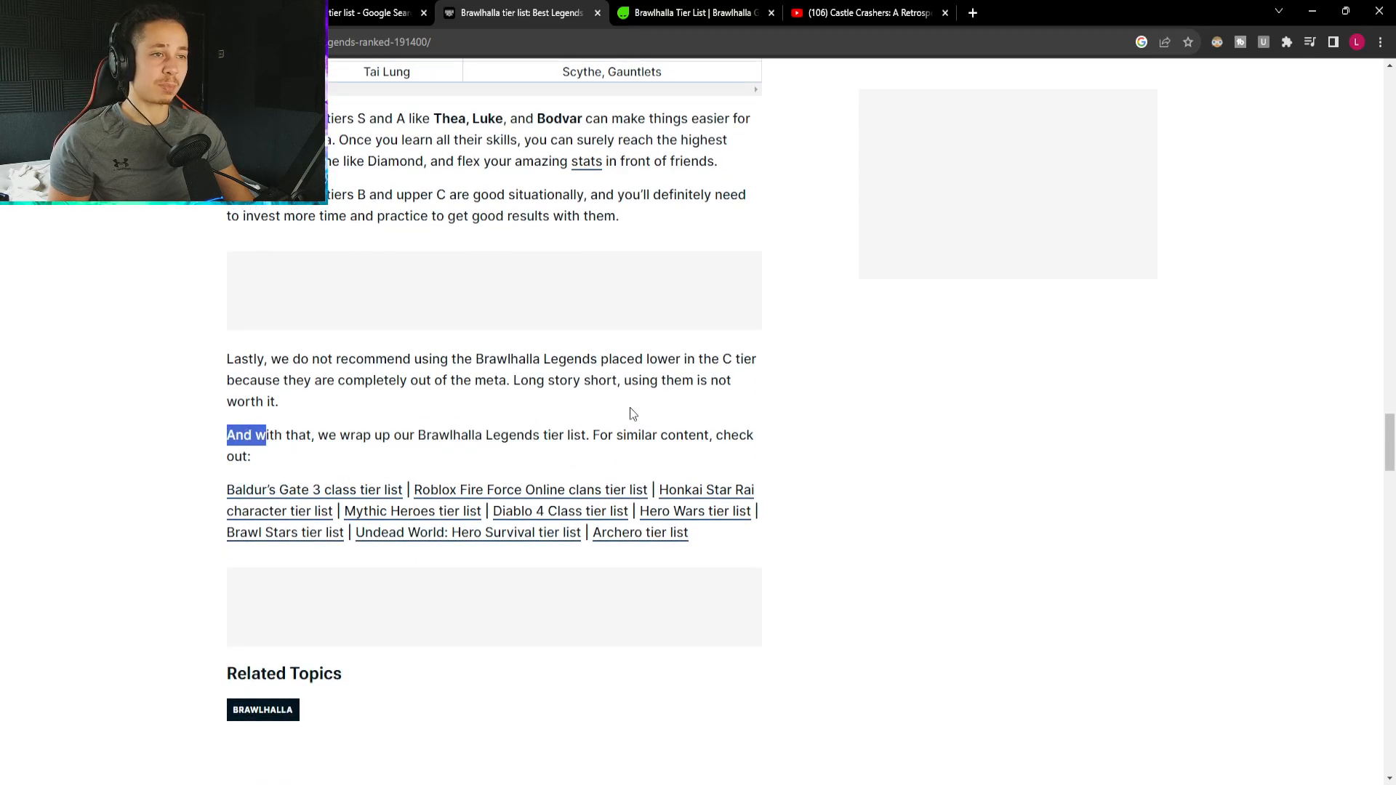
left_click_drag(268, 434, 647, 435)
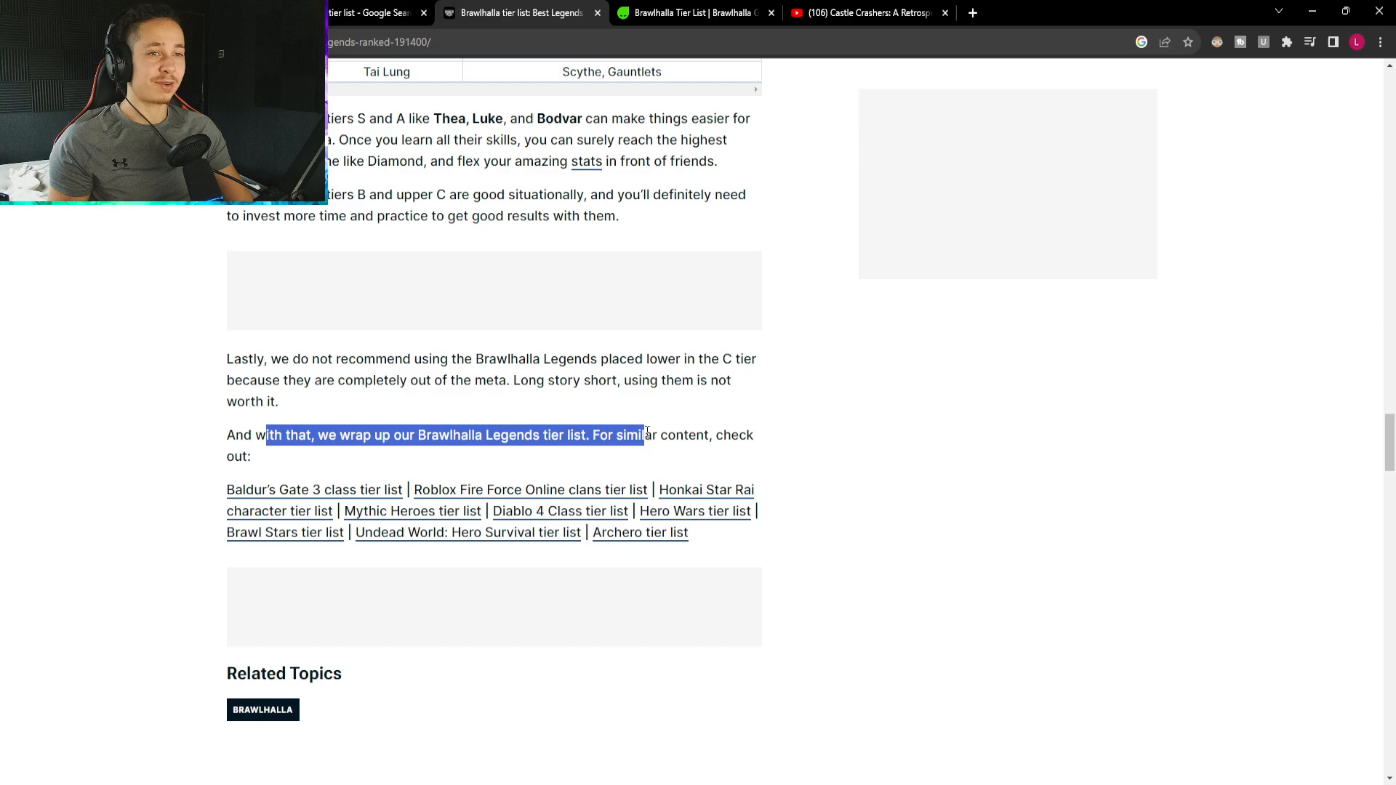
left_click(370, 13)
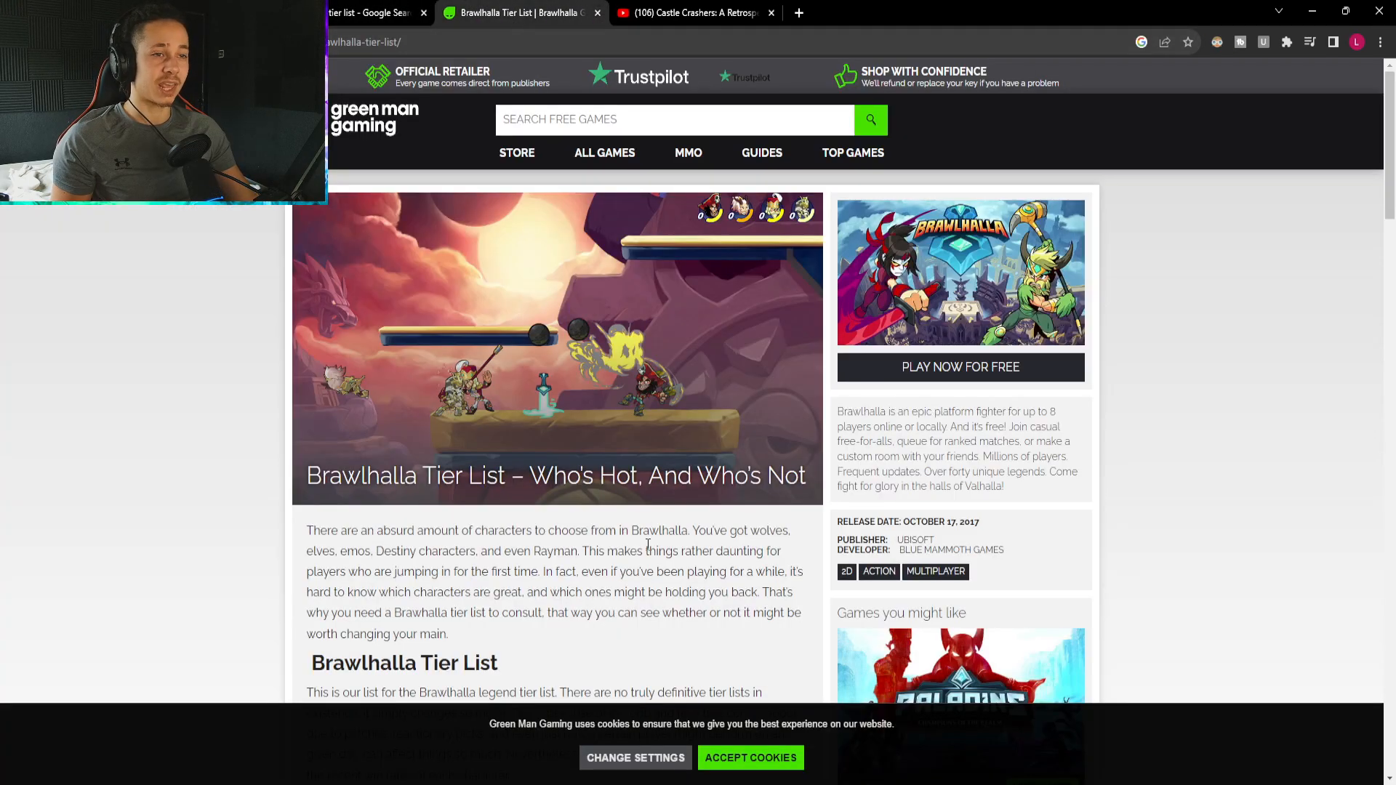
Highlight Green Man Gaming's Top Tier description and open the Brawlmance statistics link.
scroll("down", 3)
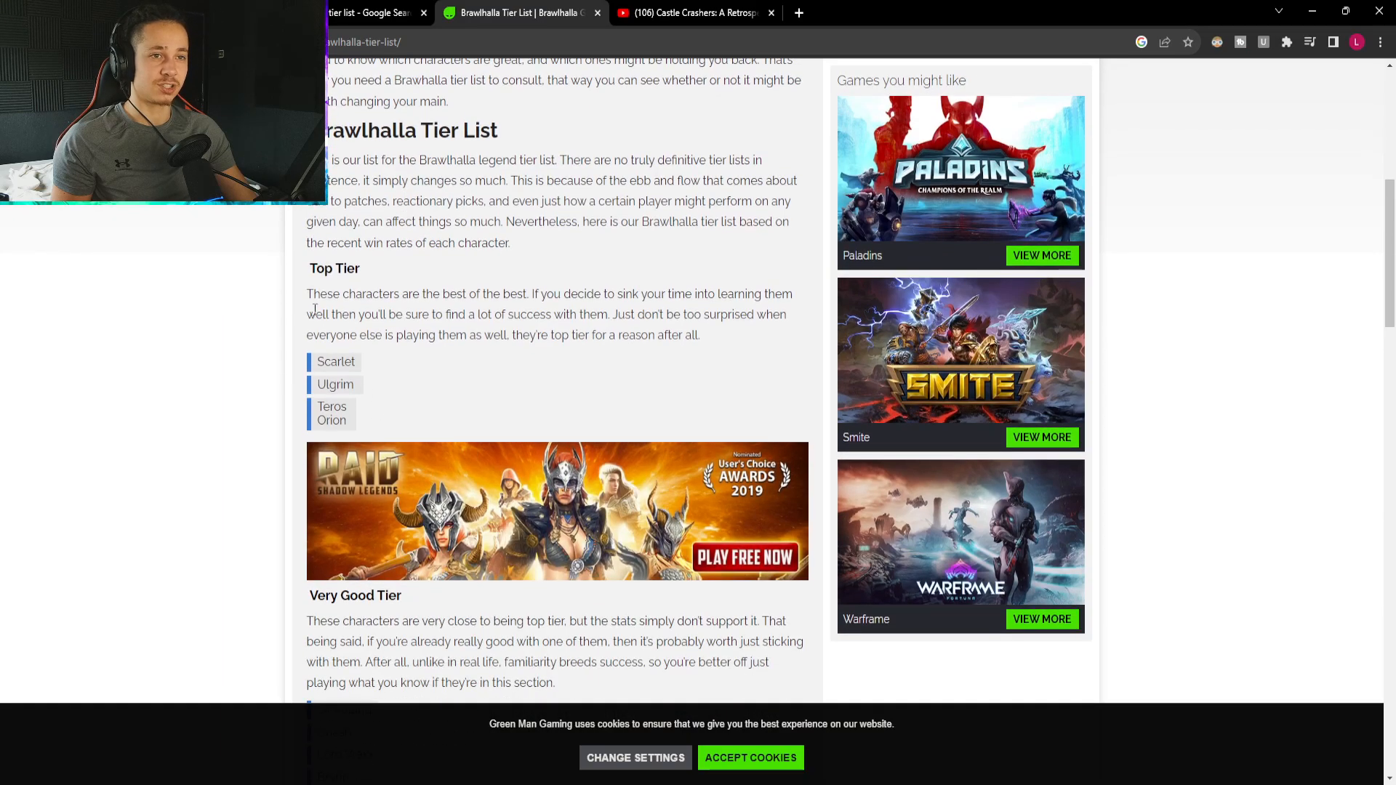
left_click_drag(307, 294, 533, 294)
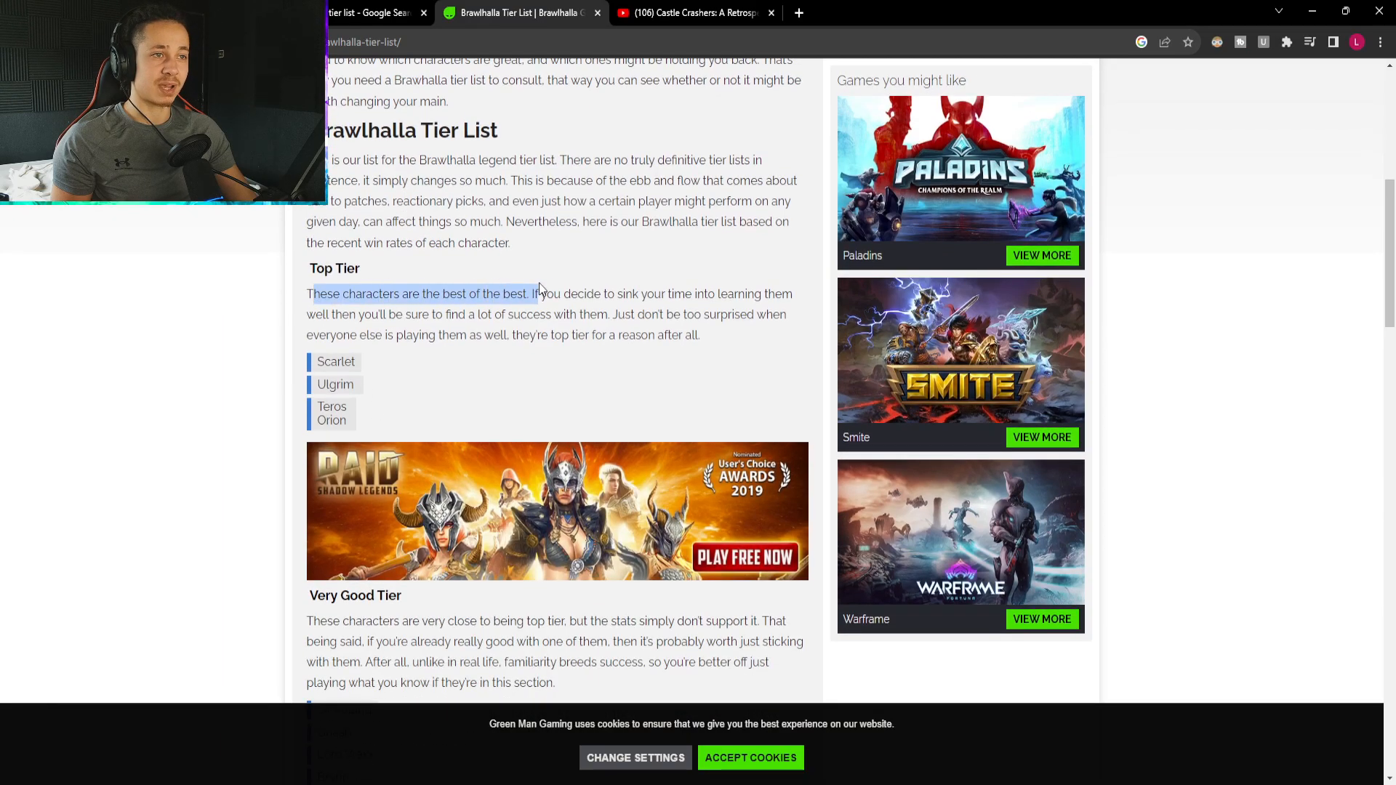
left_click_drag(529, 293, 724, 314)
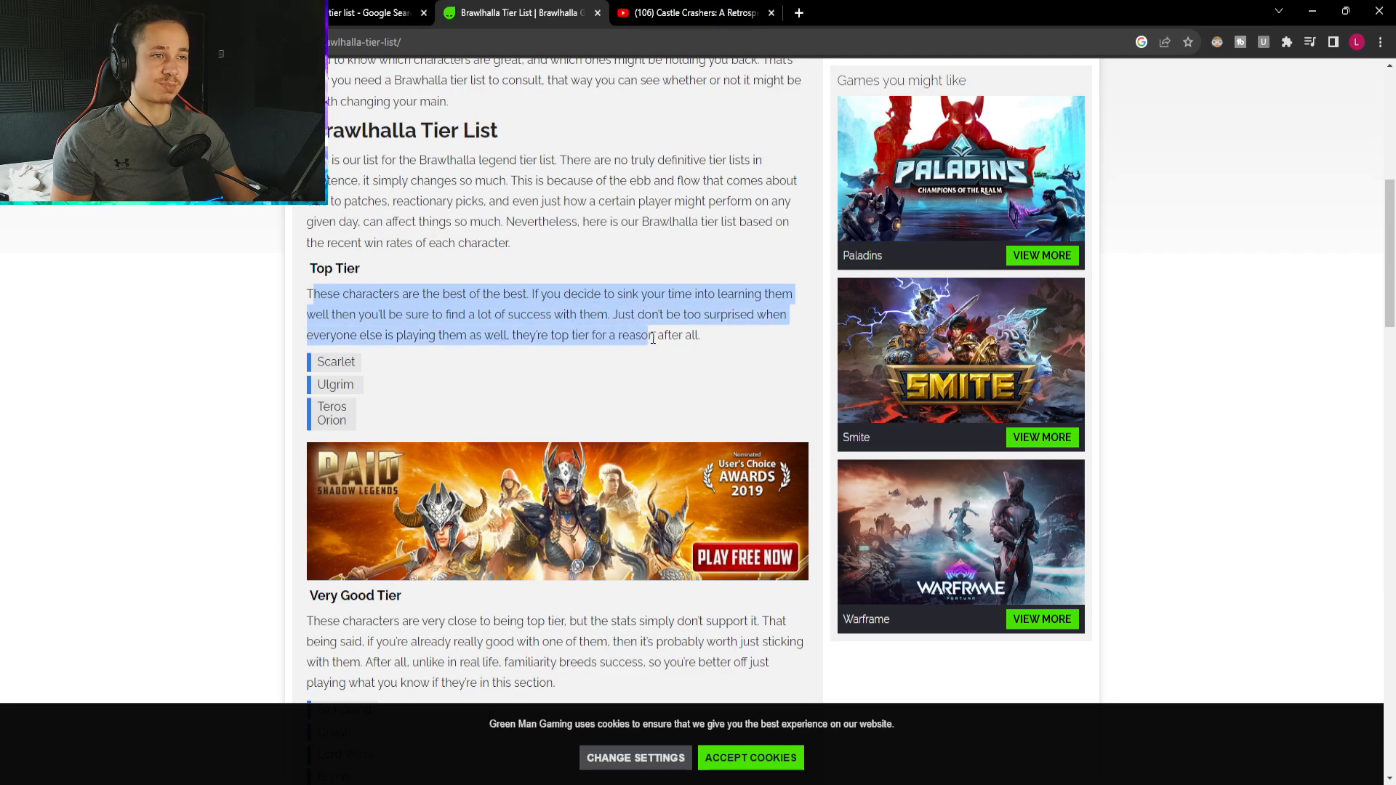
left_click(685, 350)
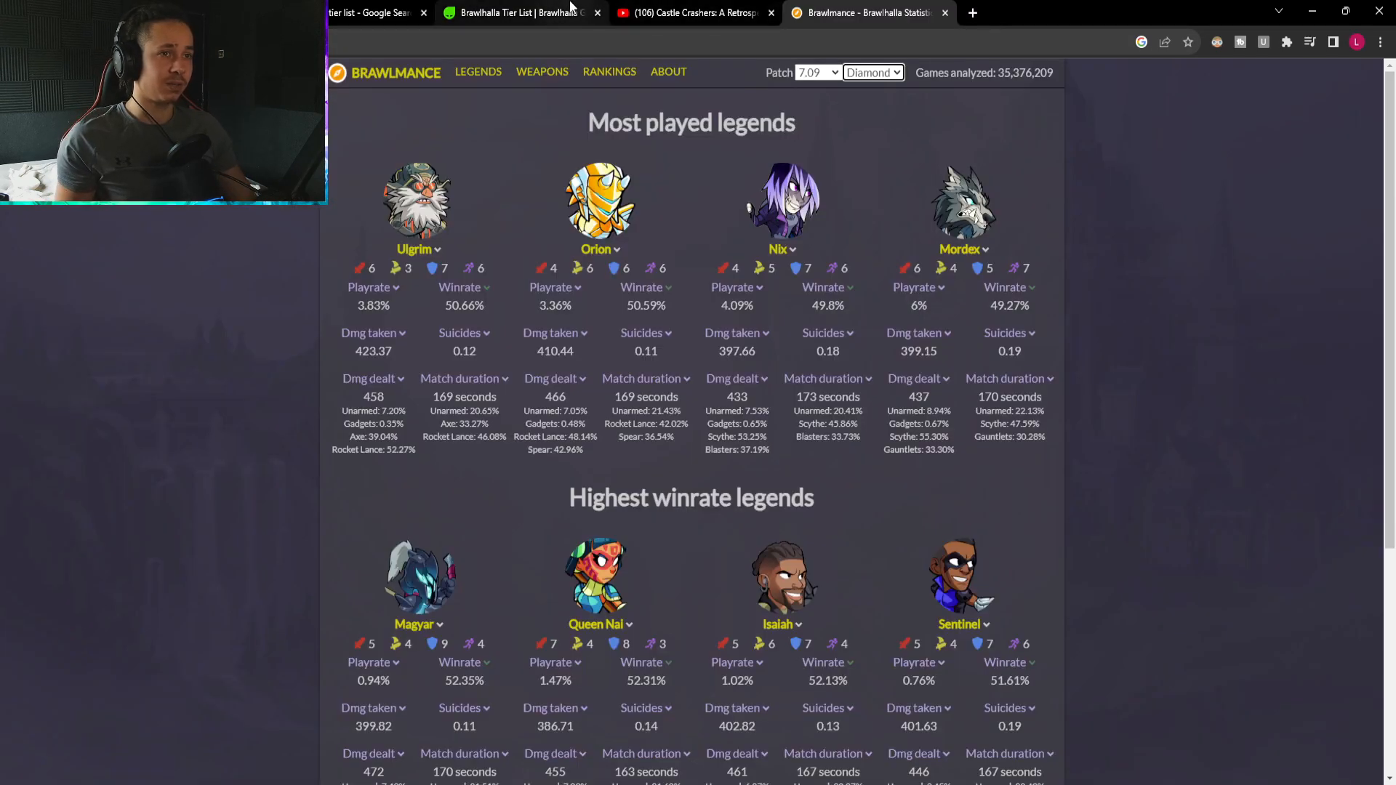
View Brawlmance stats for patches 6.08 and 5.03, then return to Green Man Gaming.
left_click(517, 13)
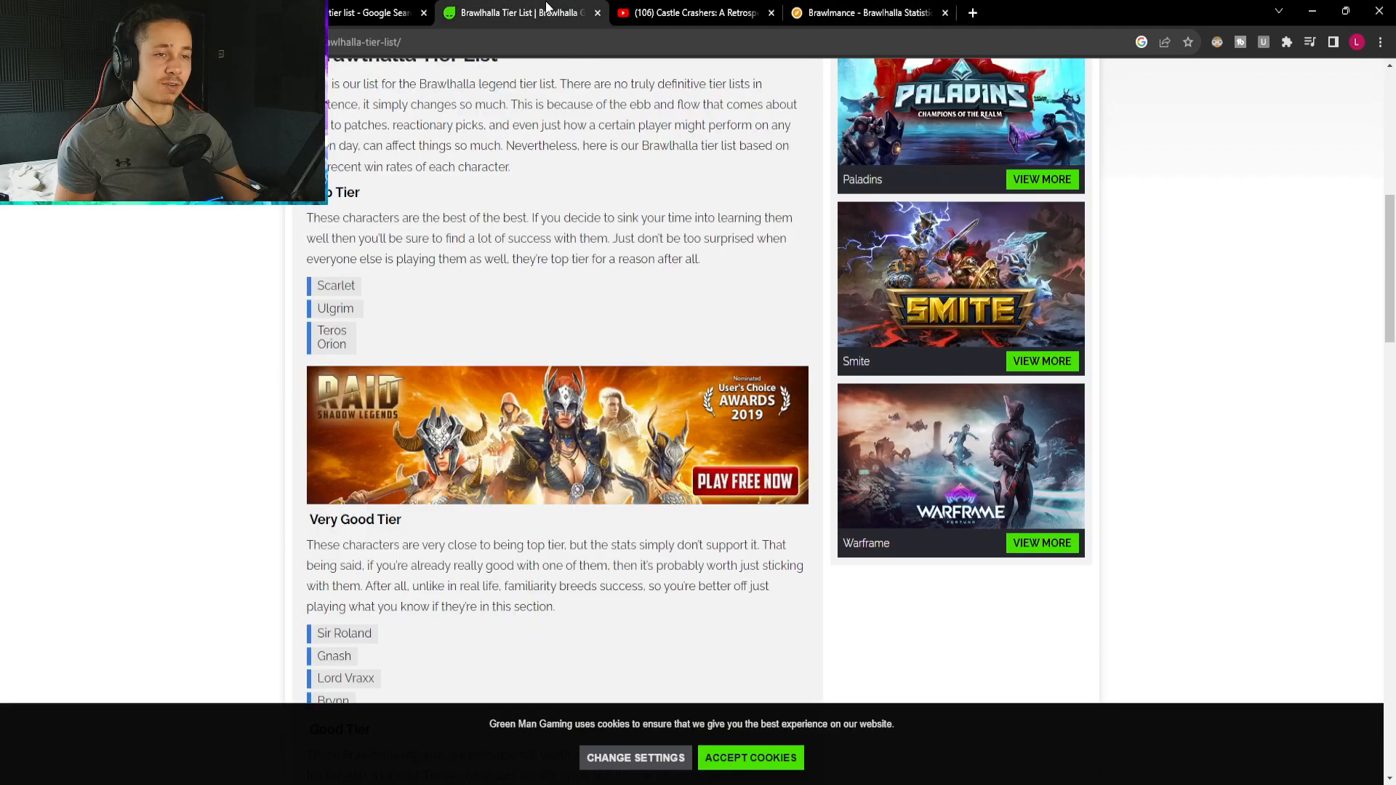
mouse_move(334, 314)
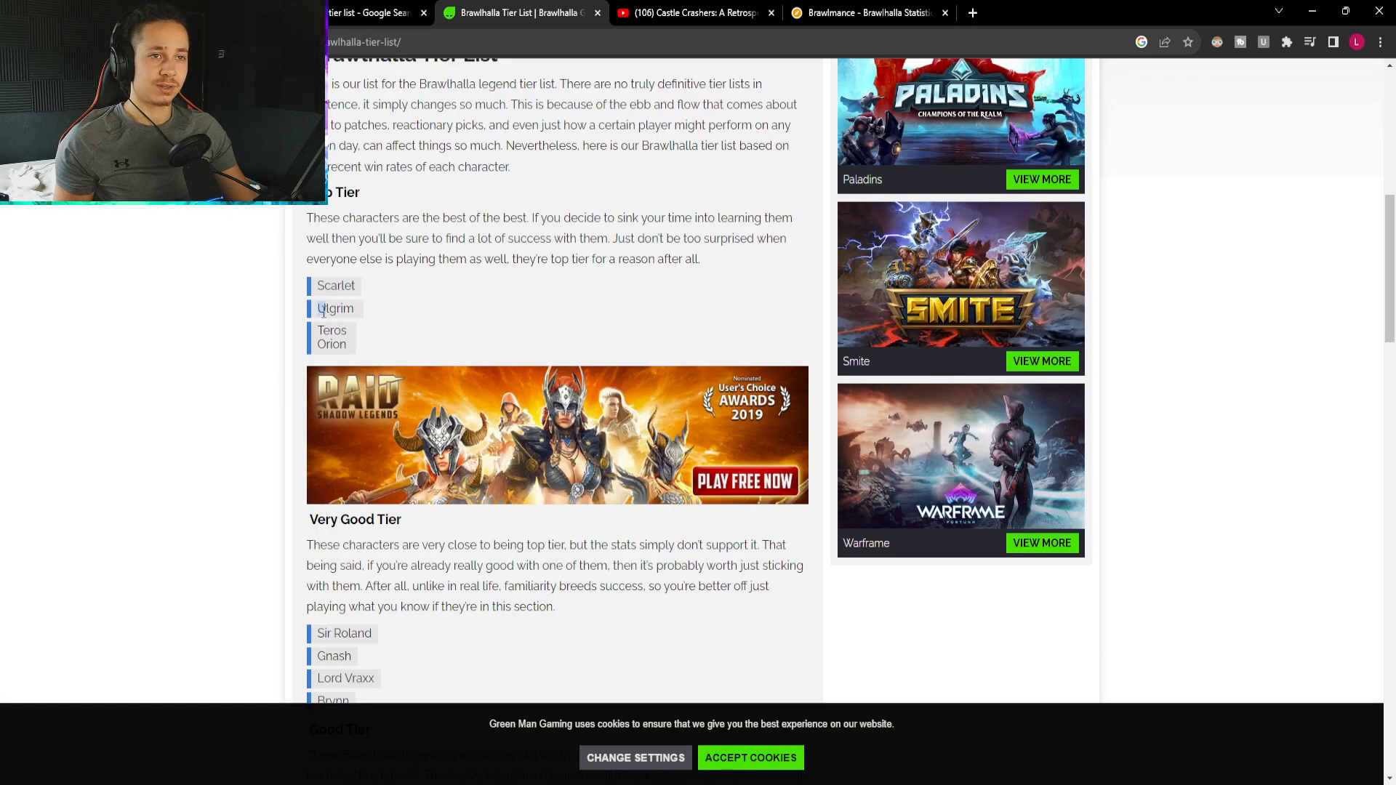
left_click(868, 14)
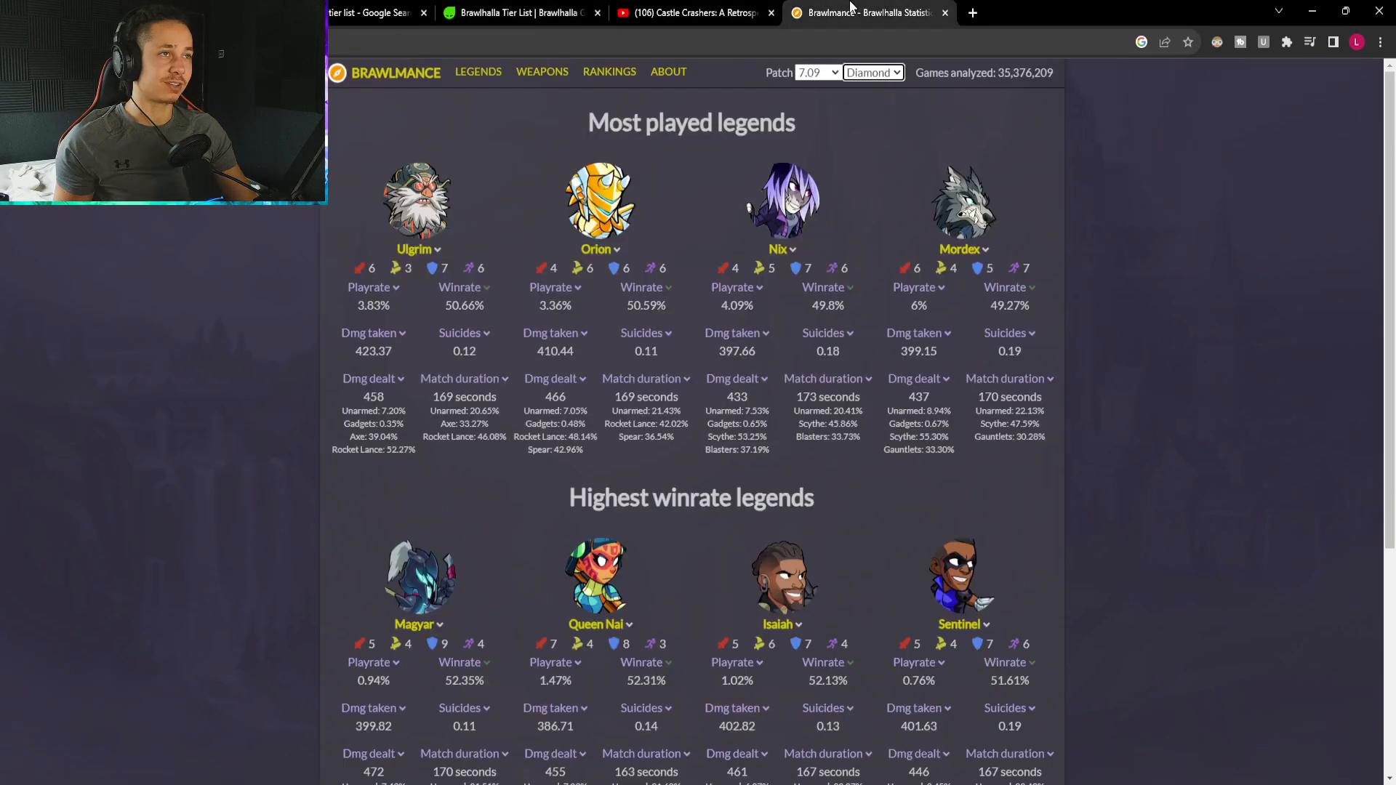
left_click(814, 73)
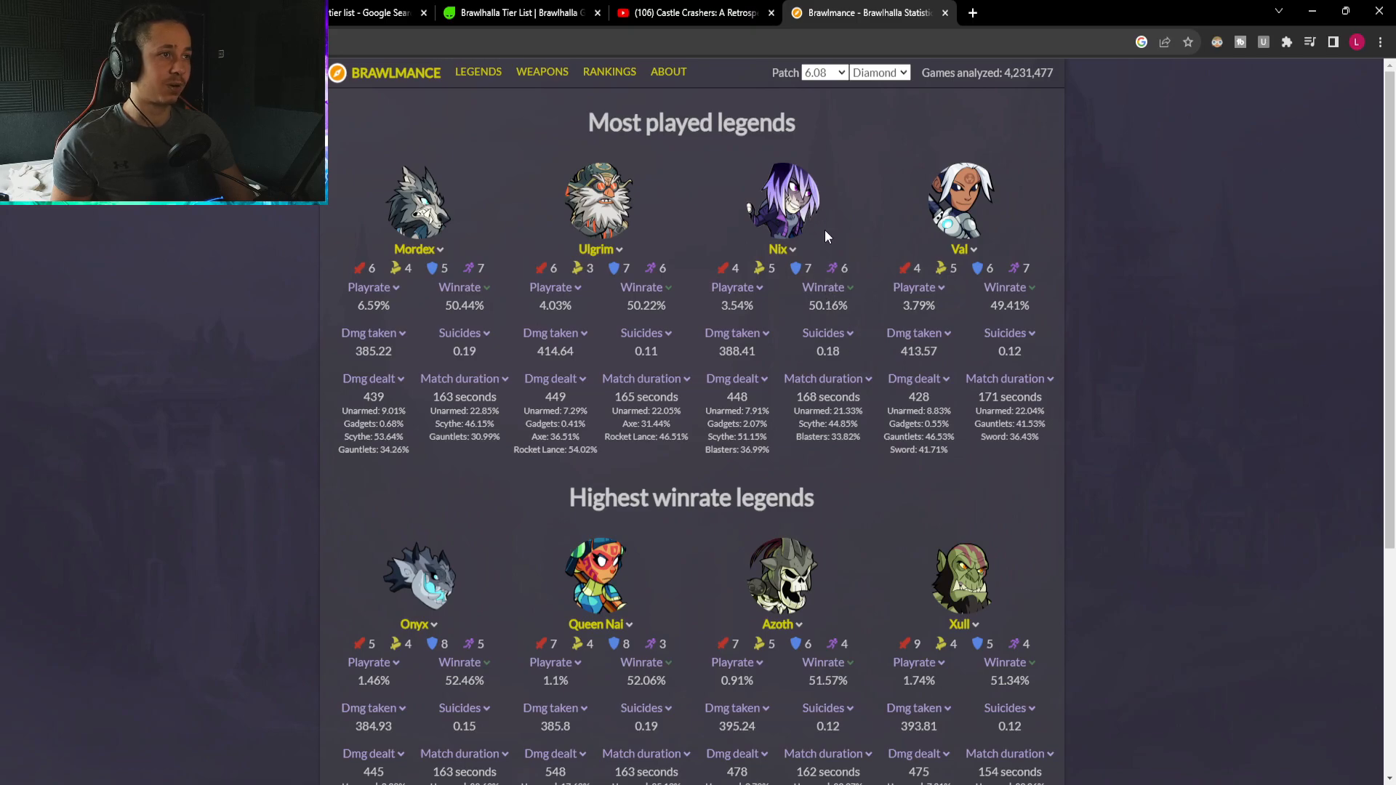
left_click(823, 72)
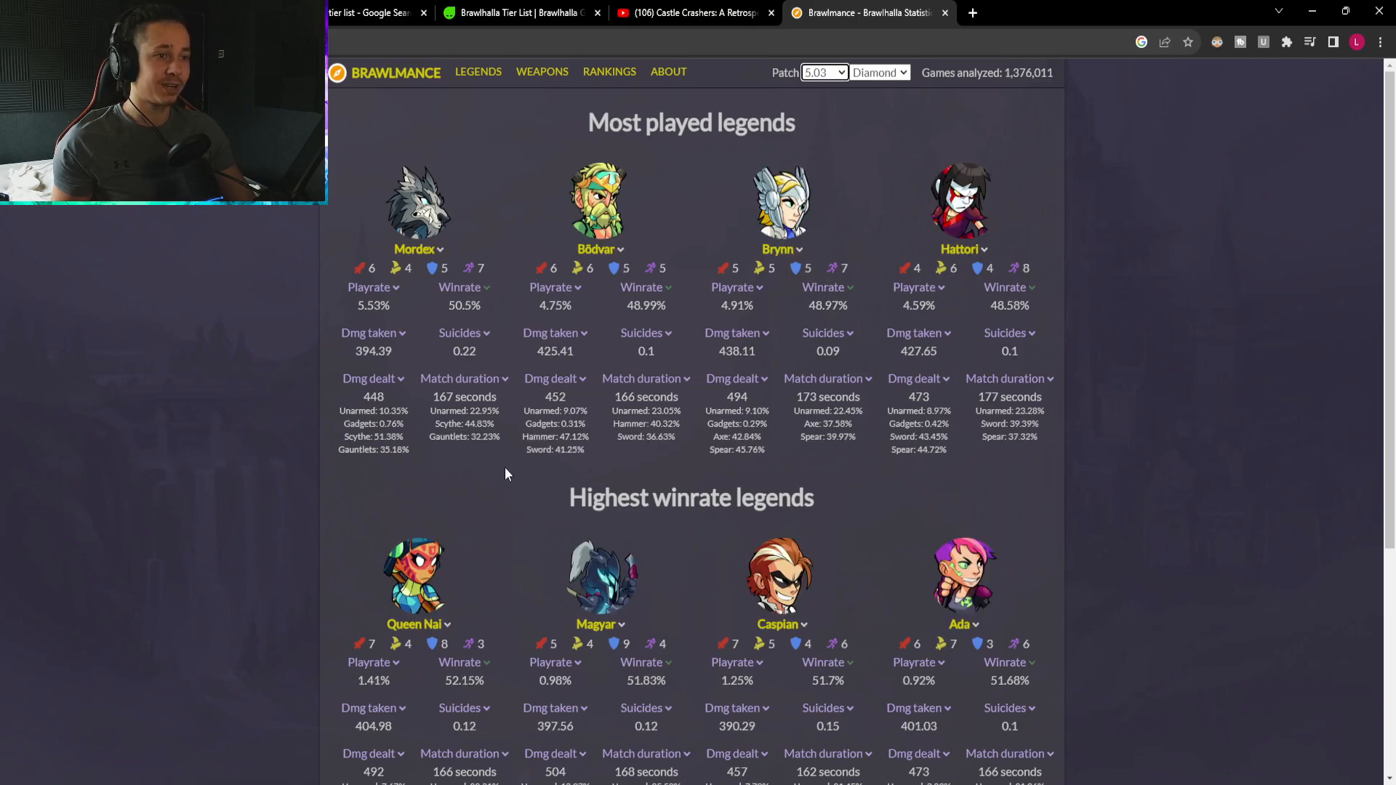
scroll("down", 3)
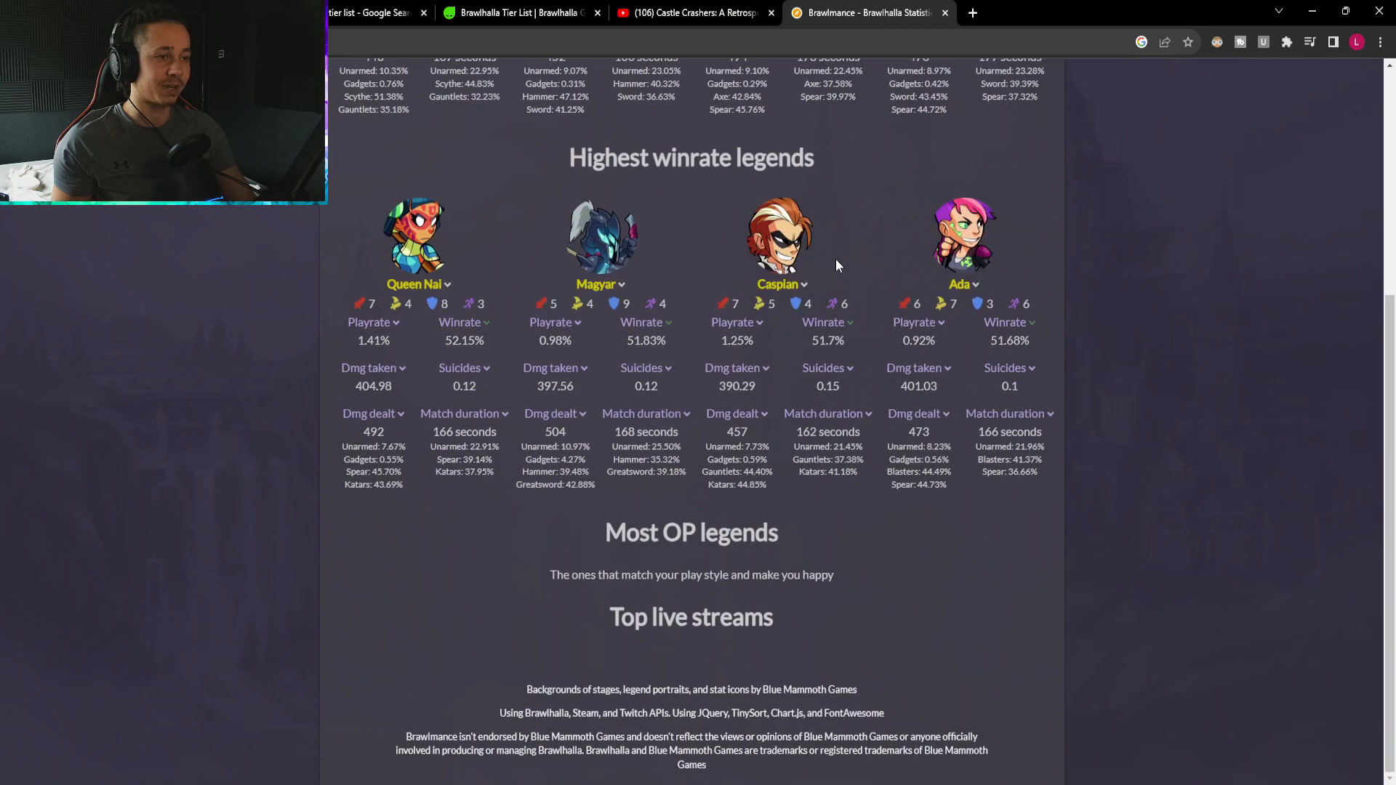
left_click(521, 13)
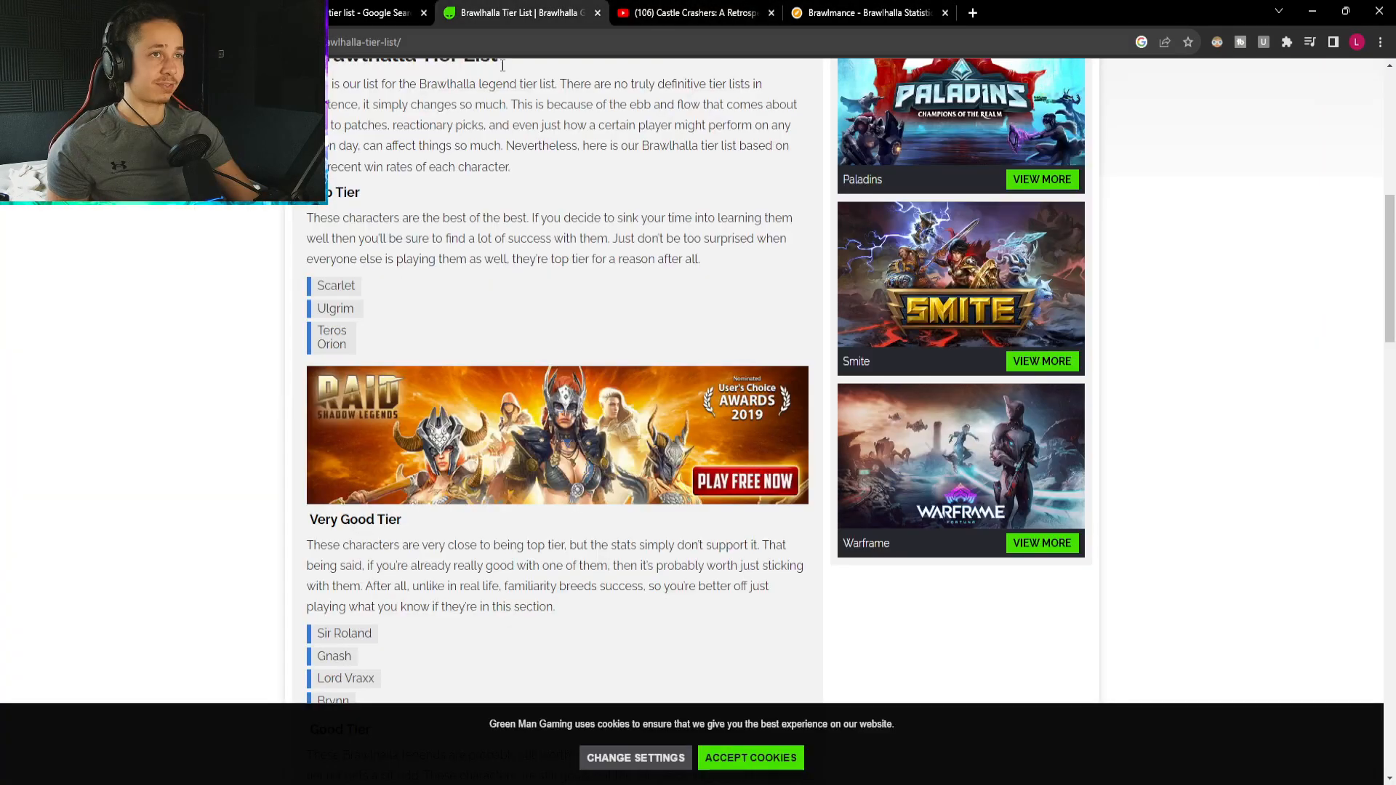
Close the Castle Crashers YouTube tab and read Green Man Gaming's tiers through Mid Tier.
left_click(767, 13)
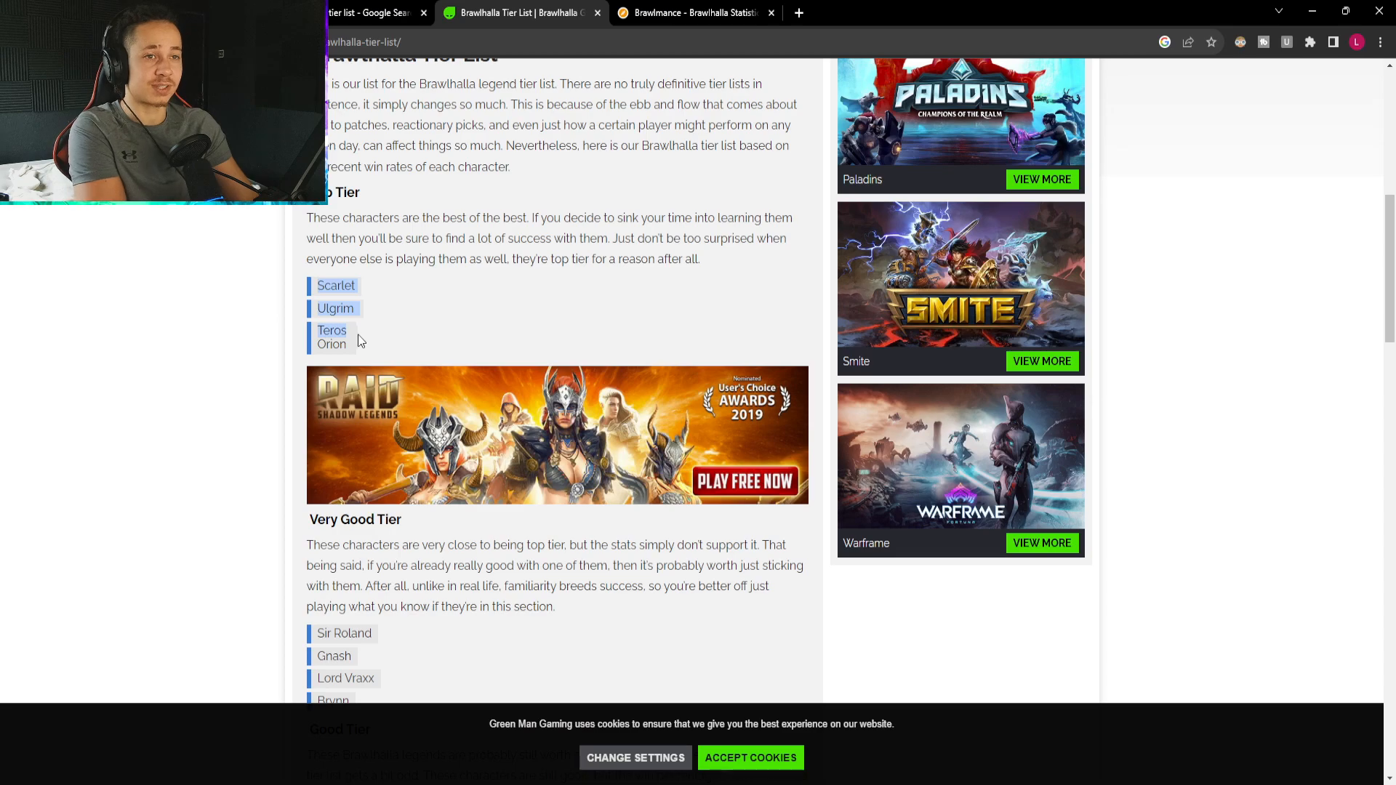
scroll("down", 3)
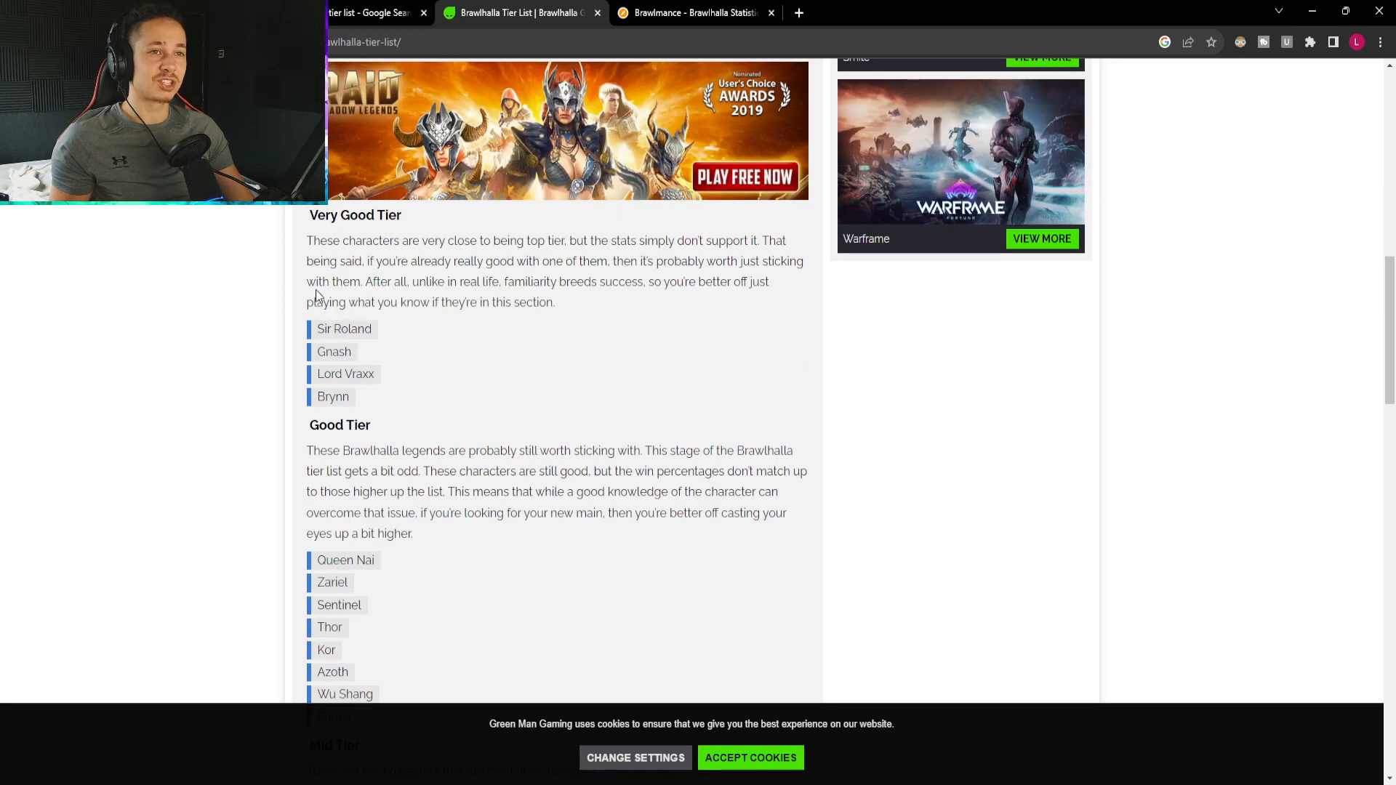
scroll("down", 3)
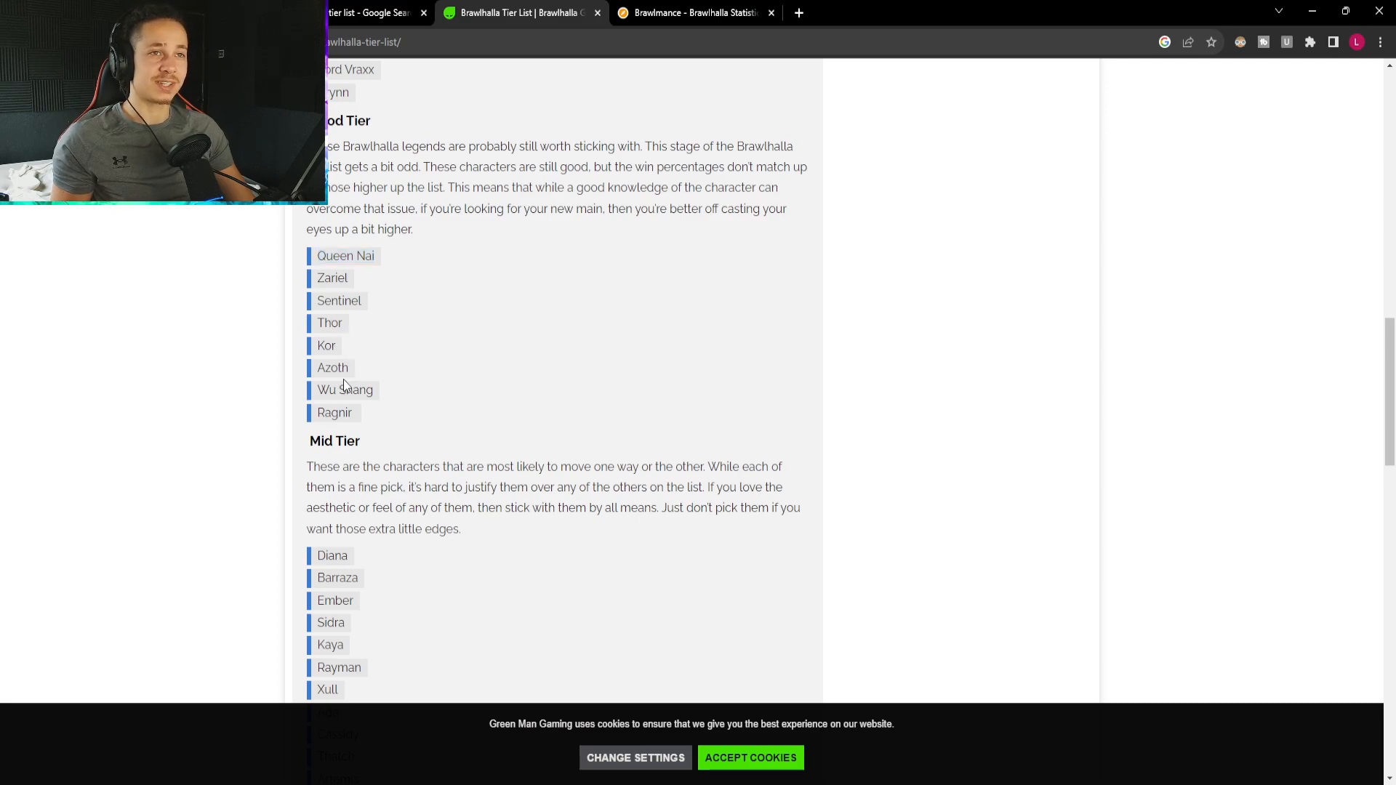
scroll("up", 3)
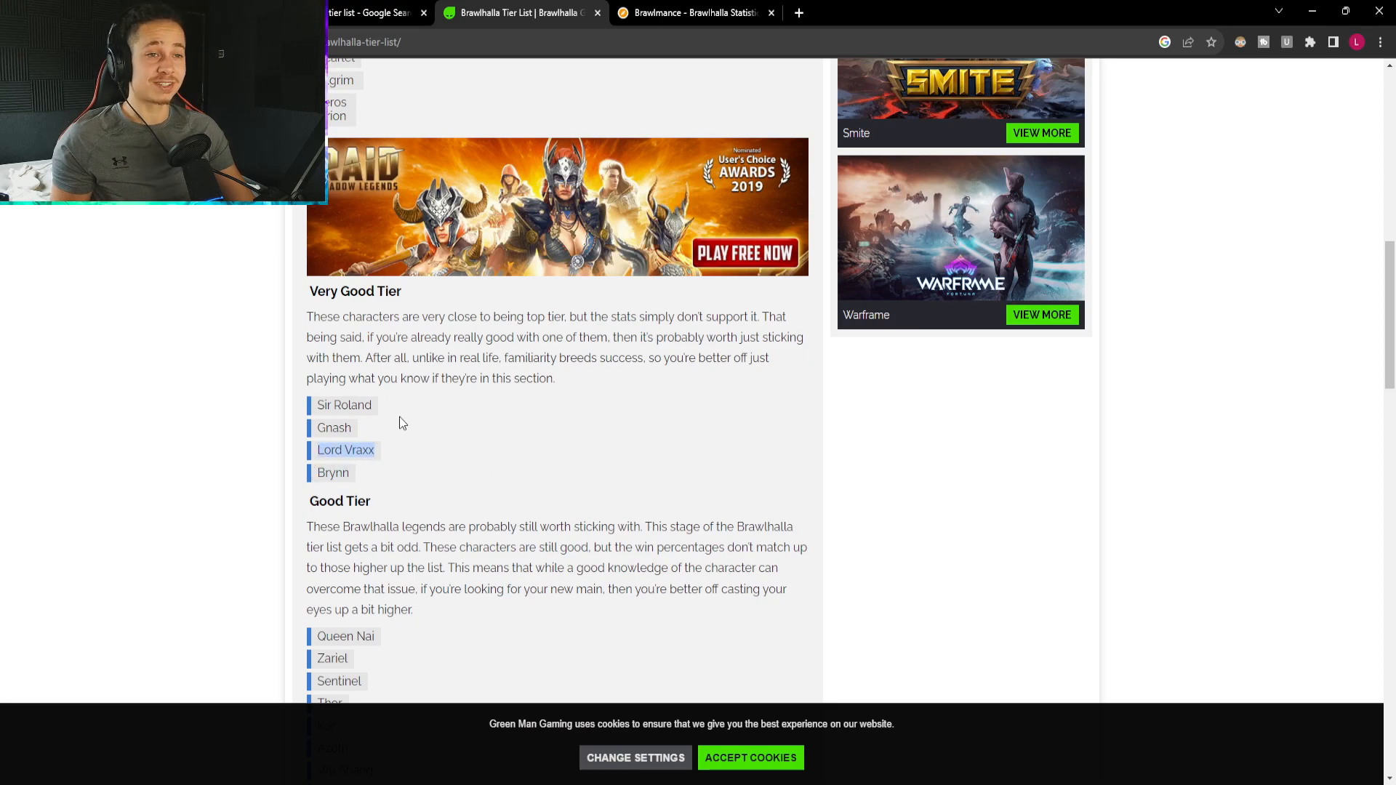
Read down into the Mid and Bad tiers, marking a legend name in the lower tiers.
scroll("down", 3)
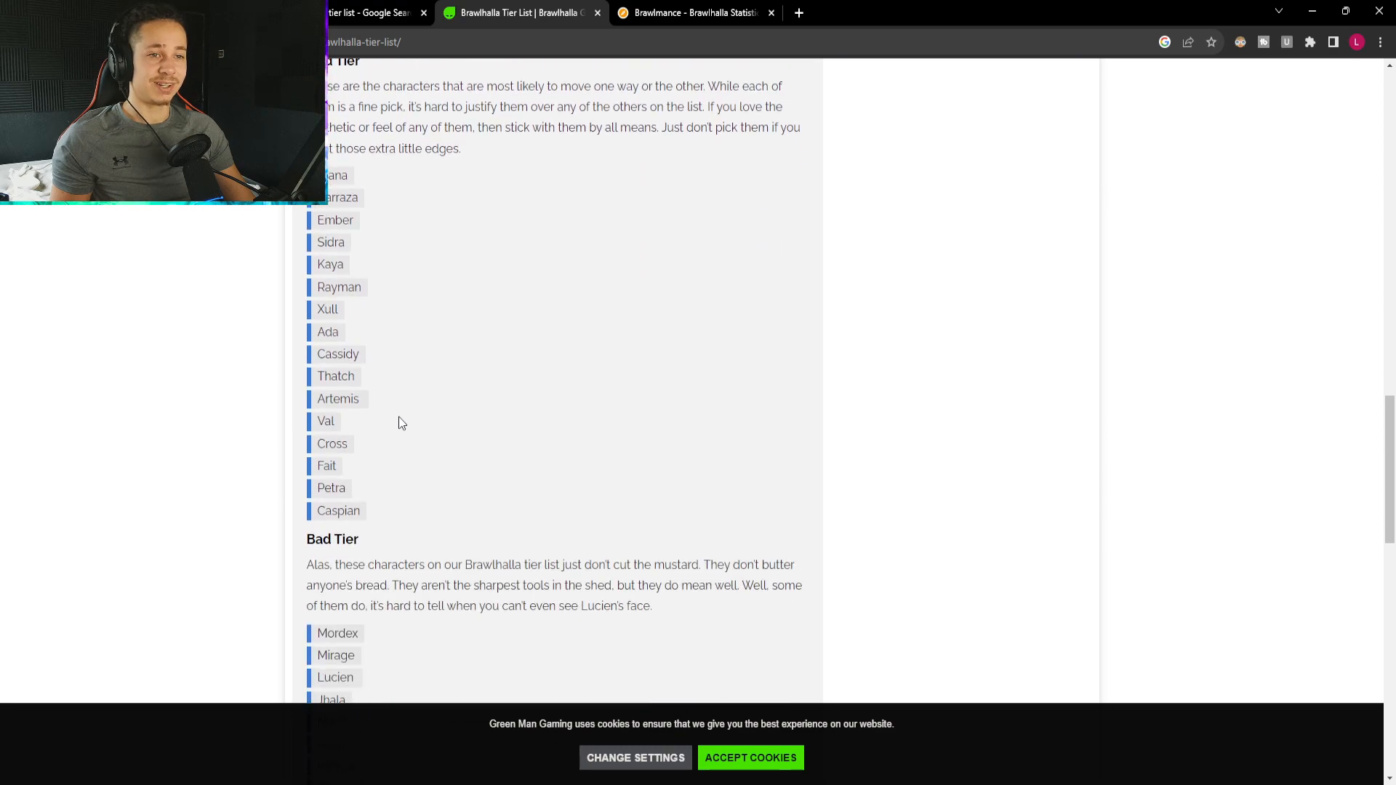
scroll("down", 3)
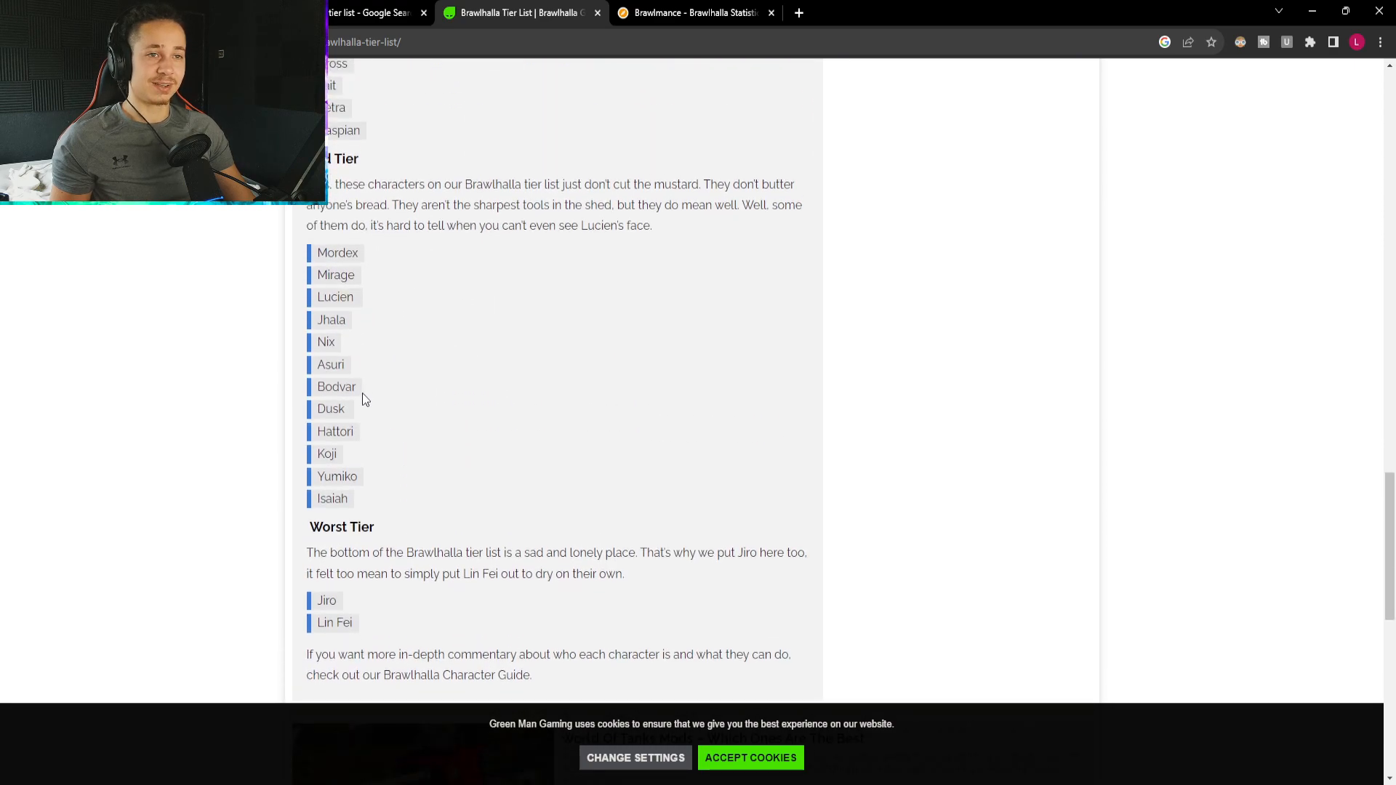
double_click(330, 364)
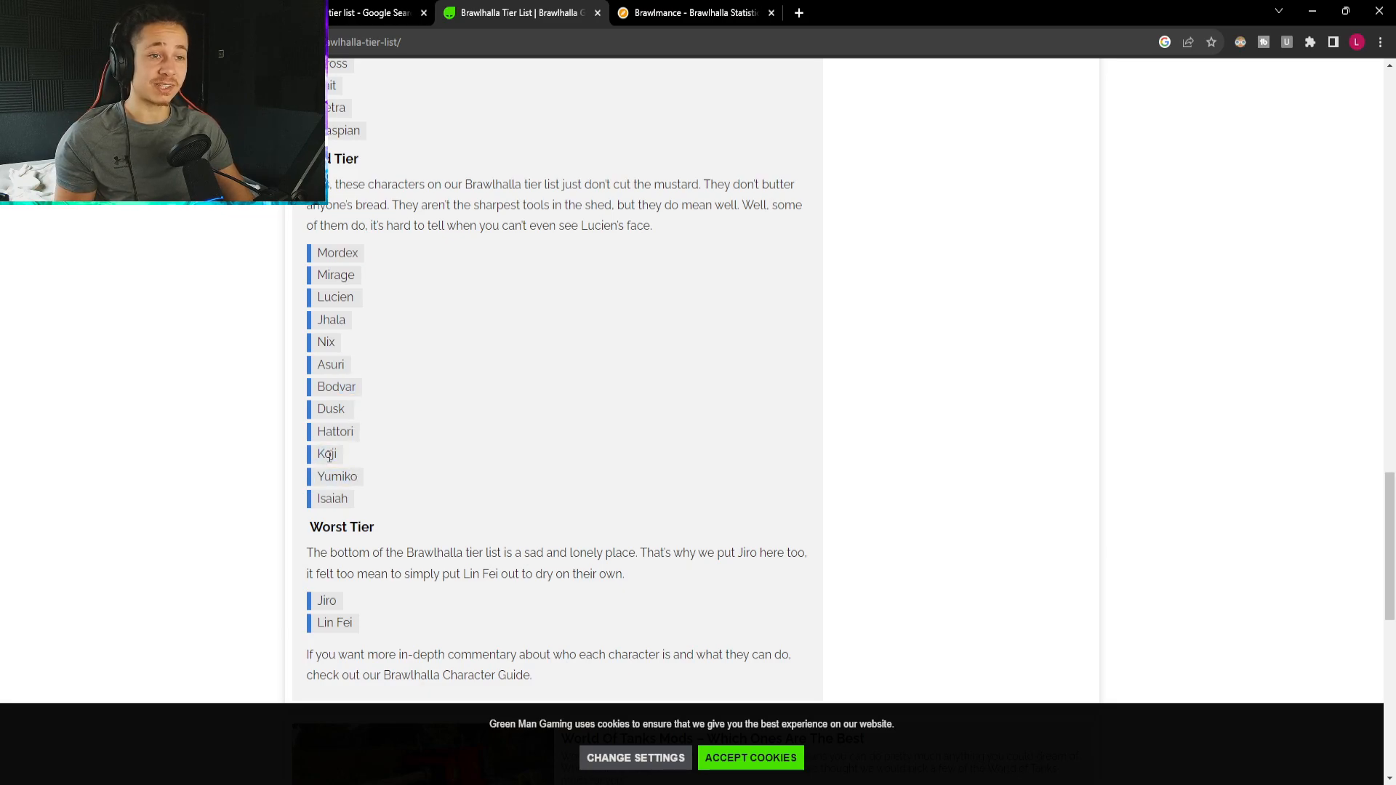
mouse_move(338, 462)
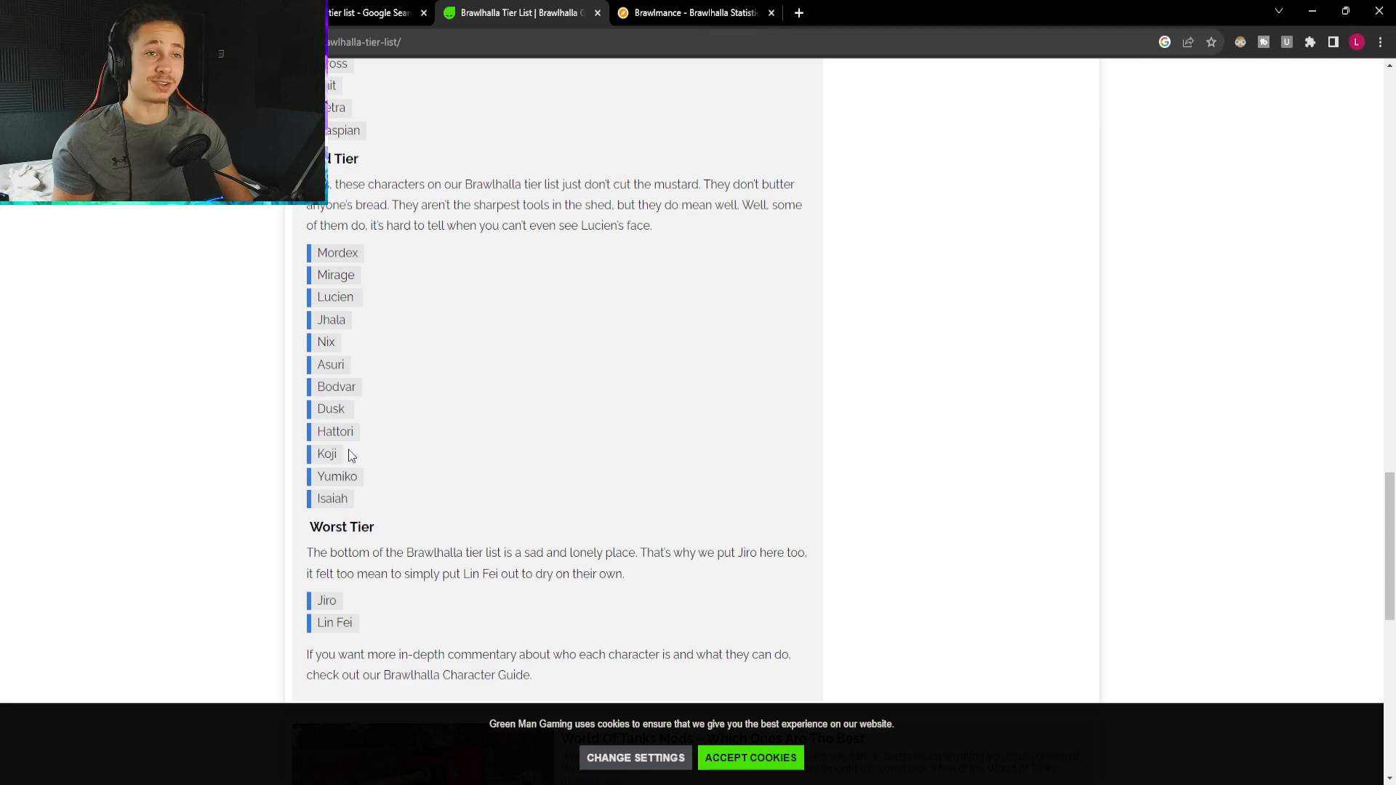
mouse_move(352, 437)
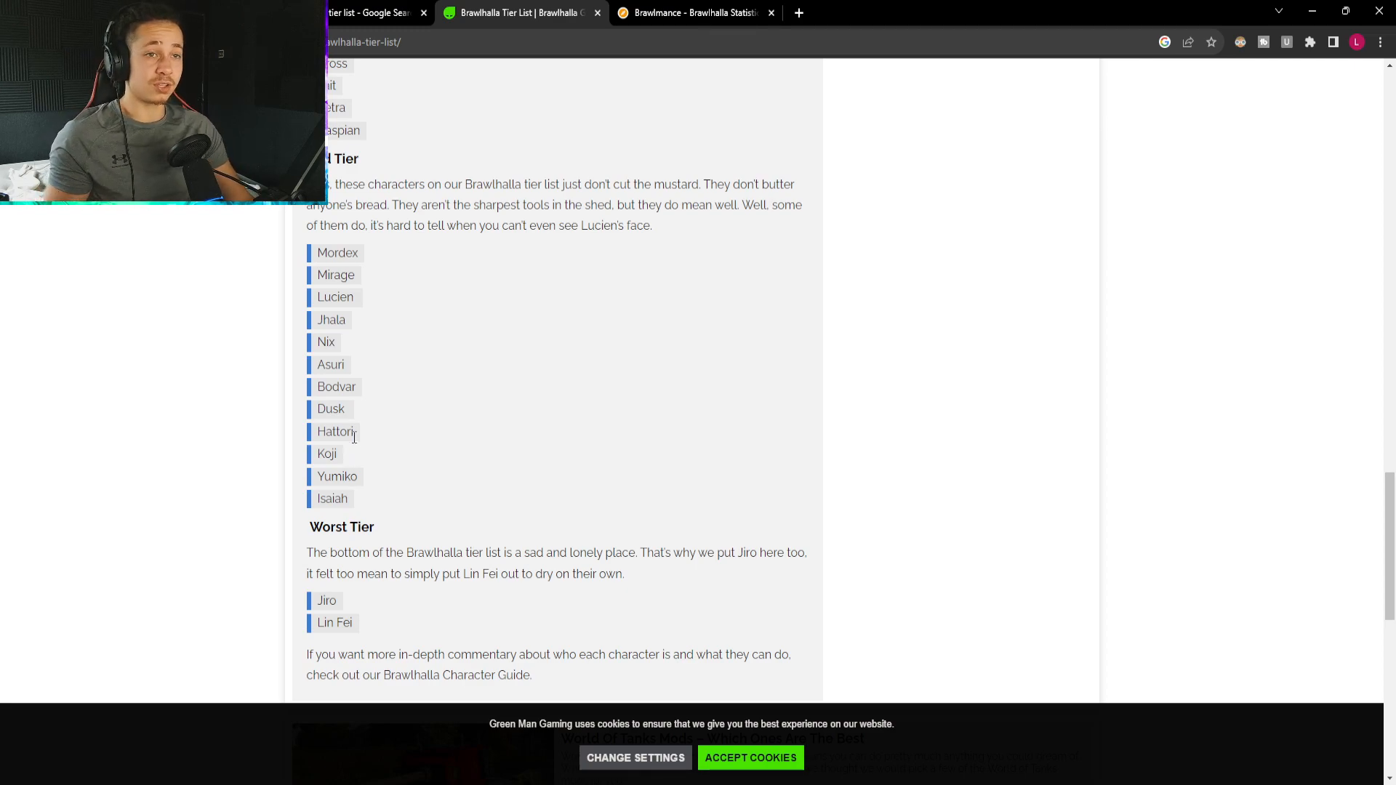
mouse_move(525, 462)
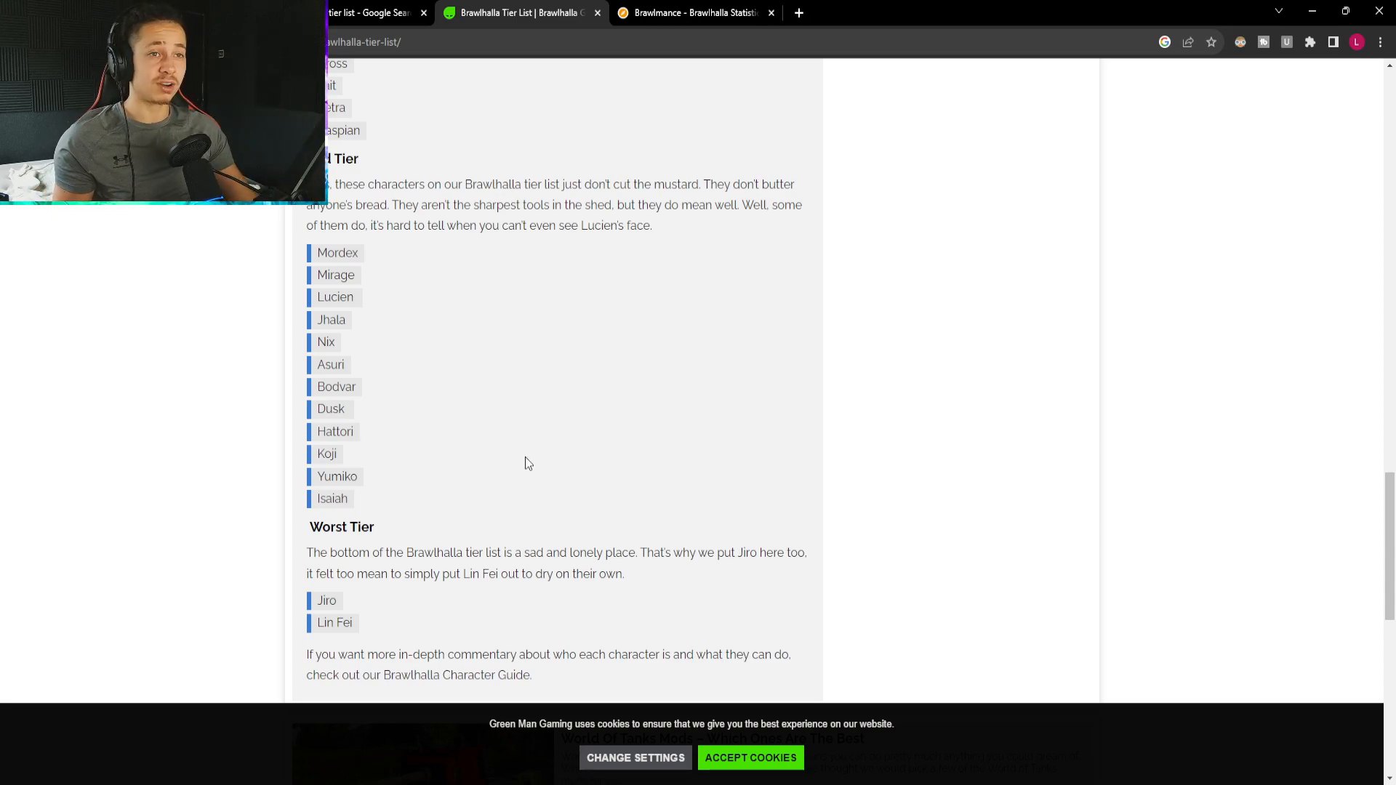
mouse_move(361, 303)
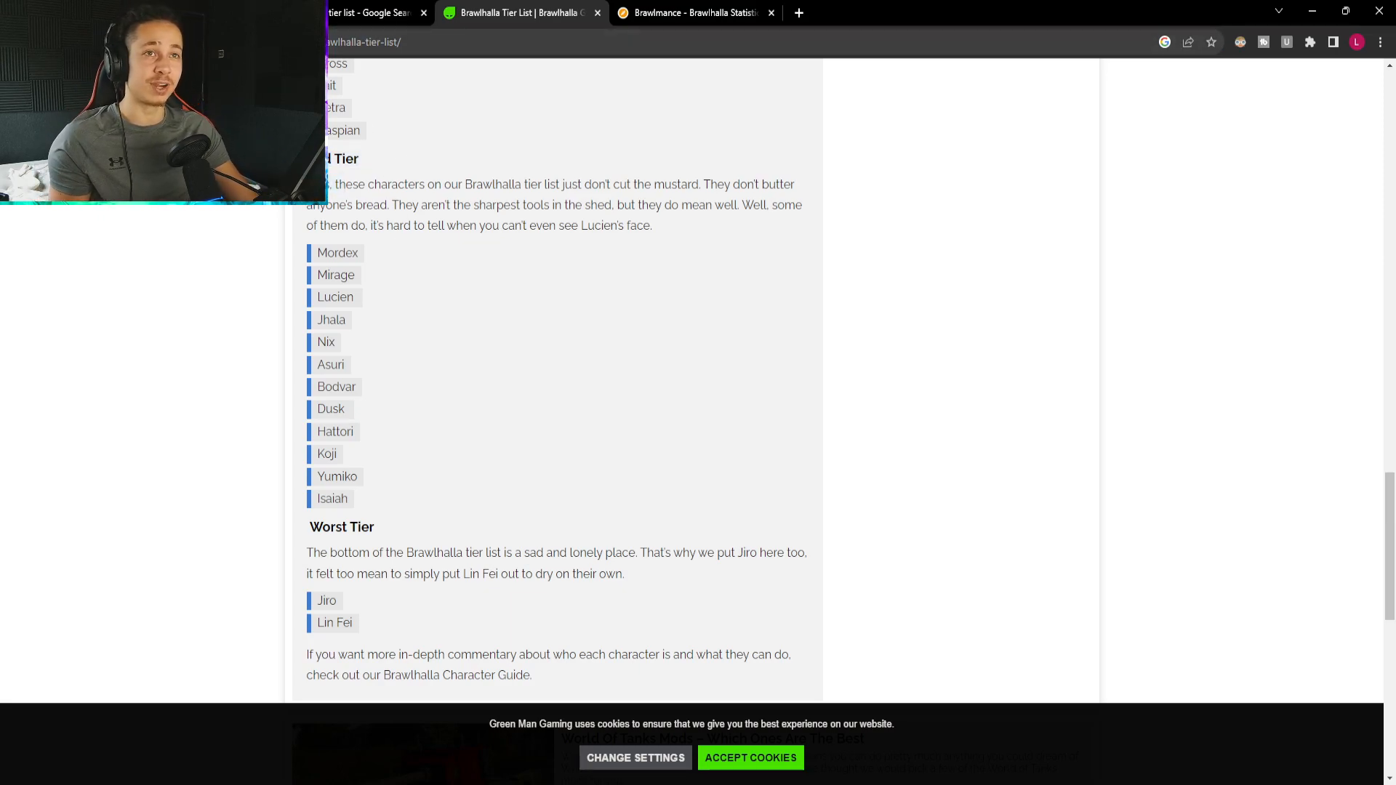
Finish the Bad and Worst tiers, highlighting a passage, then return to the Brawlmance statistics.
scroll("down", 3)
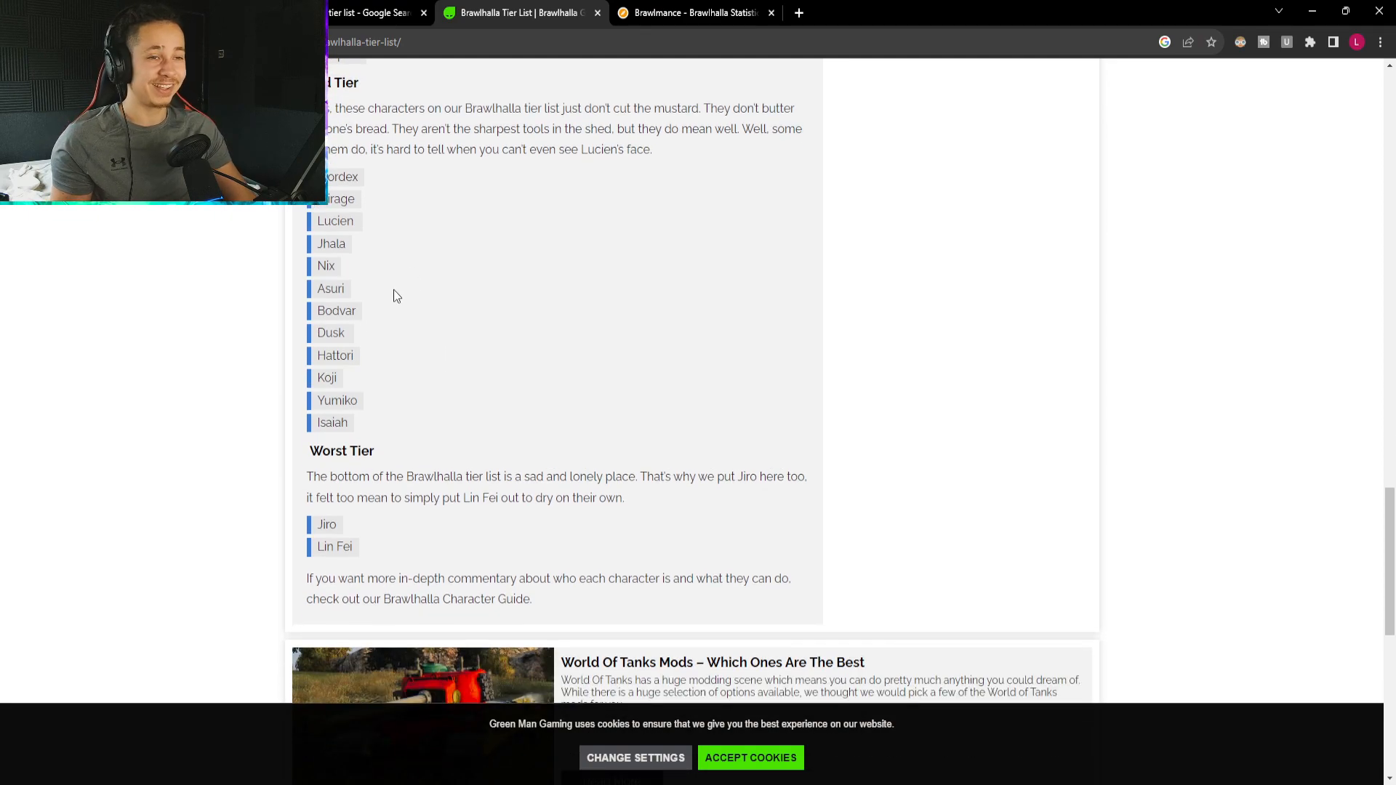
left_click_drag(317, 523, 378, 577)
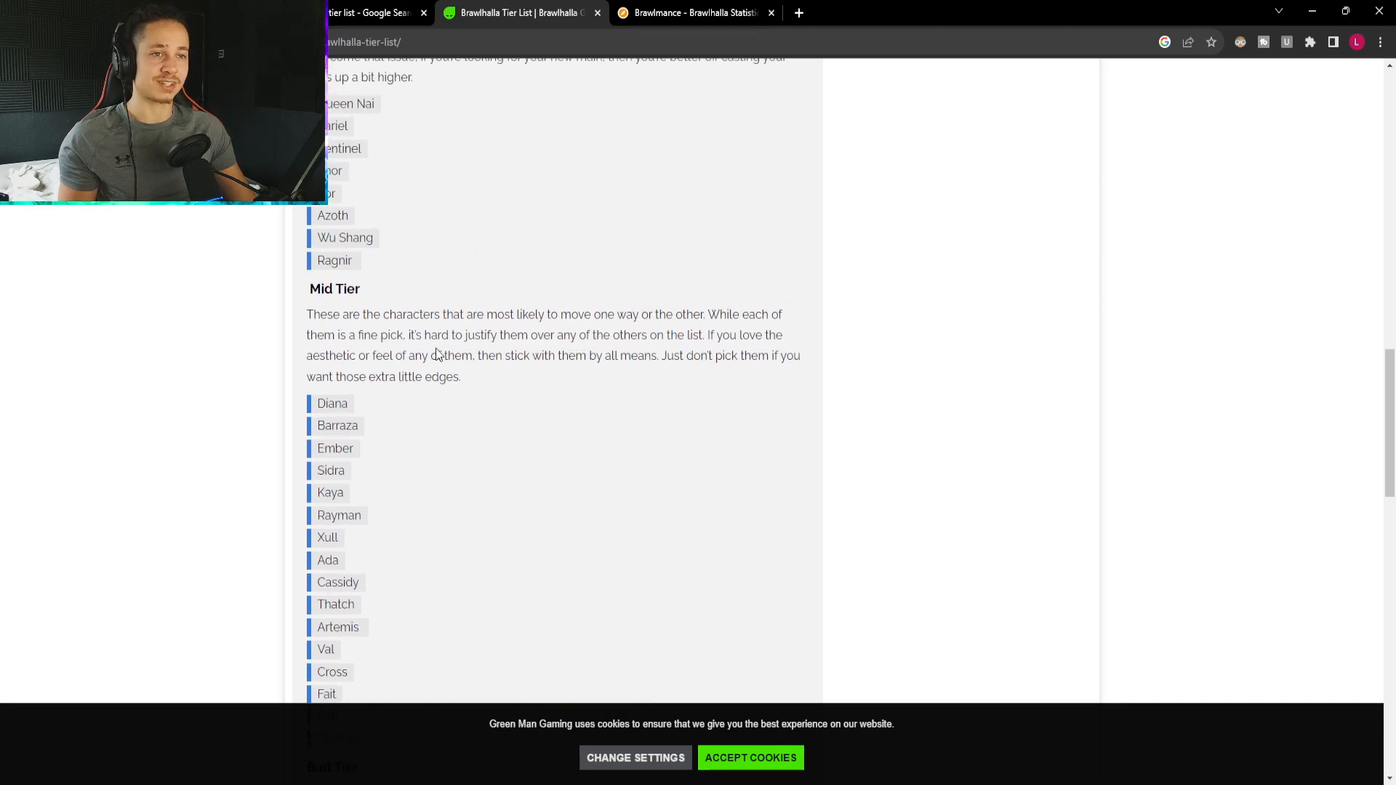
scroll("down", 3)
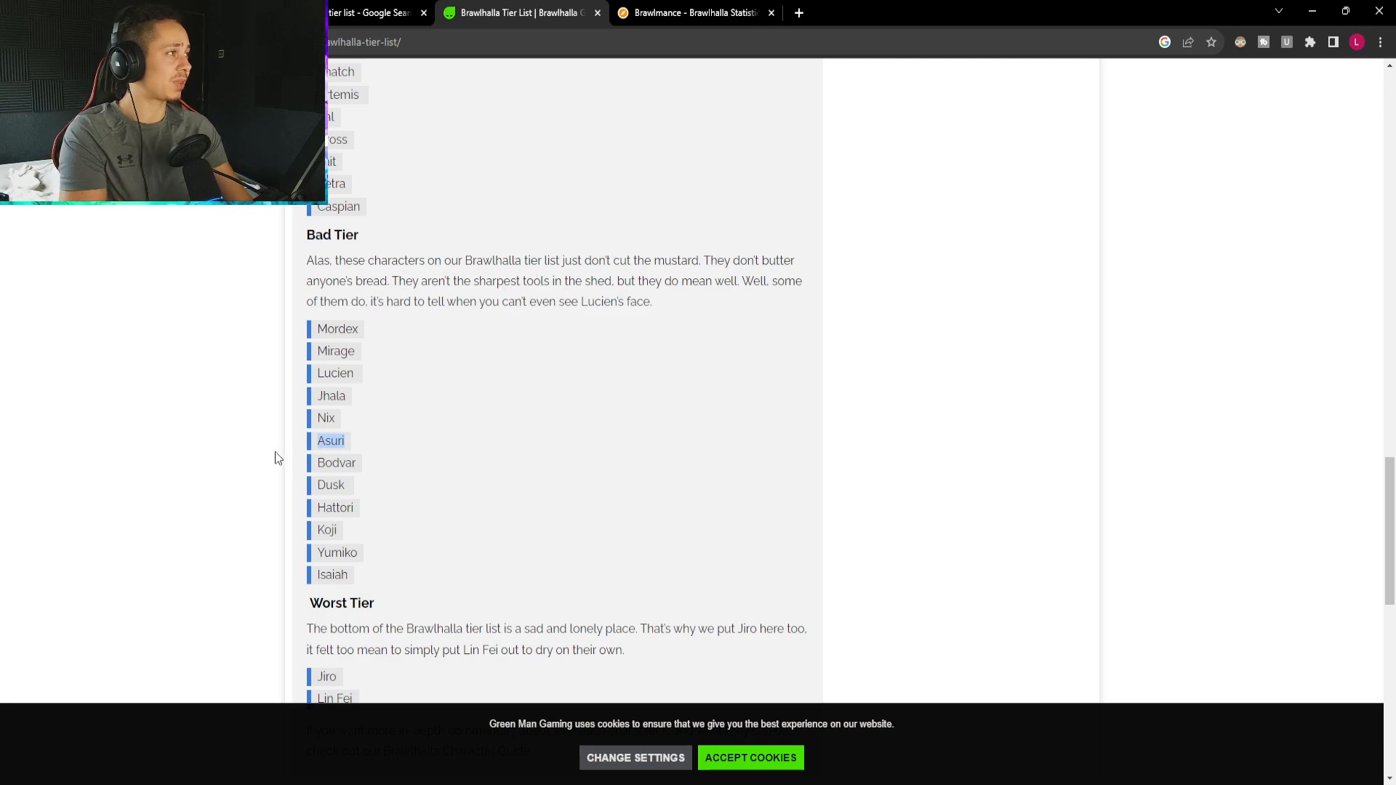
left_click(692, 12)
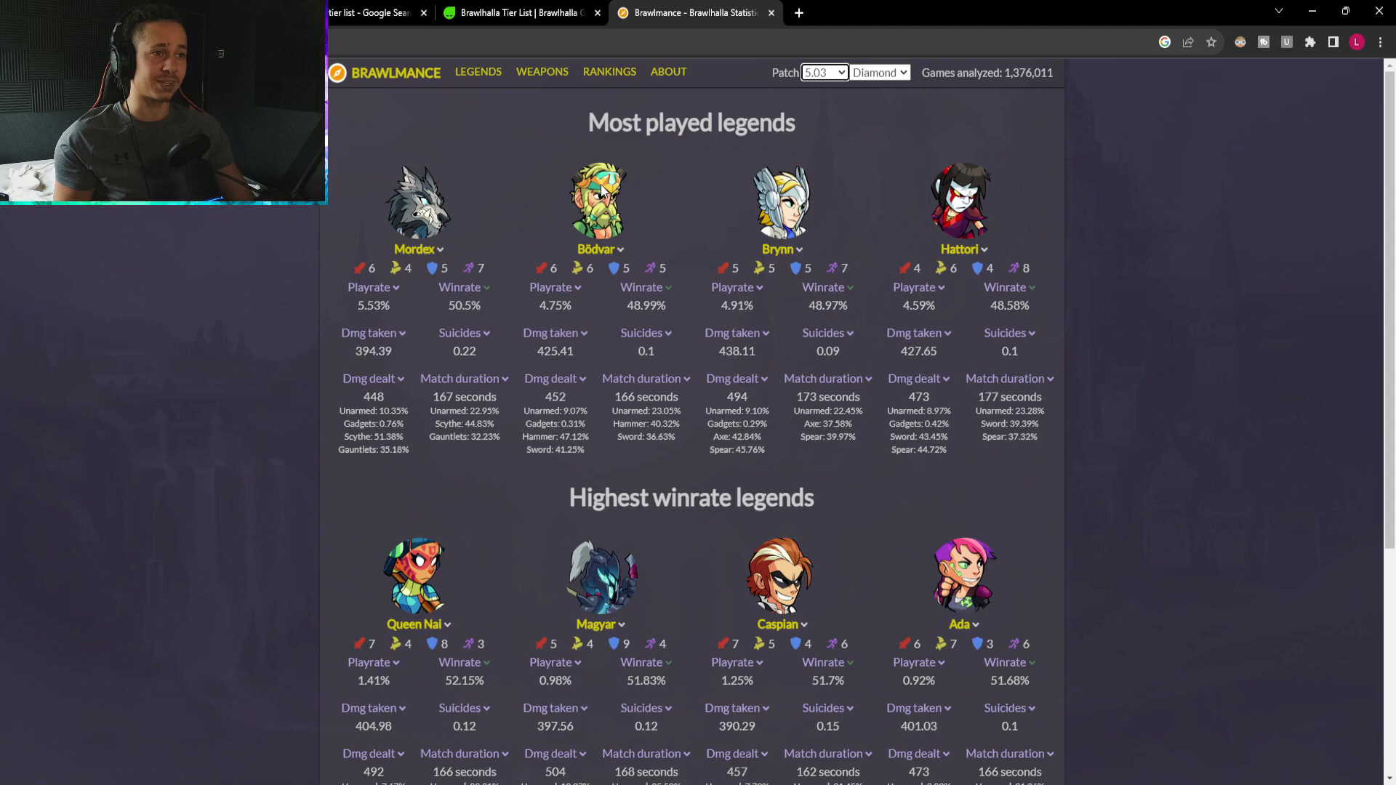
Set Brawlmance back to patch 7.09 and order the most played legends by winrate.
left_click(820, 72)
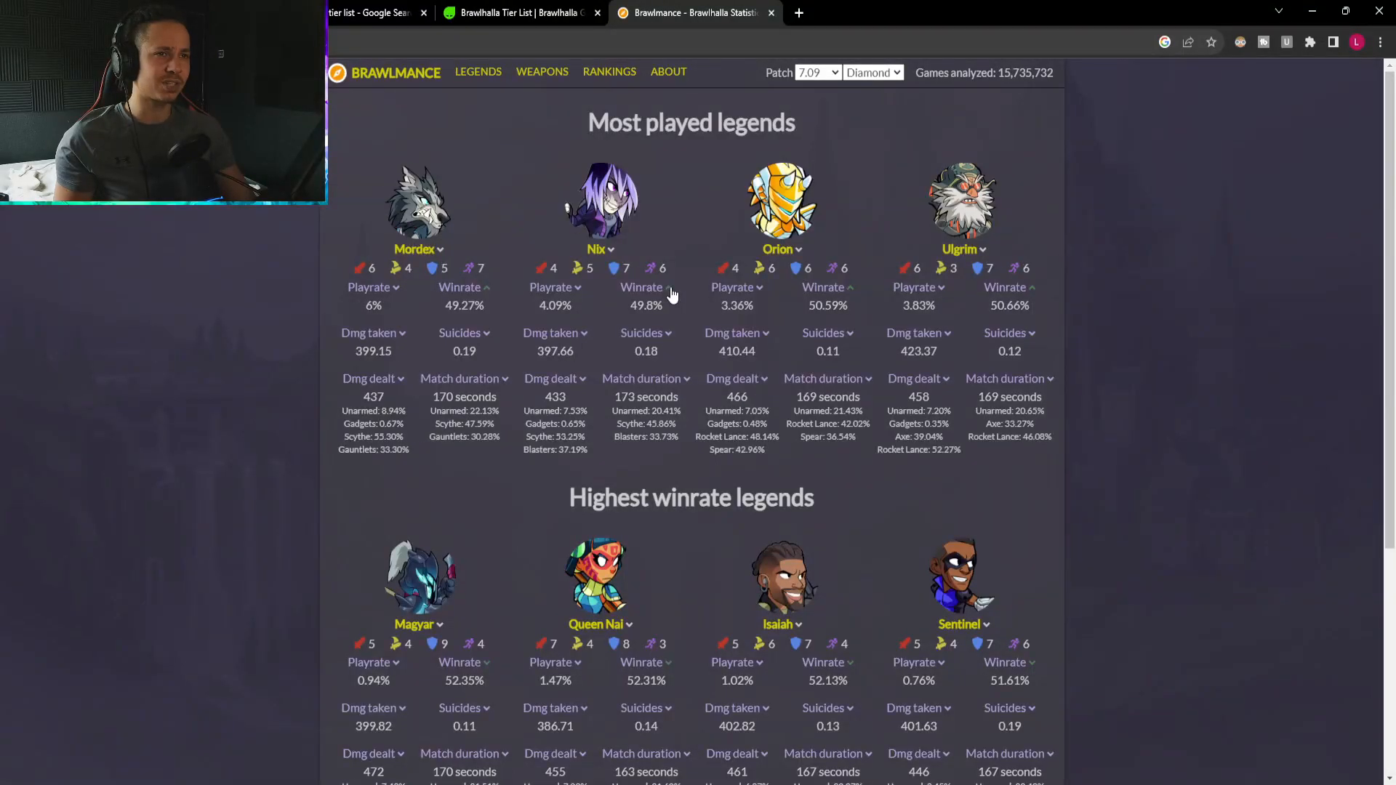
left_click(374, 13)
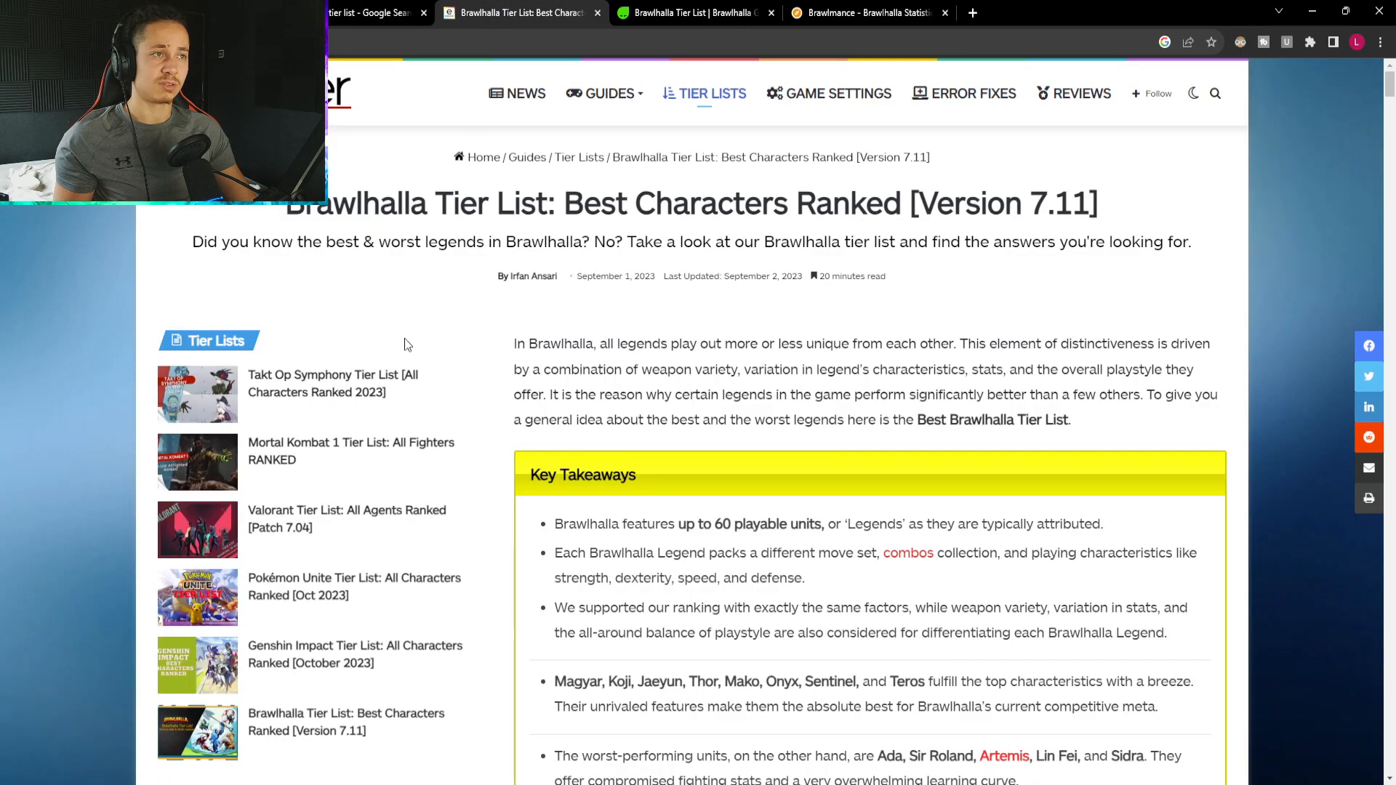
scroll("down", 3)
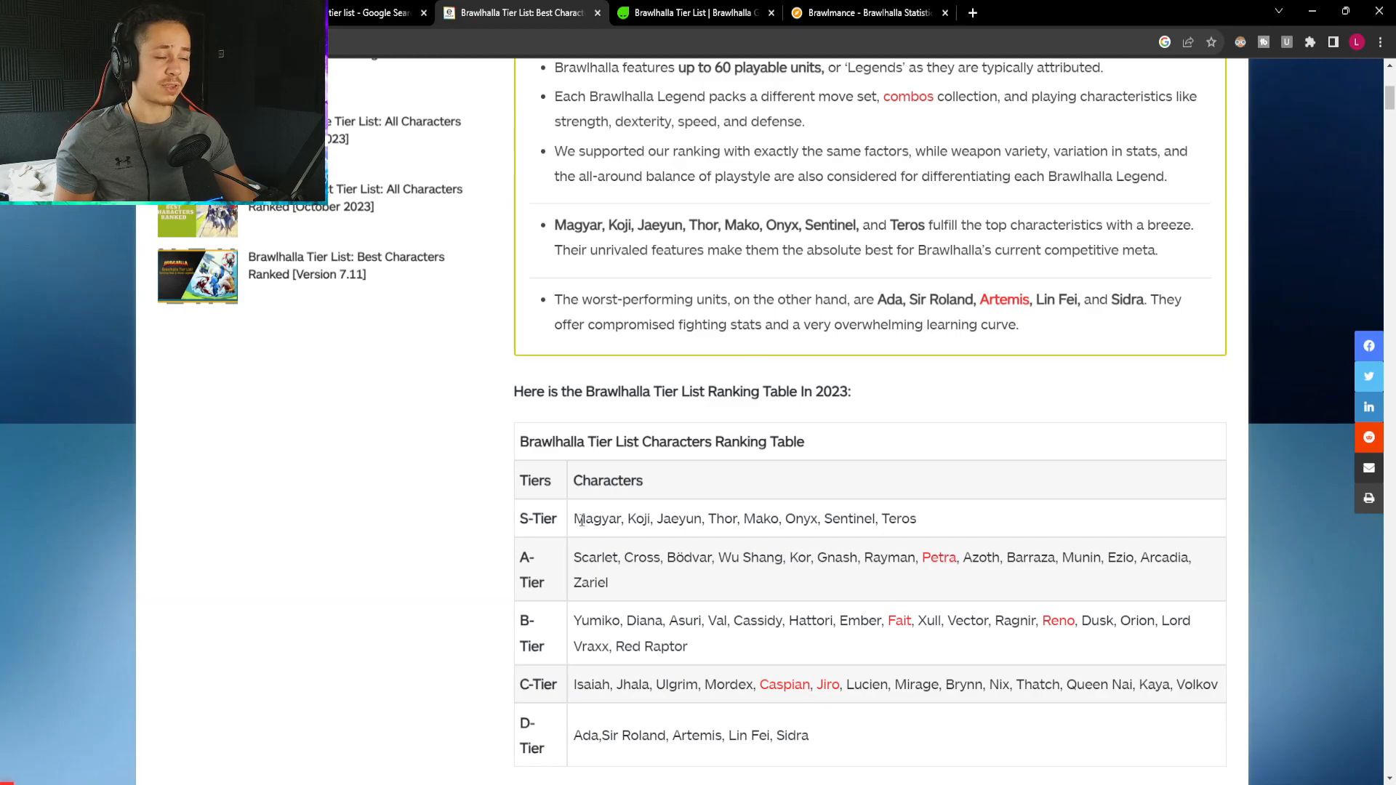
double_click(595, 518)
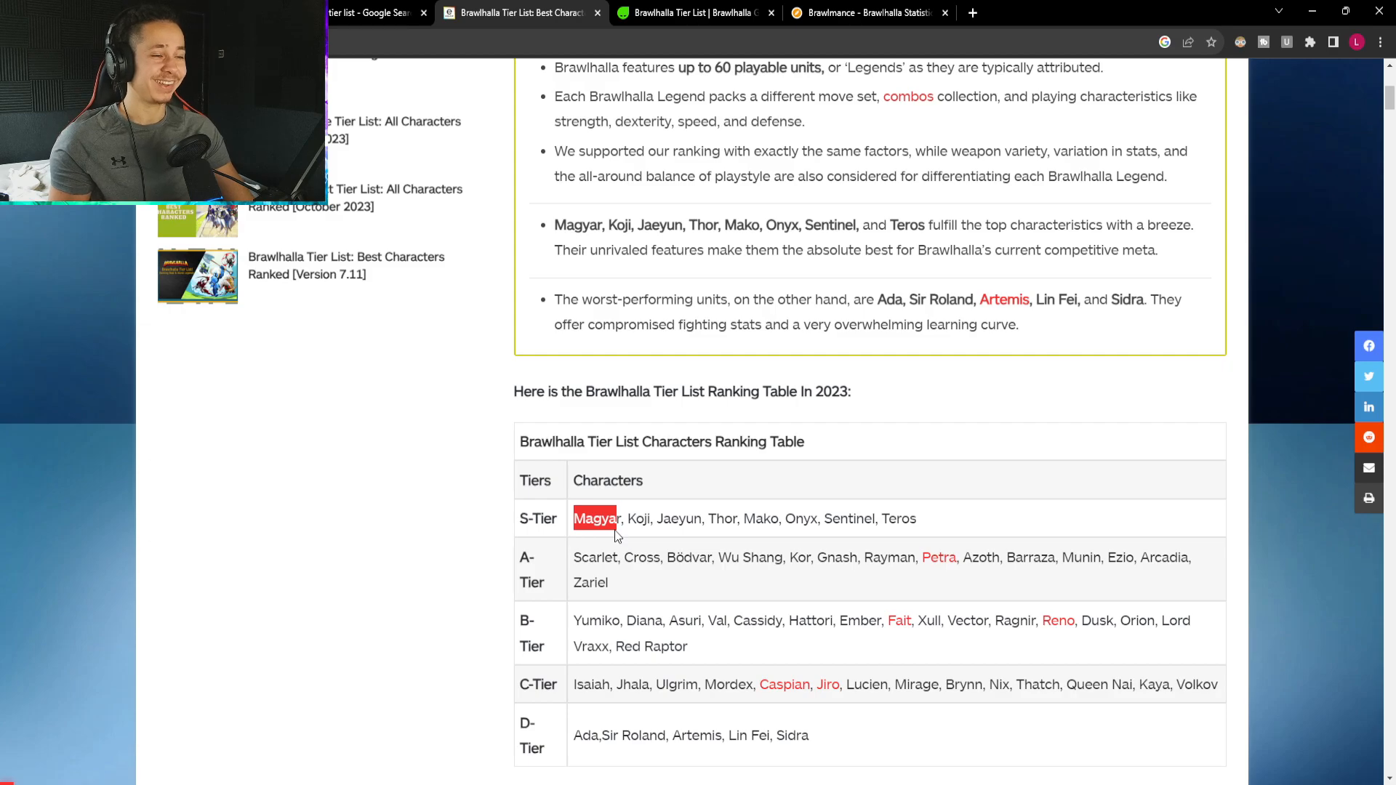
left_click(365, 13)
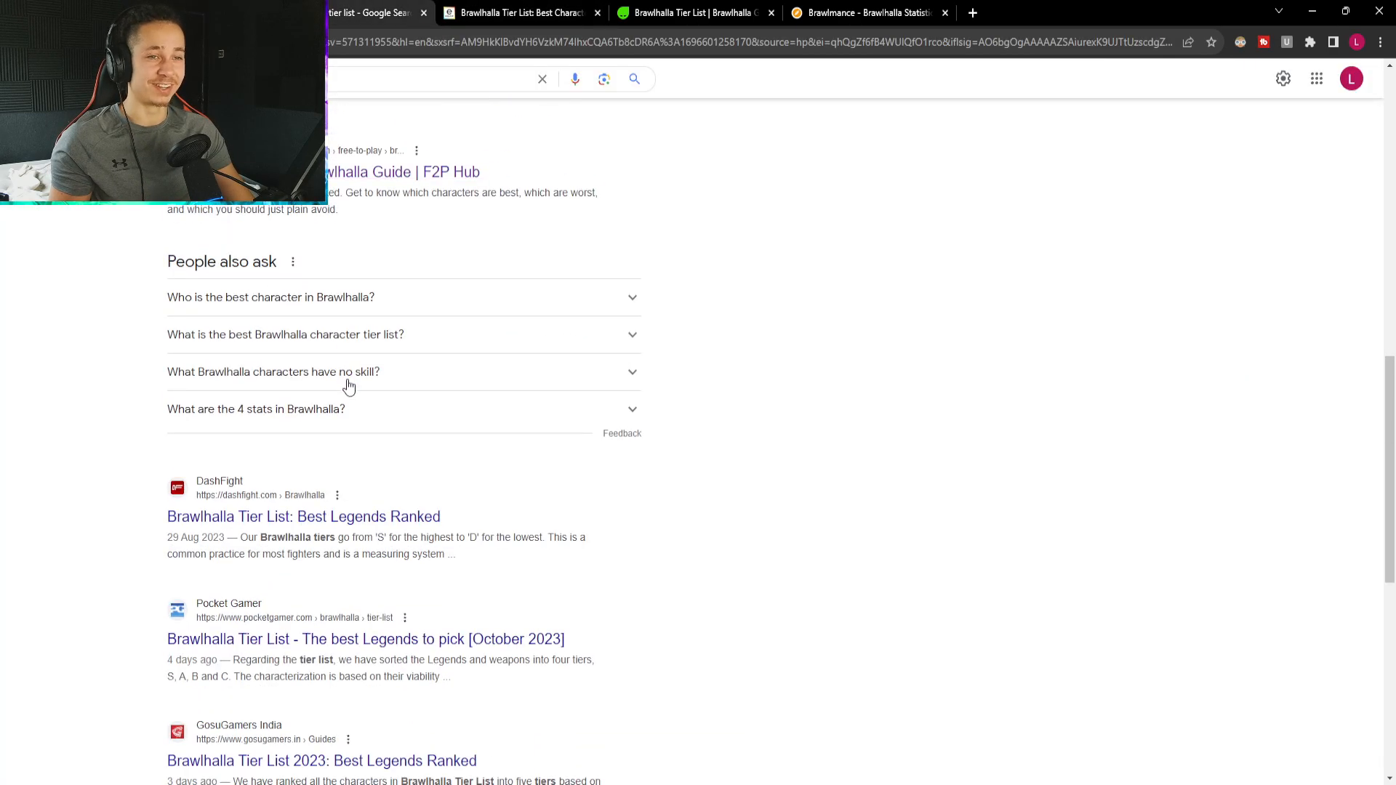
left_click(521, 13)
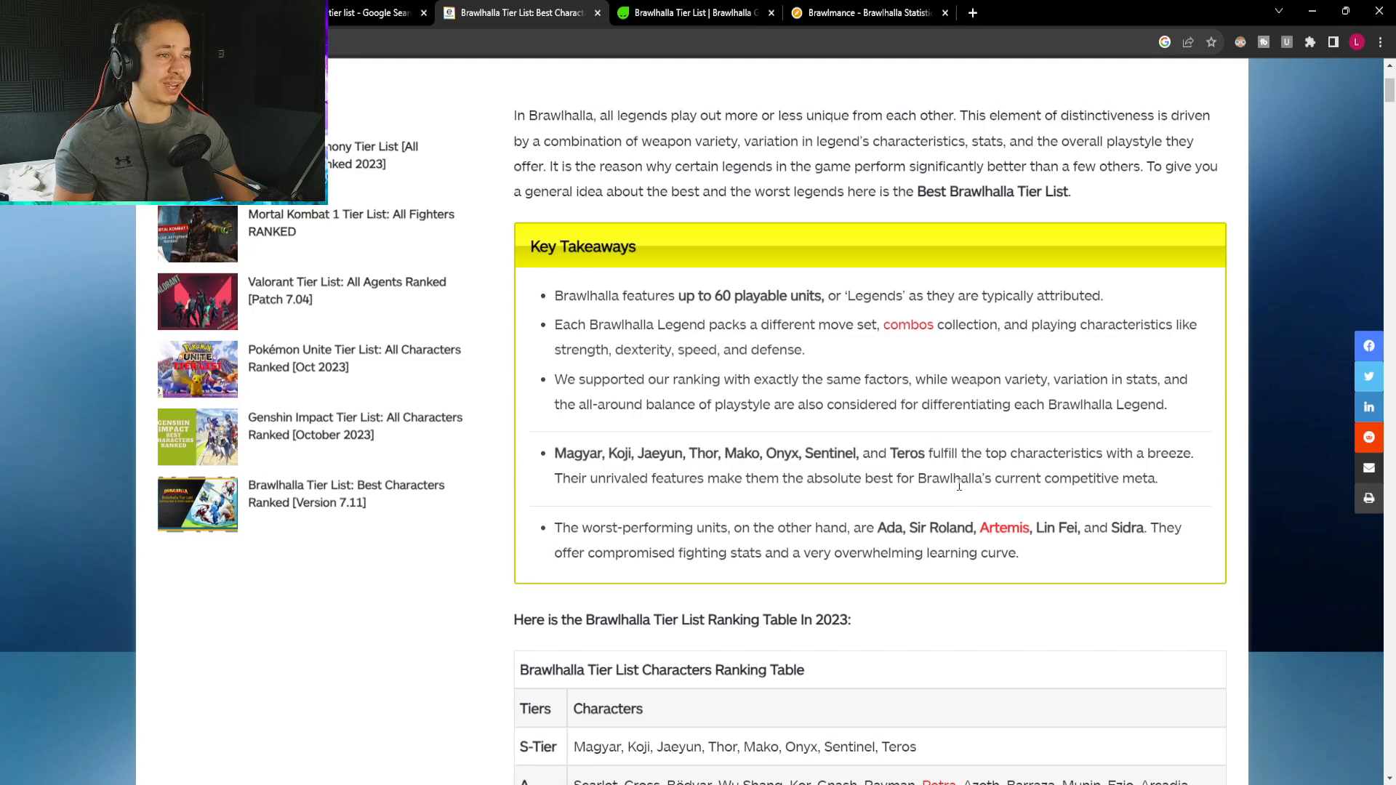
left_click_drag(838, 478, 1158, 478)
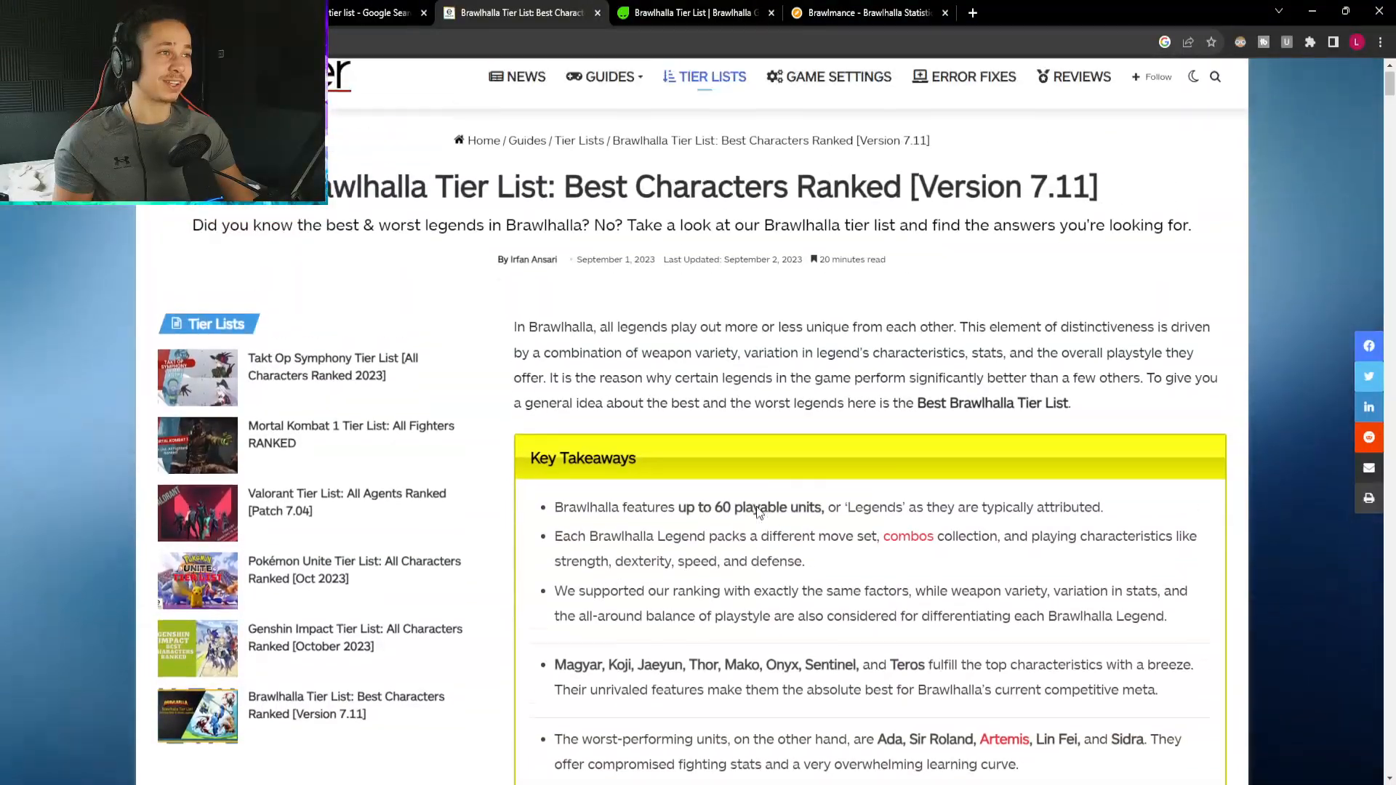
scroll("down", 3)
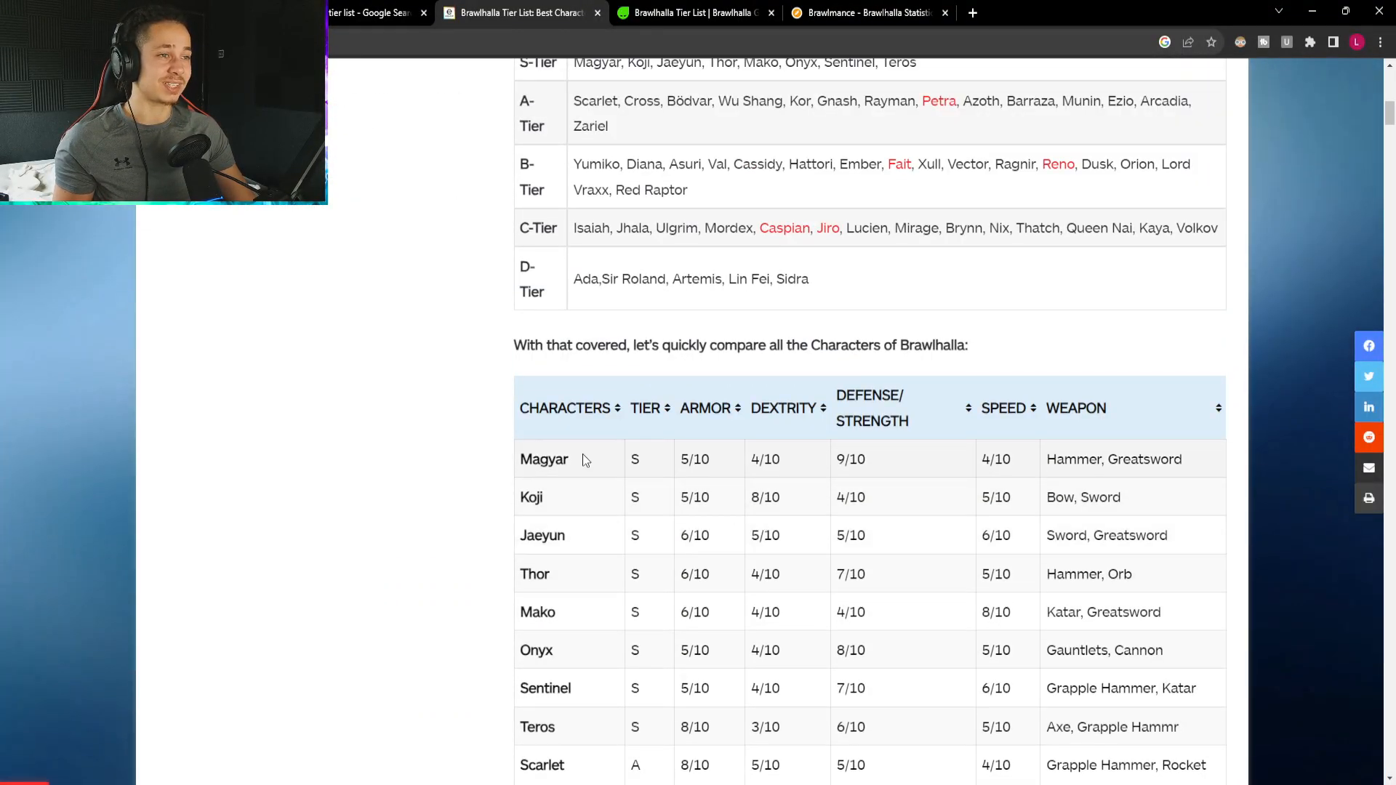
Select Magyar's S tier value, then sort the comparison table by armor highest, lowest and highest again.
left_click(899, 407)
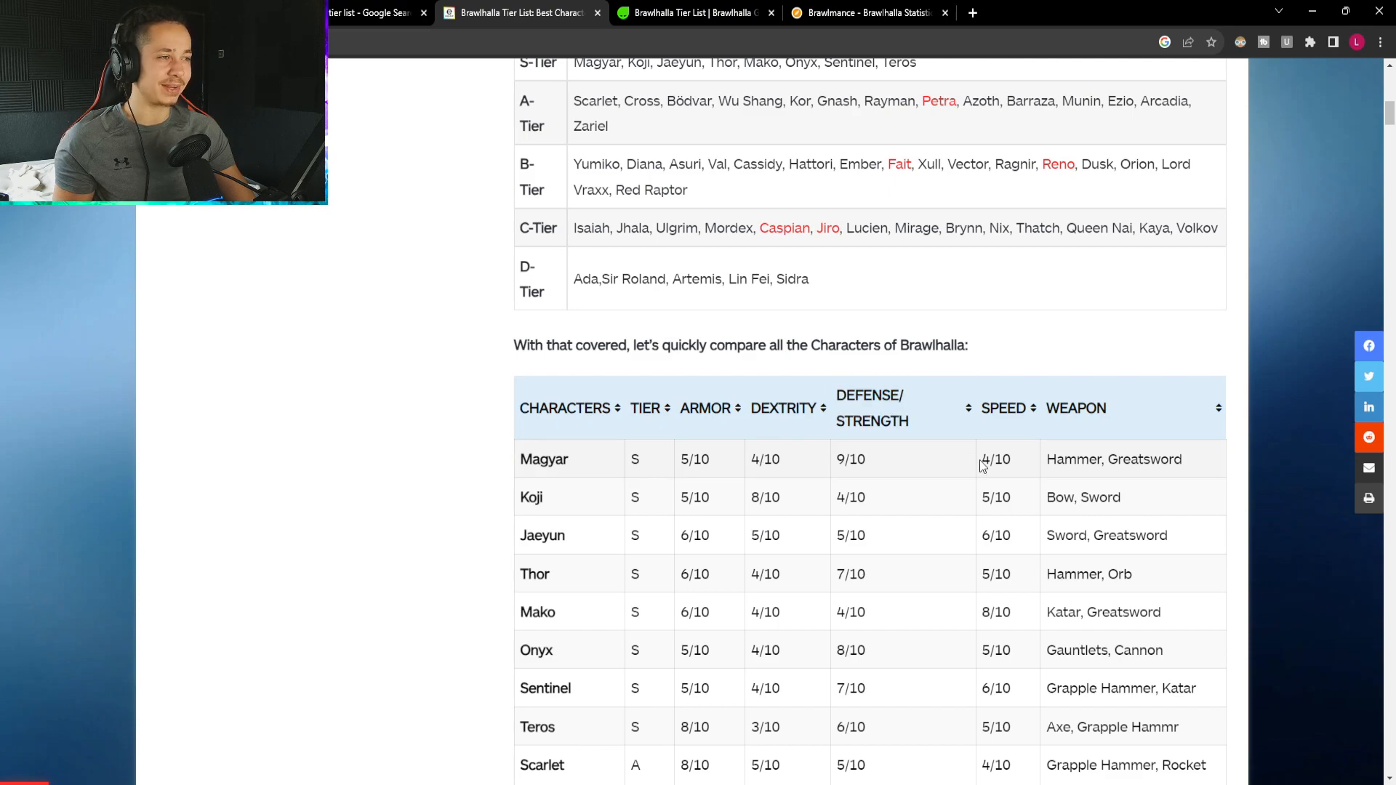
left_click(885, 422)
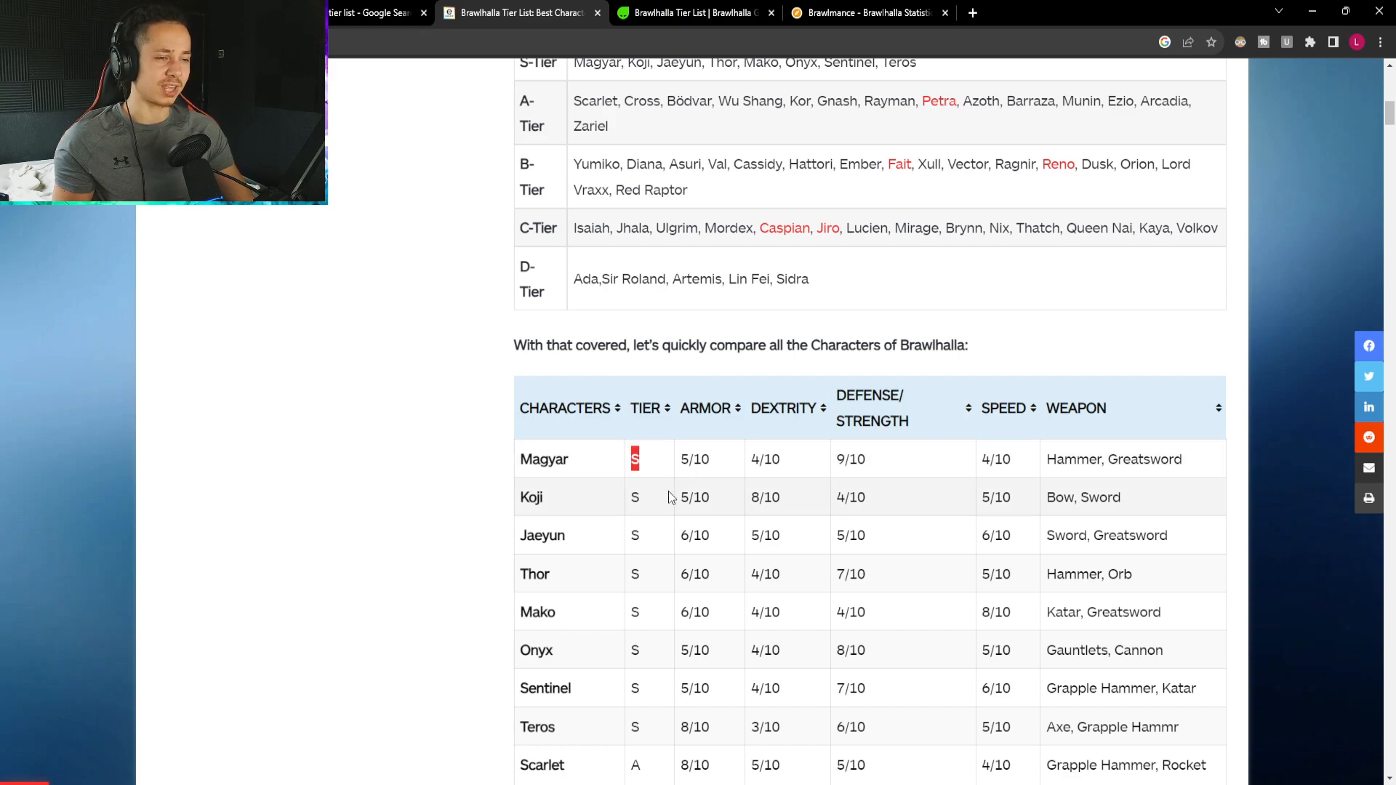
scroll("down", 3)
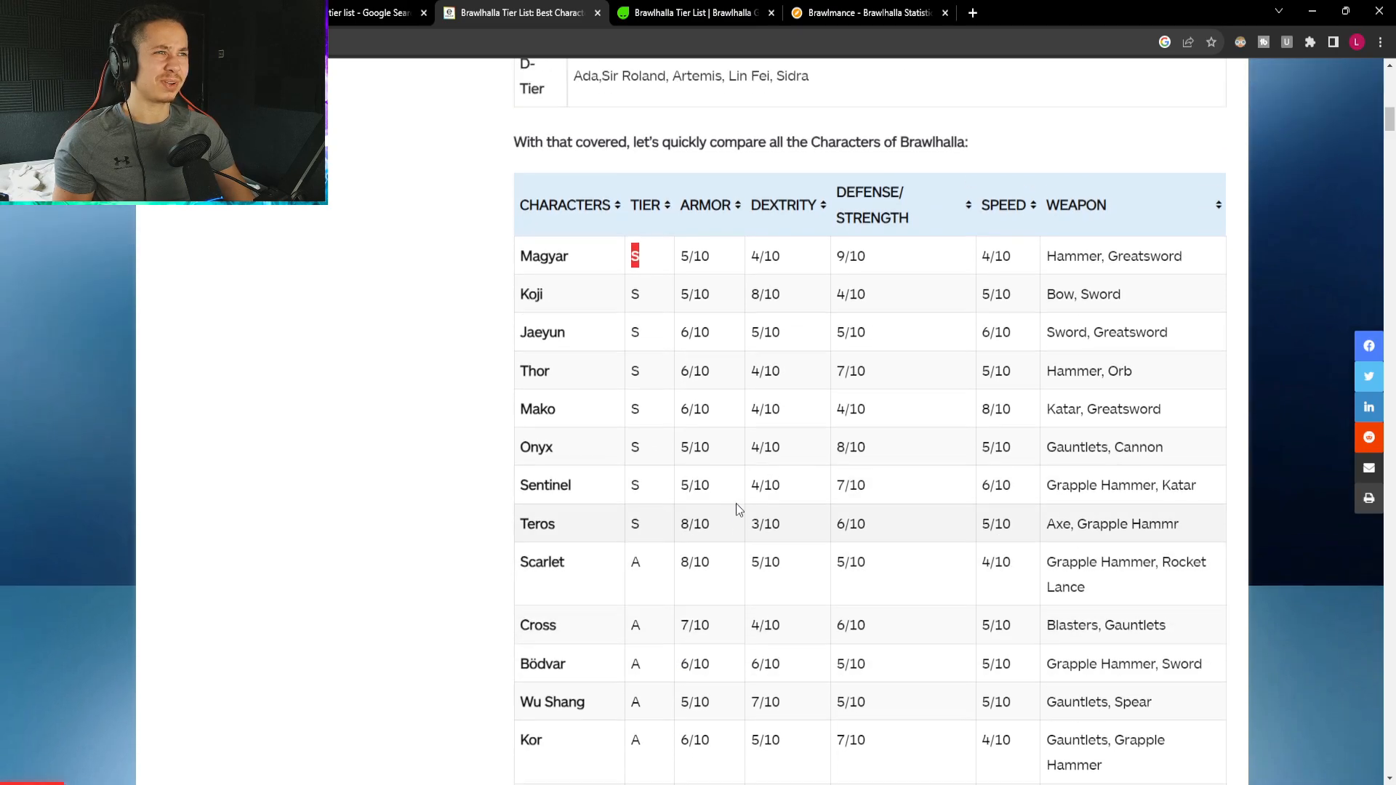
left_click(706, 331)
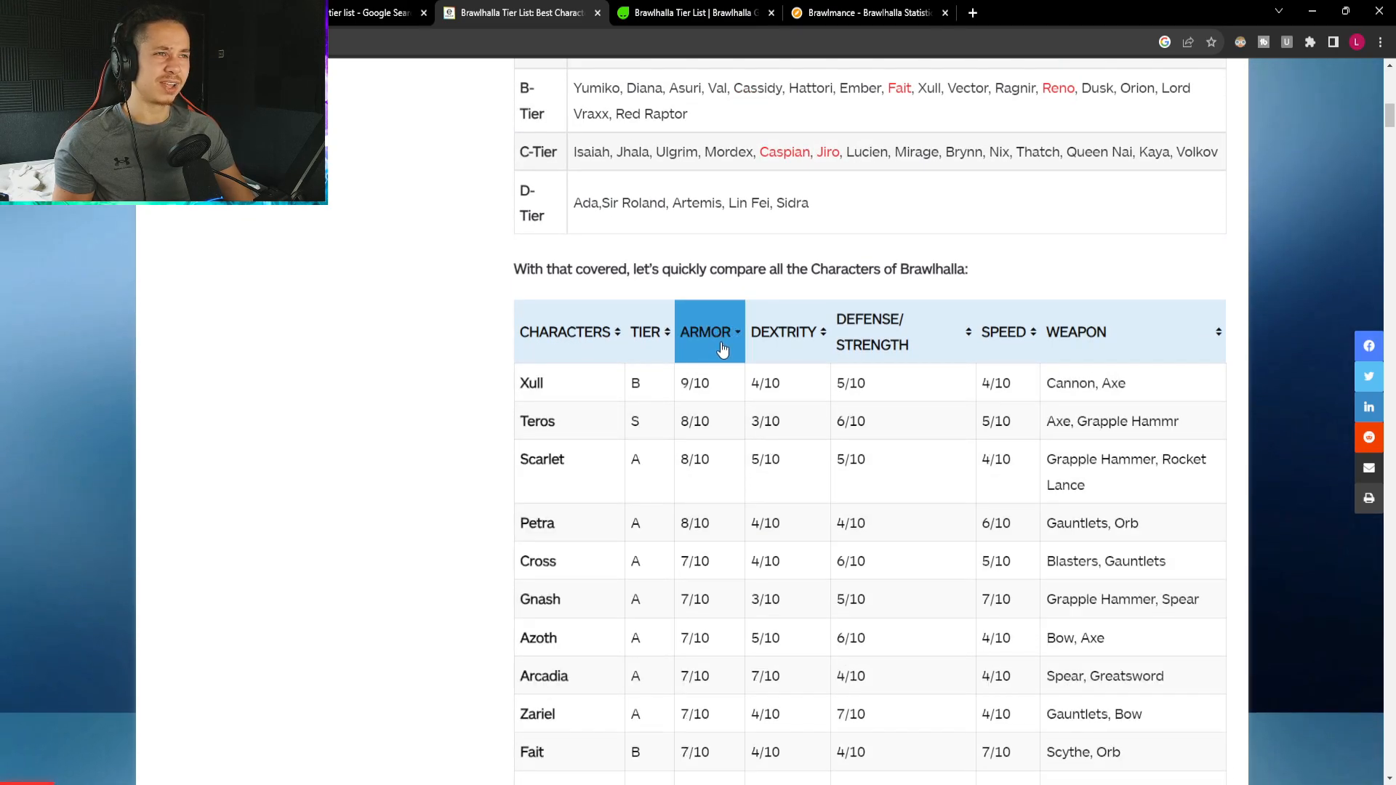
double_click(695, 383)
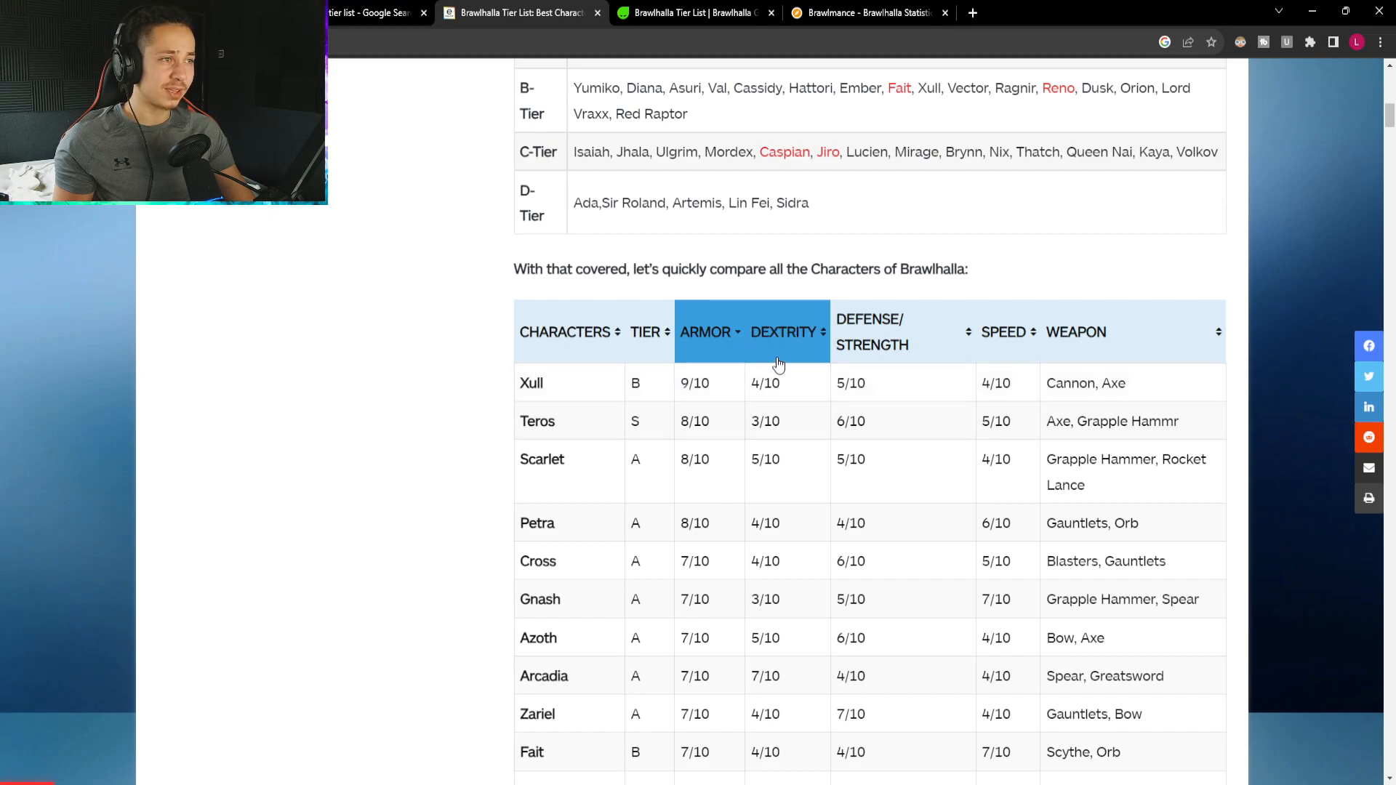
left_click(706, 331)
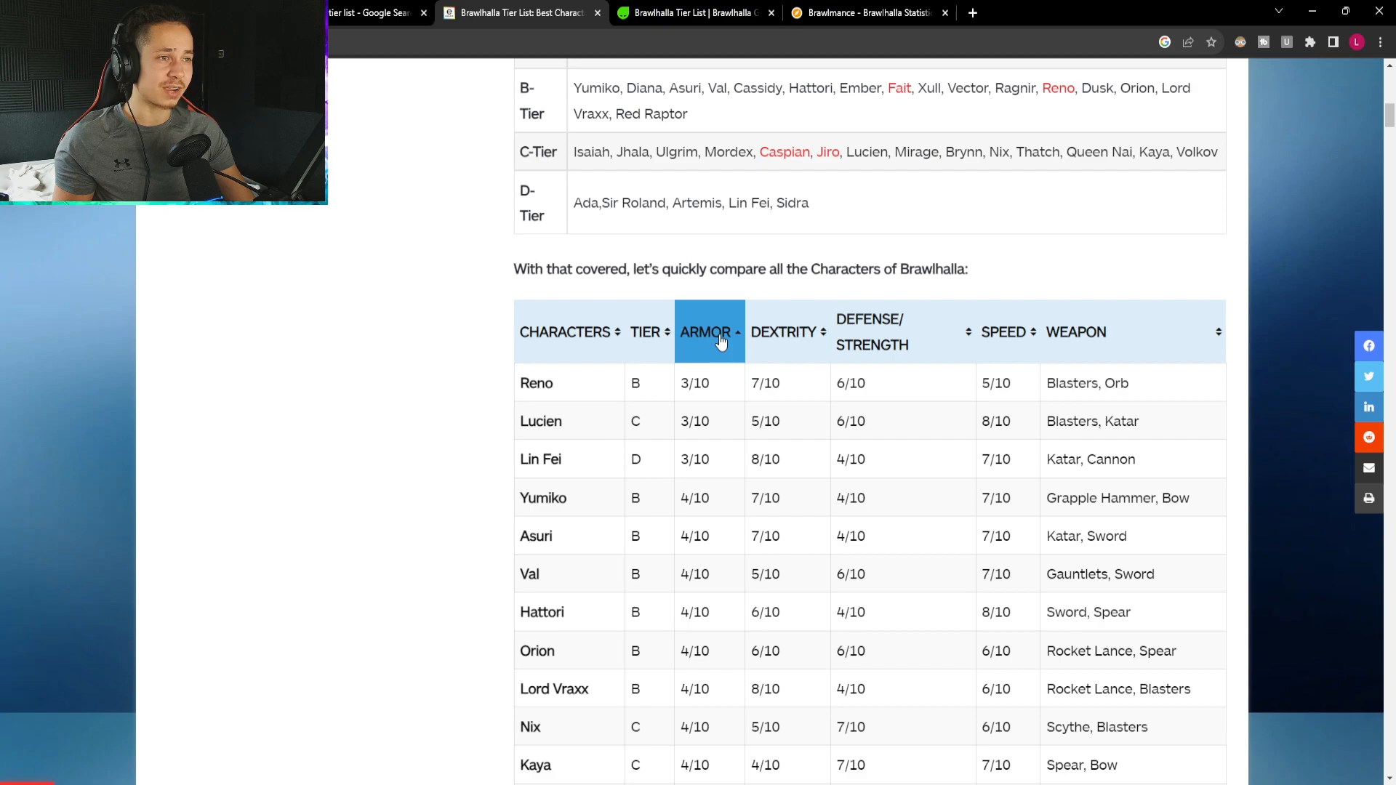
mouse_move(717, 449)
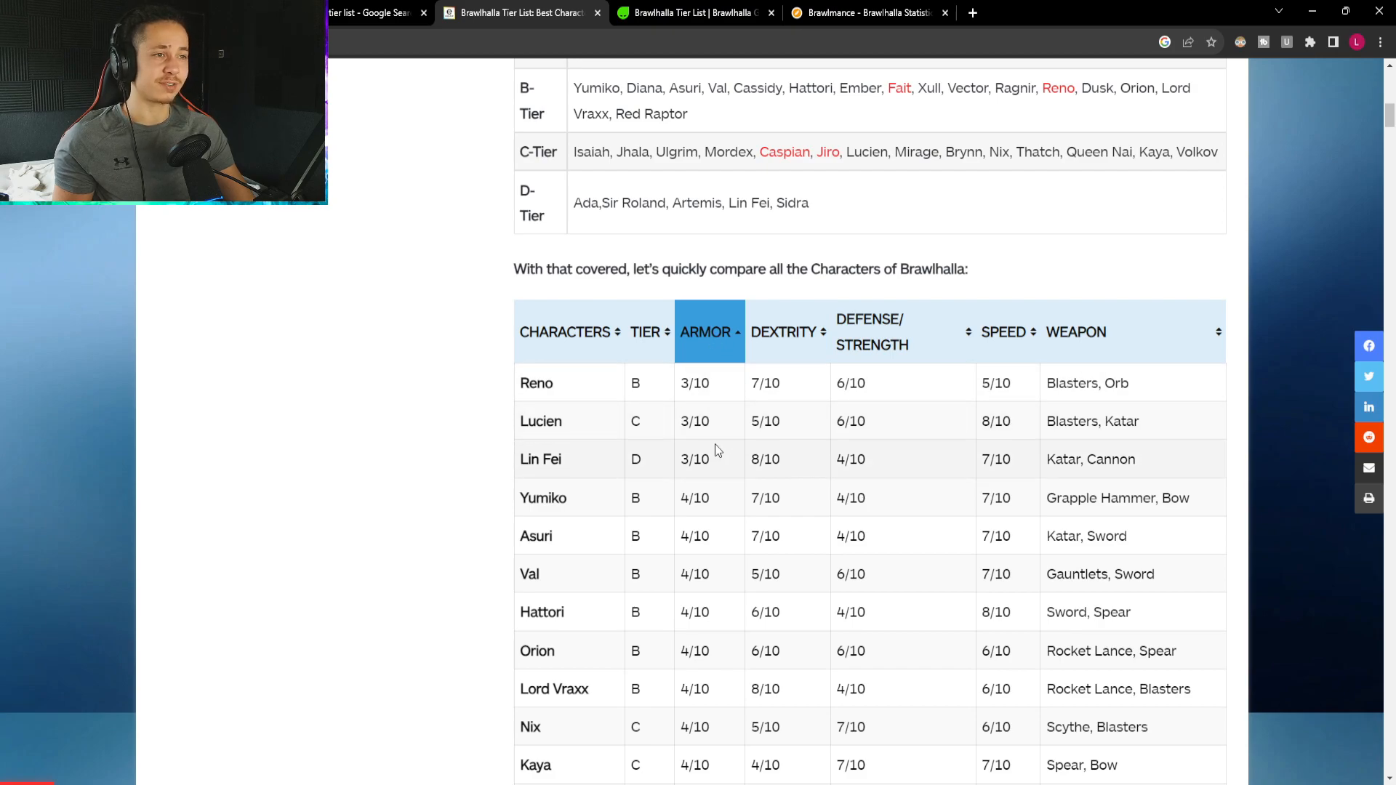
left_click(707, 331)
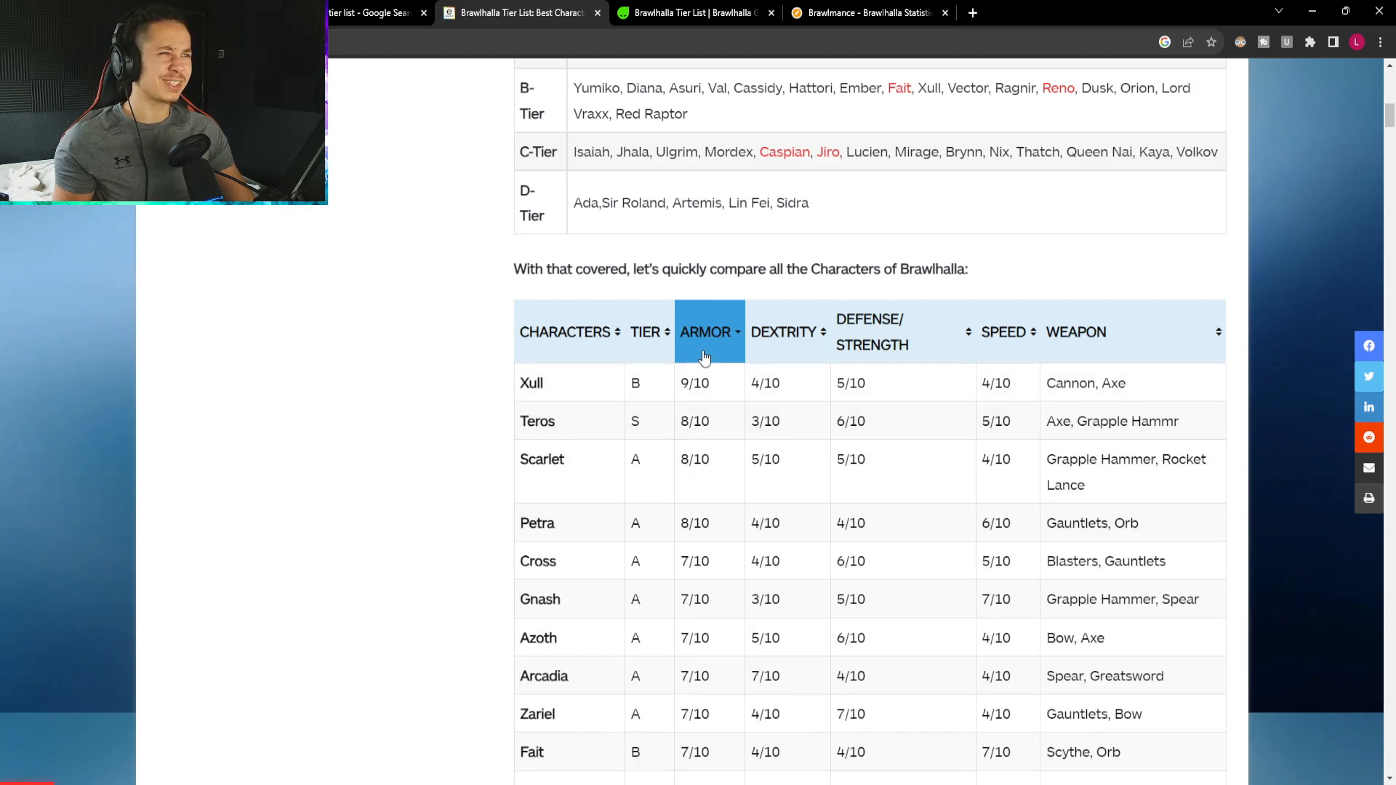
Sort the table by dexterity, tier, defense/strength and finally alphabetically by weapon, then return to the search results.
left_click(784, 331)
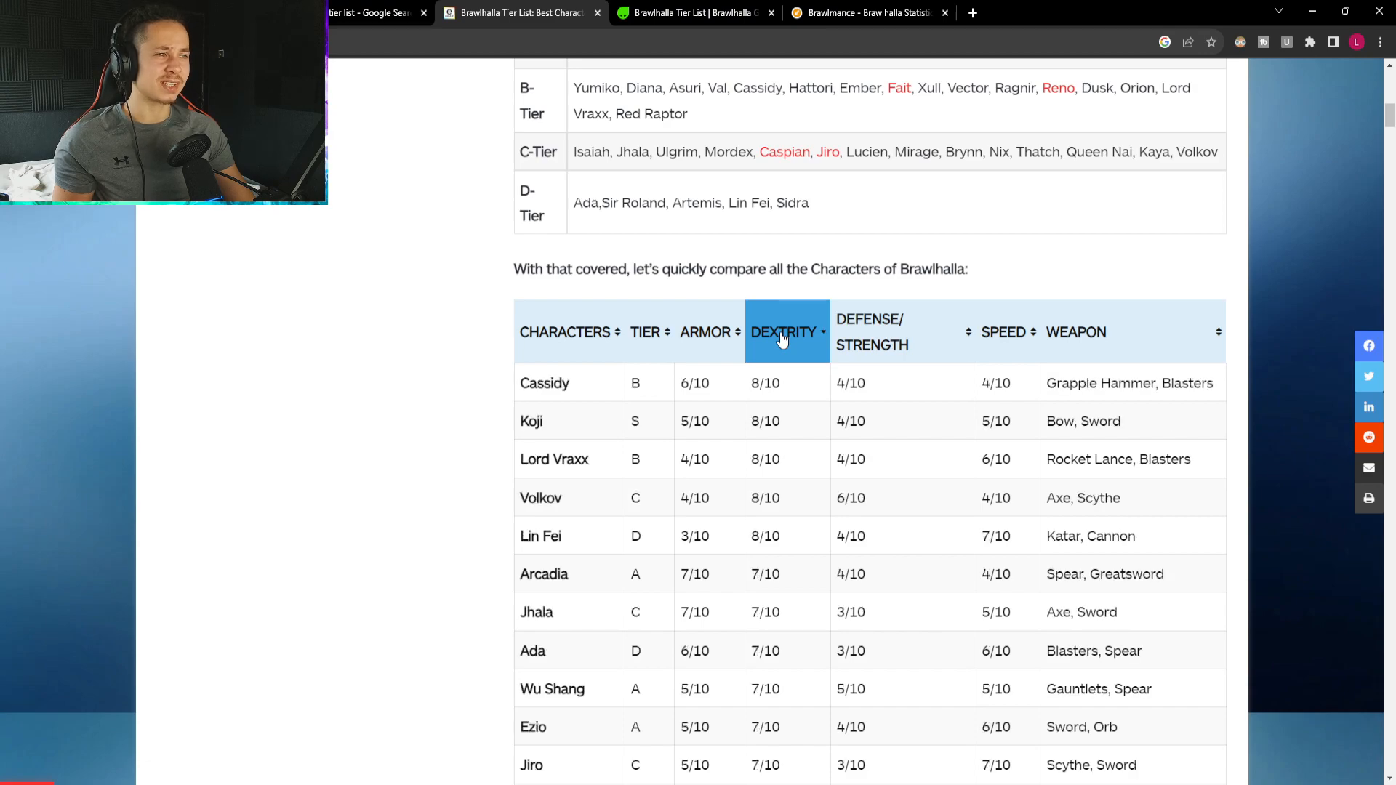
left_click(648, 332)
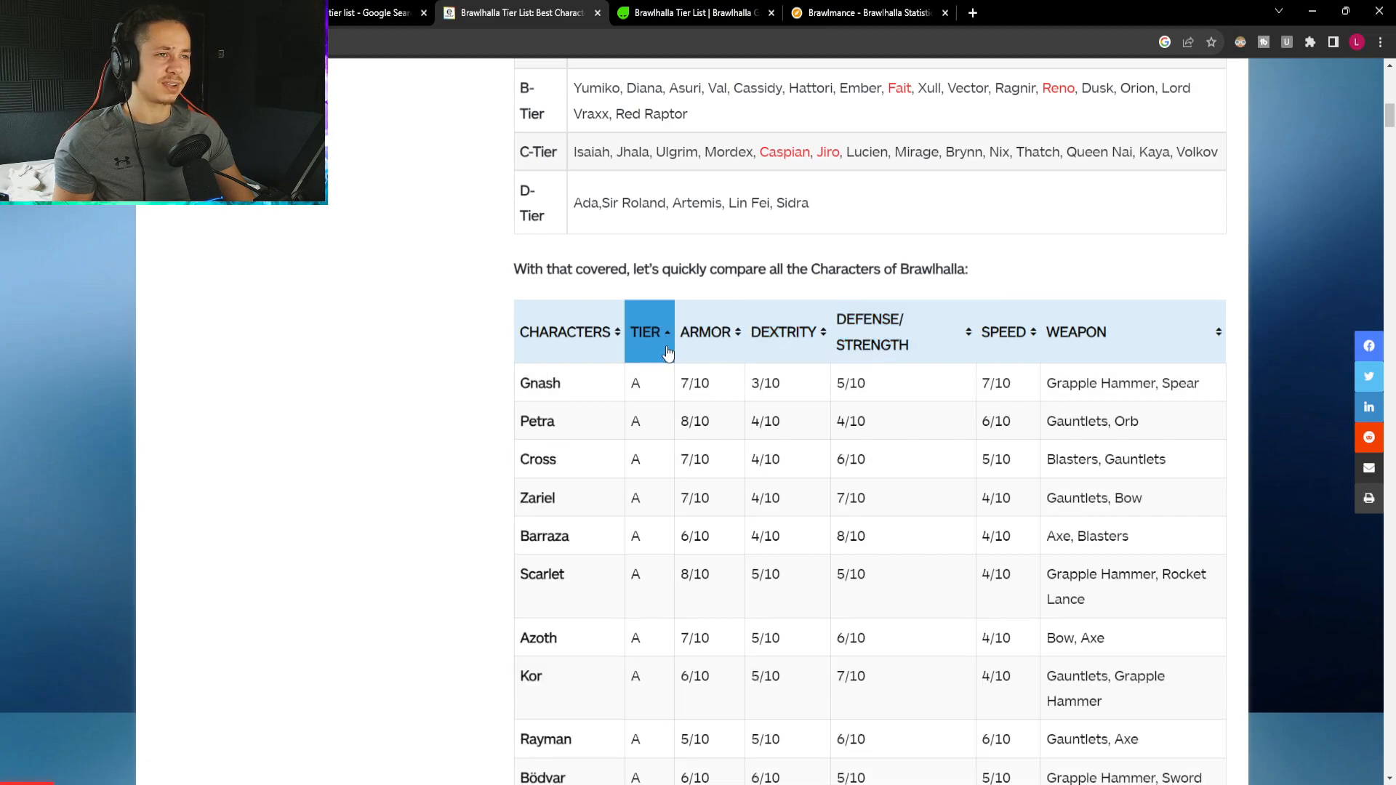
left_click(871, 331)
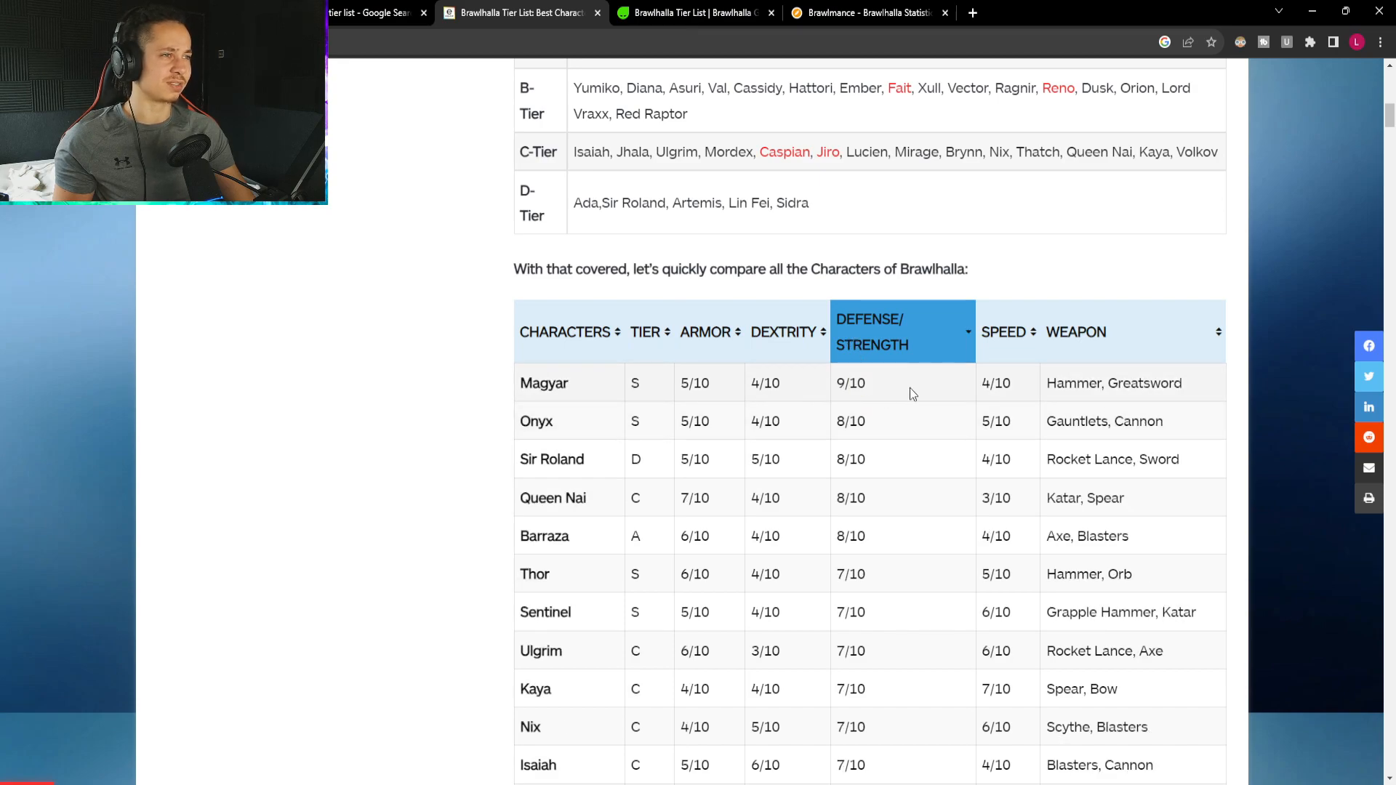
left_click(1076, 331)
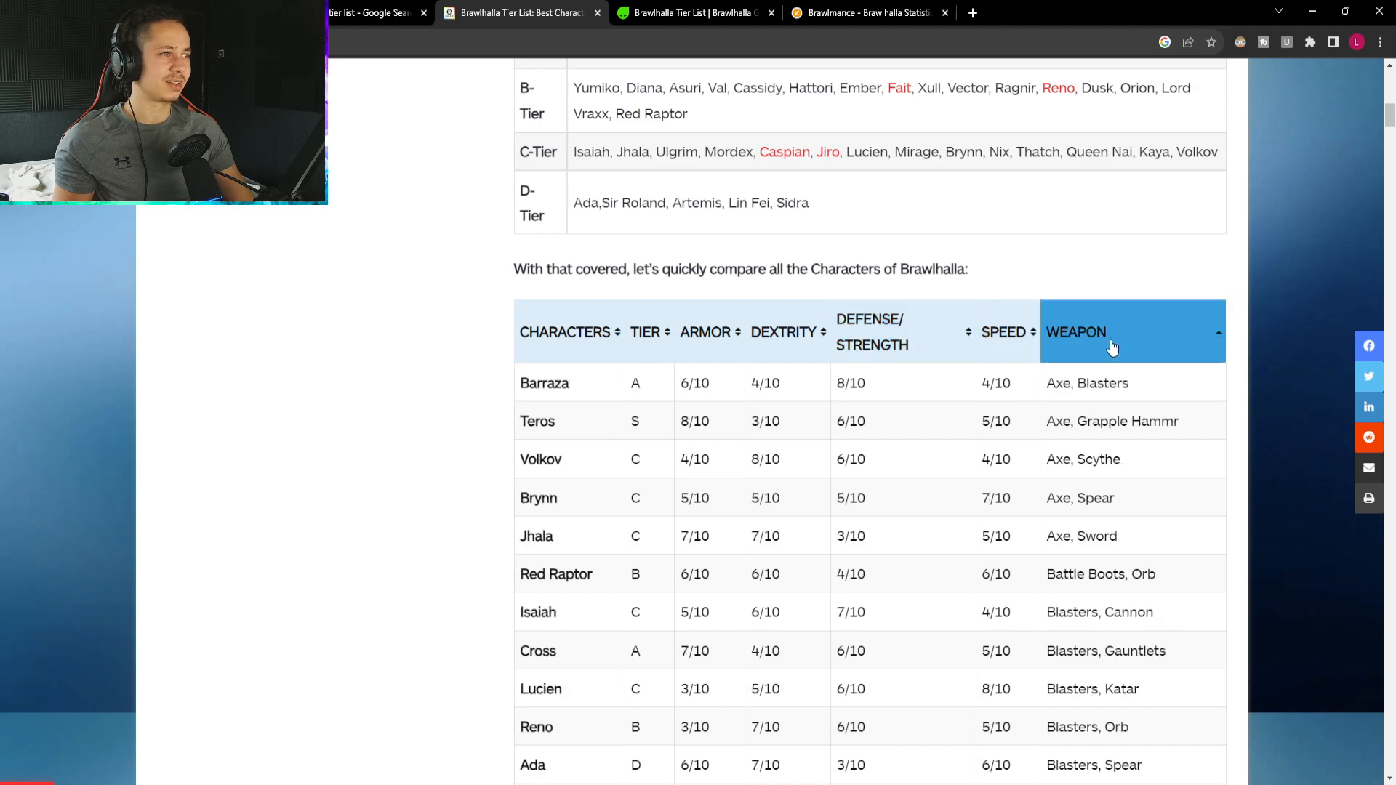
scroll("down", 3)
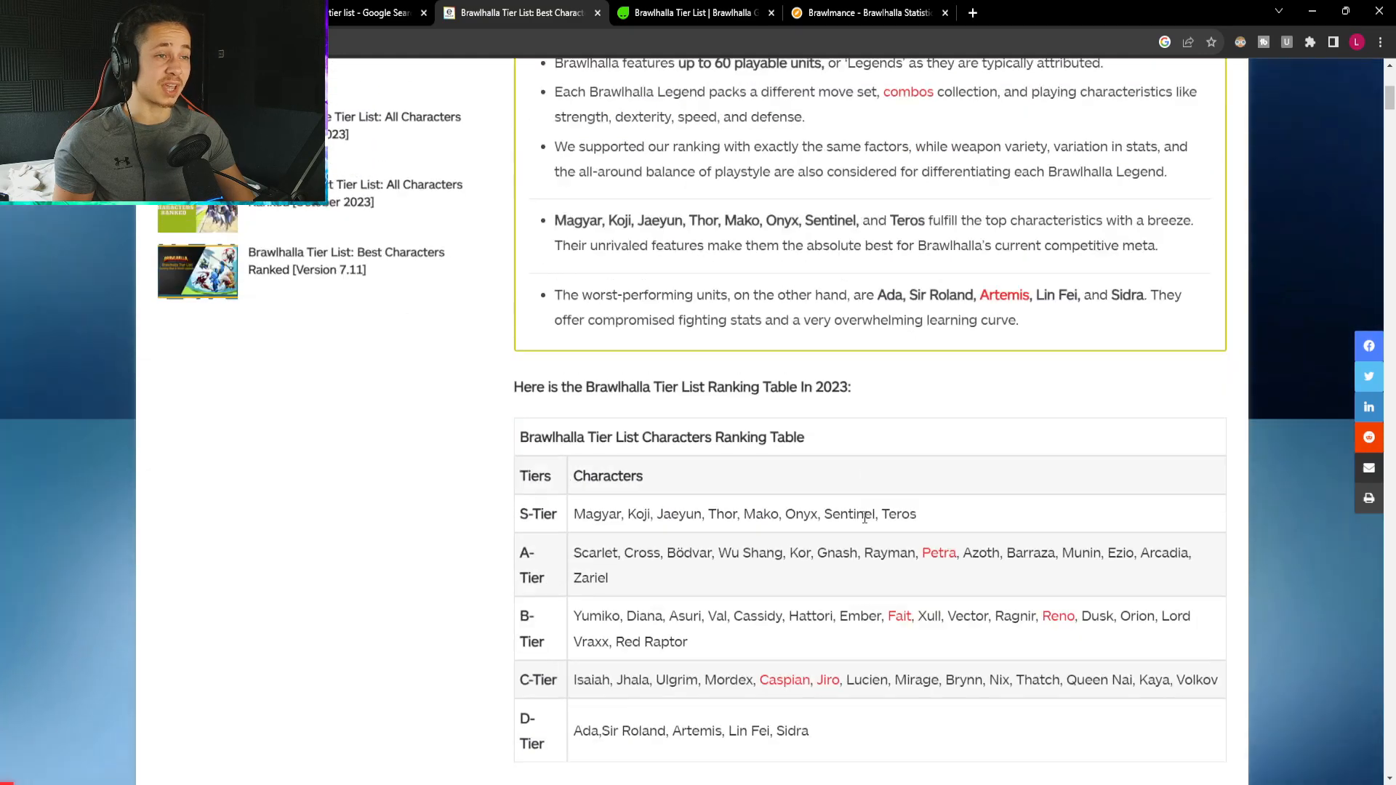
left_click(374, 13)
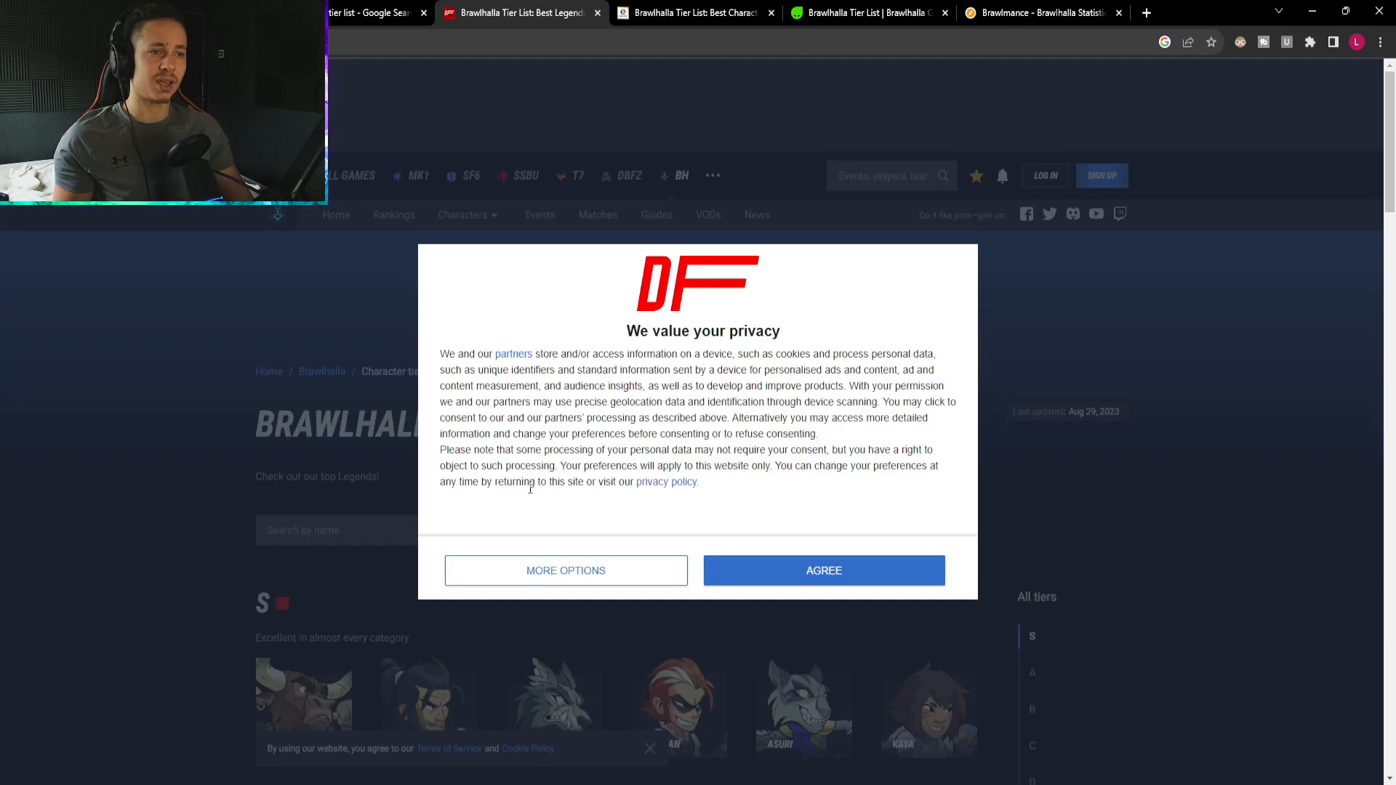
Accept DashFight's privacy notice and scroll down to the S tier legends from Teros to Mirage.
left_click(823, 570)
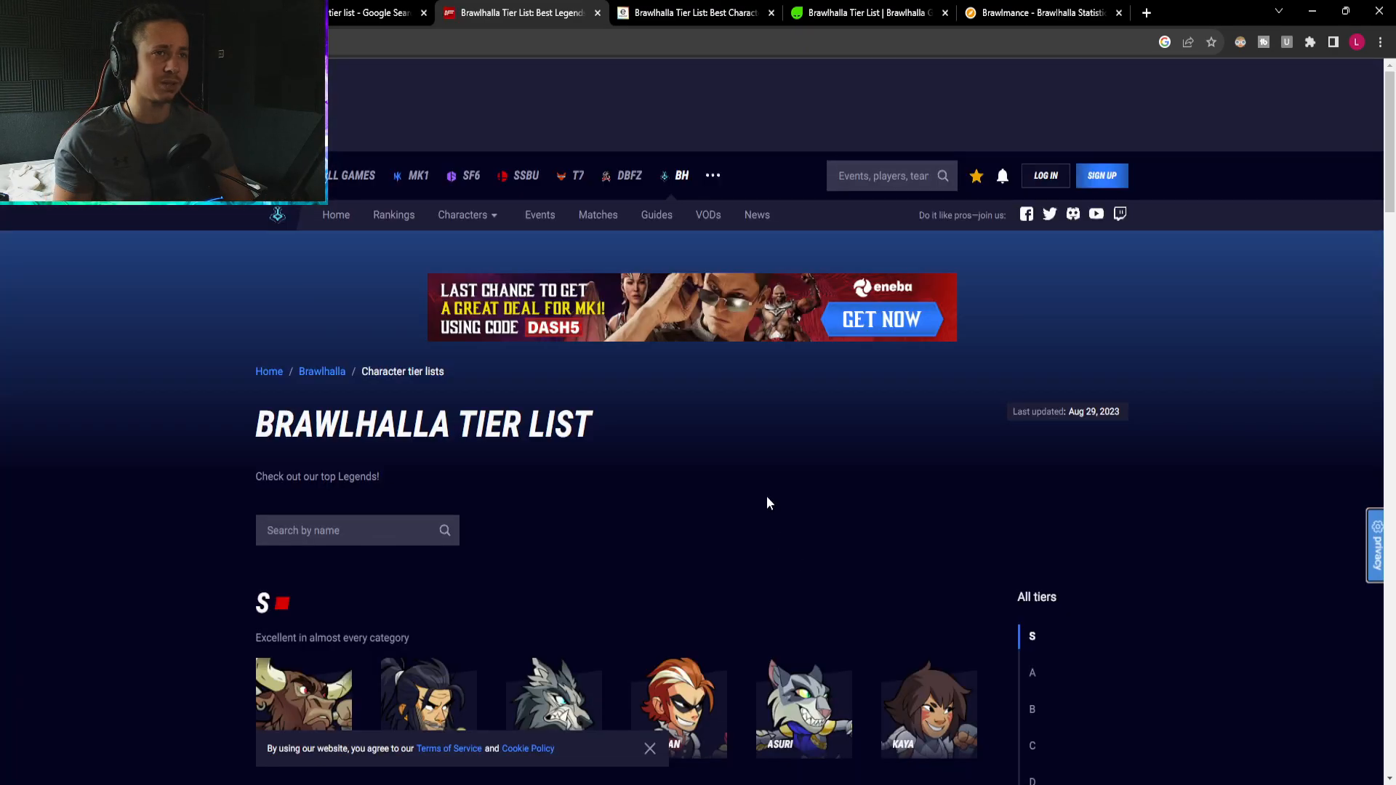
left_click(336, 215)
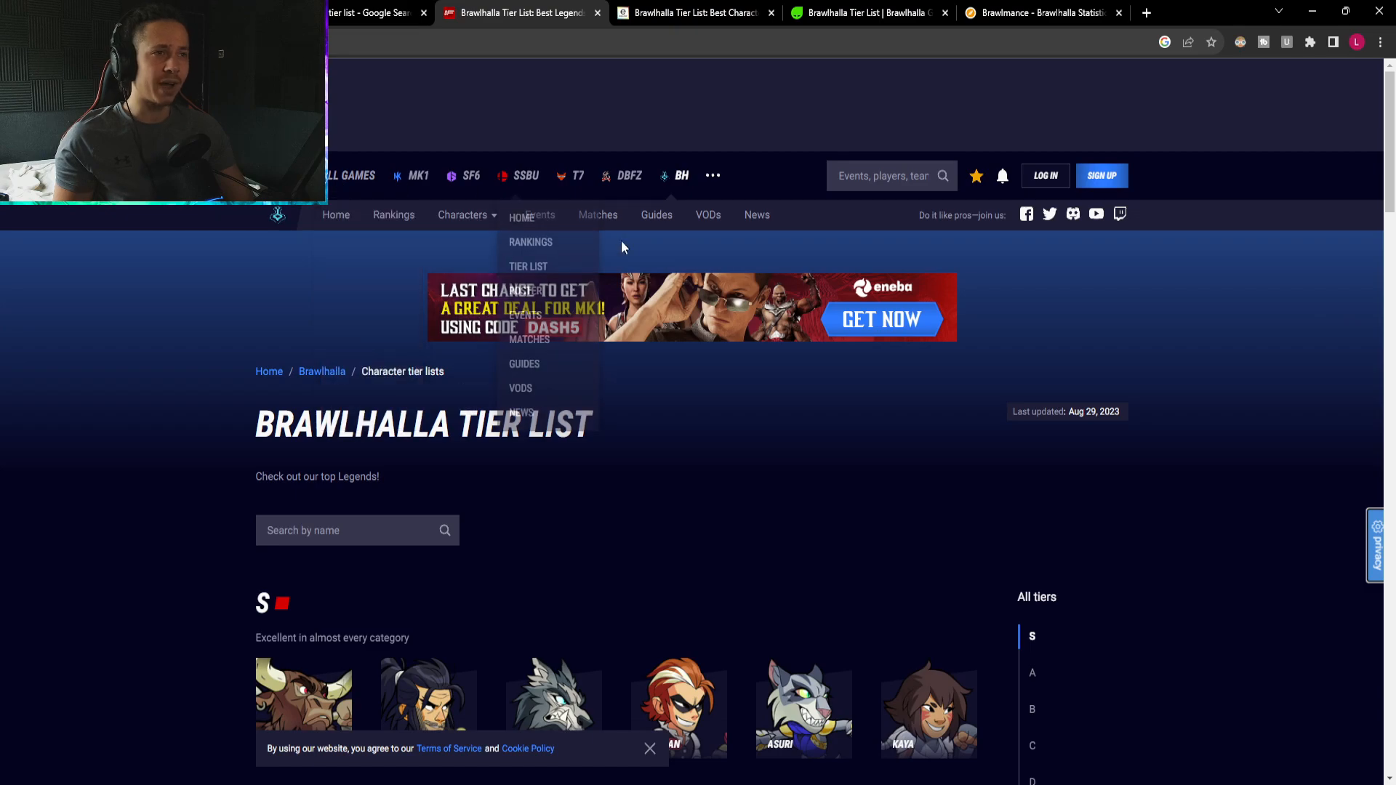
scroll("down", 3)
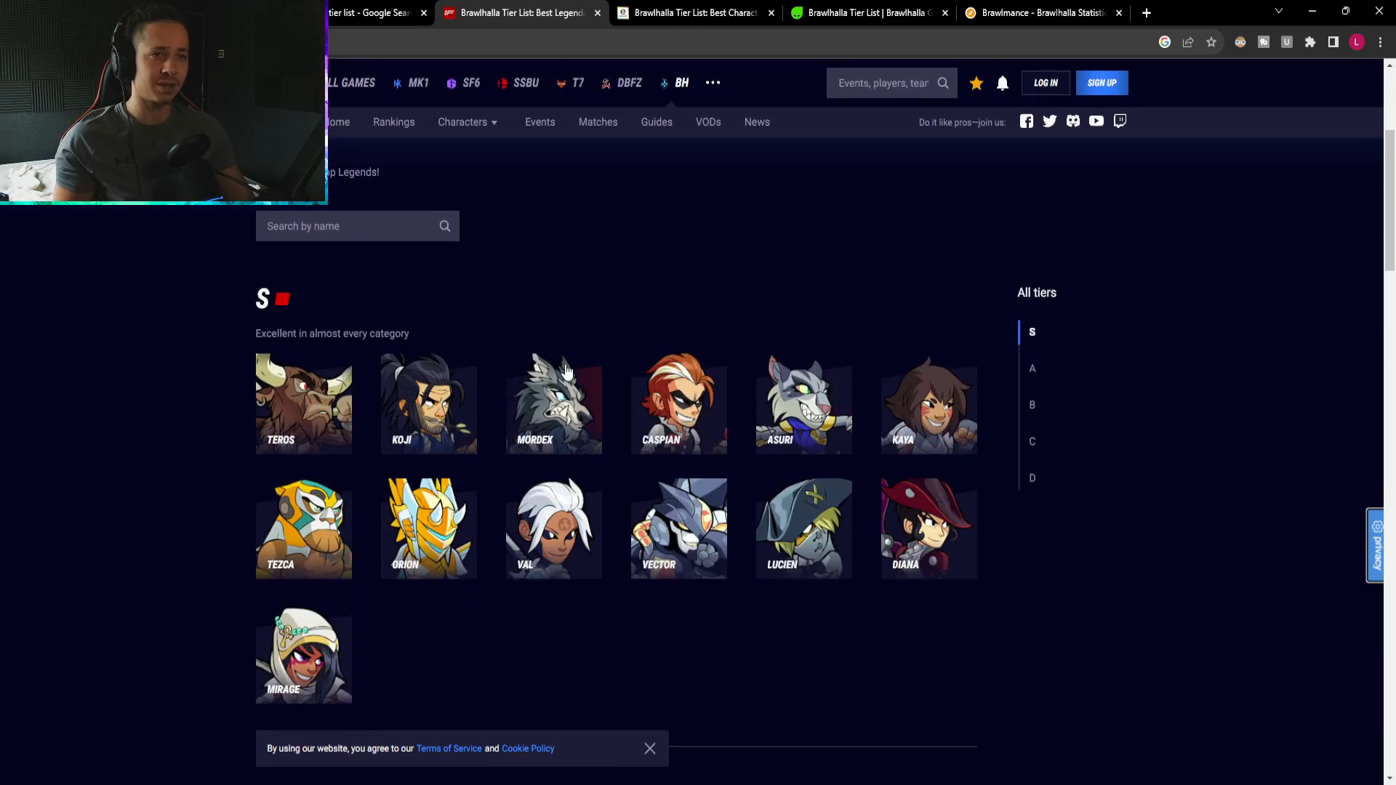
scroll("down", 3)
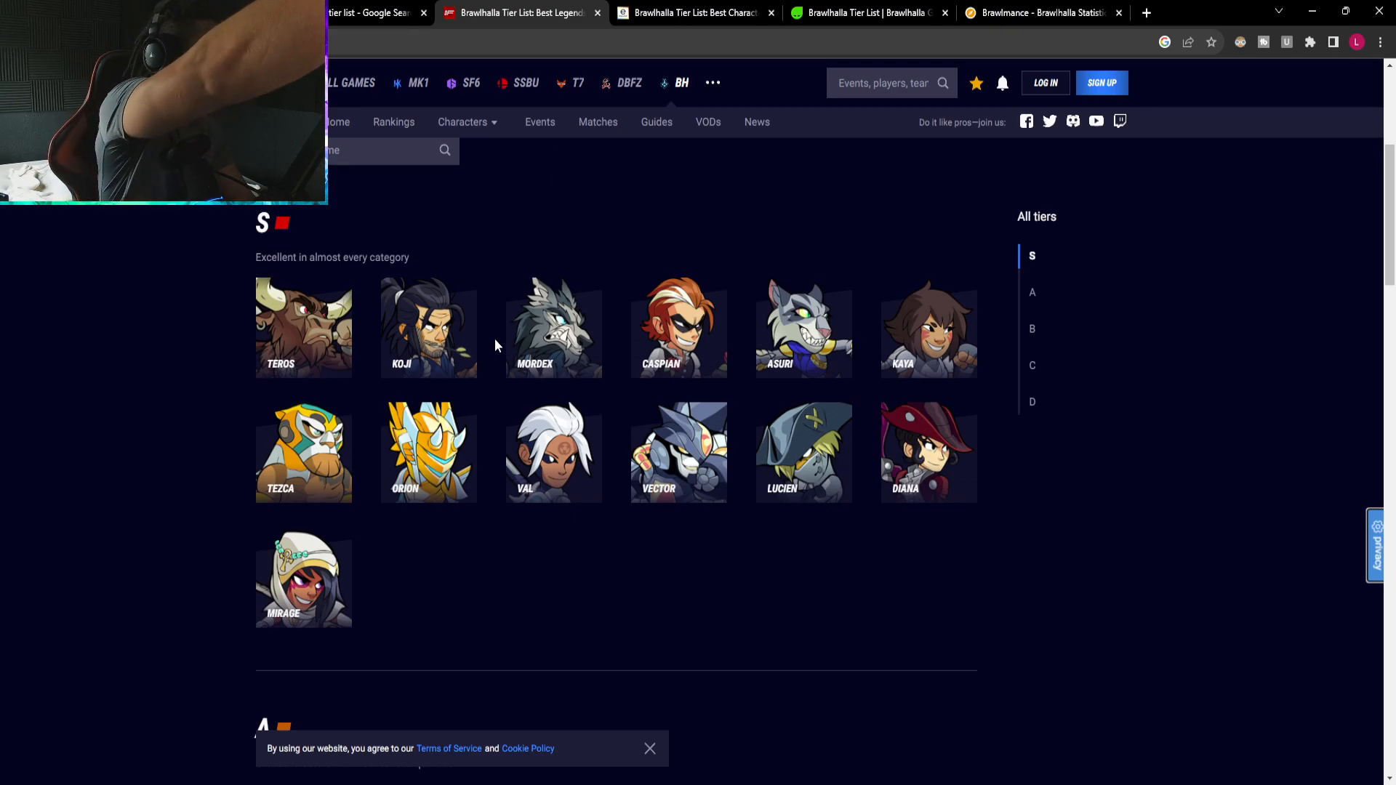
mouse_move(492, 364)
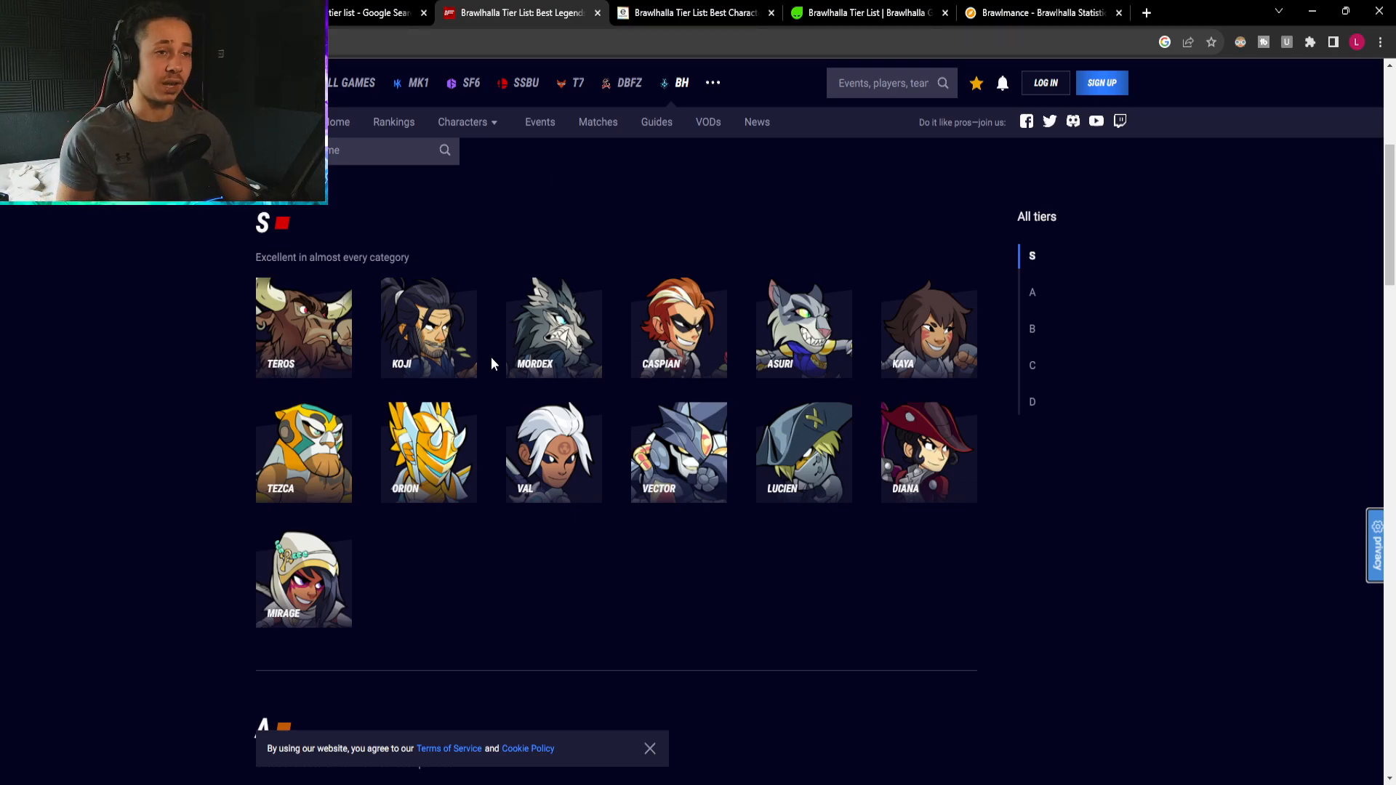
mouse_move(343, 371)
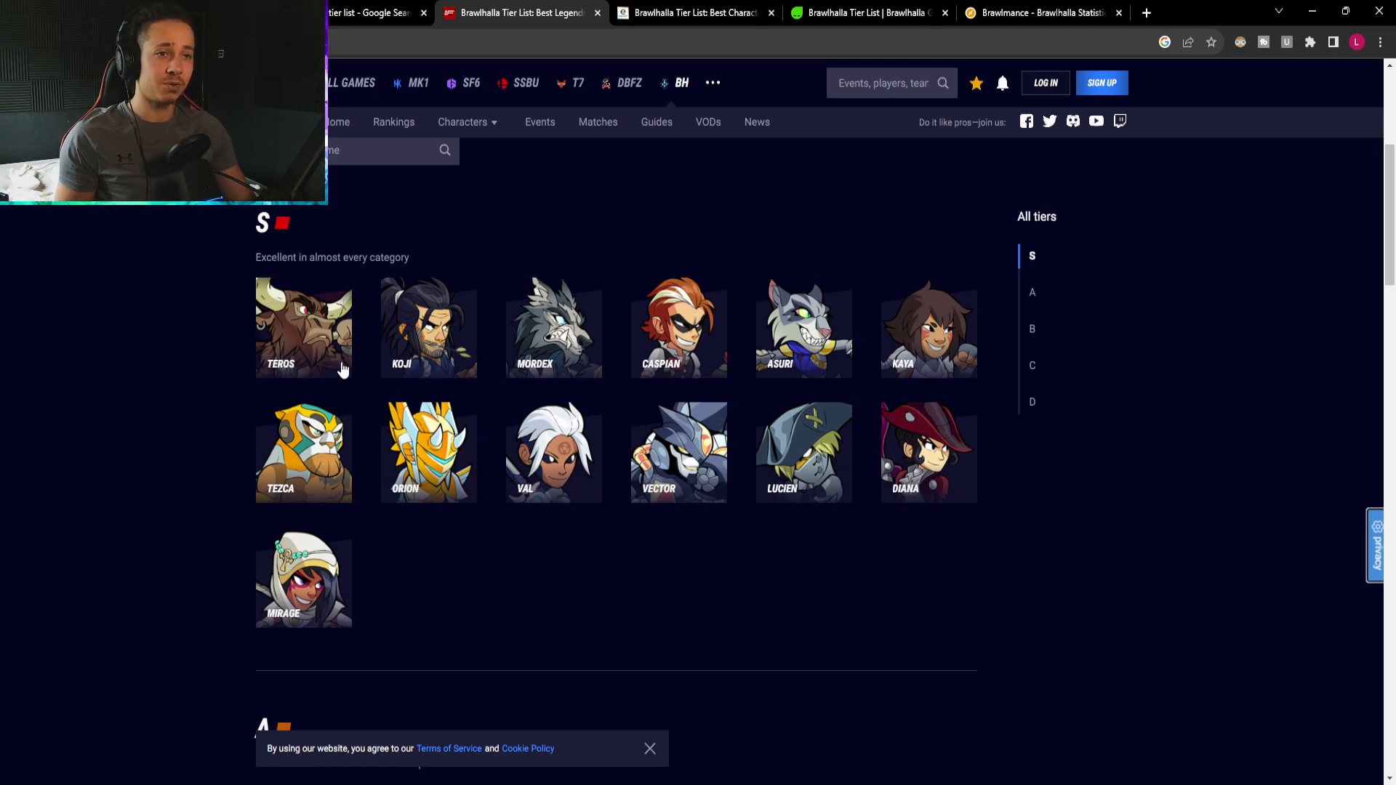
mouse_move(707, 350)
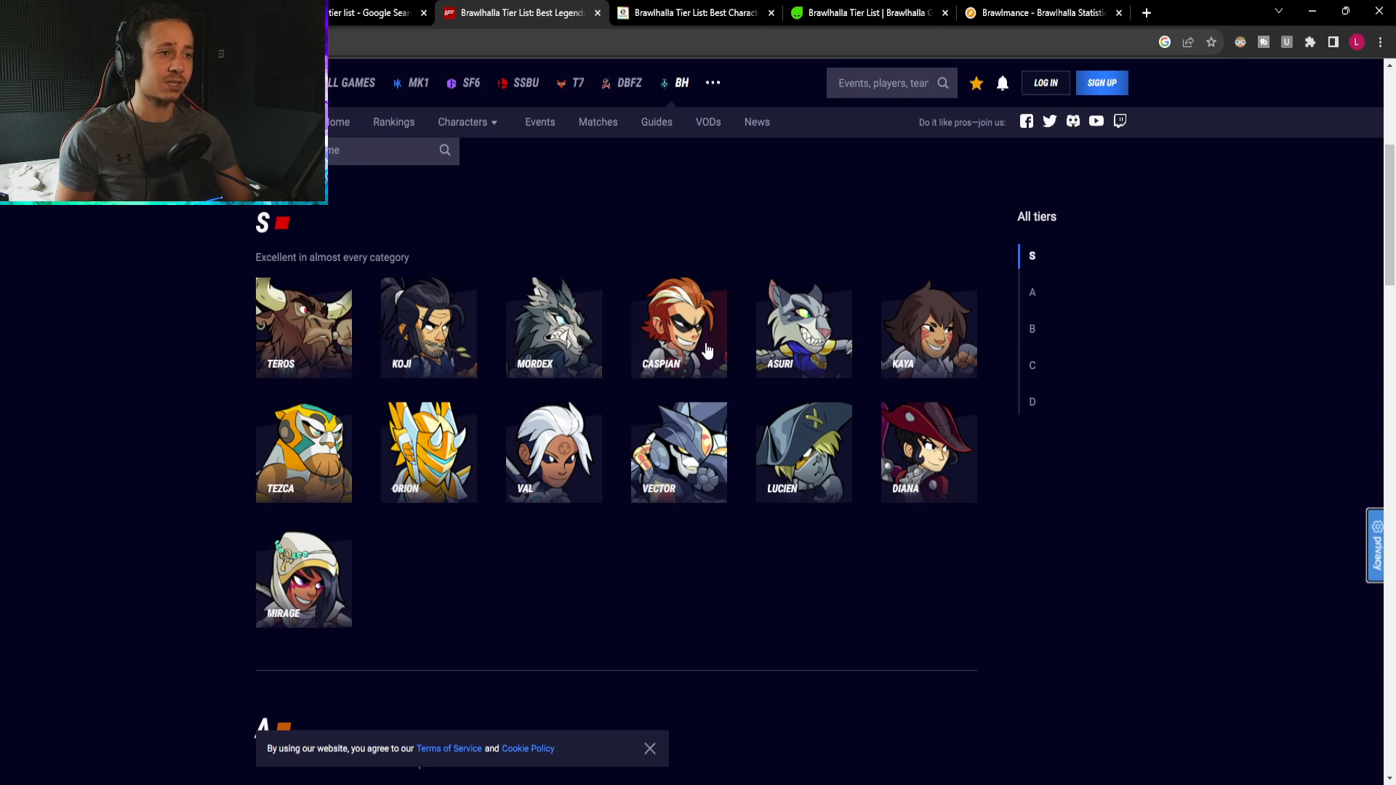
mouse_move(281, 336)
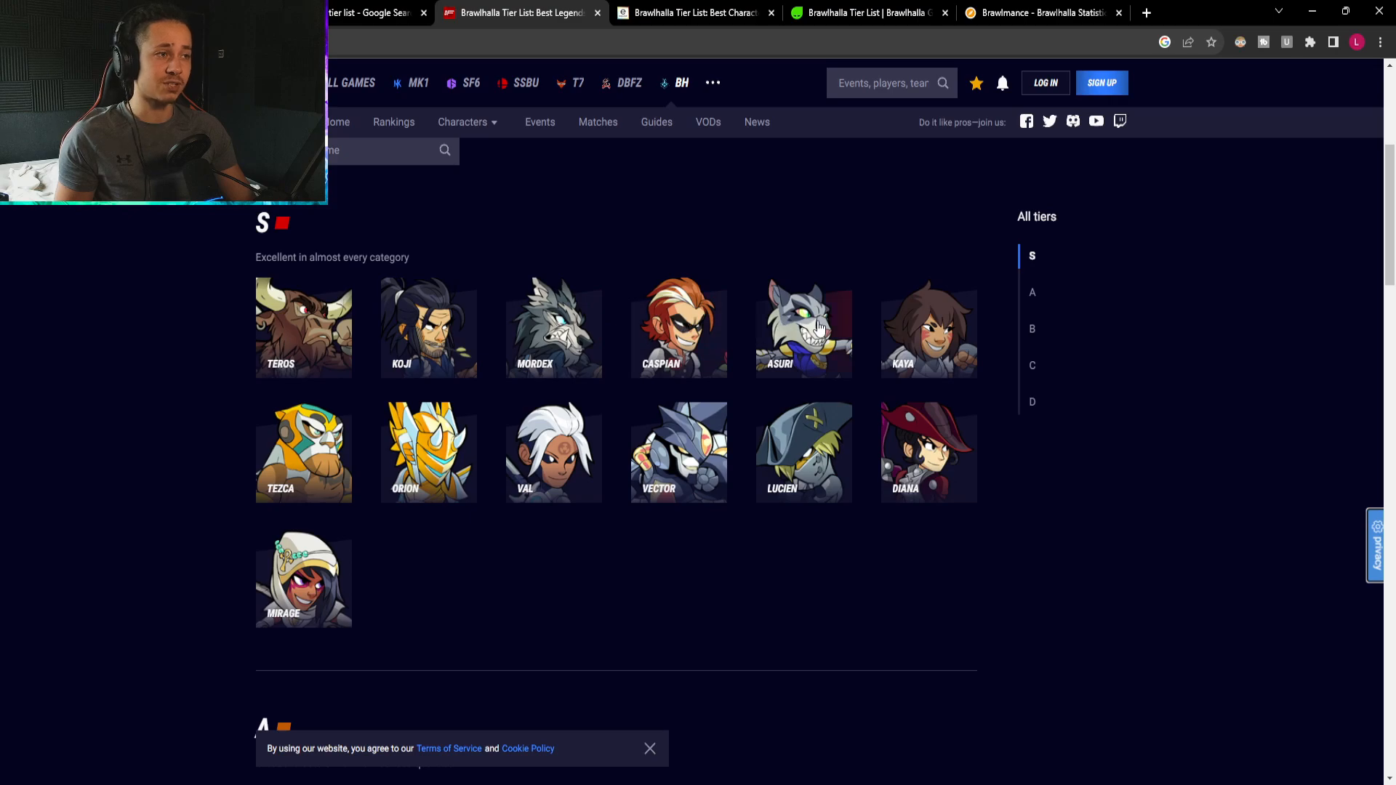
mouse_move(456, 470)
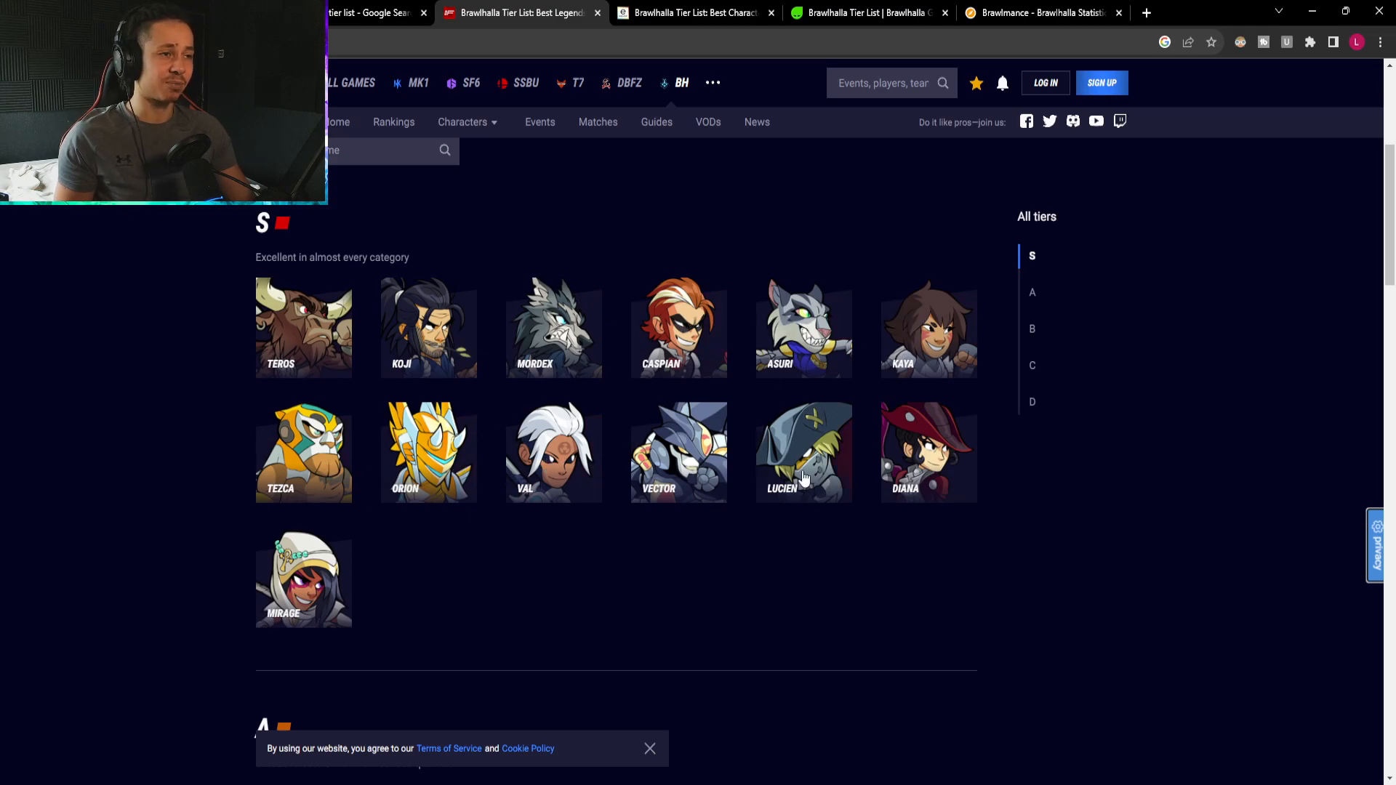
scroll("down", 3)
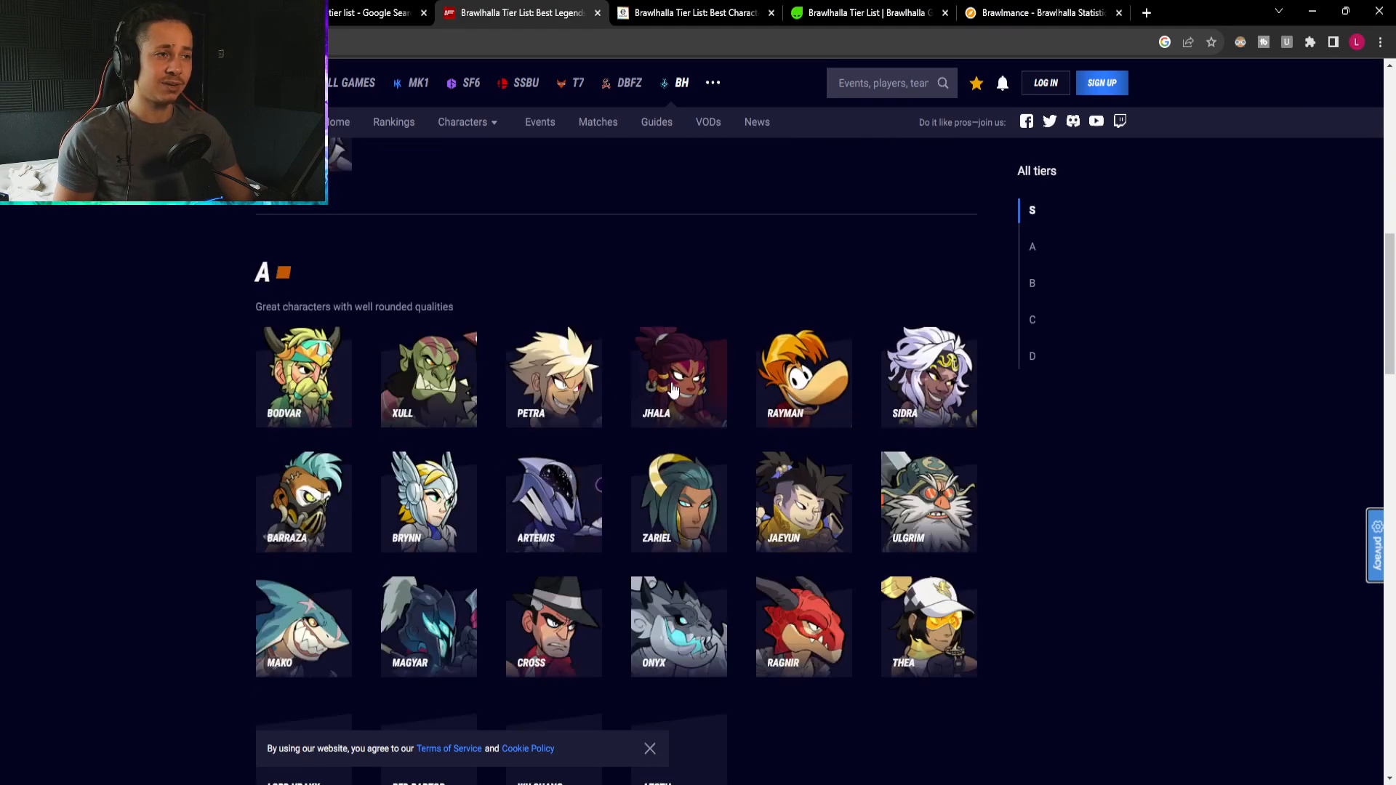
mouse_move(669, 519)
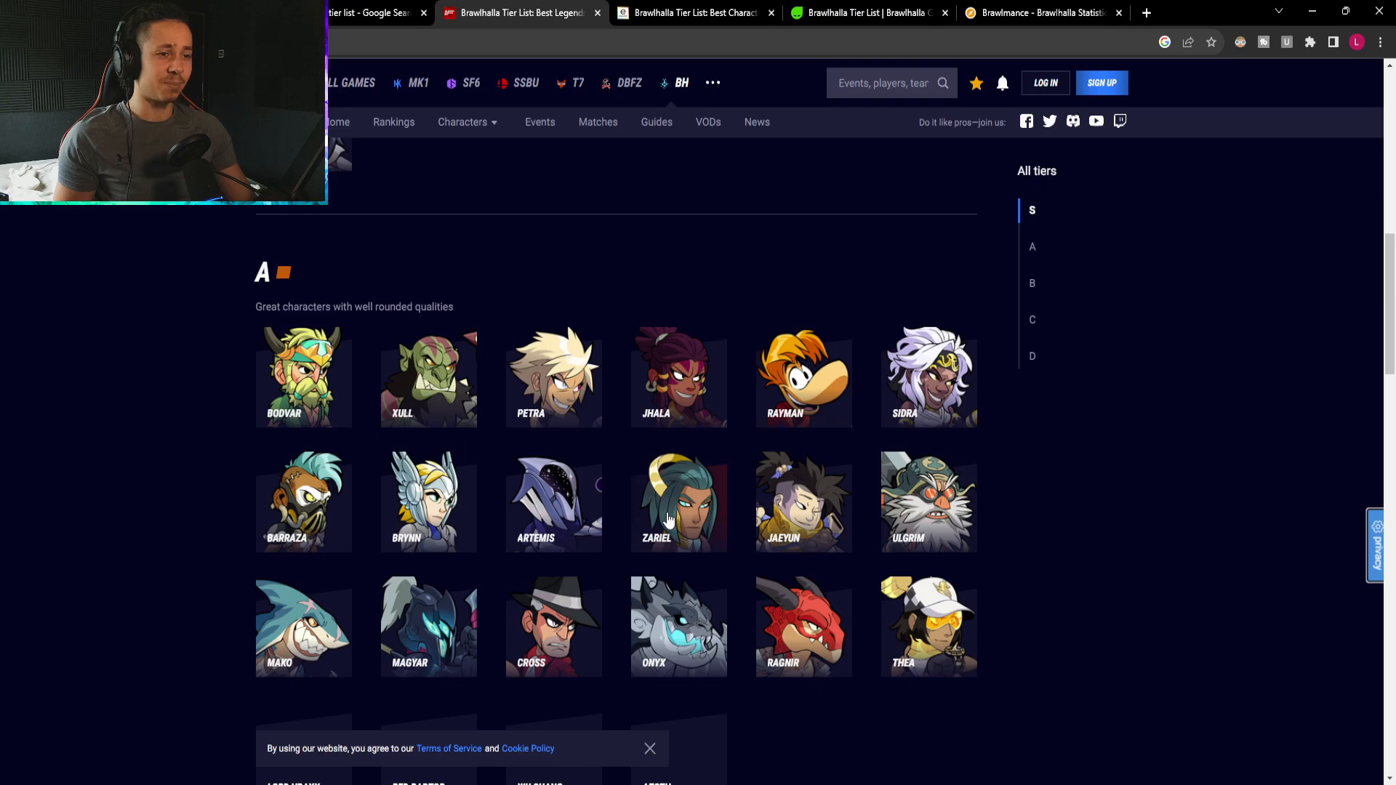
Scroll through the A, B, C and D tiers to the 'What is this Tier List For?' and Methodology sections.
scroll("down", 3)
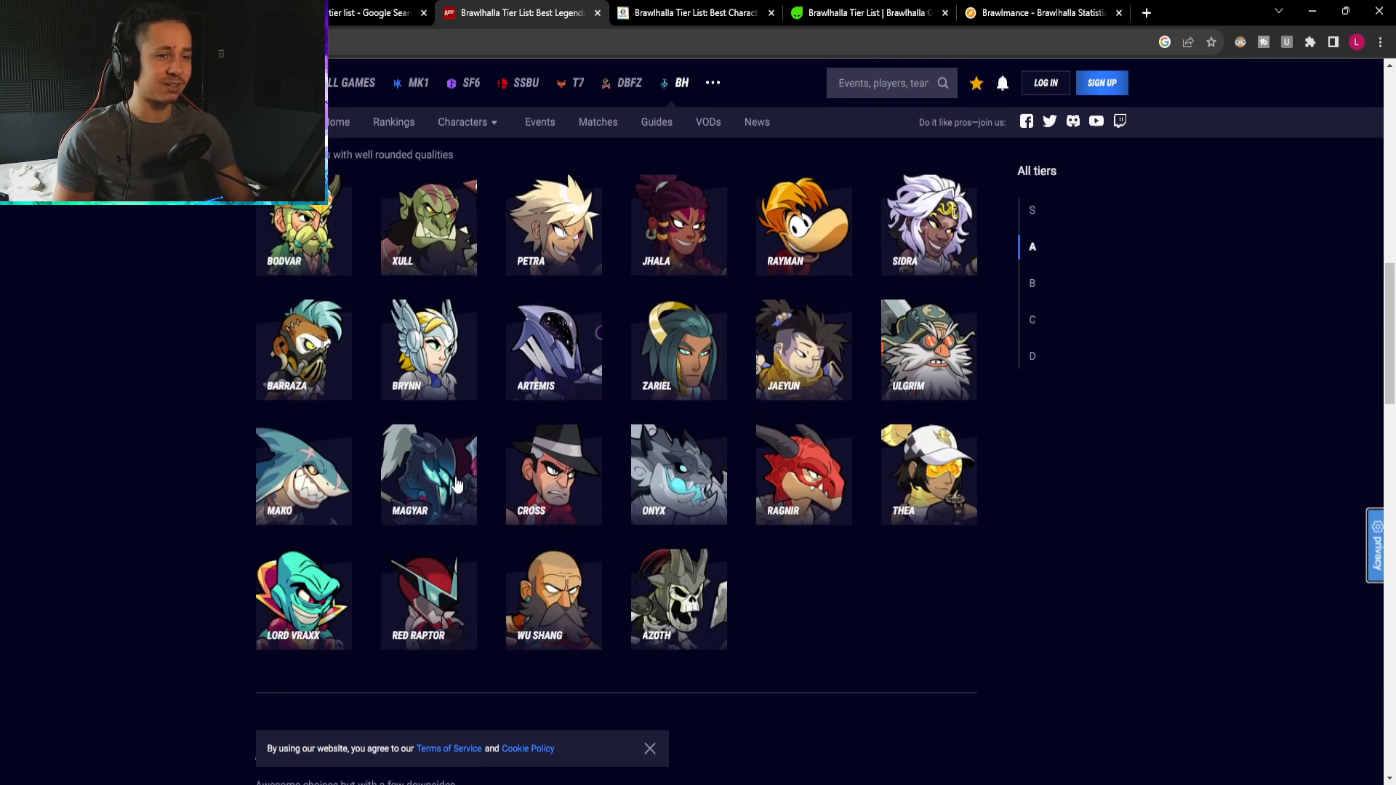
scroll("down", 3)
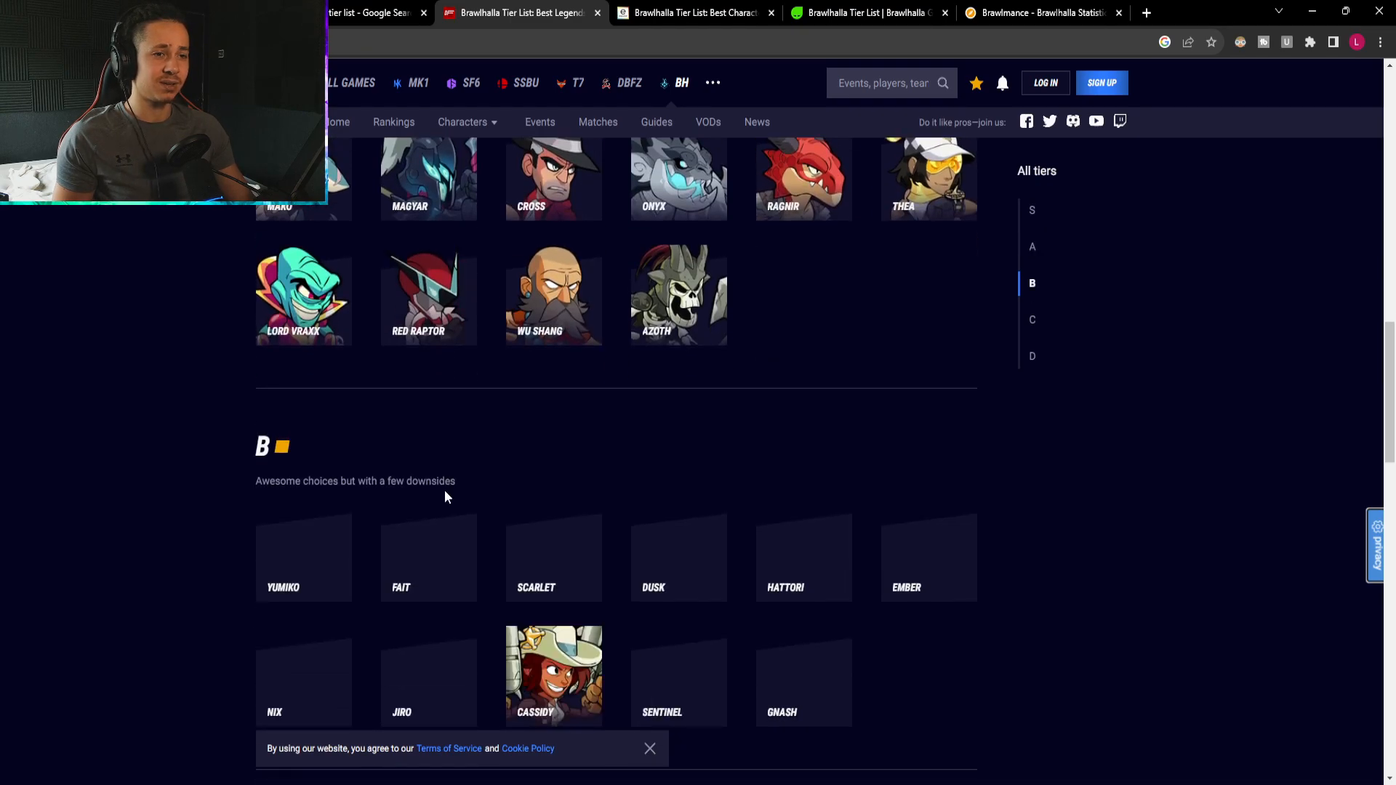
scroll("down", 3)
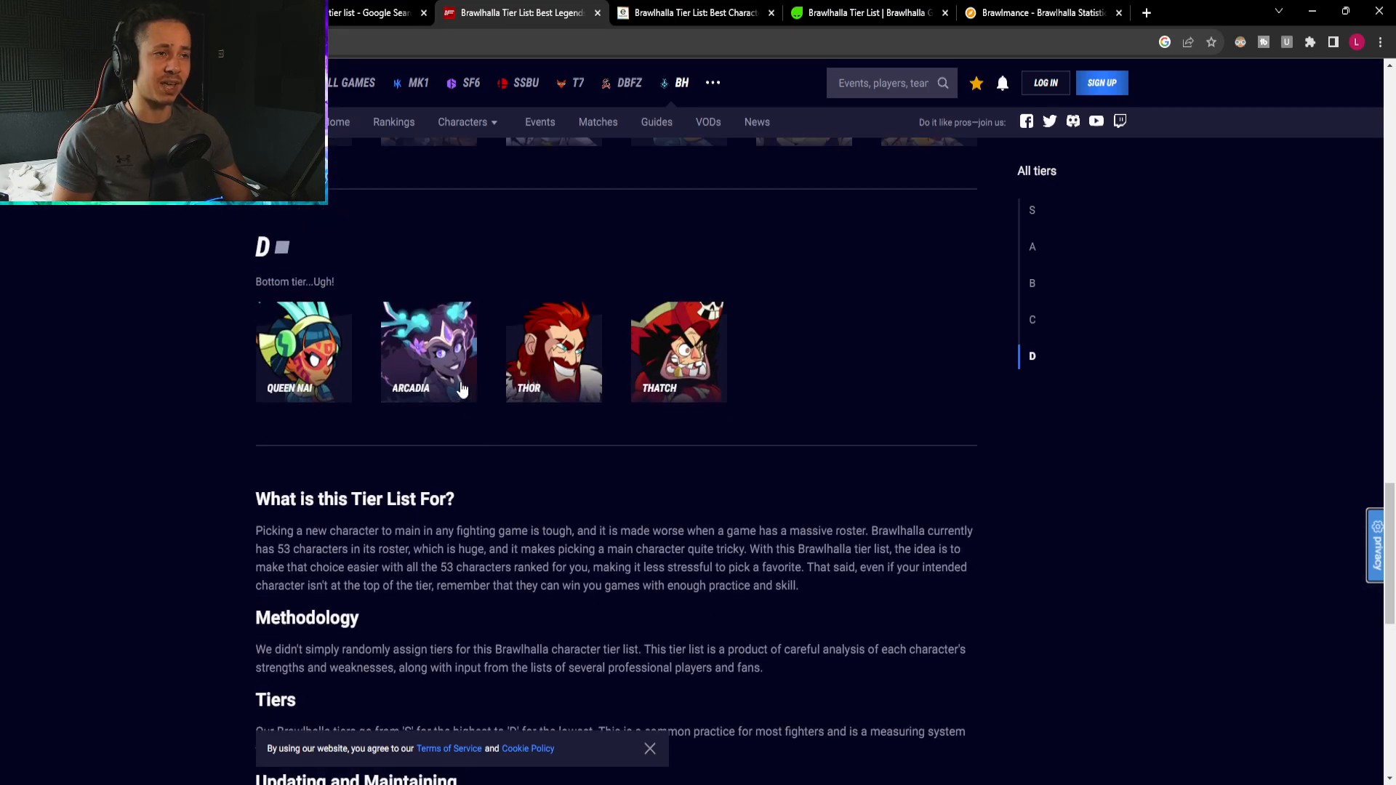
mouse_move(546, 380)
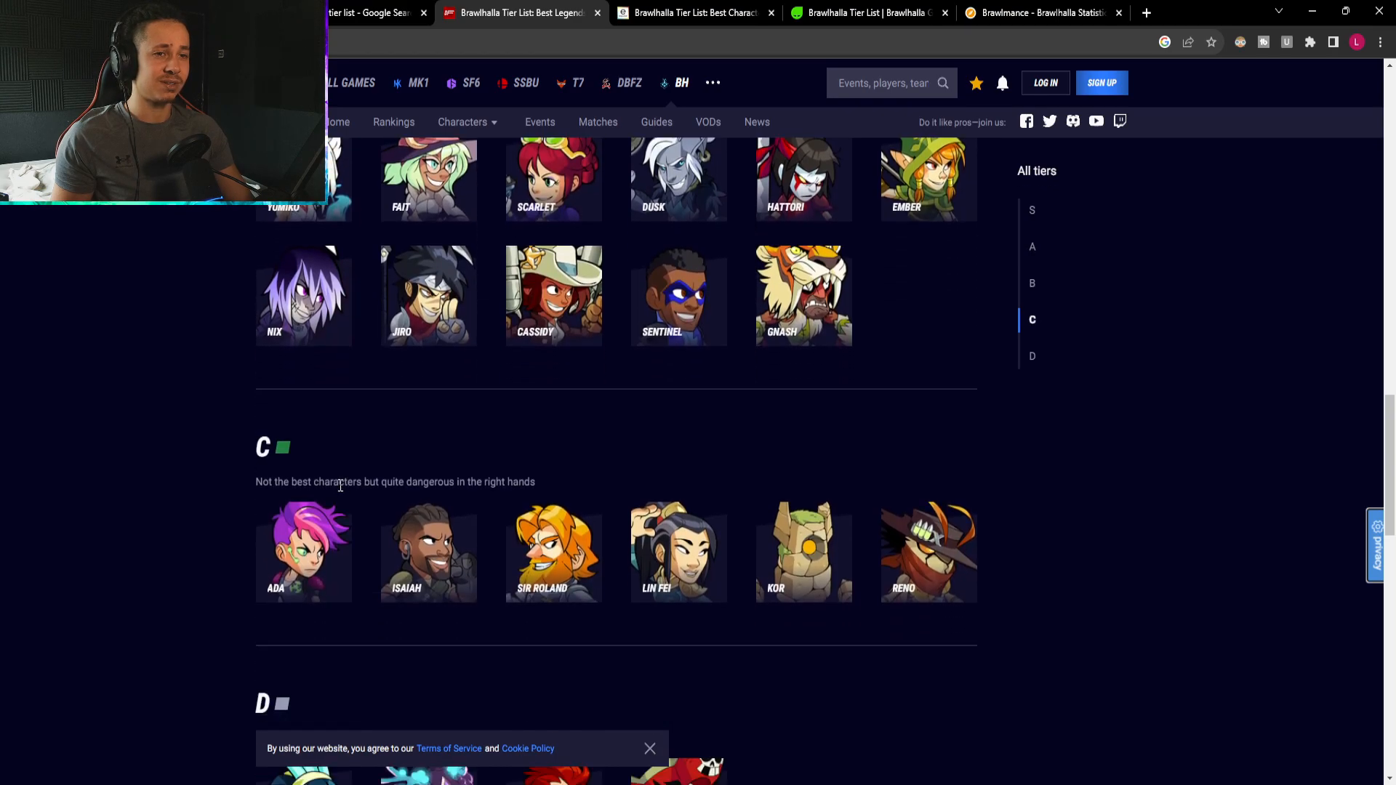
mouse_move(1018, 578)
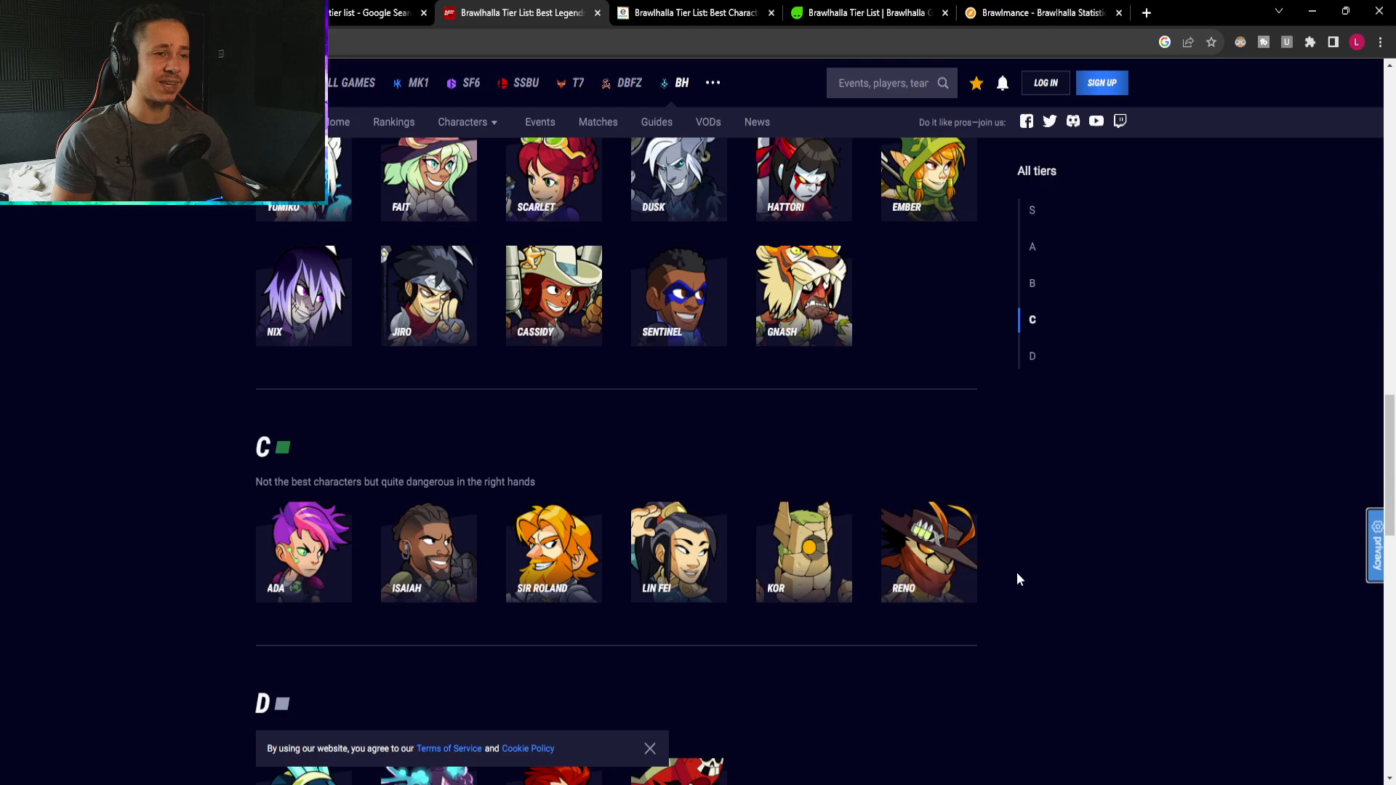
scroll("up", 3)
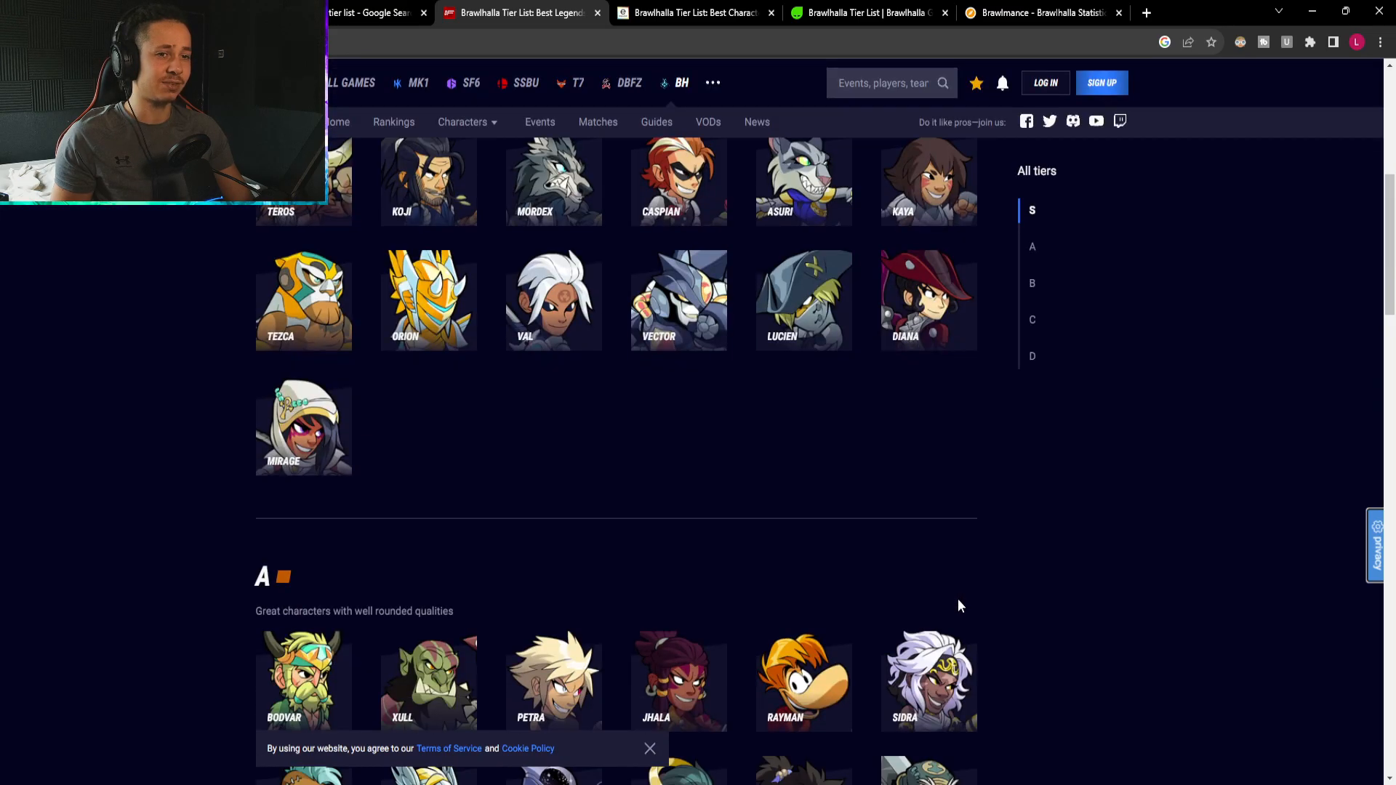
scroll("down", 3)
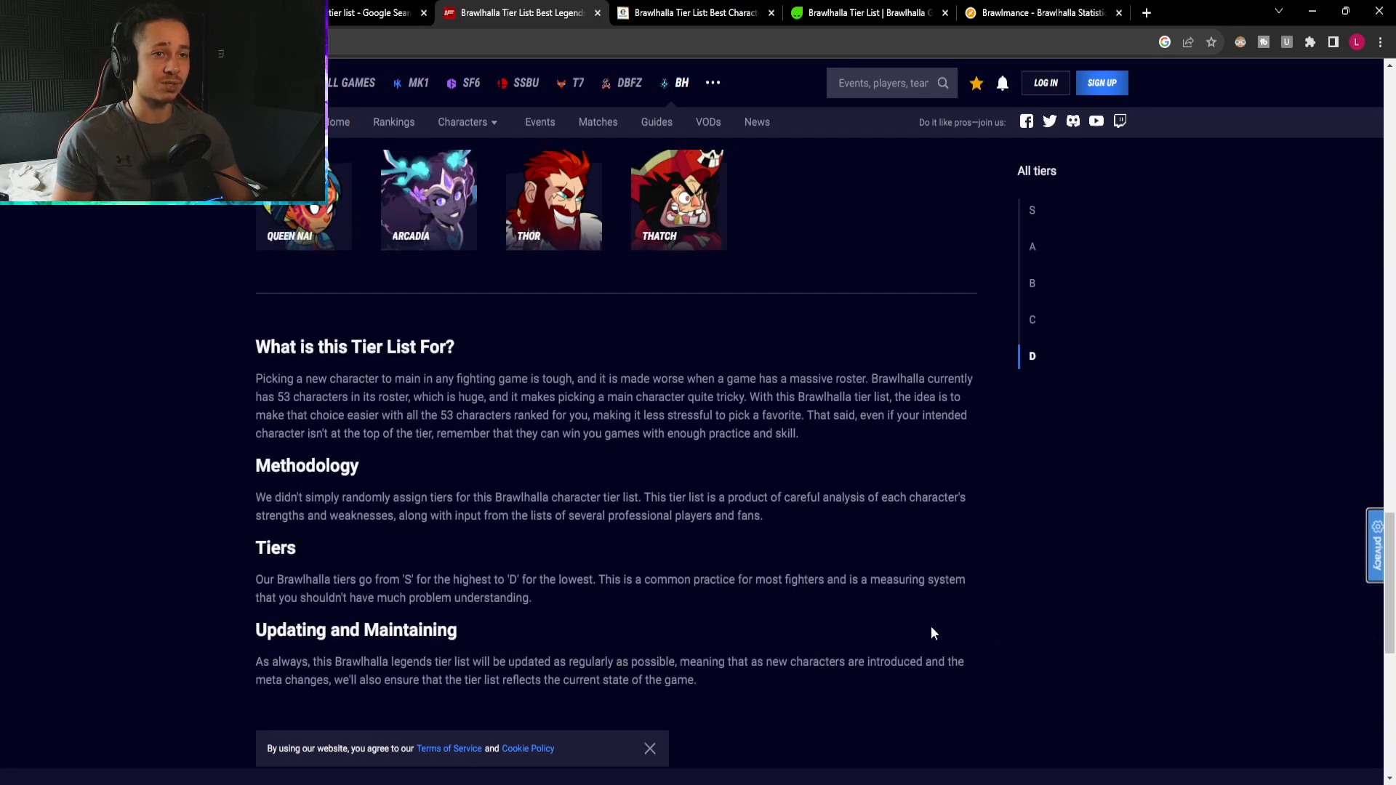
Highlight the Methodology paragraph through the part about input from professional players.
double_click(263, 498)
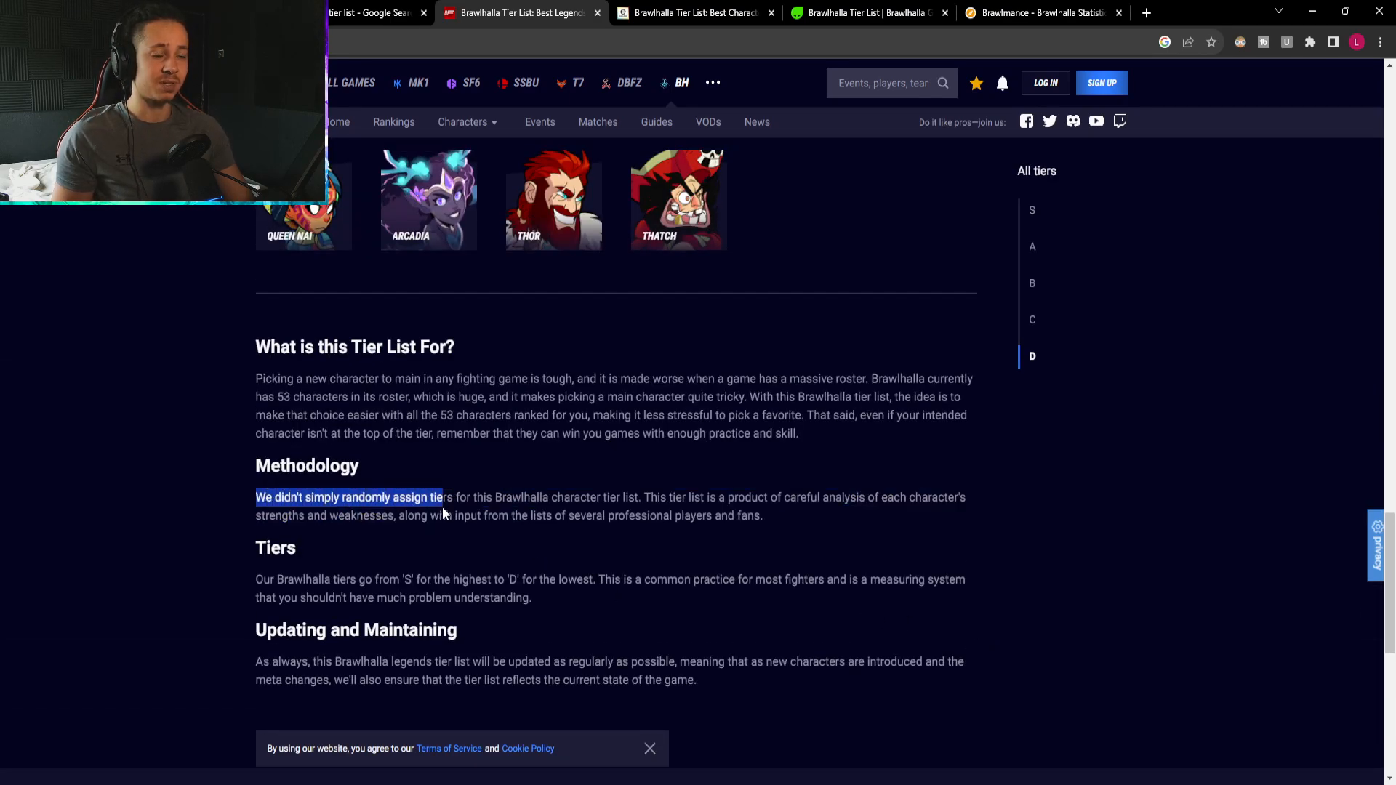
left_click_drag(442, 497, 791, 497)
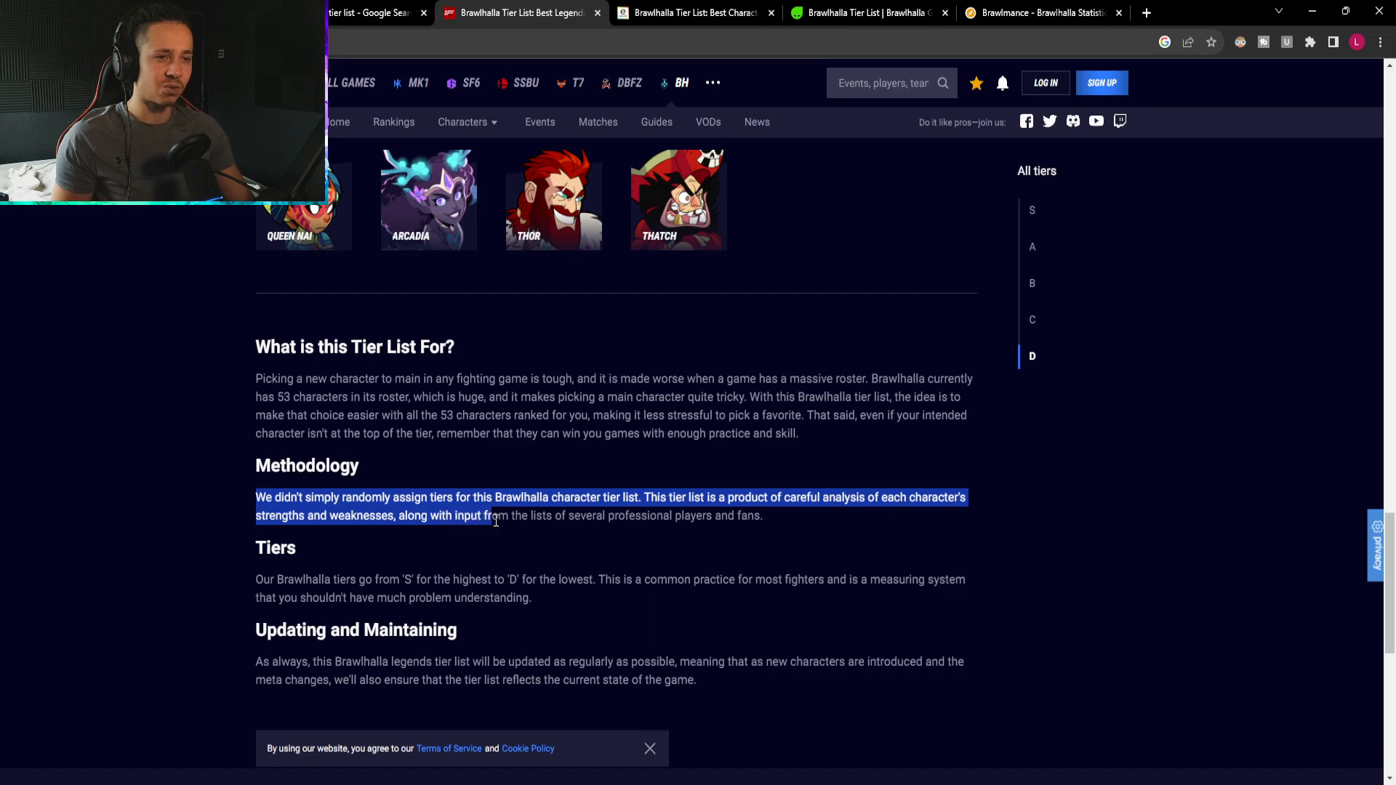
left_click_drag(487, 514, 748, 515)
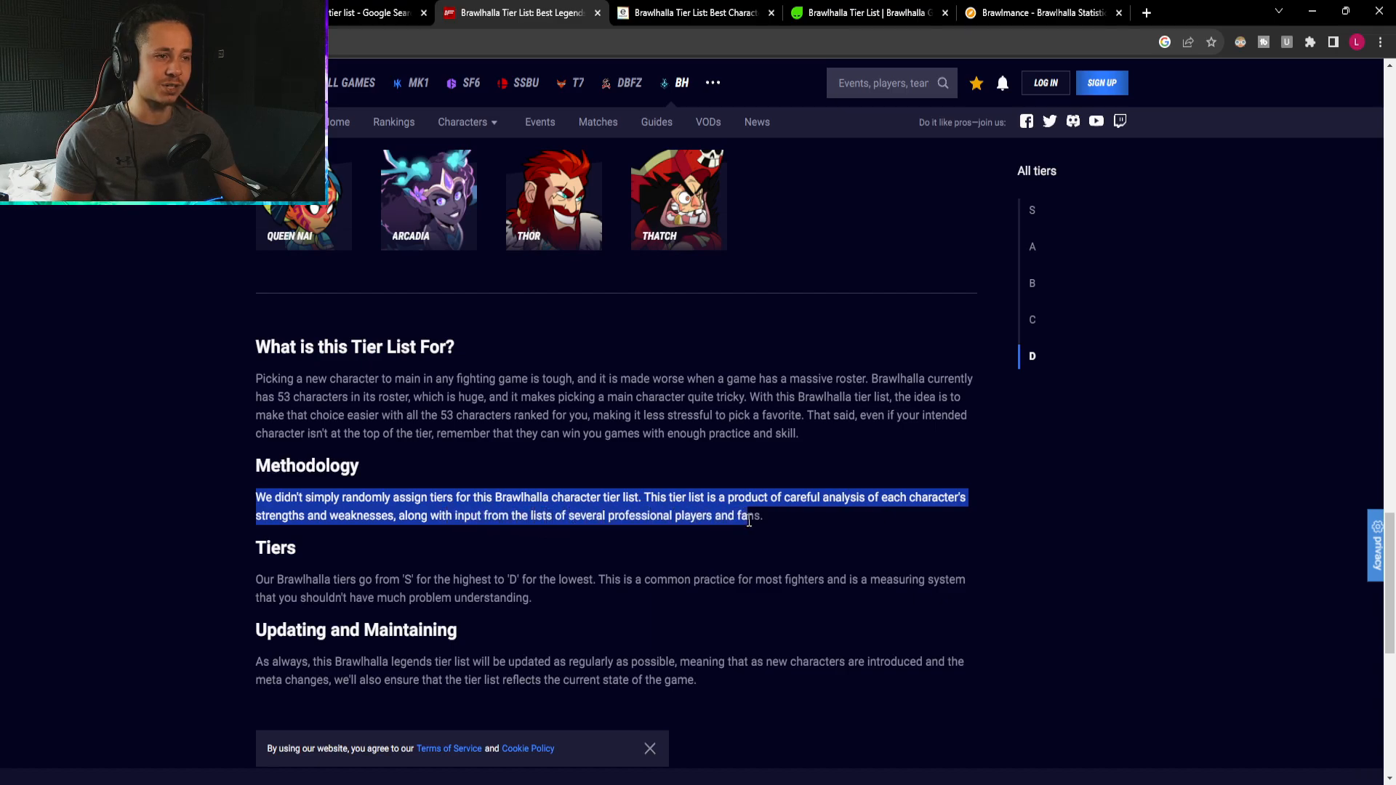
left_click(763, 520)
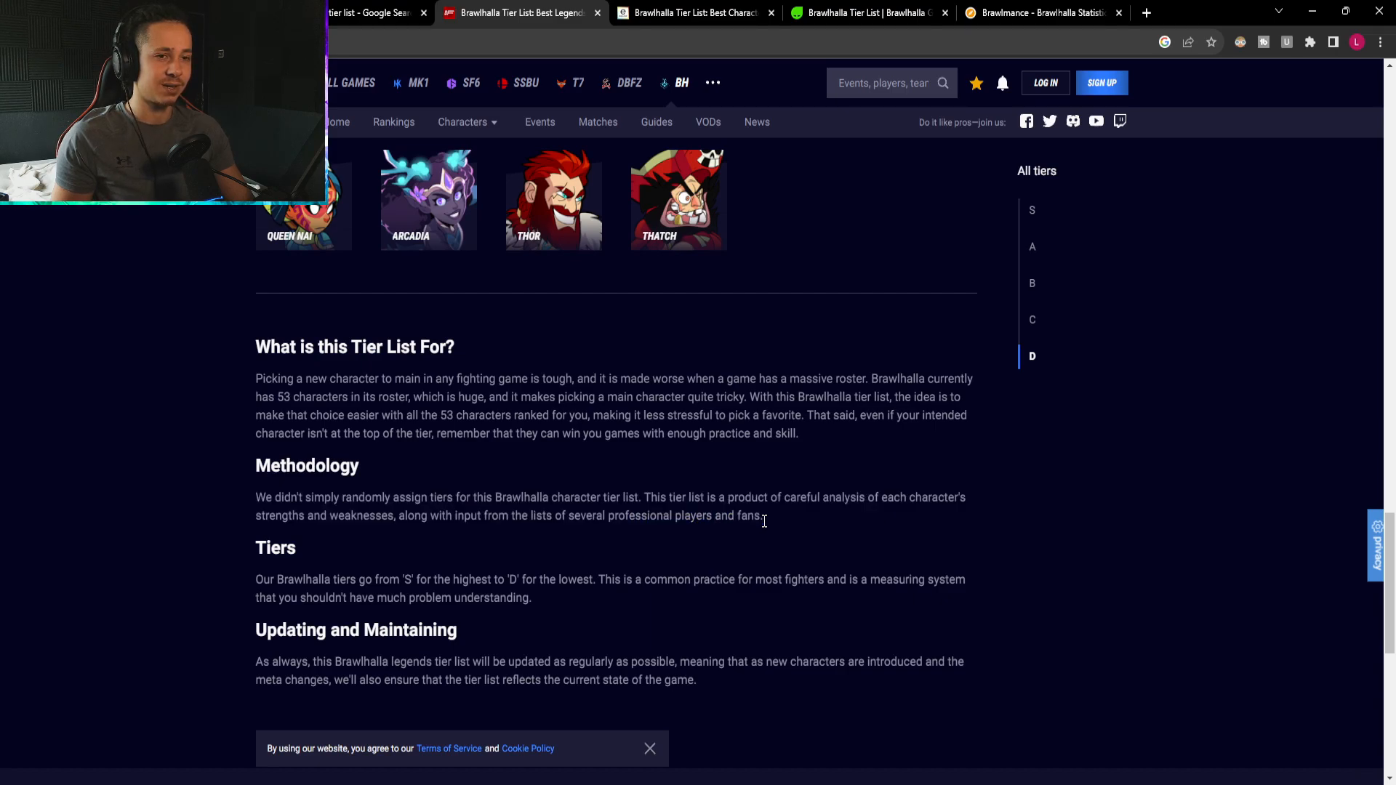
mouse_move(795, 545)
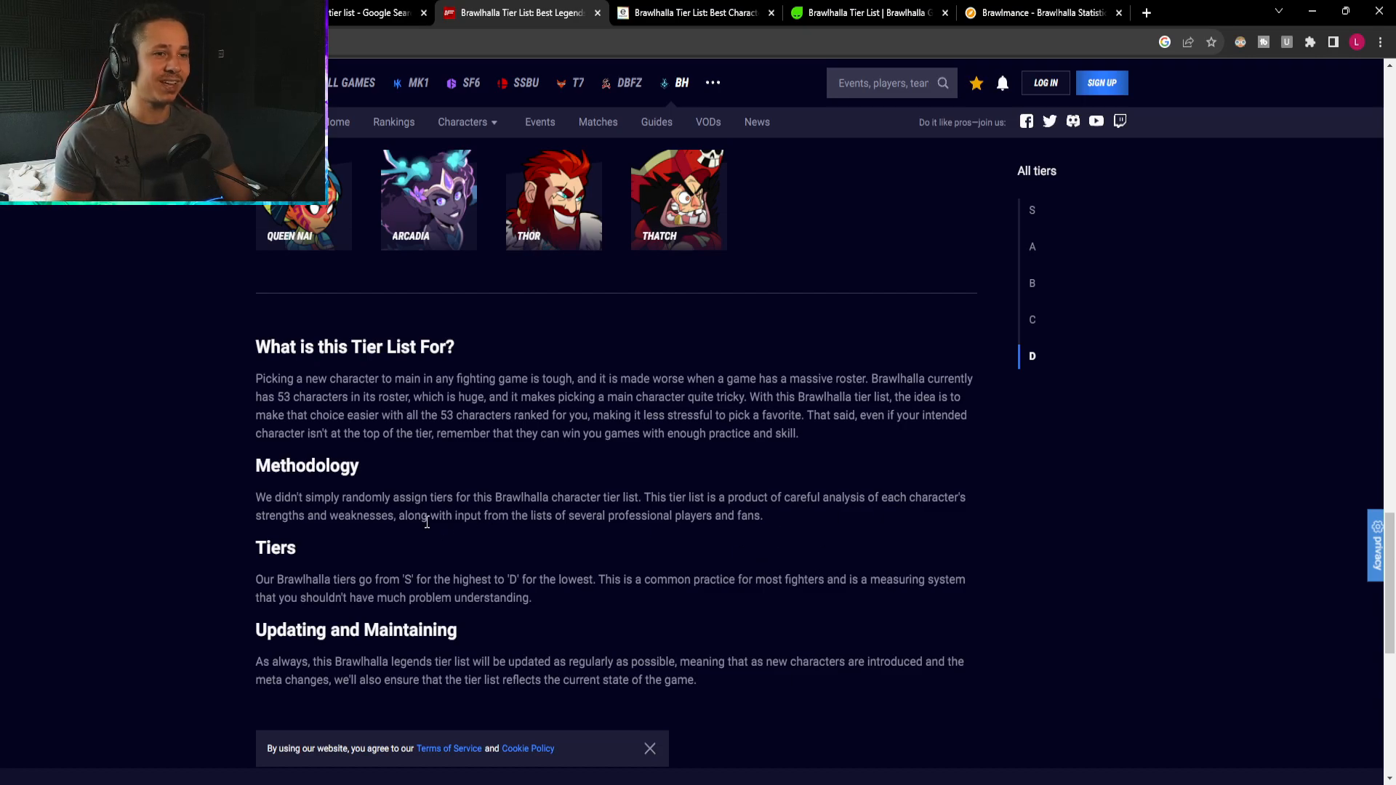
left_click_drag(414, 515, 768, 515)
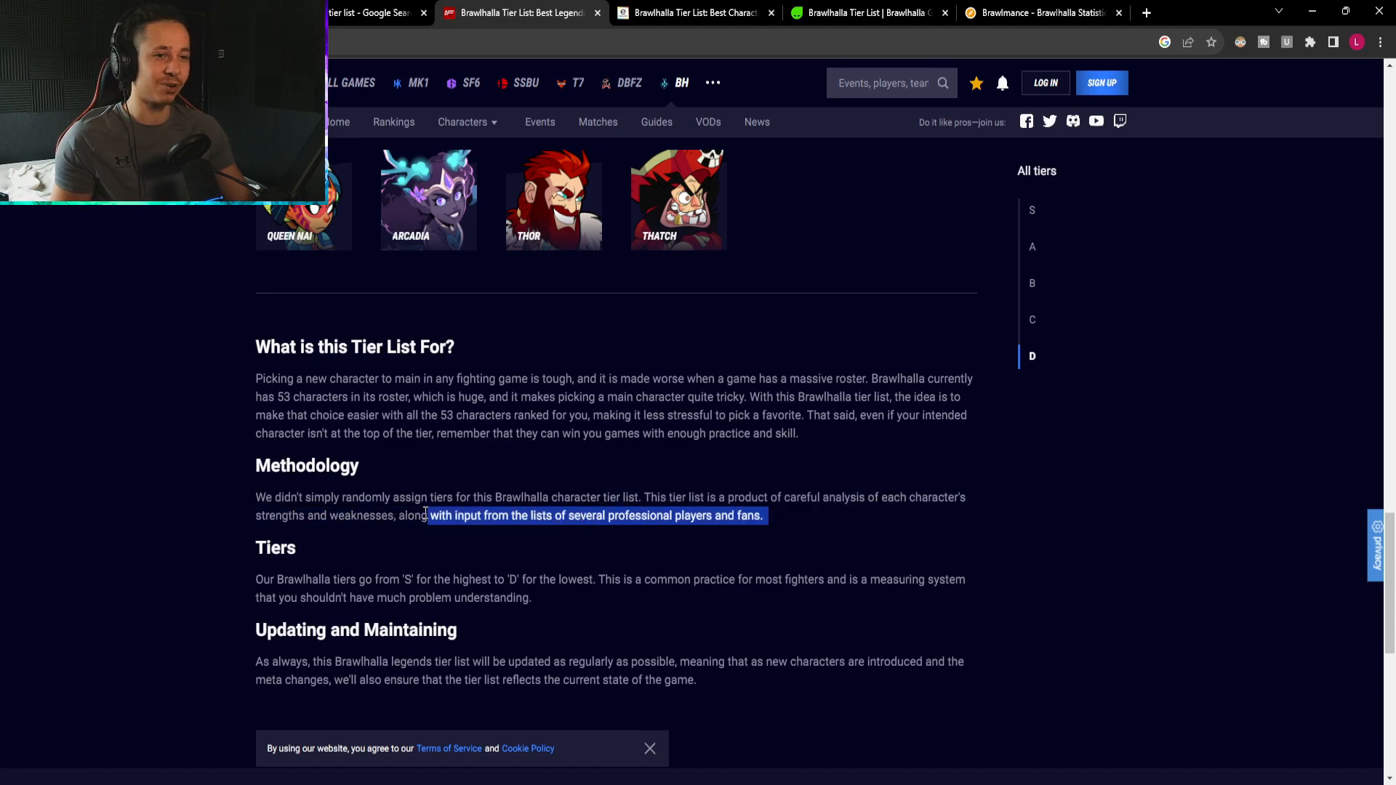
Scroll through the remaining tiers and footer, highlighting a line along the way.
scroll("down", 3)
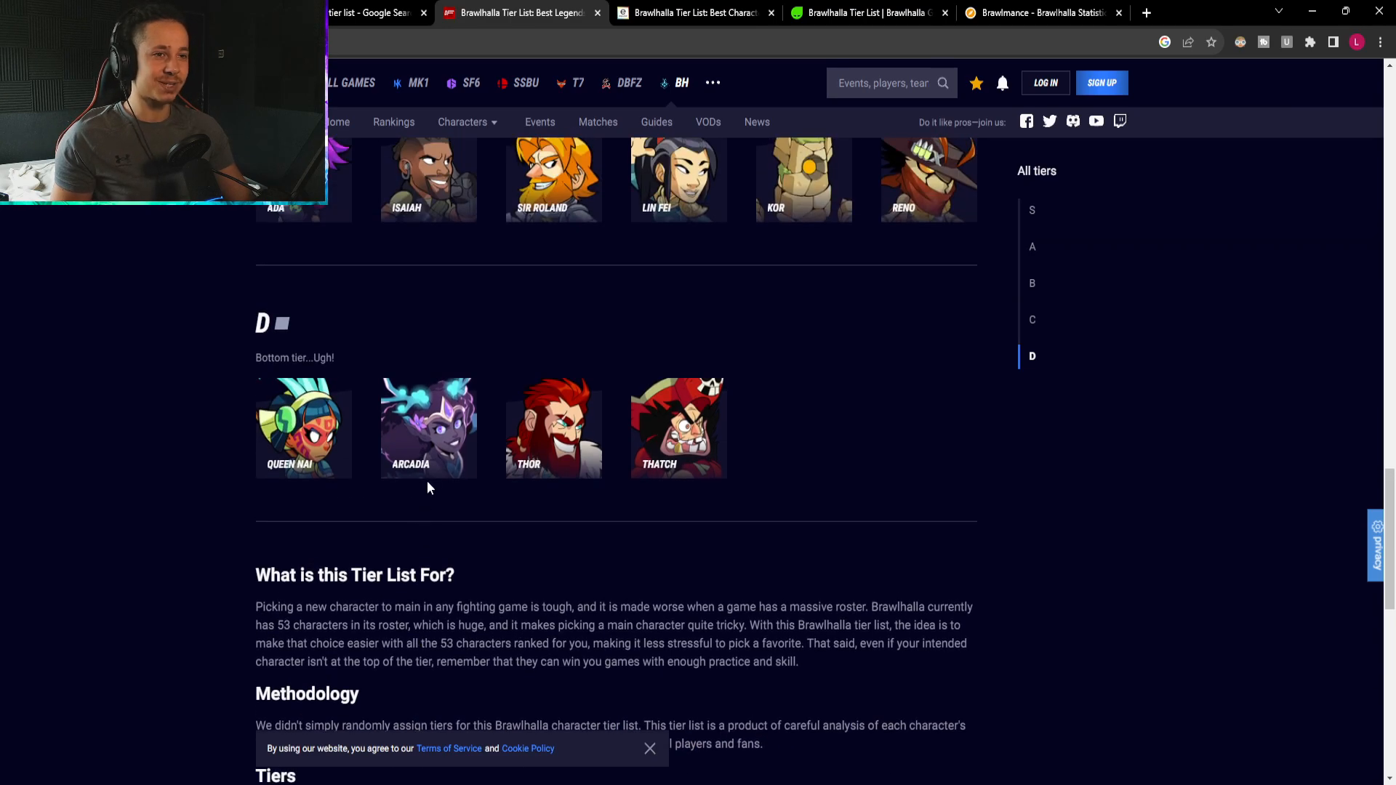
mouse_move(432, 465)
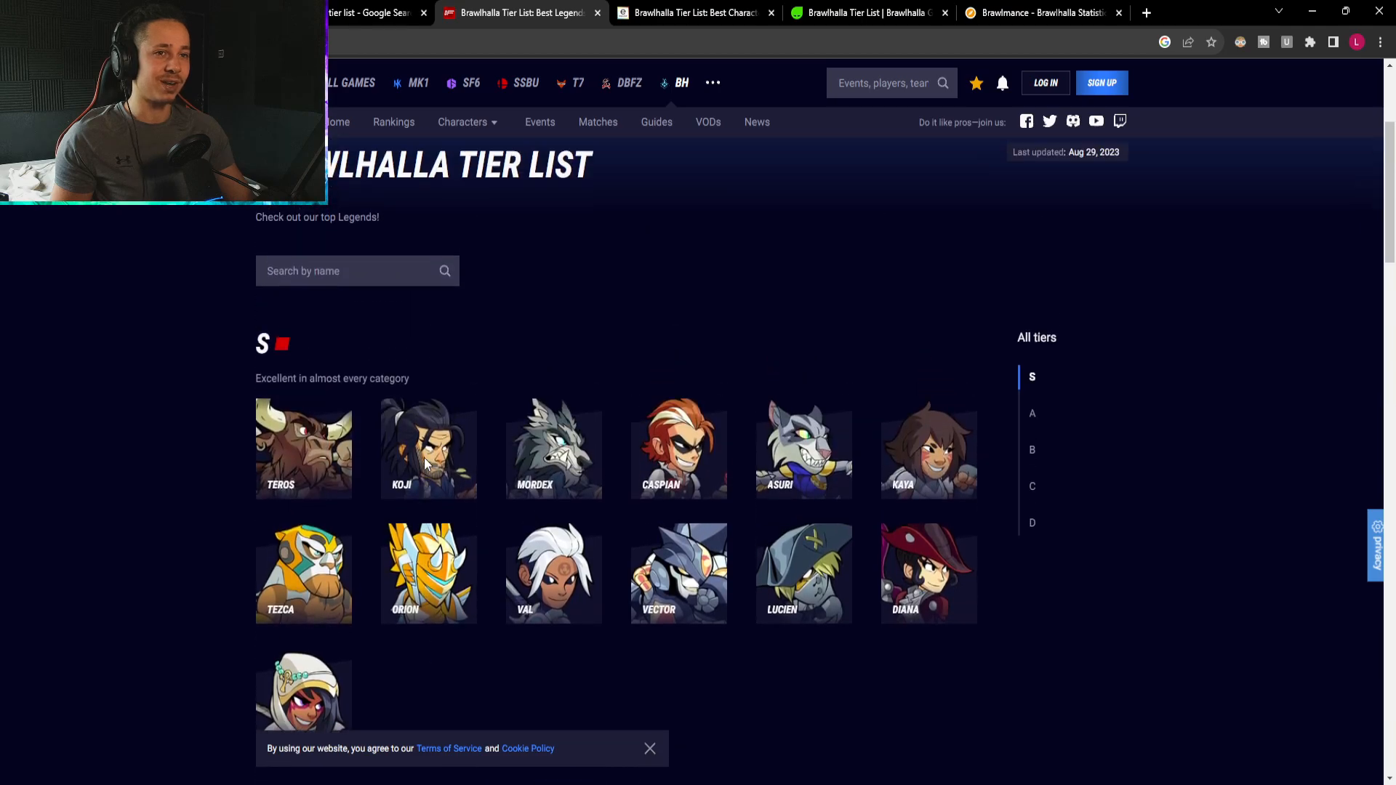
scroll("down", 3)
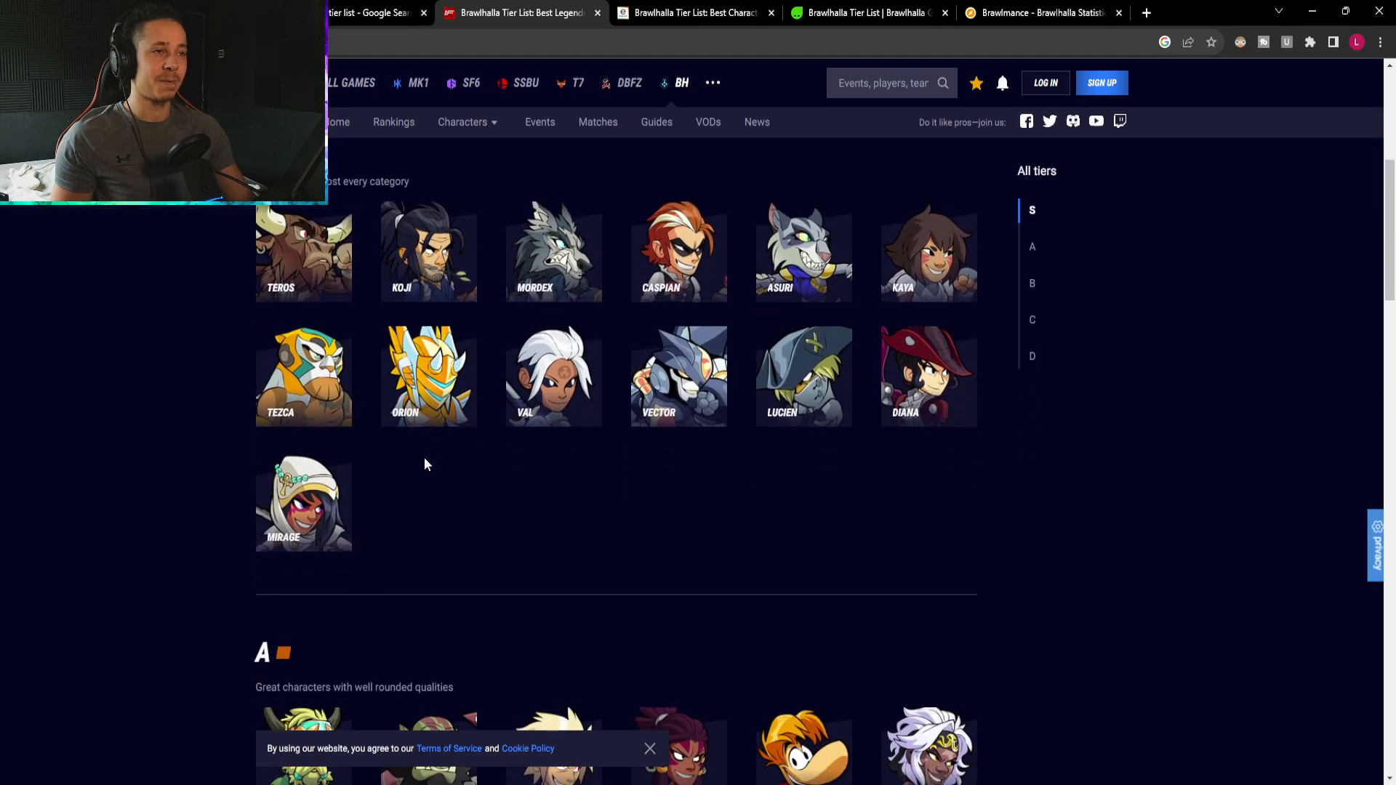
scroll("down", 3)
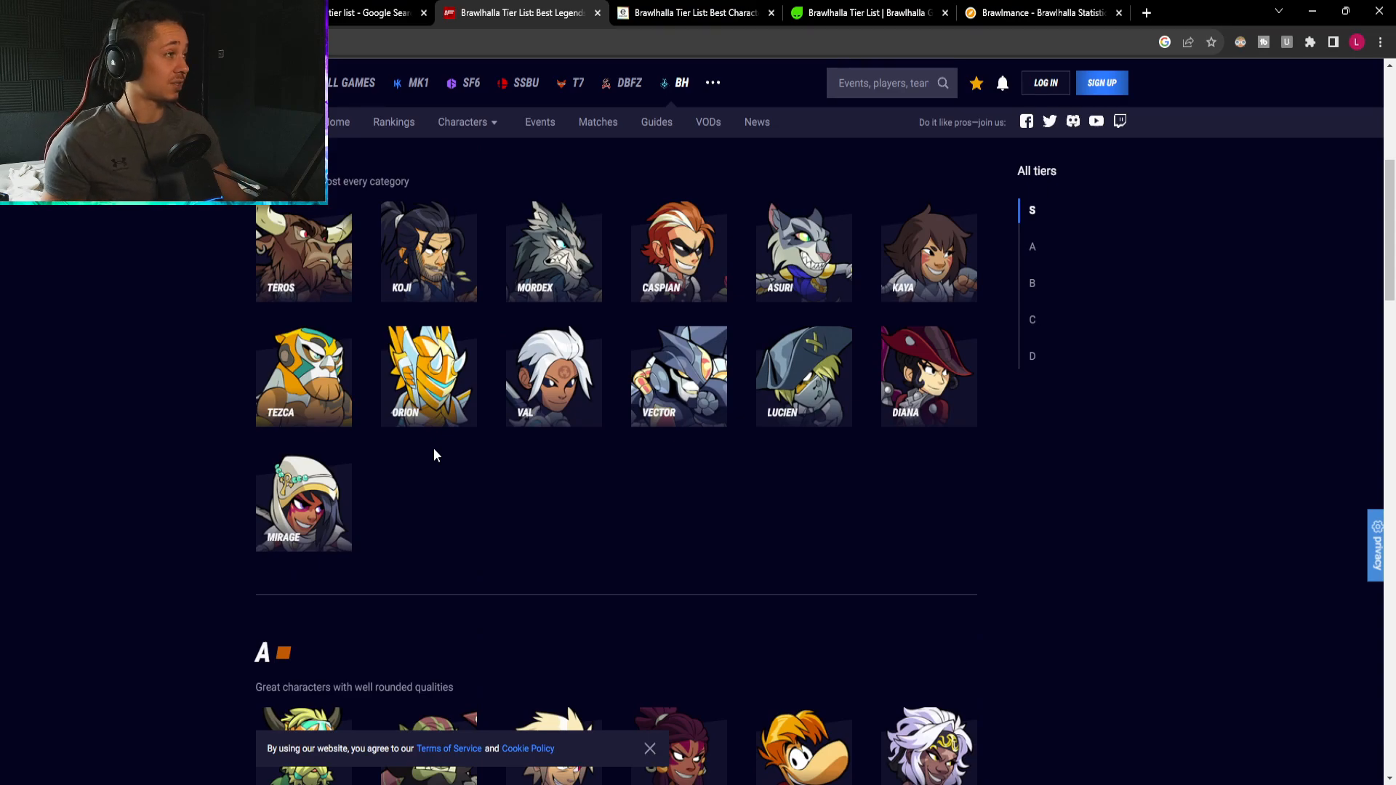
mouse_move(398, 369)
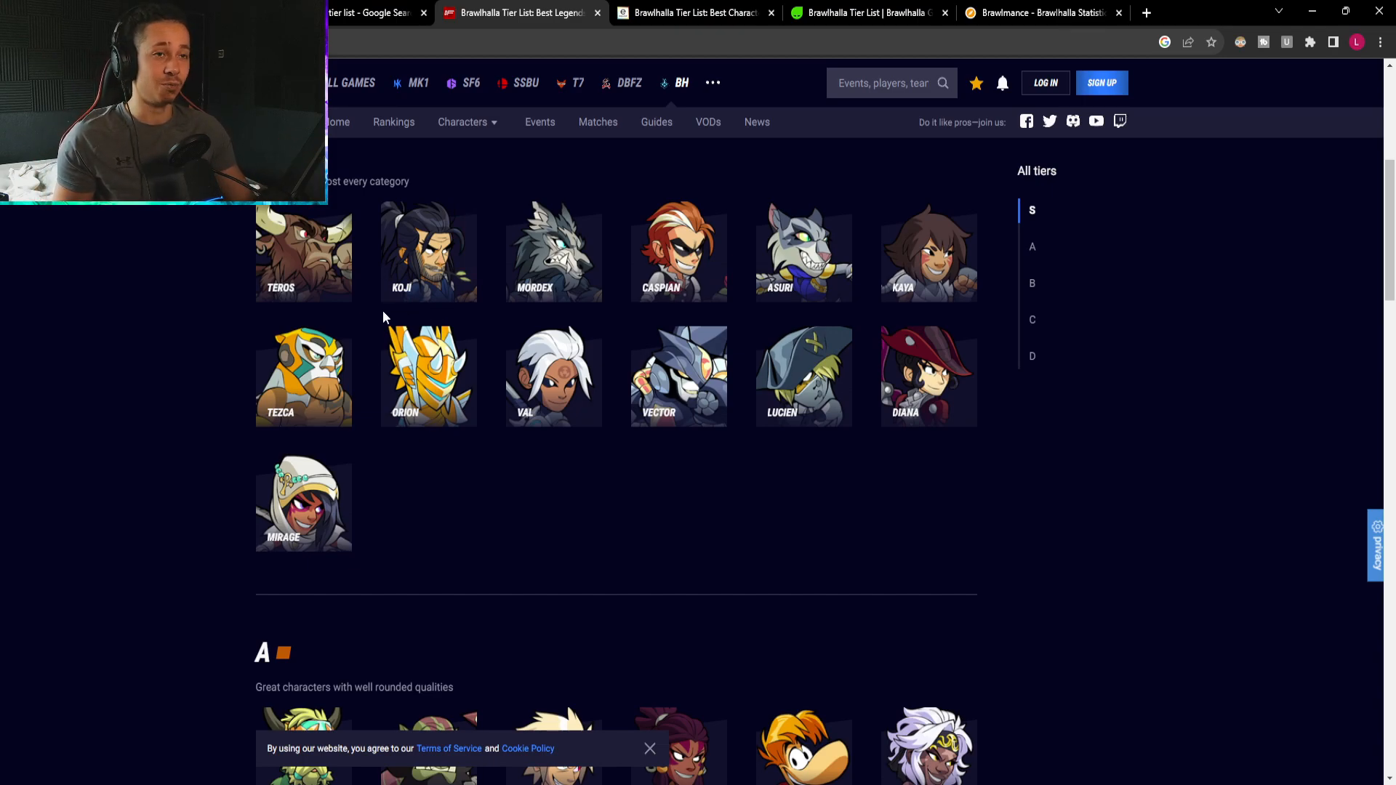
mouse_move(536, 311)
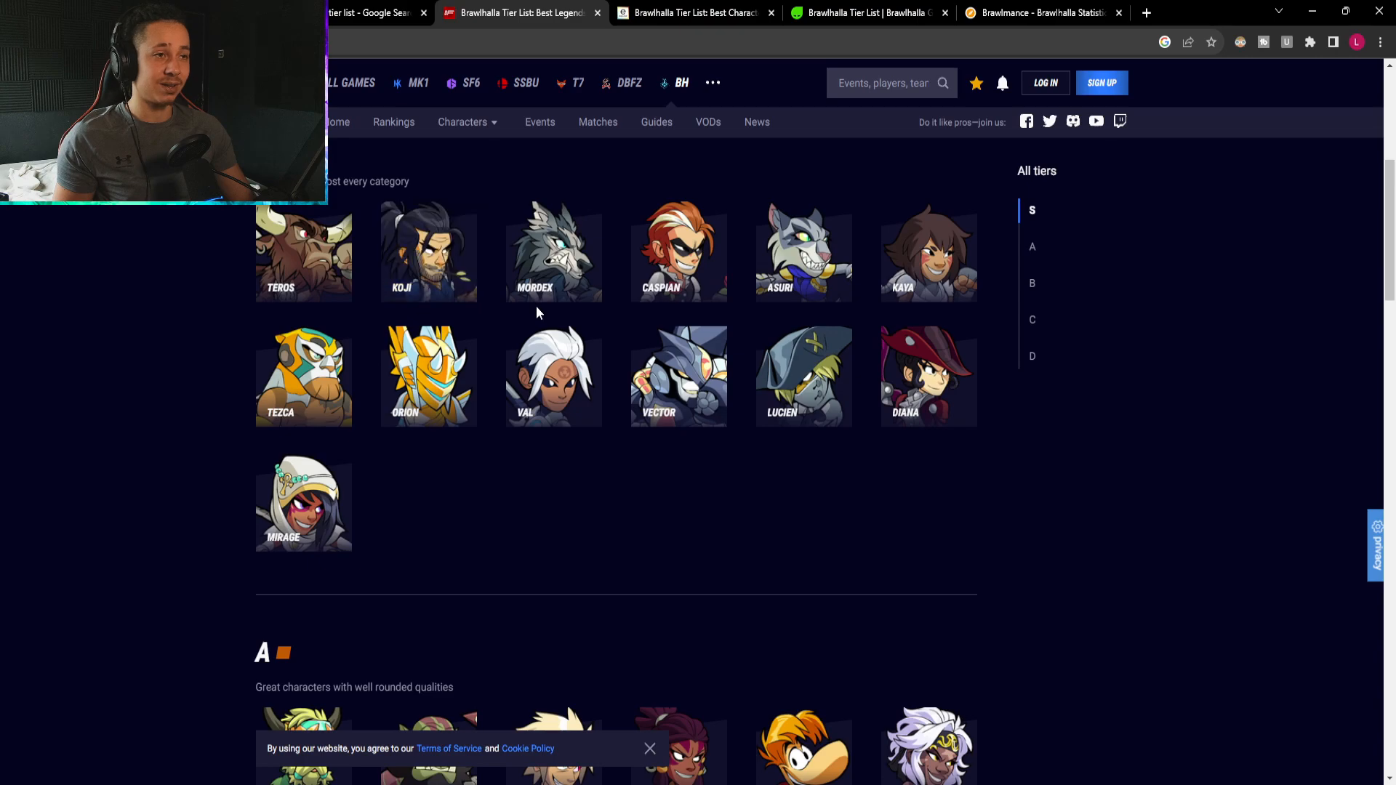
mouse_move(779, 313)
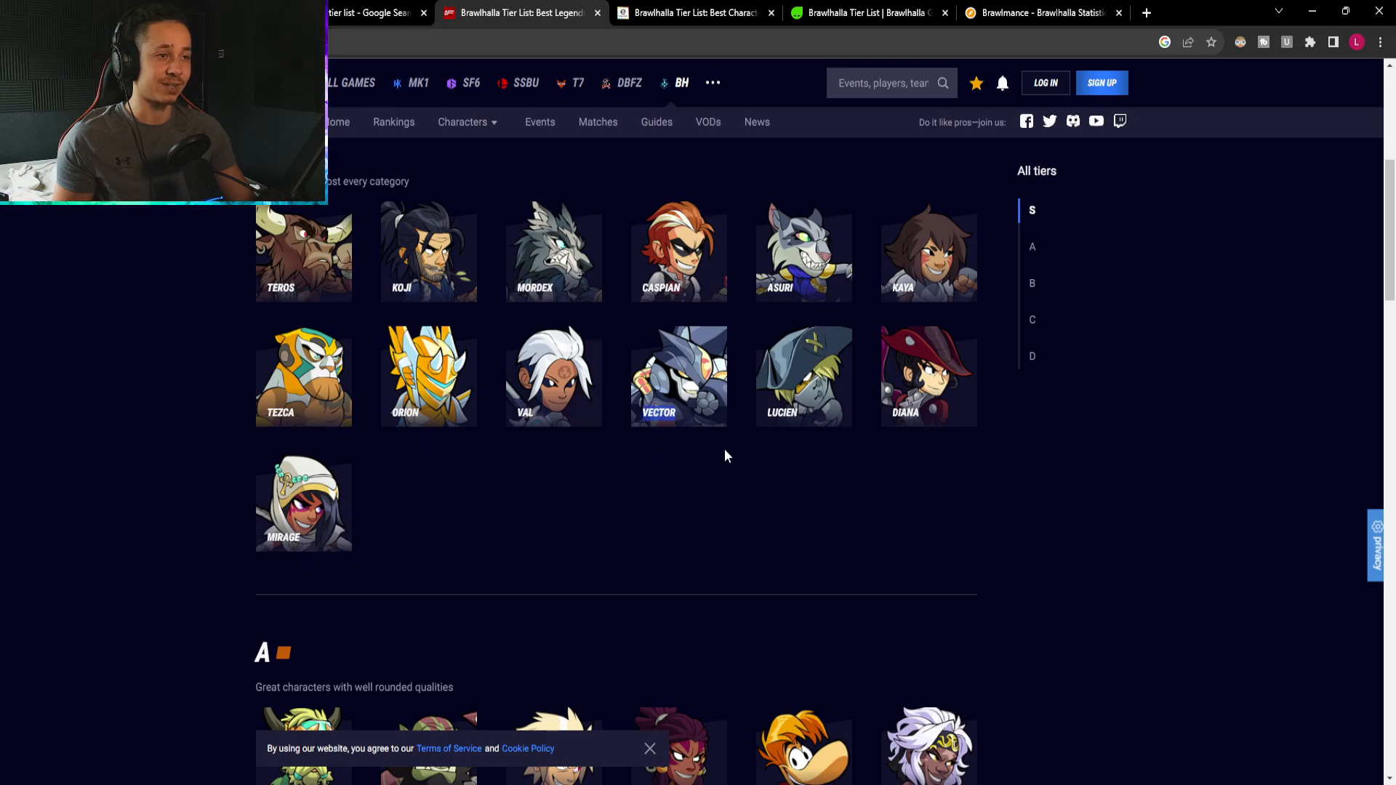
mouse_move(270, 437)
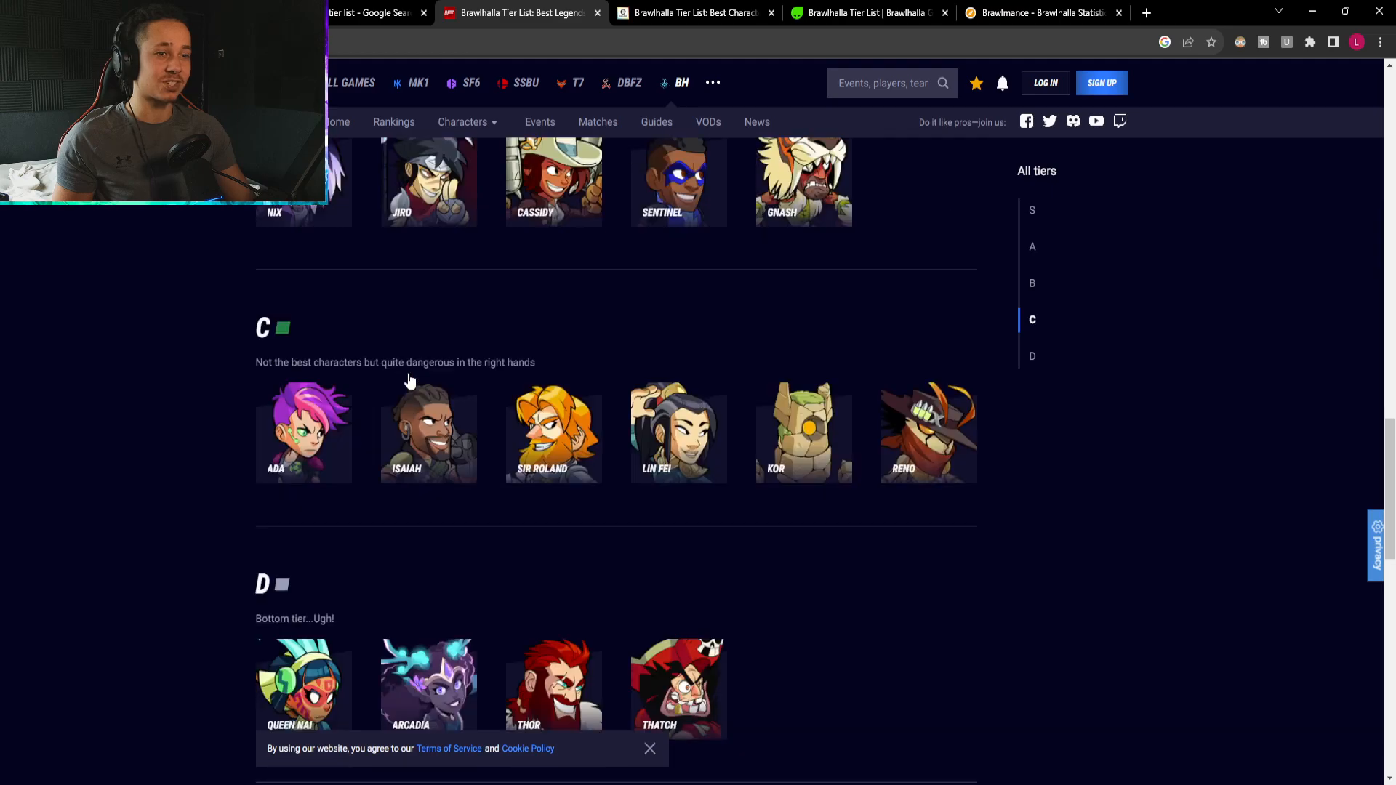
scroll("down", 3)
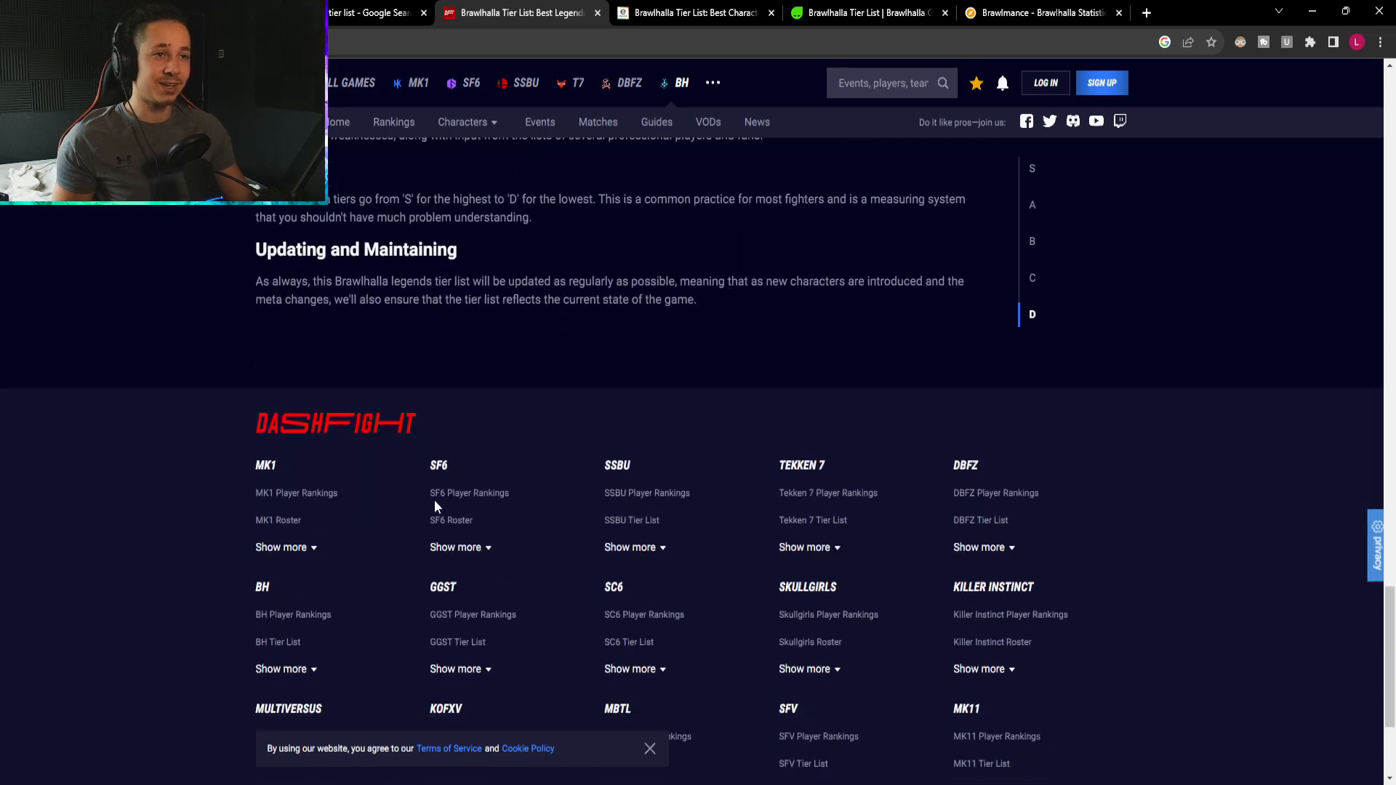
left_click_drag(263, 299, 645, 299)
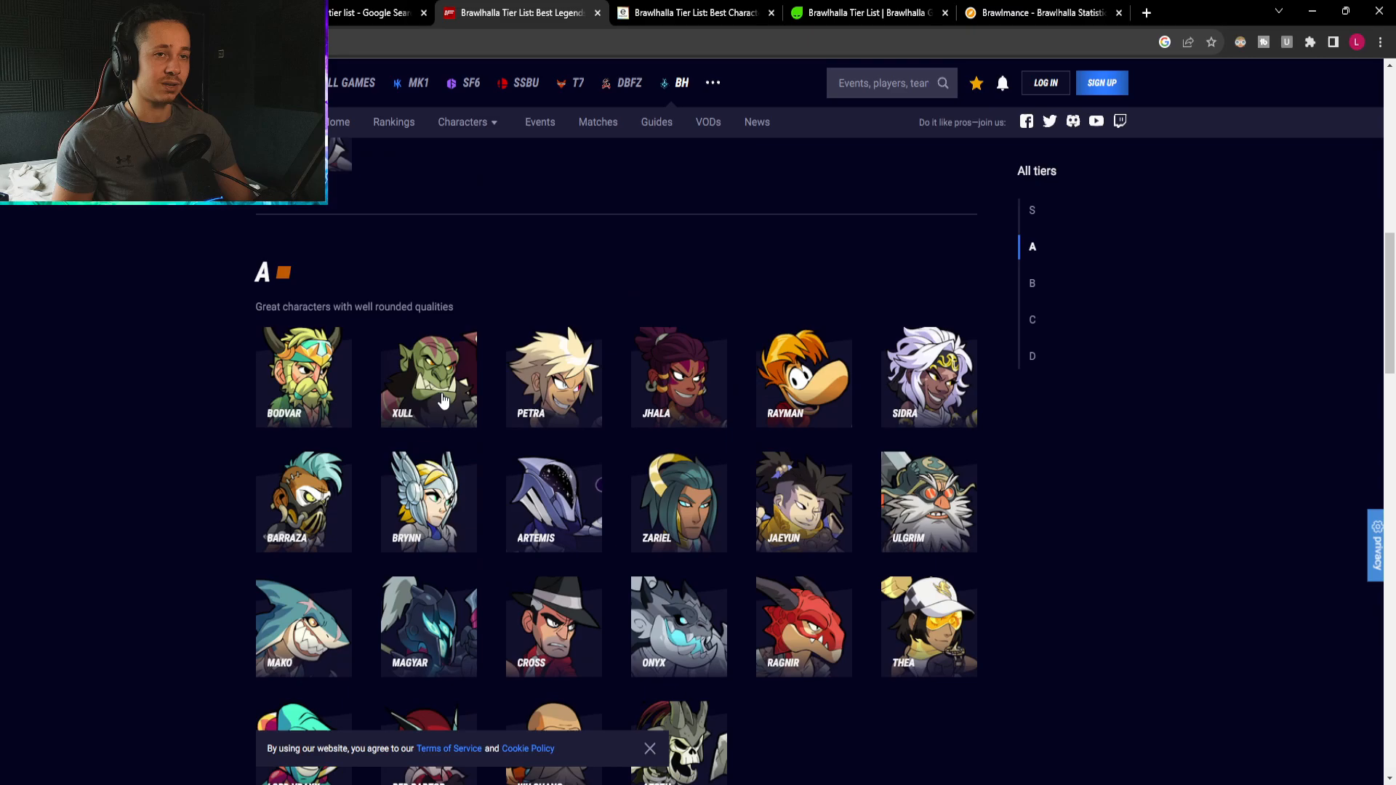
scroll("up", 3)
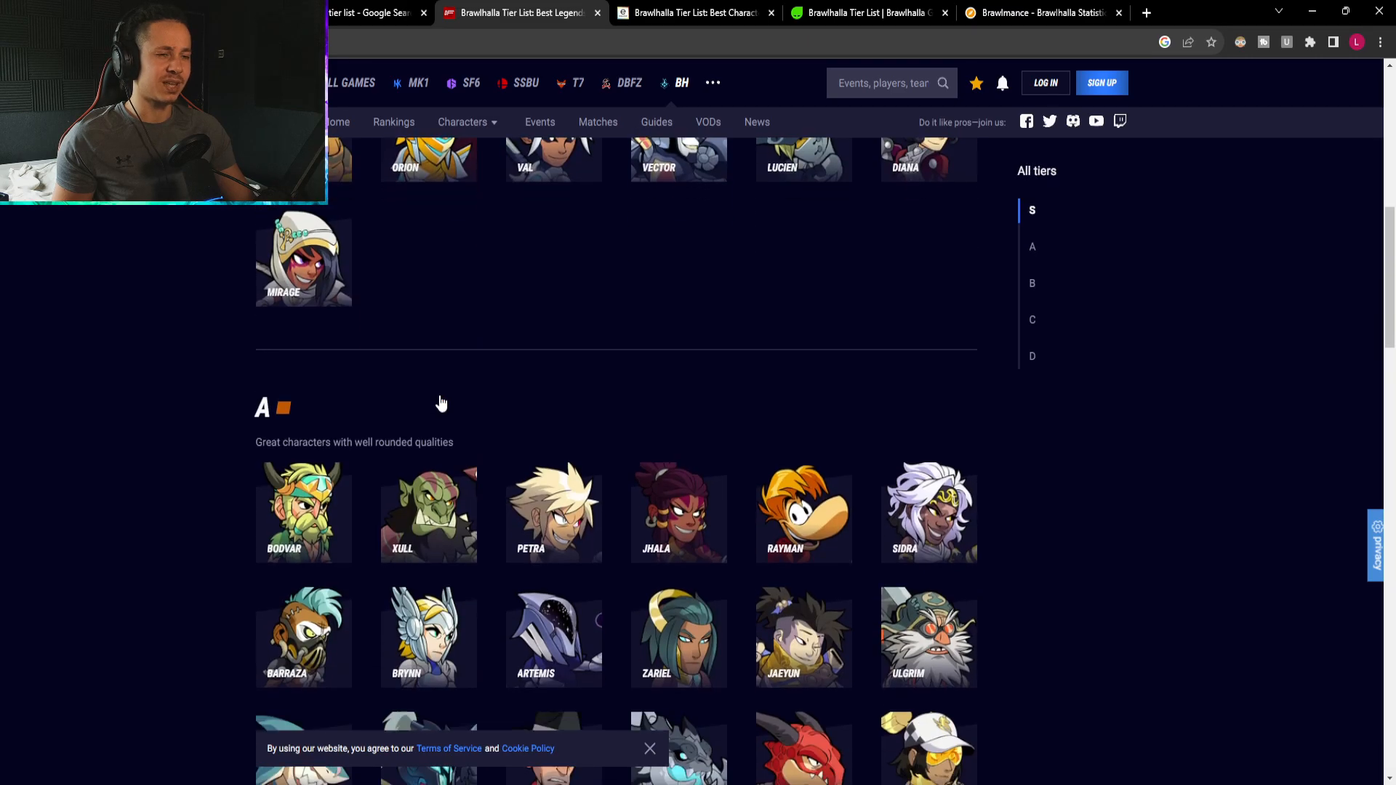
scroll("down", 3)
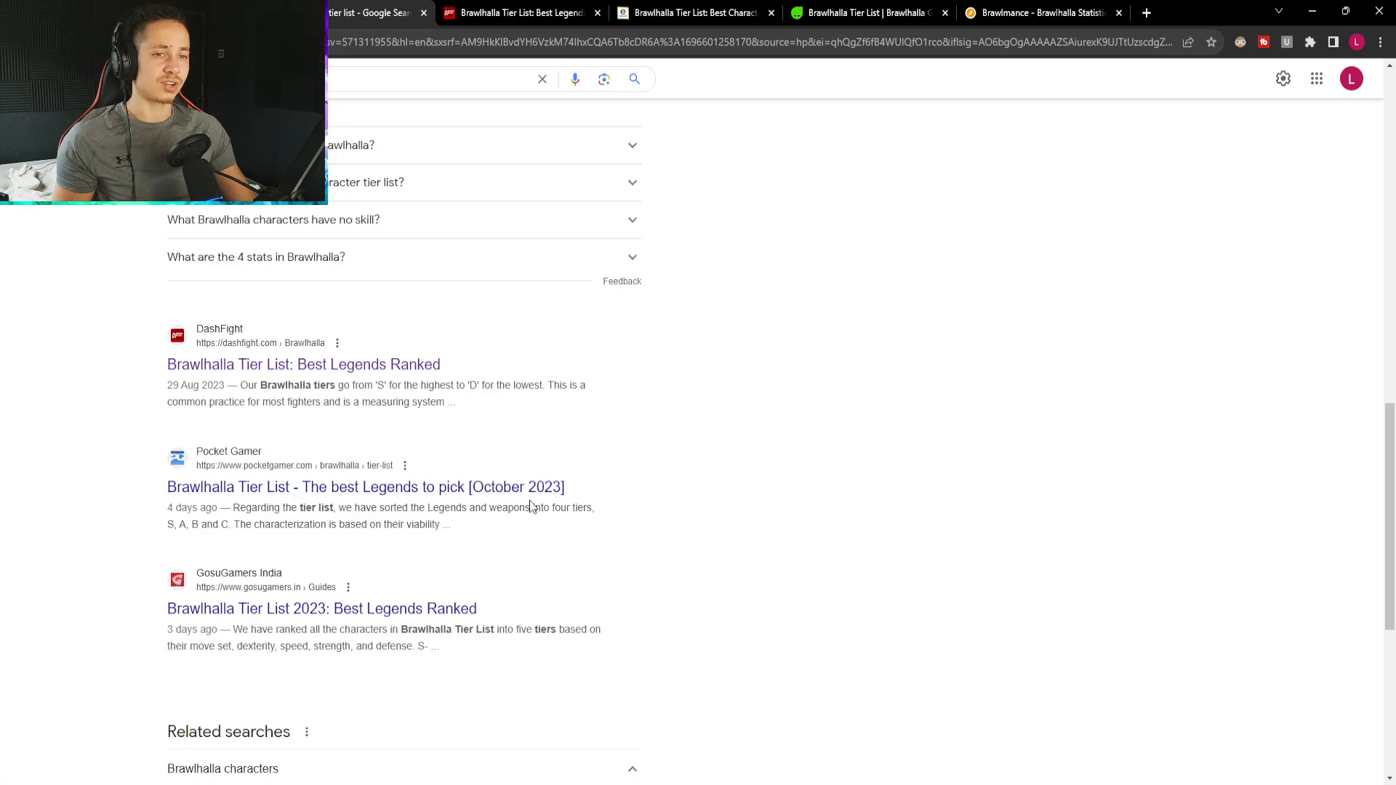
Open the GosuGamers India Brawlhalla tier list result and scroll into its tier sections.
scroll("down", 3)
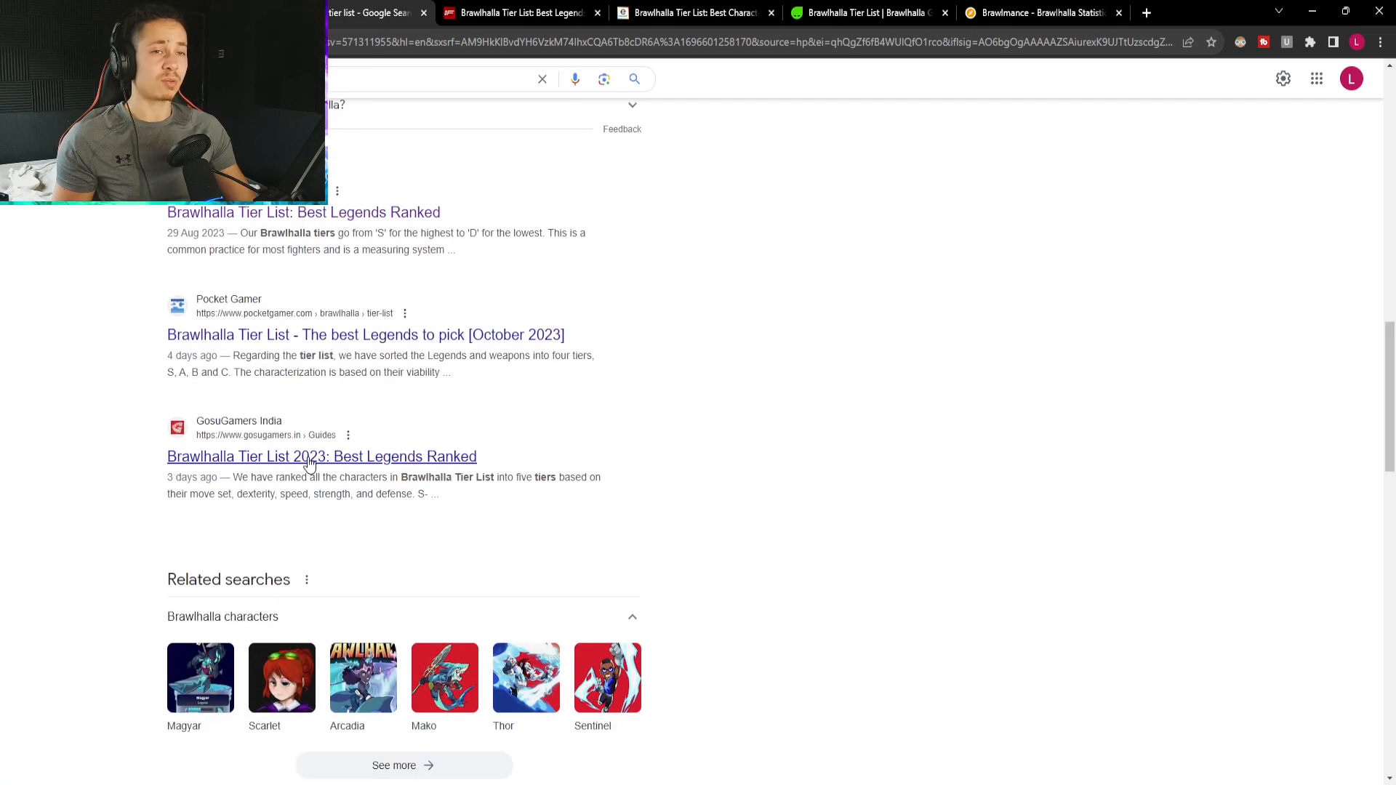
left_click(321, 455)
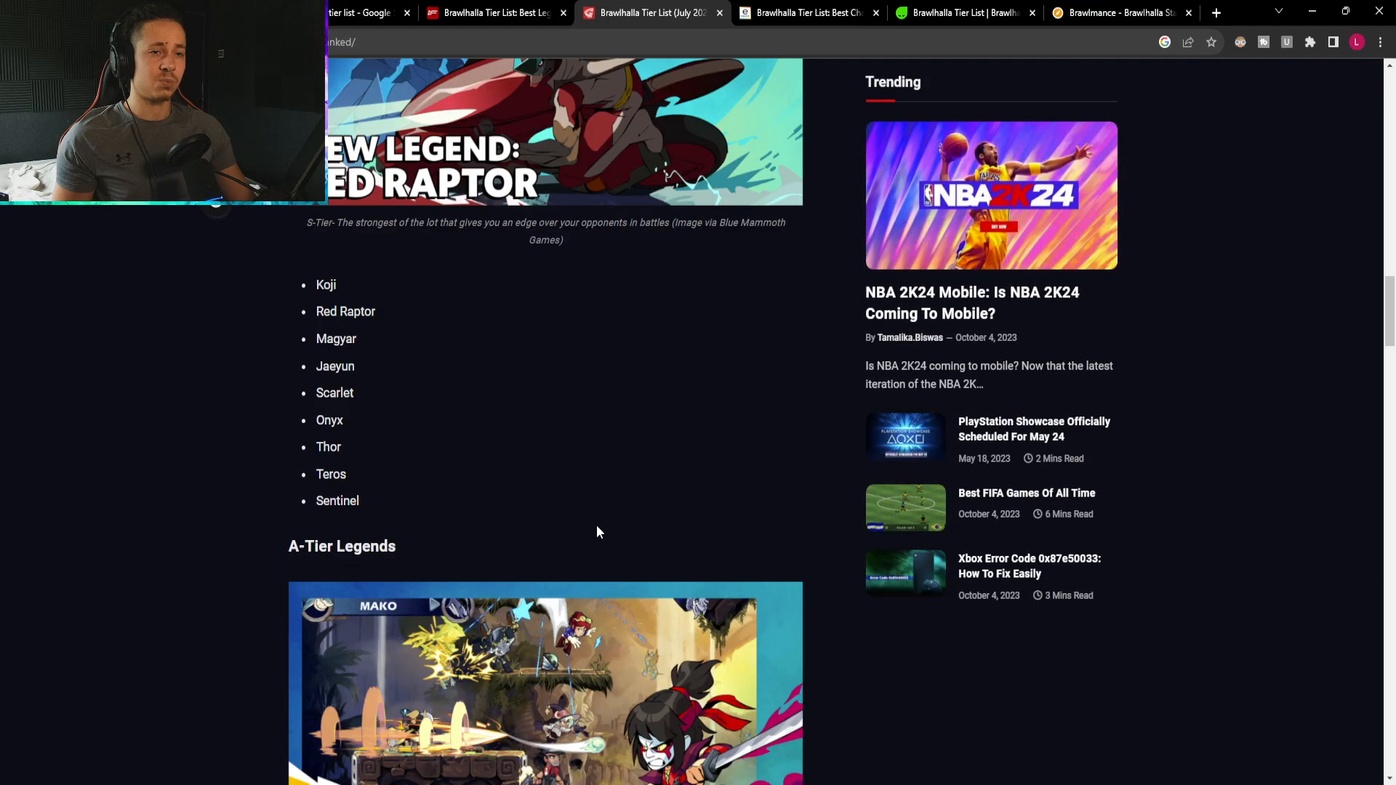
scroll("up", 3)
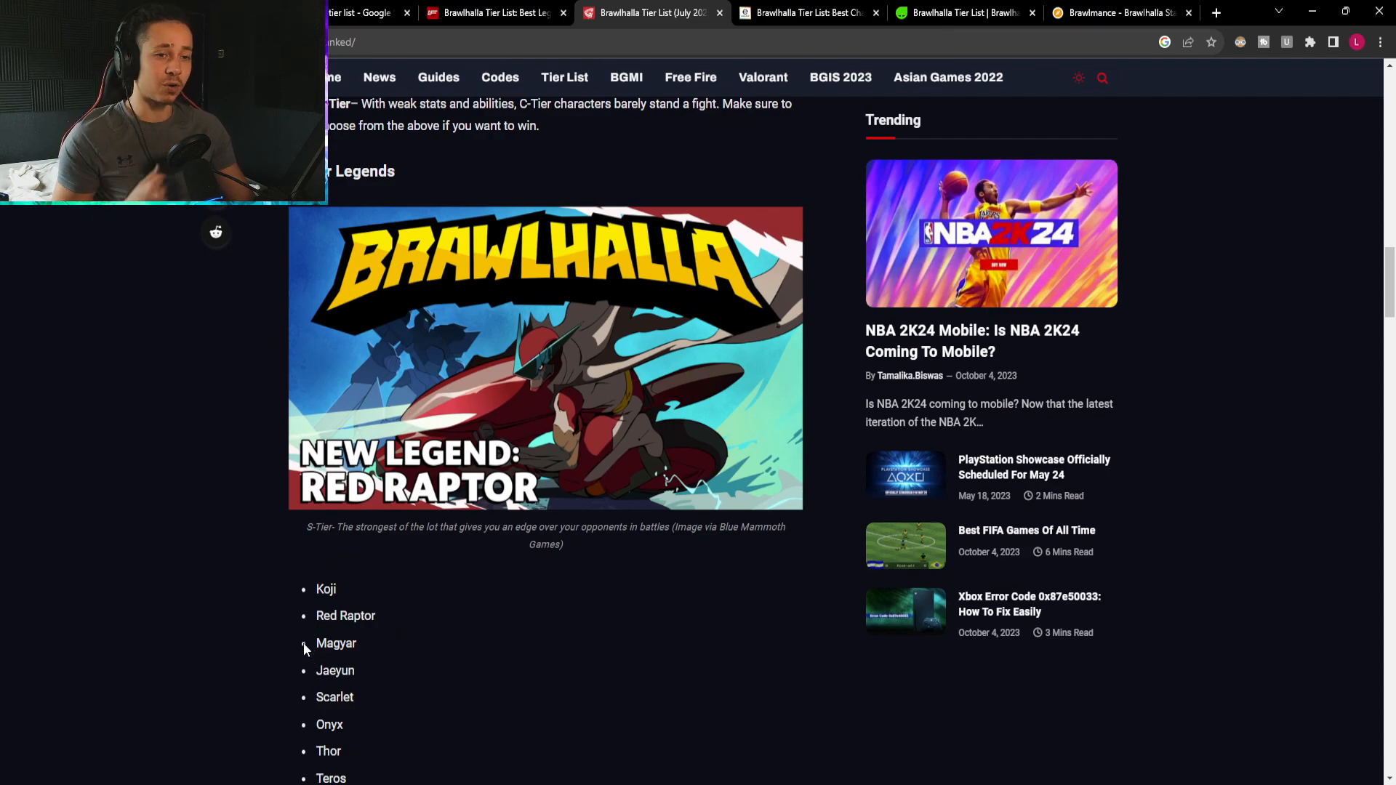
scroll("down", 3)
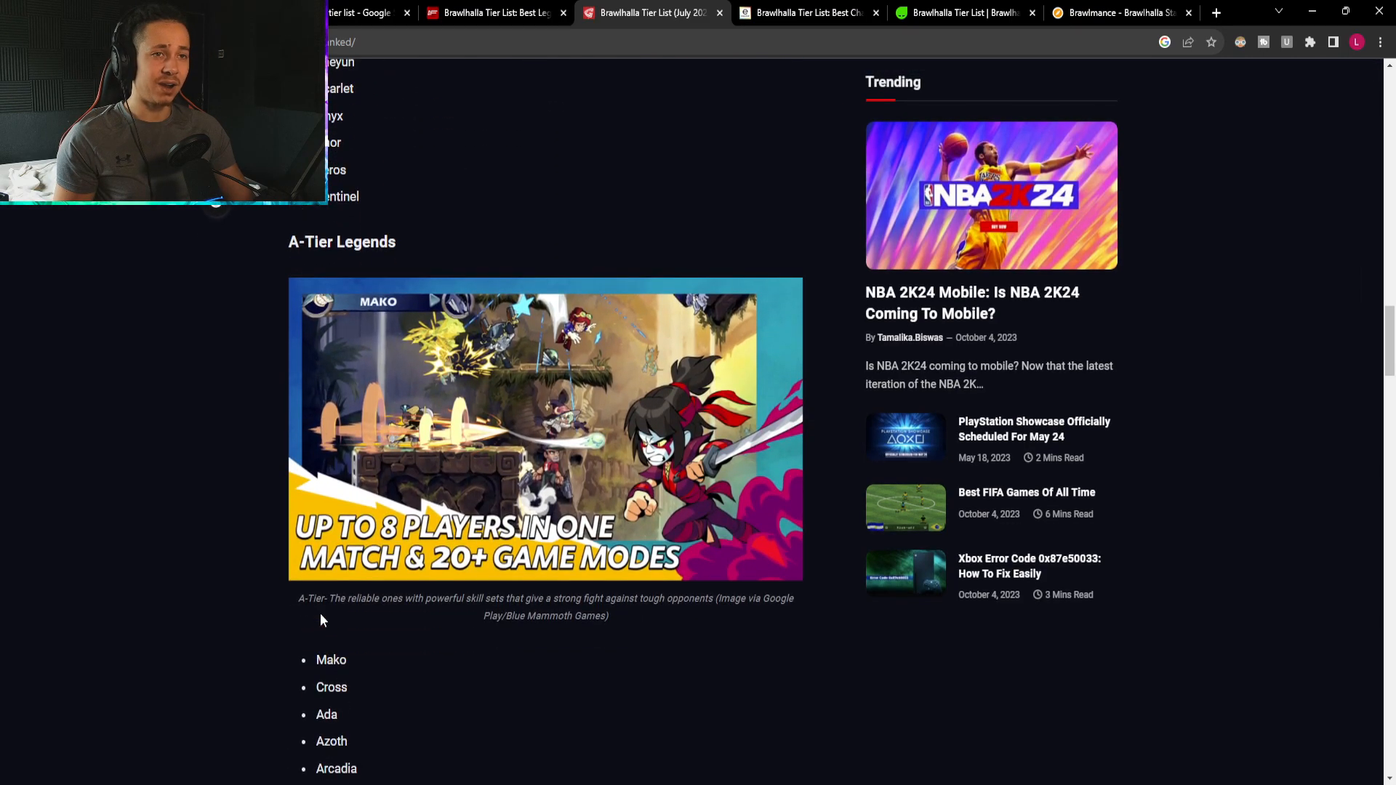
scroll("down", 3)
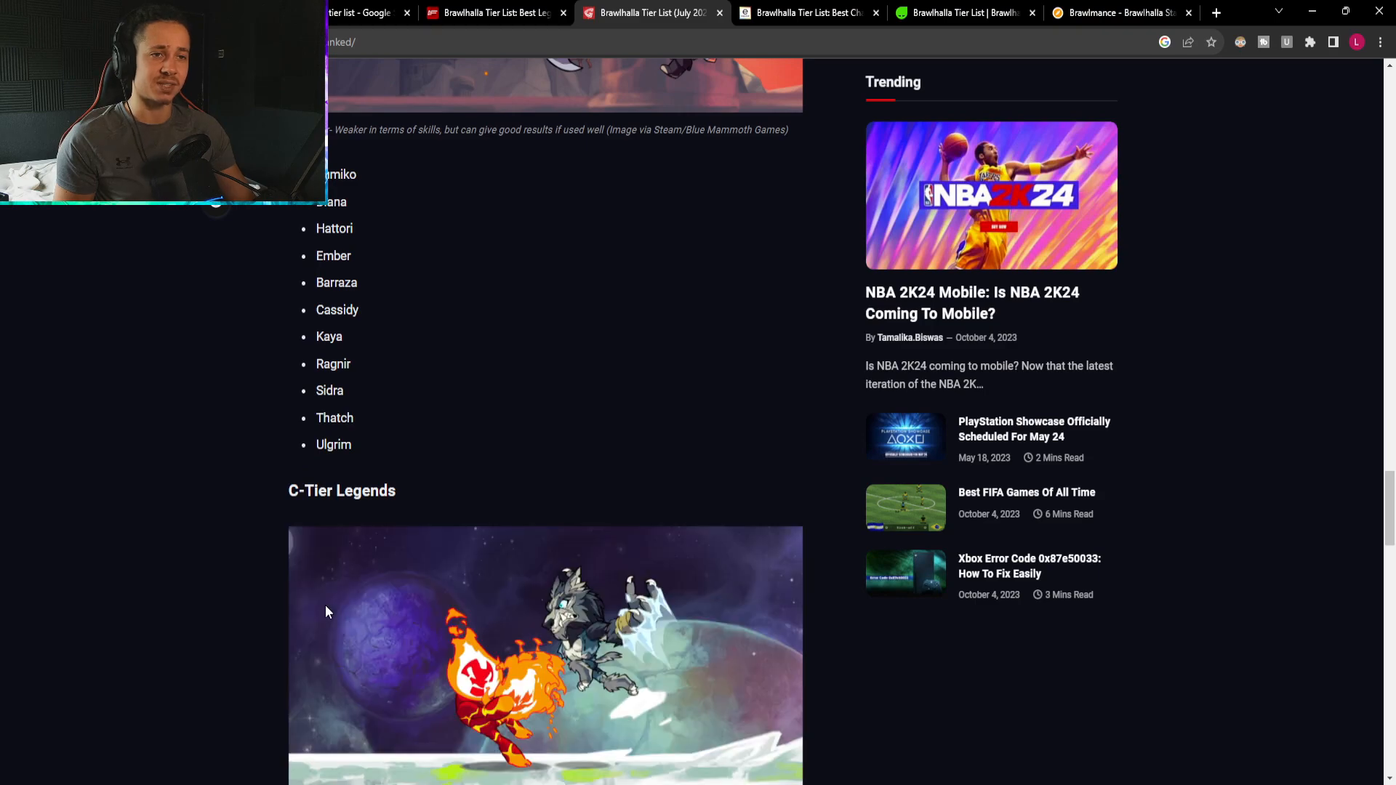
scroll("down", 3)
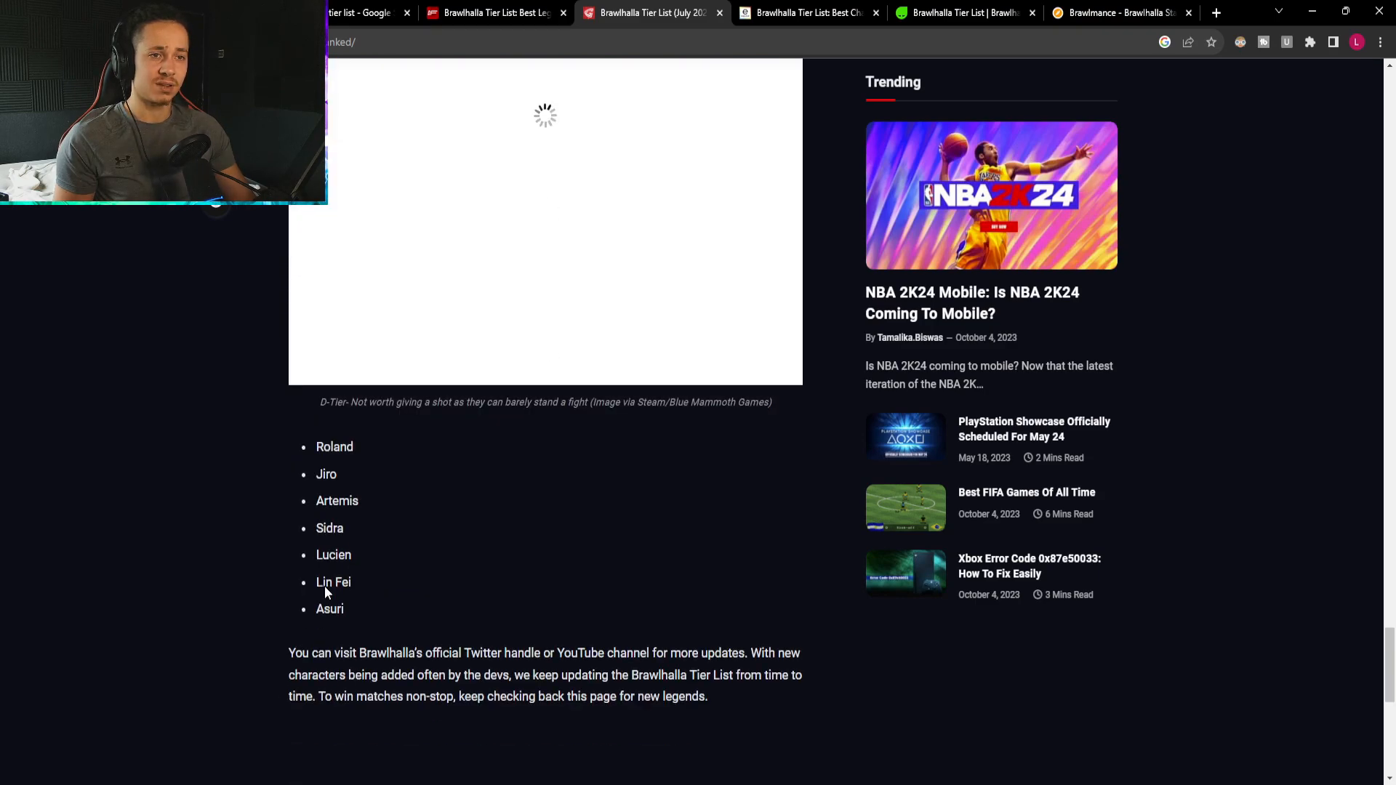
Browse GosuGamers' S-to-D tiers, marking two names, then switch to the Pocket Gamer October 2023 article.
scroll("down", 3)
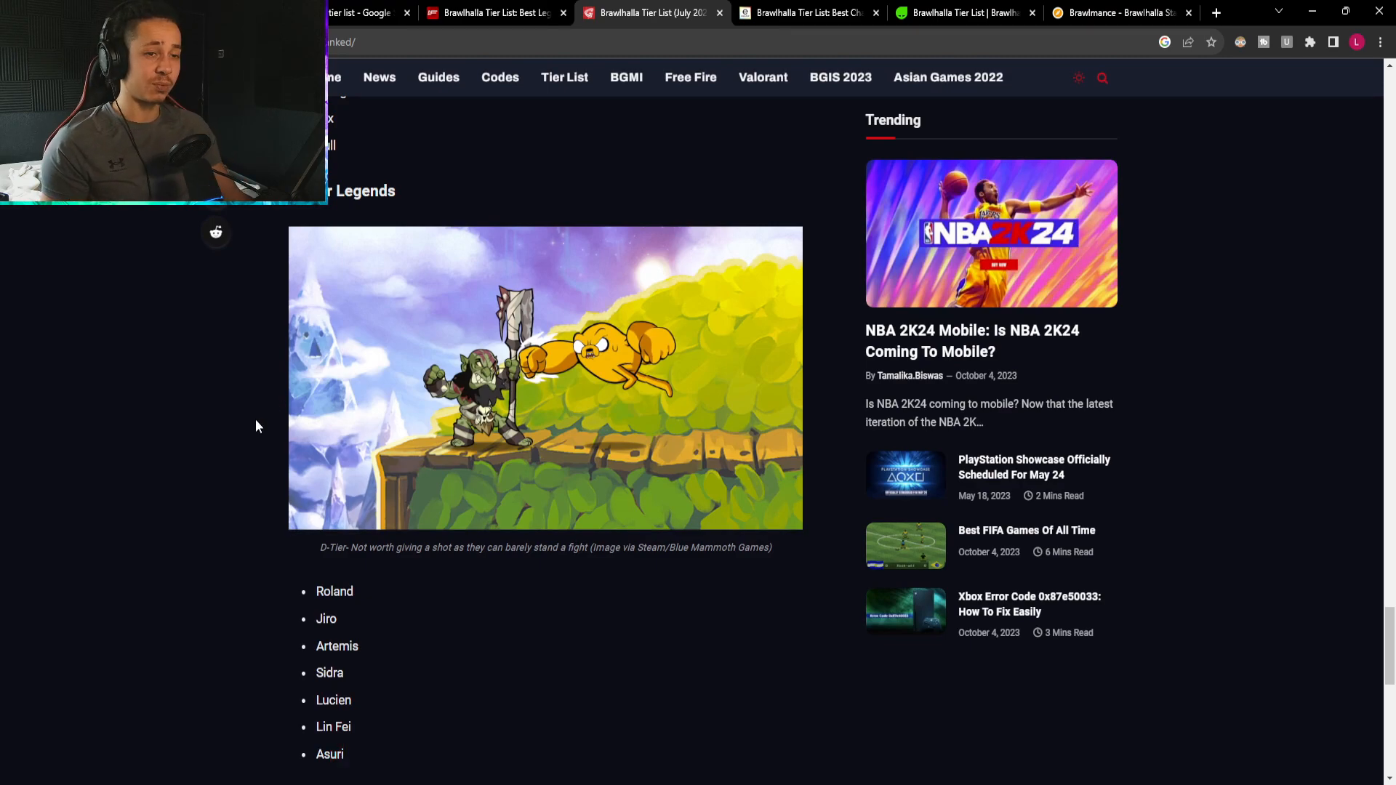
scroll("down", 3)
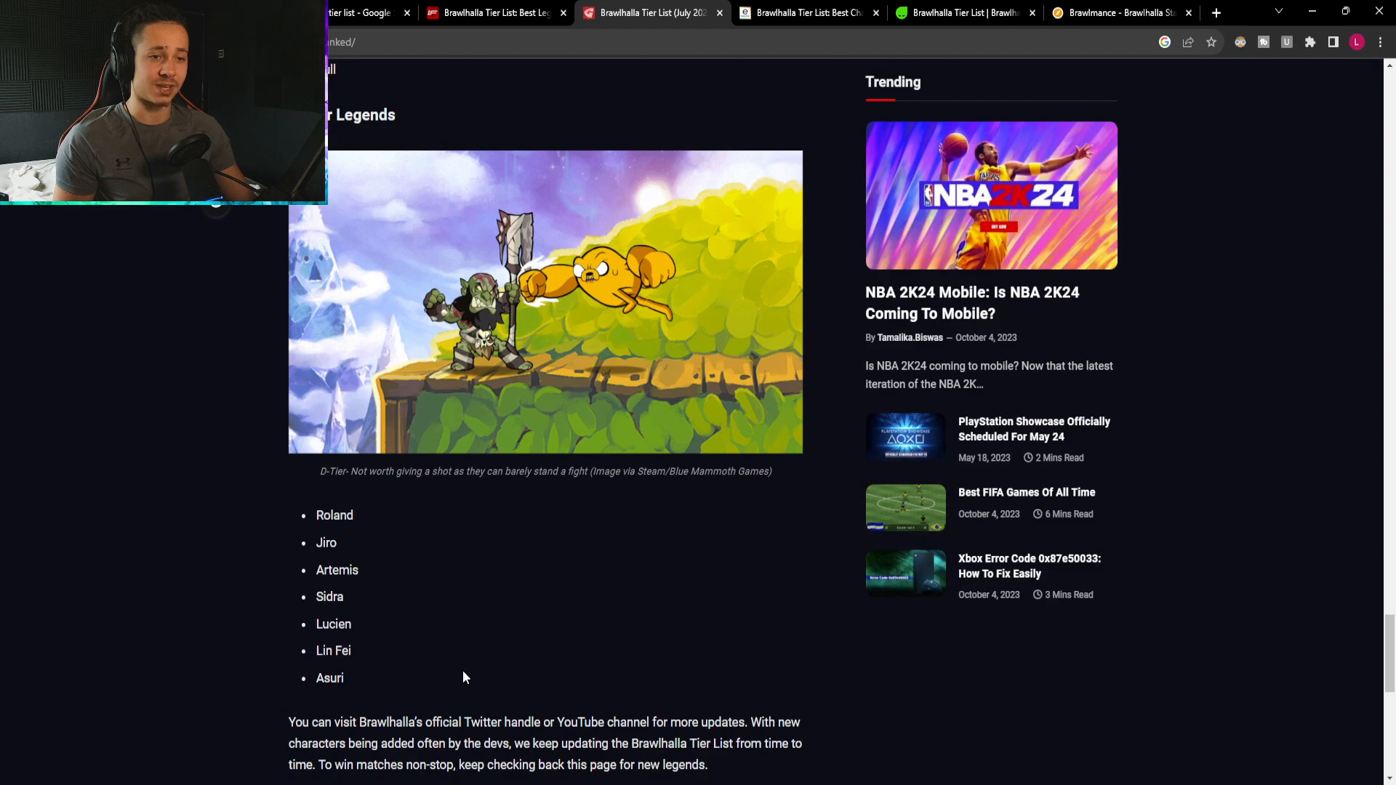
mouse_move(375, 632)
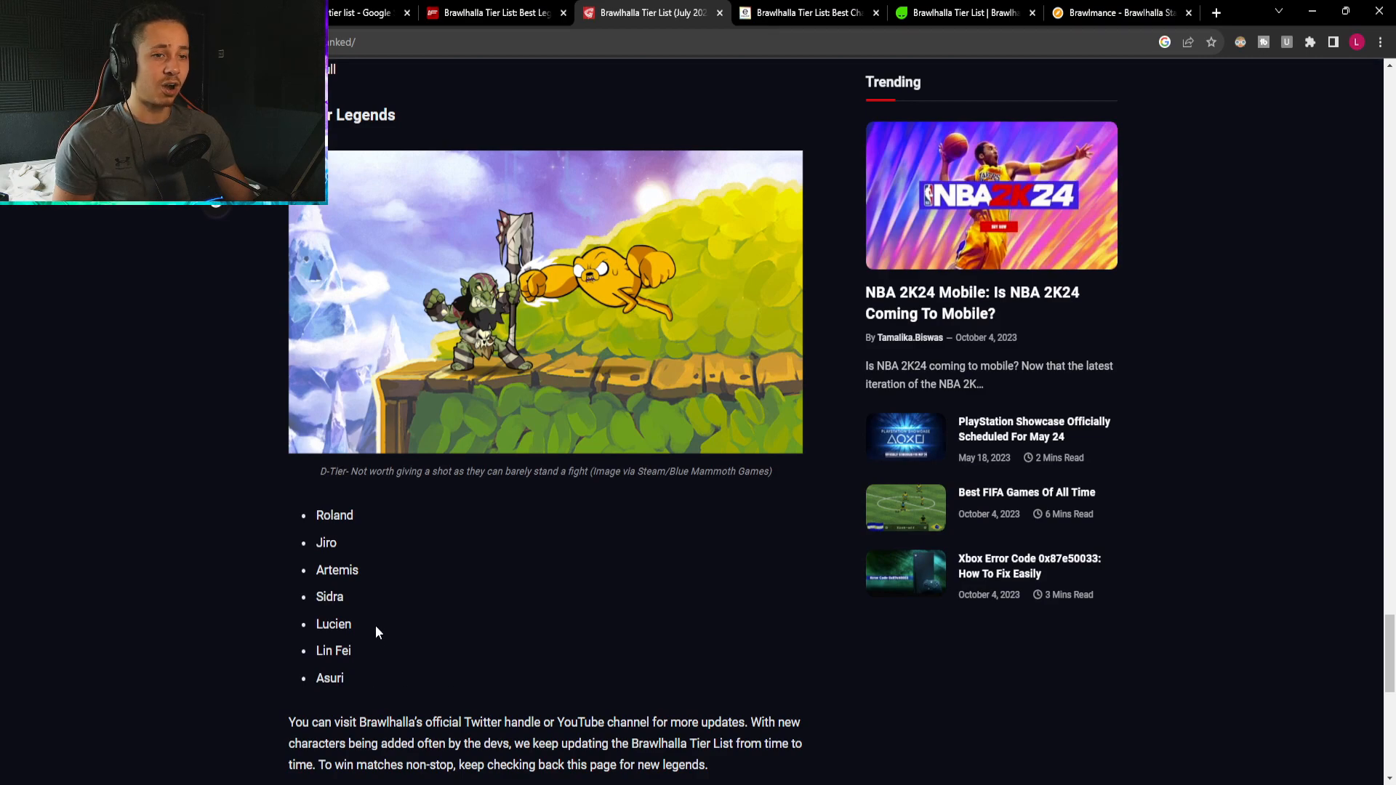
double_click(333, 623)
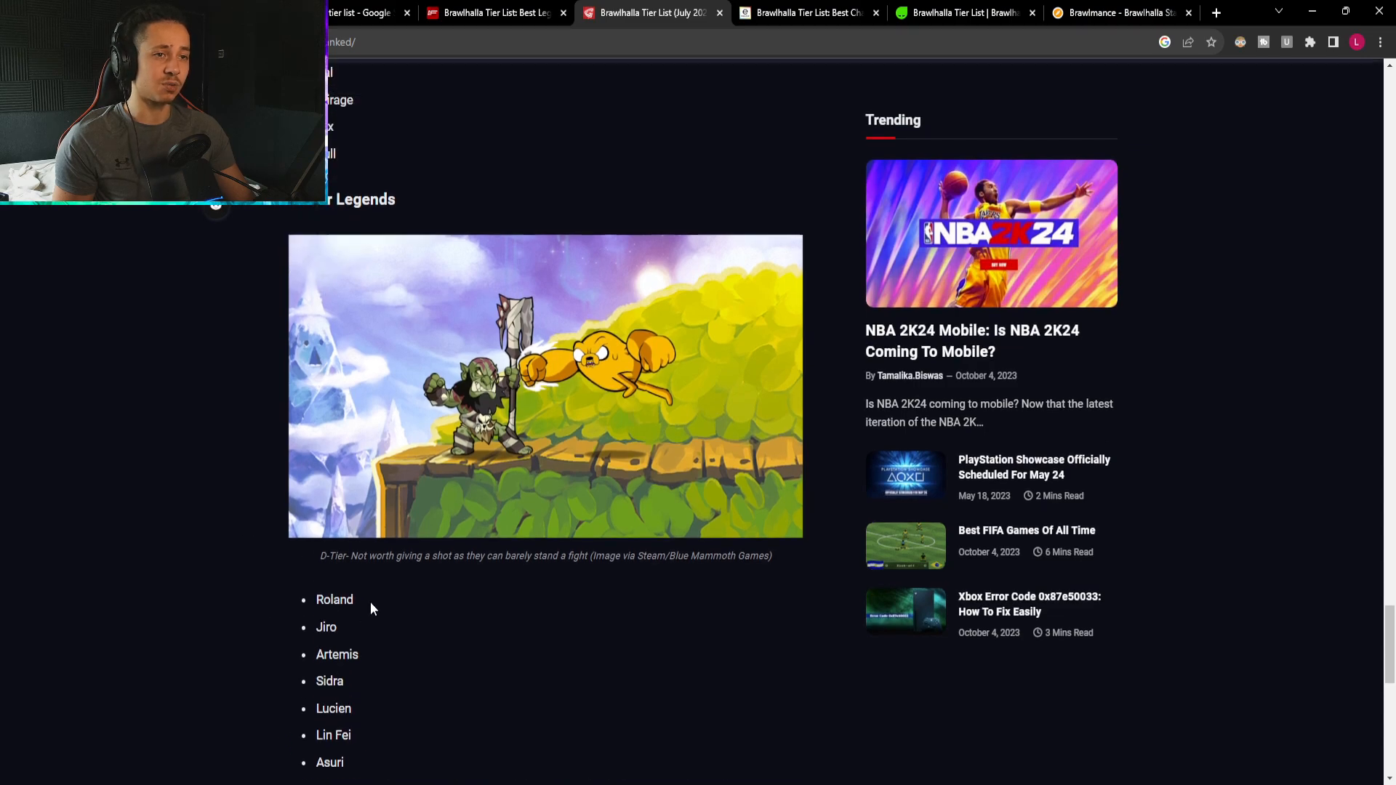
scroll("down", 3)
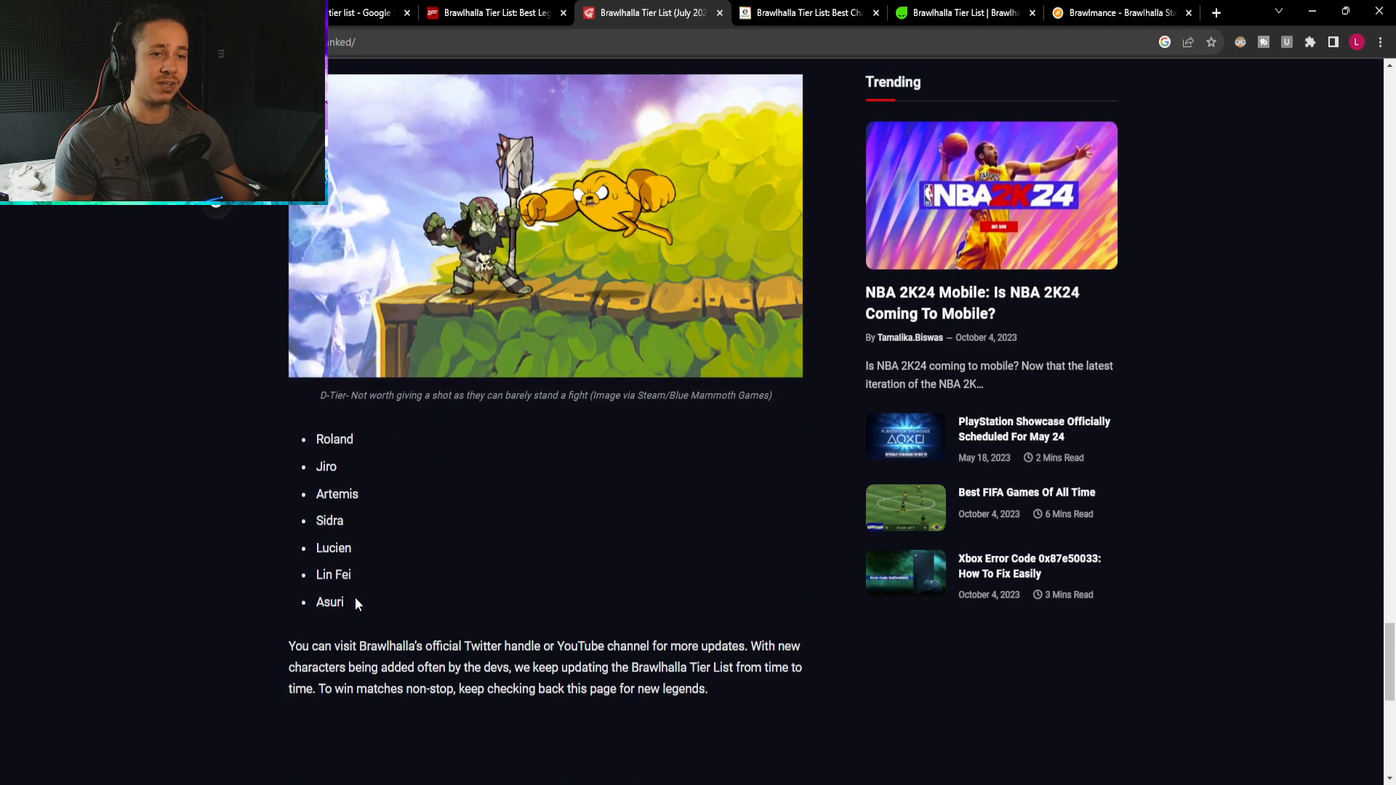
double_click(330, 602)
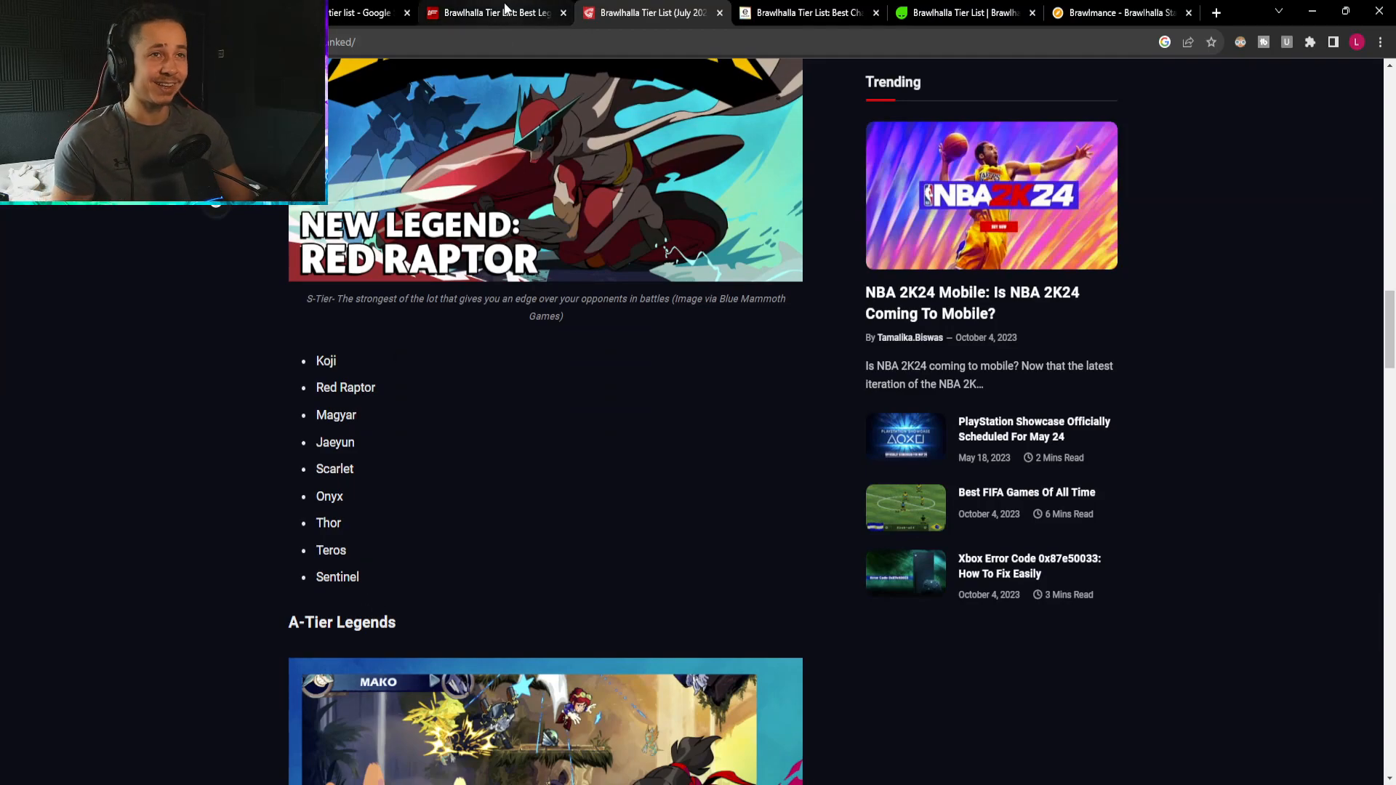
left_click(356, 13)
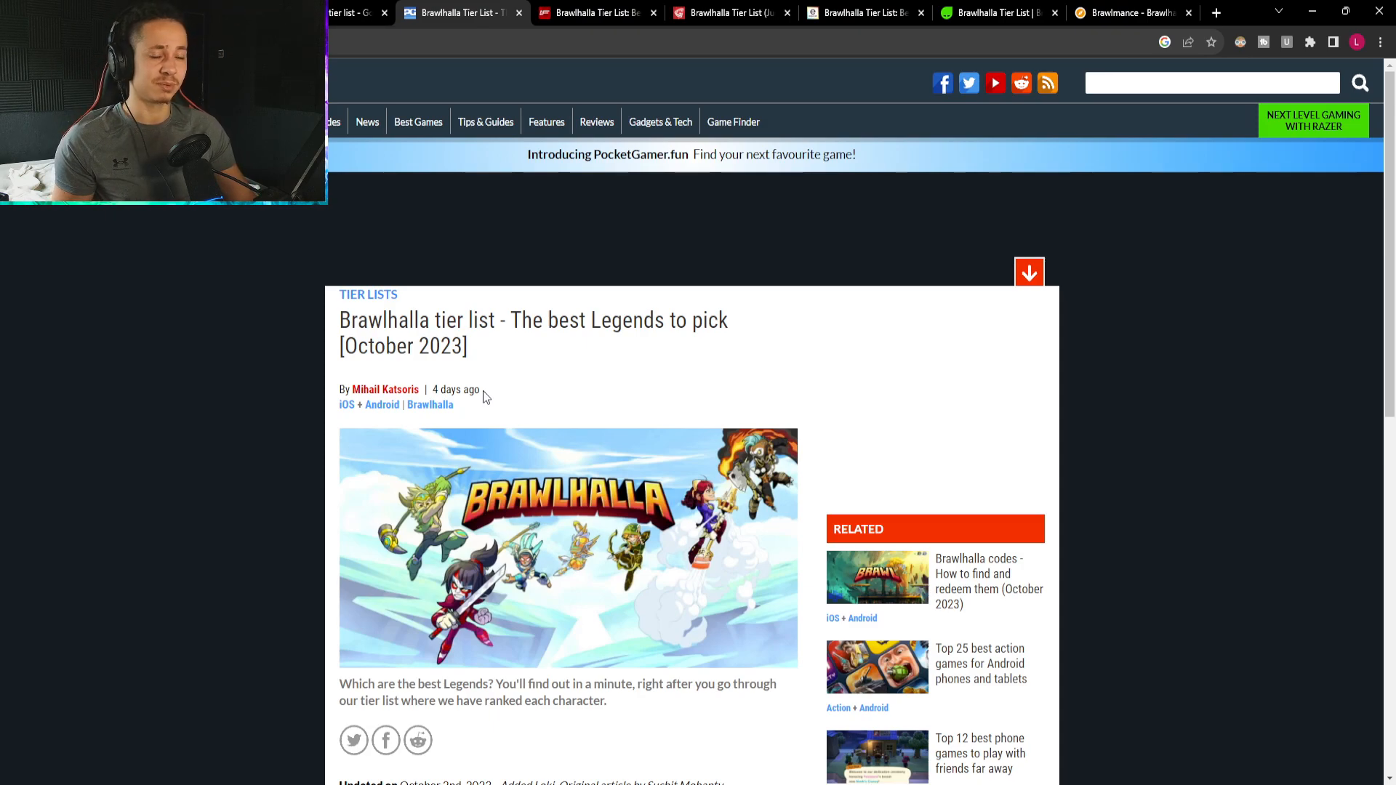
Scroll through the Pocket Gamer article and open page 1 of 4, the S Tier legends and weapons table.
scroll("down", 3)
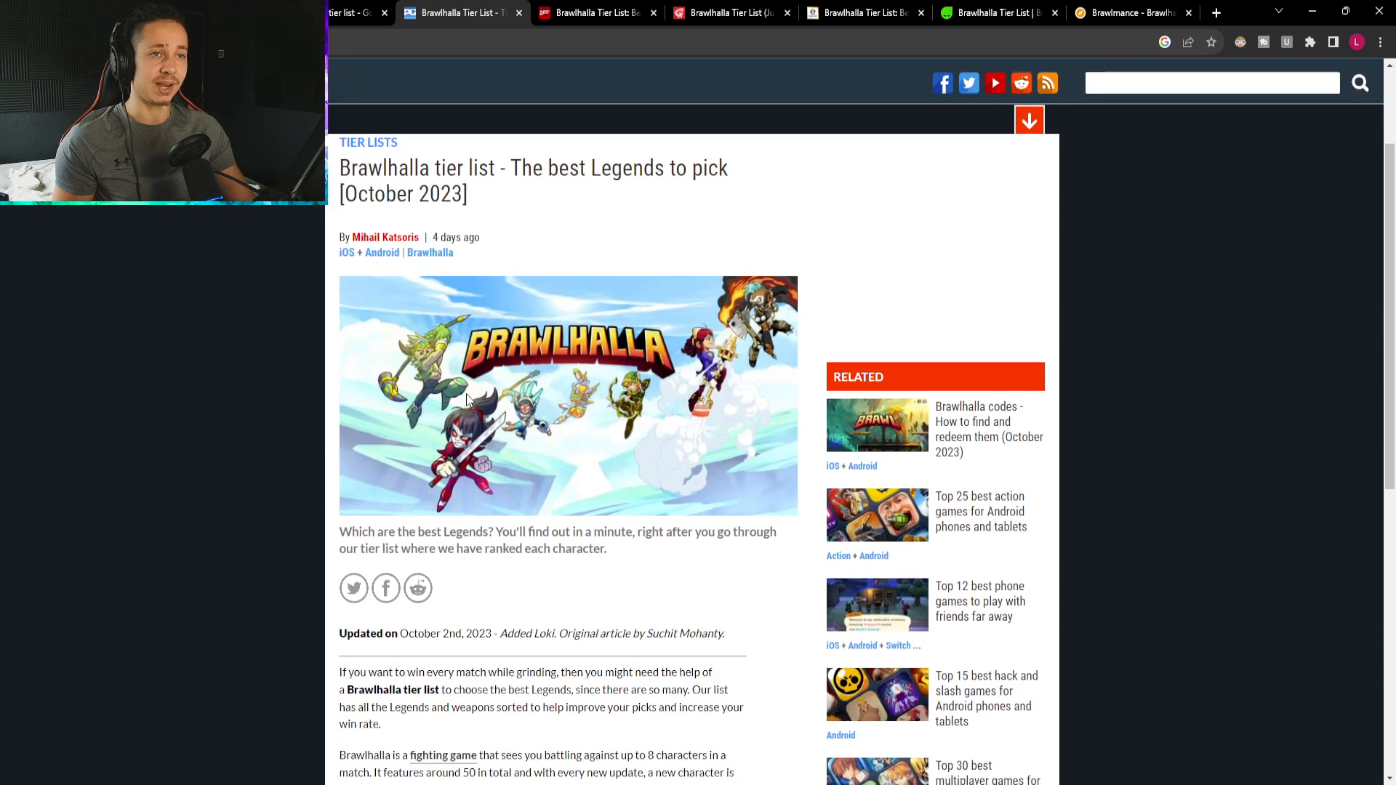
scroll("down", 3)
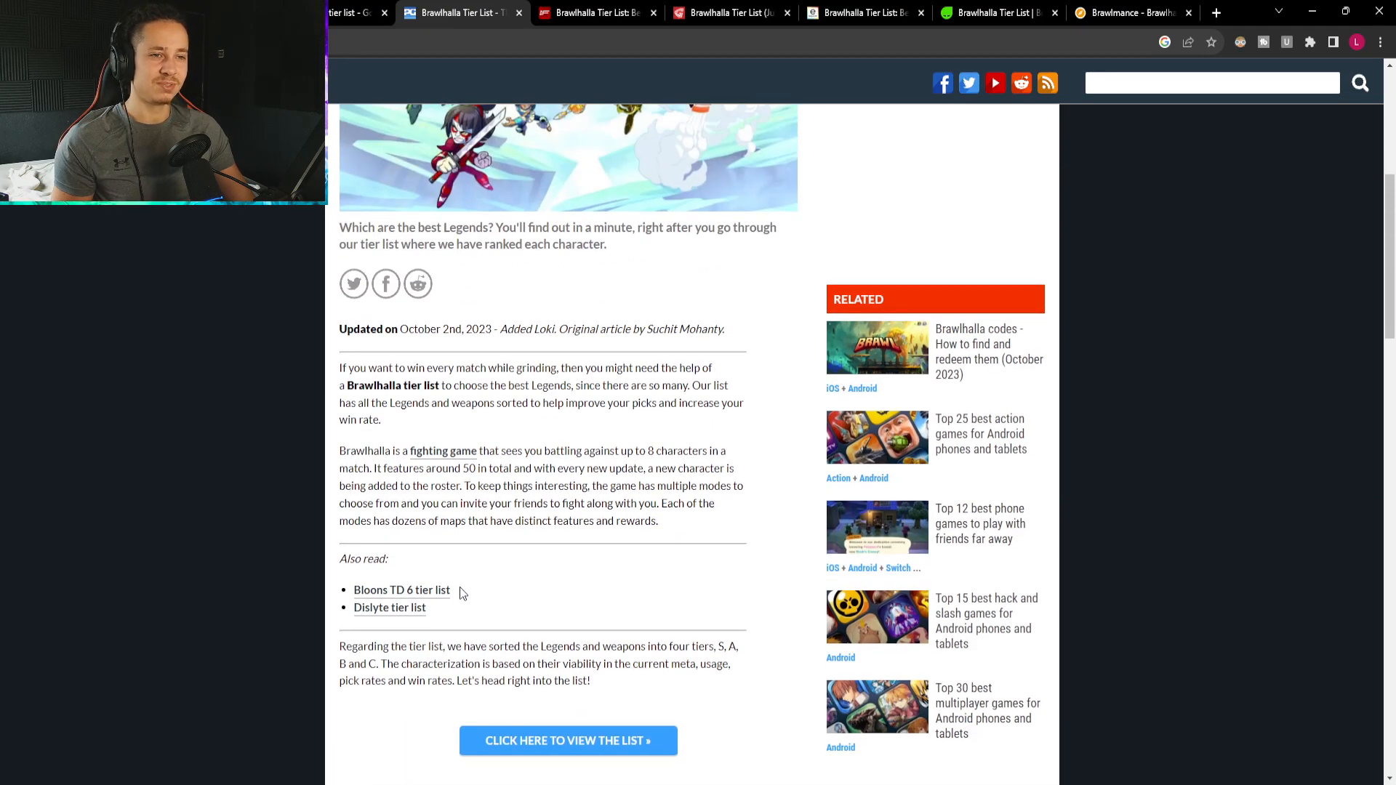
scroll("up", 3)
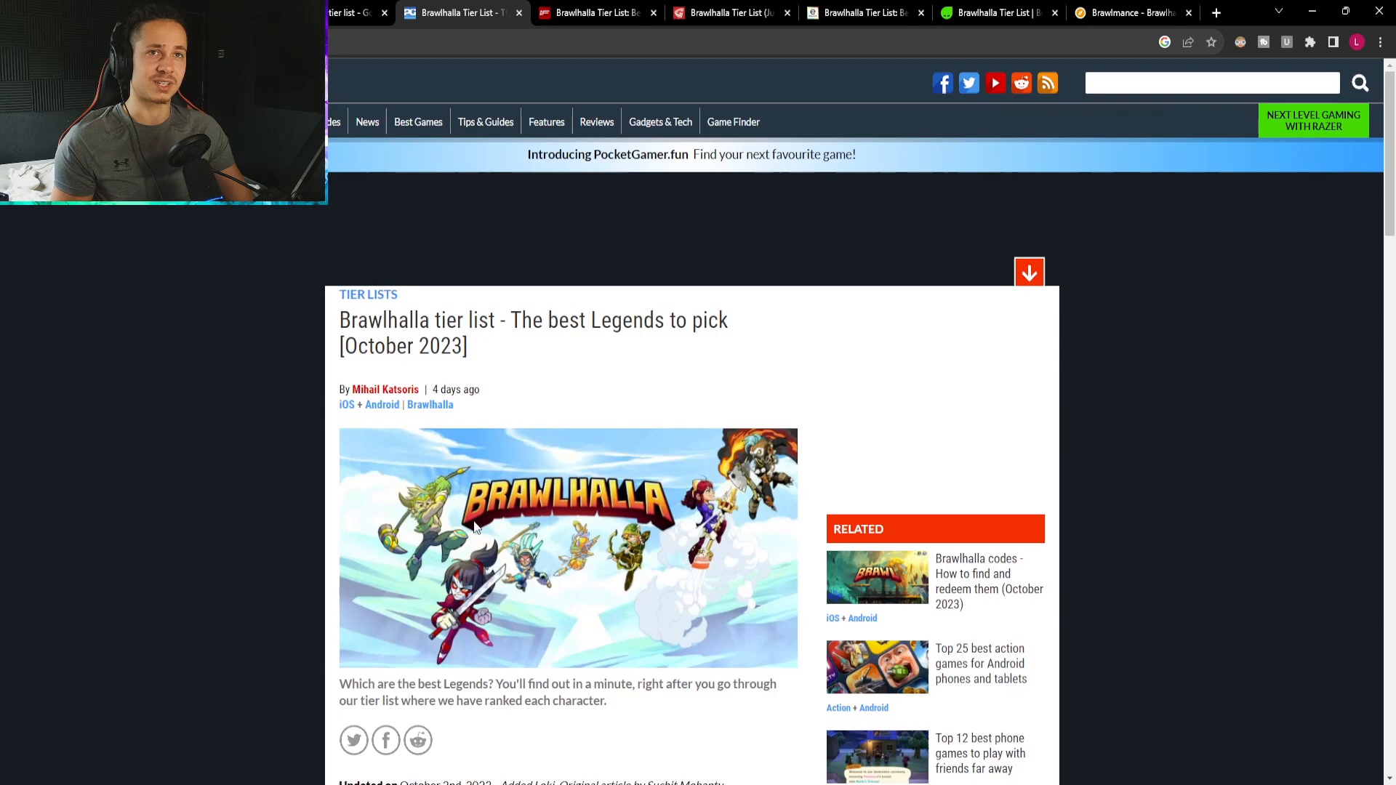
scroll("down", 3)
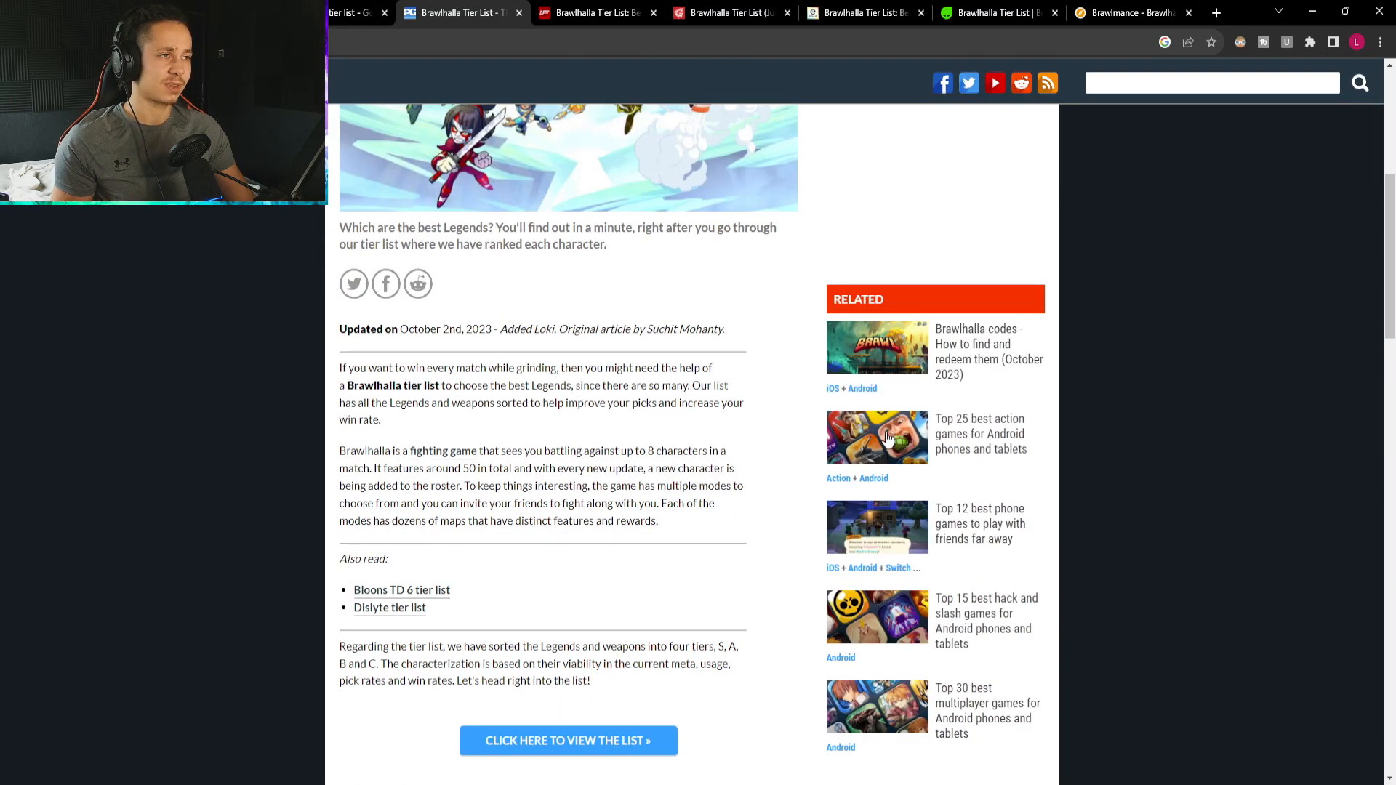
scroll("down", 3)
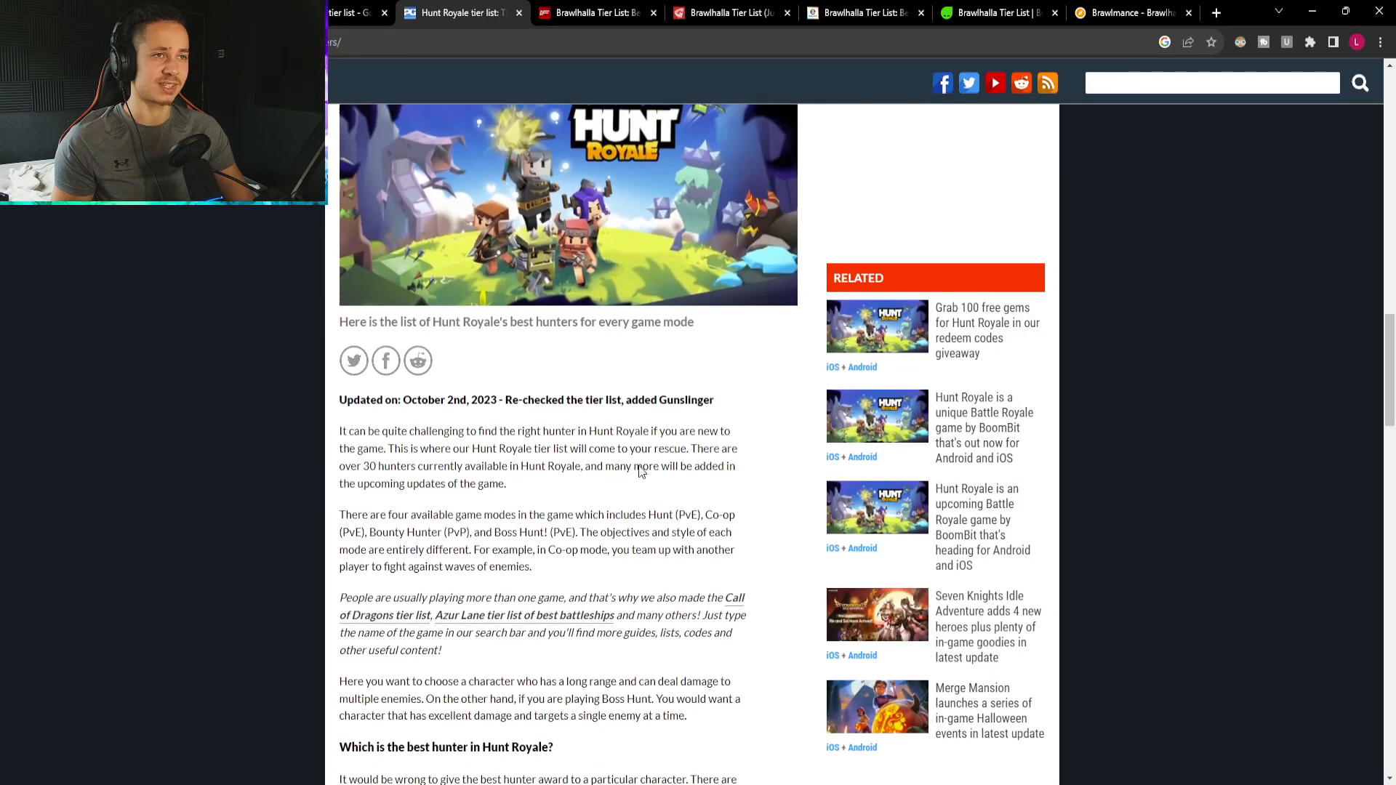
scroll("down", 3)
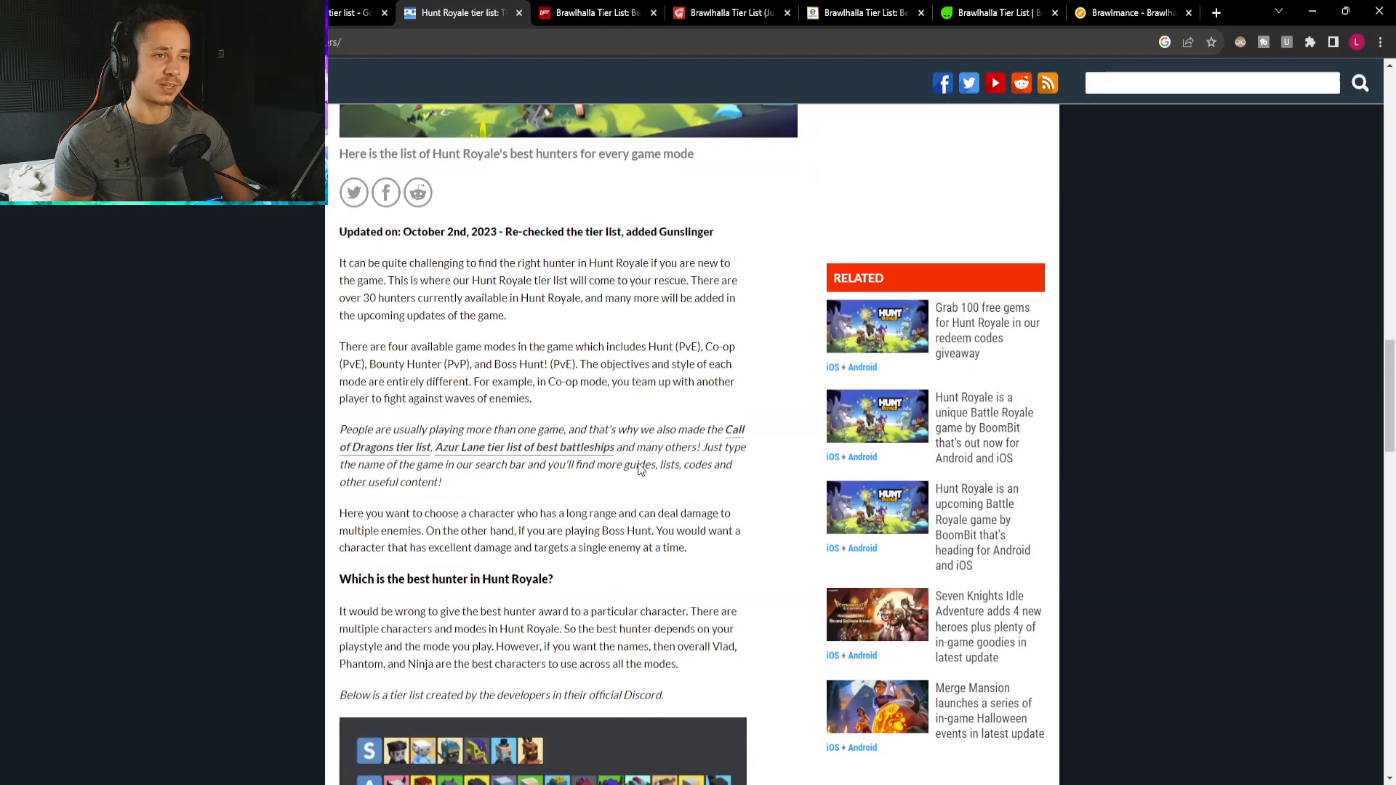
scroll("down", 3)
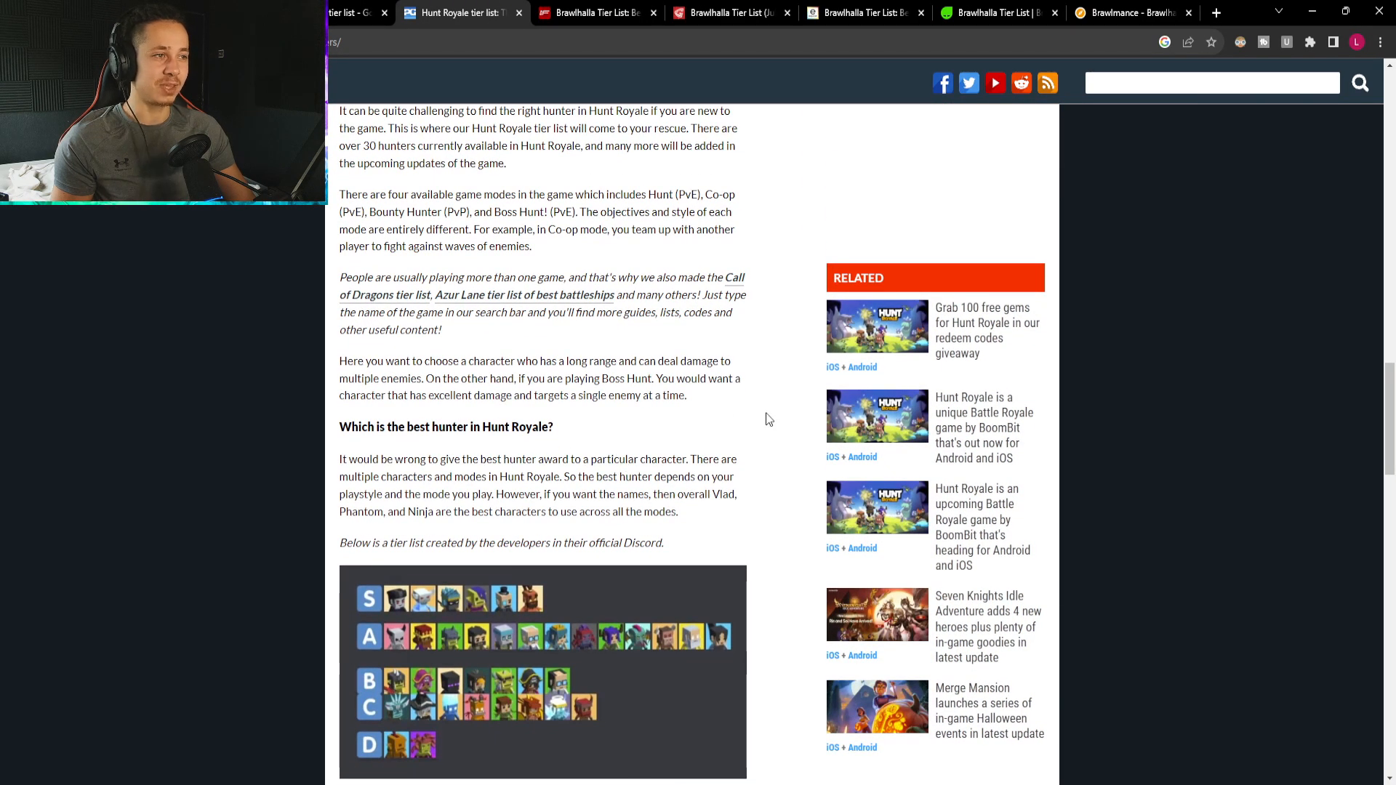
scroll("down", 3)
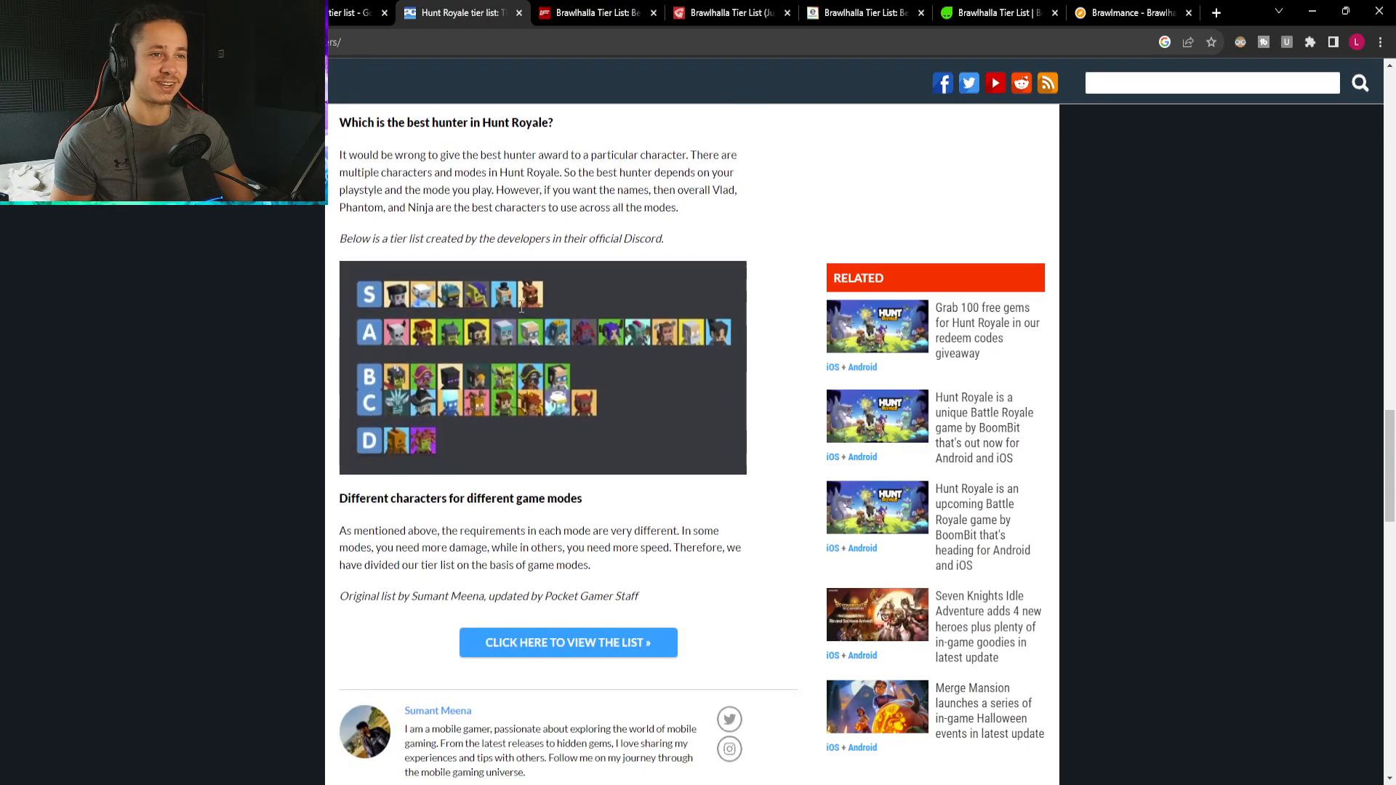
scroll("down", 3)
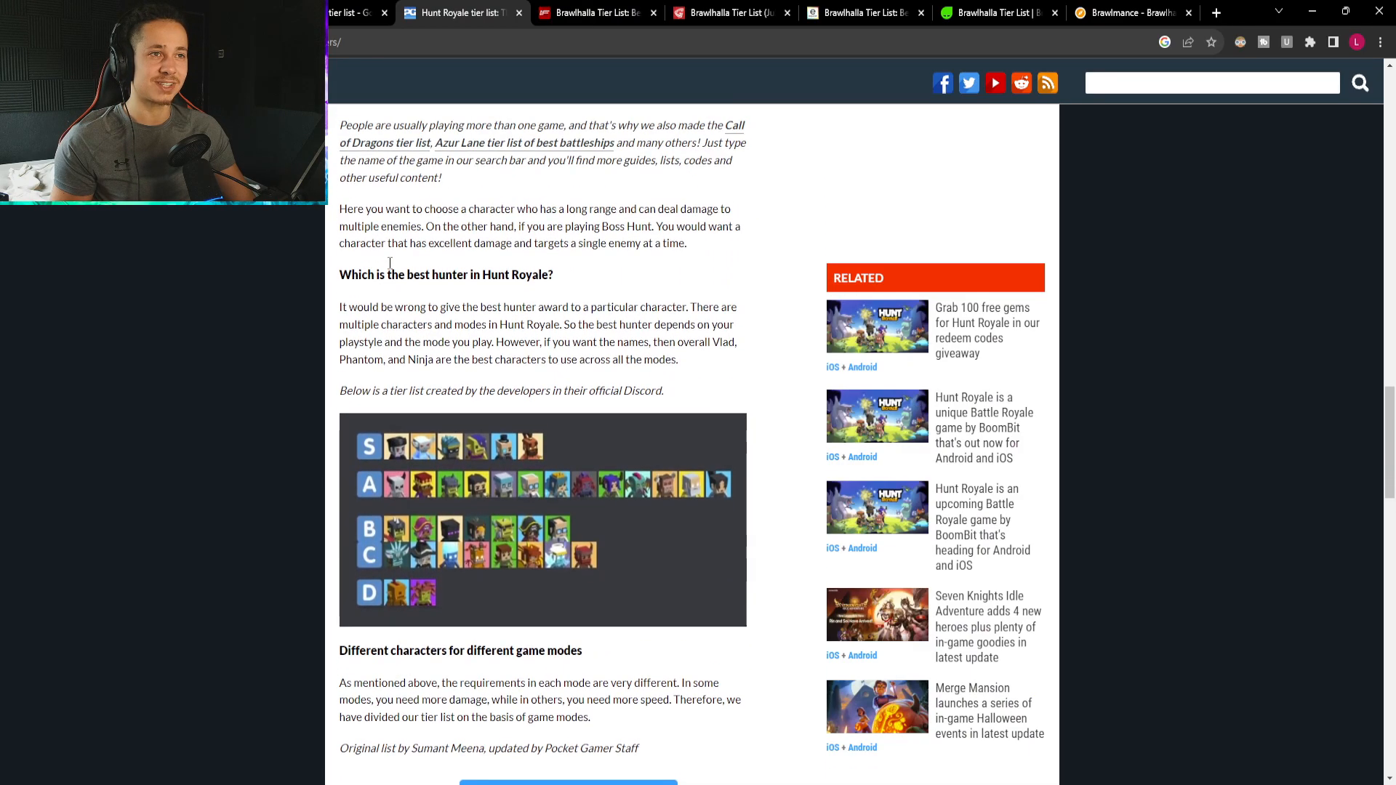
left_click(454, 13)
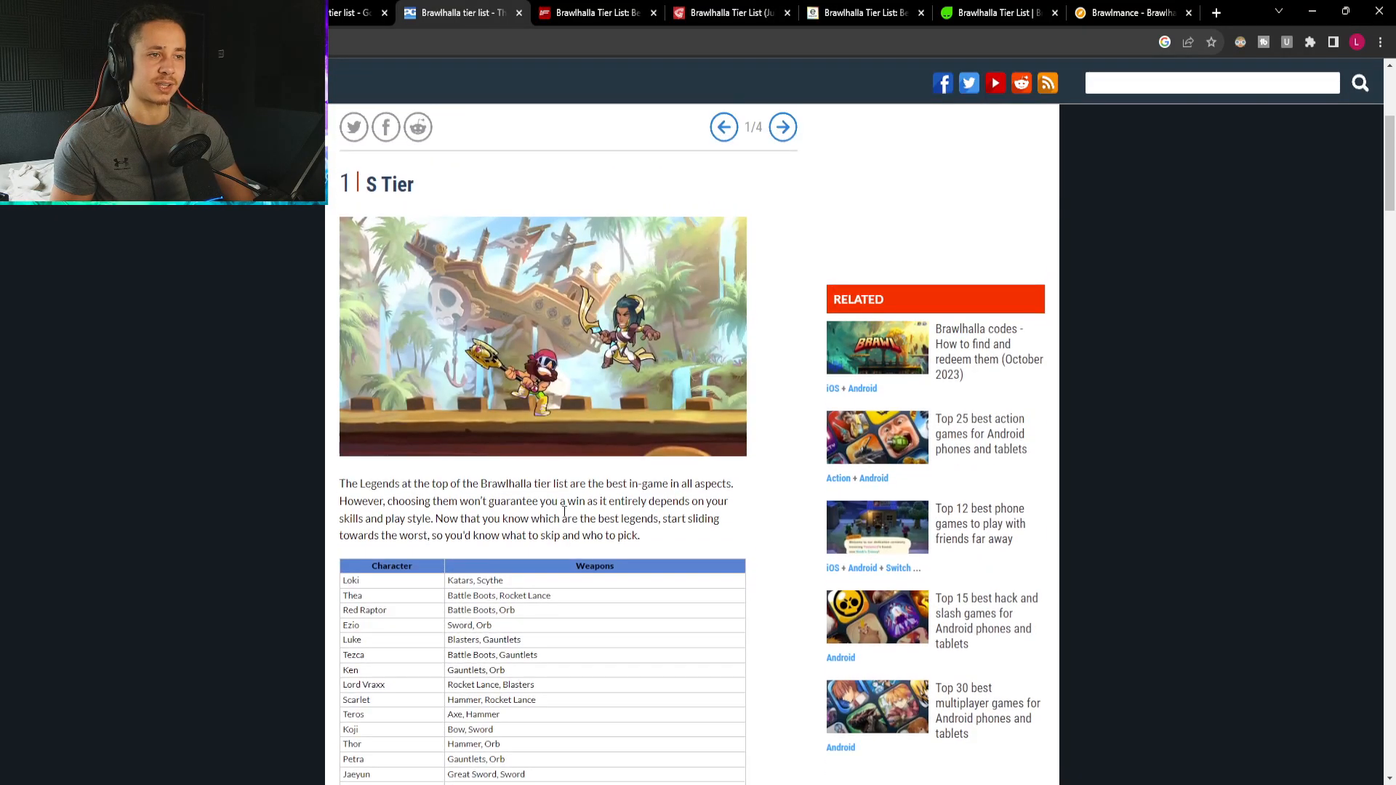
scroll("down", 3)
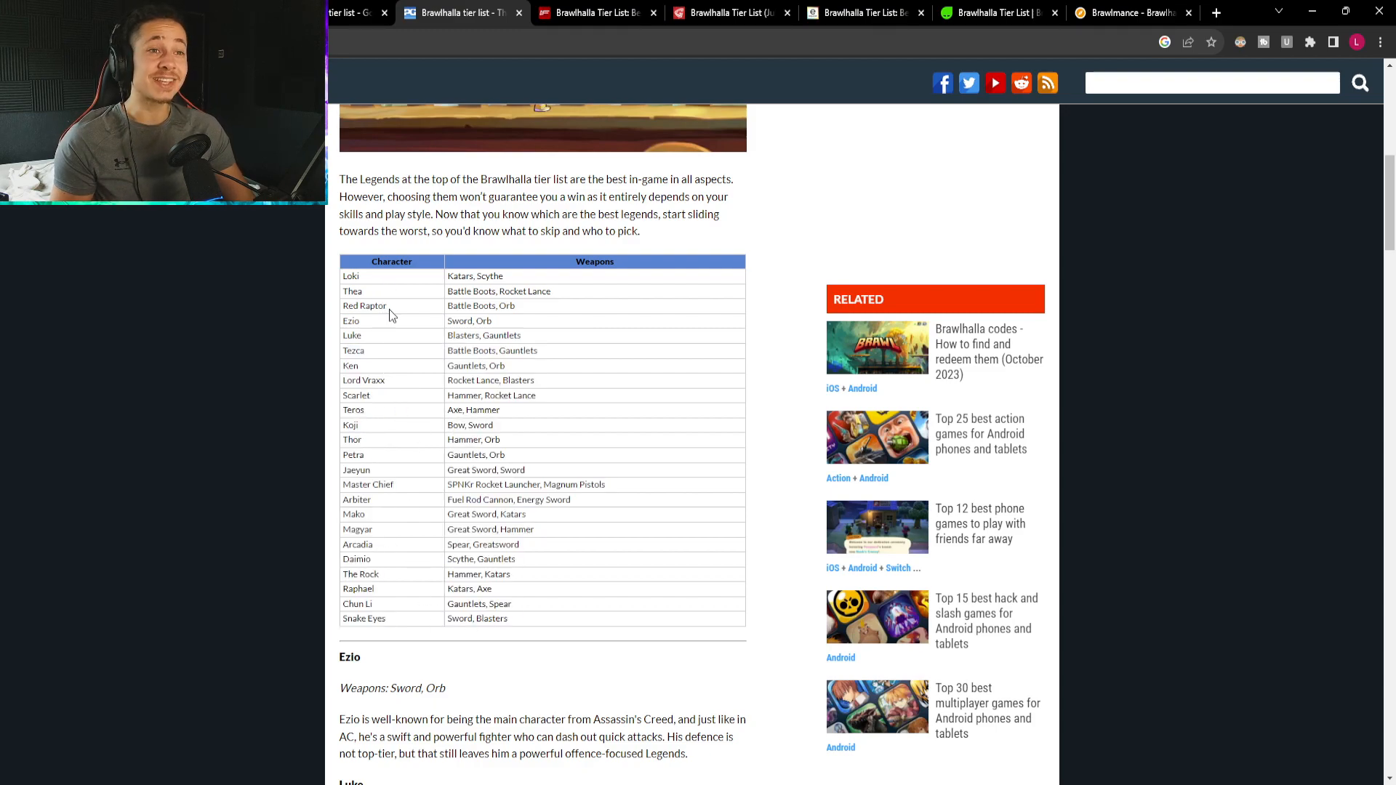
left_click_drag(343, 291, 399, 306)
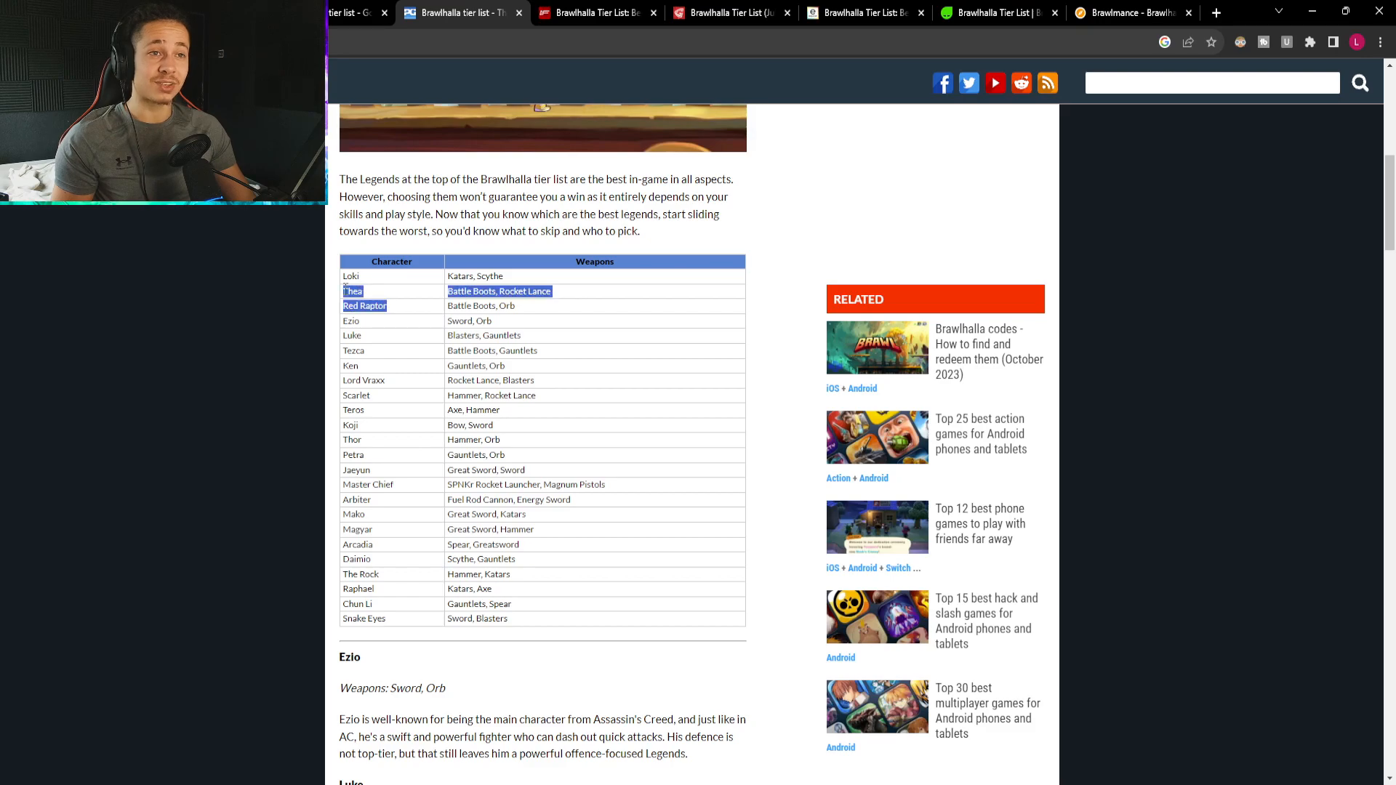
scroll("up", 3)
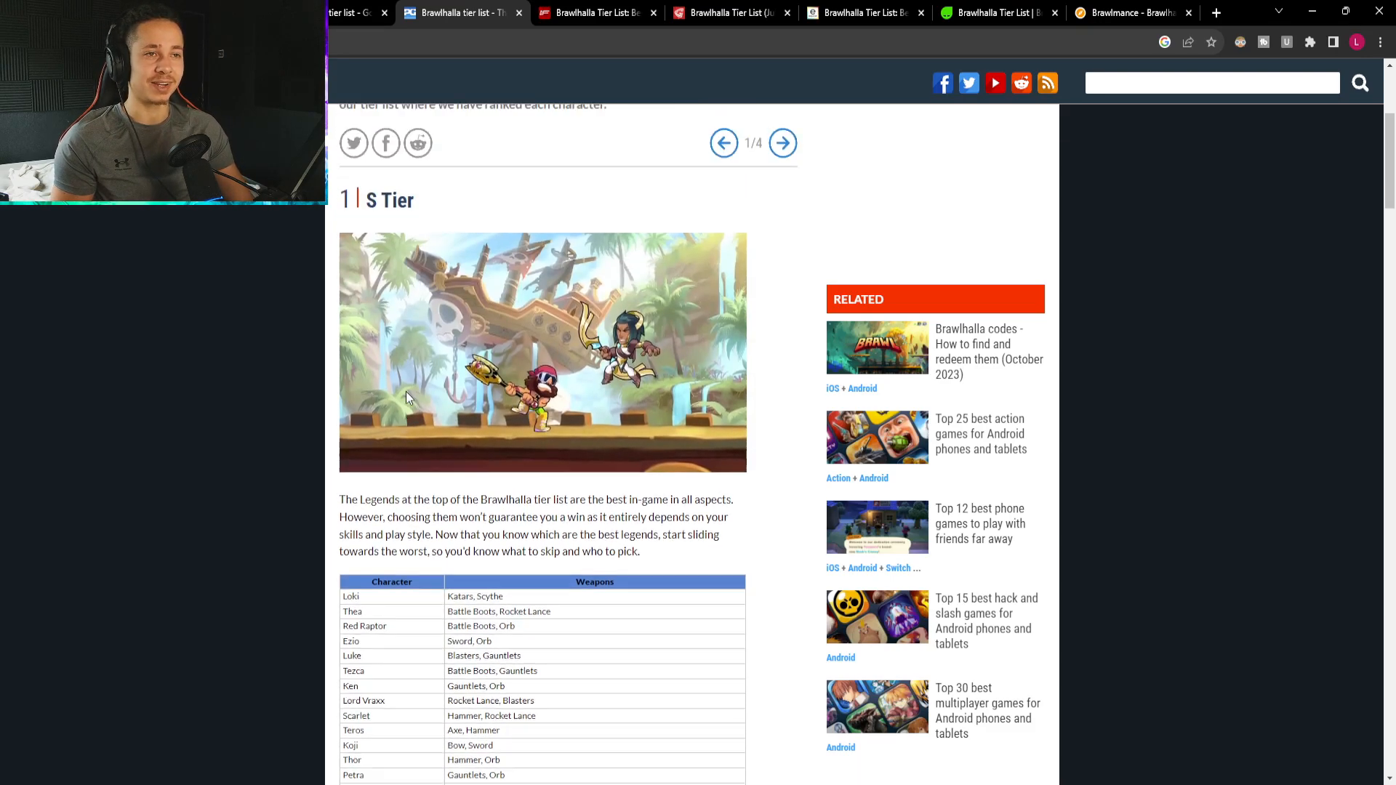
scroll("down", 3)
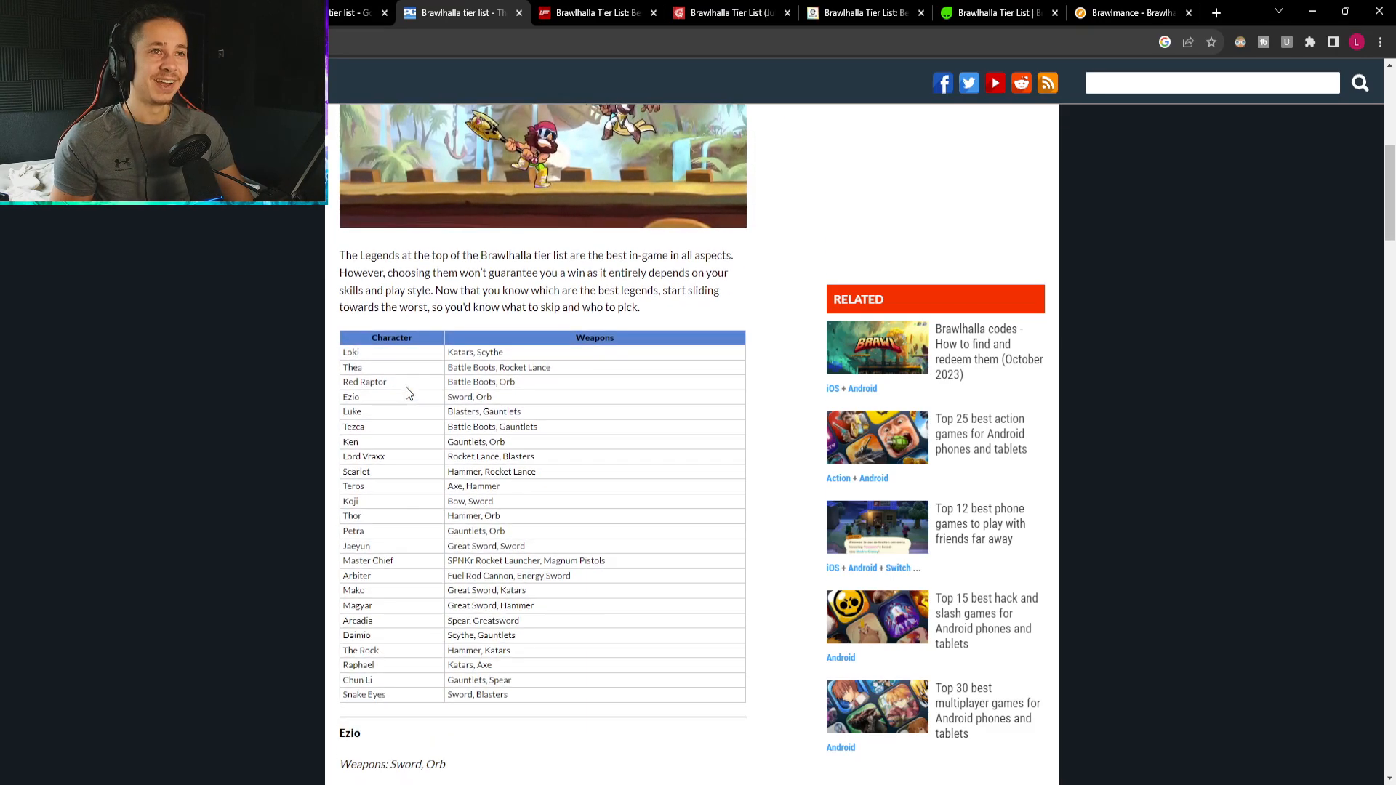
scroll("down", 3)
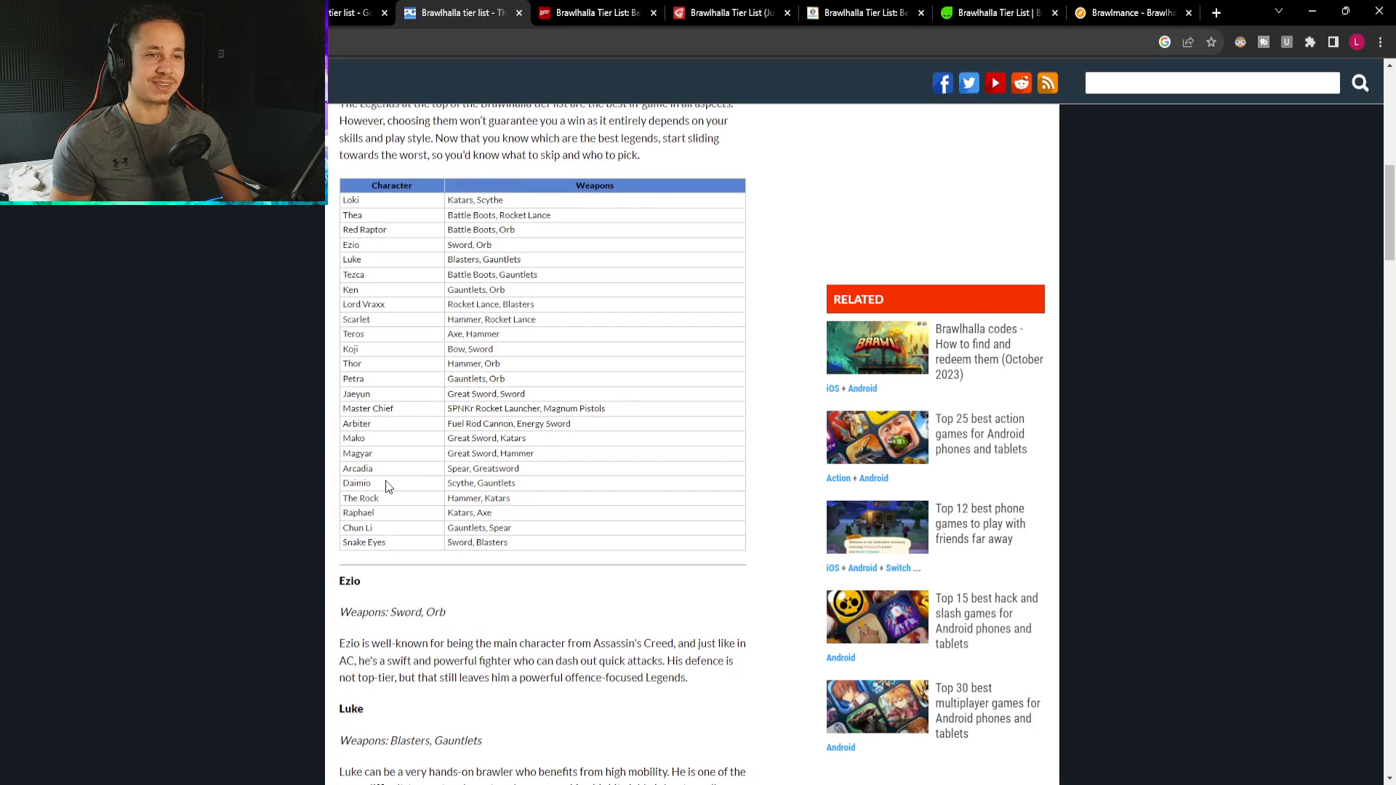
left_click_drag(371, 191, 382, 486)
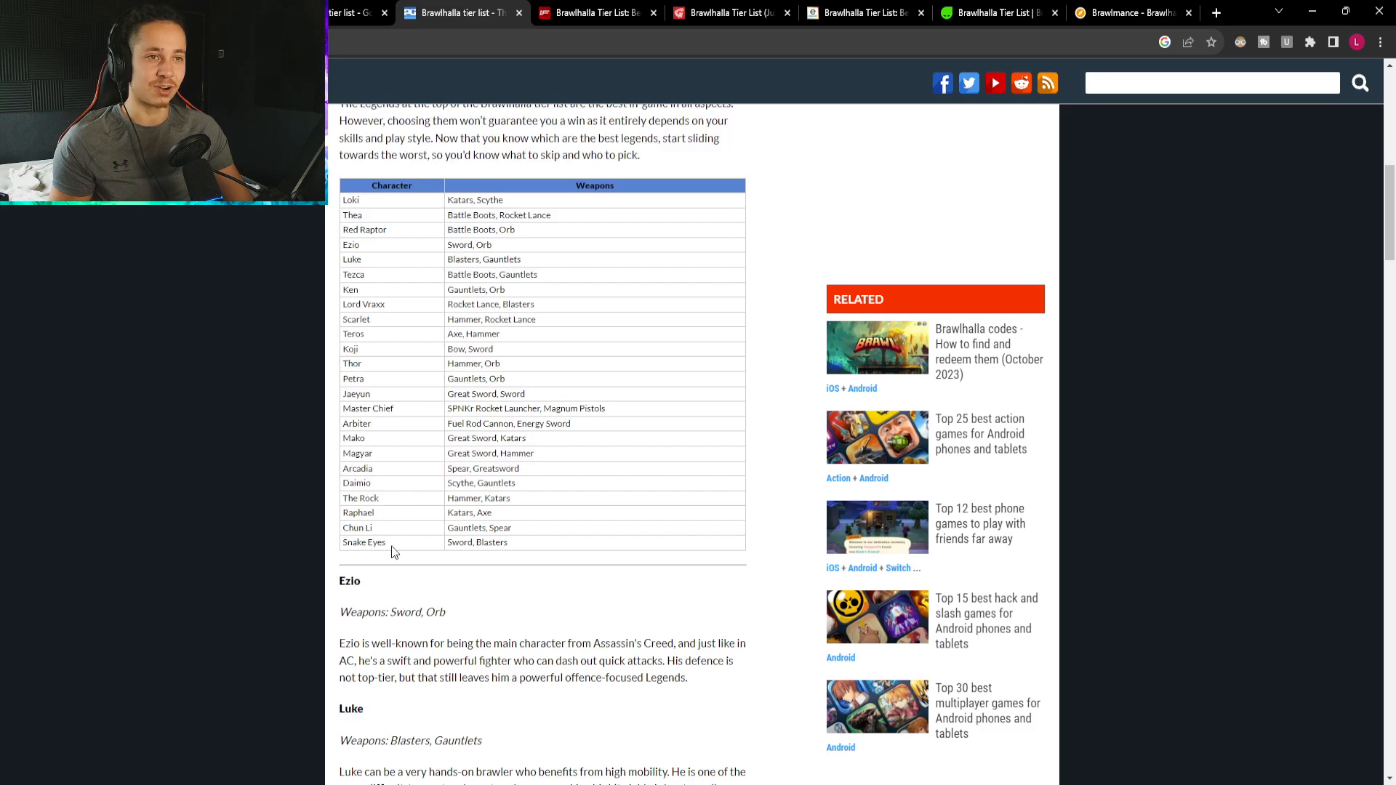
scroll("down", 3)
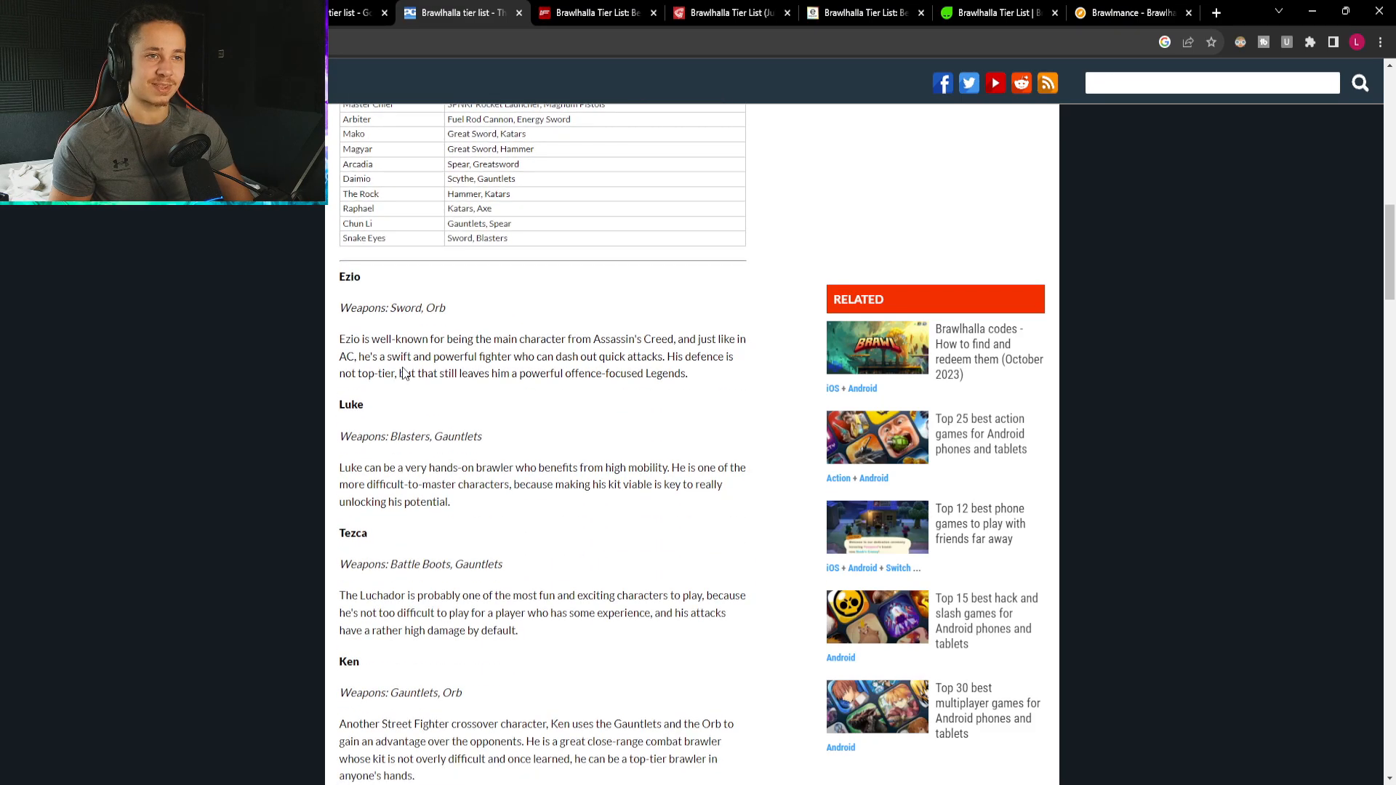
scroll("up", 3)
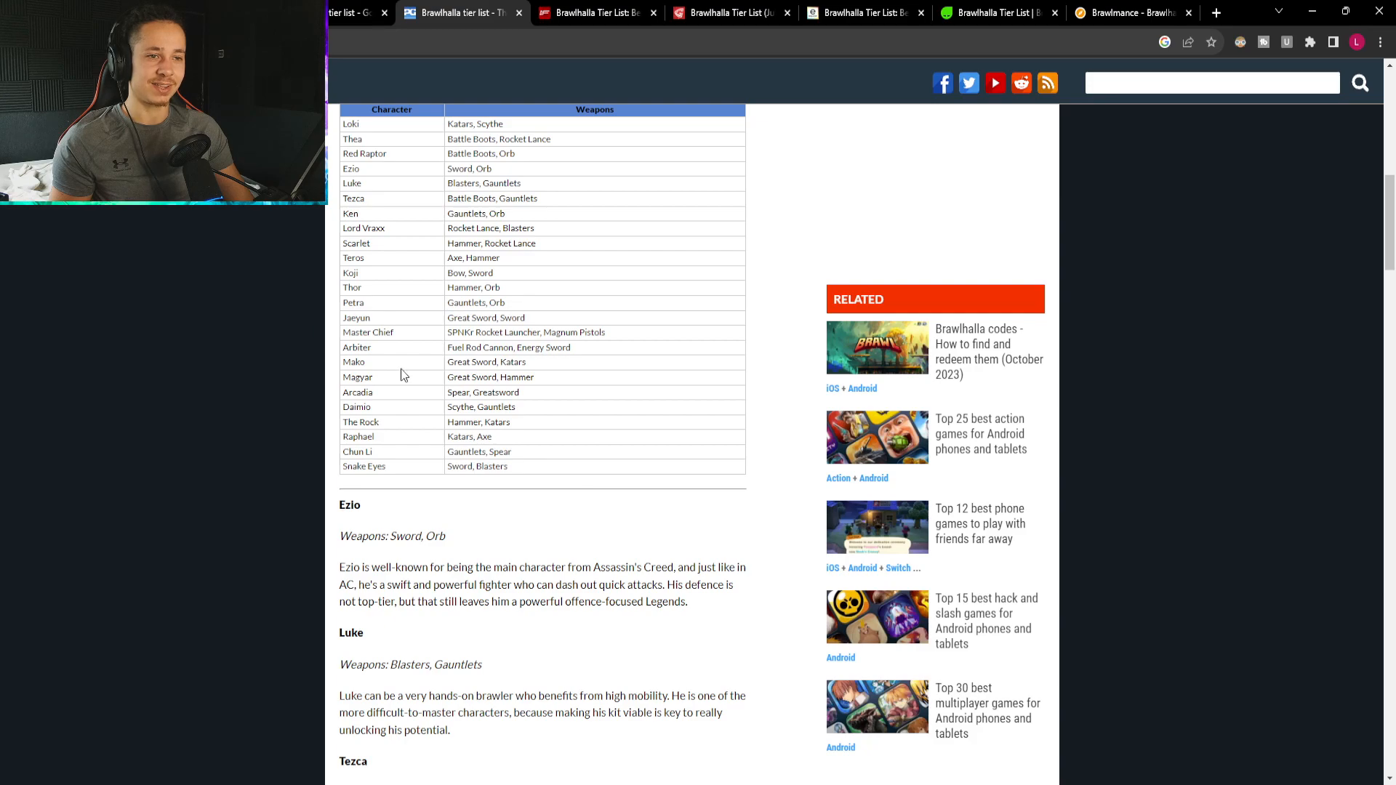
scroll("down", 3)
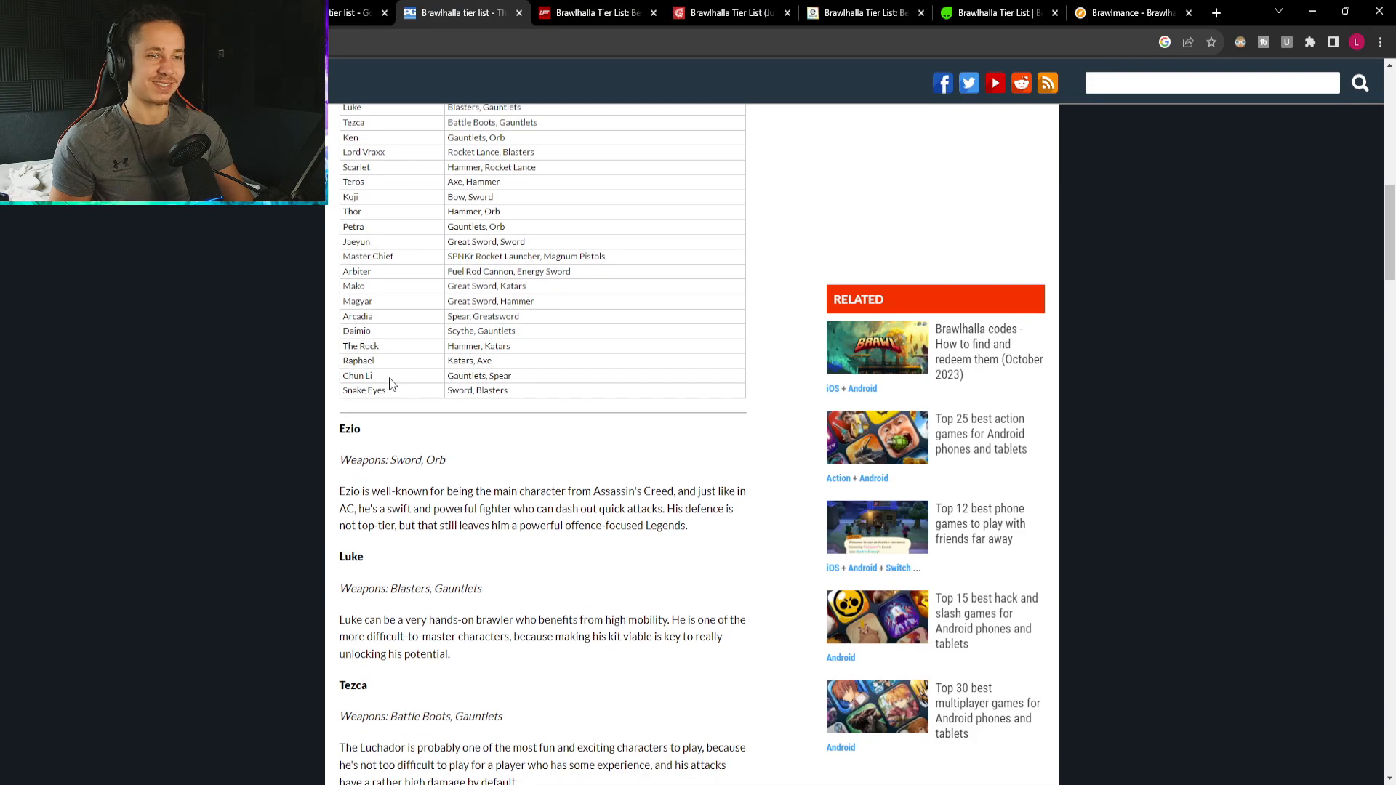
mouse_move(693, 521)
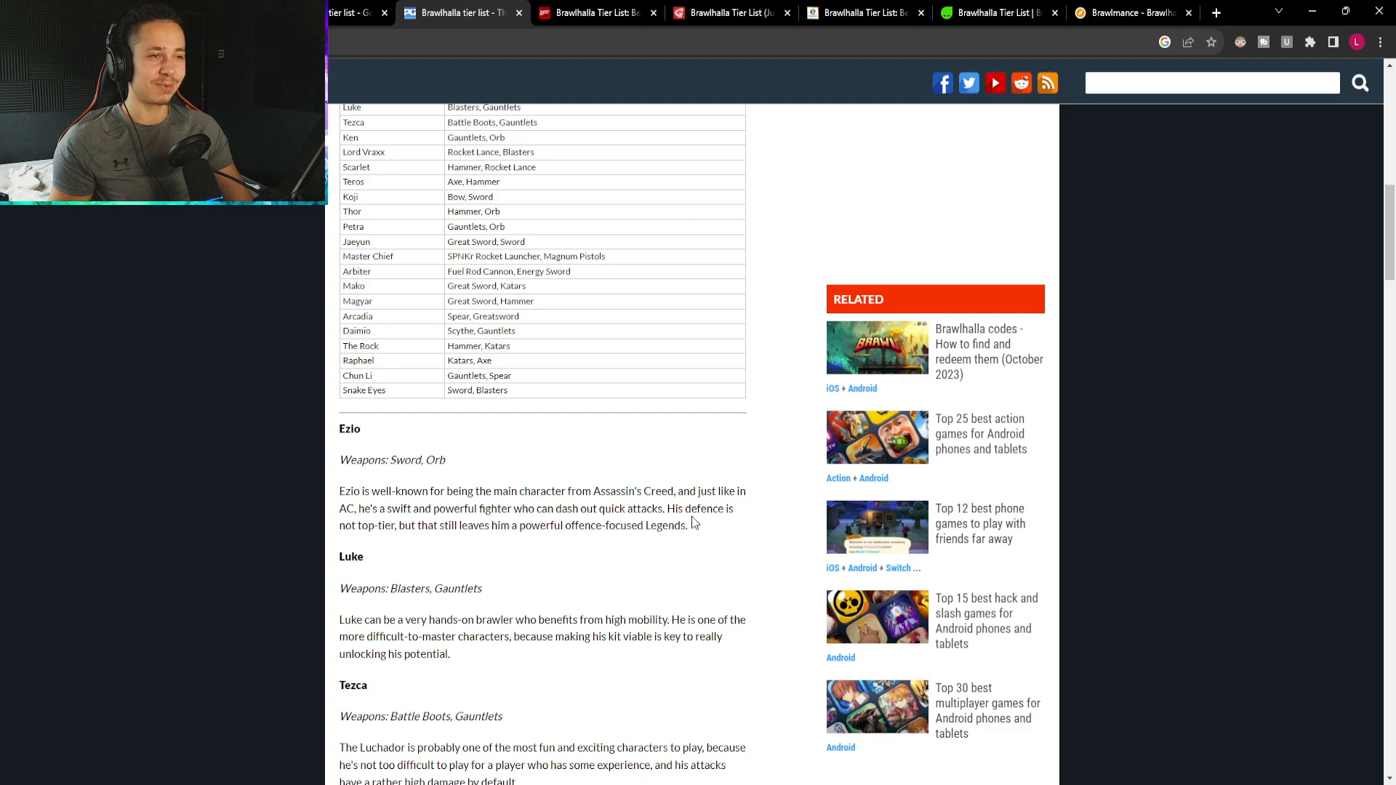
left_click_drag(667, 509, 526, 525)
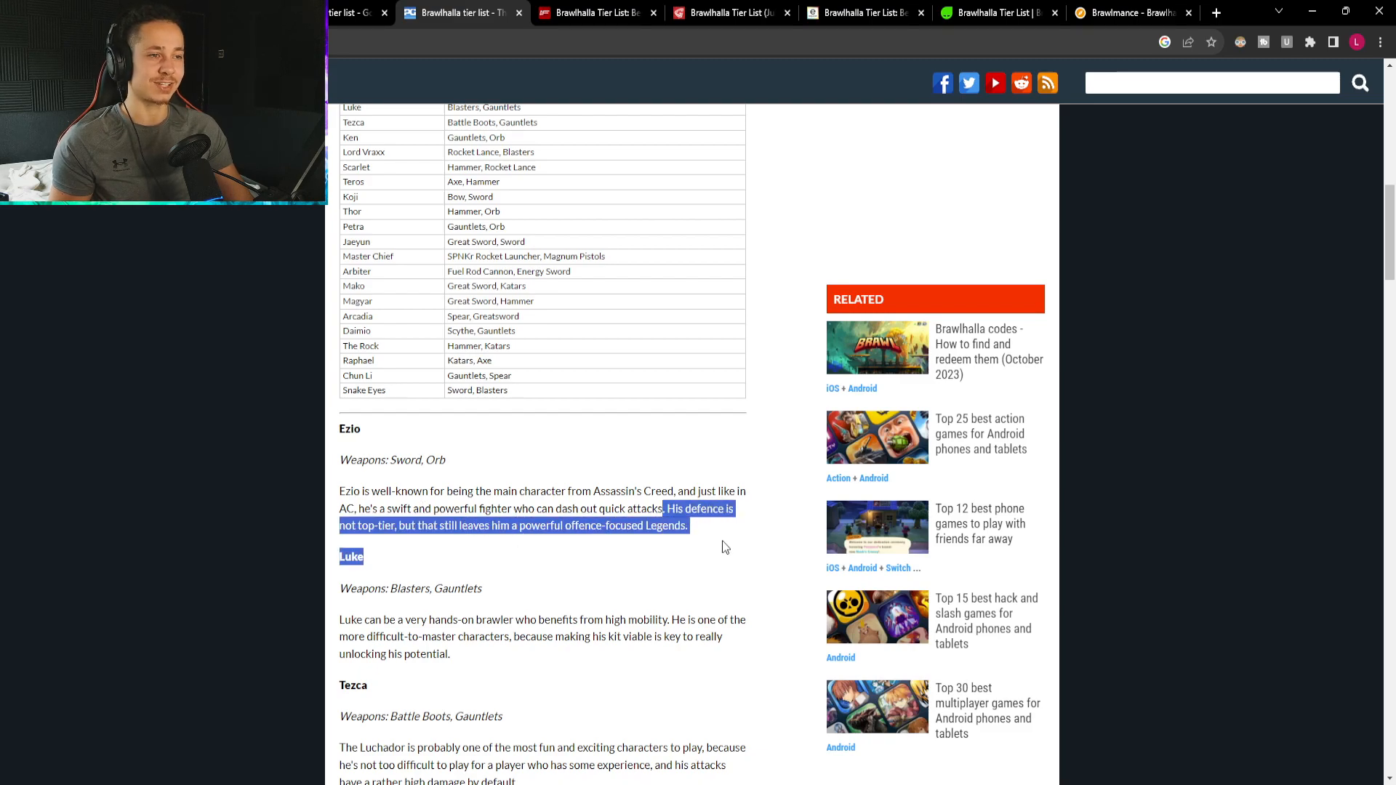
left_click(699, 541)
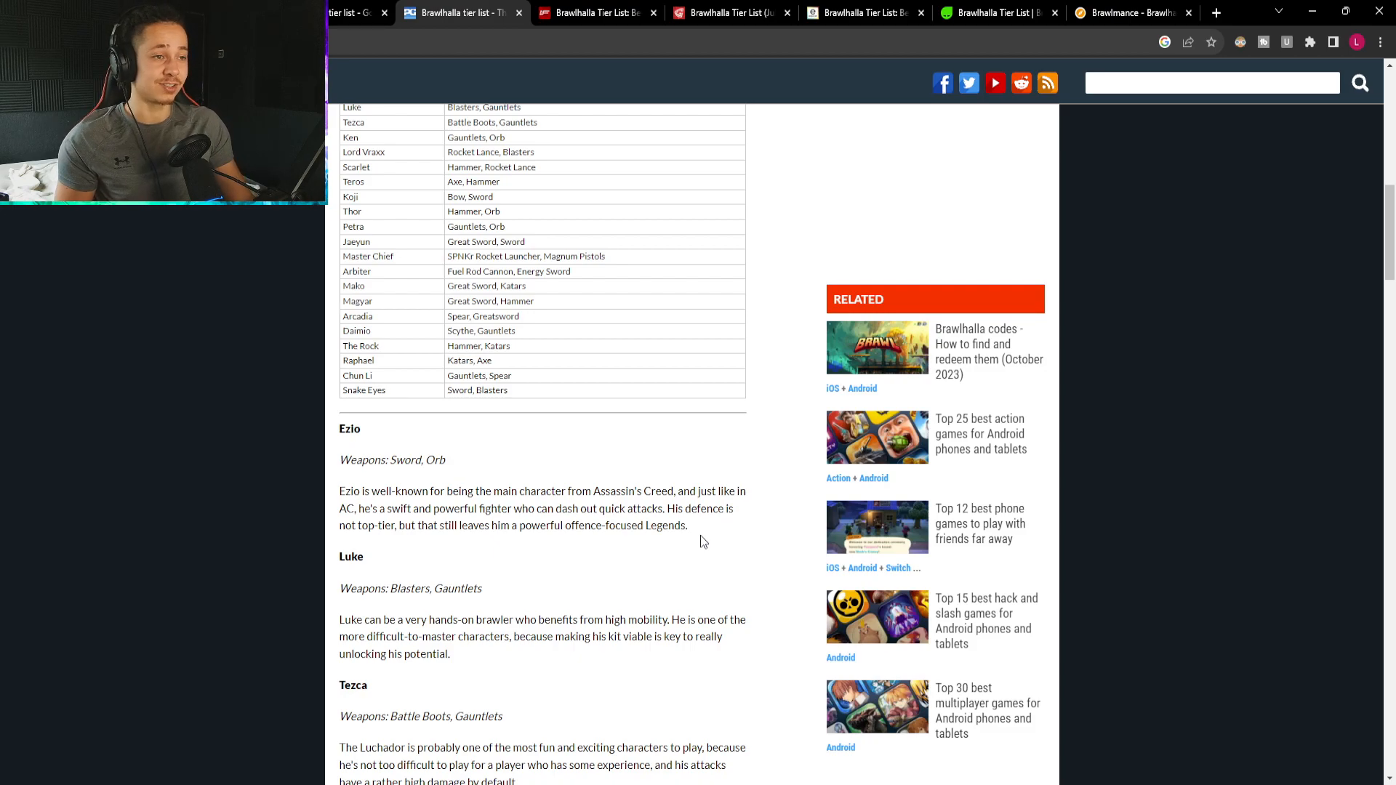
left_click_drag(338, 427, 688, 525)
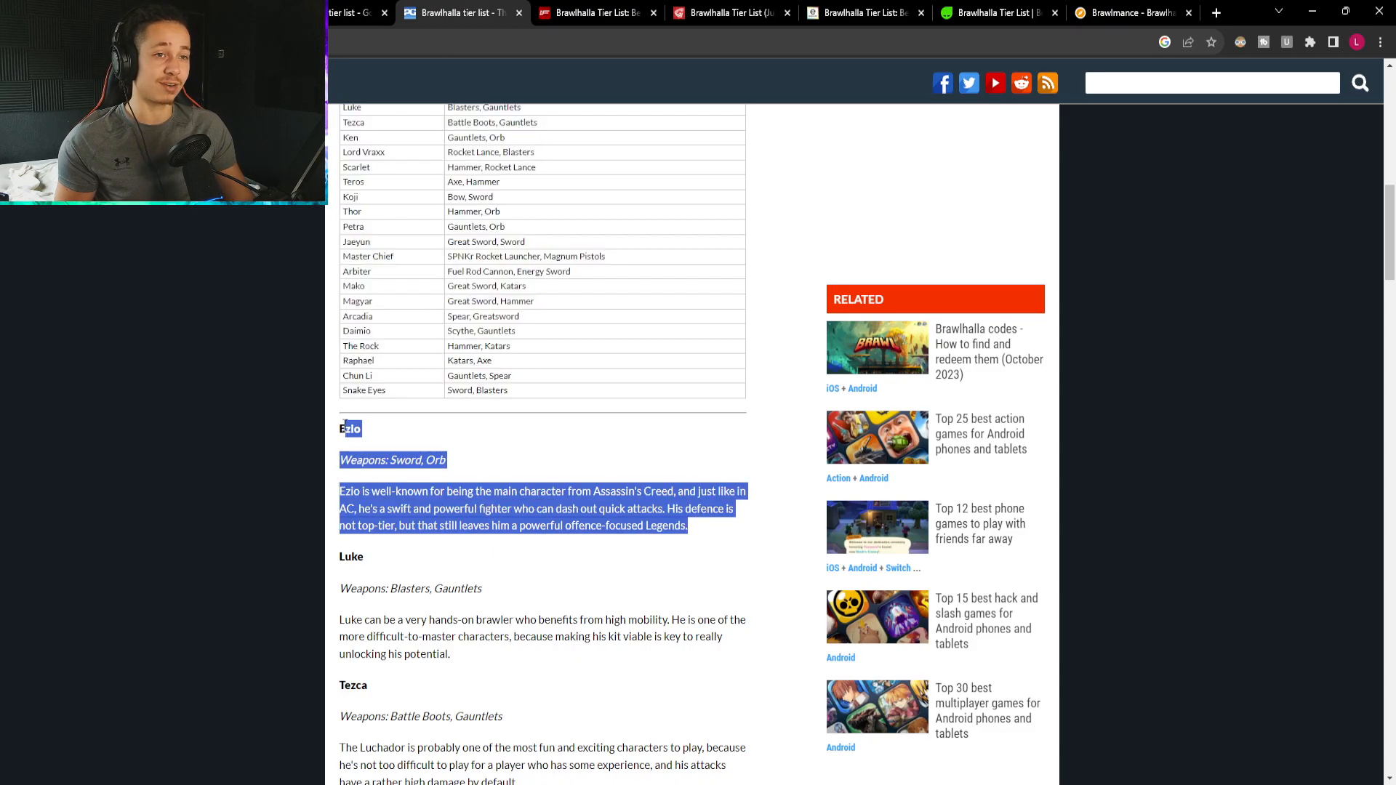
left_click(415, 525)
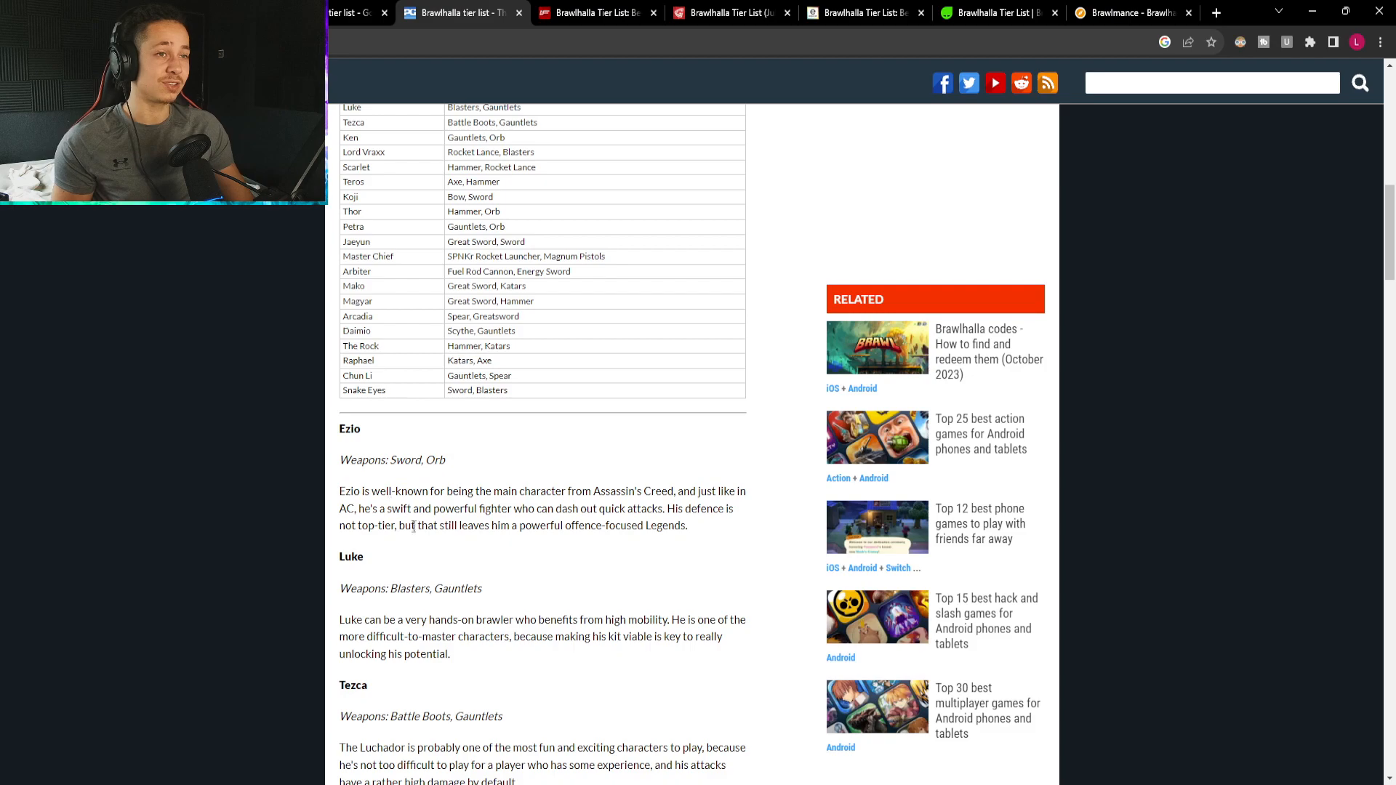
mouse_move(704, 481)
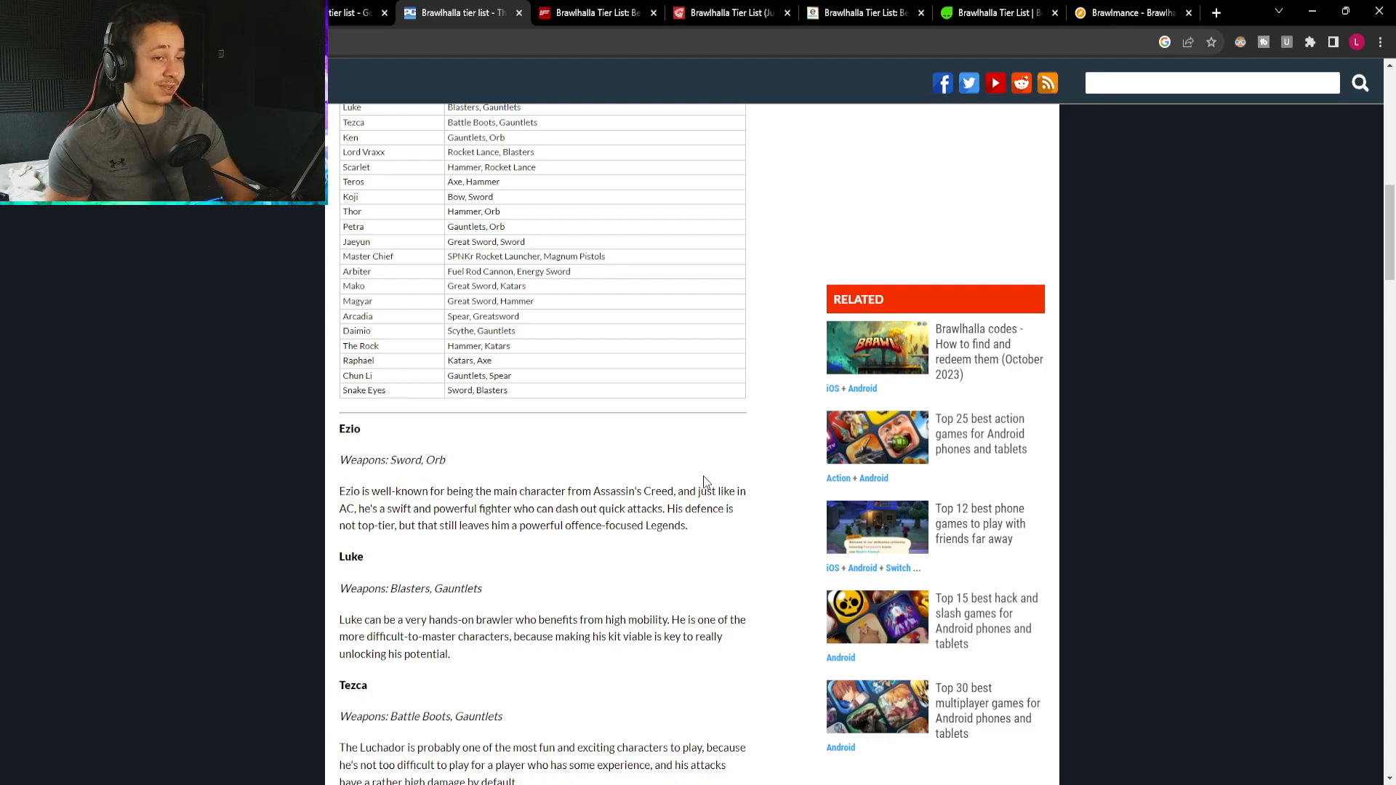
mouse_move(389, 560)
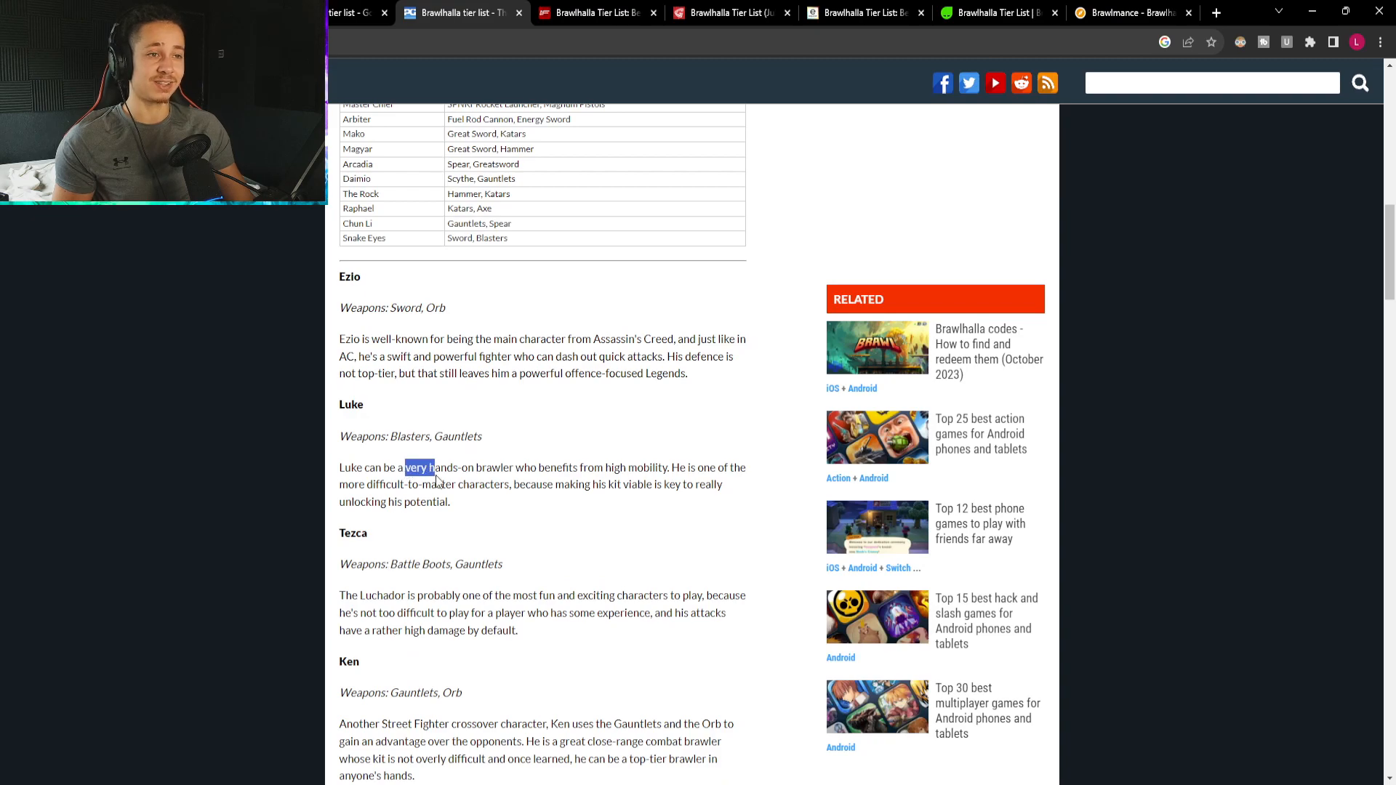
left_click_drag(432, 467, 651, 482)
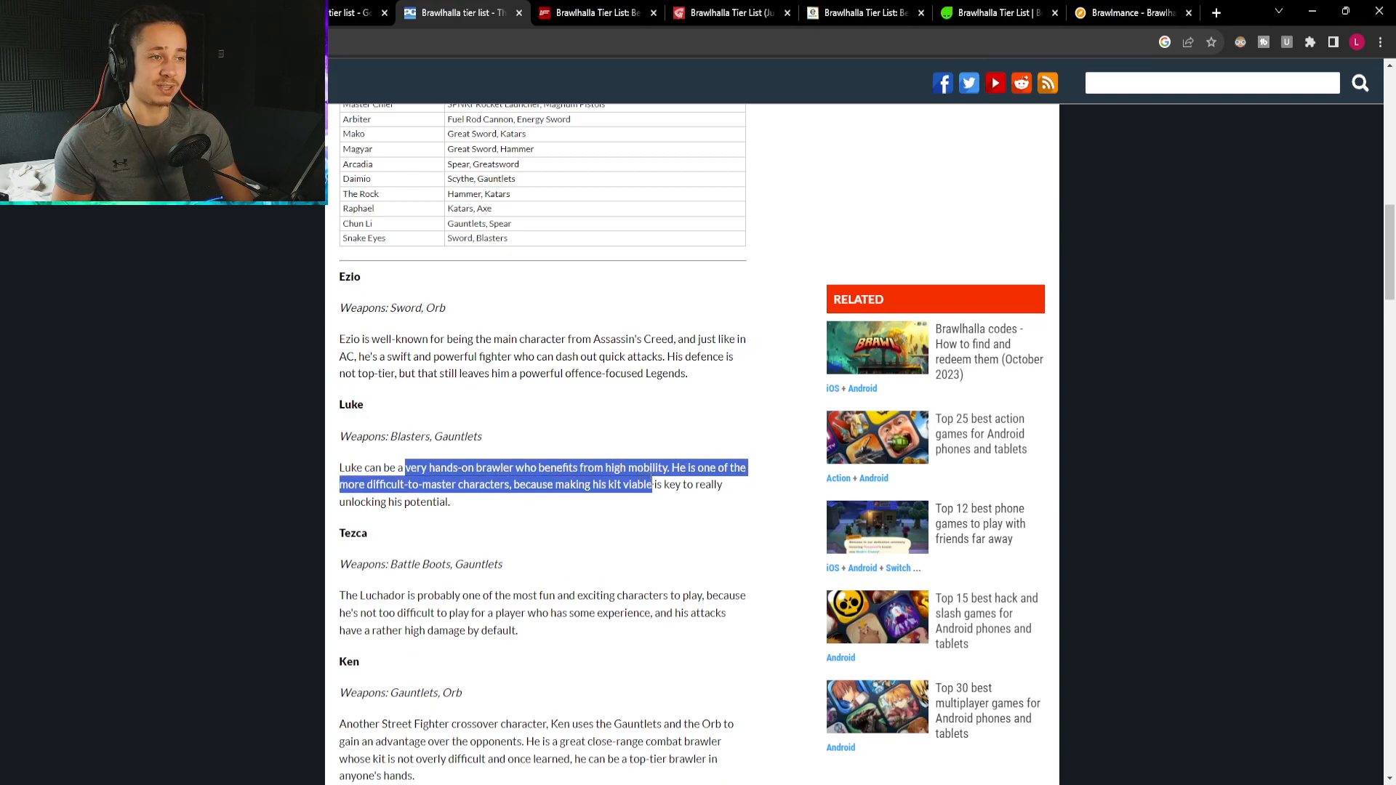
left_click_drag(651, 484, 707, 484)
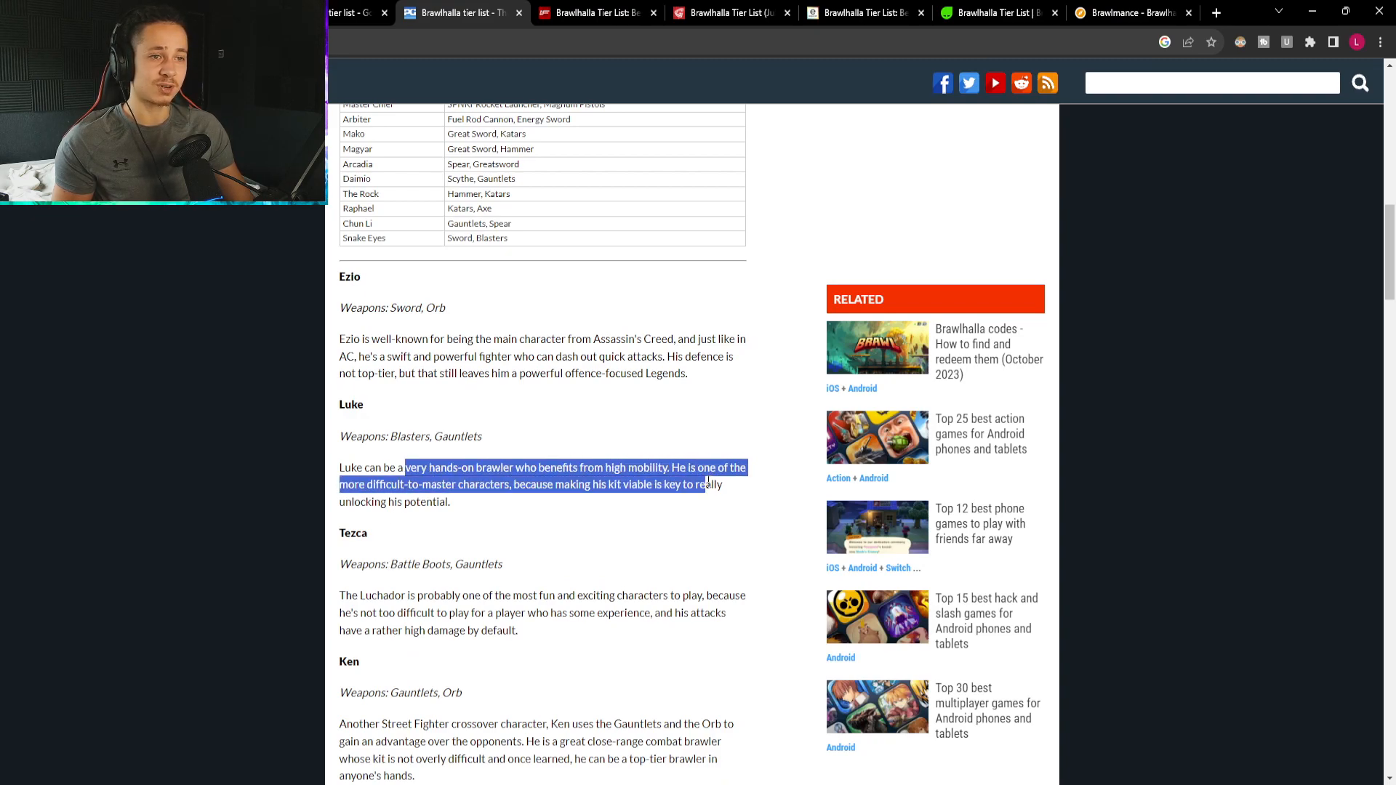
left_click_drag(708, 482, 449, 501)
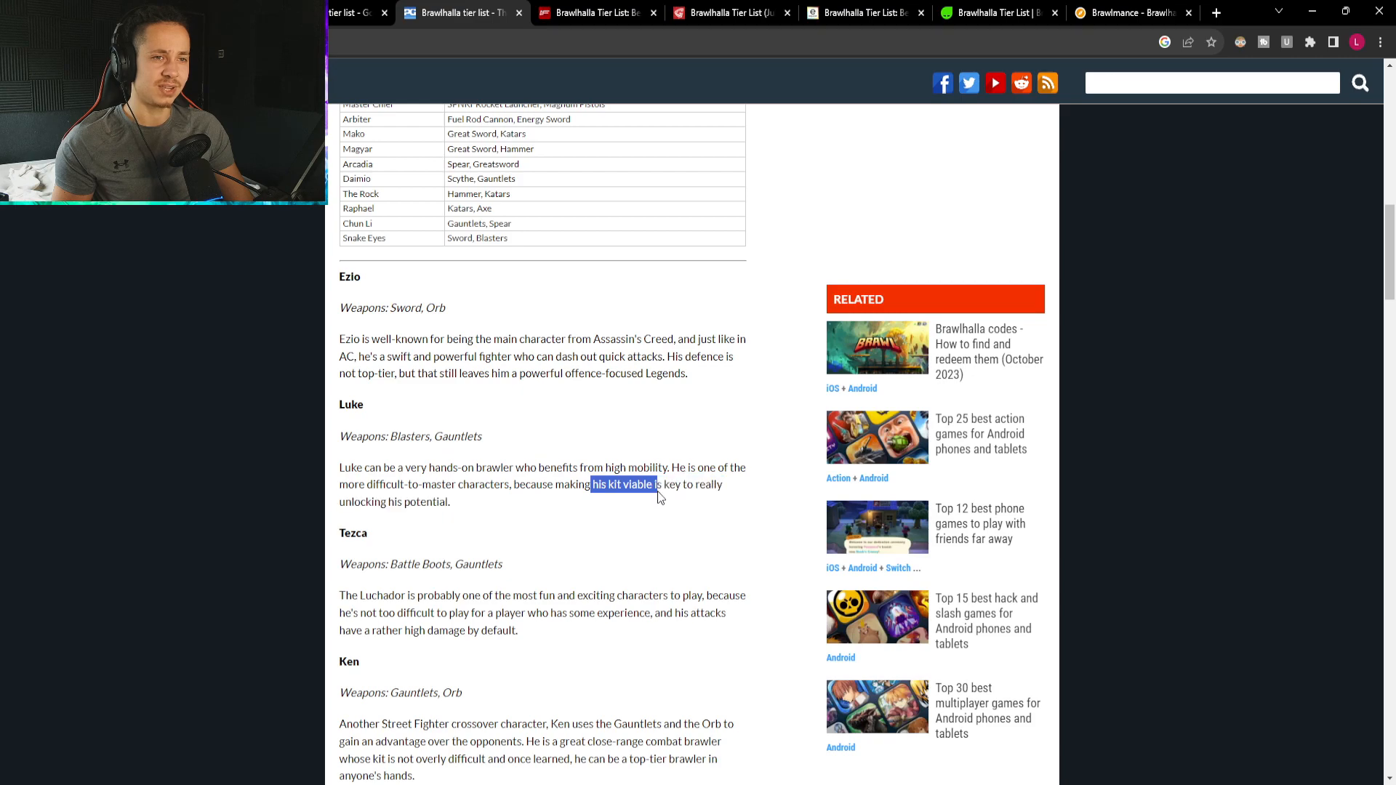
left_click(594, 483)
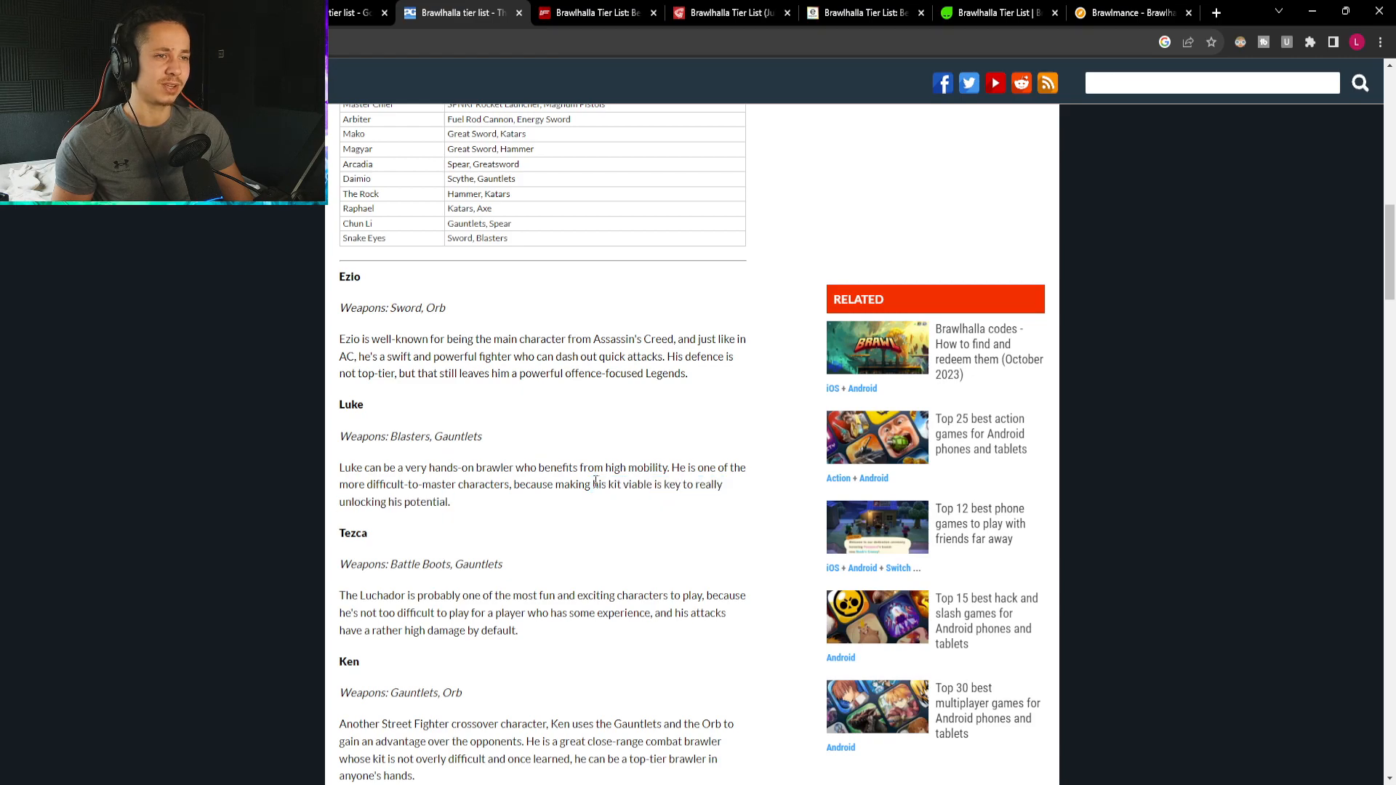
left_click_drag(586, 483, 651, 482)
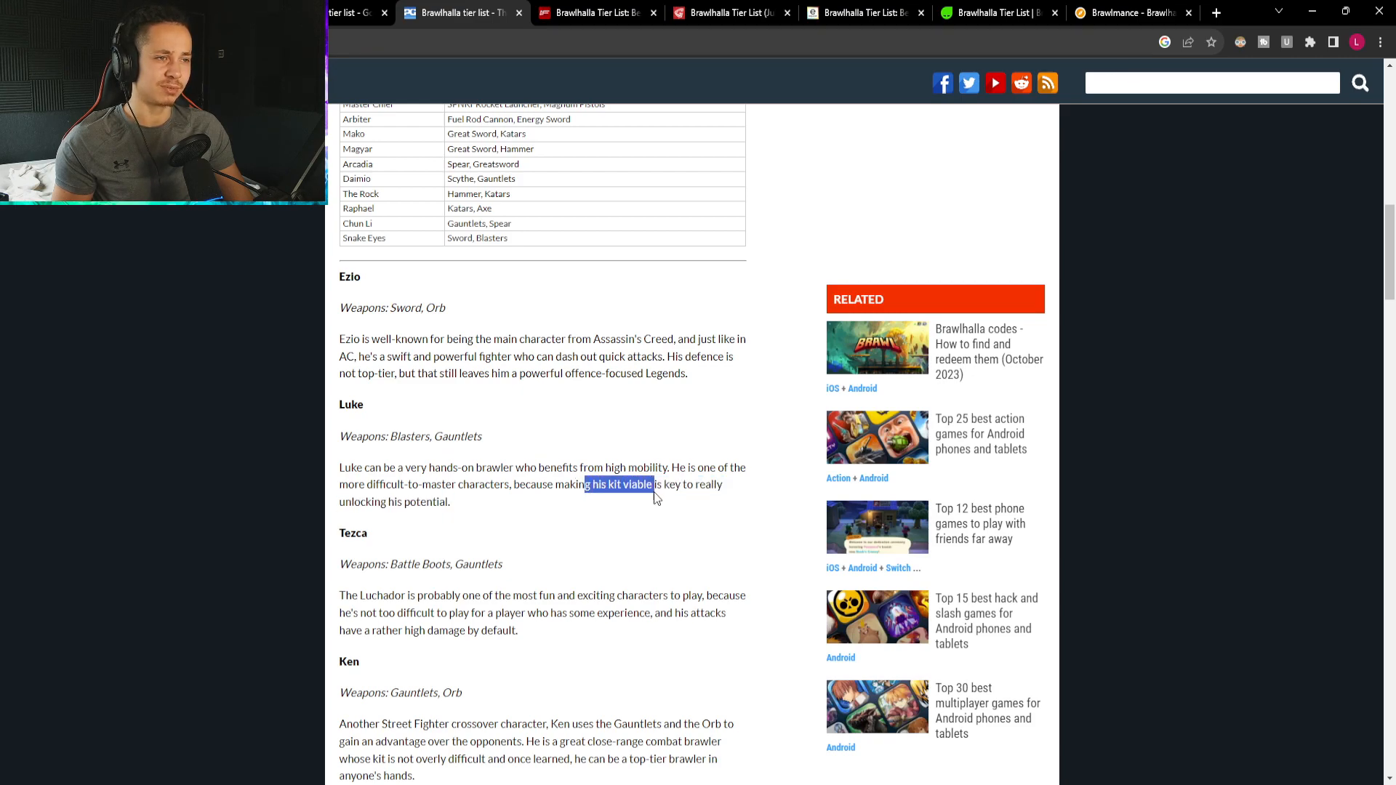
left_click(619, 483)
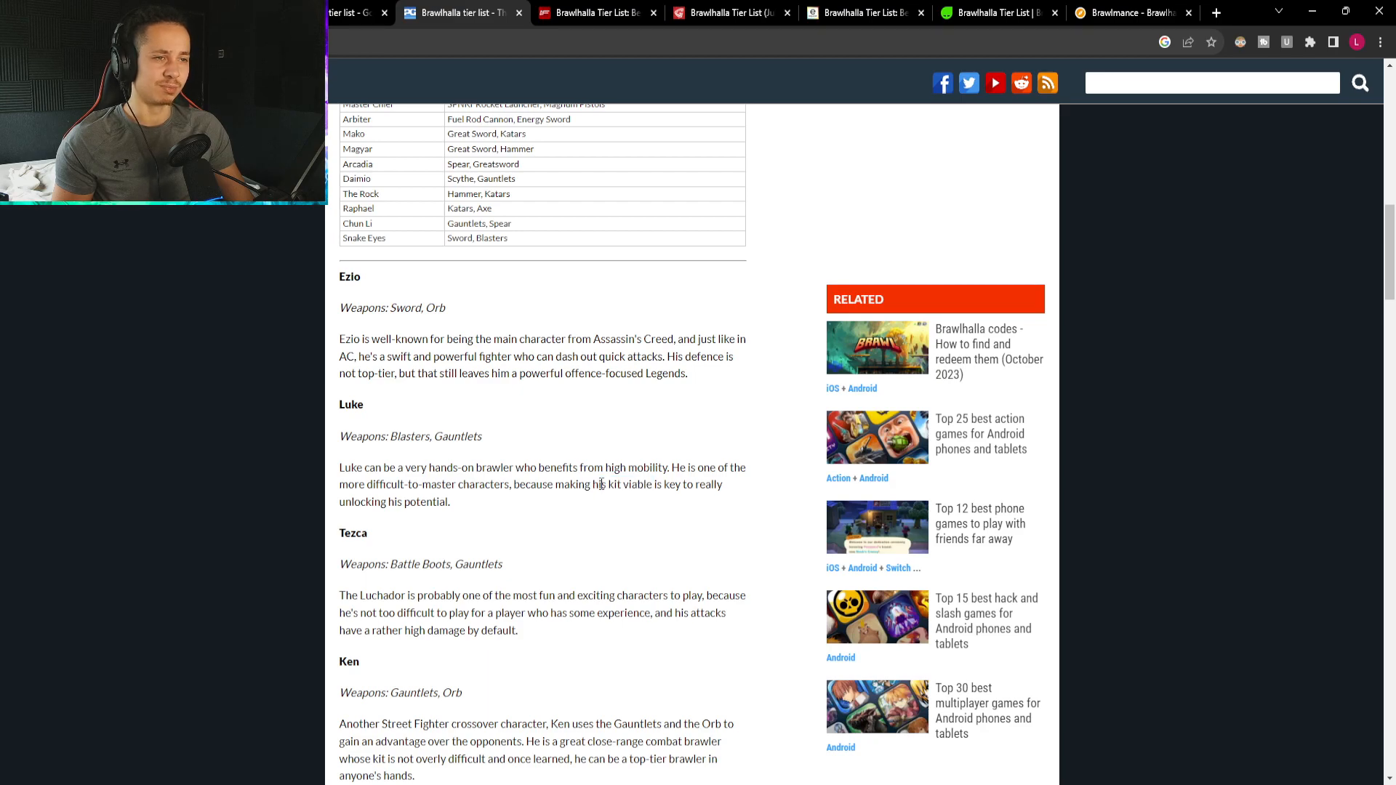
left_click_drag(513, 482, 617, 483)
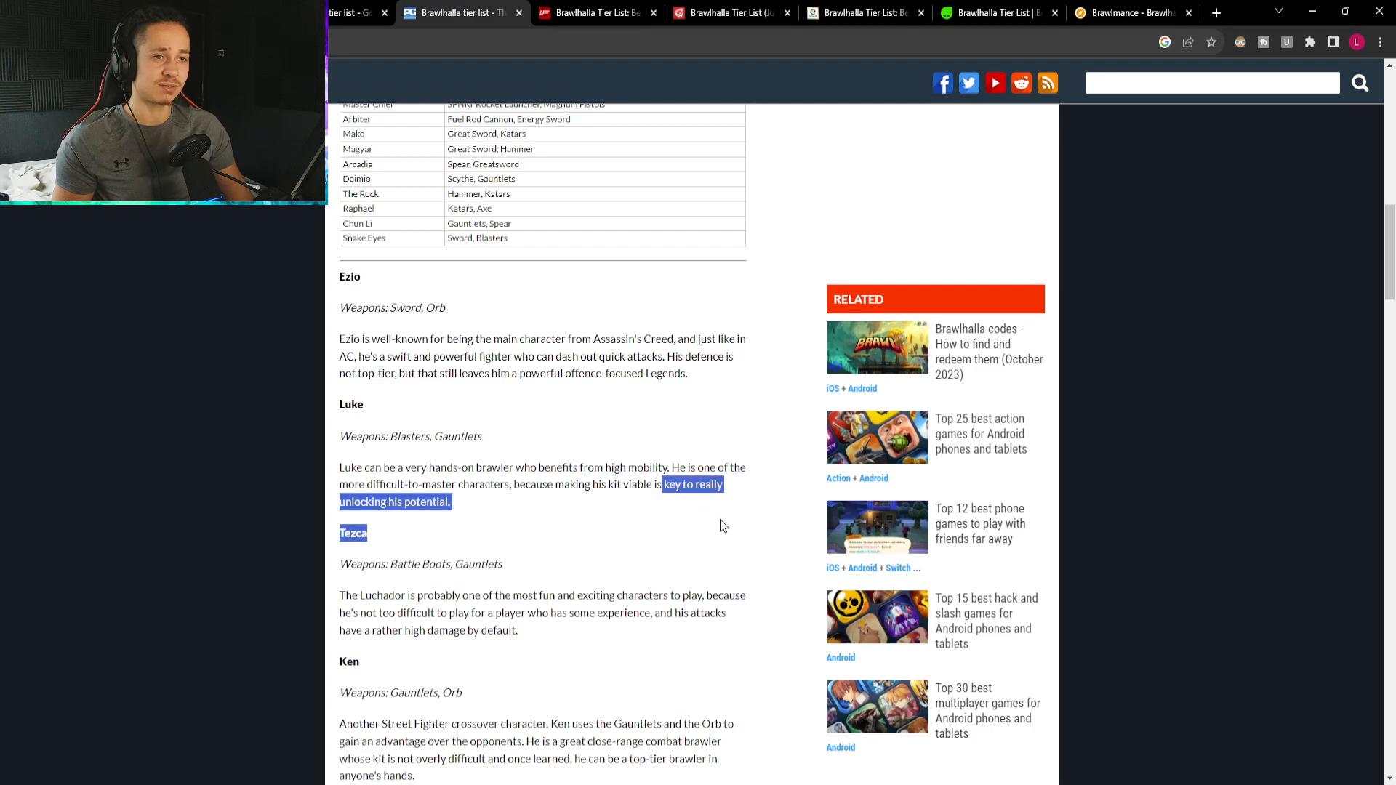
left_click(542, 629)
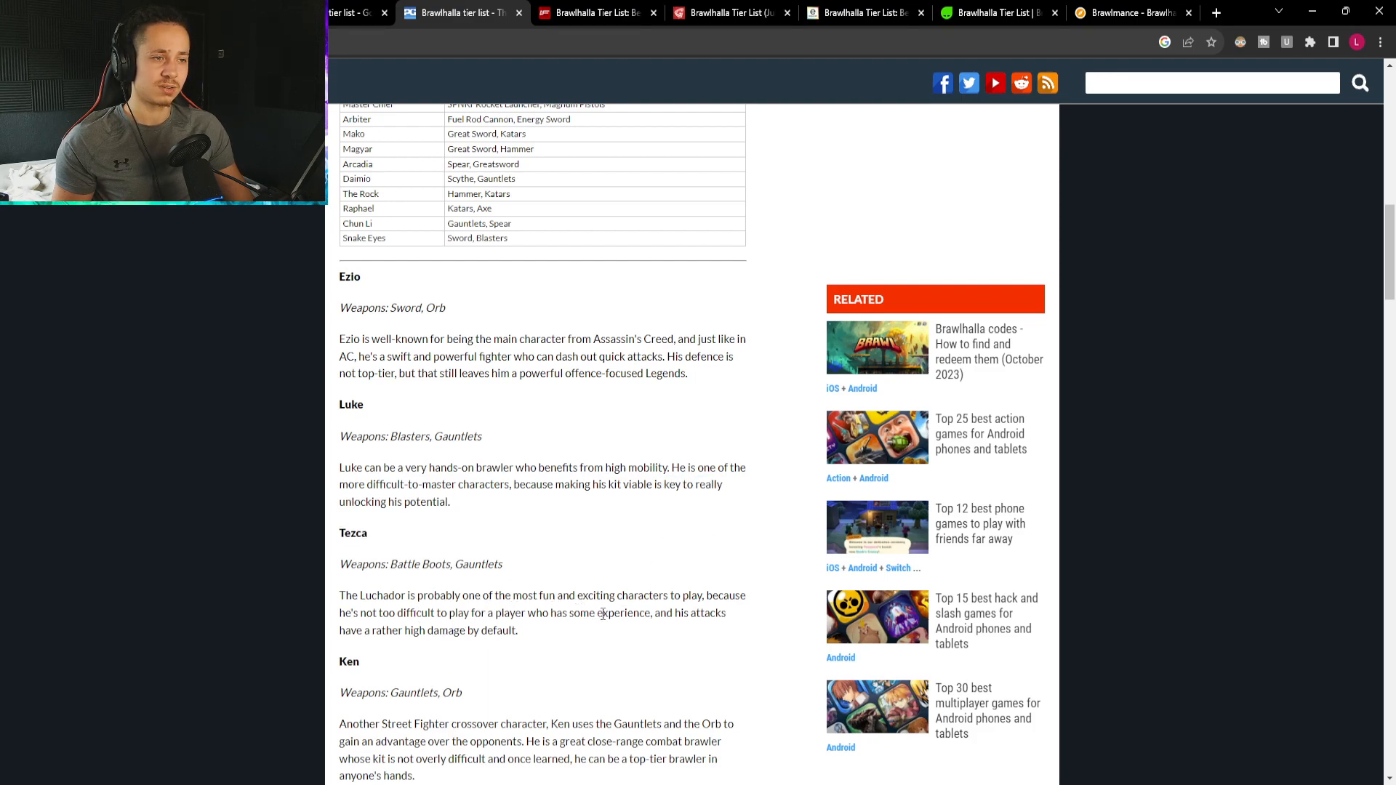
scroll("down", 3)
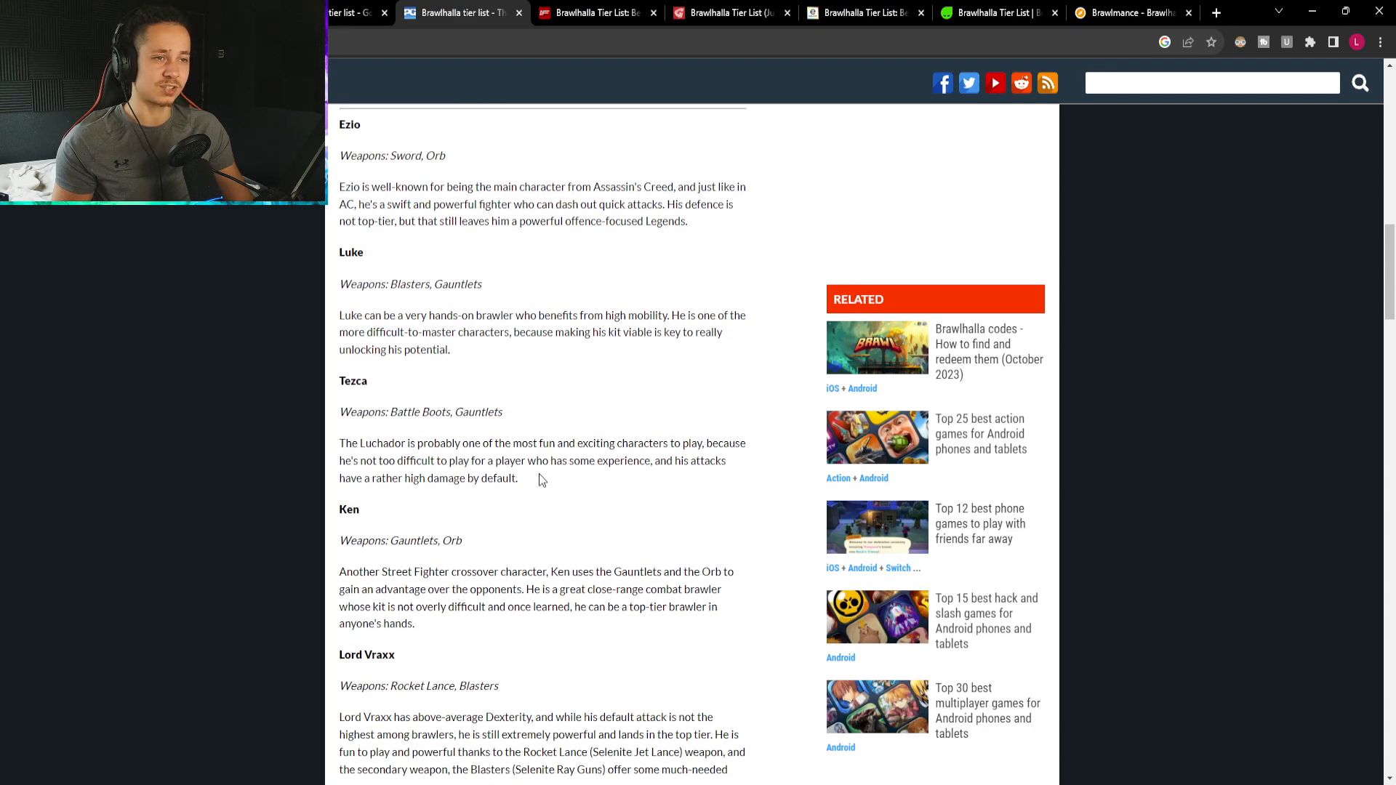
left_click_drag(673, 461, 517, 478)
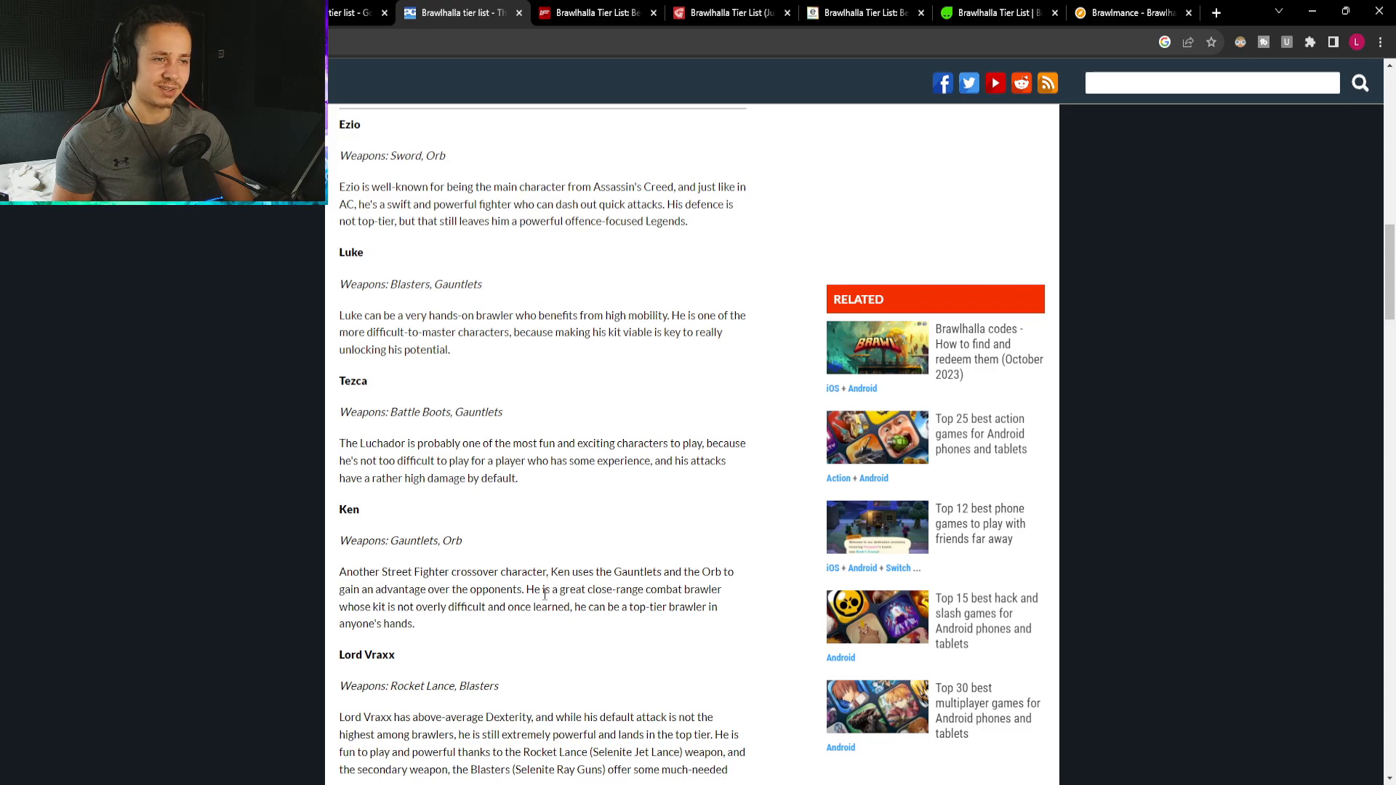
scroll("down", 3)
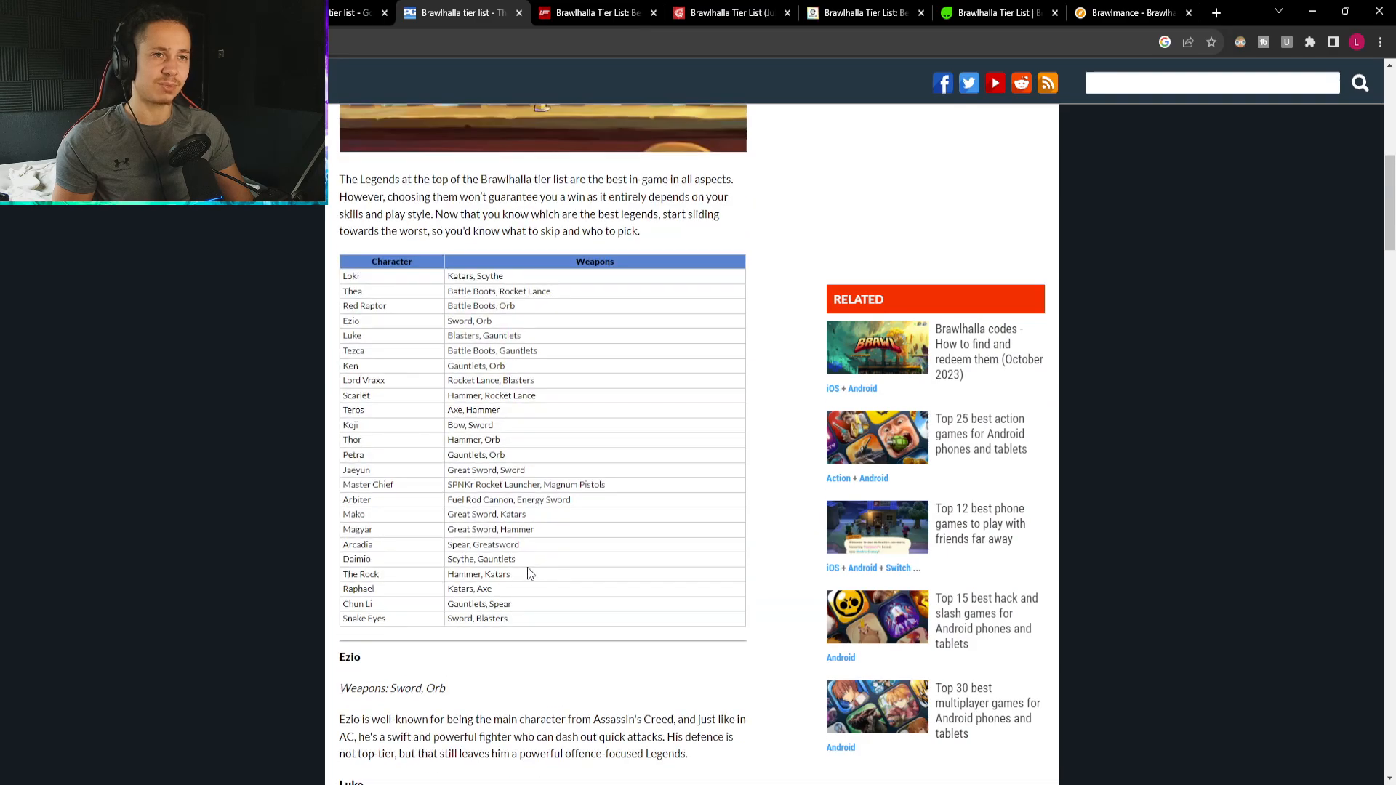
Review the S Tier table, highlighting Master Chief's weapon name, and advance to page 2/4, the A Tier.
scroll("up", 3)
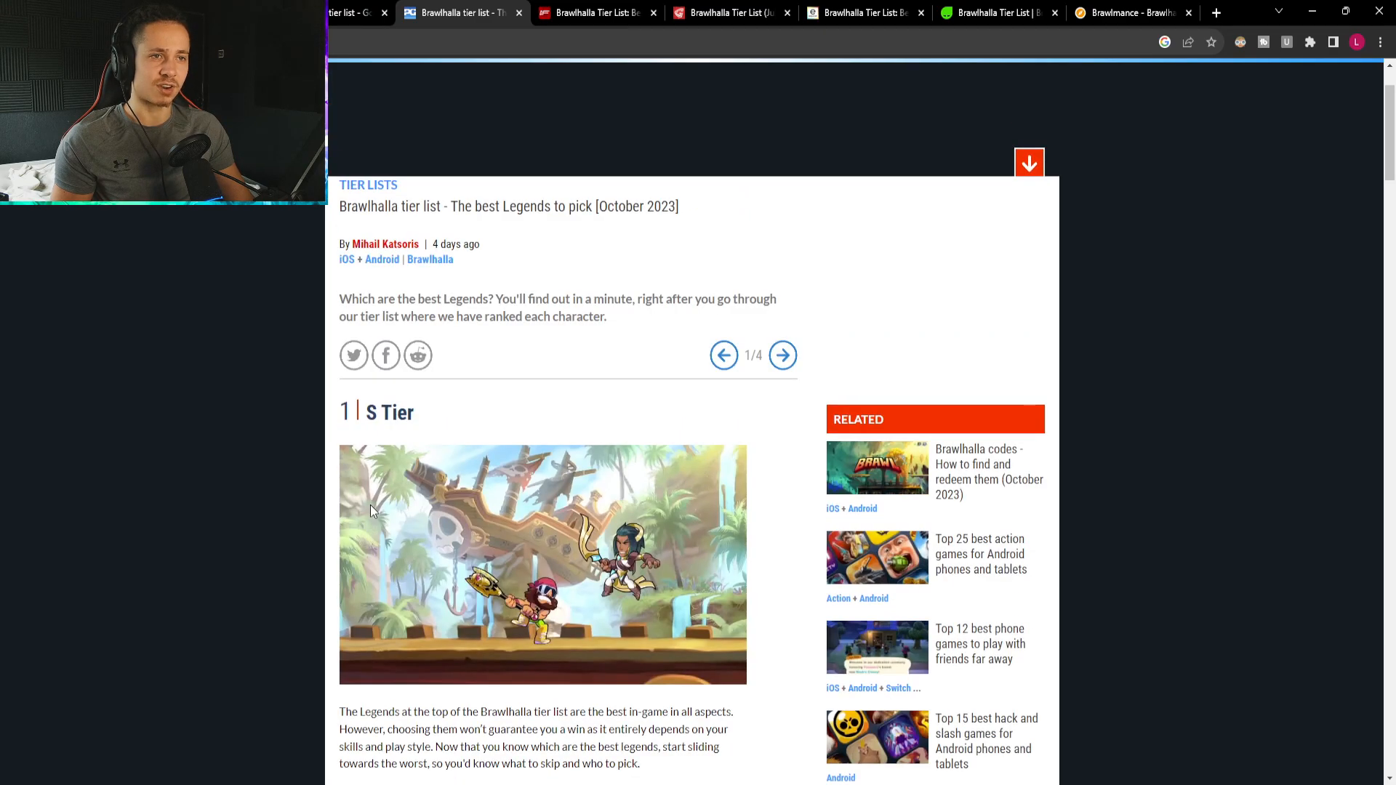
scroll("down", 3)
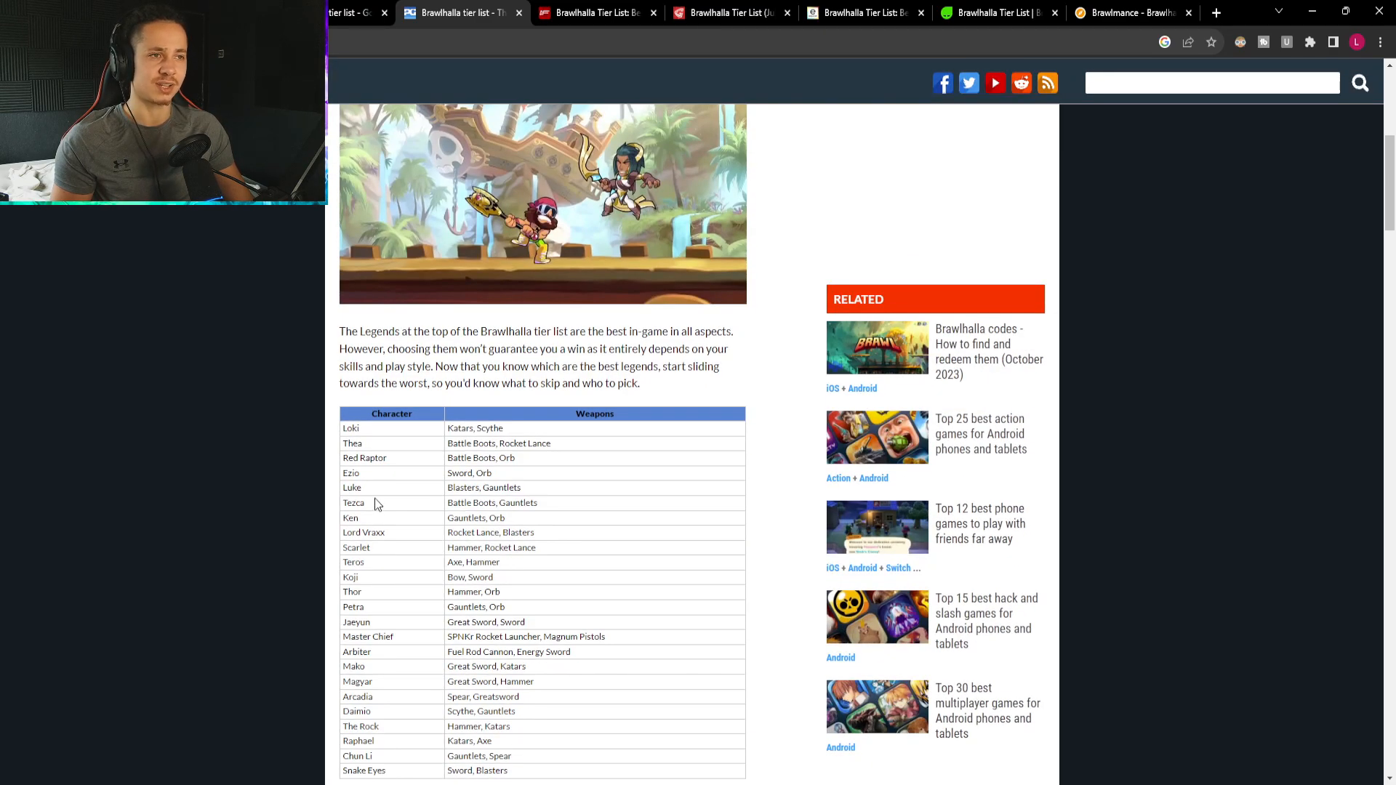
scroll("down", 3)
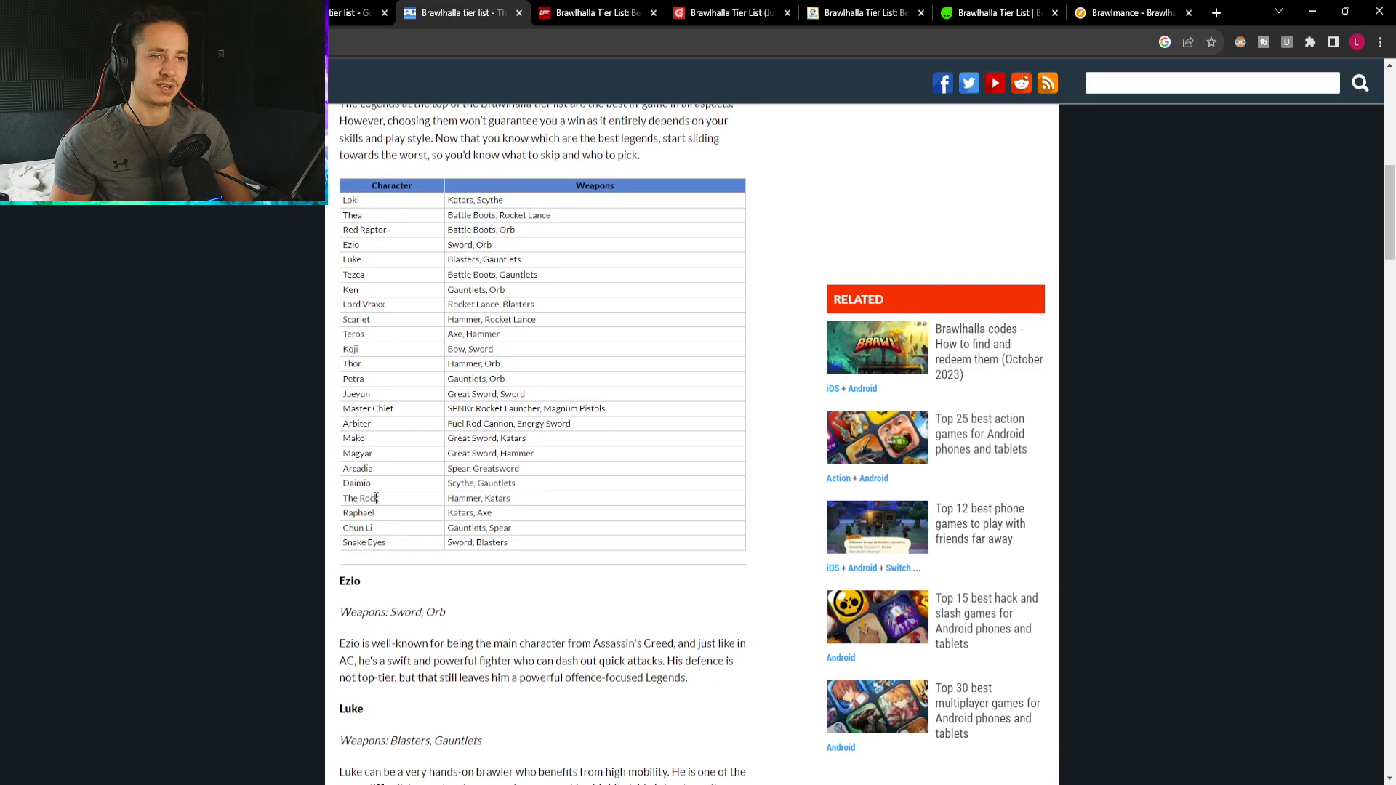
double_click(368, 408)
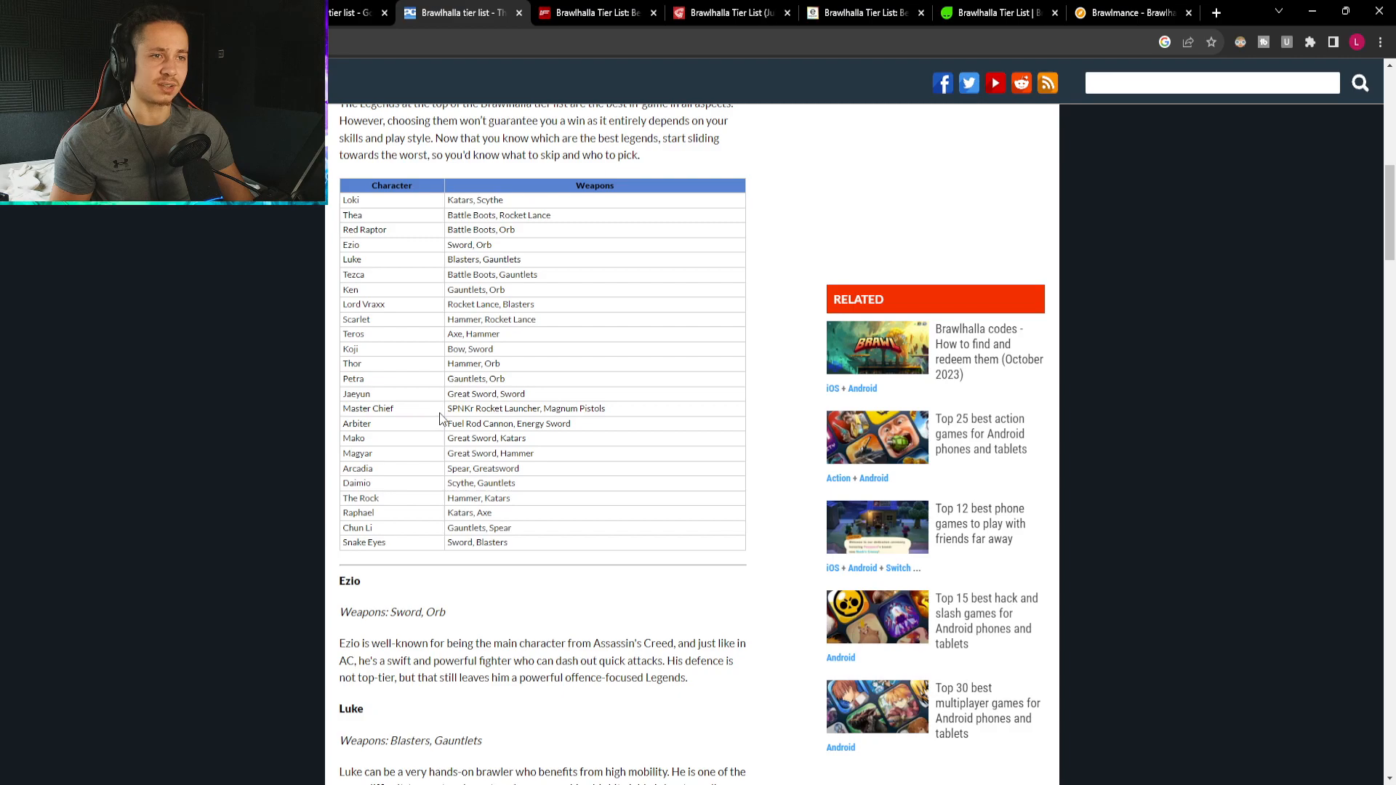
mouse_move(559, 478)
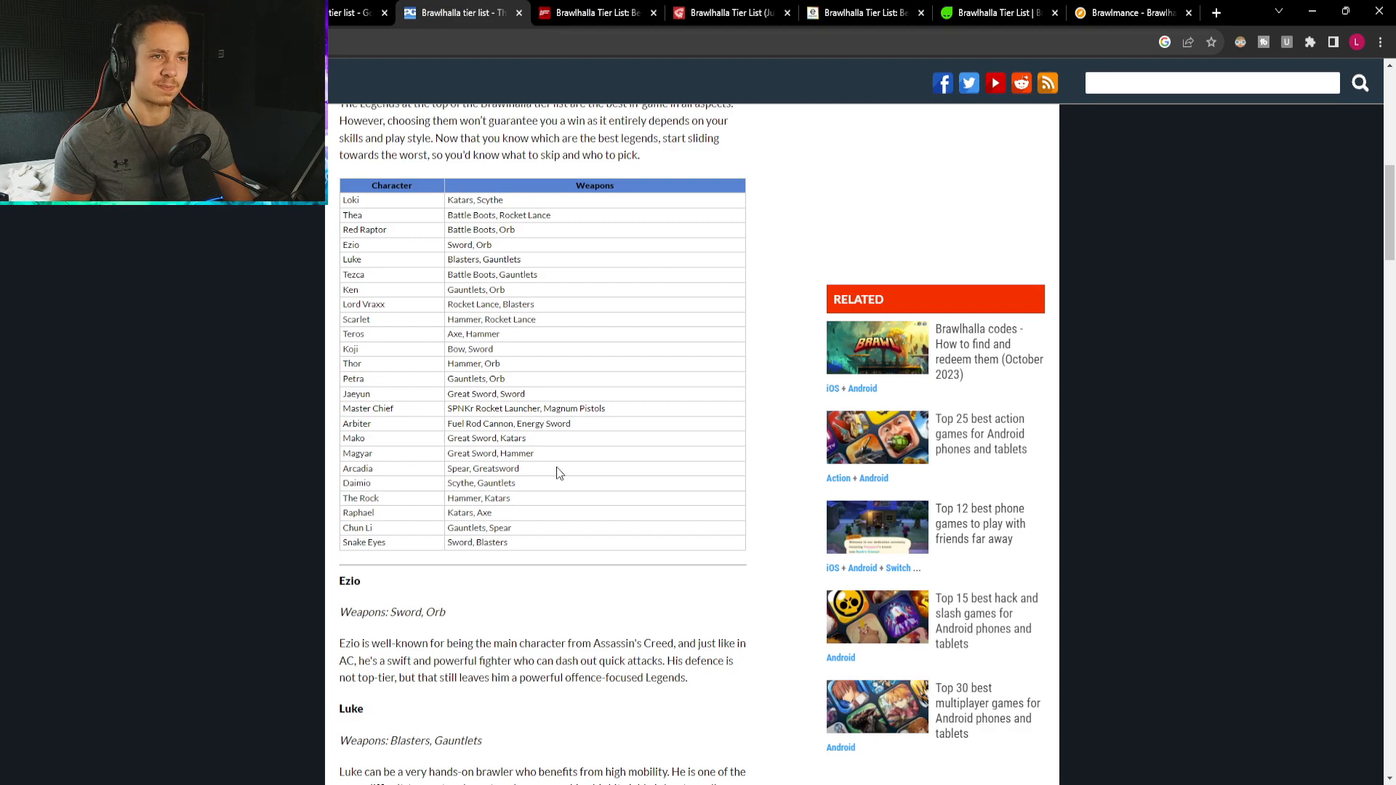
double_click(458, 407)
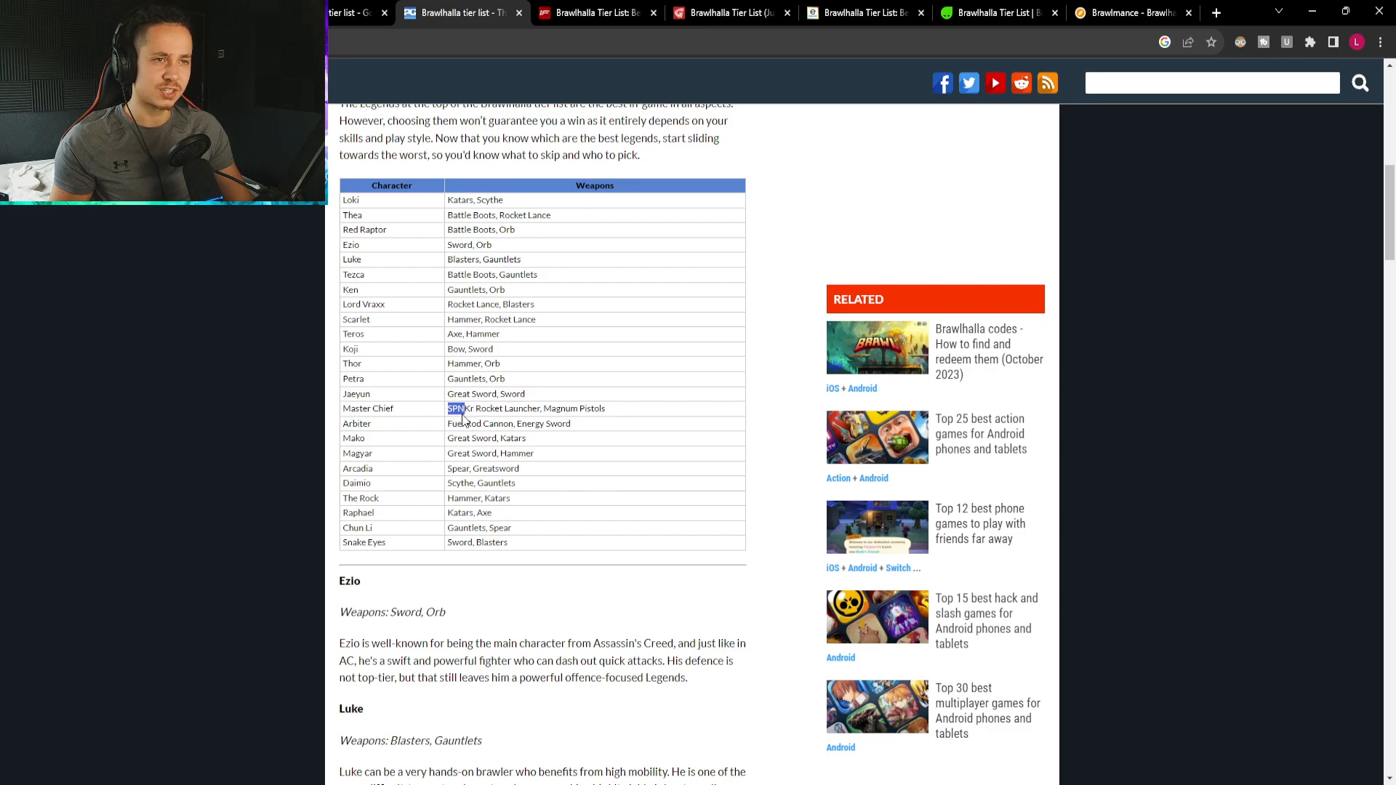
left_click_drag(456, 407, 541, 407)
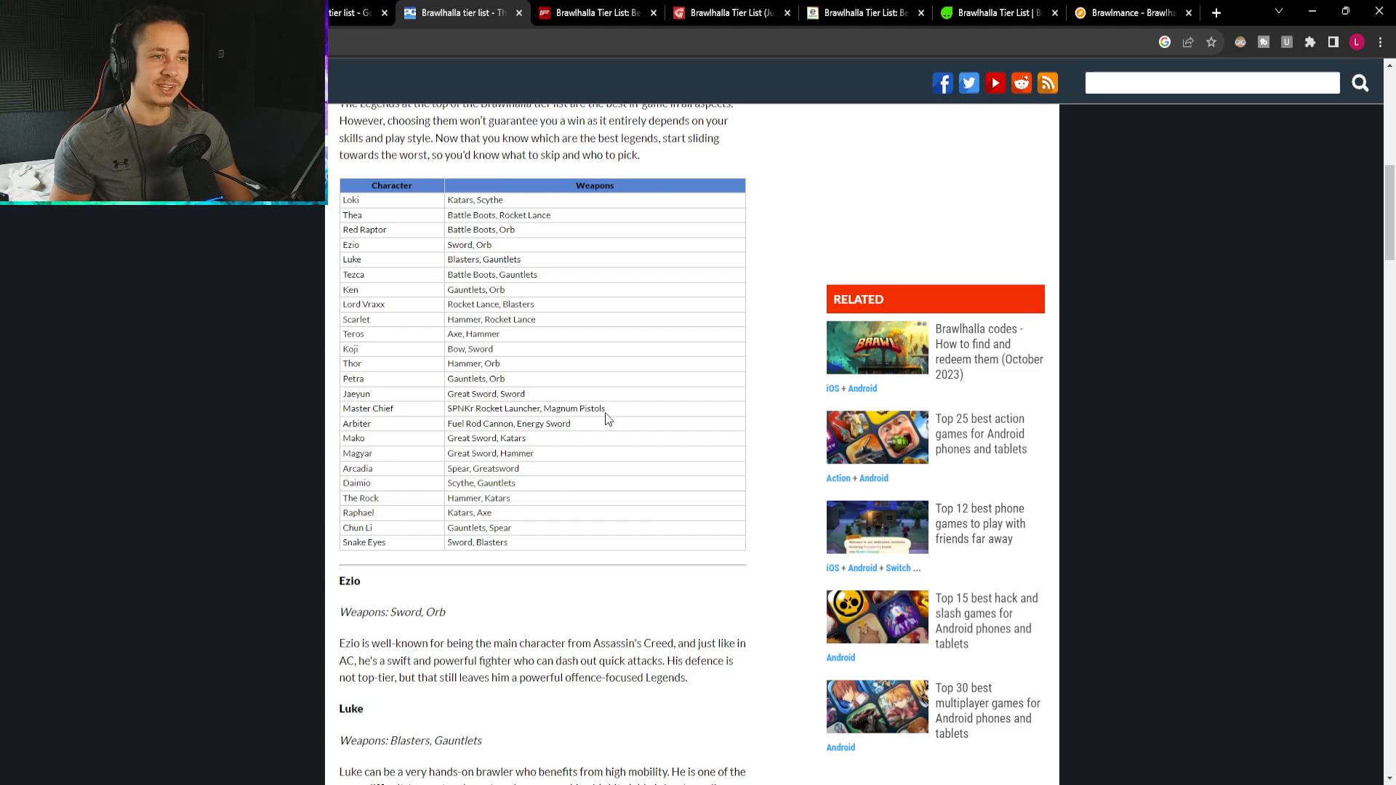
scroll("down", 3)
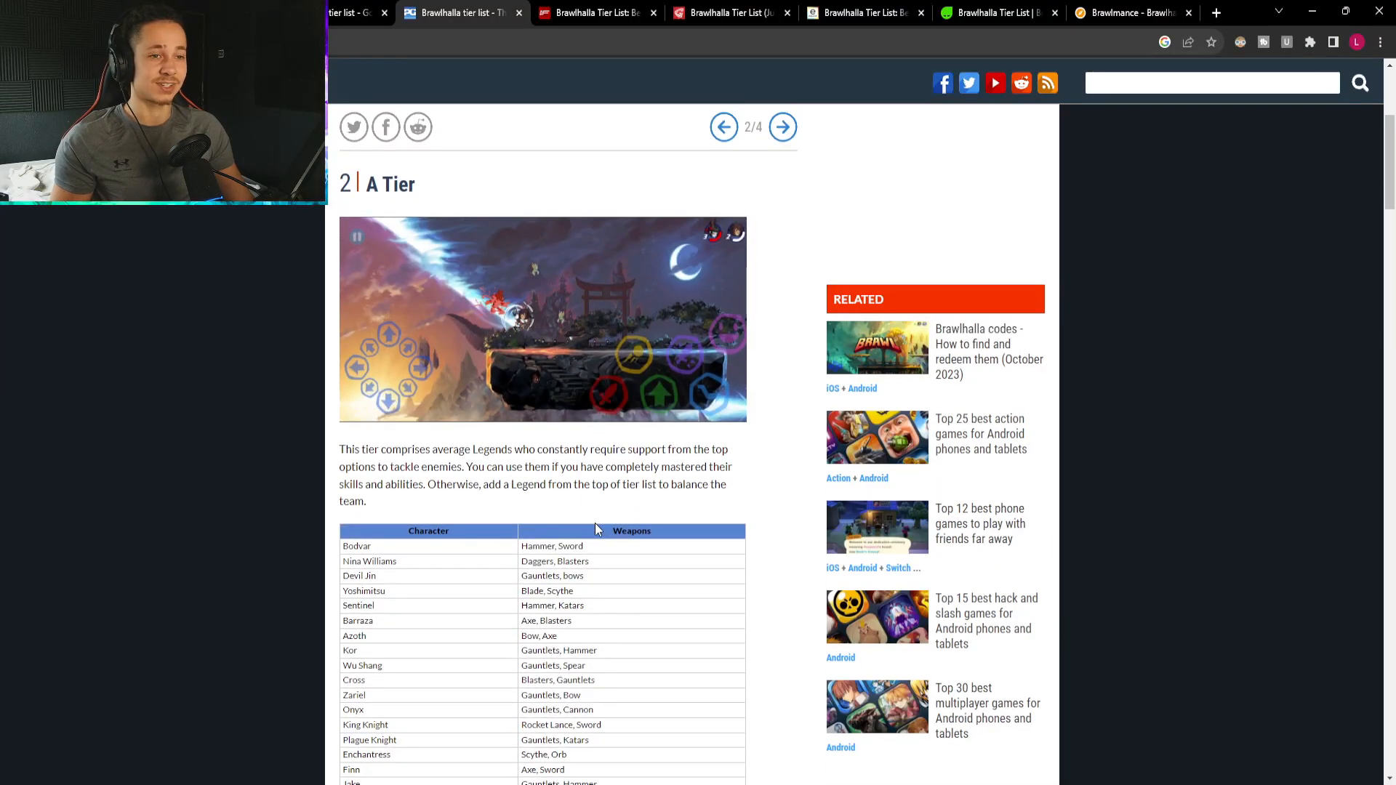
scroll("down", 3)
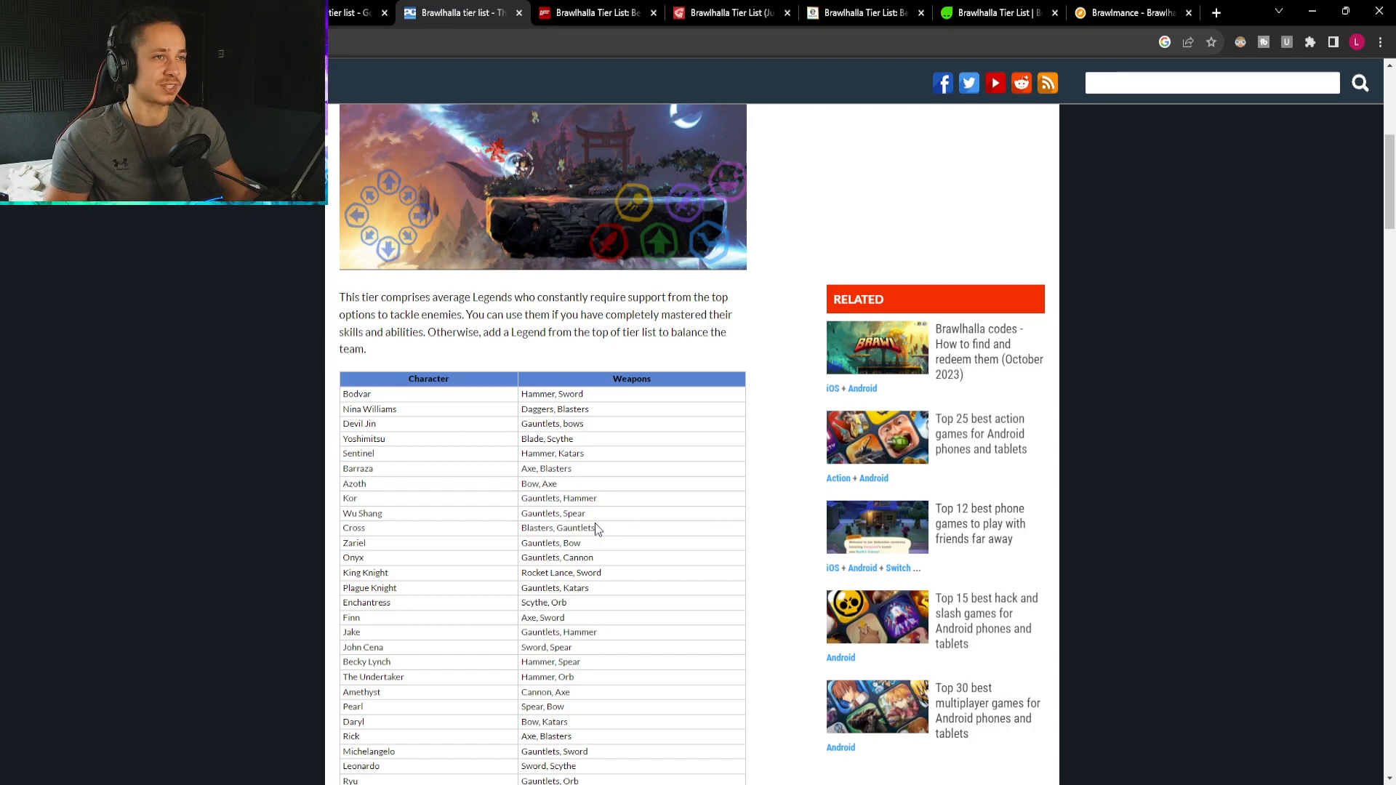
scroll("up", 3)
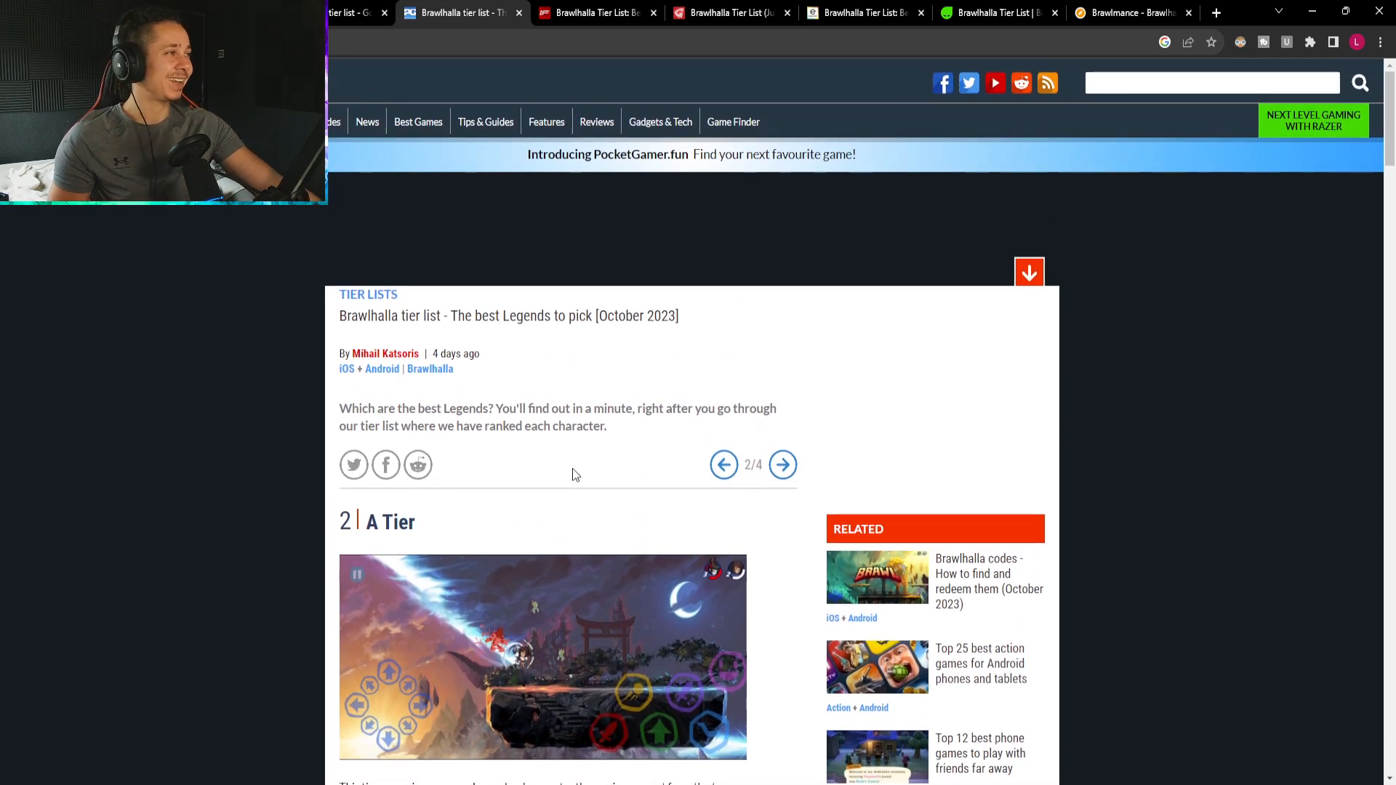
scroll("down", 3)
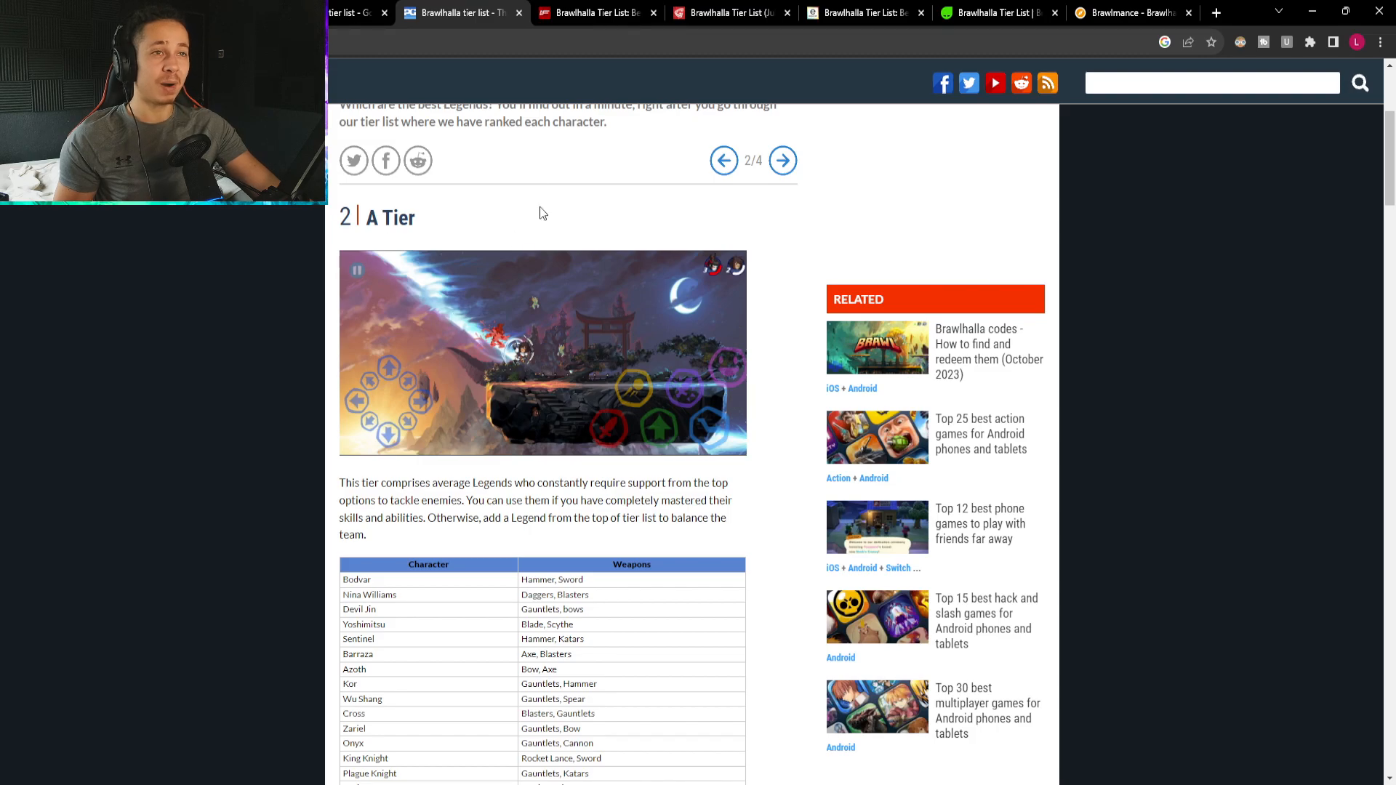
scroll("down", 3)
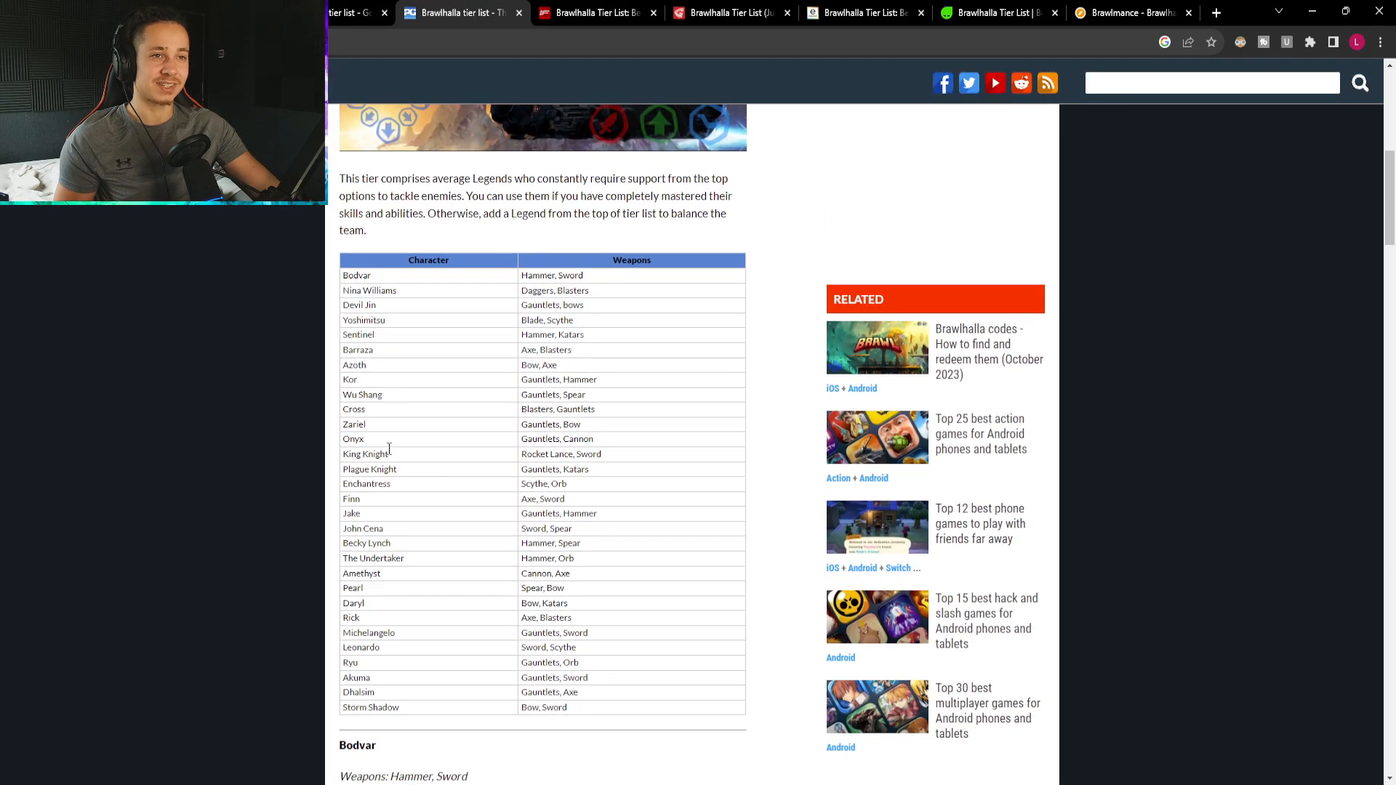
double_click(367, 291)
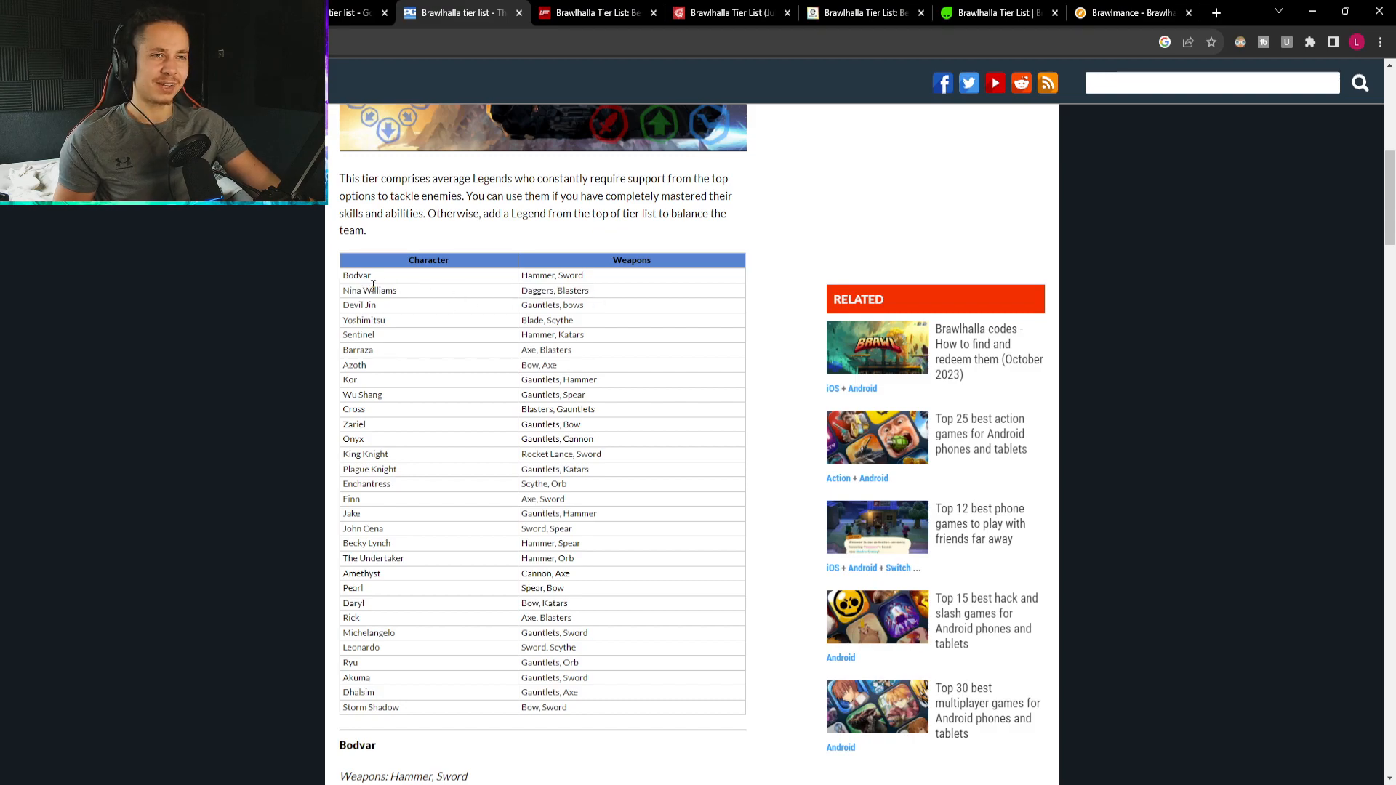
double_click(368, 291)
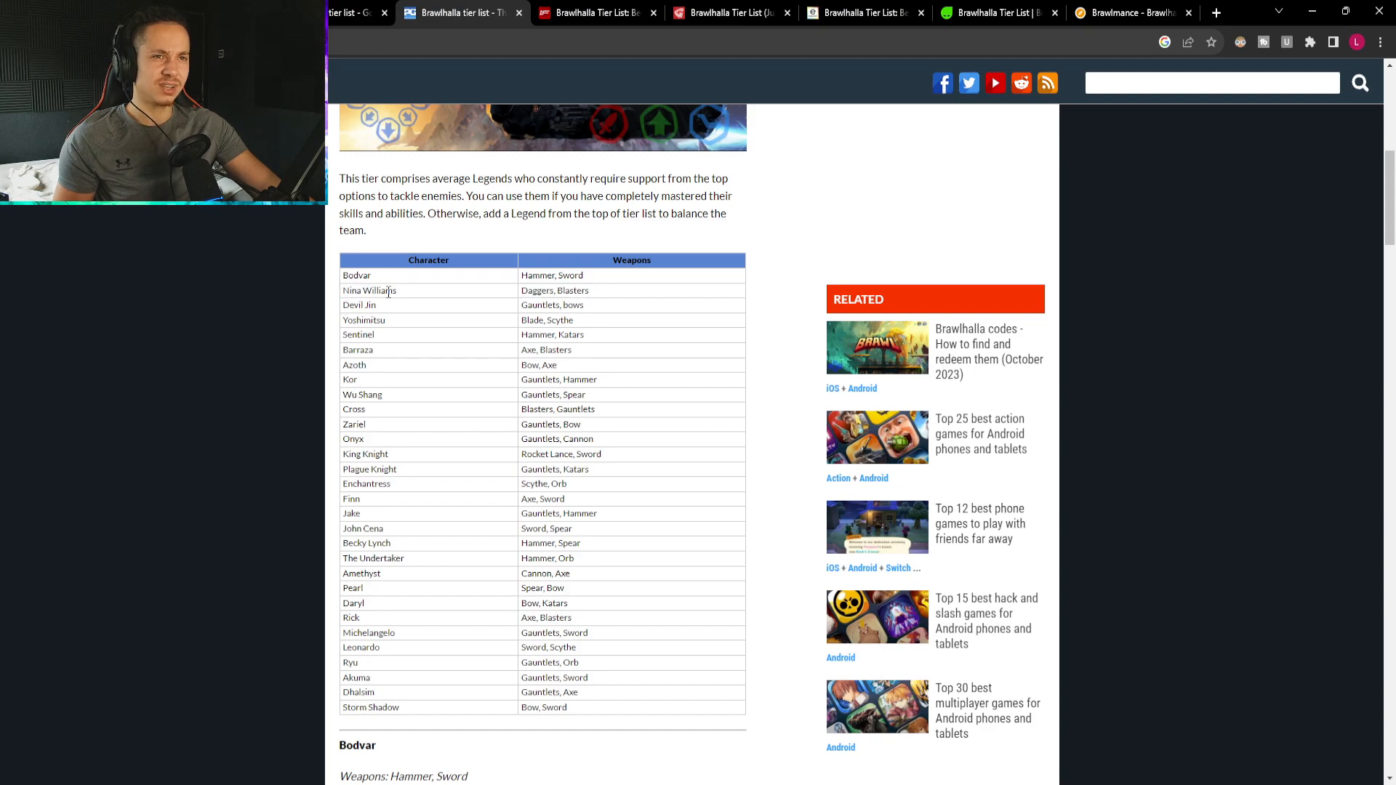
mouse_move(411, 295)
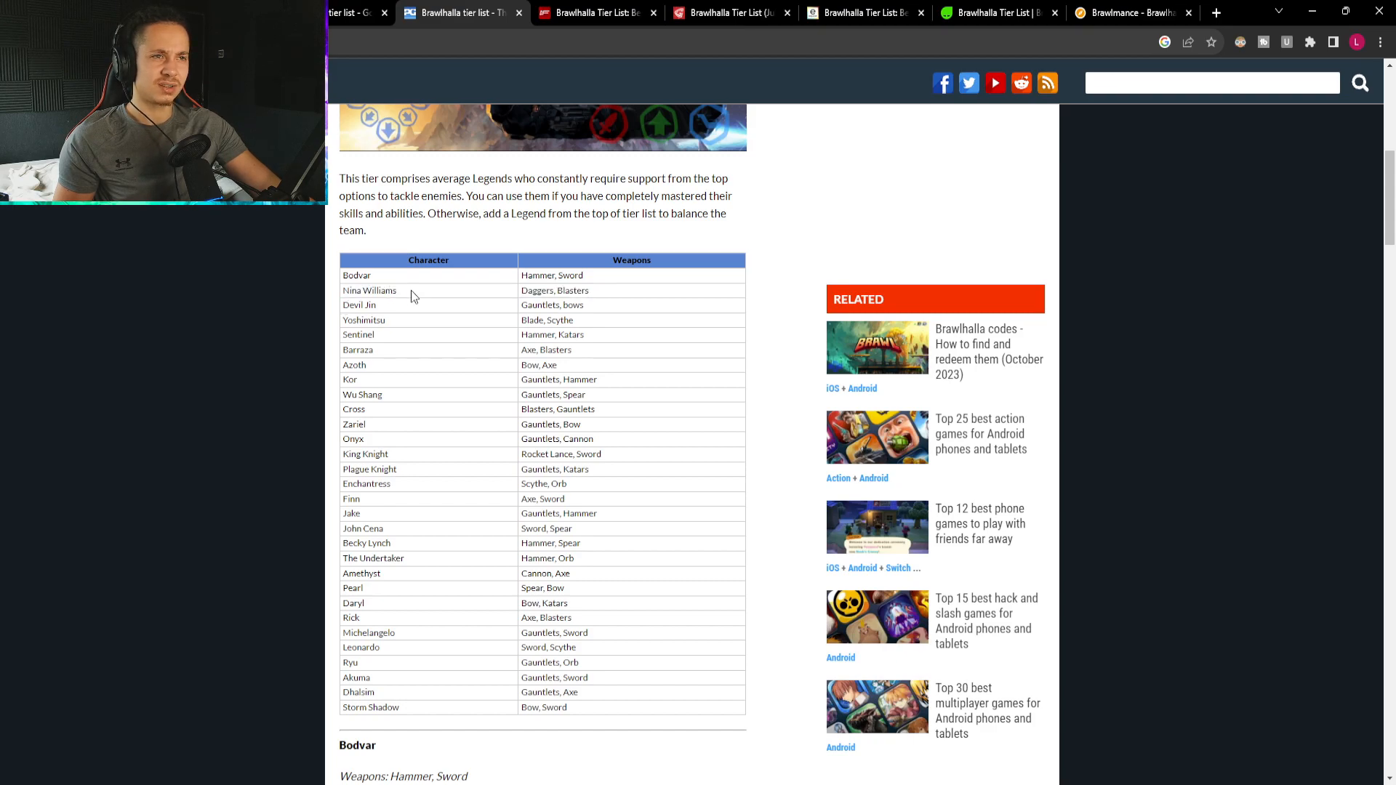
scroll("down", 3)
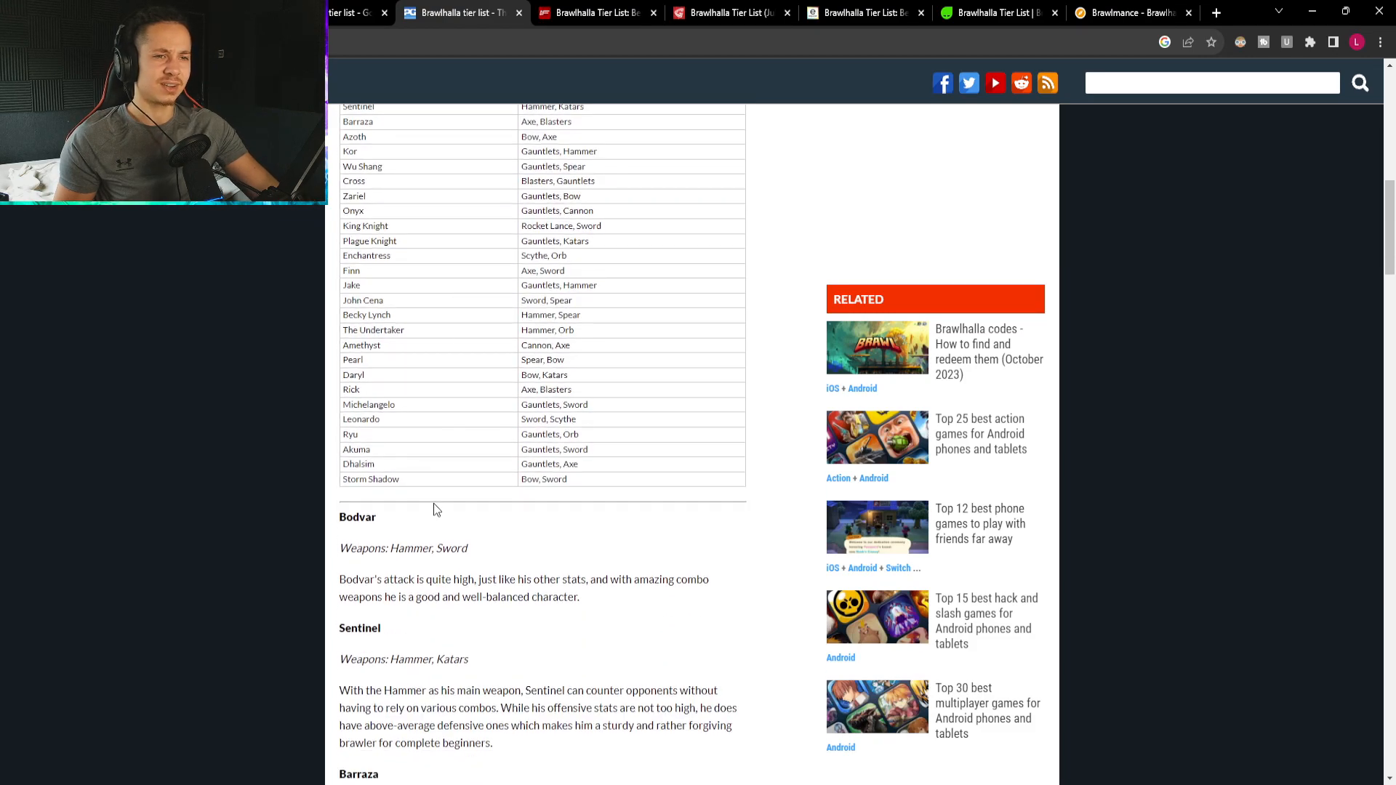
Highlight the sentence calling Bodvar well-balanced in the A Tier write-ups.
scroll("down", 3)
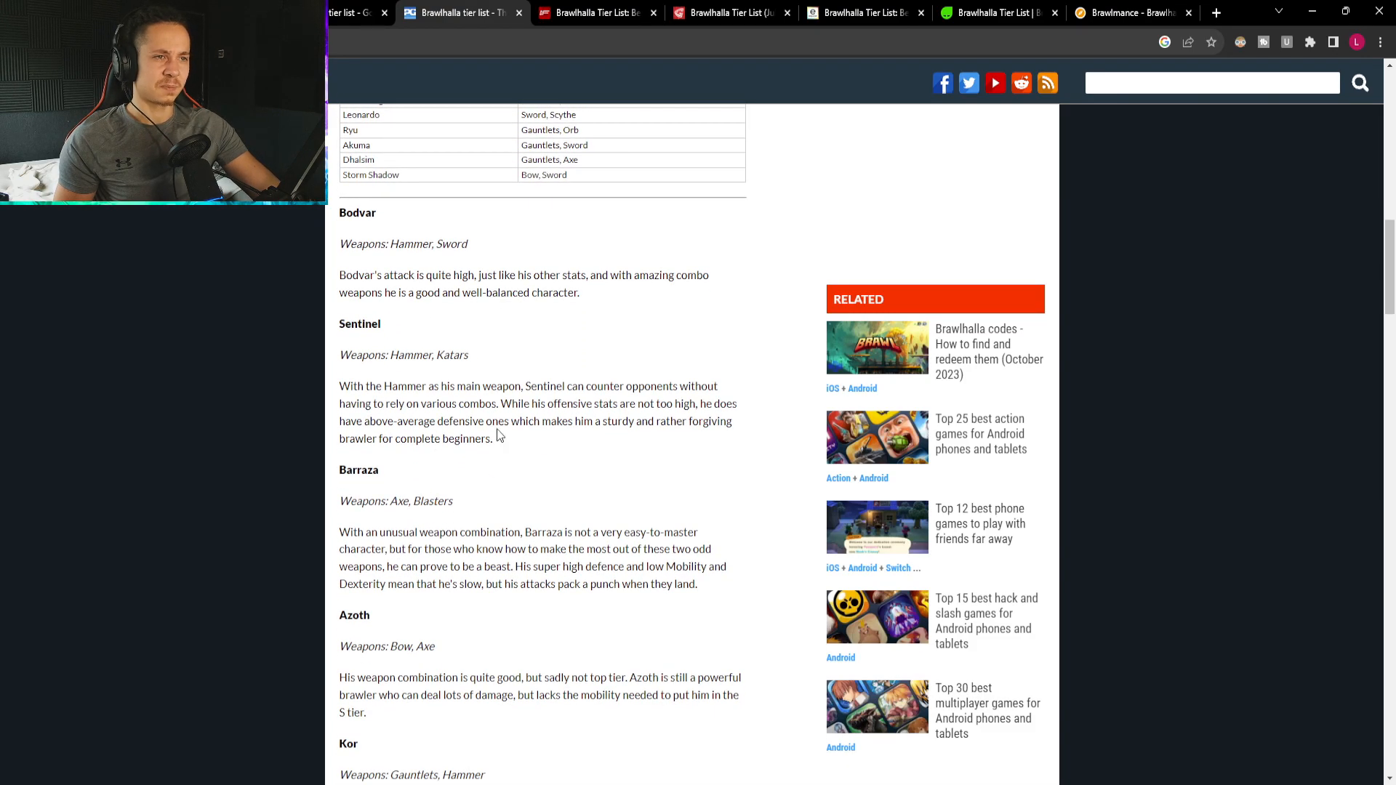
left_click_drag(600, 274, 650, 275)
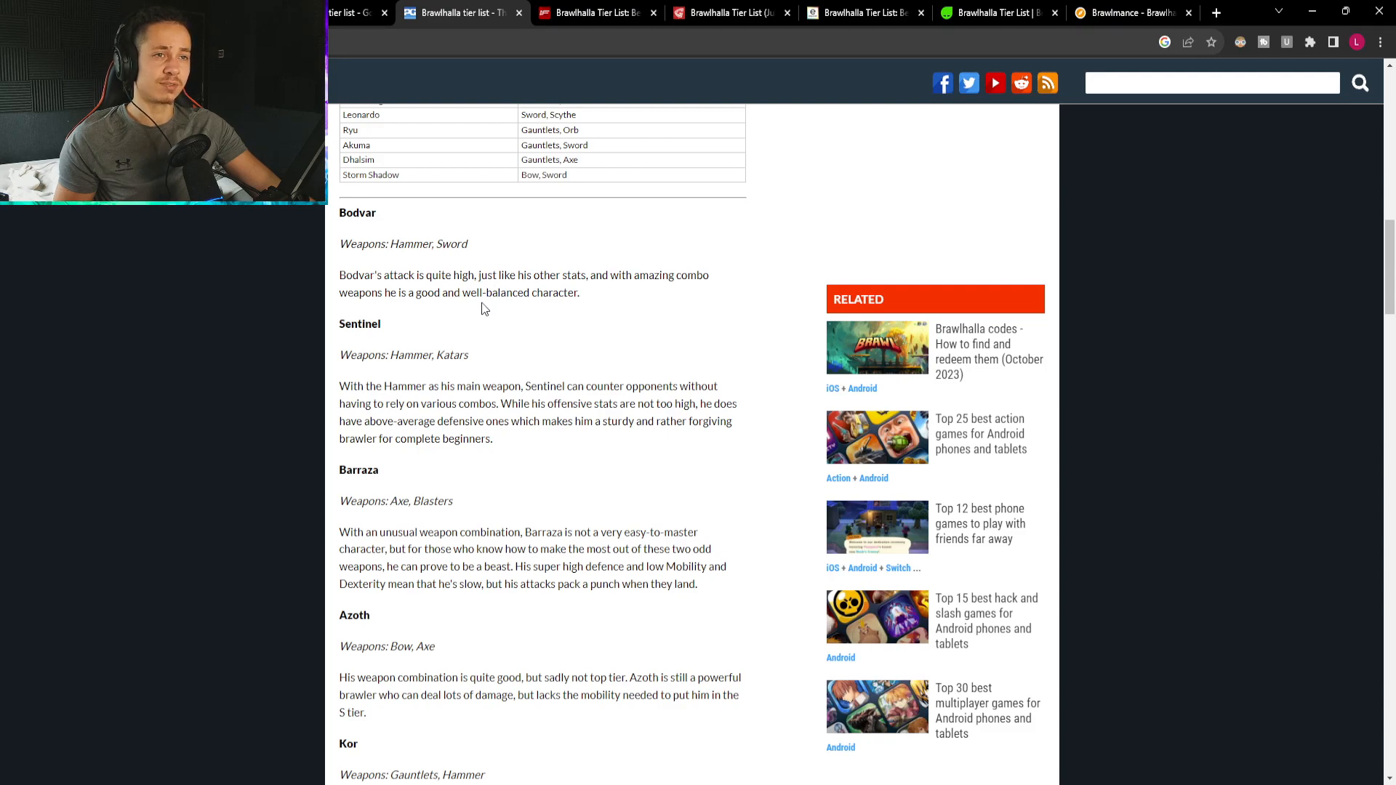
left_click_drag(381, 293, 579, 292)
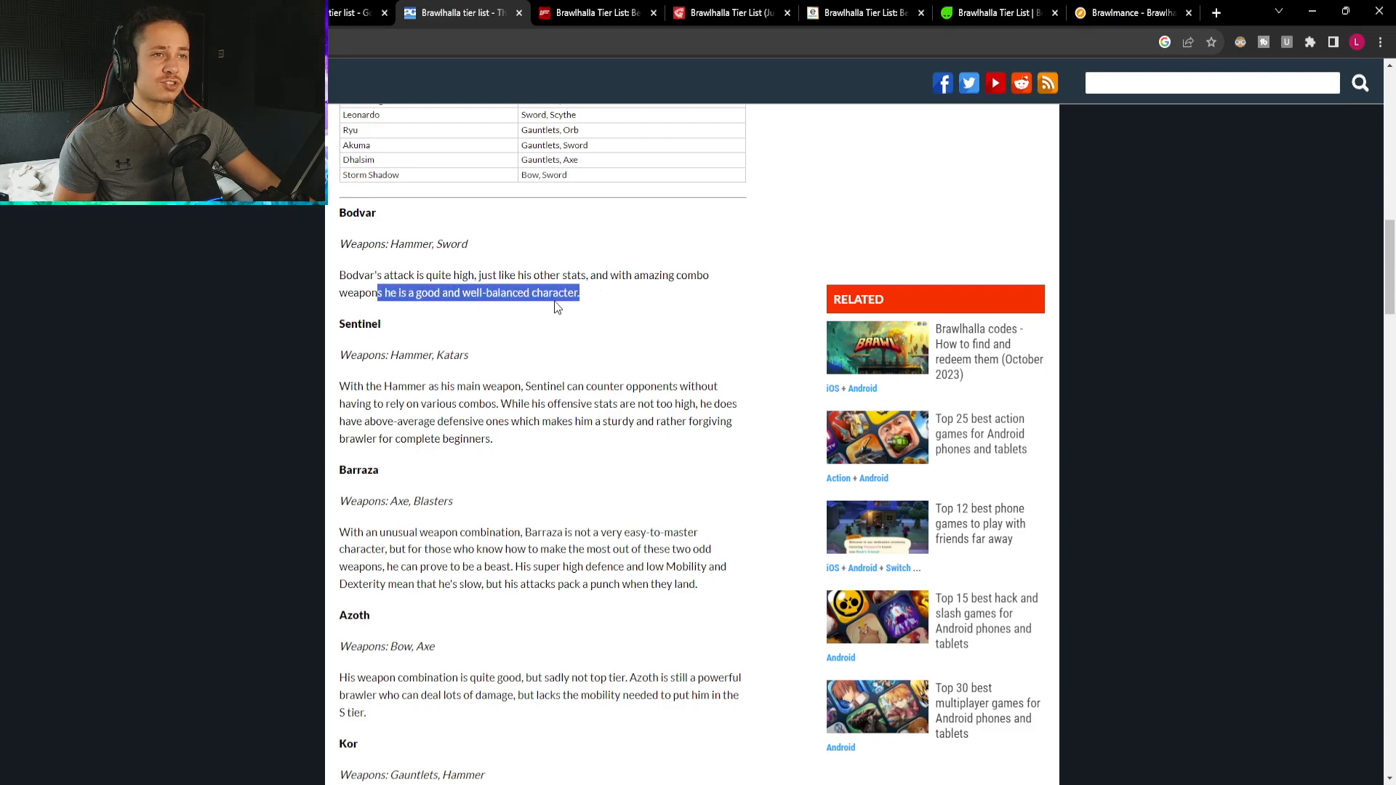
Highlight Barraza's defence and mobility sentence, then advance to the page covering Cassidy, Orion and Gnash.
scroll("down", 3)
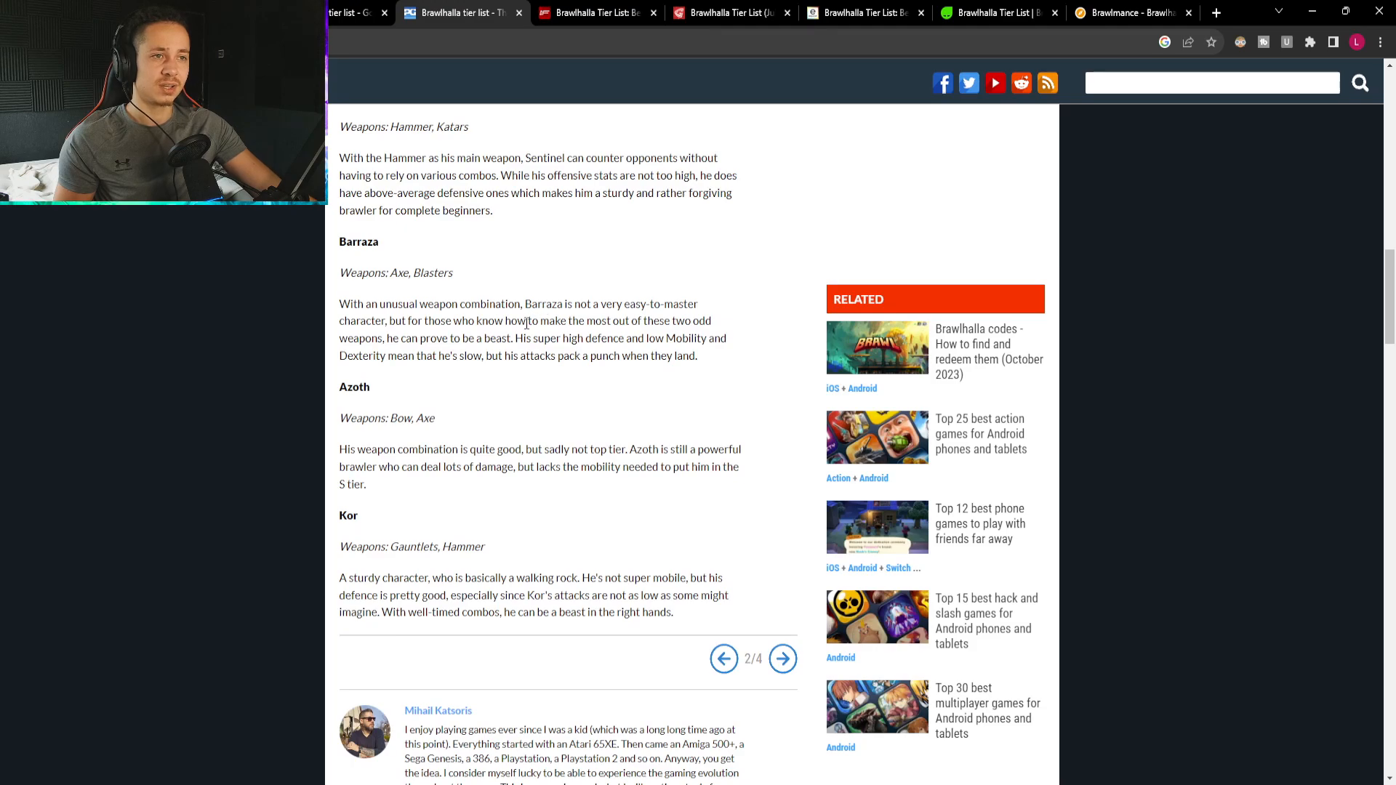
double_click(532, 339)
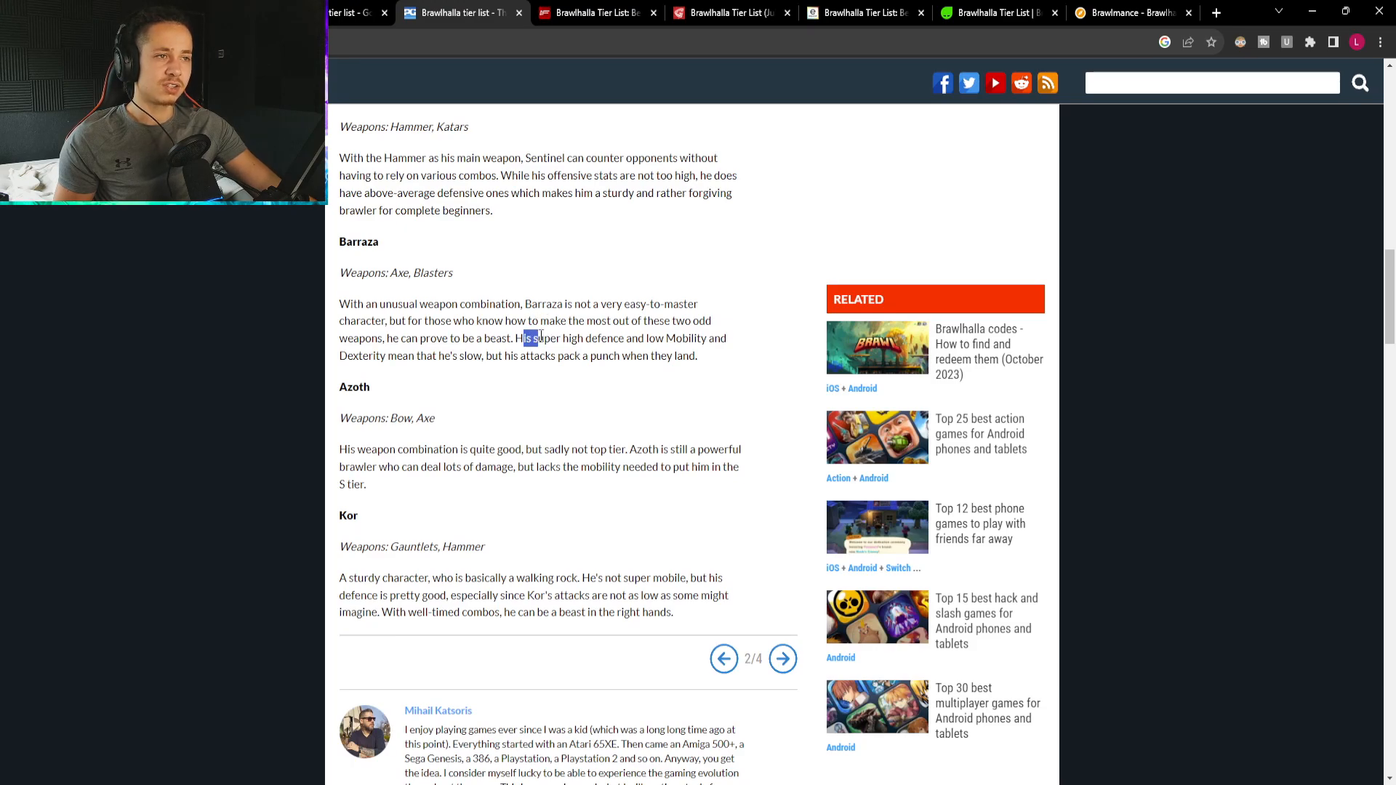
left_click_drag(524, 339, 724, 339)
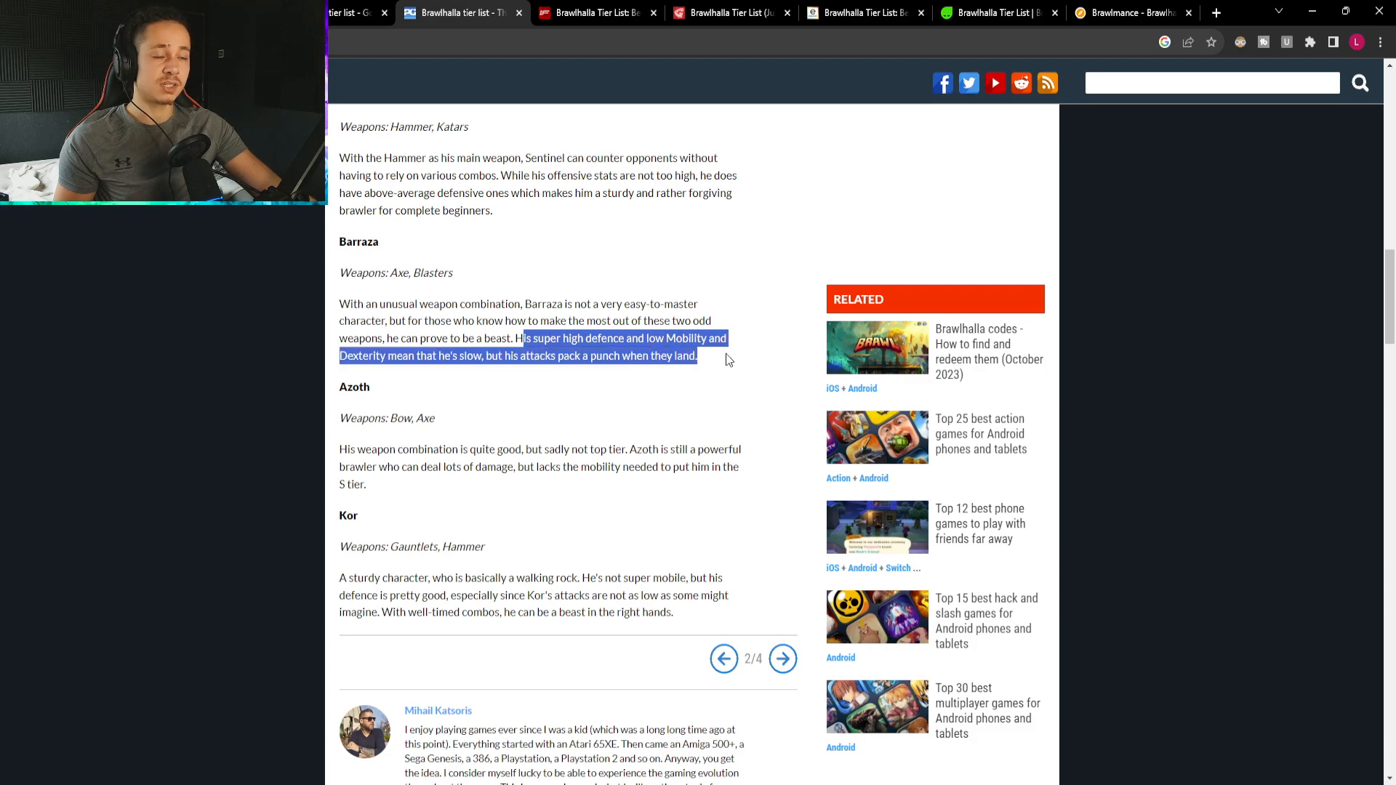
mouse_move(592, 375)
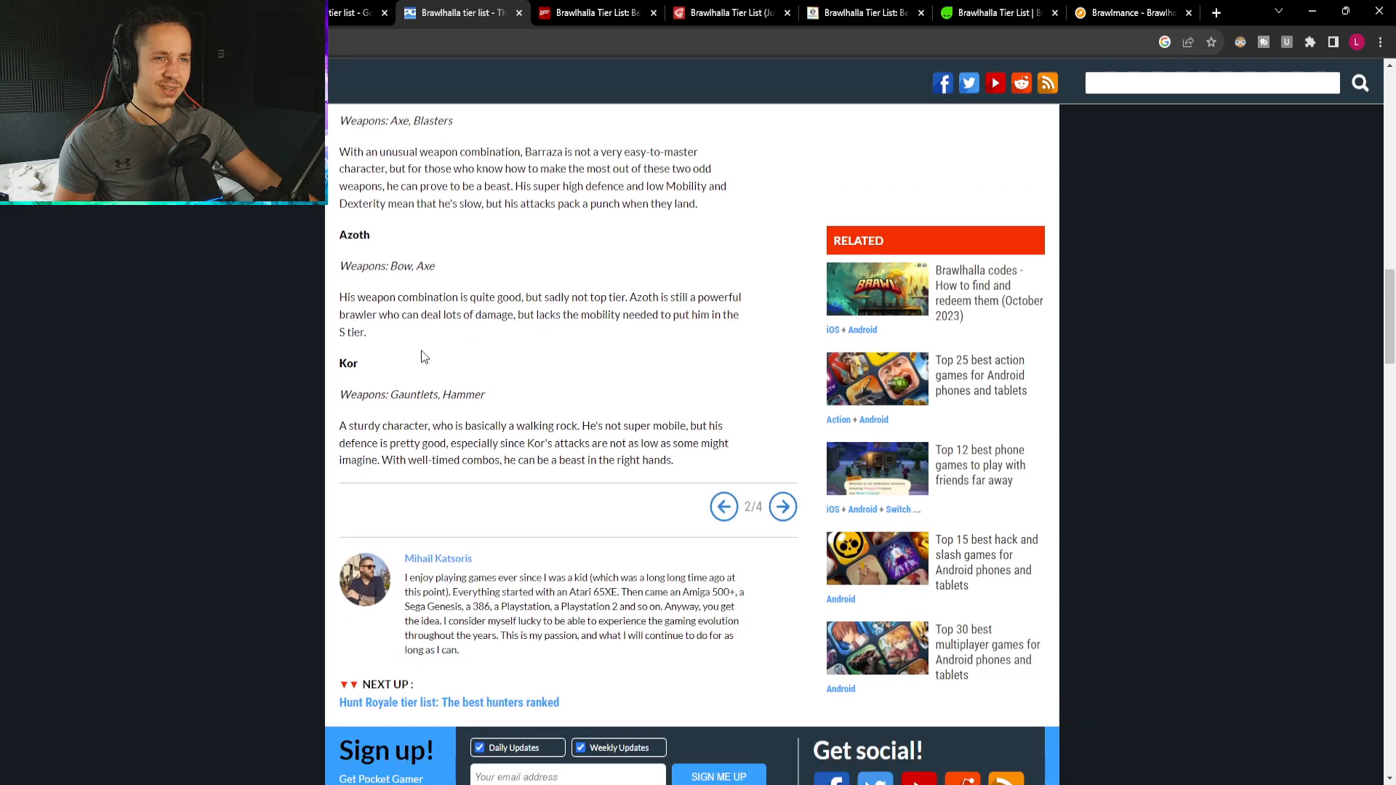
mouse_move(408, 430)
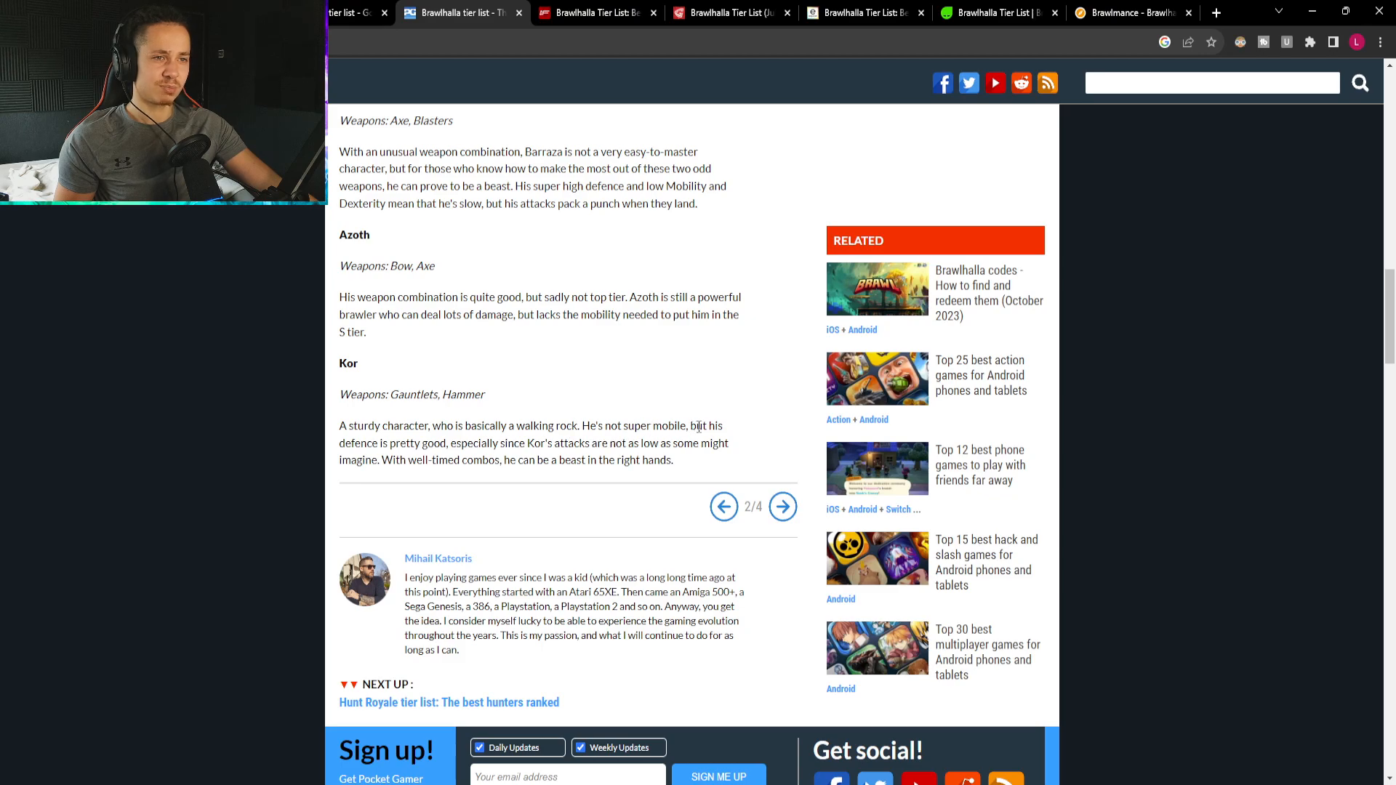
mouse_move(553, 442)
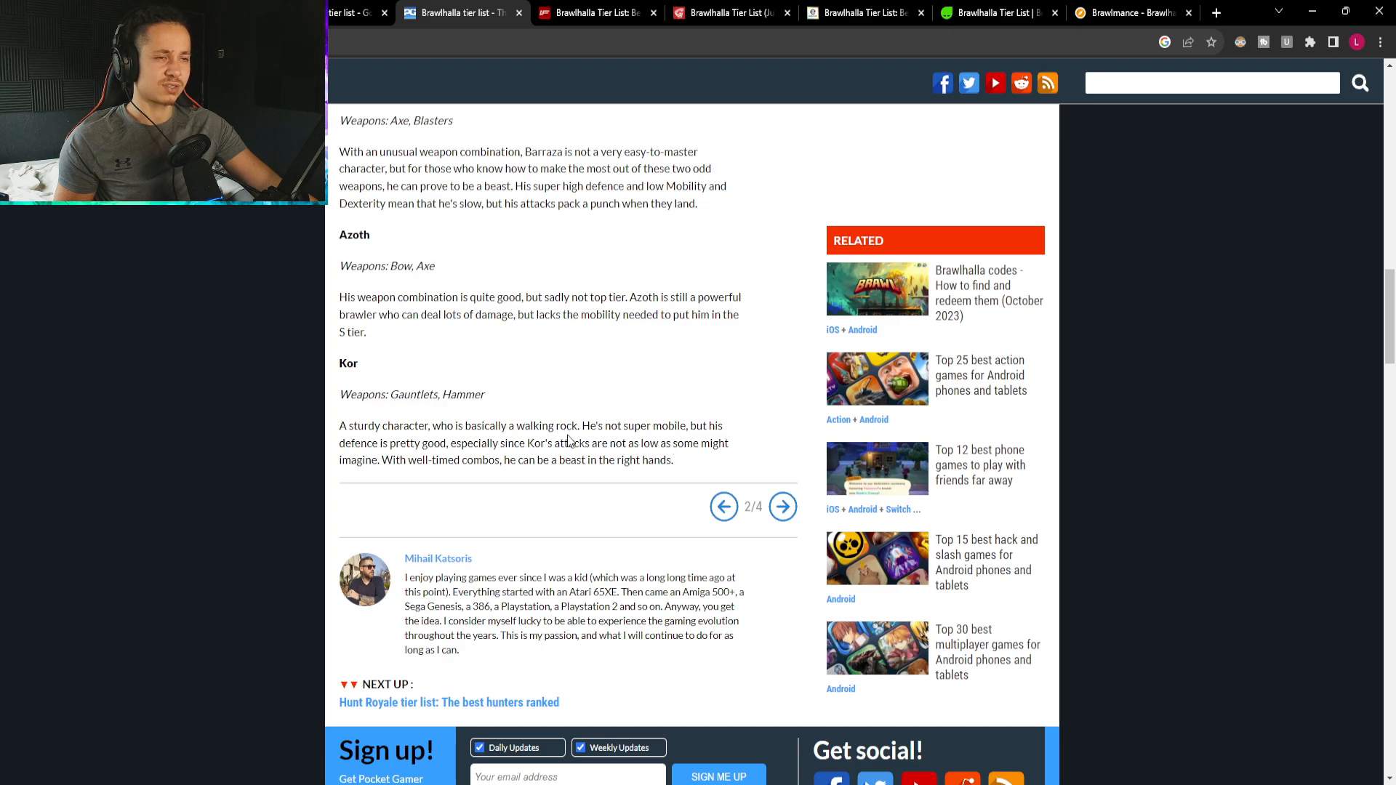
mouse_move(595, 442)
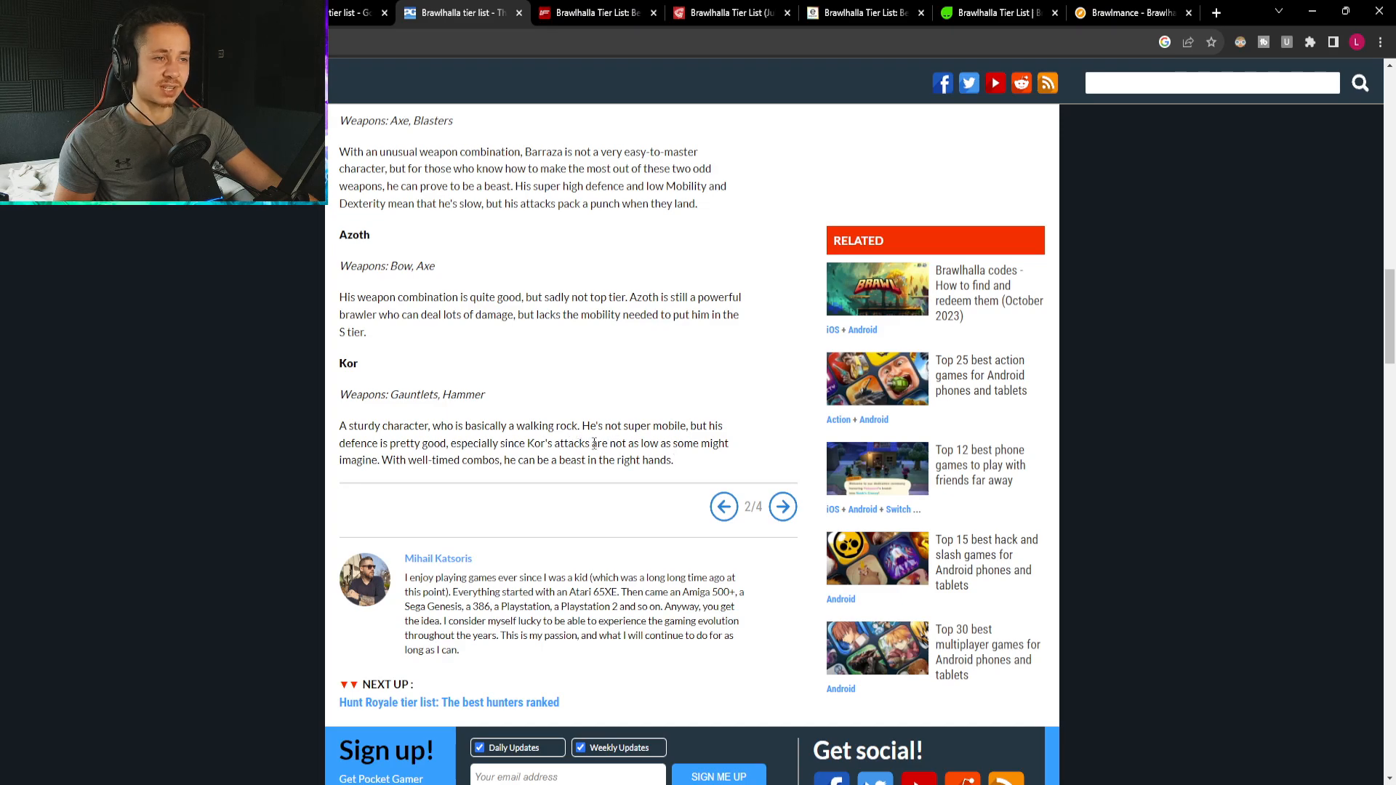
left_click(782, 506)
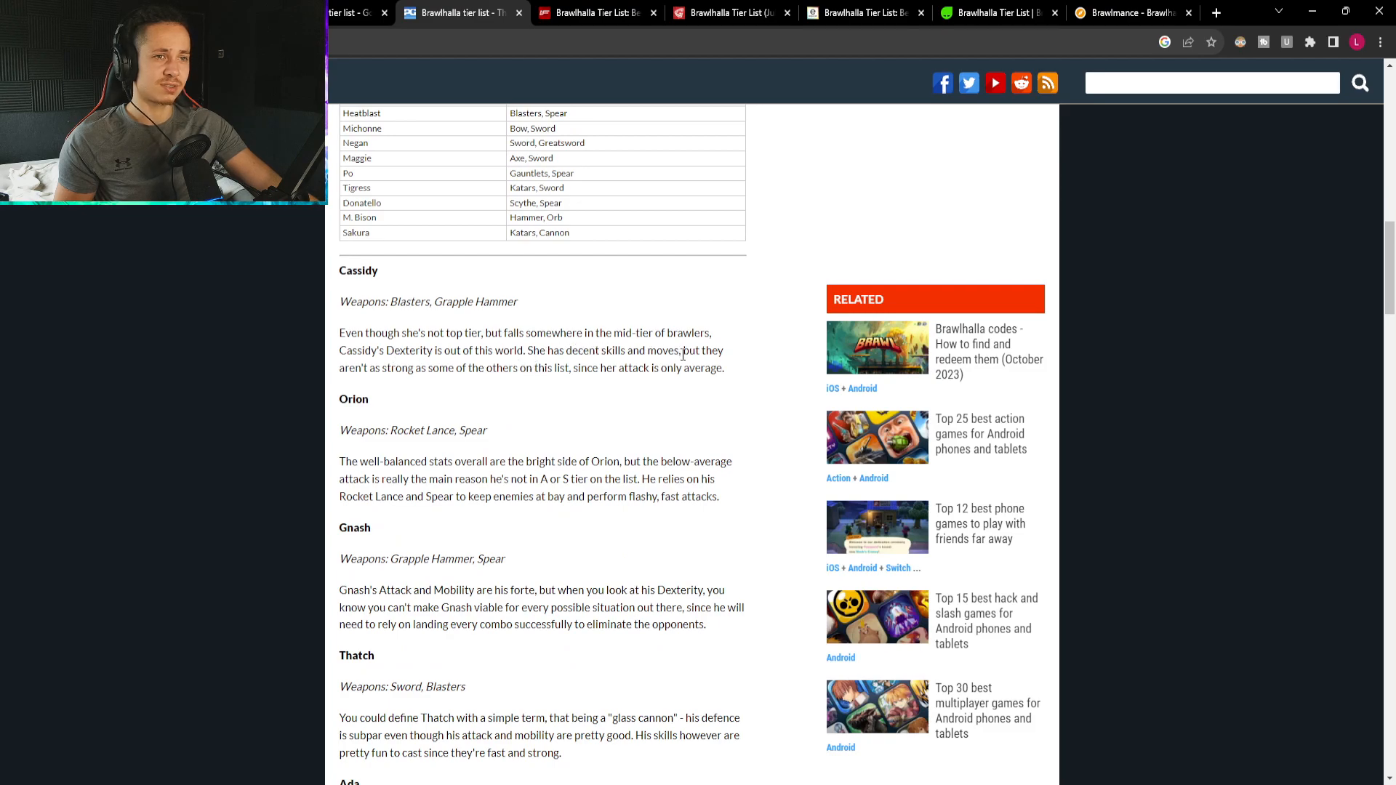
double_click(415, 350)
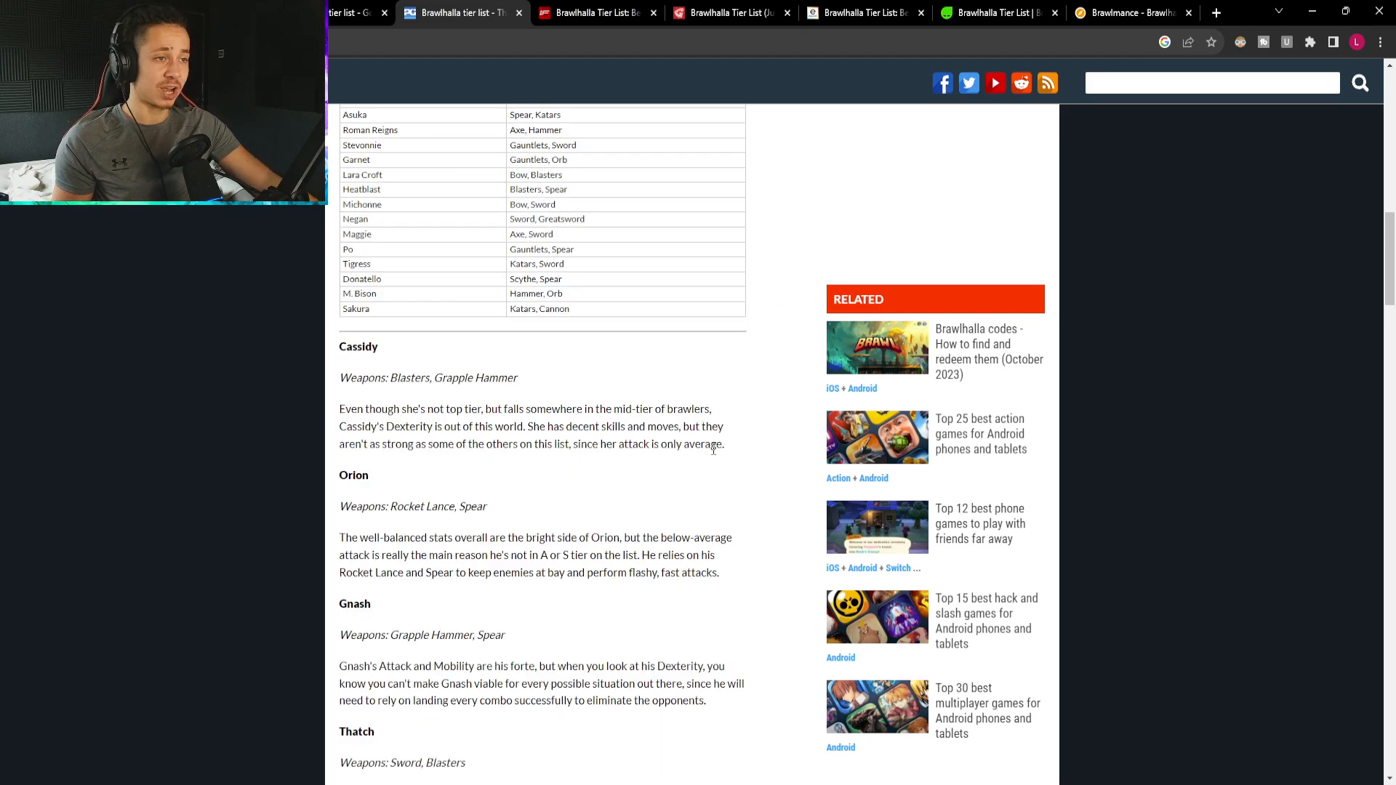
mouse_move(730, 451)
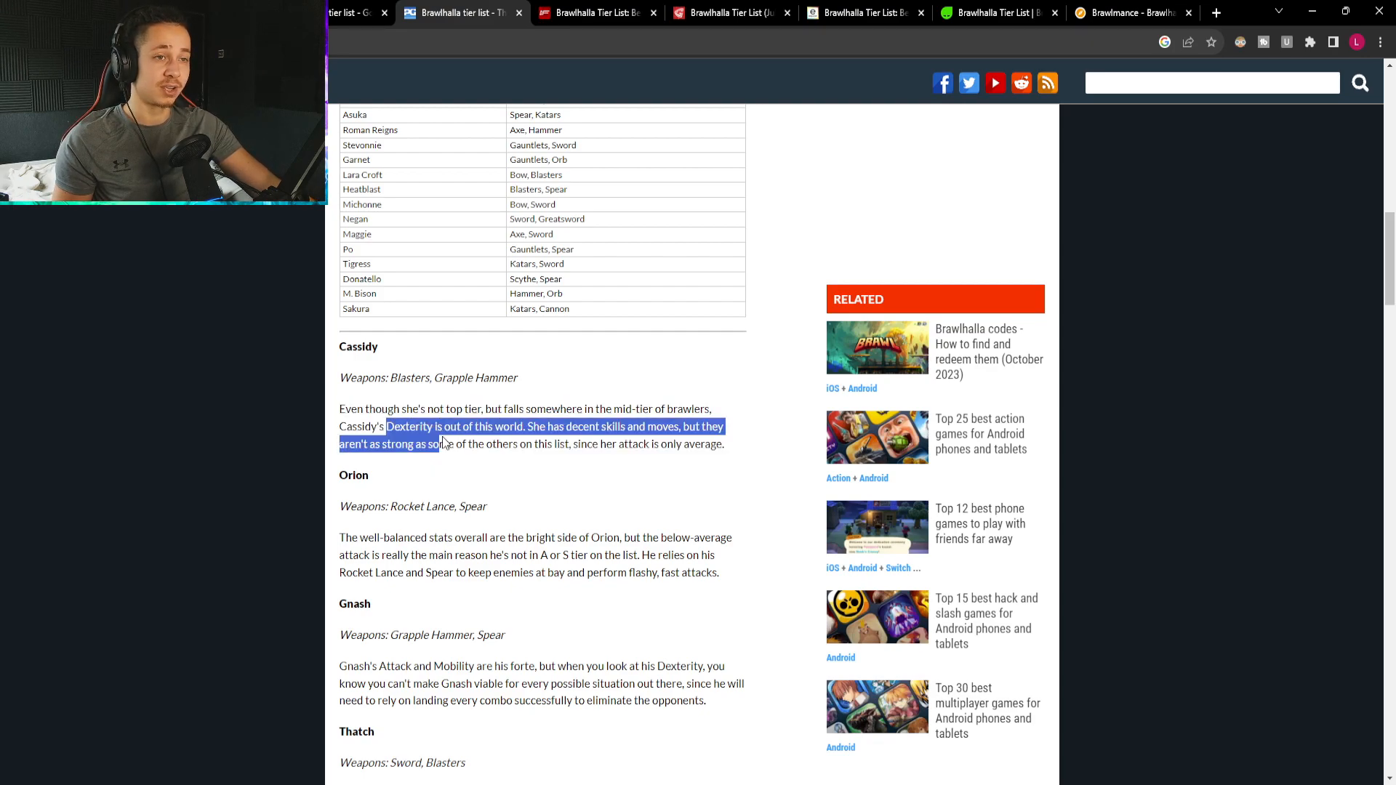
left_click(470, 477)
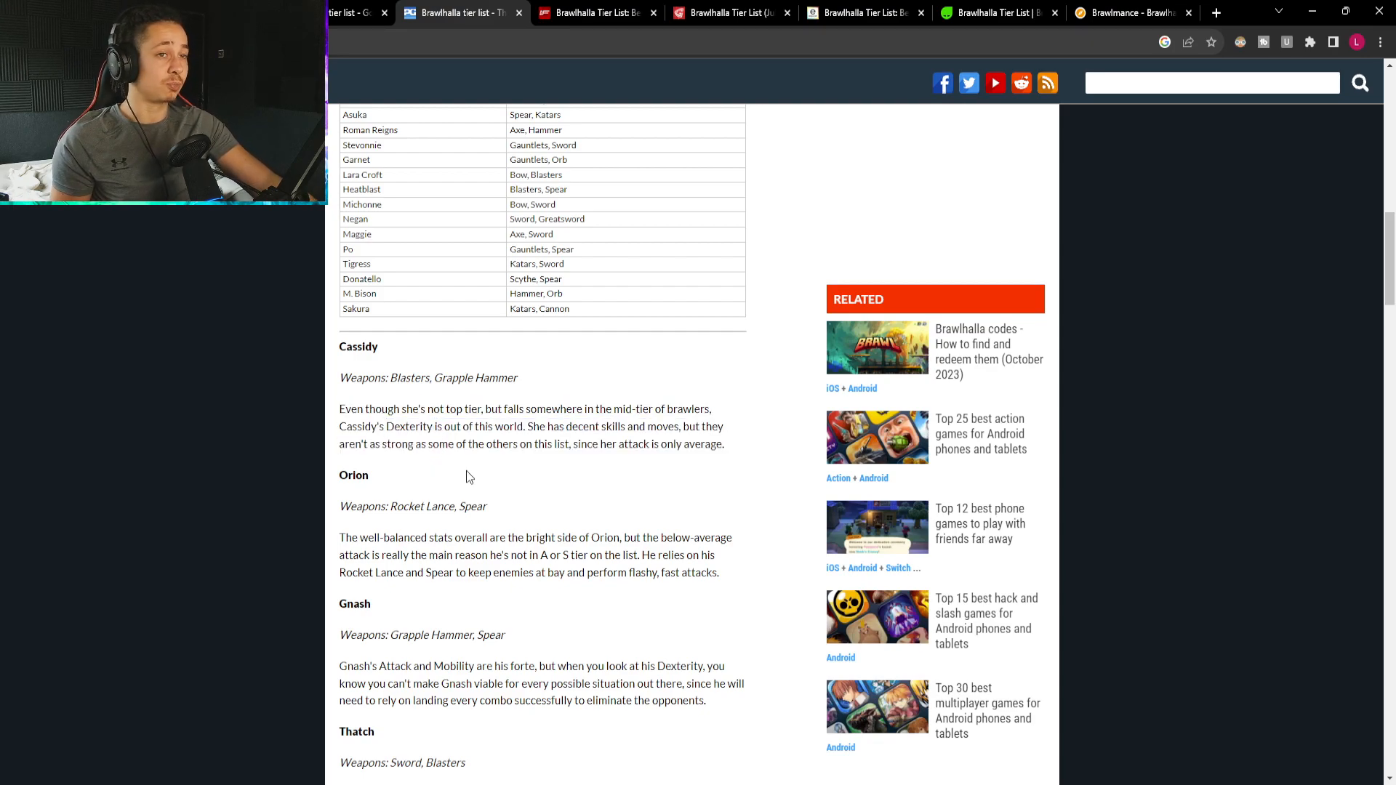
mouse_move(494, 488)
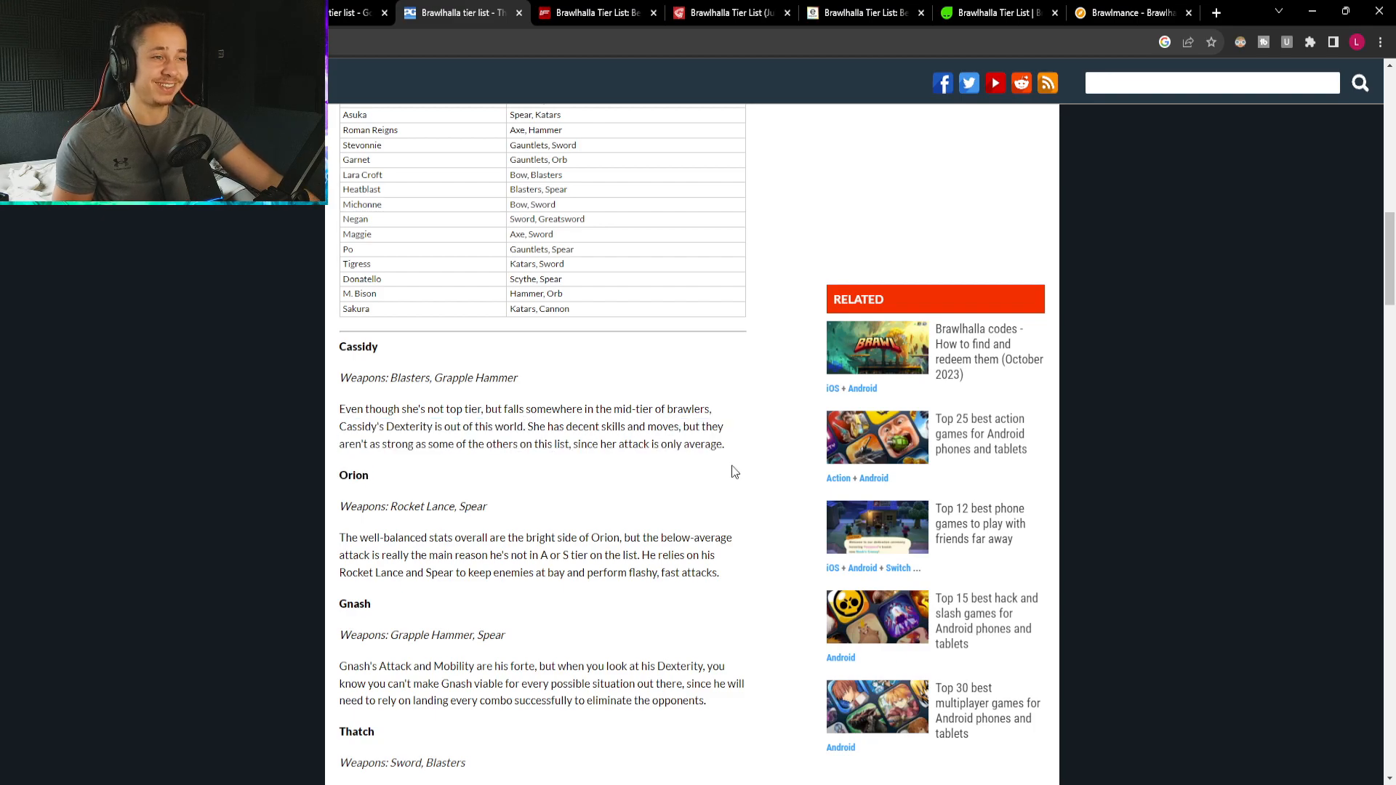
scroll("down", 3)
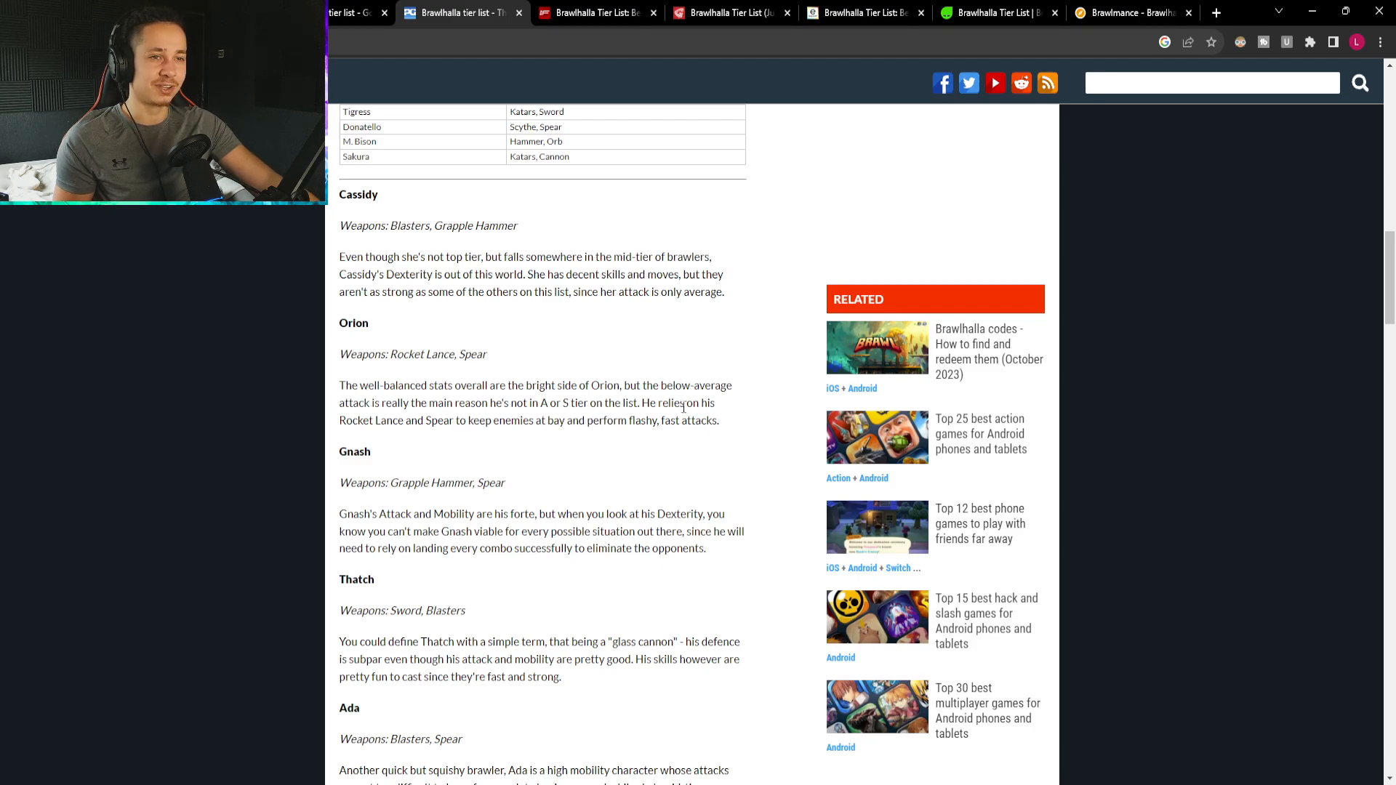
mouse_move(432, 511)
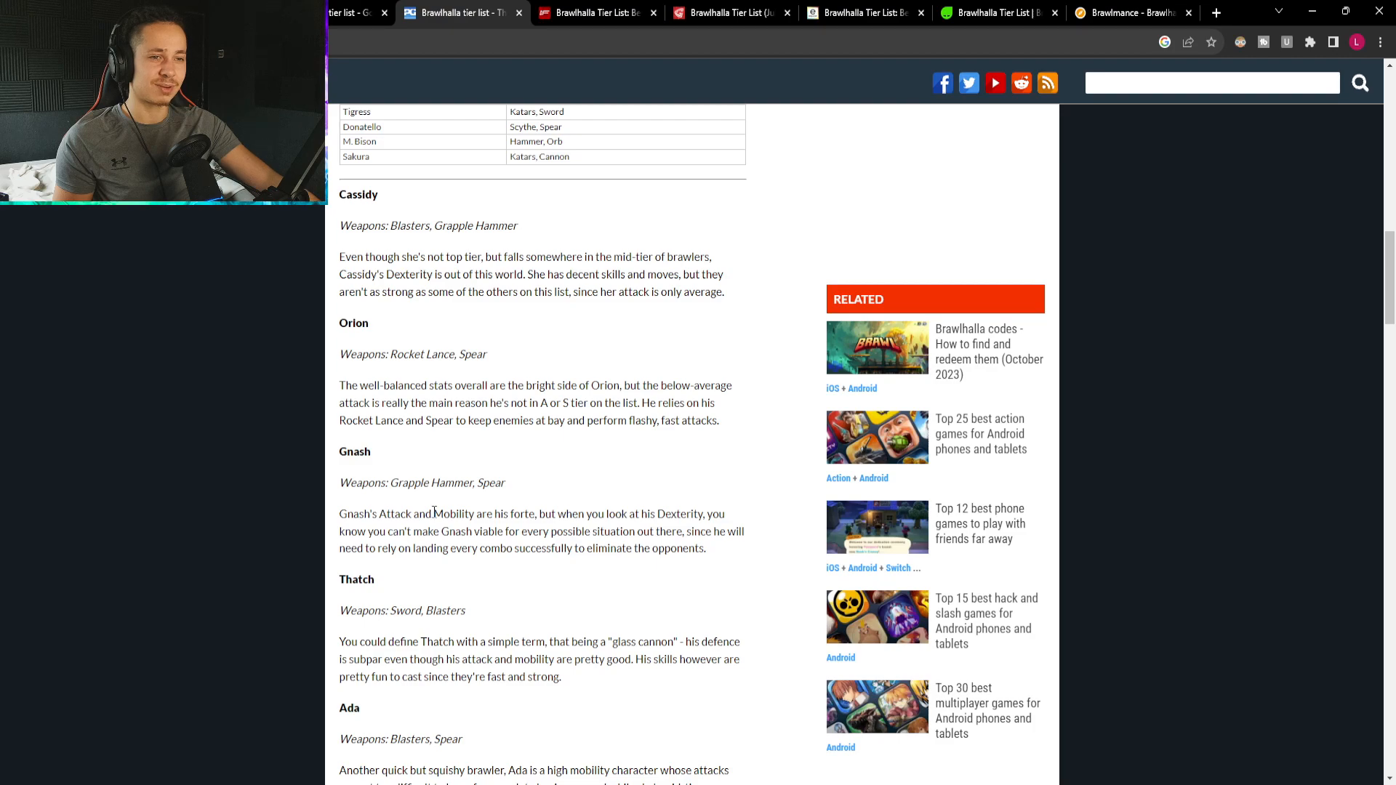
scroll("down", 3)
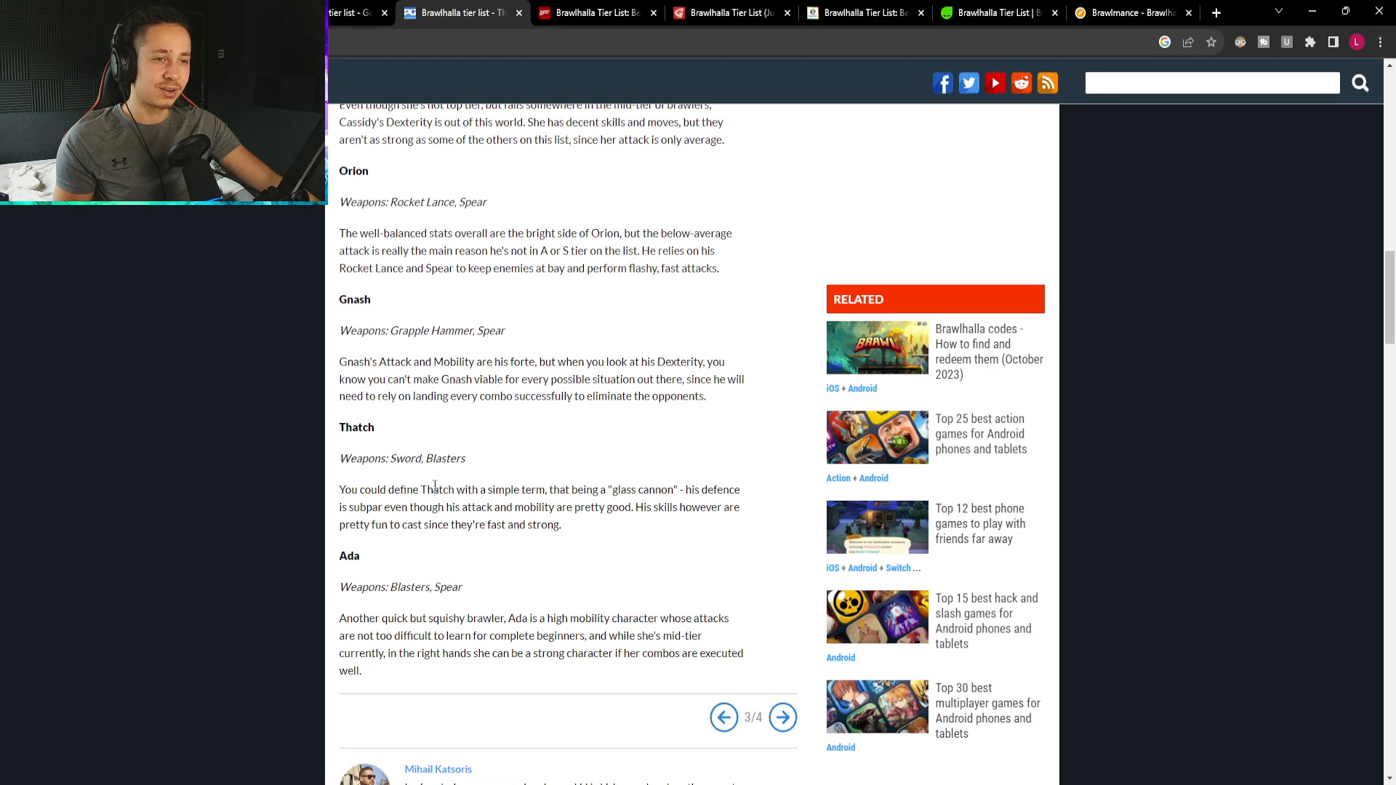
left_click_drag(449, 488, 692, 488)
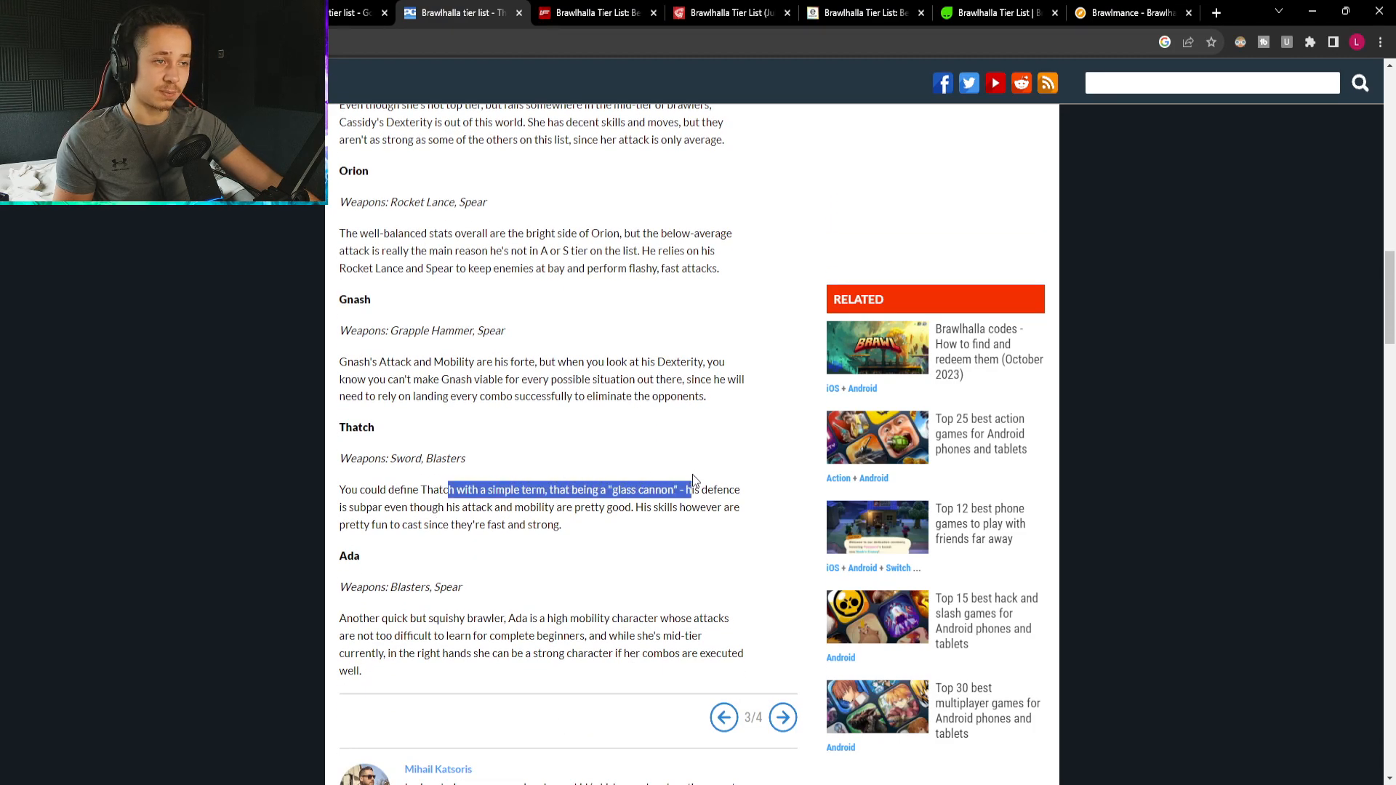
left_click(493, 524)
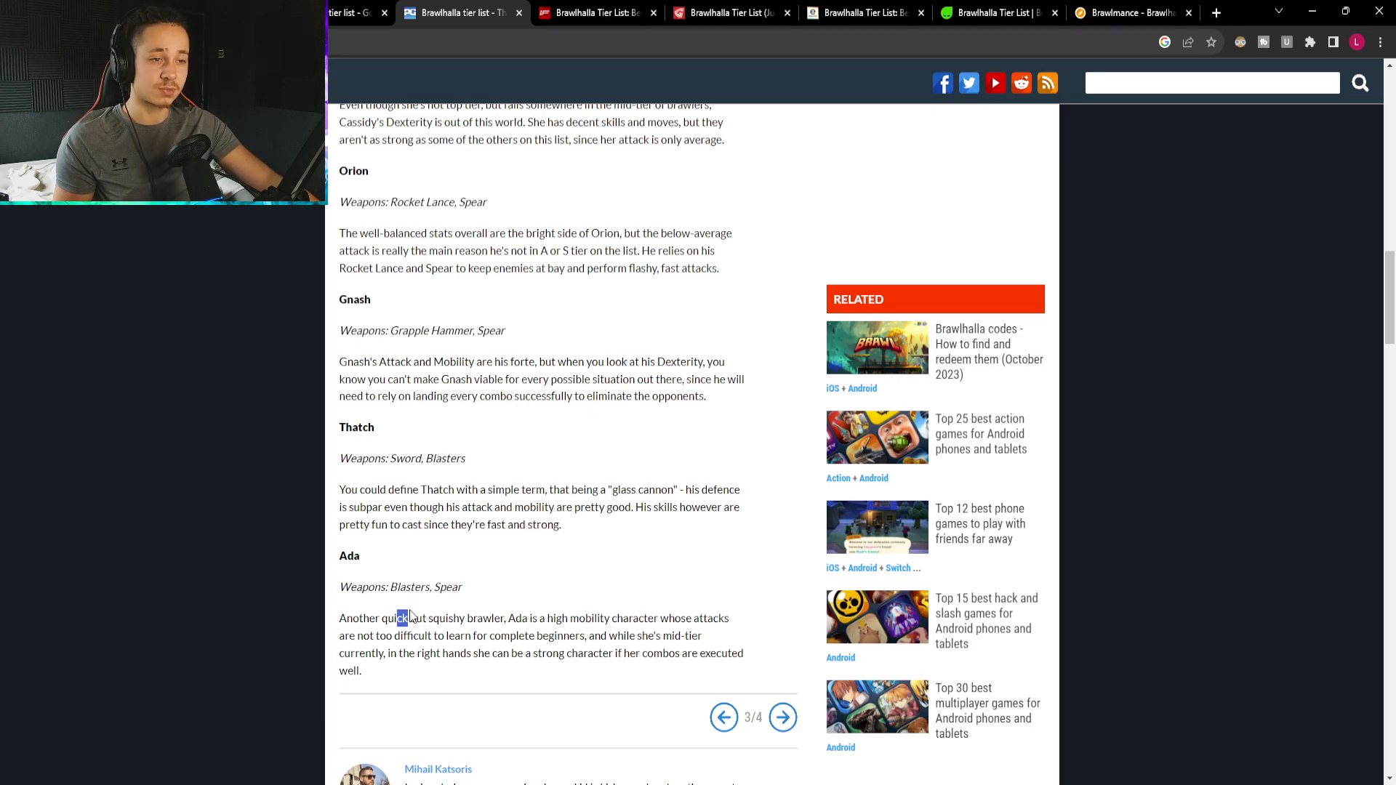
left_click_drag(395, 618, 603, 618)
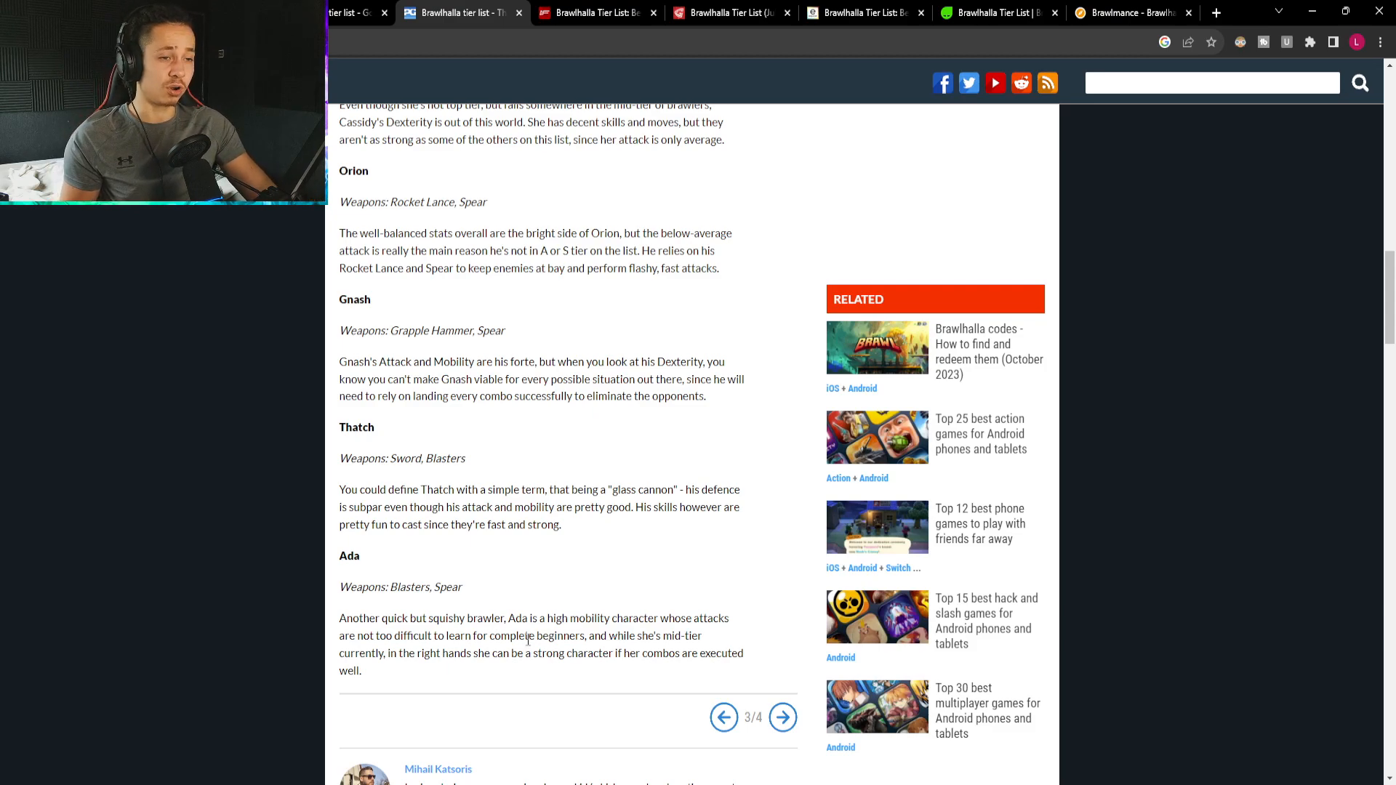
left_click_drag(701, 635, 638, 653)
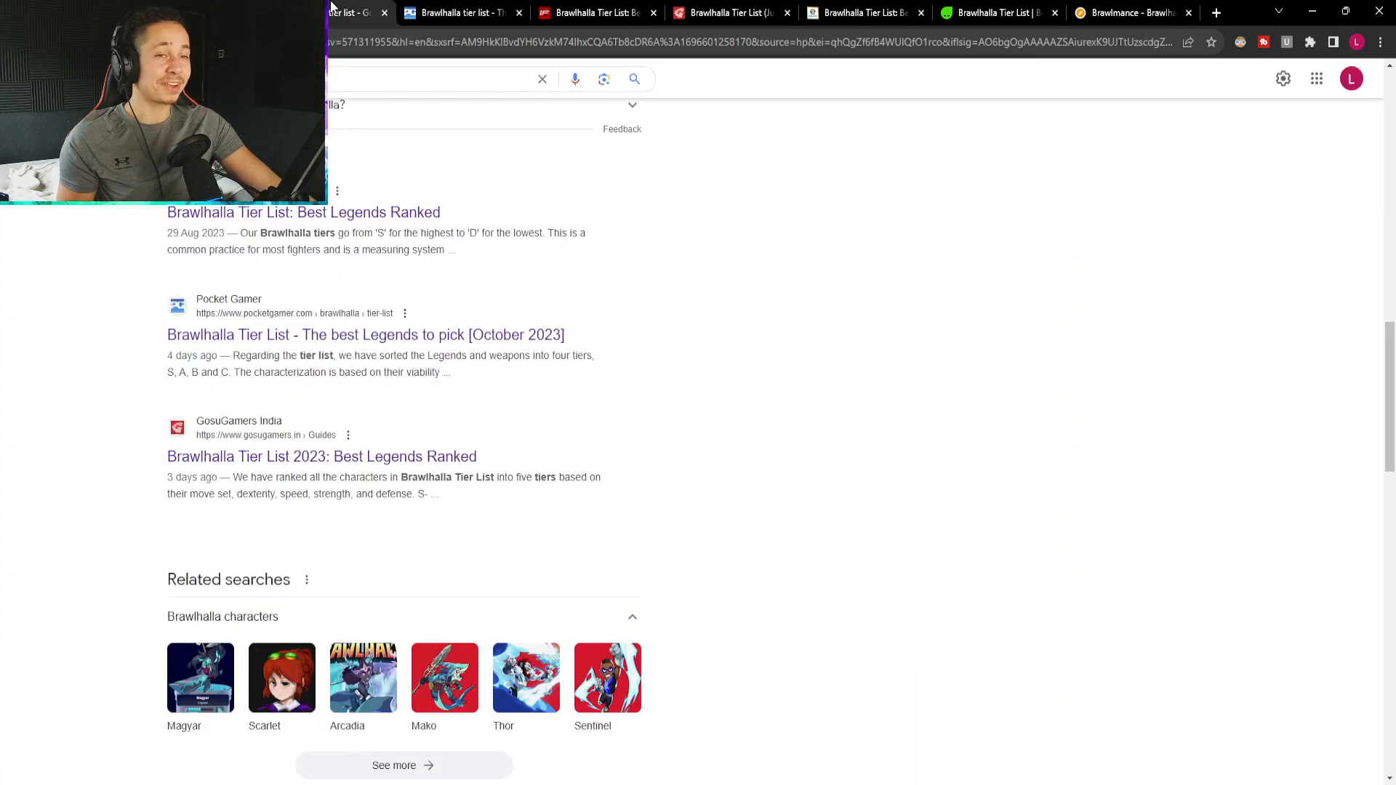
Scroll down Google's results to reach the MetaTierList 'Brawlhalla Tier List (October 2023)' entry.
scroll("down", 3)
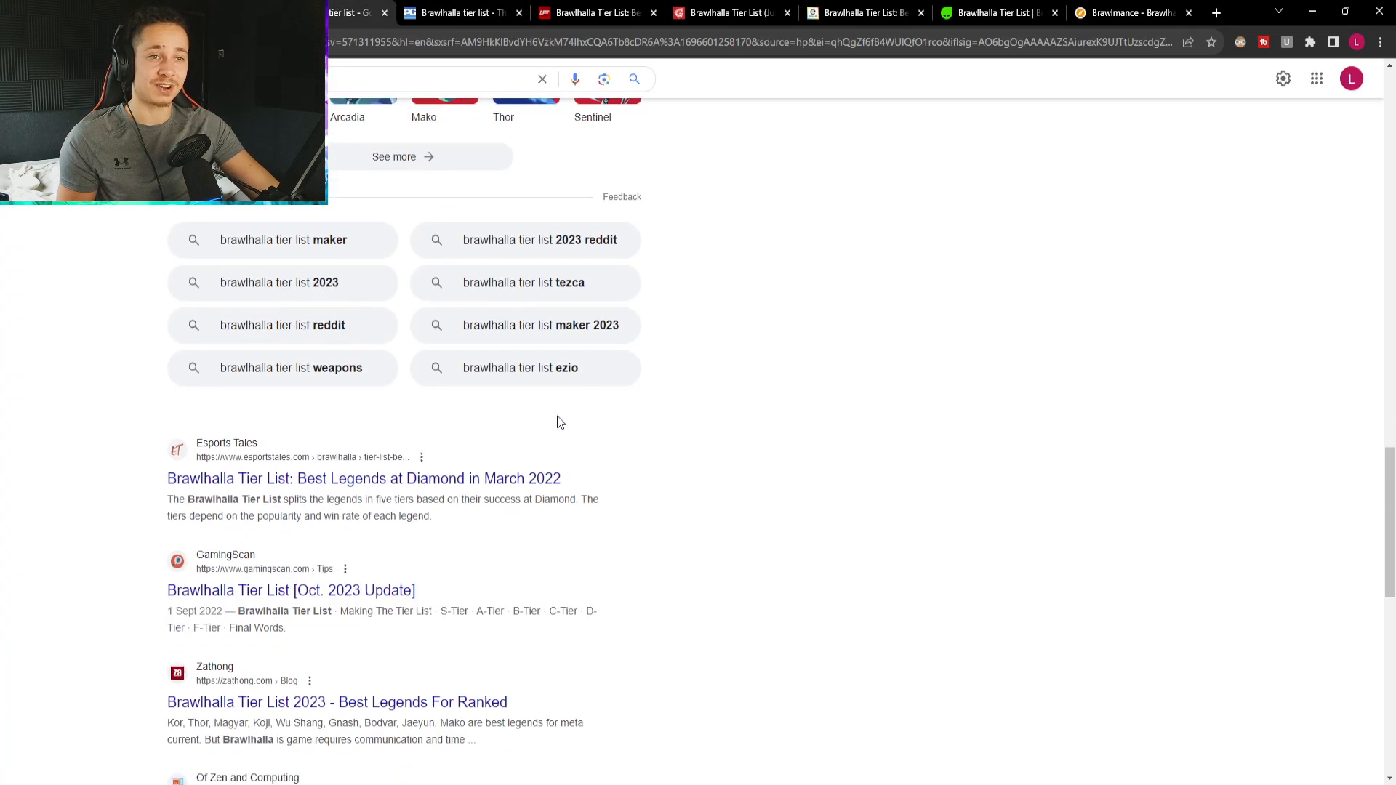
scroll("down", 3)
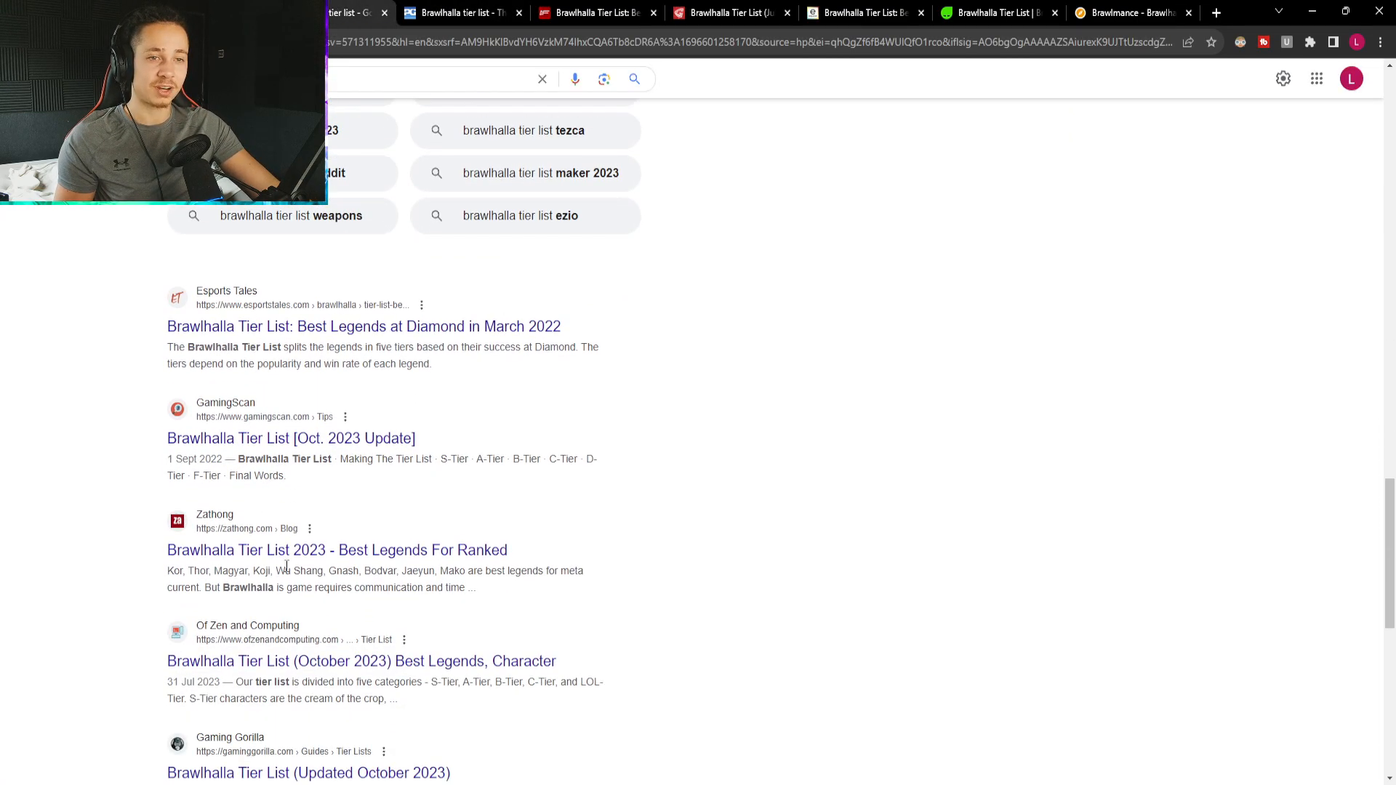
scroll("down", 3)
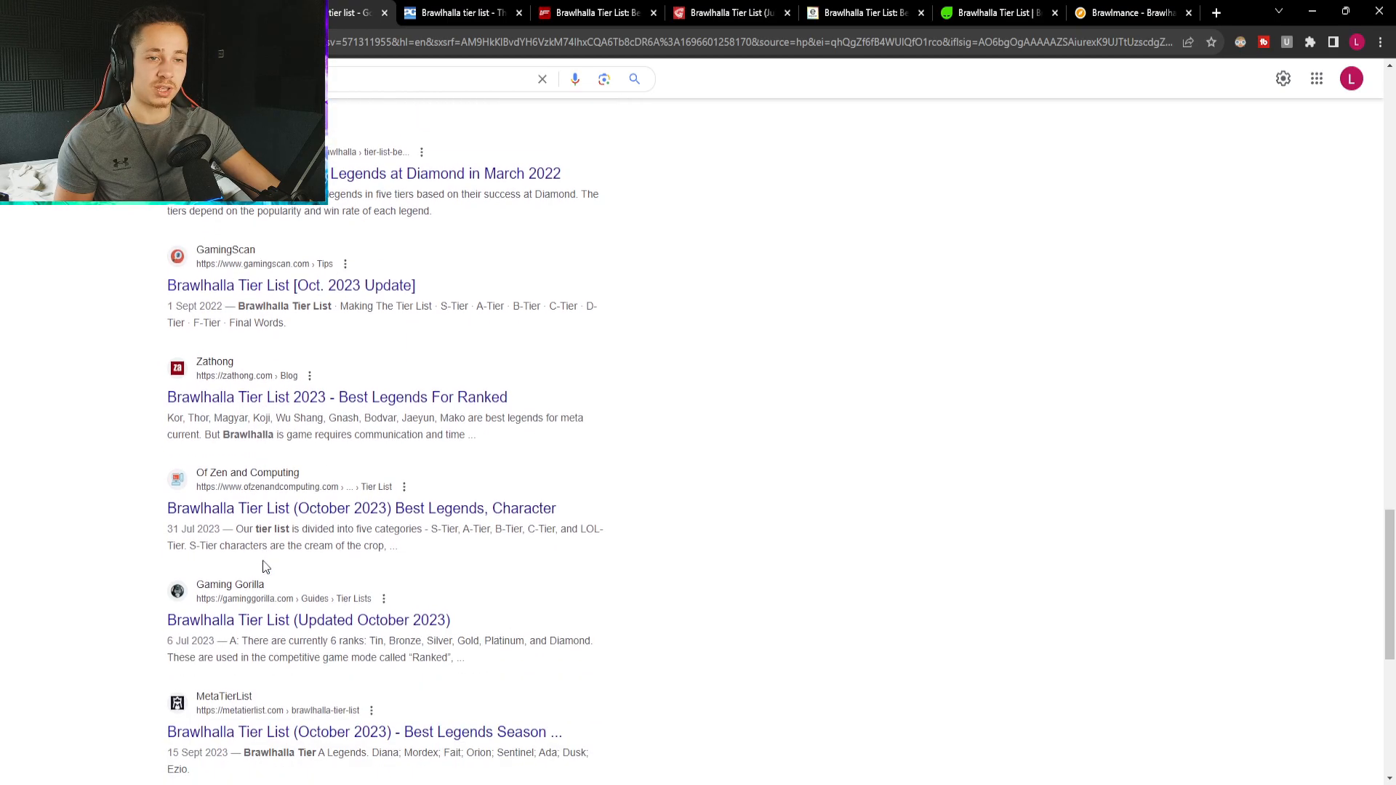
scroll("down", 3)
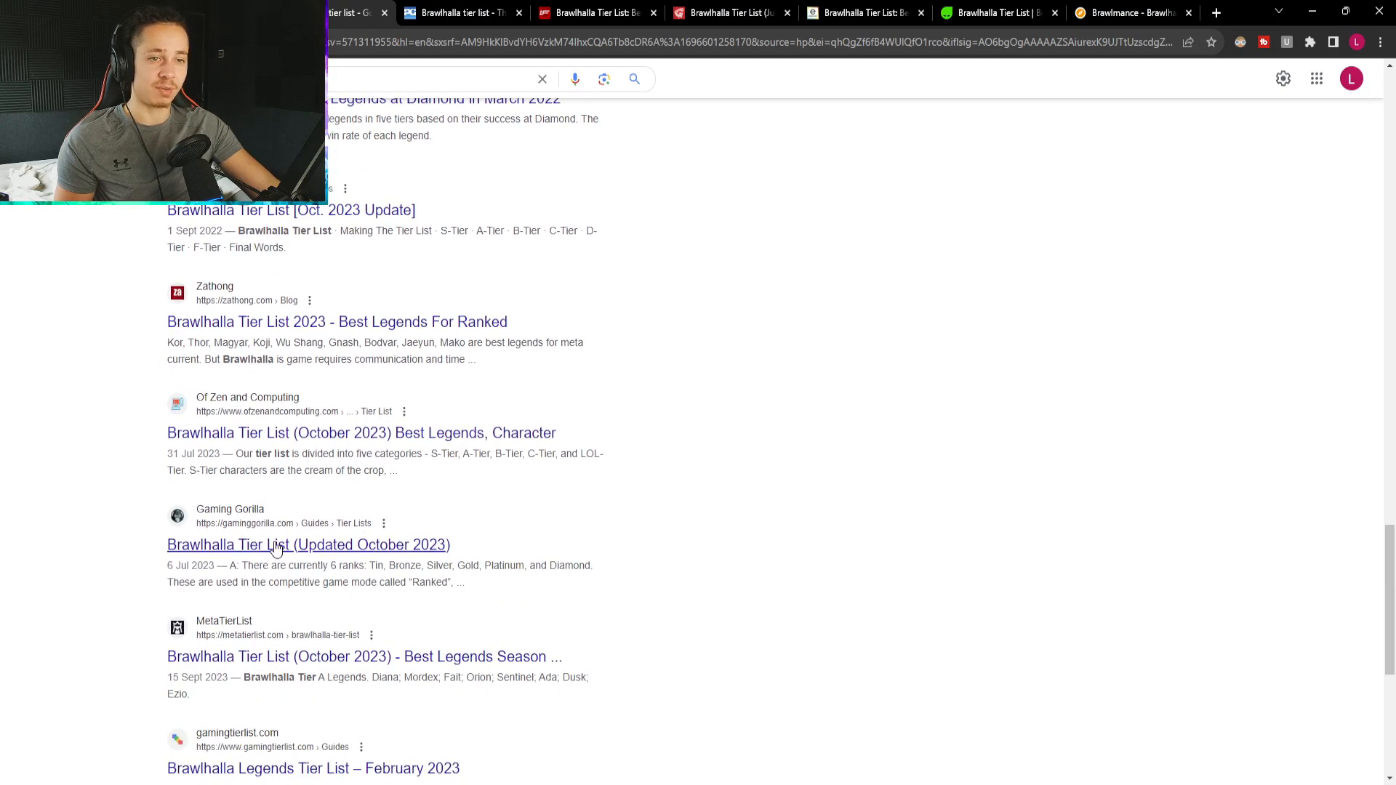
scroll("down", 3)
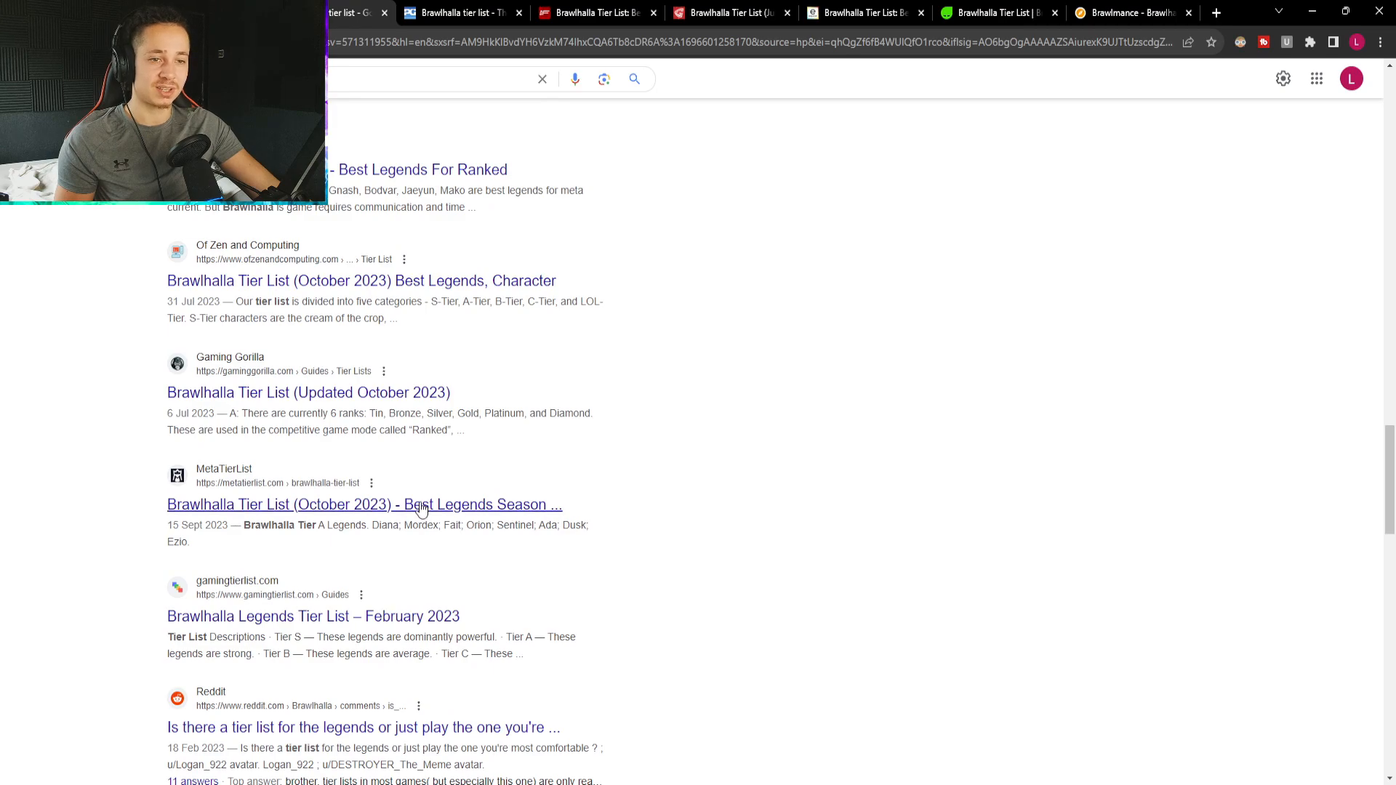
scroll("up", 3)
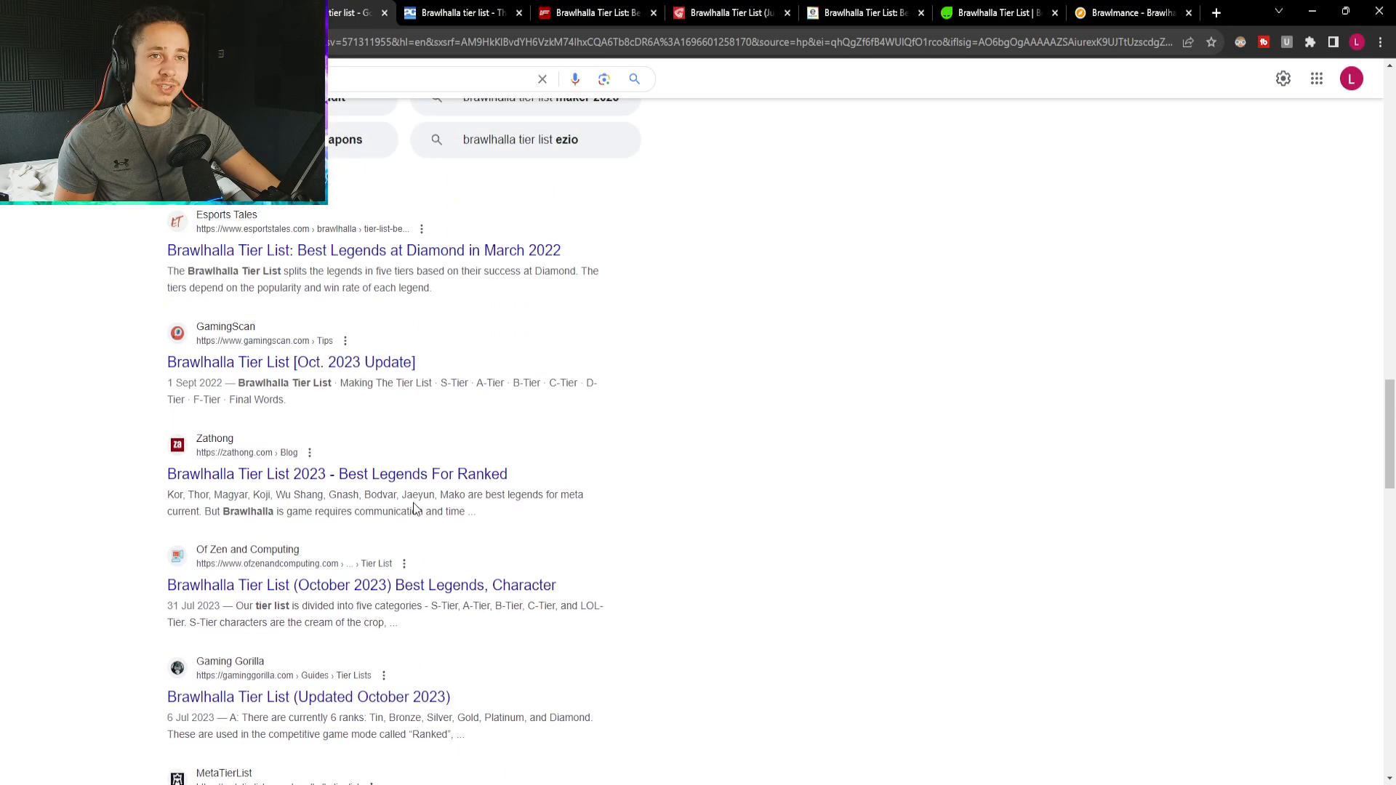
scroll("down", 3)
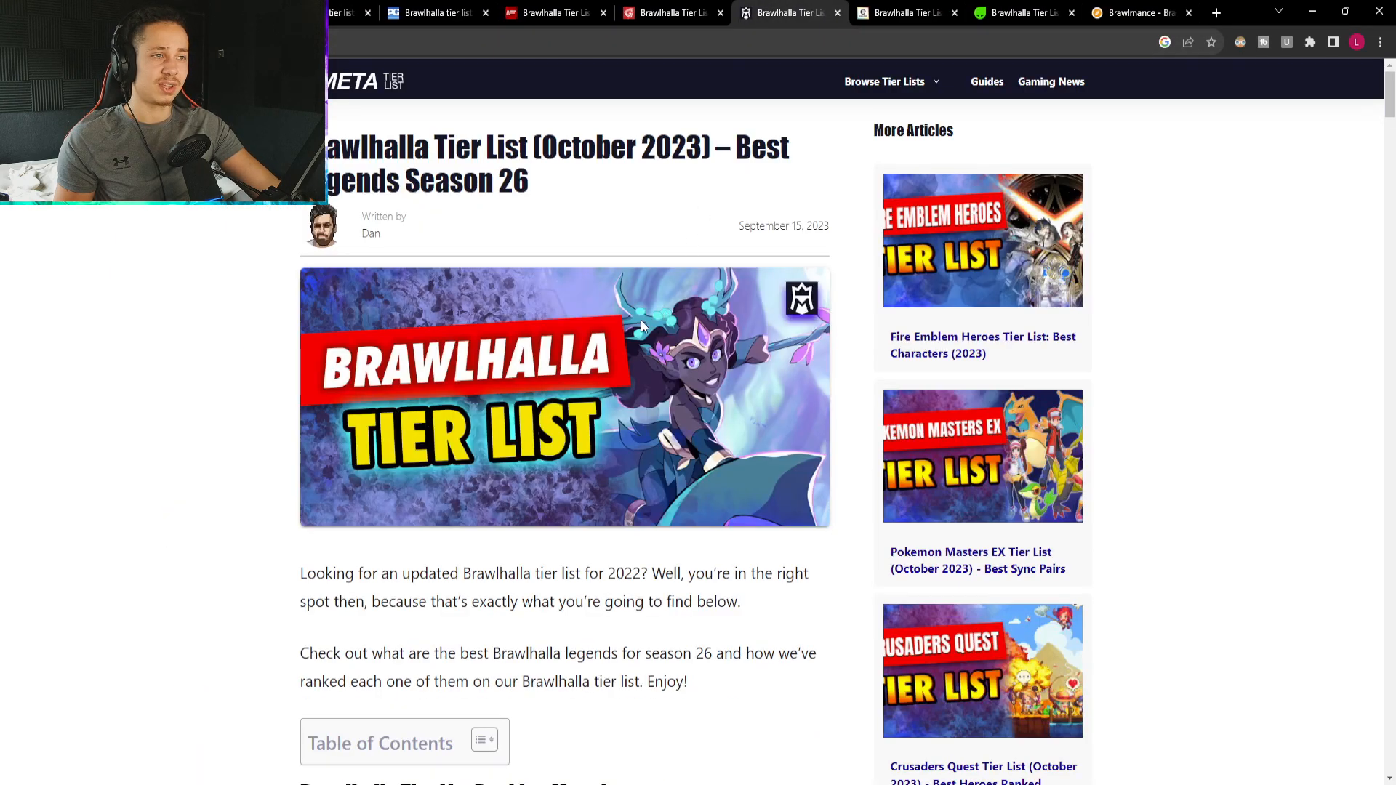
Read down the MetaTierList article from the tier charts through the legend lists to the tips.
scroll("down", 3)
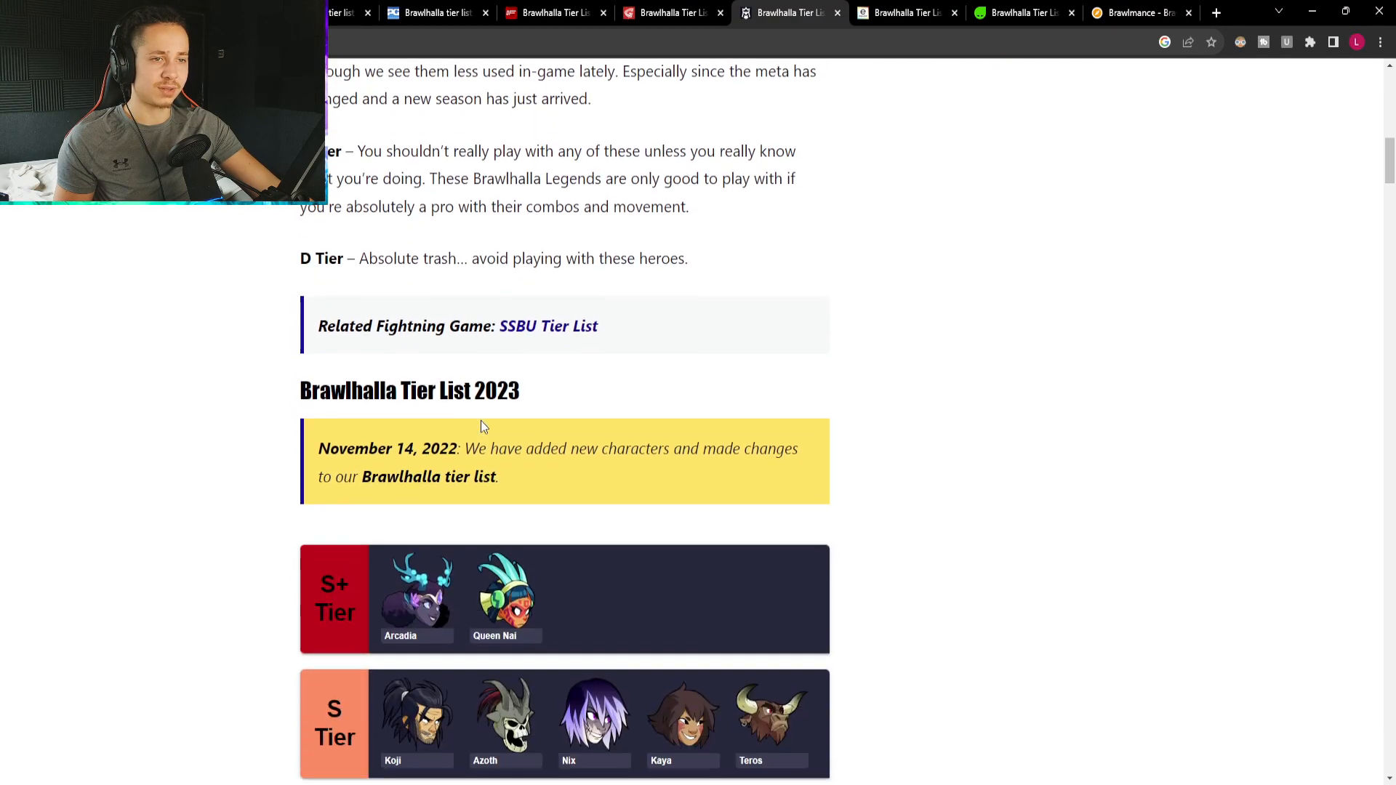
scroll("down", 3)
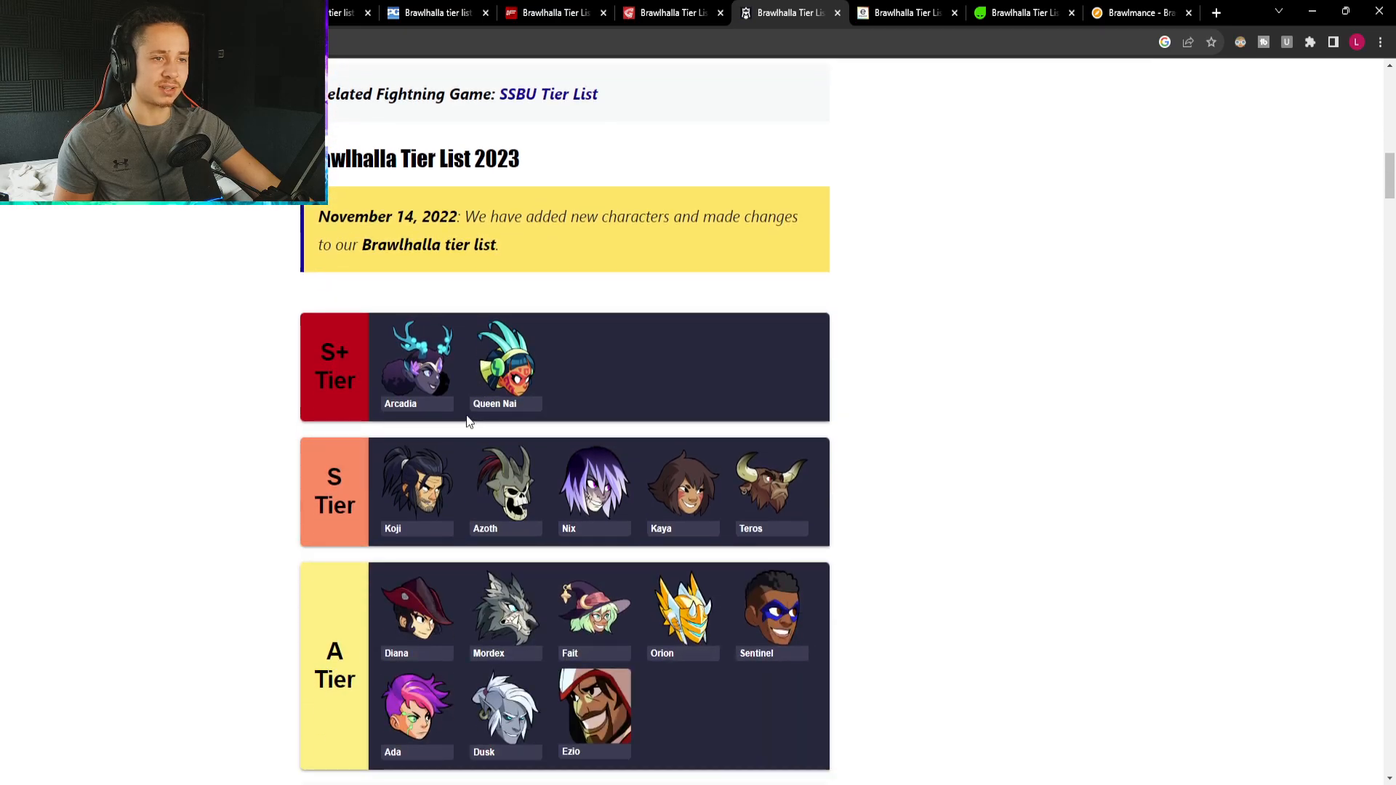
scroll("down", 3)
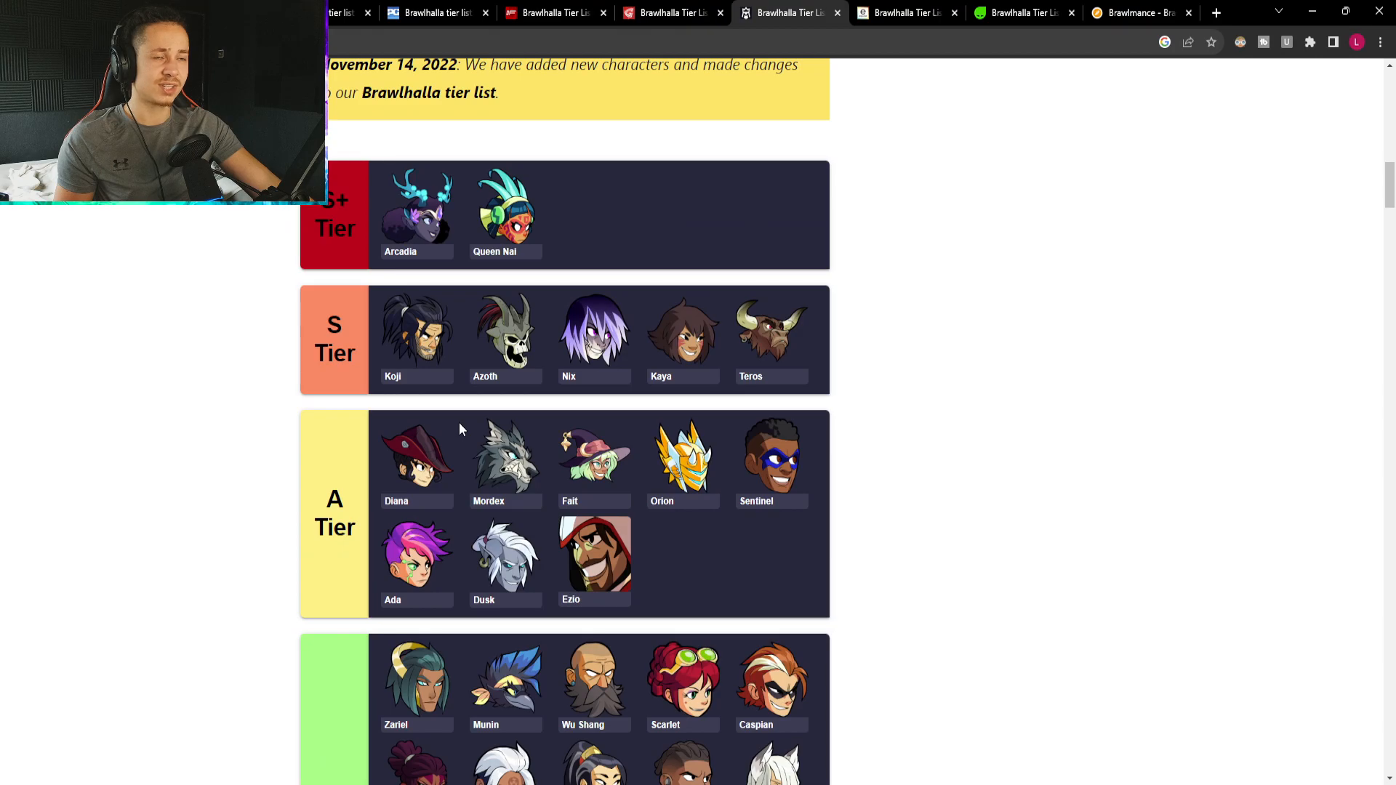
scroll("down", 3)
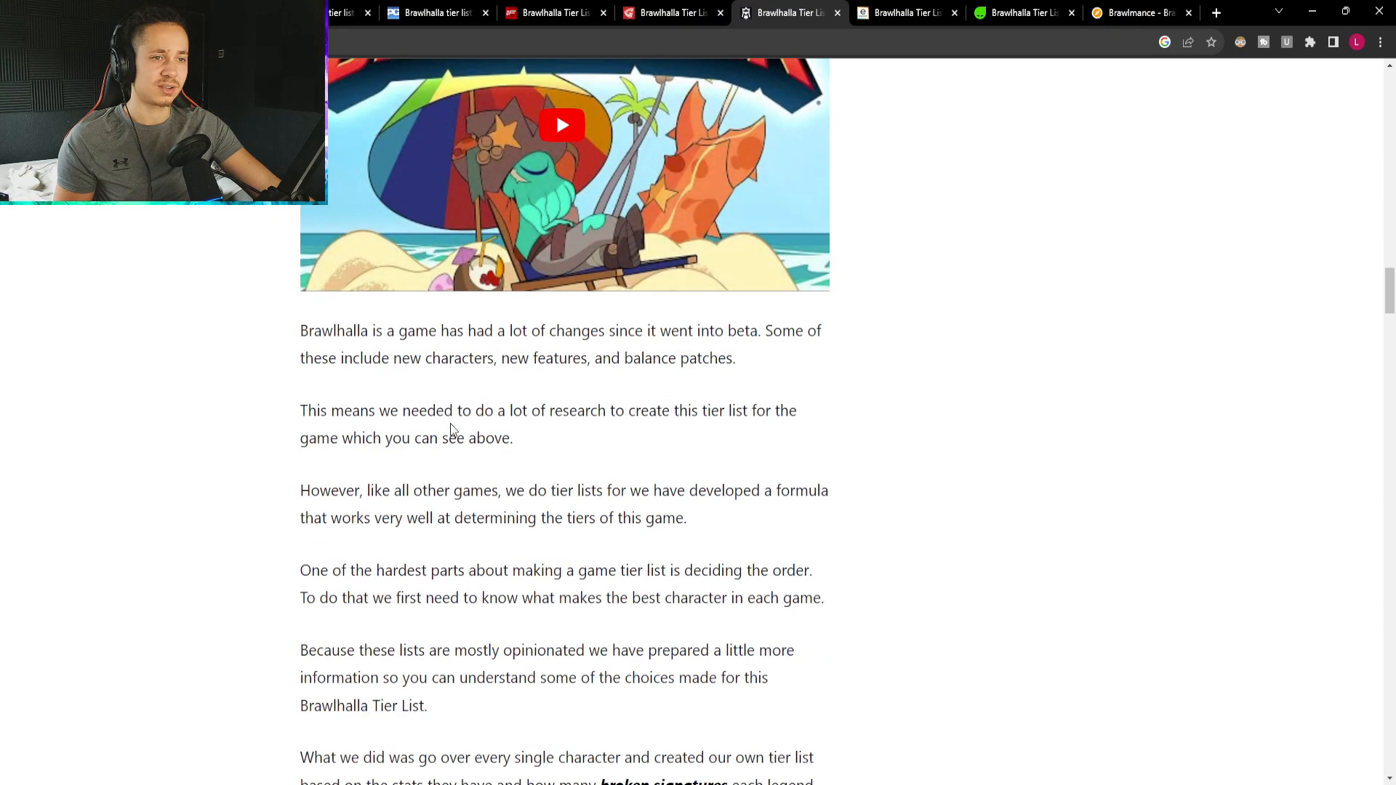
scroll("down", 3)
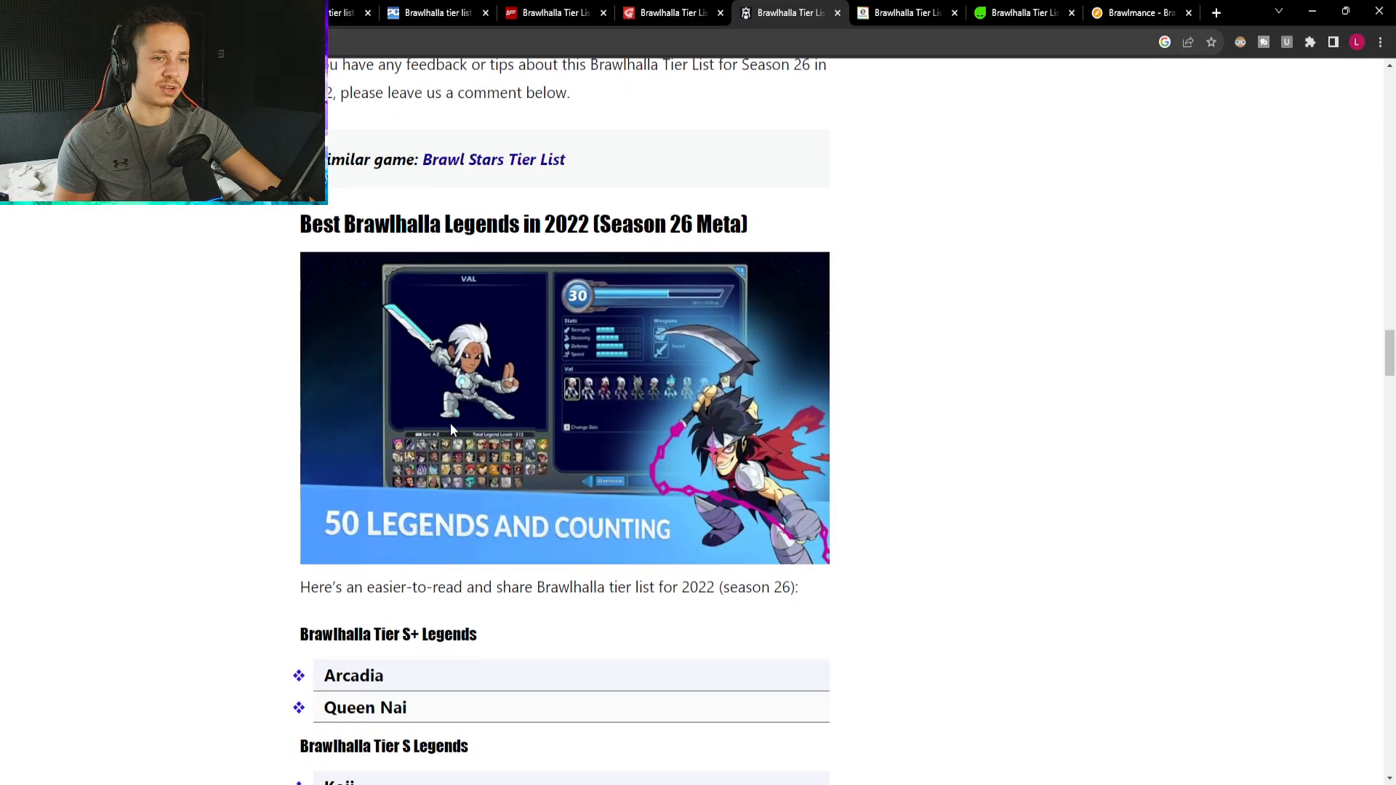
scroll("down", 3)
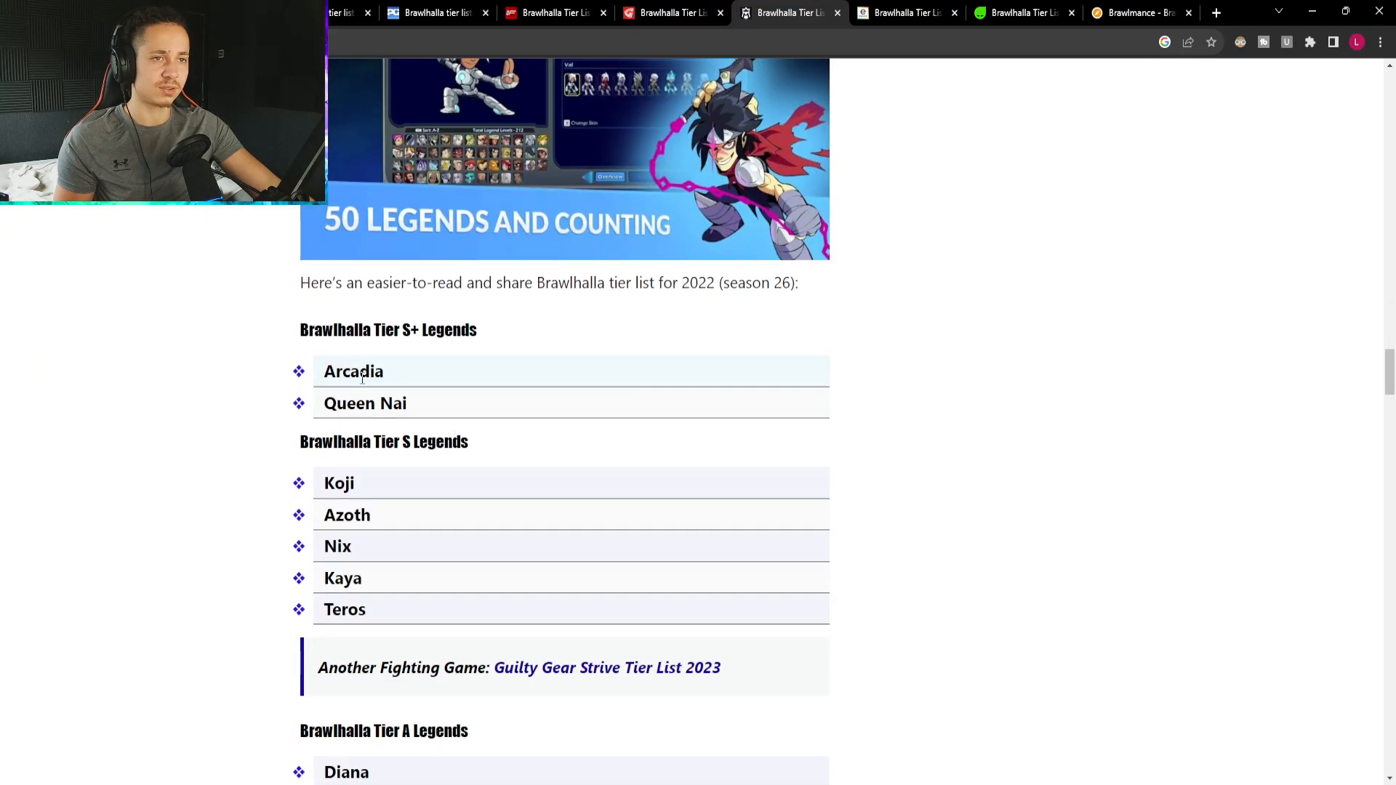
scroll("down", 3)
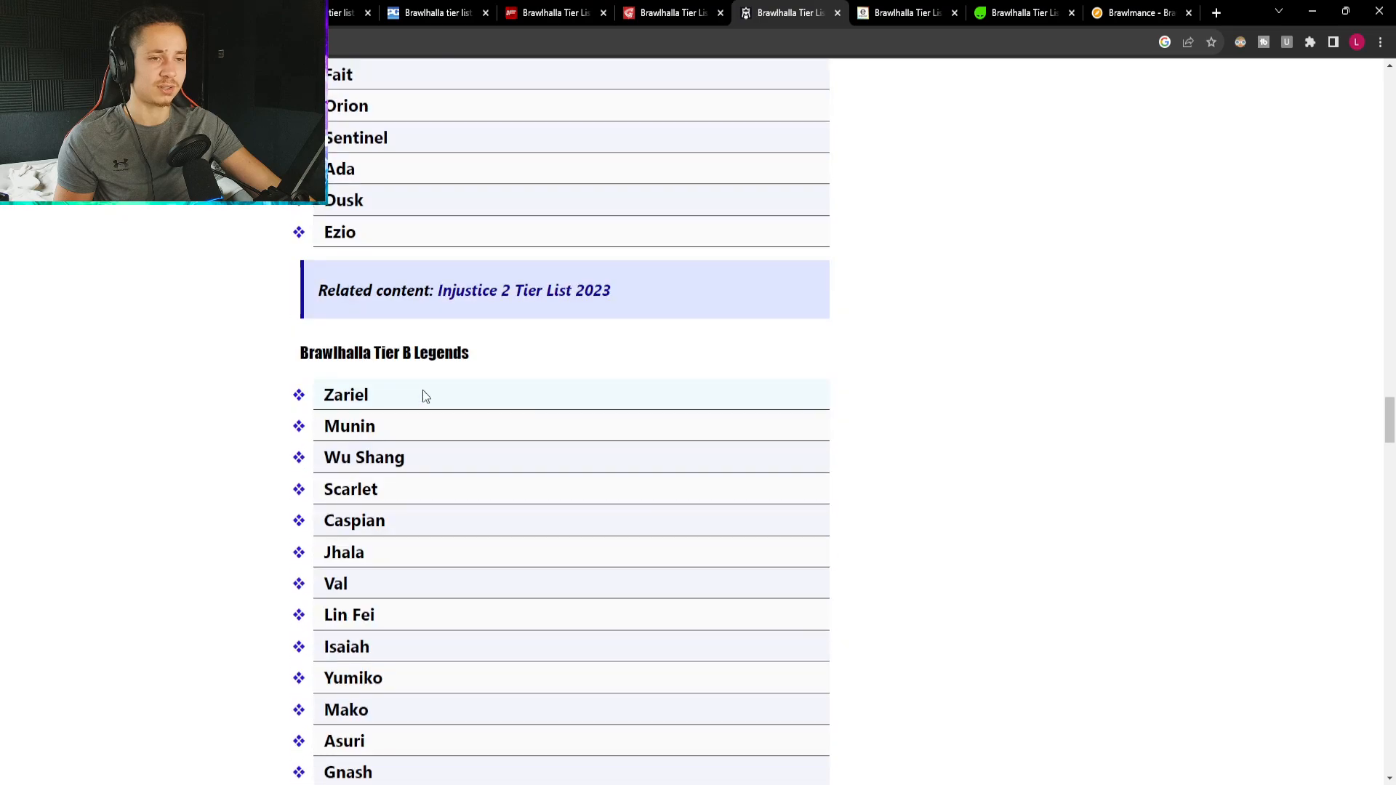
scroll("down", 3)
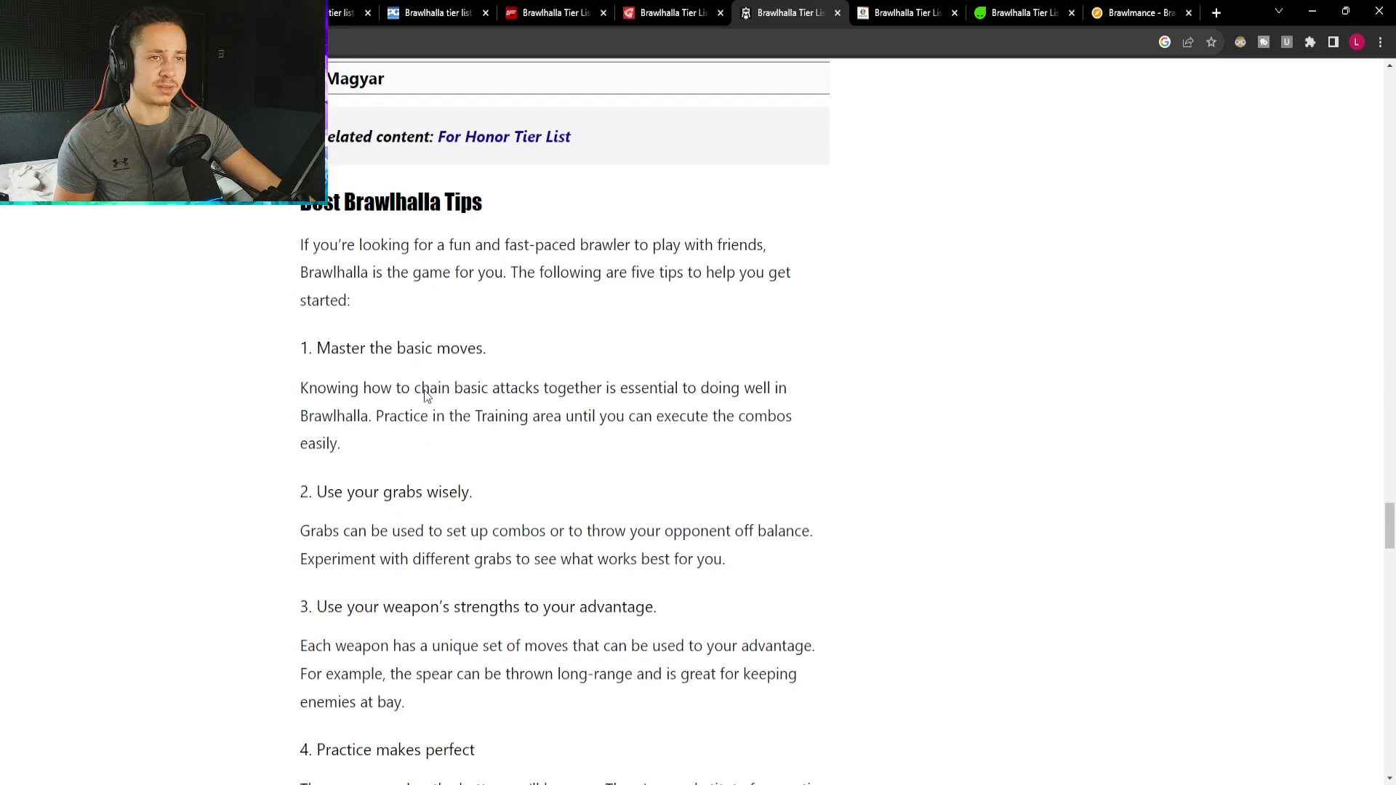
scroll("down", 3)
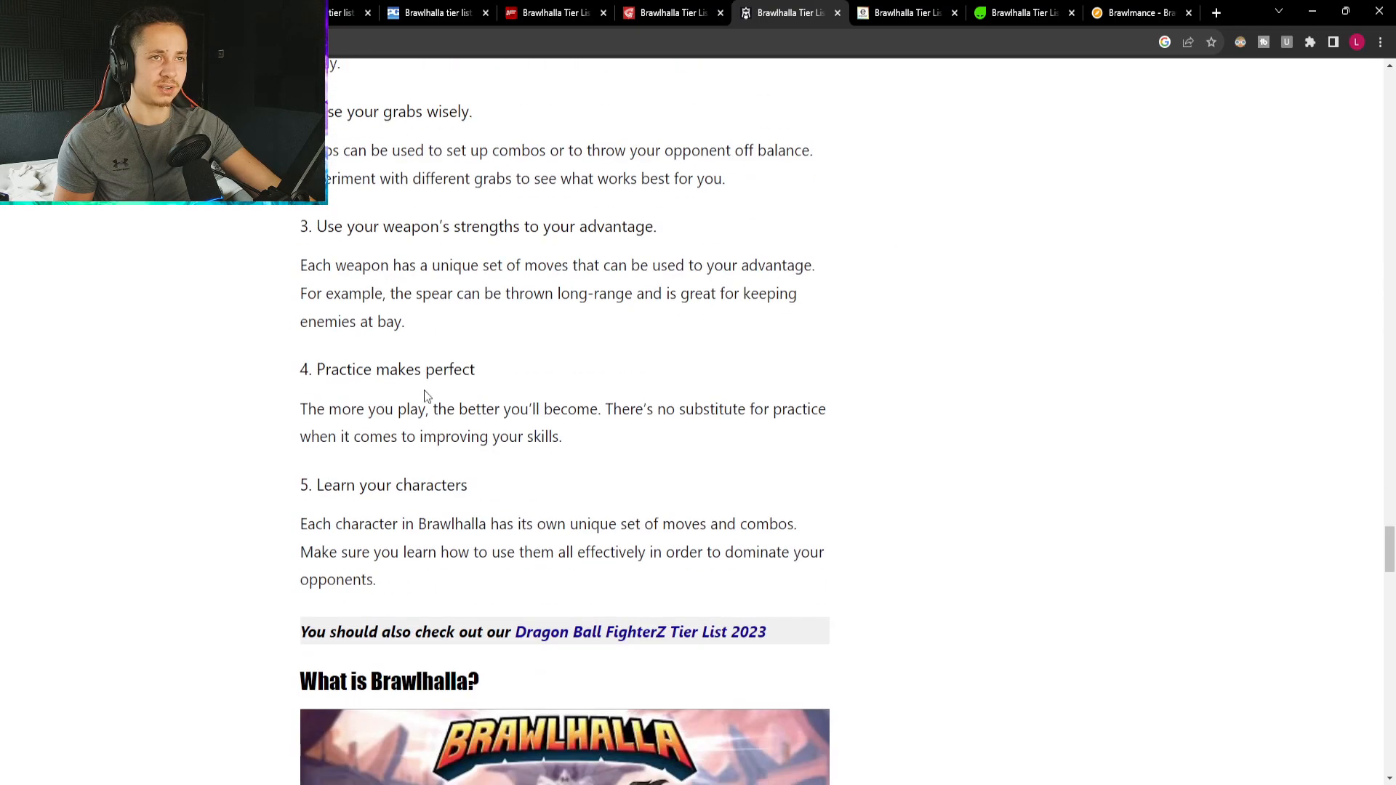
Highlight the beginner tips about chaining basic attacks and using grabs while reading them.
scroll("up", 3)
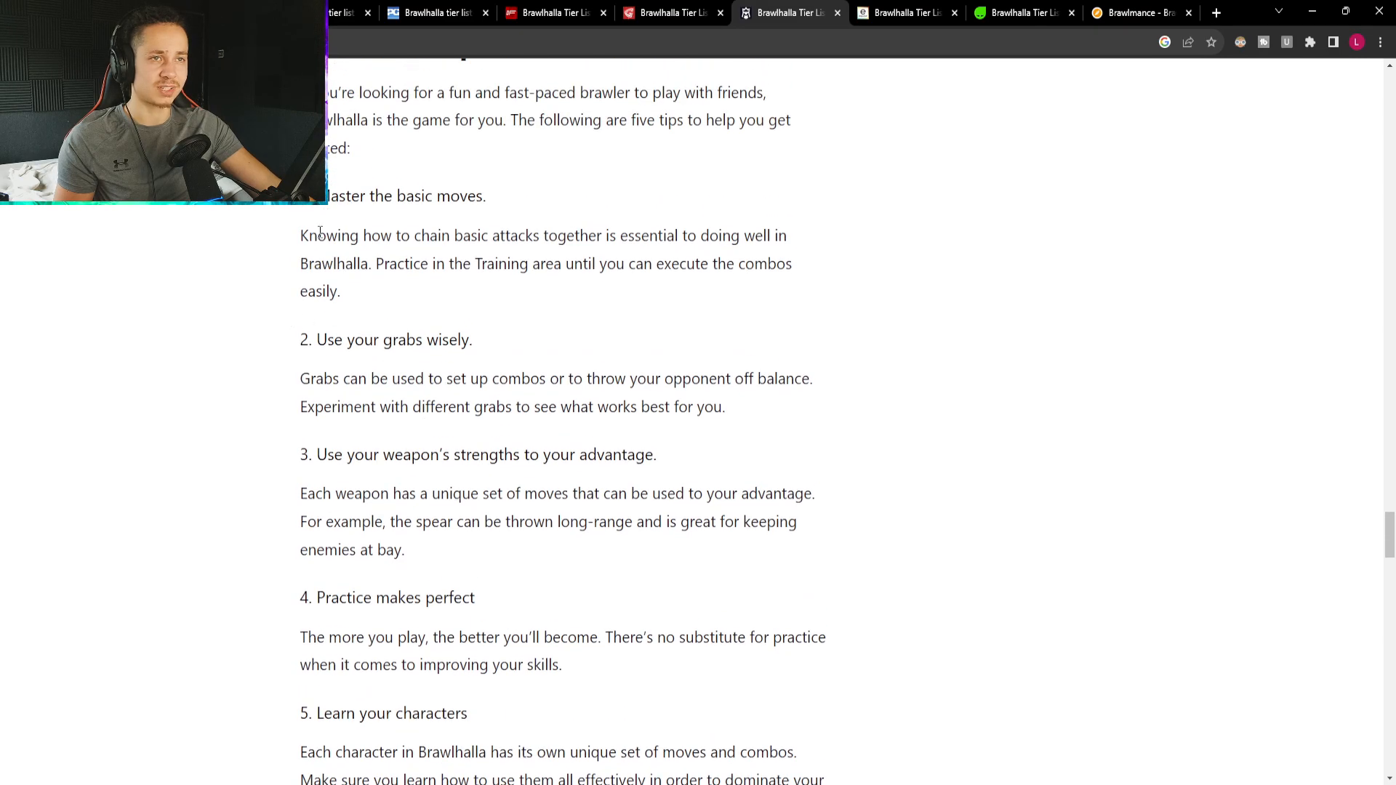
scroll("up", 3)
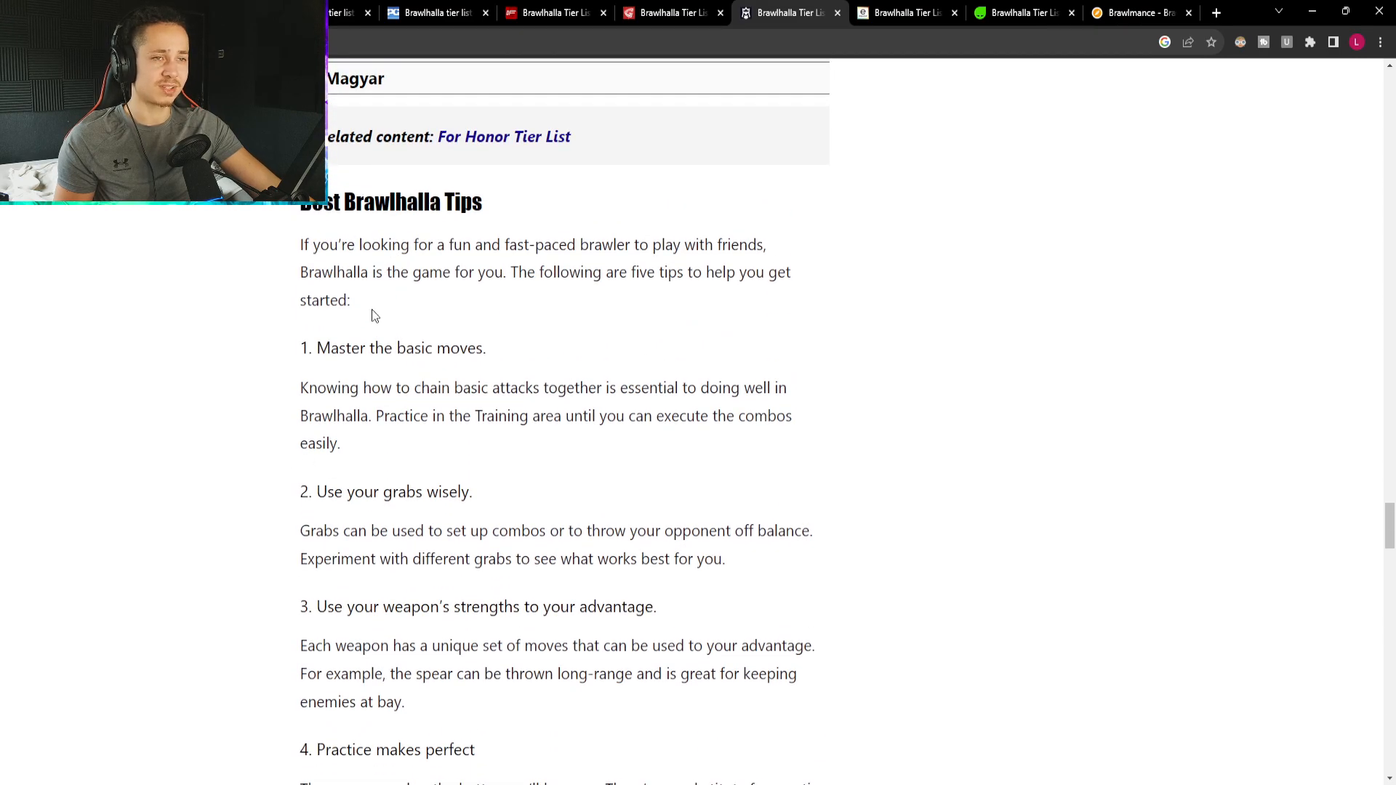
left_click_drag(300, 387, 487, 416)
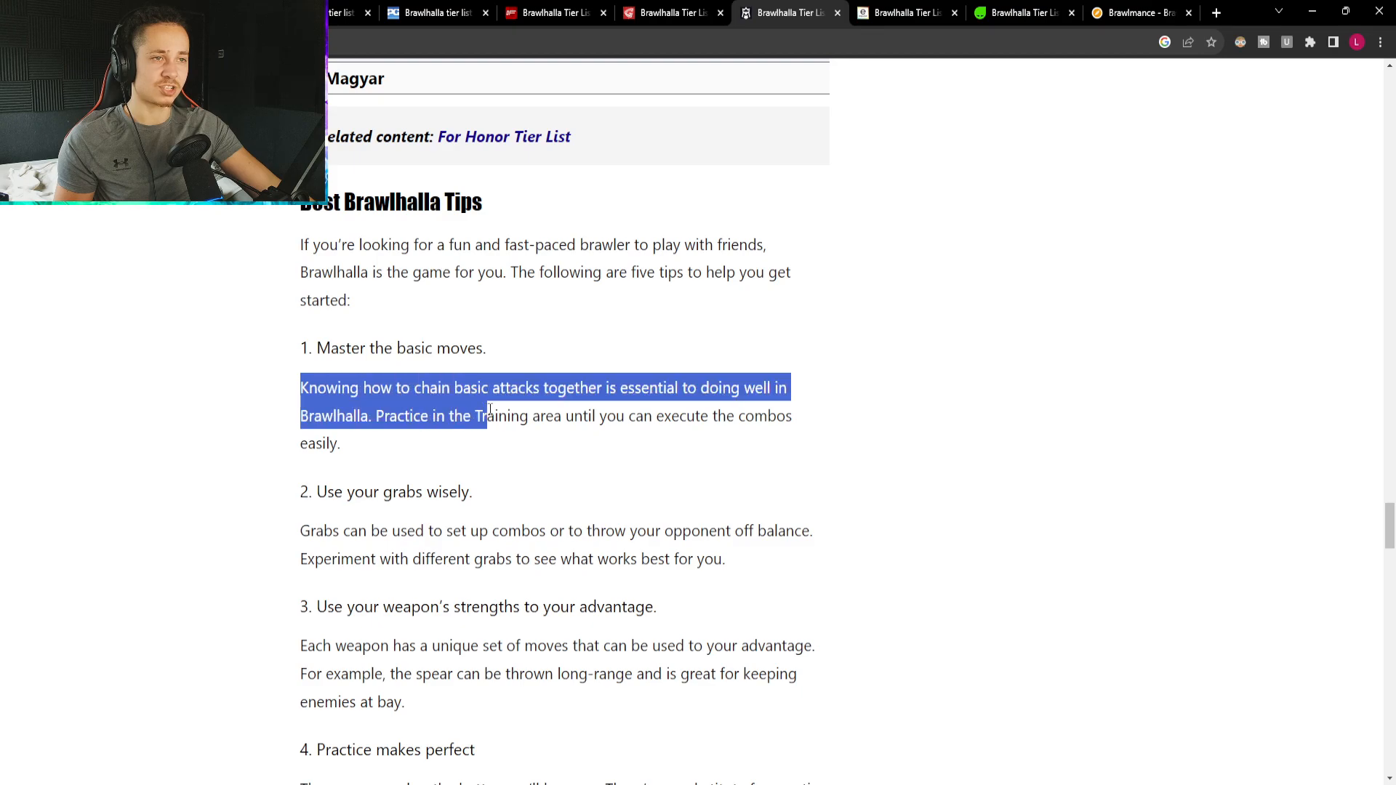
left_click(672, 414)
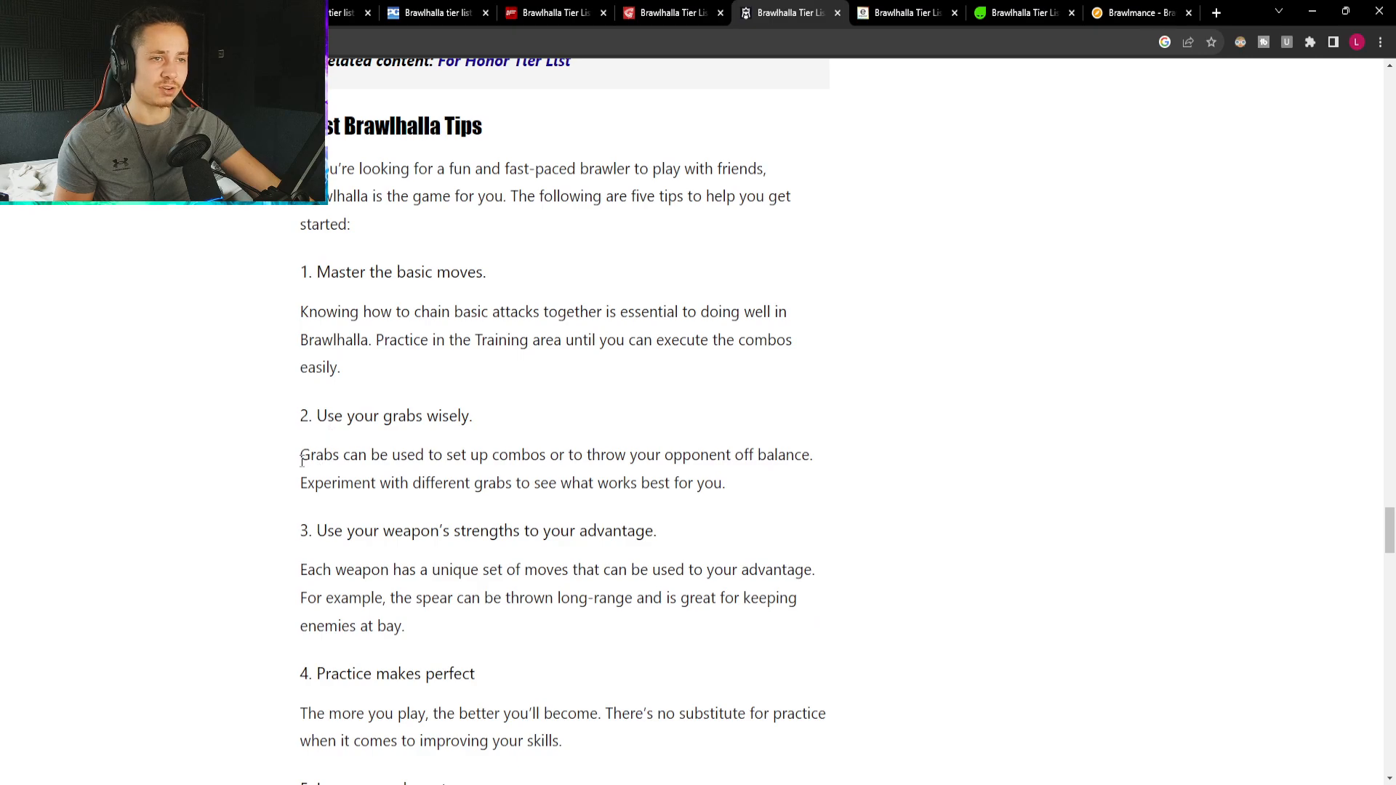
left_click_drag(299, 454, 644, 453)
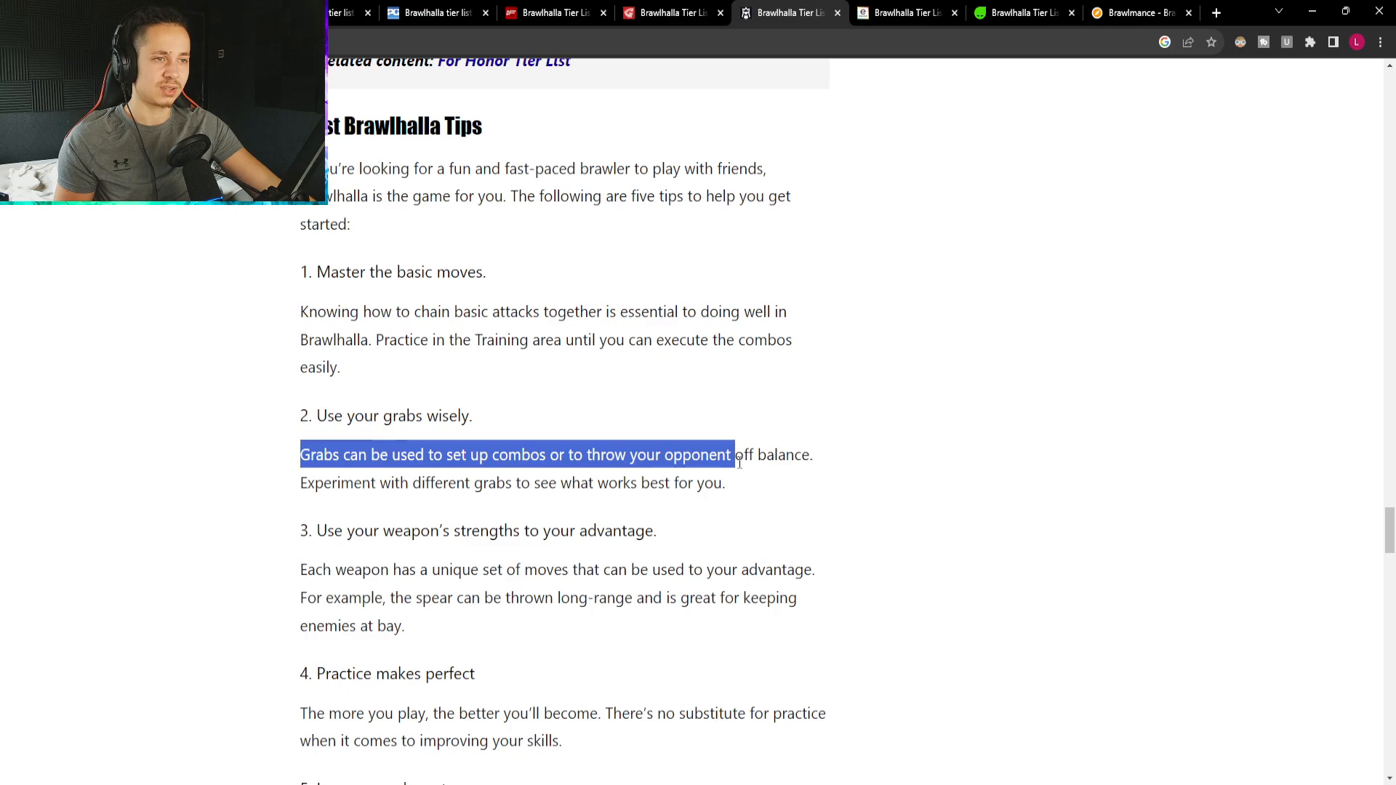
left_click_drag(735, 455, 748, 490)
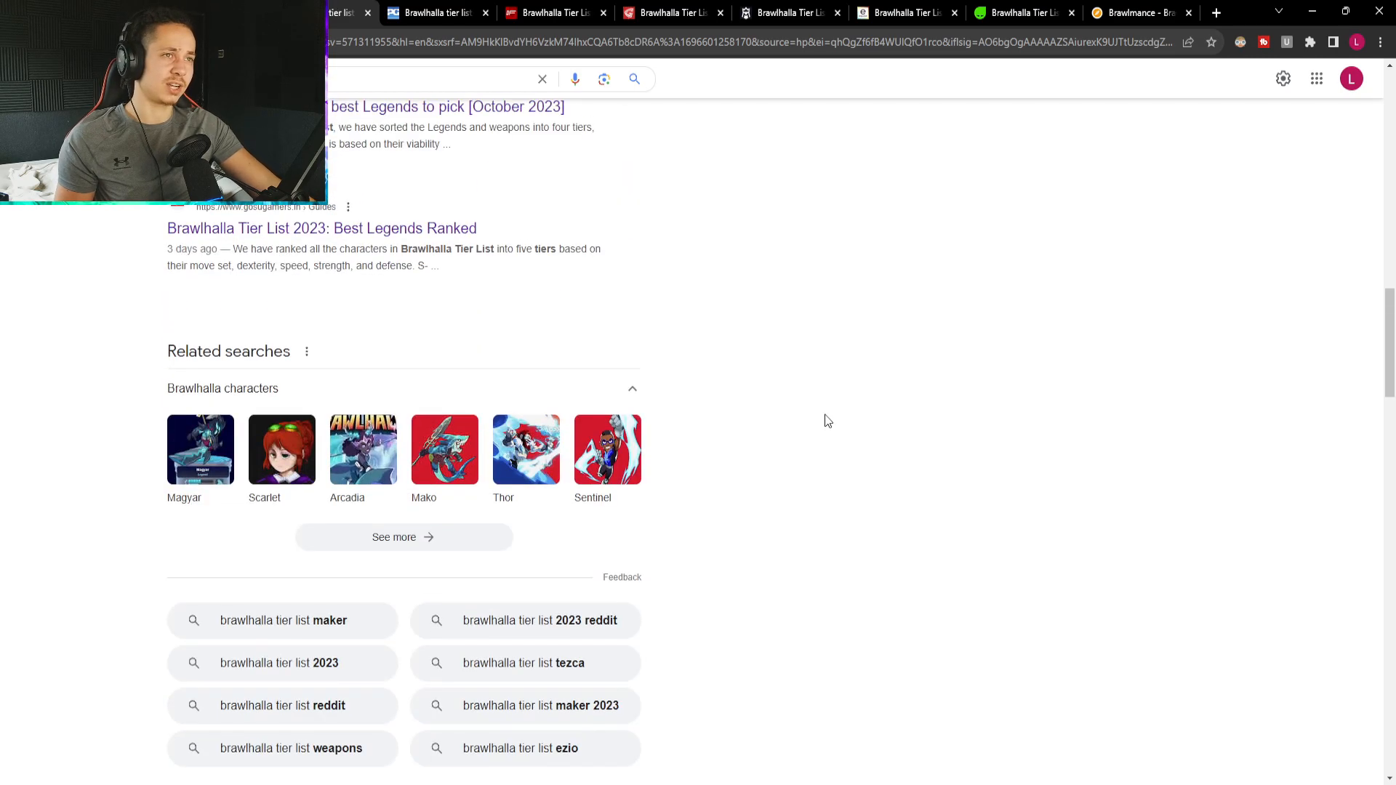
Look over the remaining Google results past the YouTube videos and bring up the Charlie Intel tier list.
scroll("down", 3)
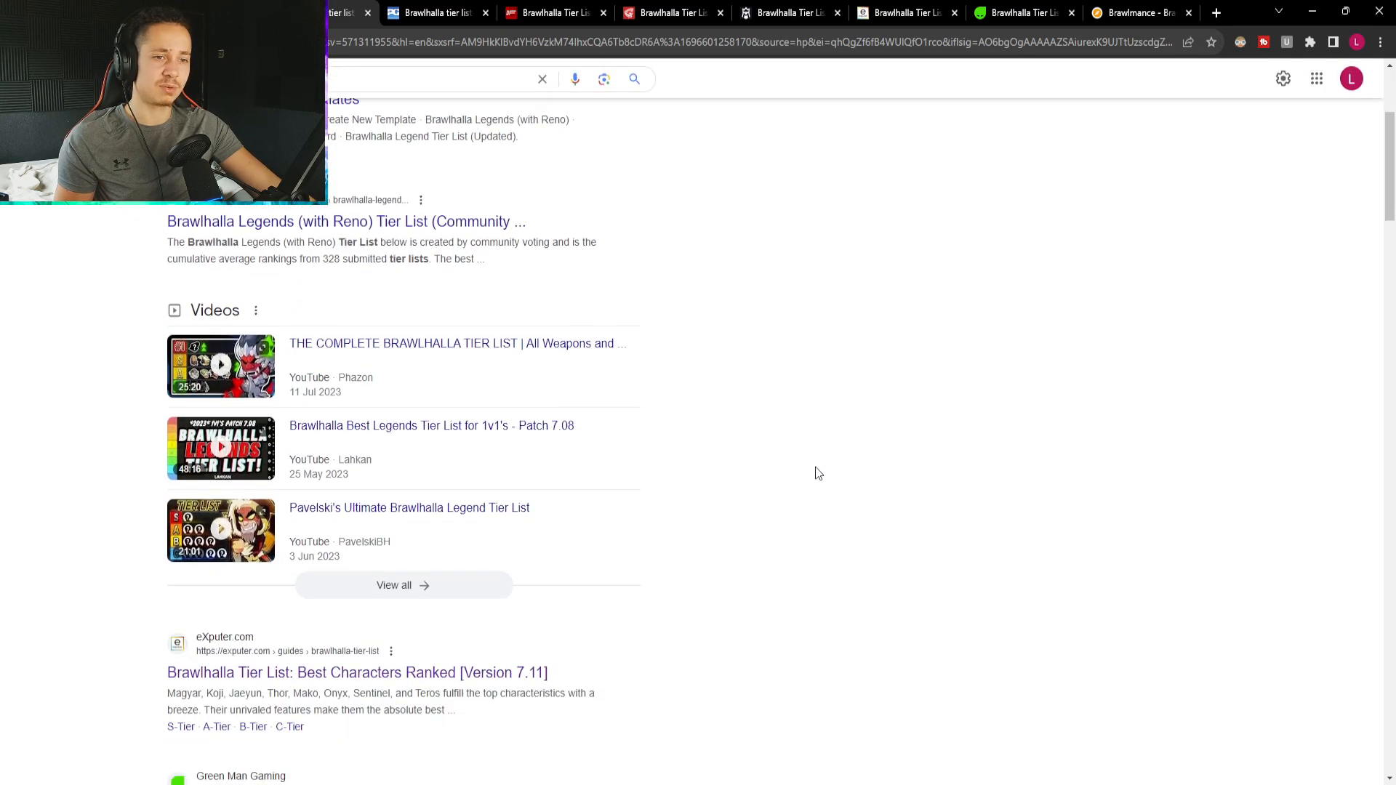
scroll("down", 3)
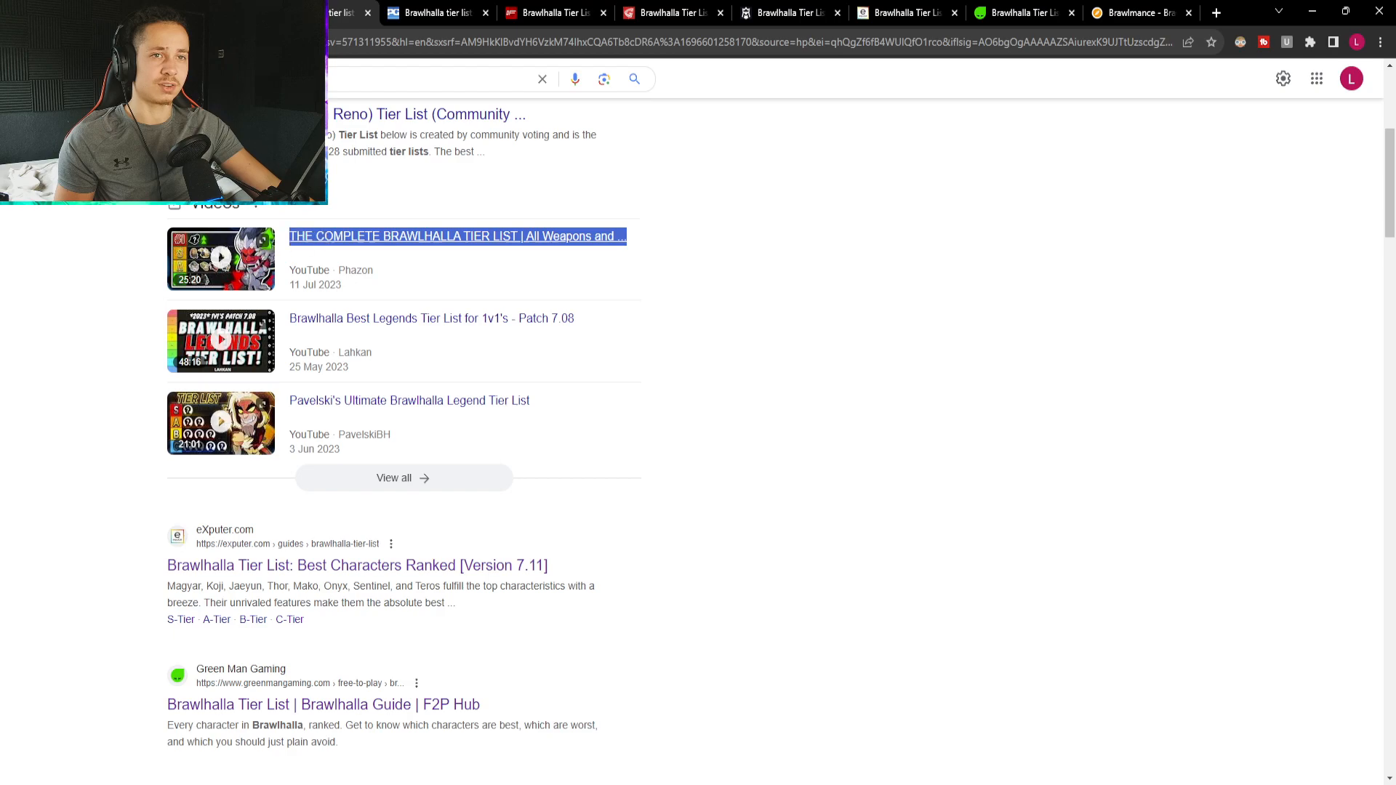
left_click_drag(288, 236, 378, 360)
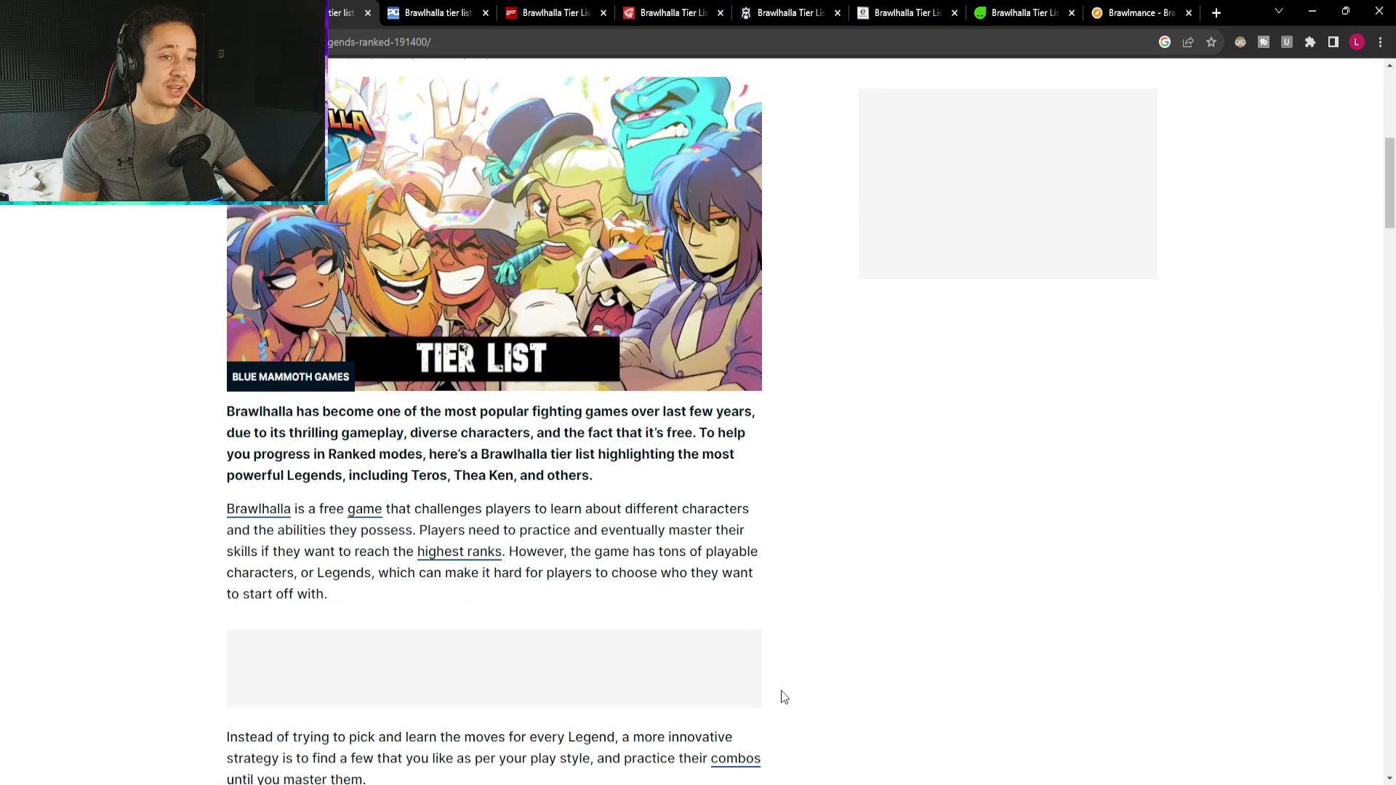
Scroll the Charlie Intel legends ranking table from the S tier down to its C-tier end at Tai Lung.
scroll("down", 3)
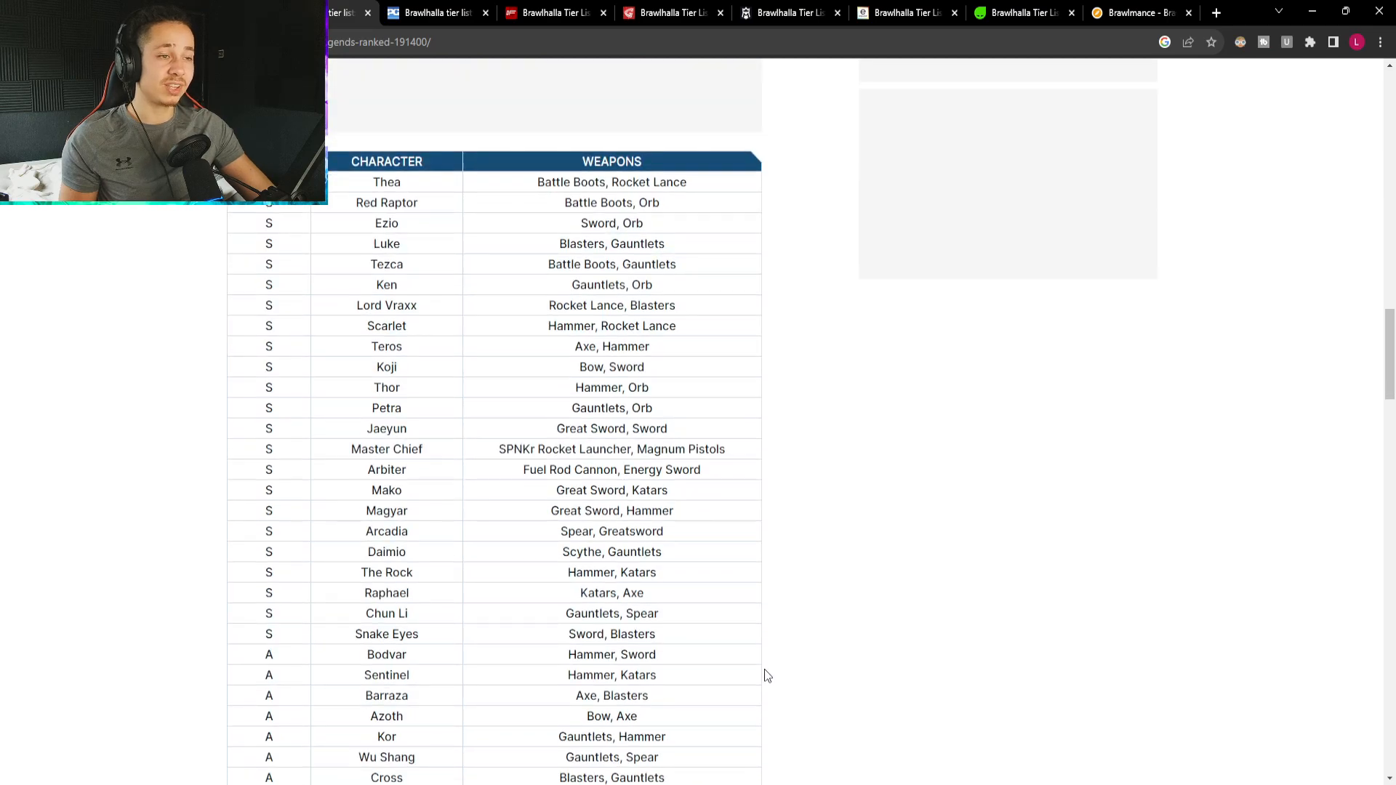
scroll("down", 3)
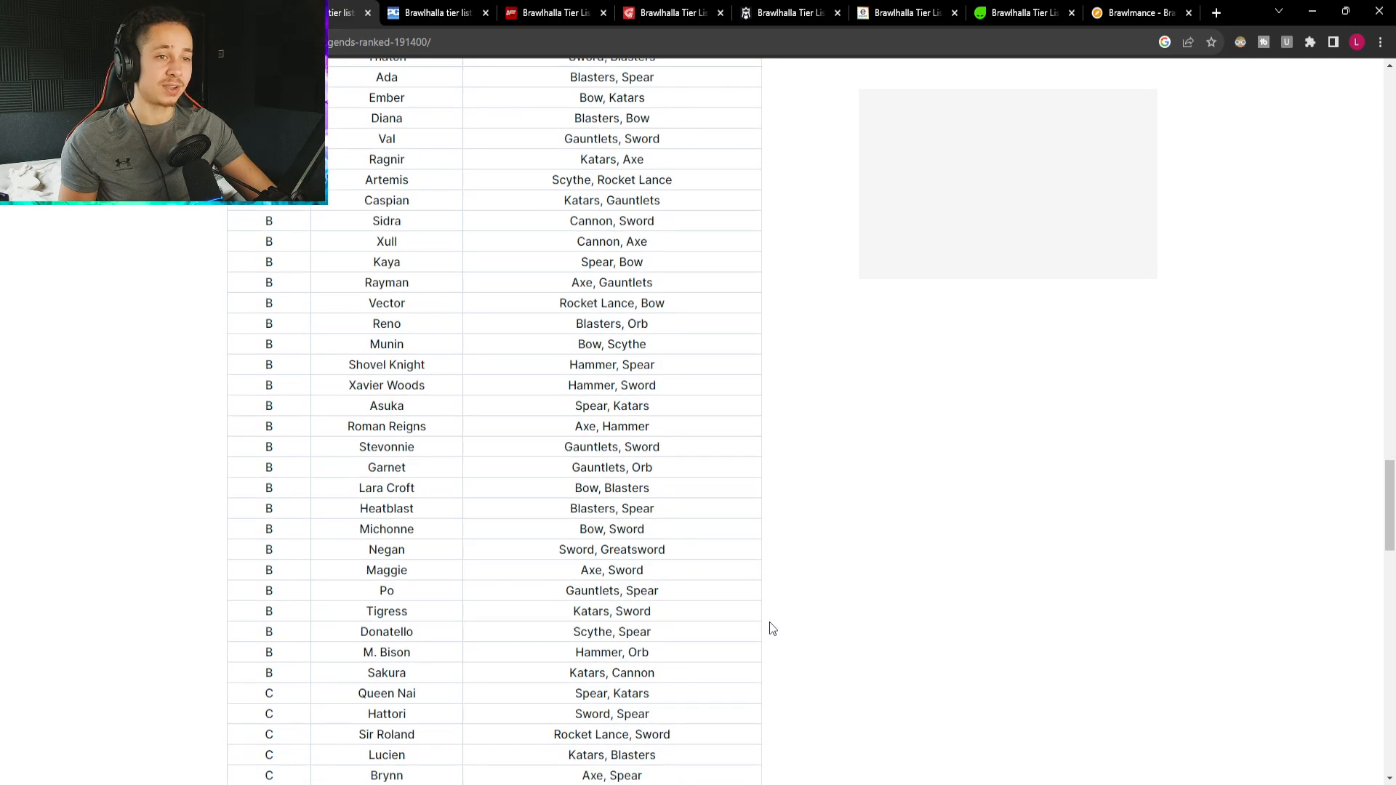
scroll("down", 3)
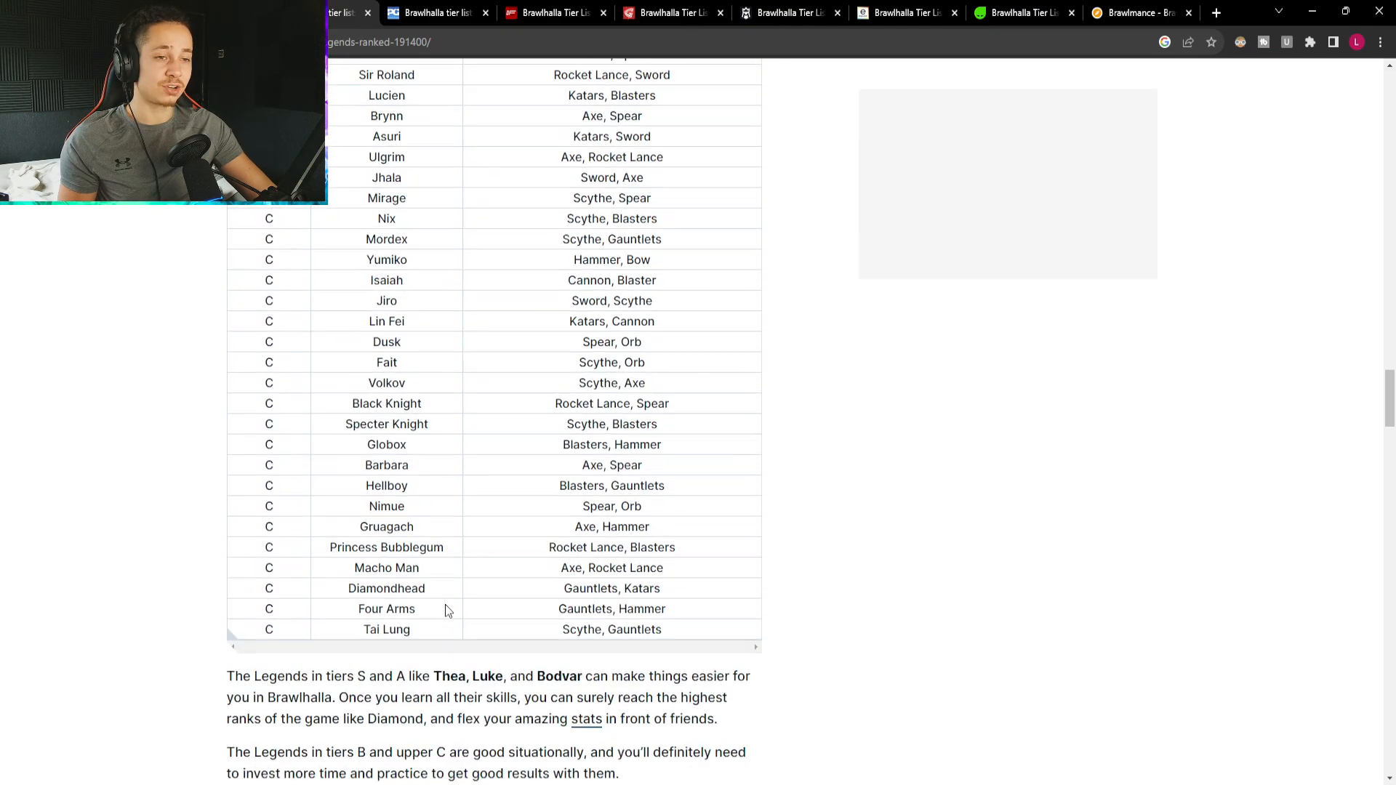